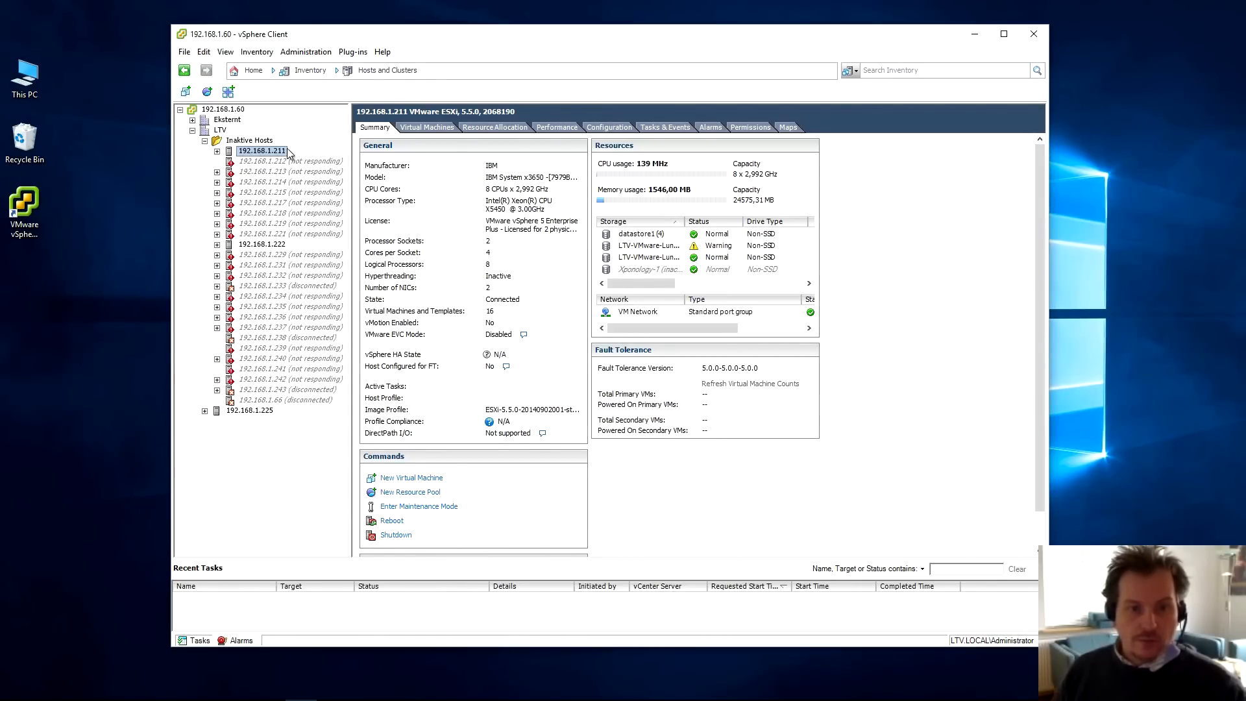
- Review the vSphere summaries of hosts 192.168.1.211, .212, .222 and .225
{"action": "left_click", "coordinate": [290, 160]}
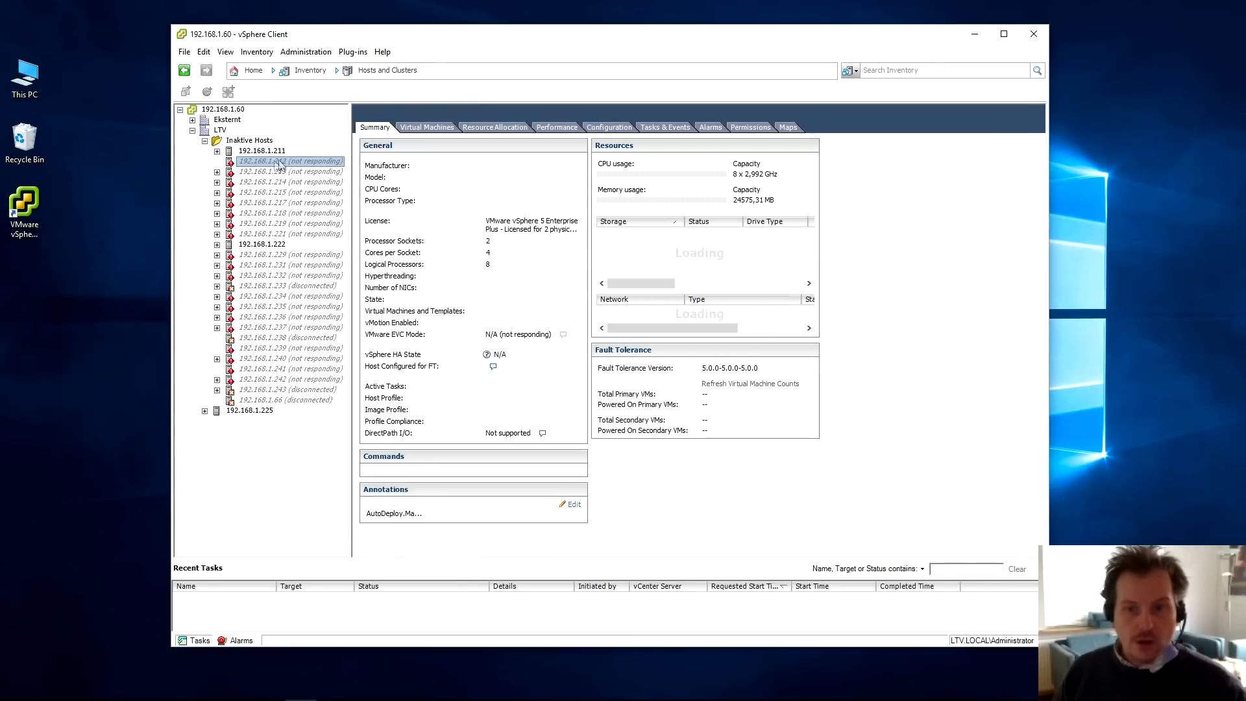
{"action": "left_click", "coordinate": [261, 162]}
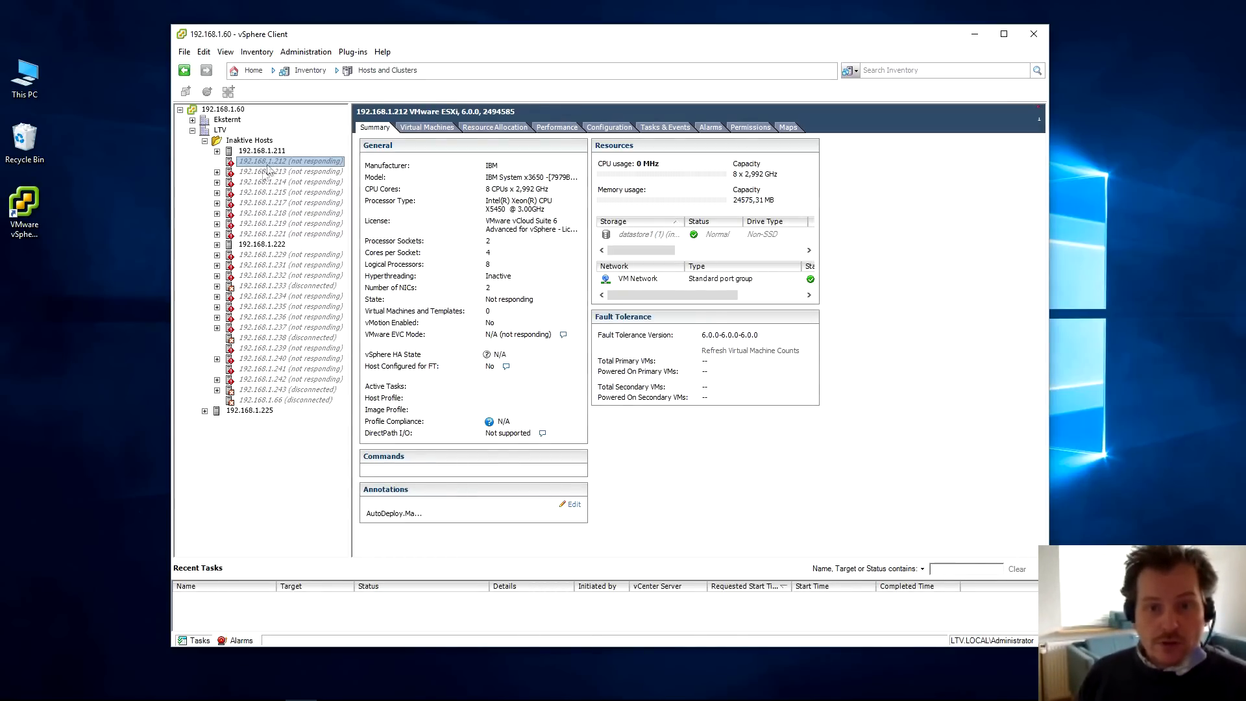
{"action": "left_click", "coordinate": [262, 150]}
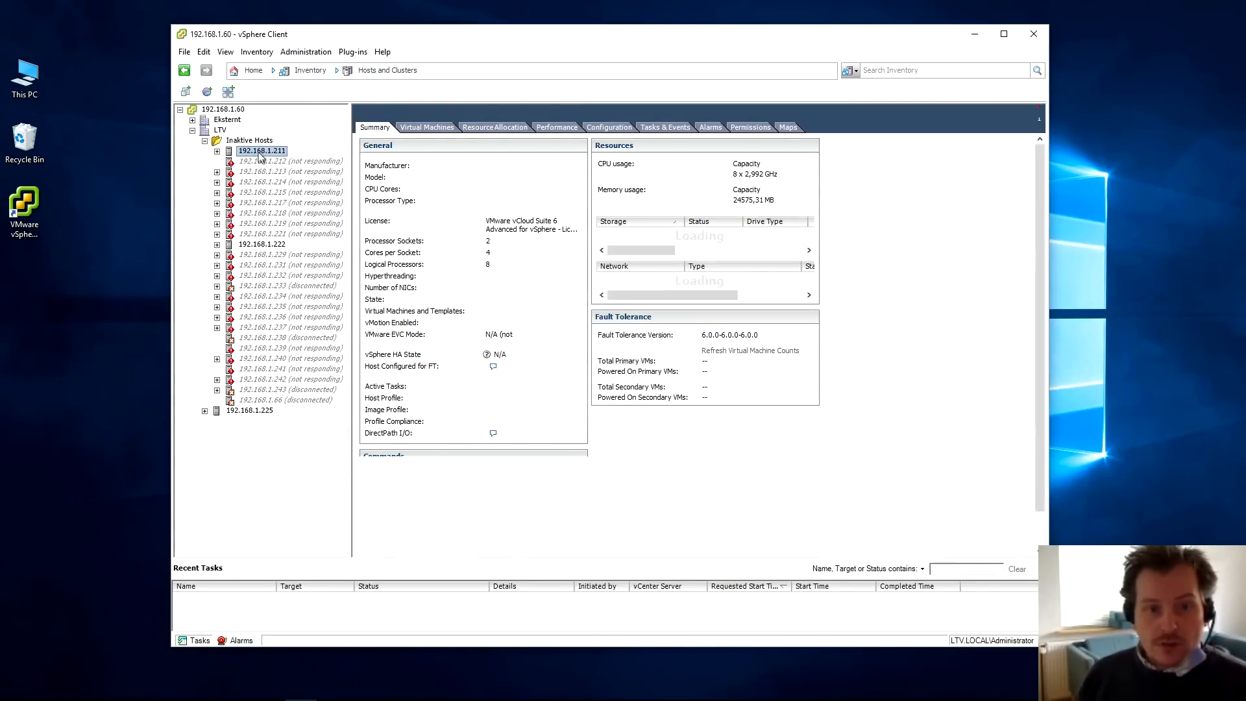
{"action": "left_click", "coordinate": [261, 149]}
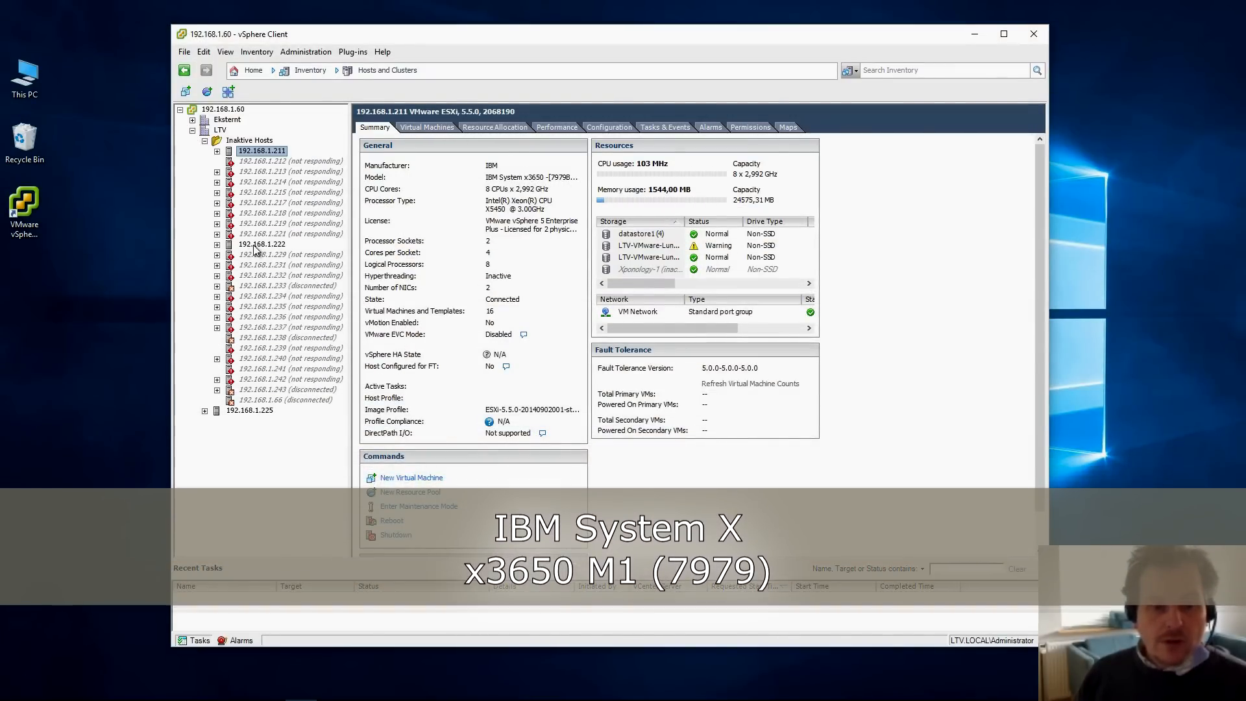
{"action": "left_click", "coordinate": [261, 244]}
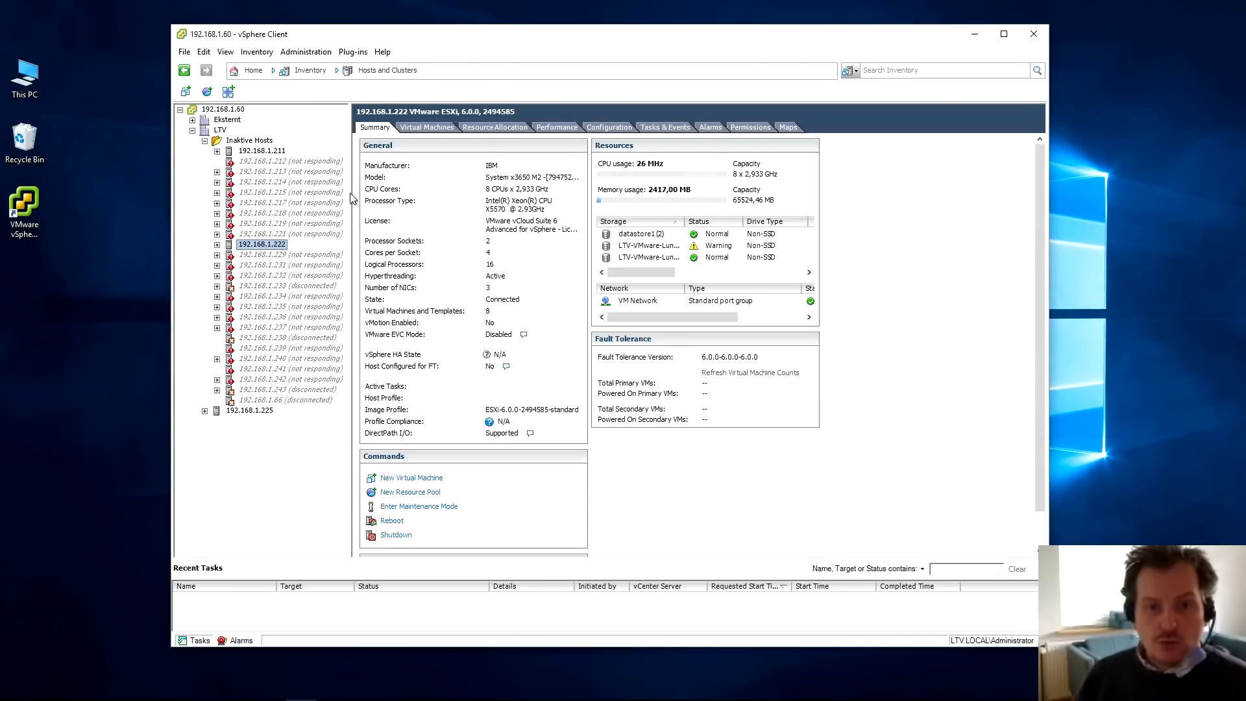
{"action": "mouse_move", "coordinate": [531, 184]}
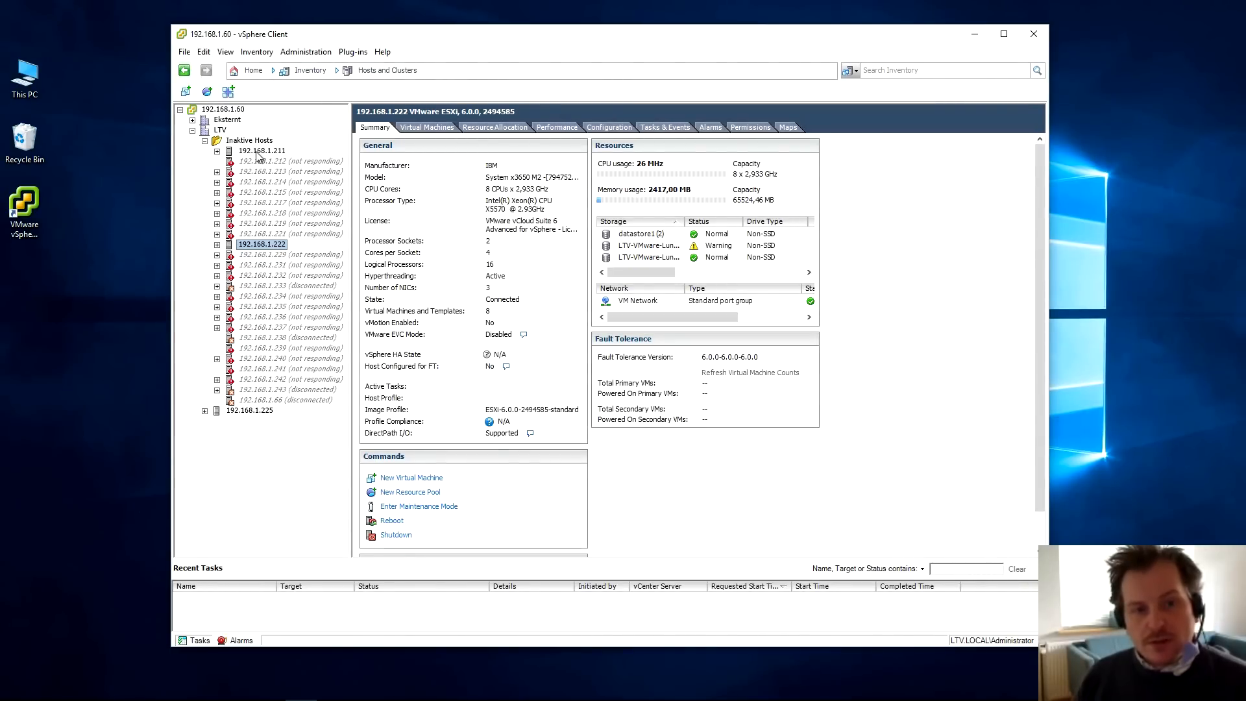
{"action": "left_click", "coordinate": [261, 150]}
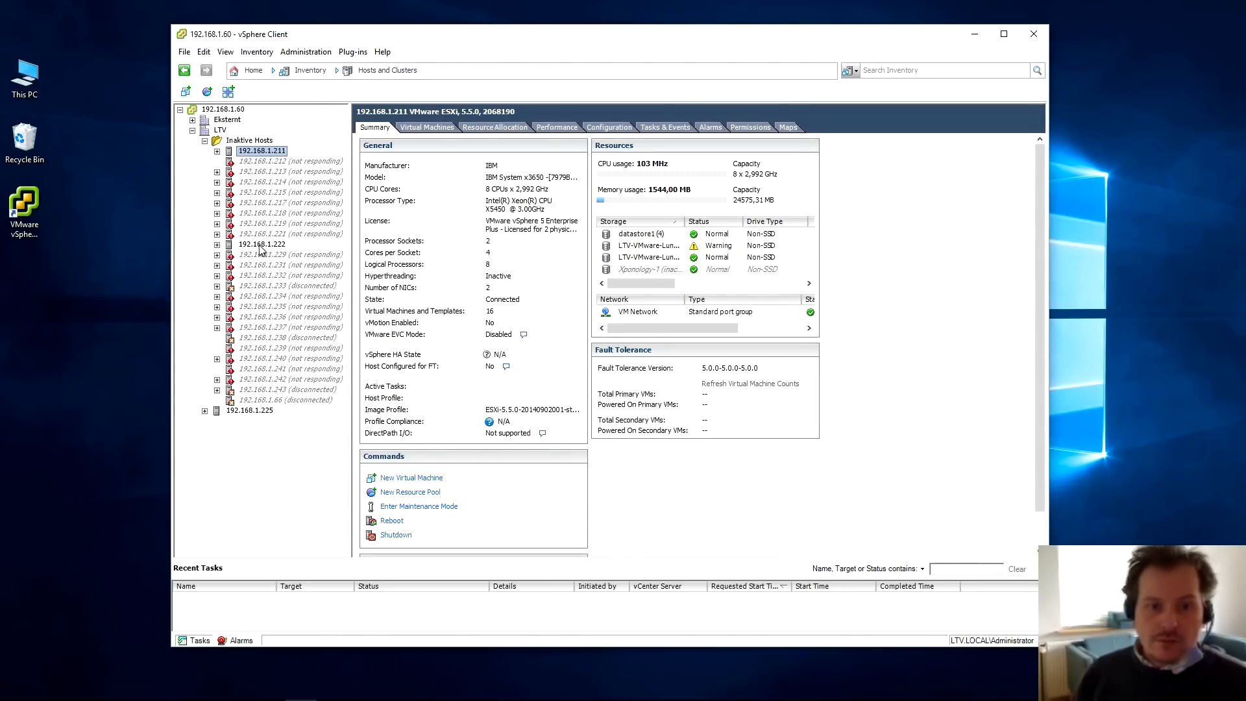
{"action": "left_click", "coordinate": [261, 244]}
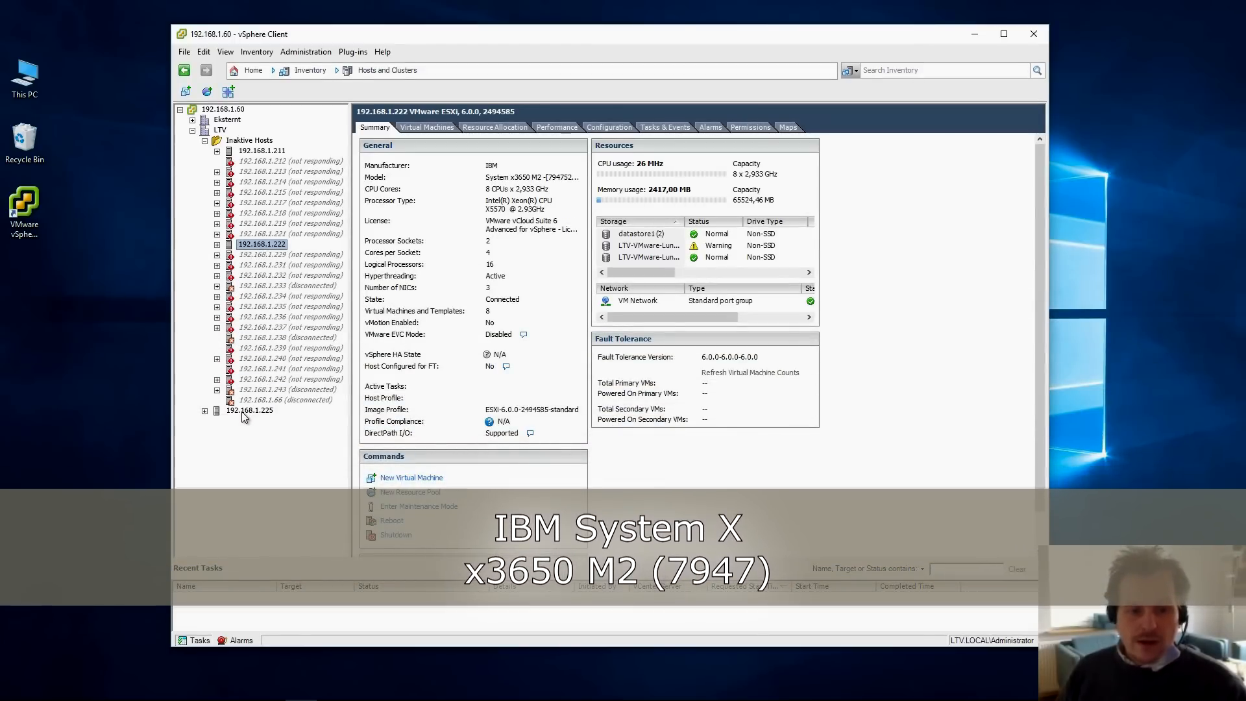
{"action": "left_click", "coordinate": [250, 410]}
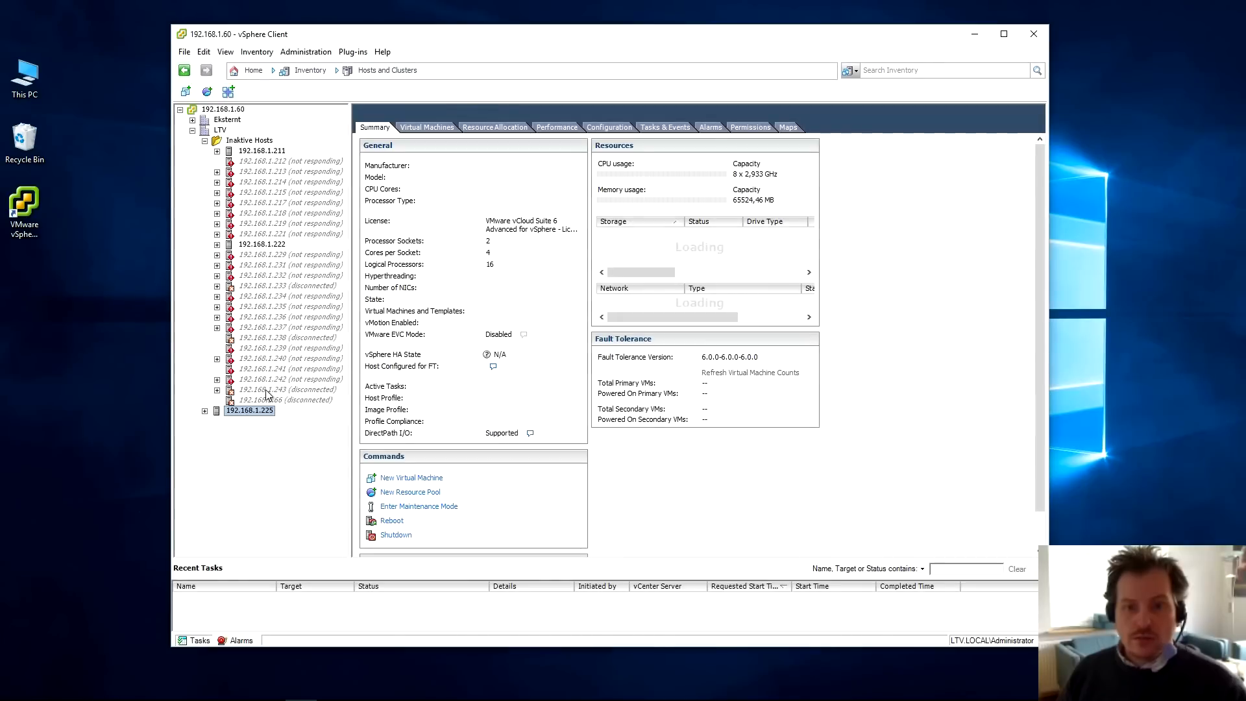
{"action": "left_click", "coordinate": [250, 410]}
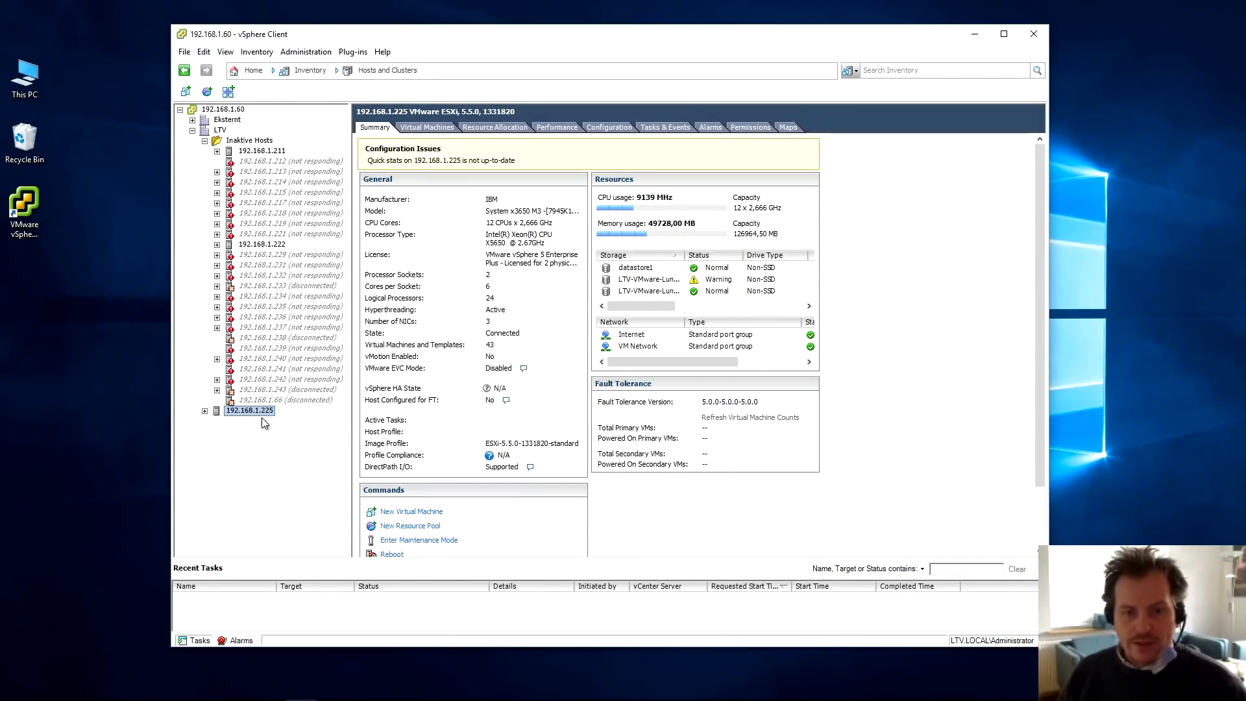
{"action": "left_click", "coordinate": [261, 150]}
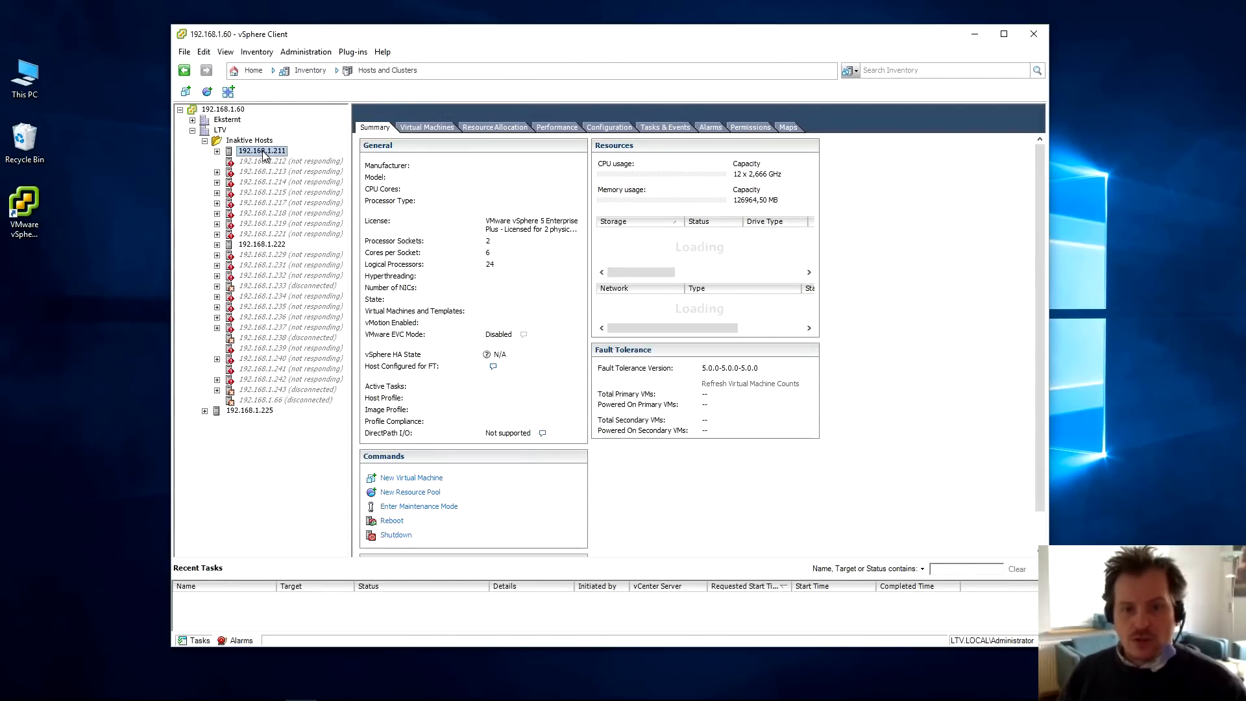
{"action": "left_click", "coordinate": [261, 151]}
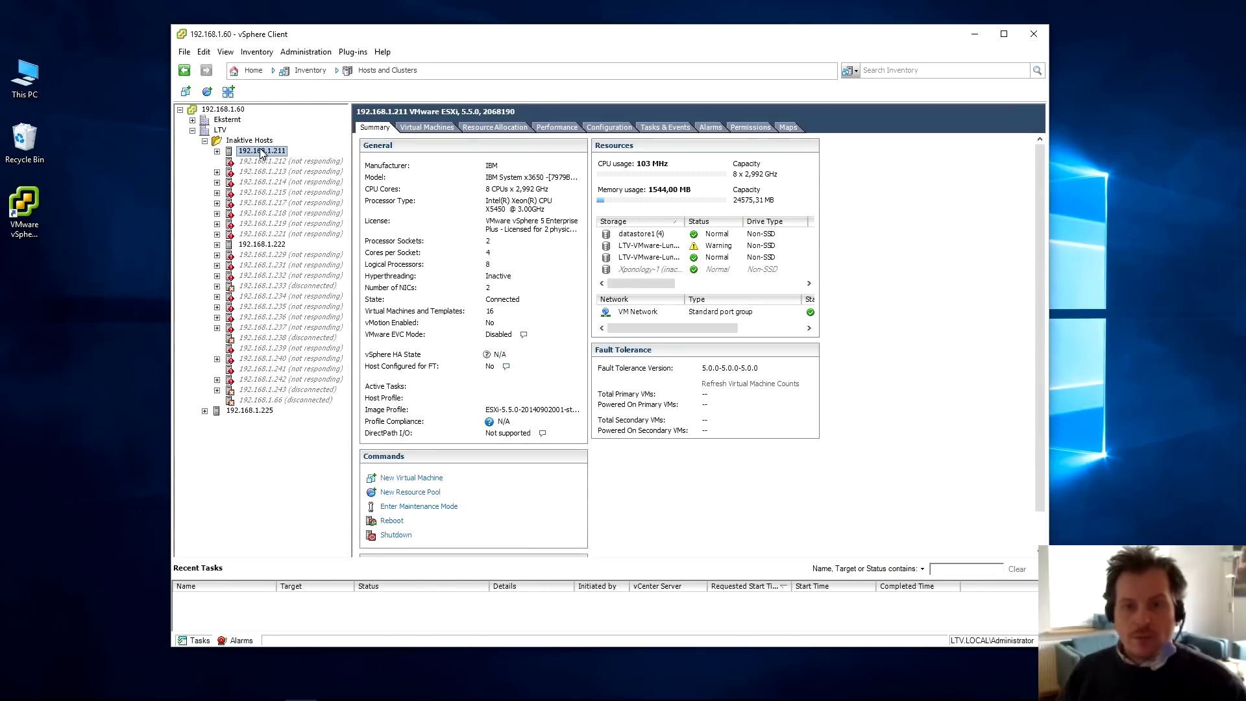
{"action": "mouse_move", "coordinate": [972, 38]}
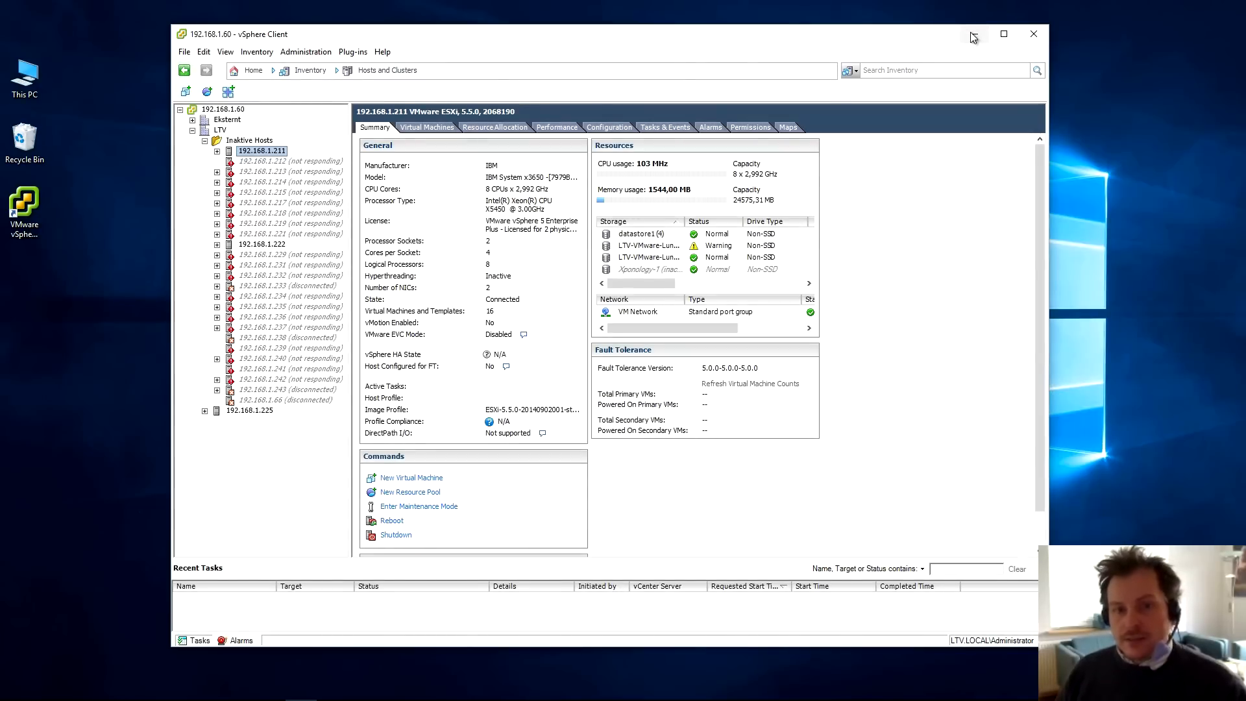
- Log in to the RSA II adapter at 192.168.1.191 as USERID
{"action": "left_click", "coordinate": [1033, 34]}
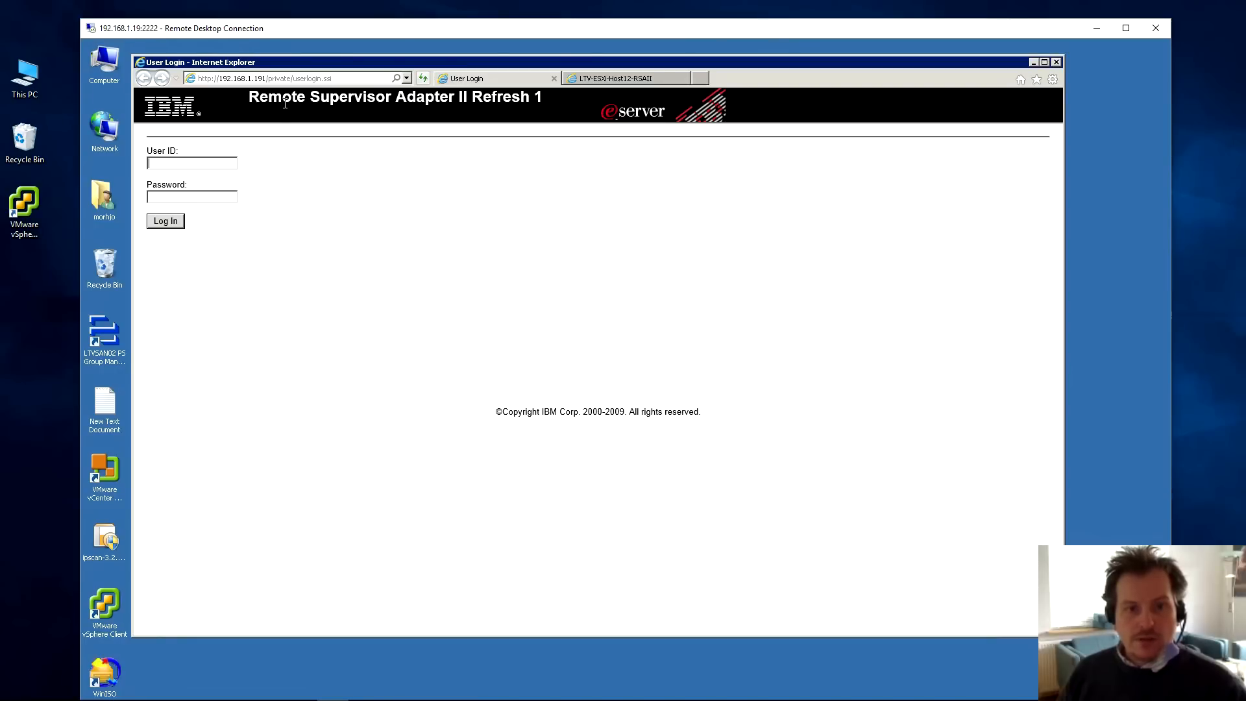
{"action": "mouse_move", "coordinate": [546, 113]}
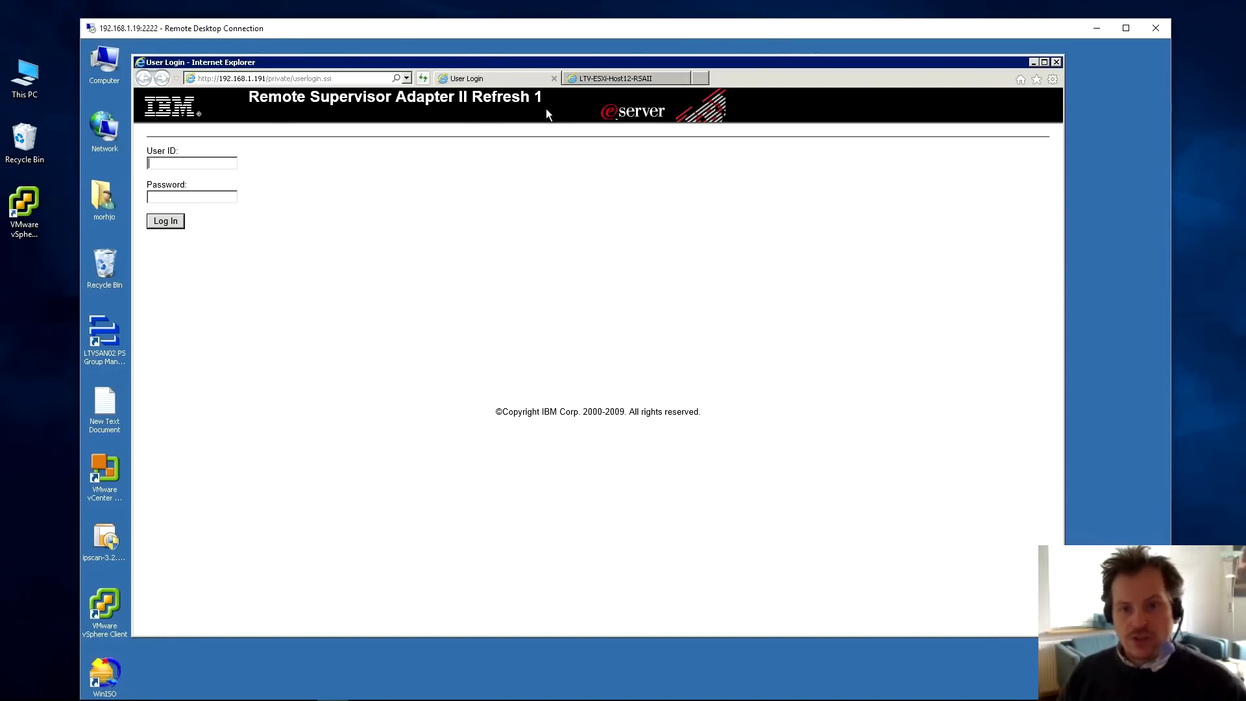
{"action": "double_click", "coordinate": [493, 96]}
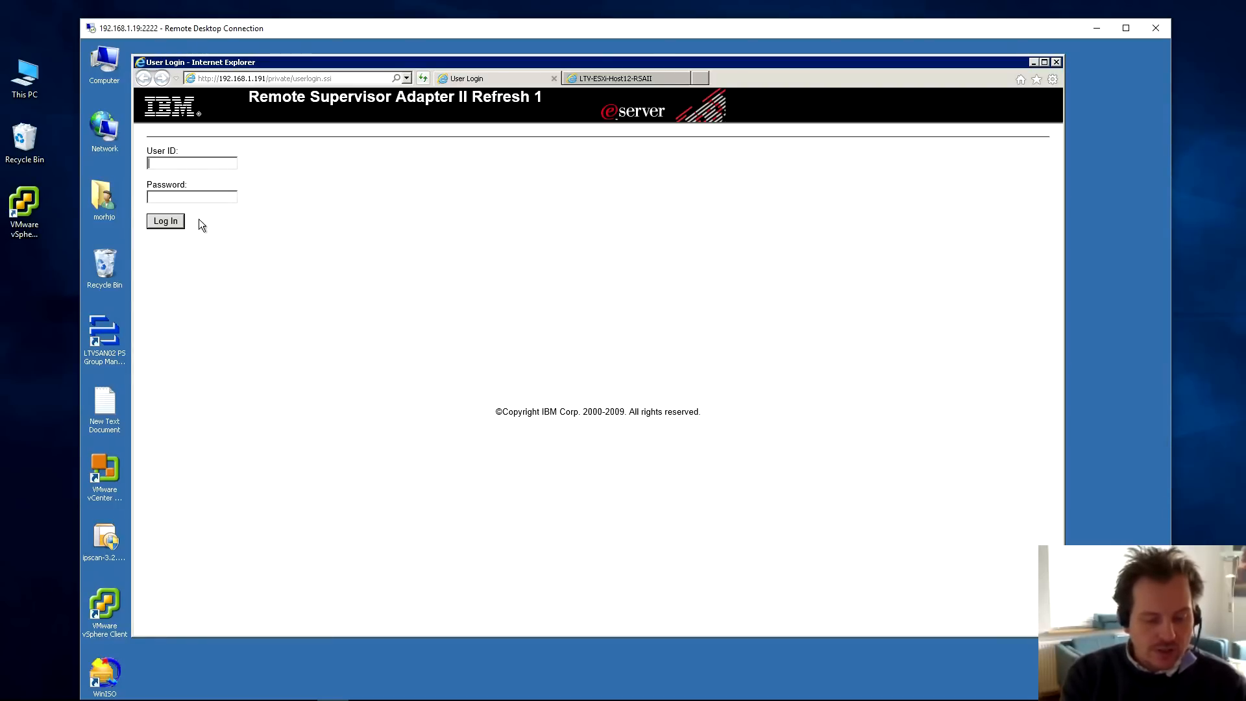
{"action": "type", "text": "USERID"}
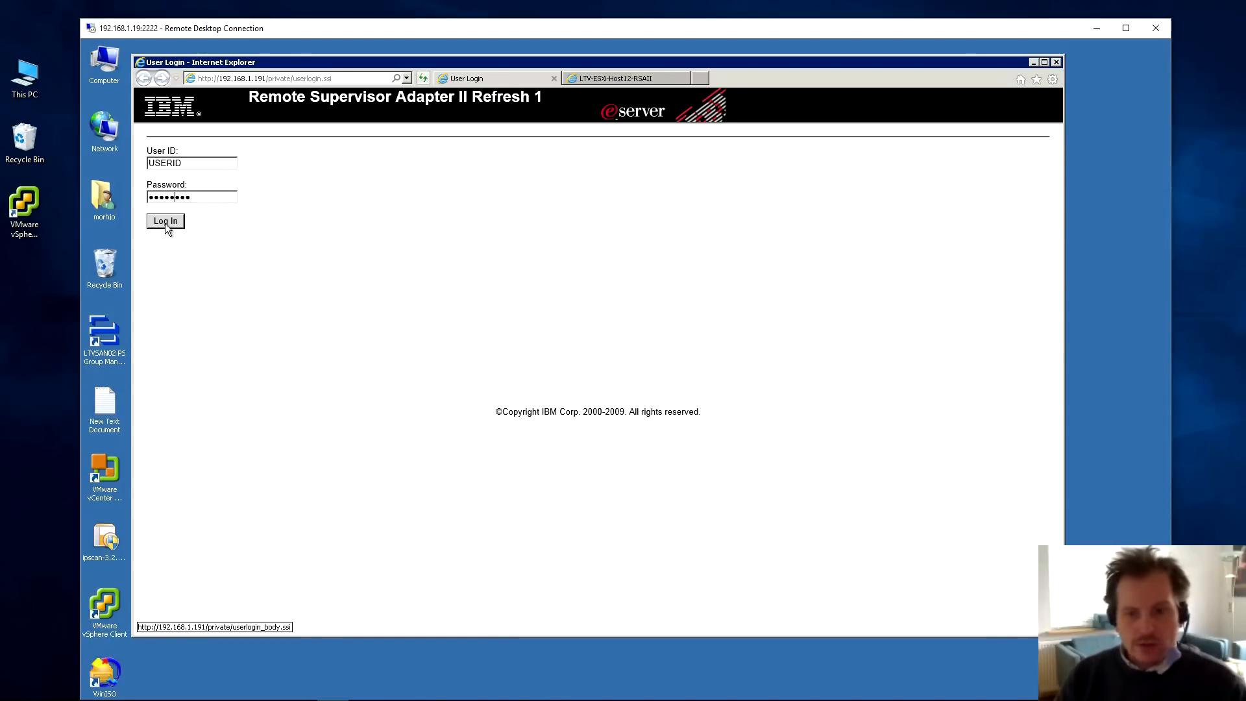
{"action": "left_click", "coordinate": [165, 221]}
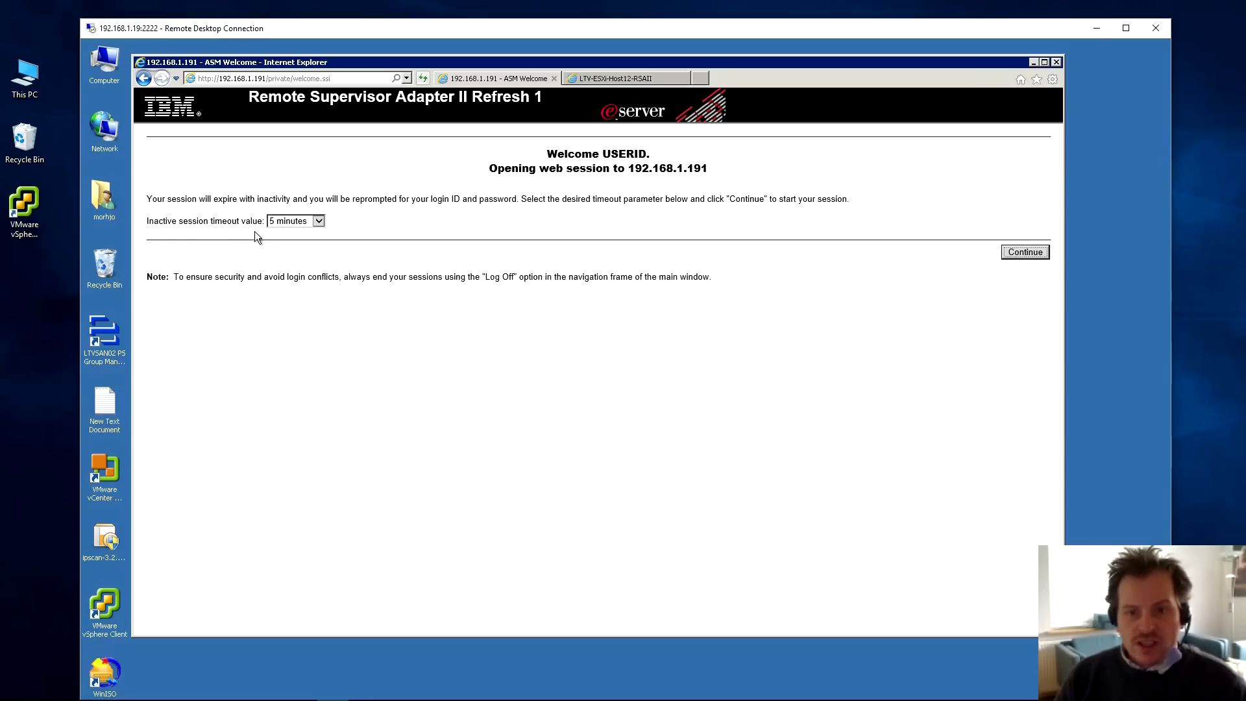
{"action": "mouse_move", "coordinate": [336, 223]}
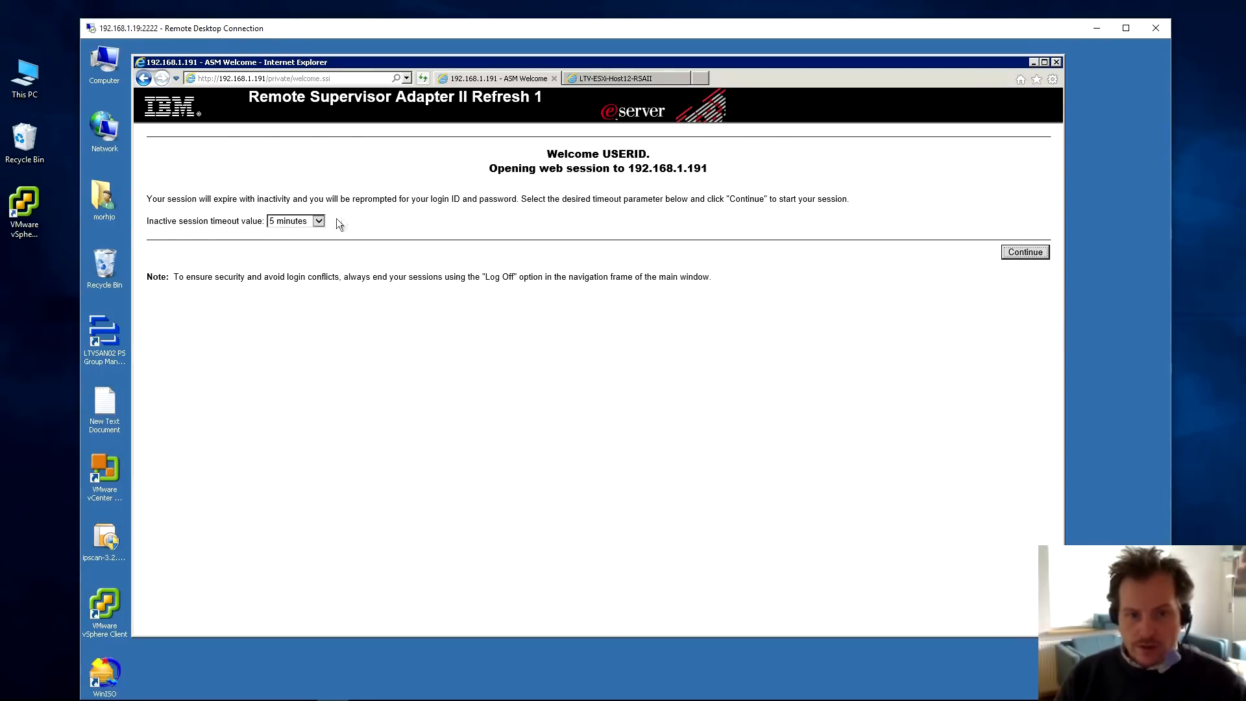
- Pick 20 minutes as the inactive session timeout and continue to LTV-ESXi-Host01's management page
{"action": "left_click", "coordinate": [290, 212]}
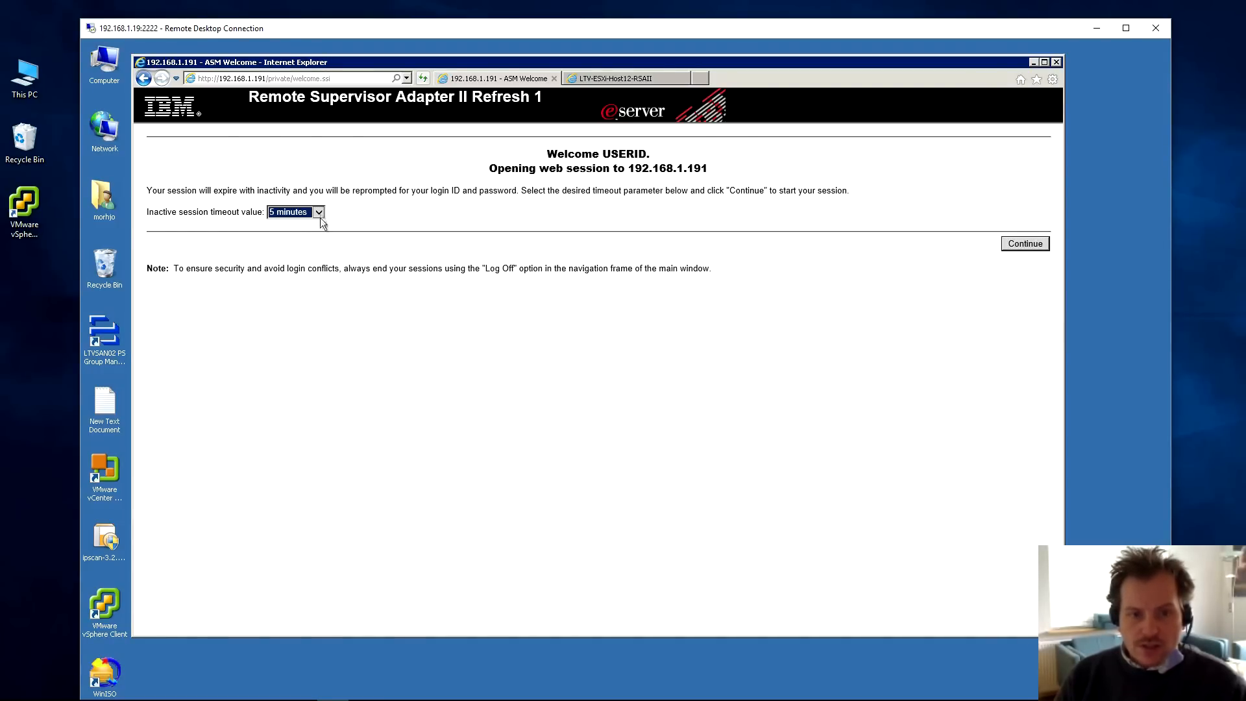
{"action": "left_click", "coordinate": [318, 212]}
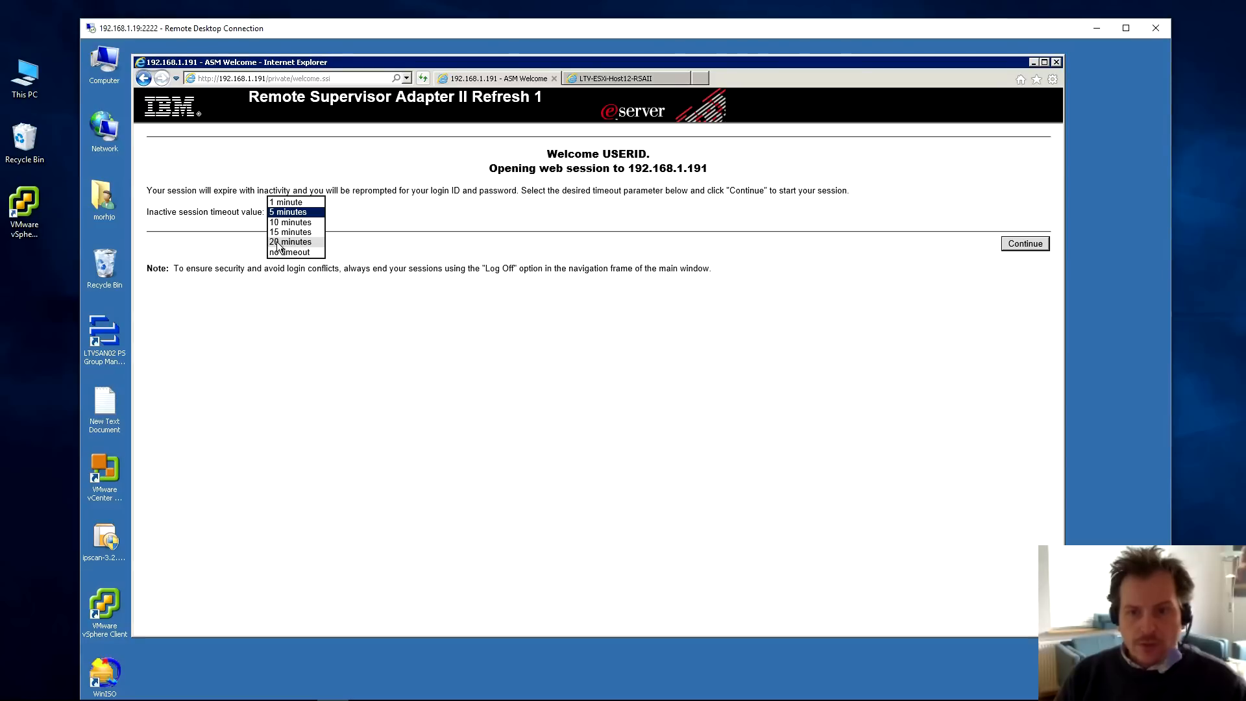
{"action": "left_click", "coordinate": [291, 242]}
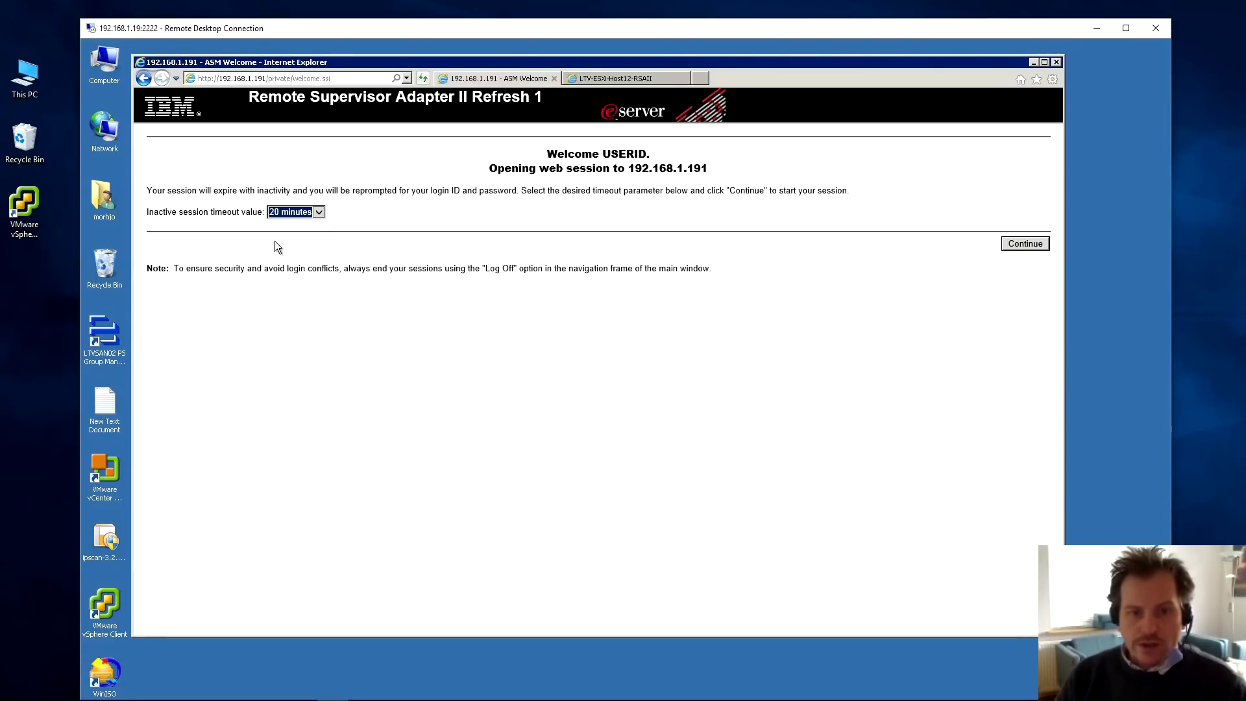
{"action": "mouse_move", "coordinate": [415, 151]}
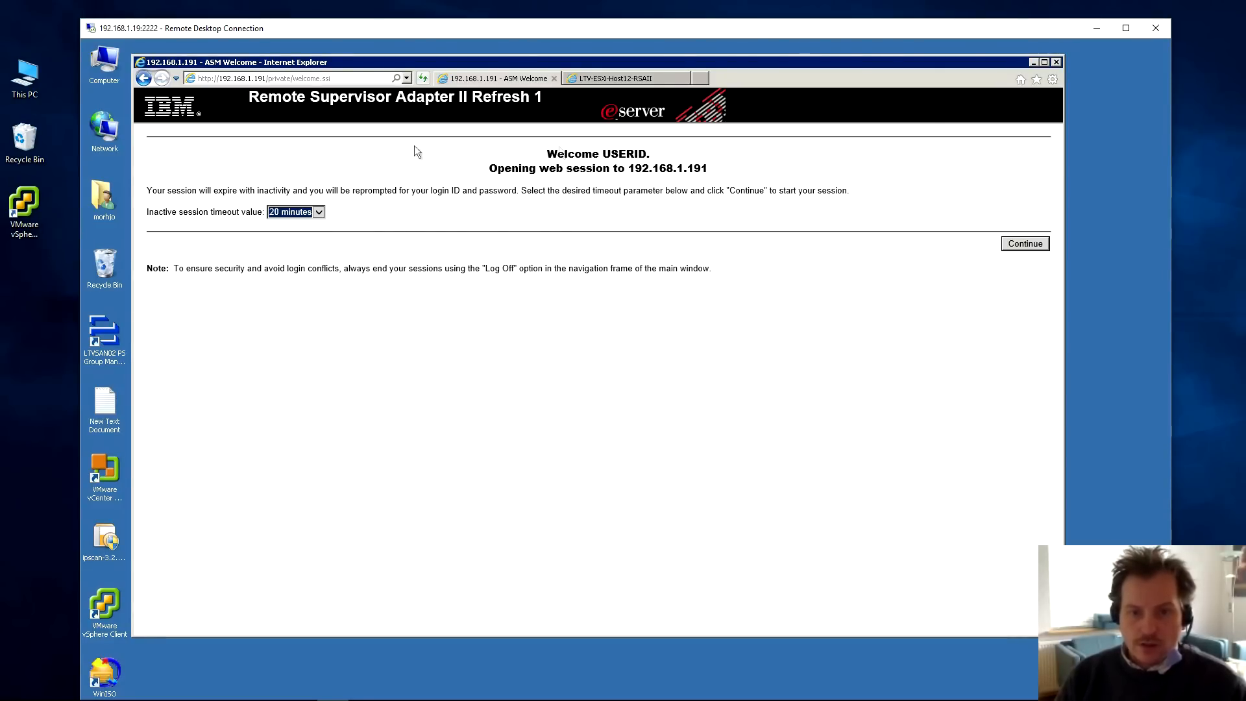
{"action": "mouse_move", "coordinate": [413, 269]}
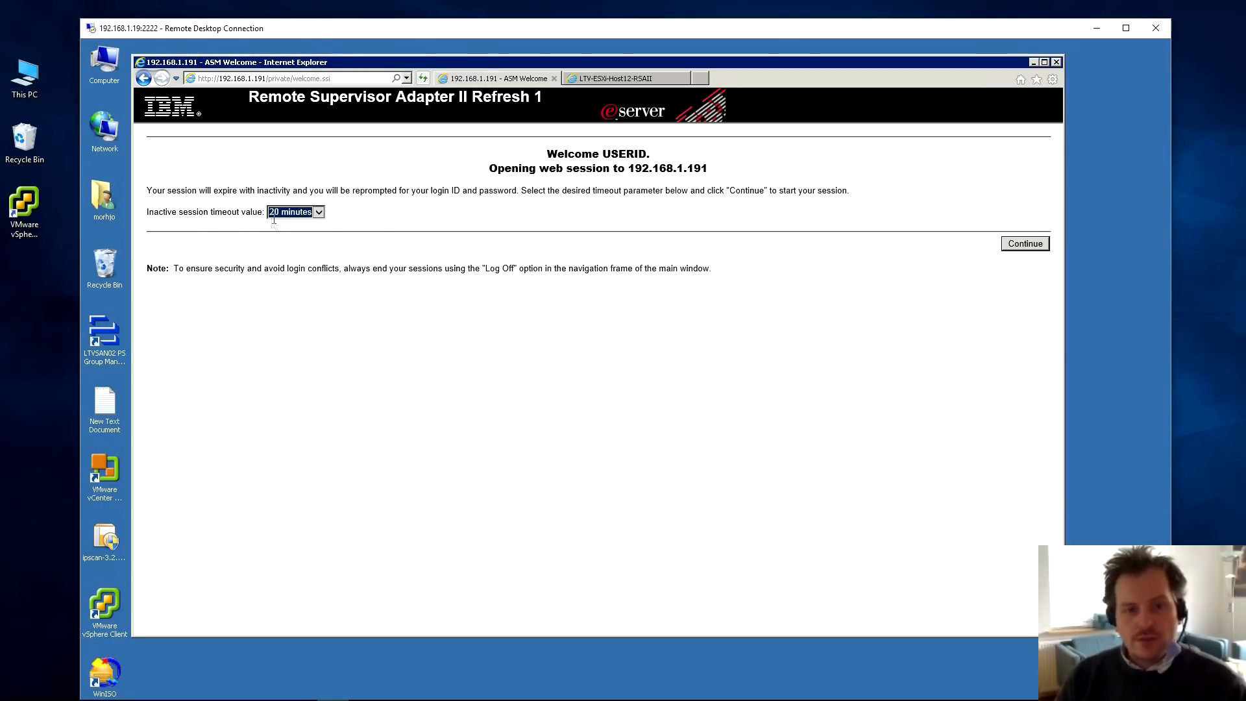
{"action": "mouse_move", "coordinate": [408, 219]}
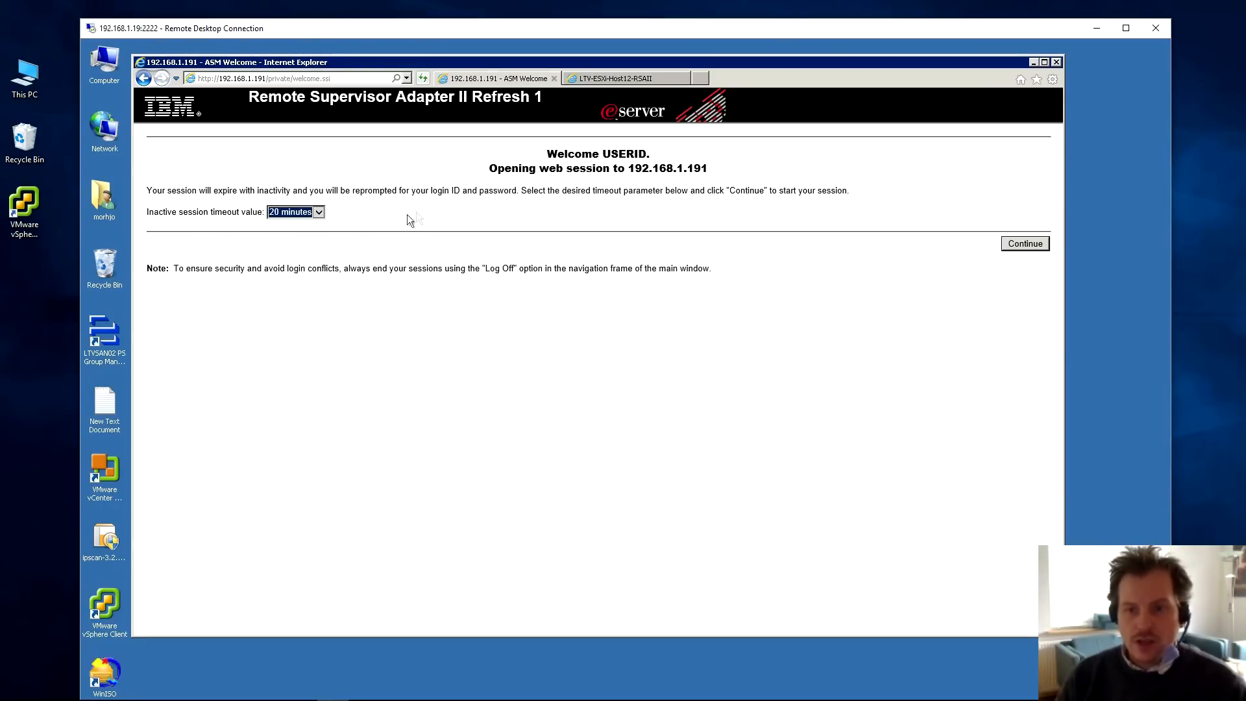
{"action": "mouse_move", "coordinate": [292, 216]}
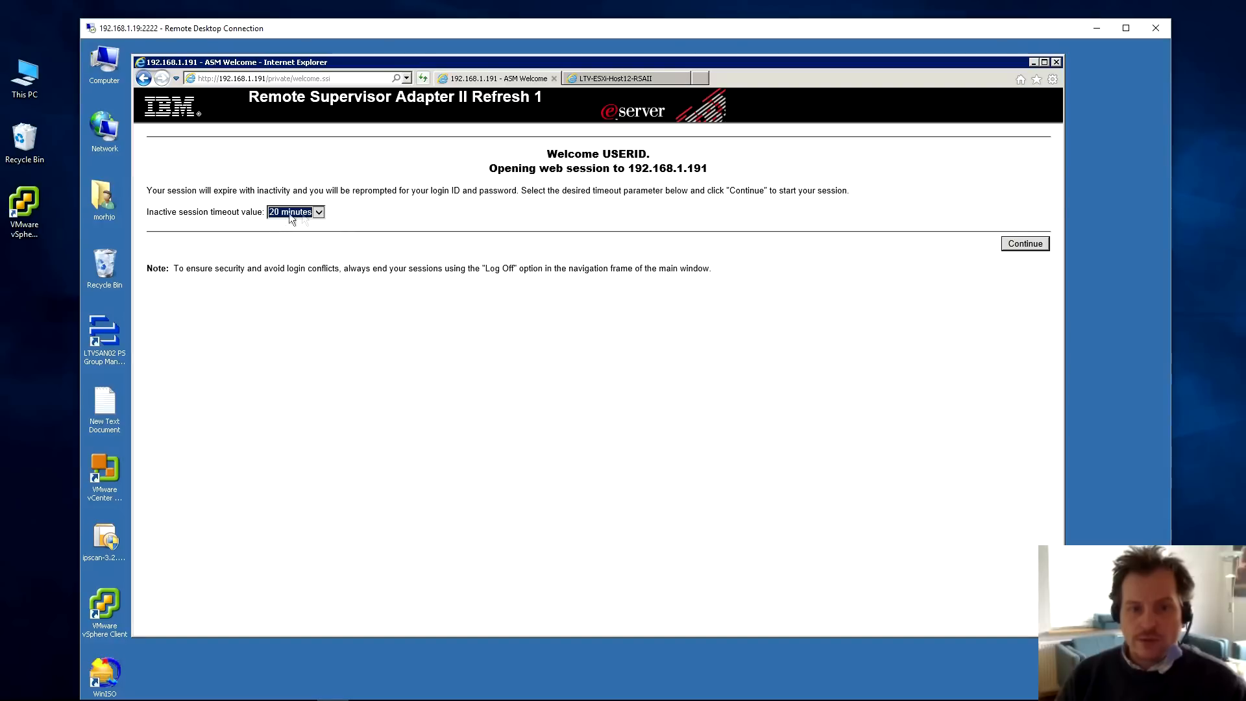
{"action": "left_click", "coordinate": [318, 212]}
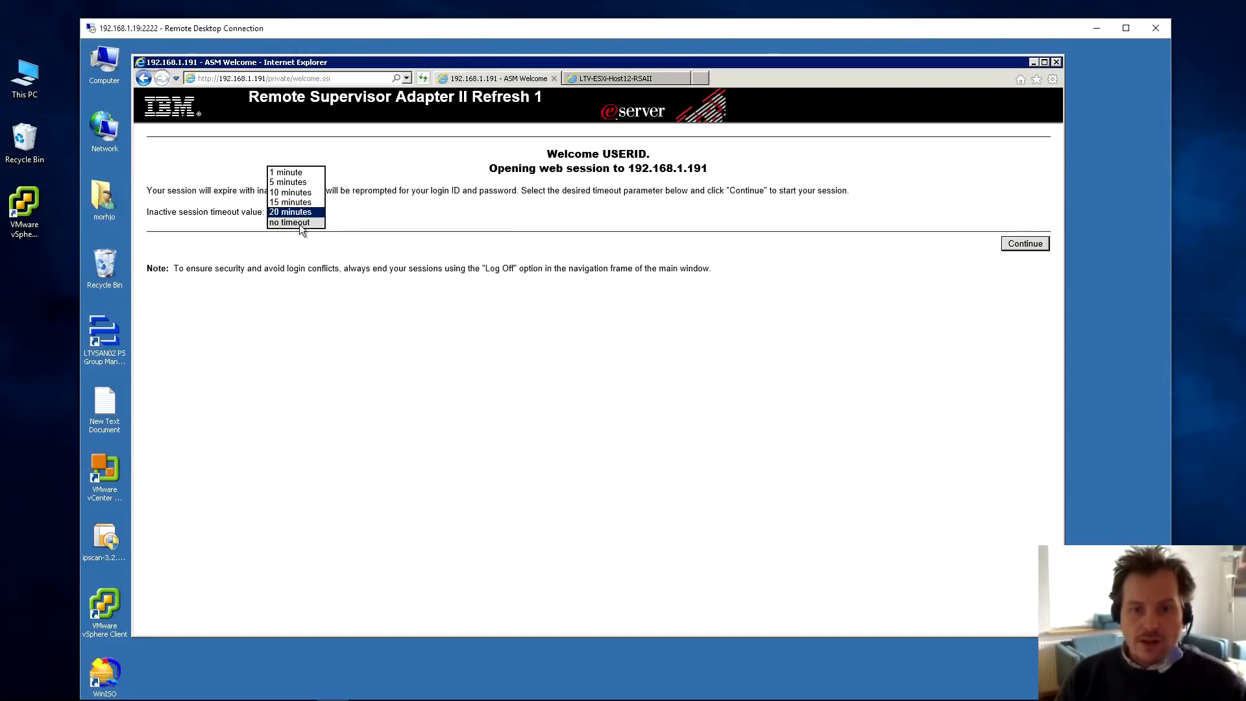
{"action": "mouse_move", "coordinate": [382, 221]}
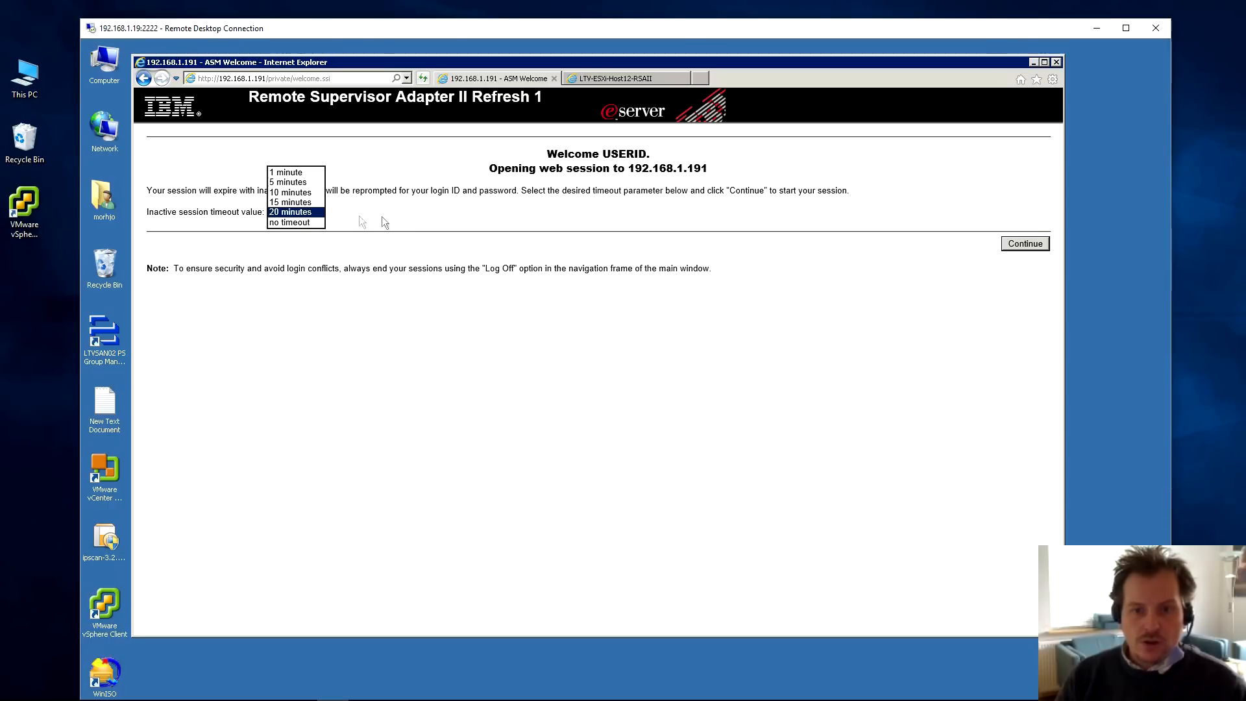
{"action": "mouse_move", "coordinate": [382, 231]}
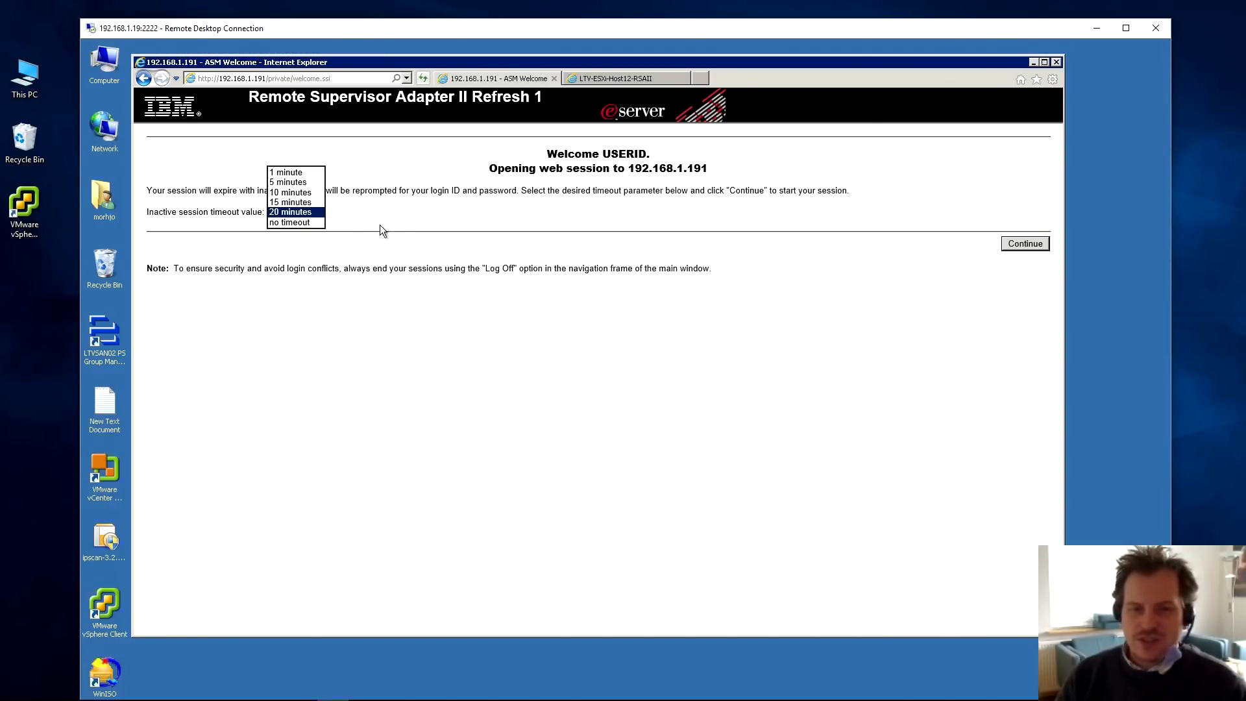
{"action": "mouse_move", "coordinate": [367, 229]}
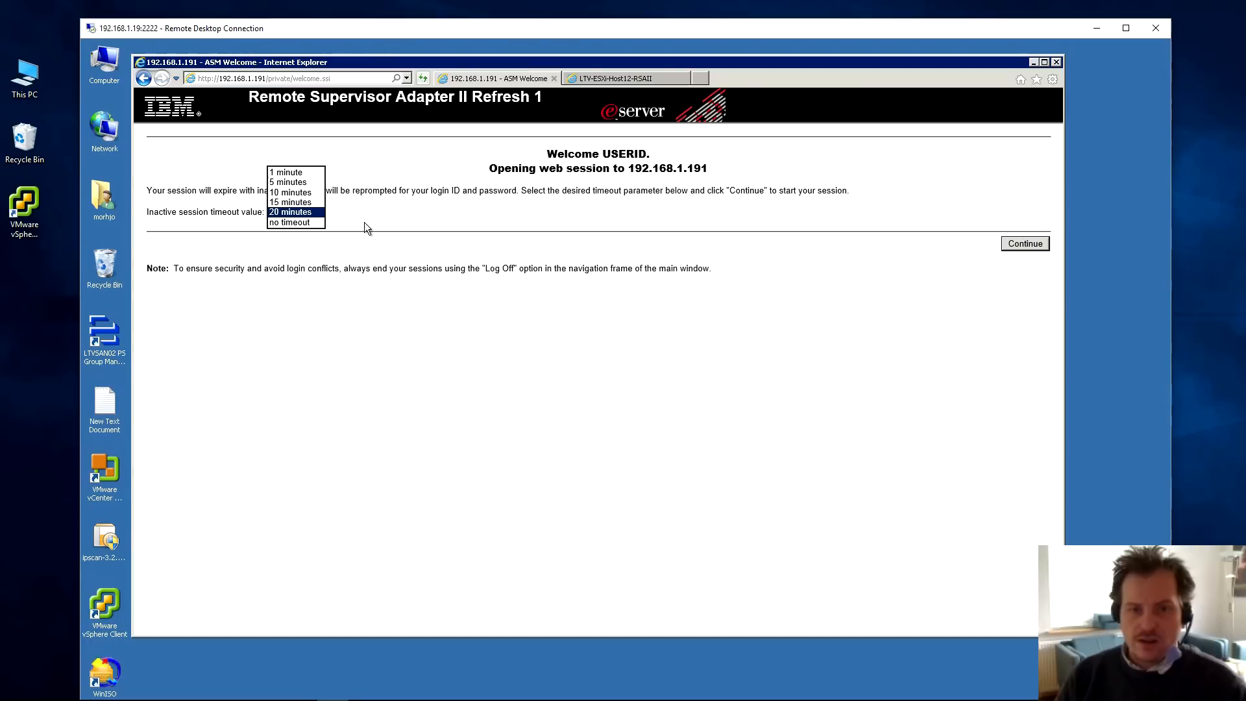
{"action": "mouse_move", "coordinate": [701, 229]}
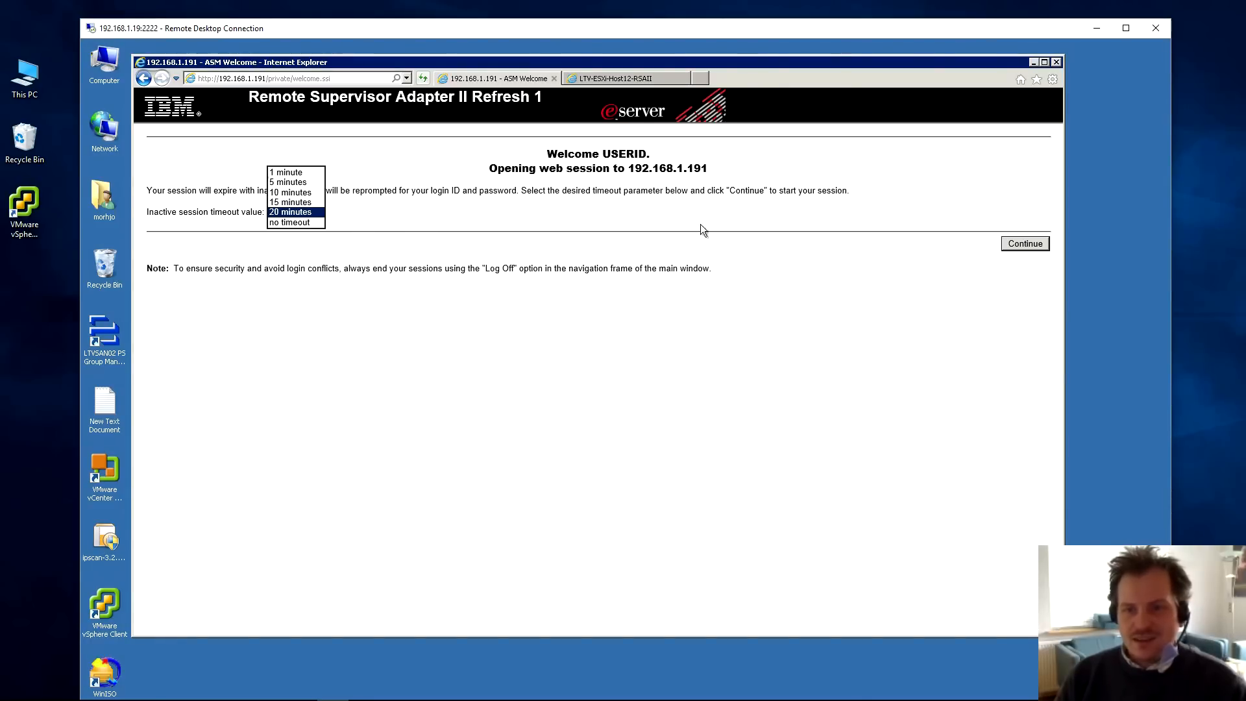
{"action": "left_click", "coordinate": [1023, 243]}
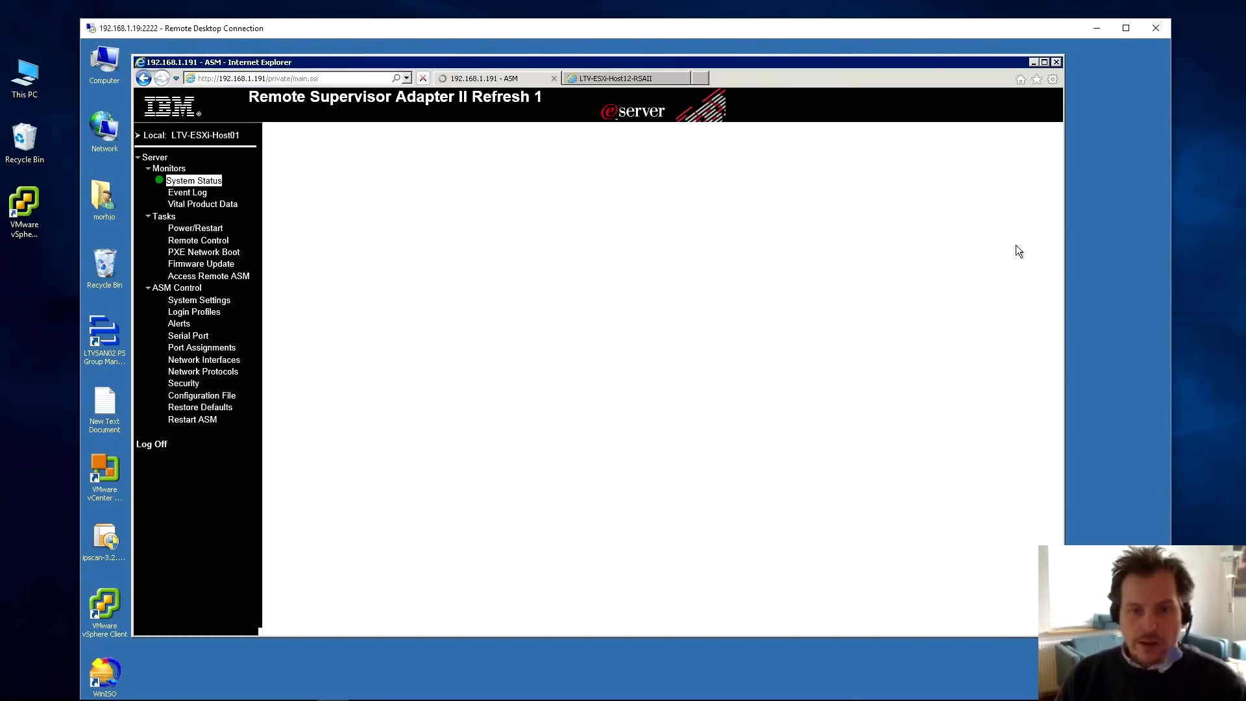
- Review LTV-ESXi-Host01's System Health Summary and its temperature and voltage readings
{"action": "left_click", "coordinate": [192, 181]}
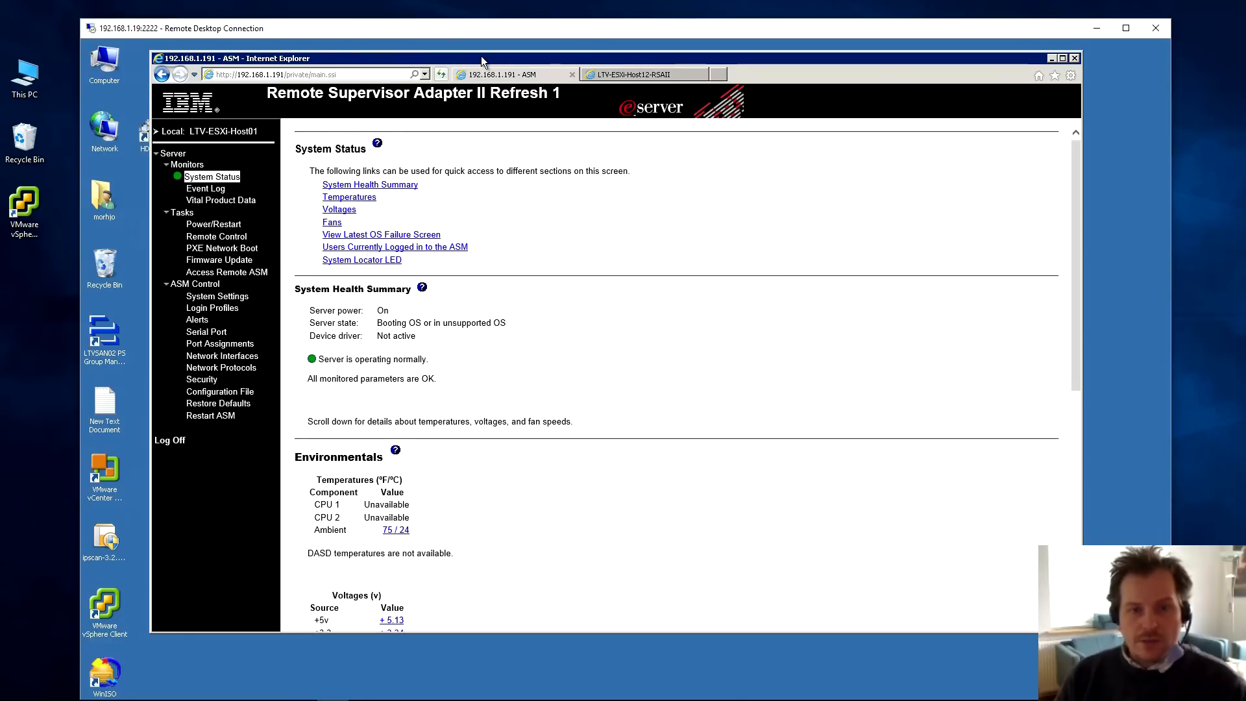
{"action": "mouse_move", "coordinate": [213, 111]}
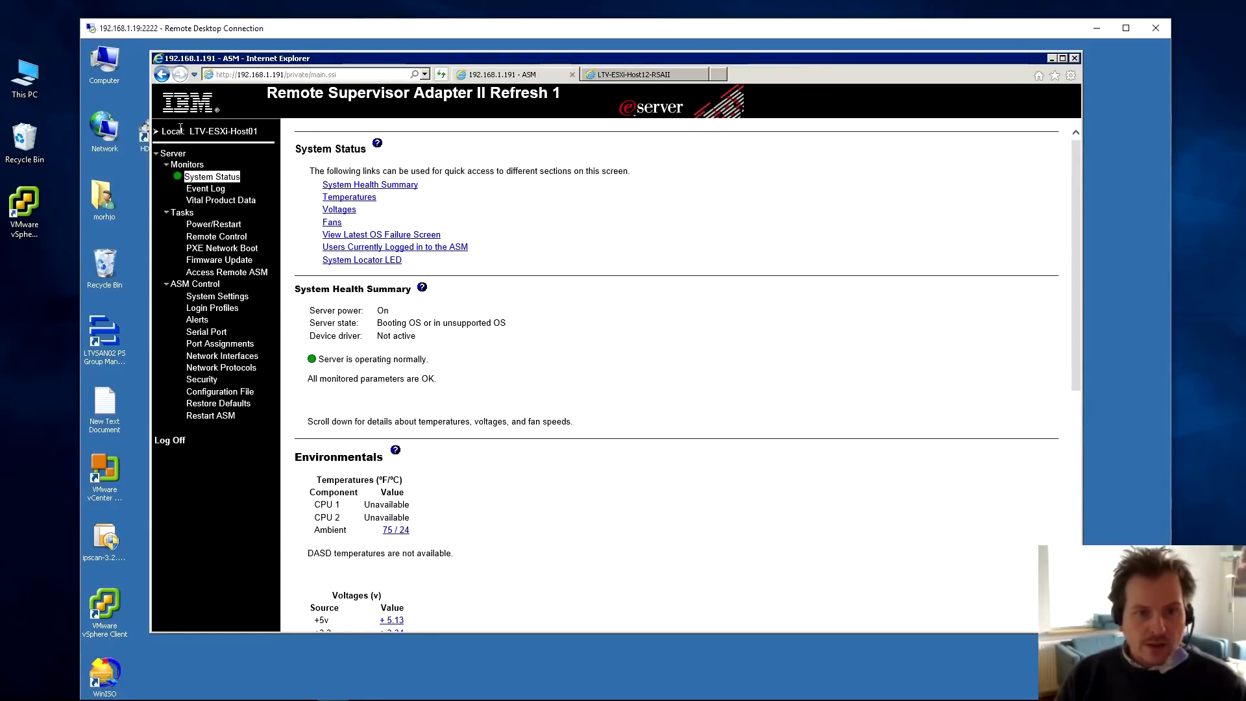
{"action": "double_click", "coordinate": [223, 131]}
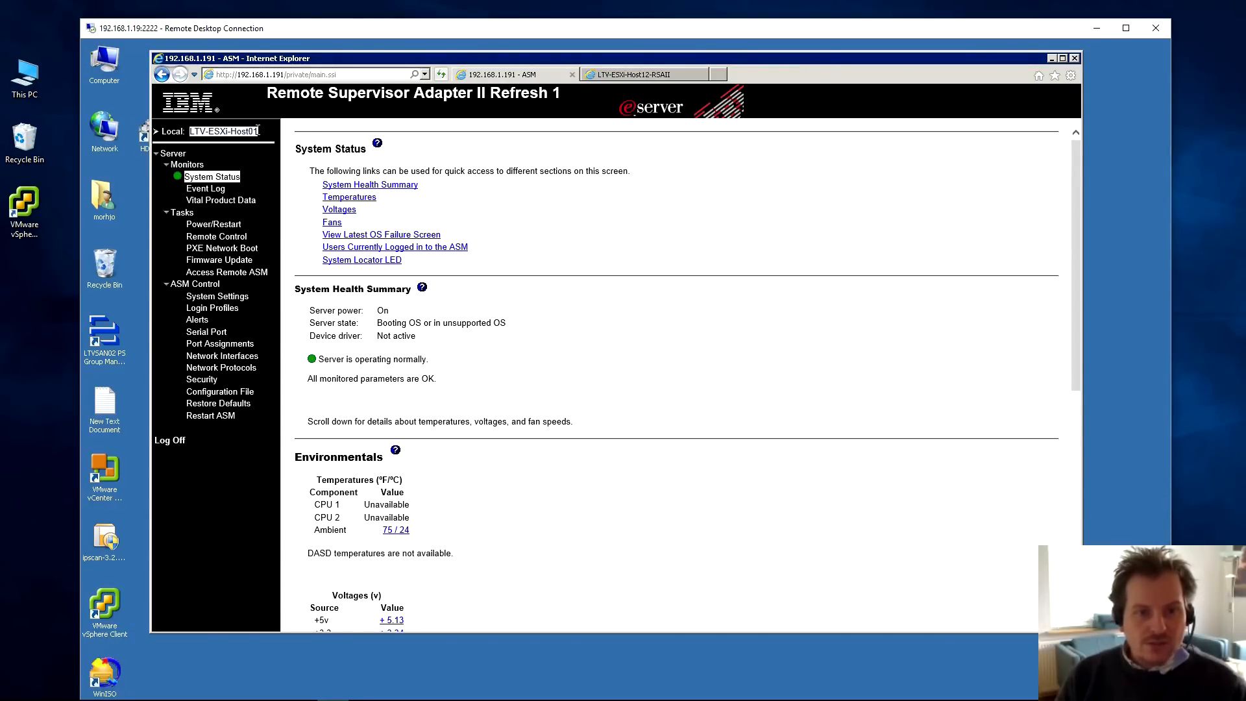
{"action": "mouse_move", "coordinate": [250, 156]}
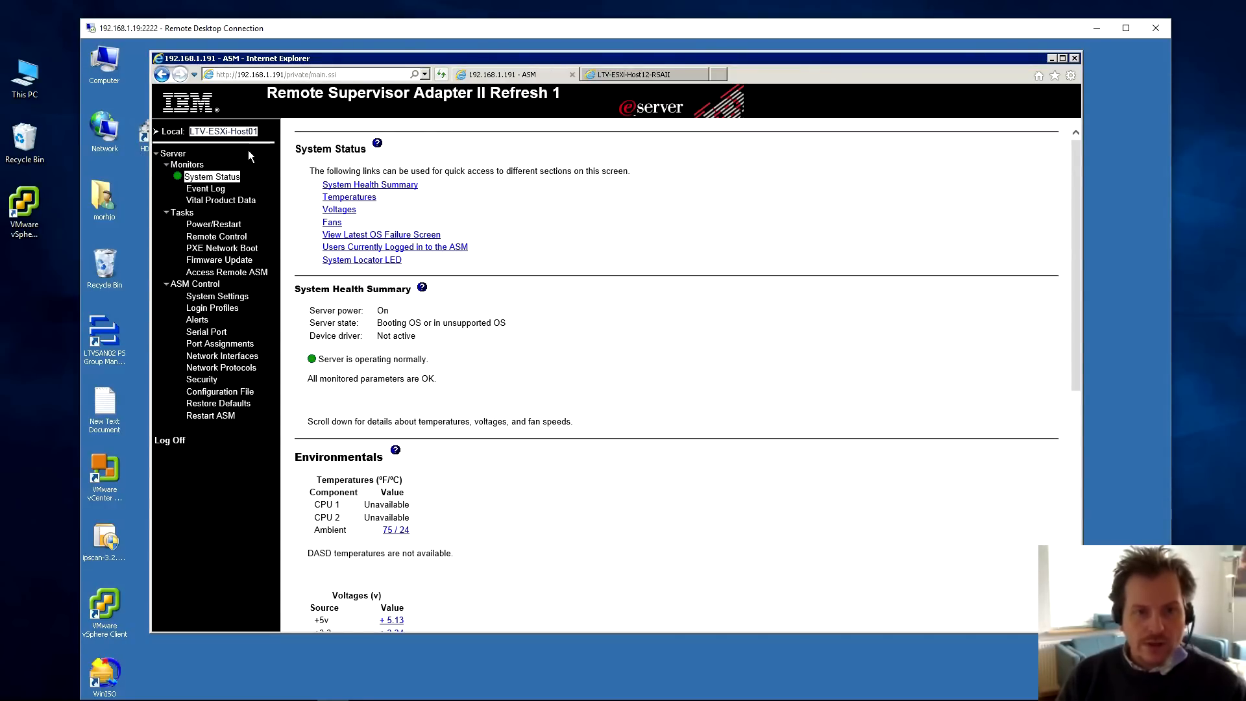
{"action": "mouse_move", "coordinate": [173, 164]}
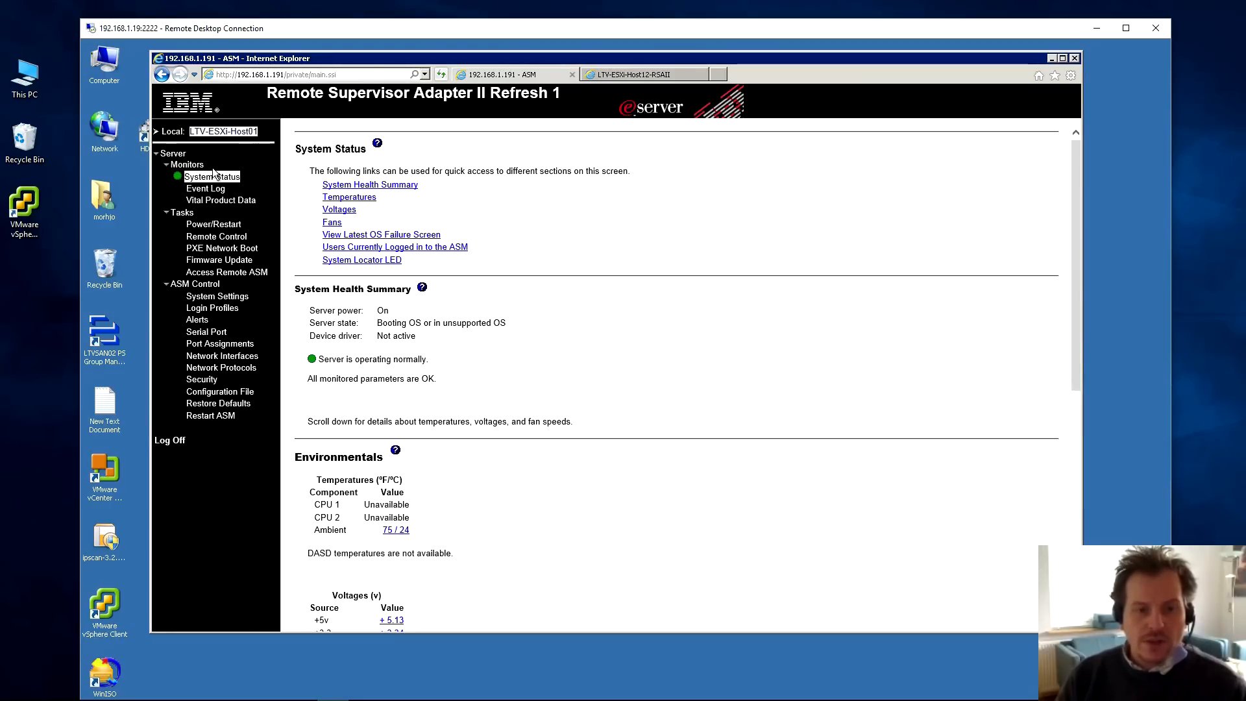
{"action": "mouse_move", "coordinate": [261, 162]}
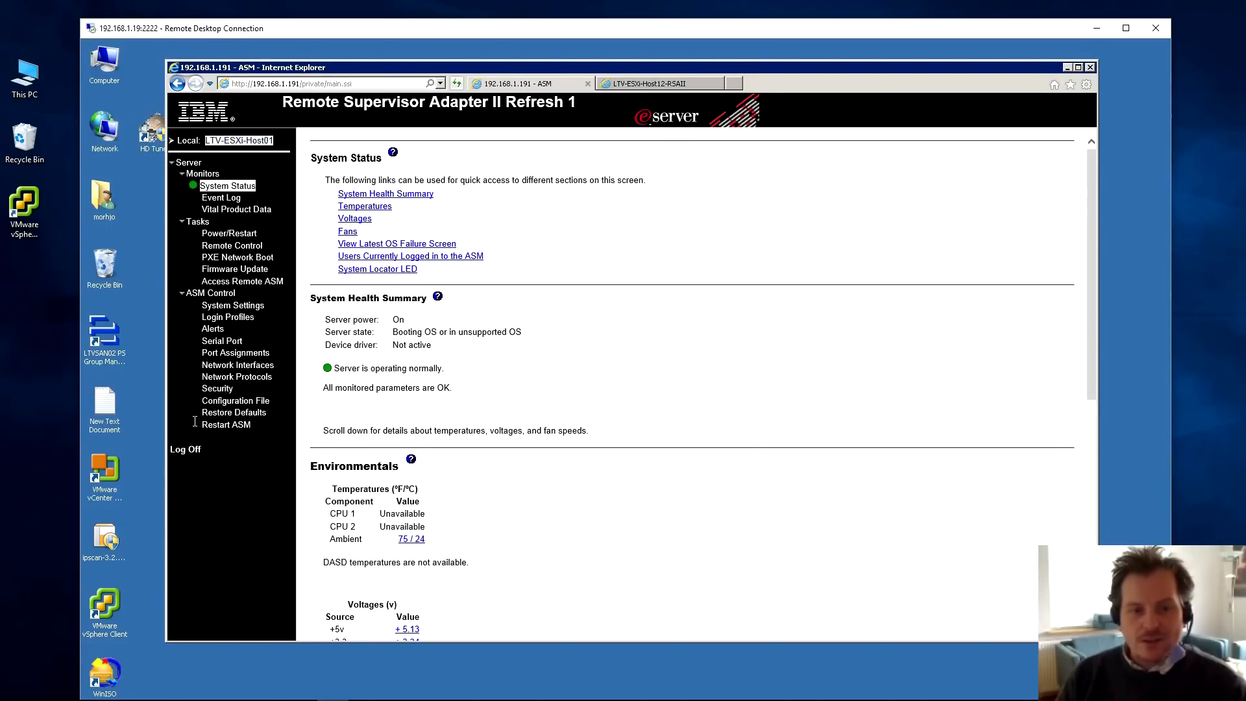
{"action": "mouse_move", "coordinate": [278, 255]}
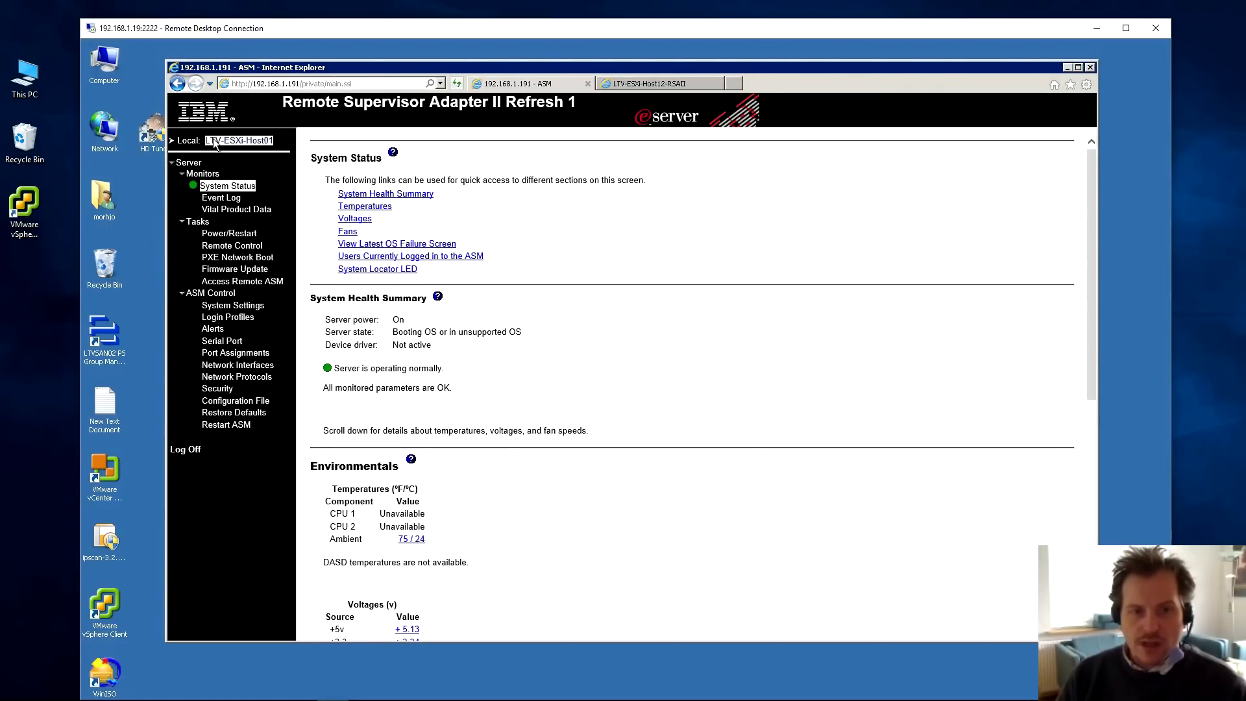
{"action": "mouse_move", "coordinate": [248, 149]}
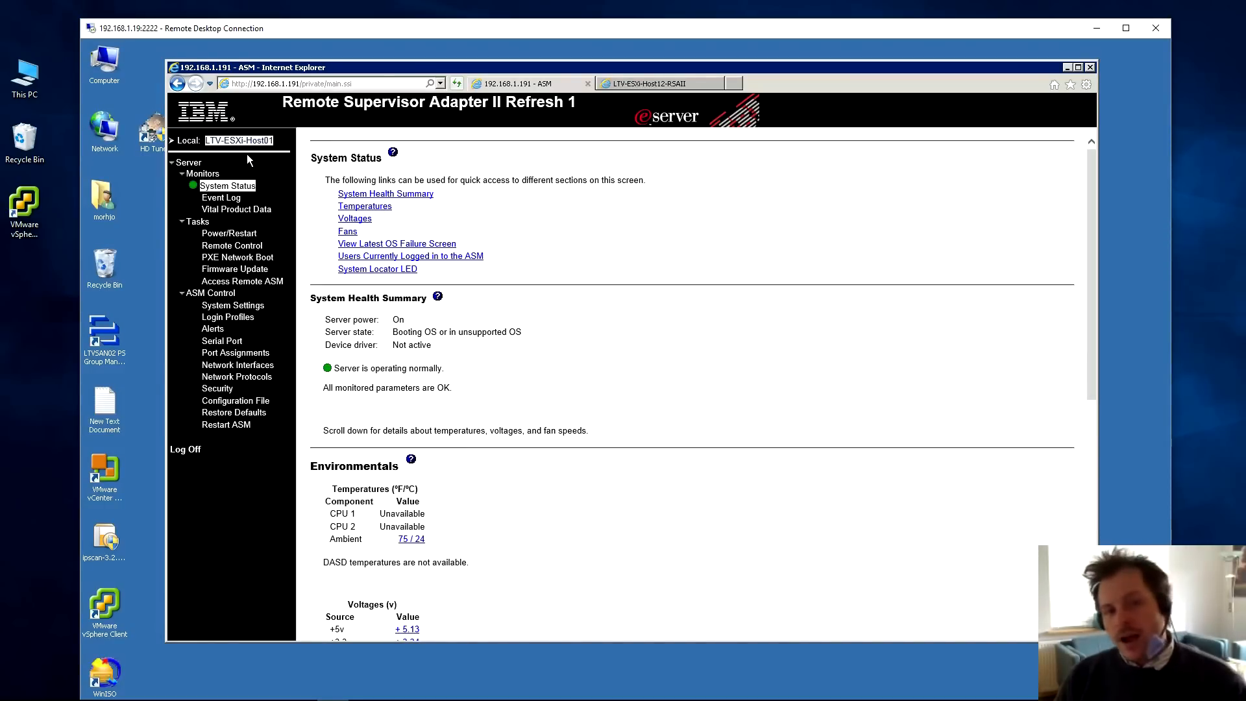
{"action": "mouse_move", "coordinate": [230, 183]}
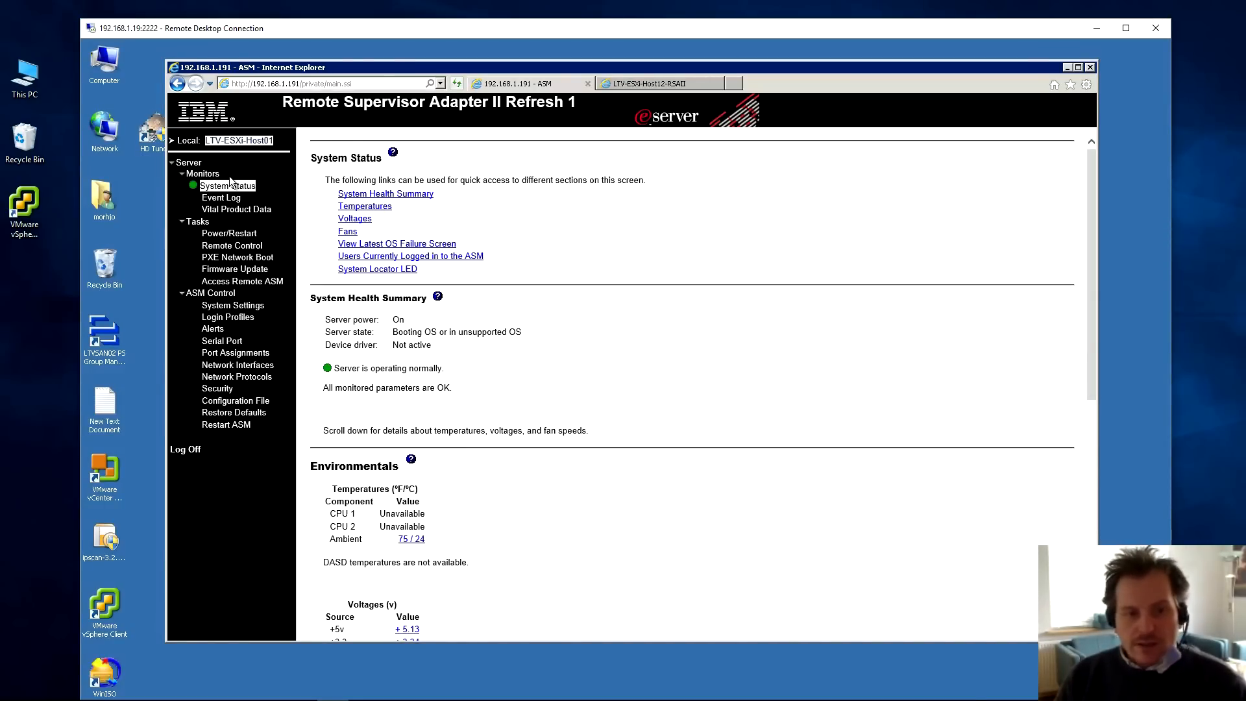
{"action": "mouse_move", "coordinate": [236, 209]}
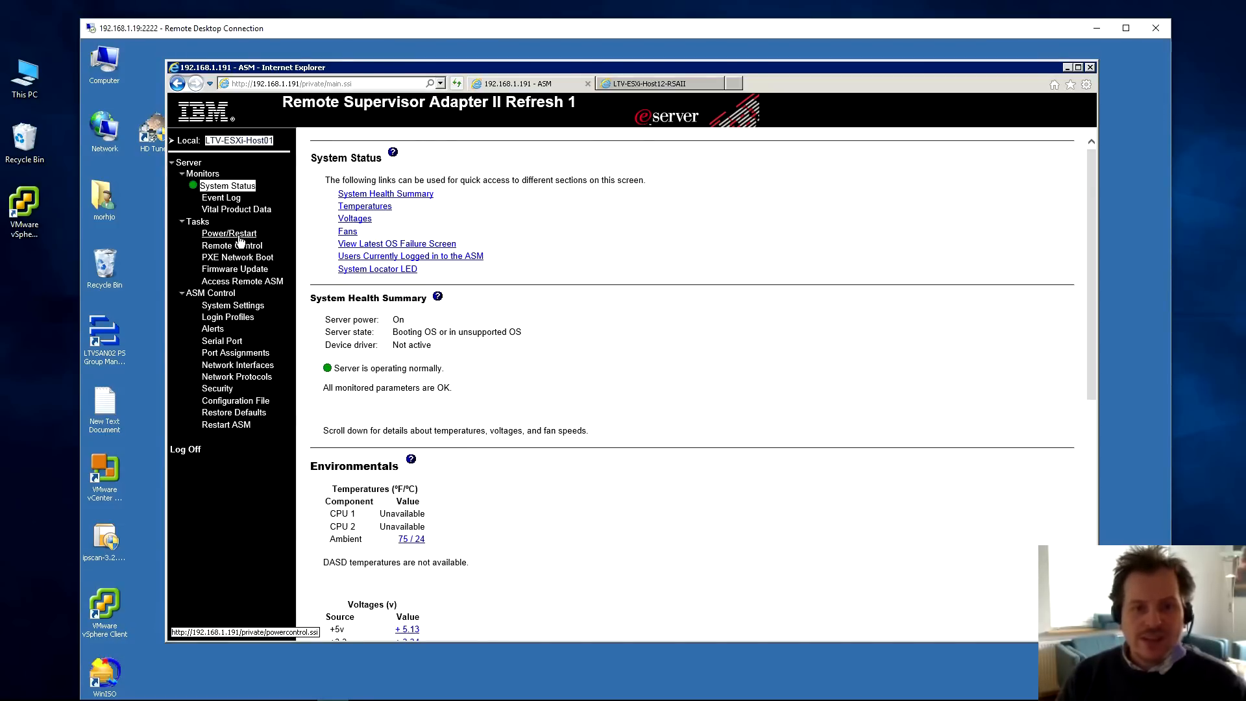
{"action": "mouse_move", "coordinate": [231, 245]}
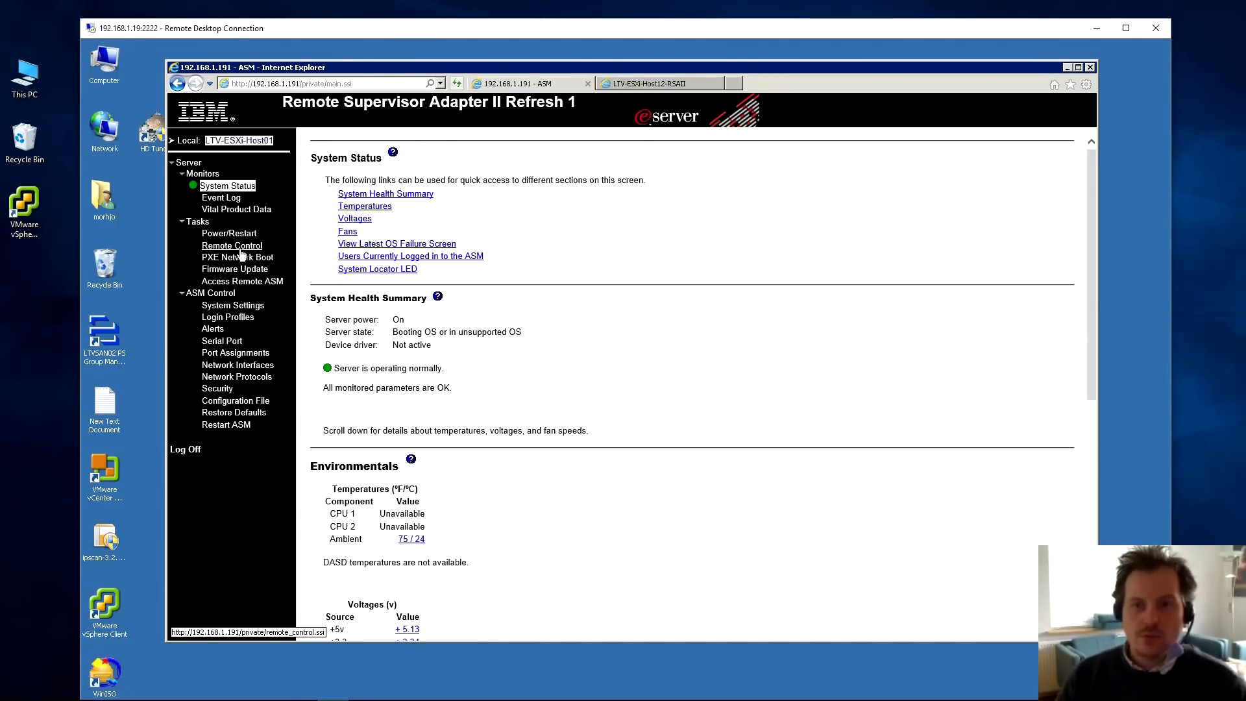
{"action": "mouse_move", "coordinate": [334, 208]}
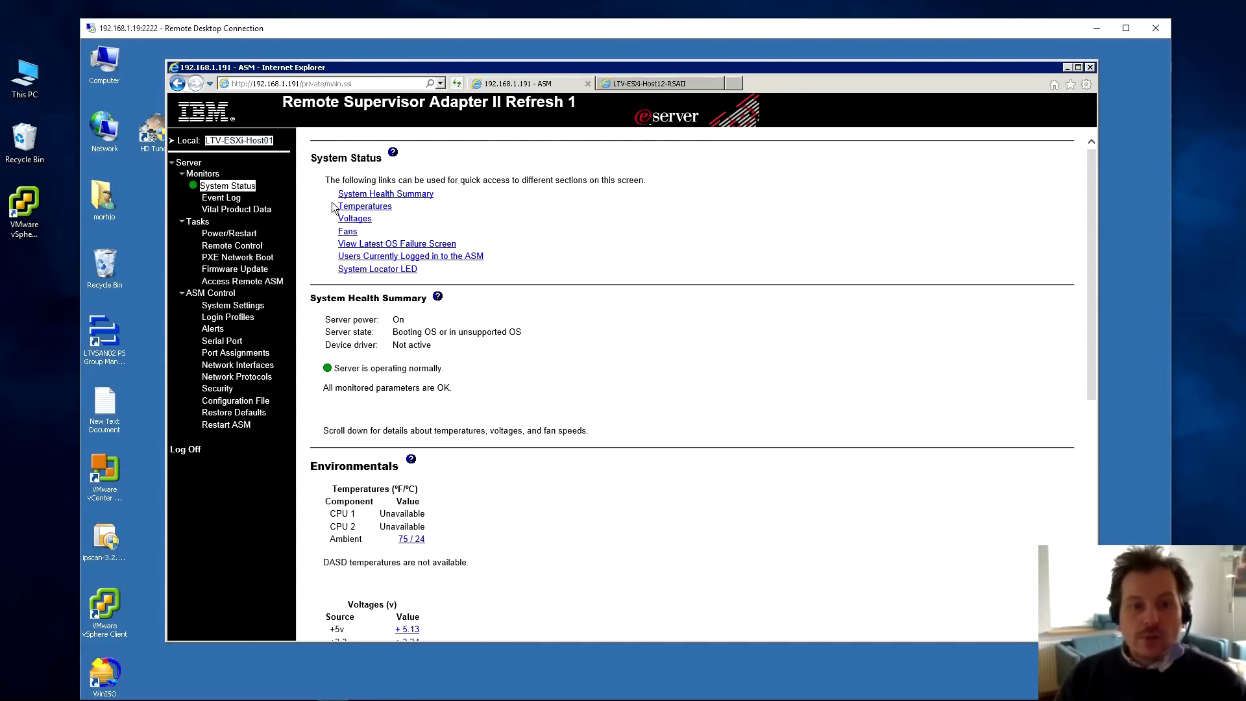
{"action": "scroll", "scroll_direction": "down", "scroll_amount": 3}
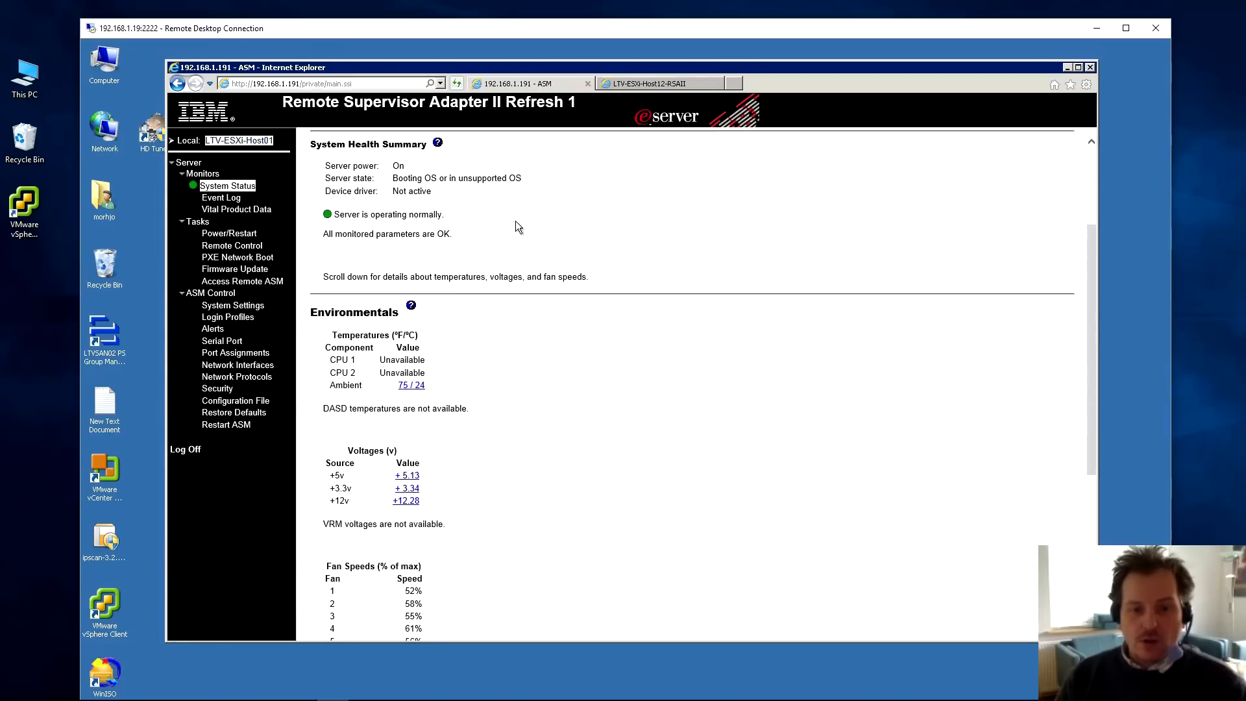
{"action": "scroll", "scroll_direction": "up", "scroll_amount": 3}
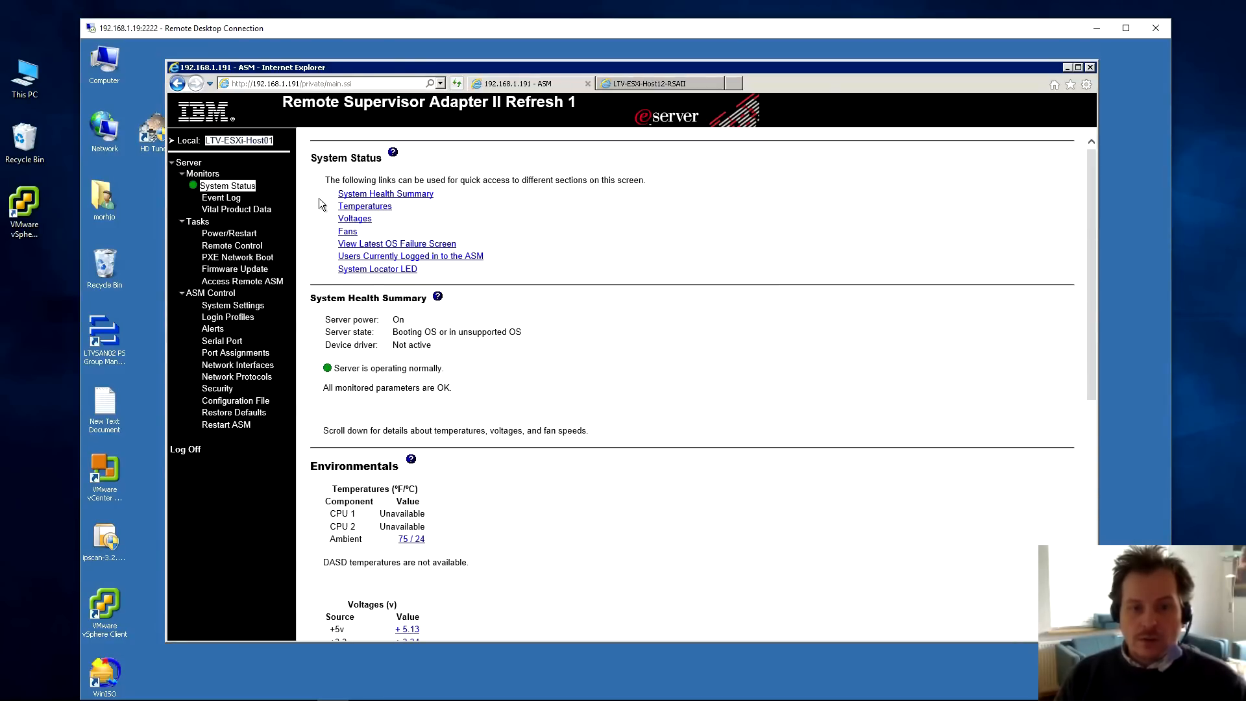
{"action": "mouse_move", "coordinate": [326, 326]}
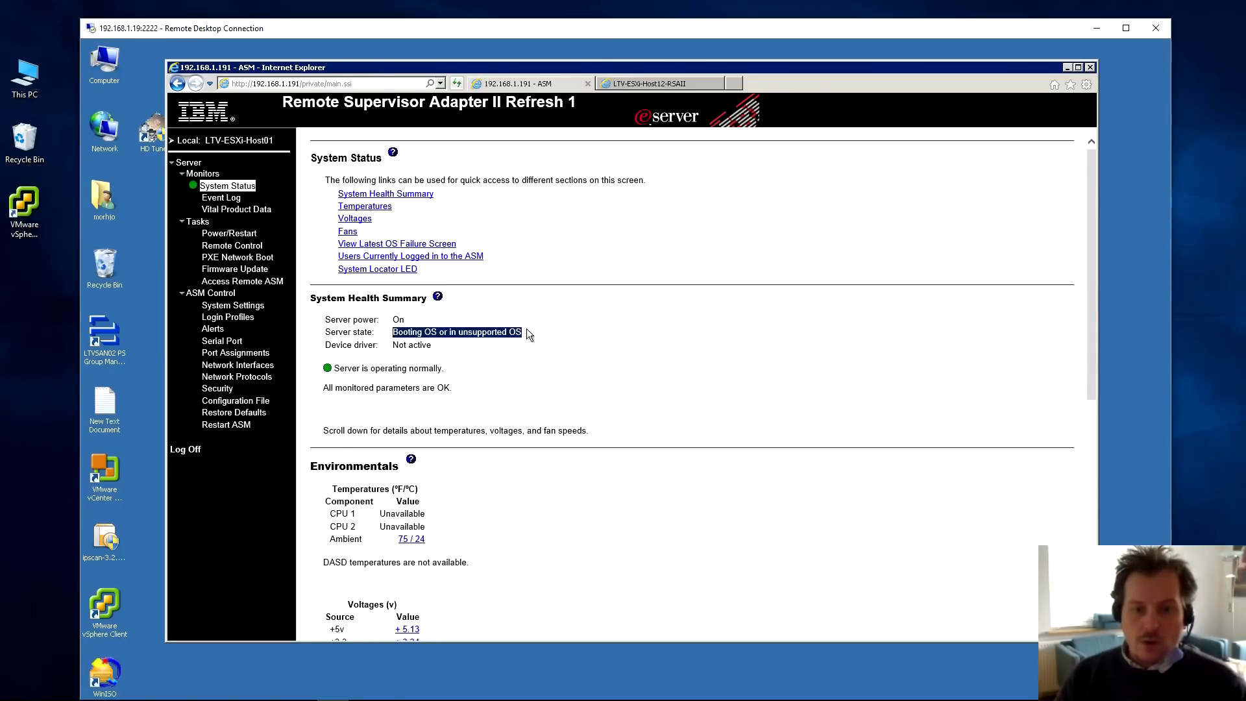
{"action": "mouse_move", "coordinate": [383, 337]}
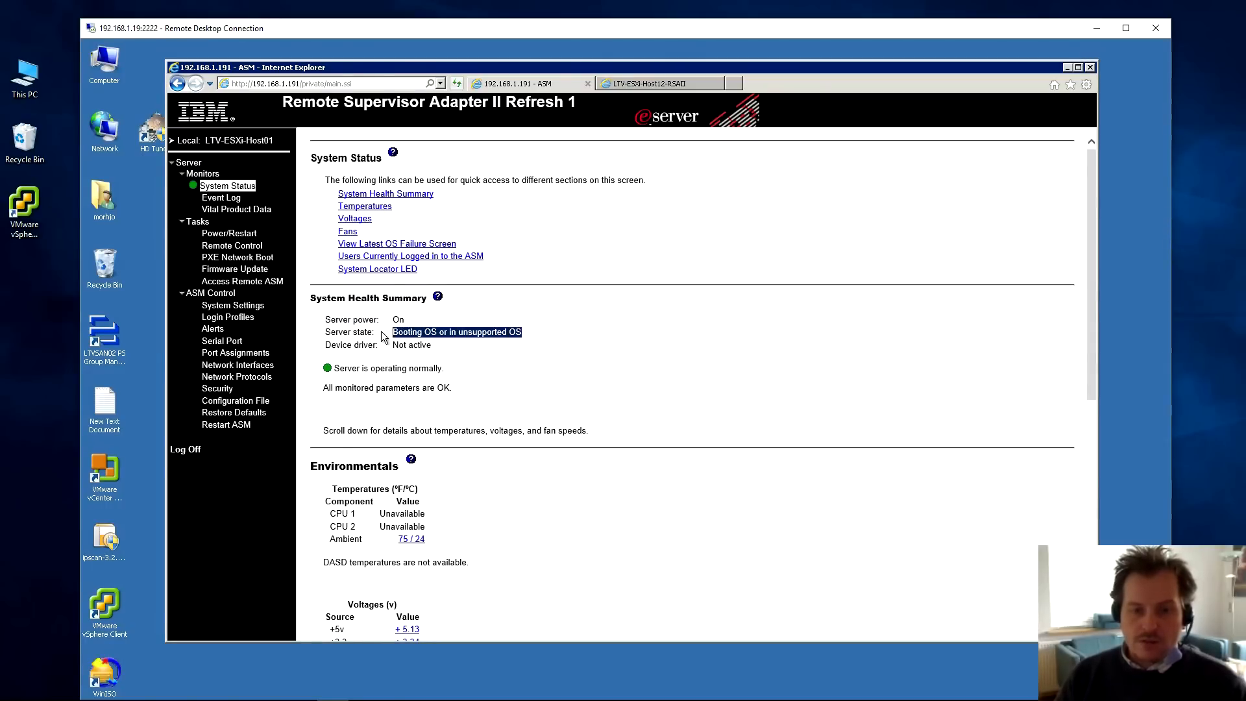
{"action": "mouse_move", "coordinate": [395, 359]}
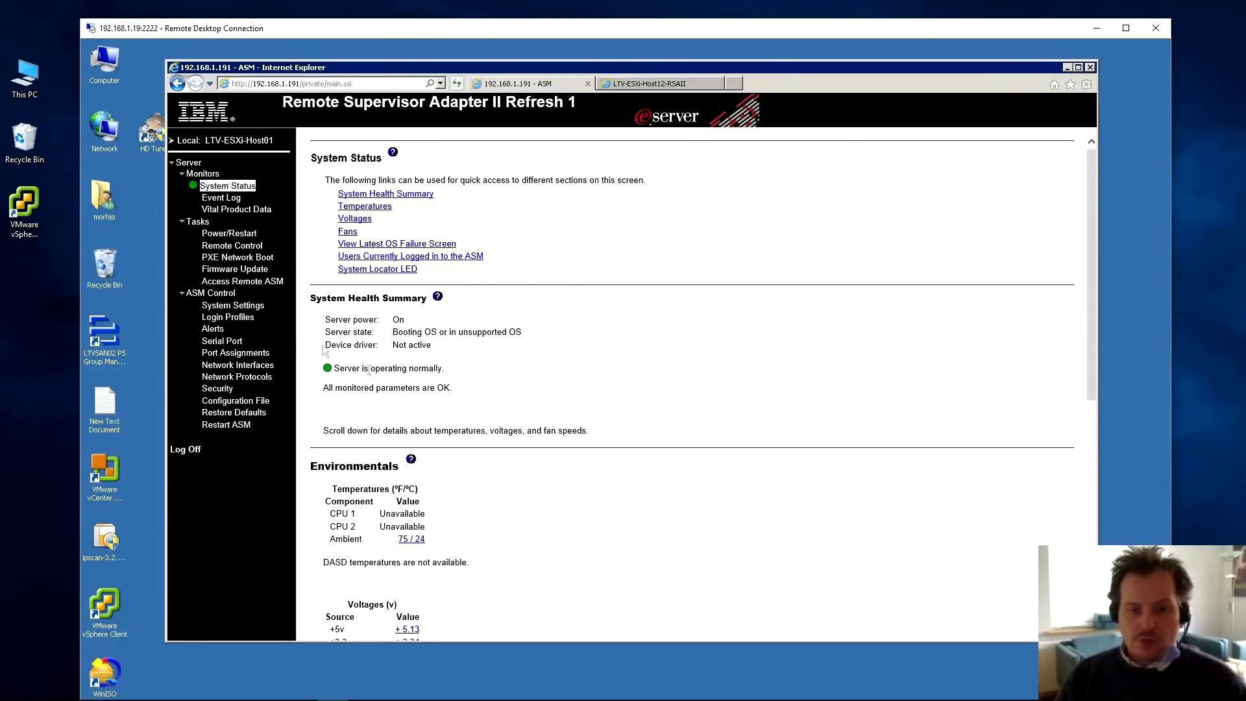
{"action": "mouse_move", "coordinate": [450, 382]}
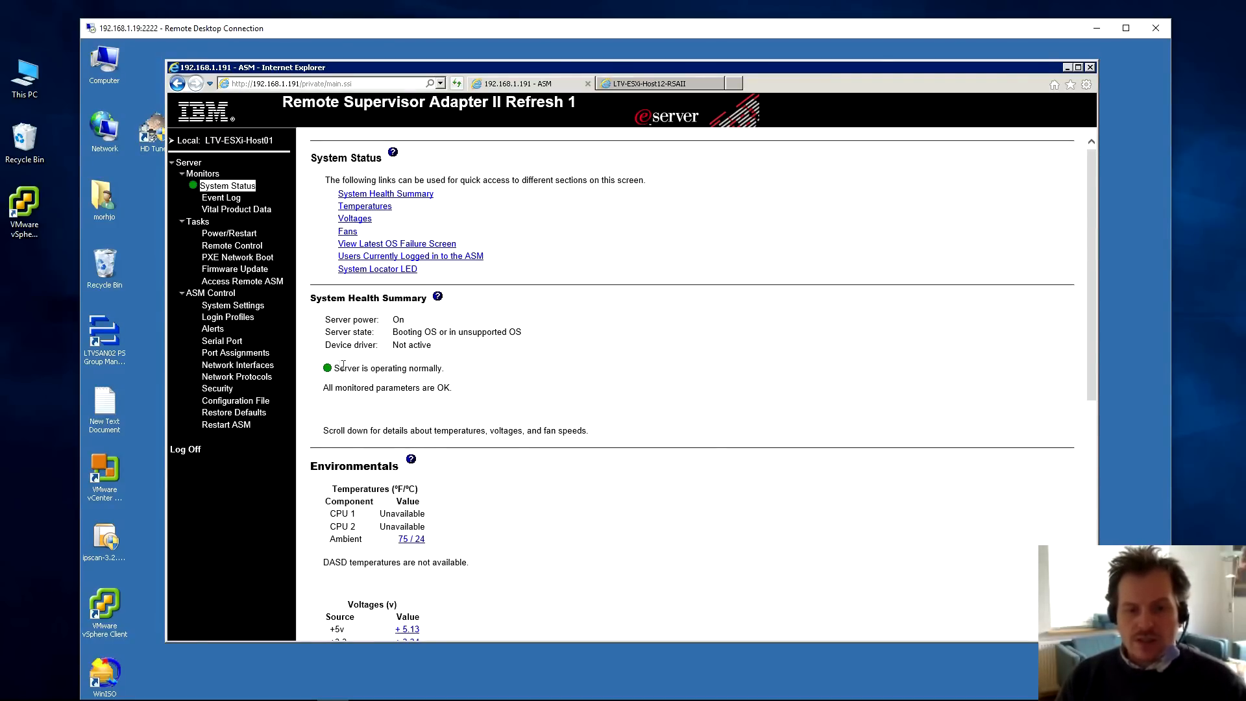
{"action": "mouse_move", "coordinate": [527, 413]}
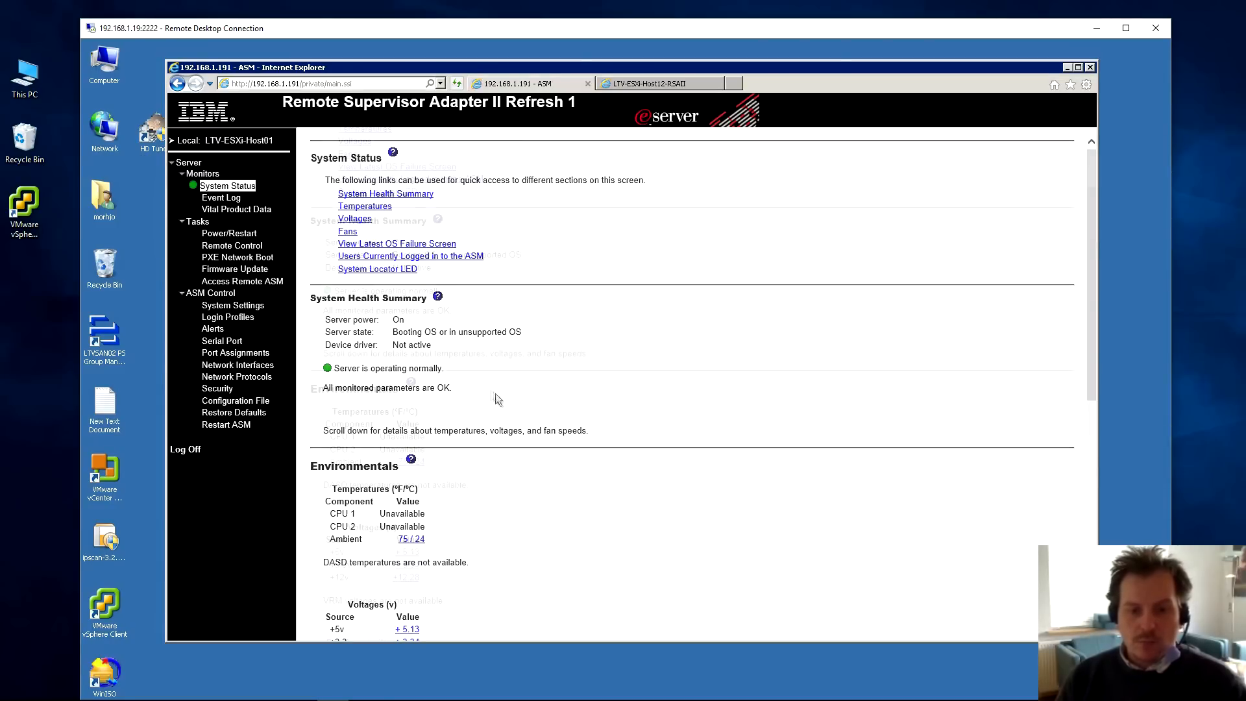
- Check the unavailable CPU 1 temperature, the fan speeds and the single logged-in web user
{"action": "scroll", "scroll_direction": "down", "scroll_amount": 3}
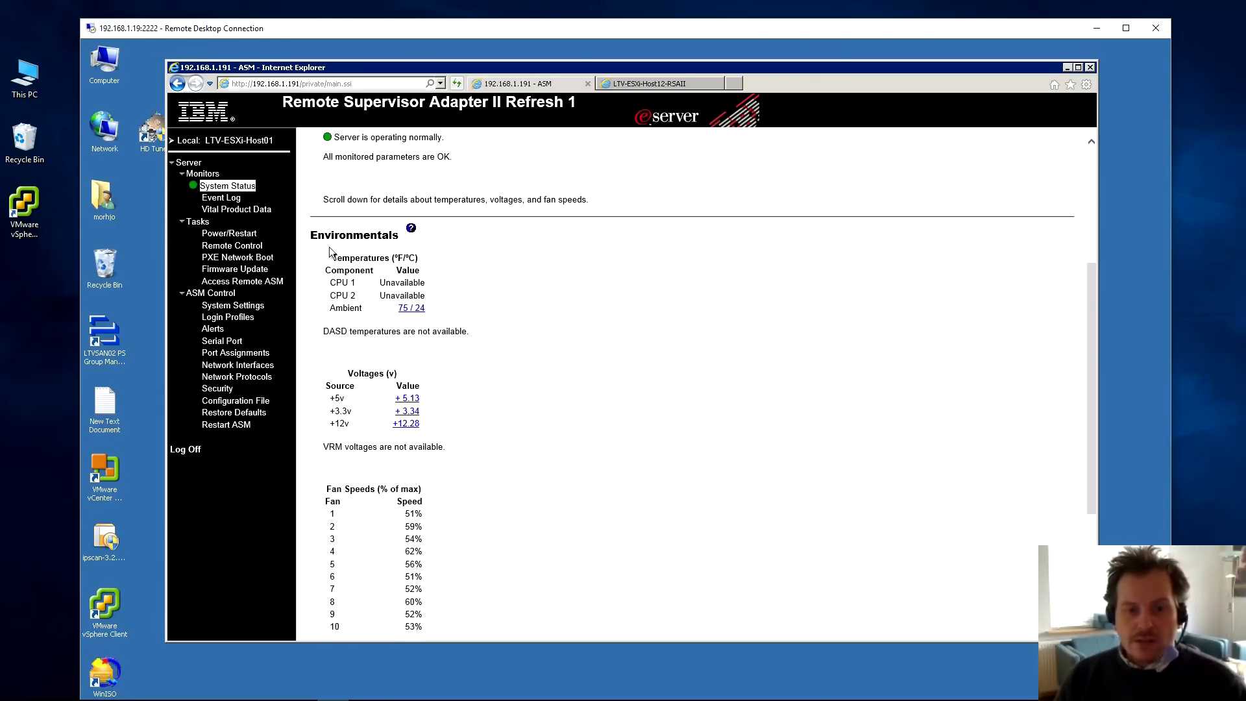
{"action": "mouse_move", "coordinate": [376, 288]}
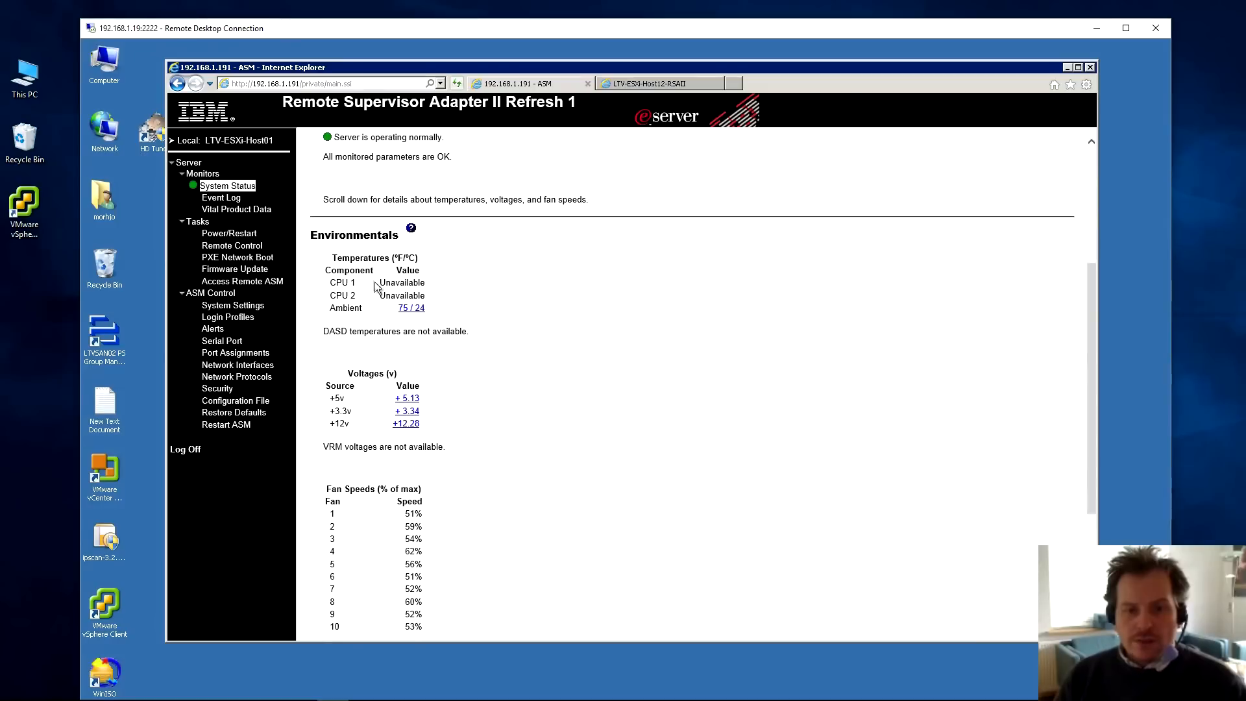
{"action": "double_click", "coordinate": [400, 282]}
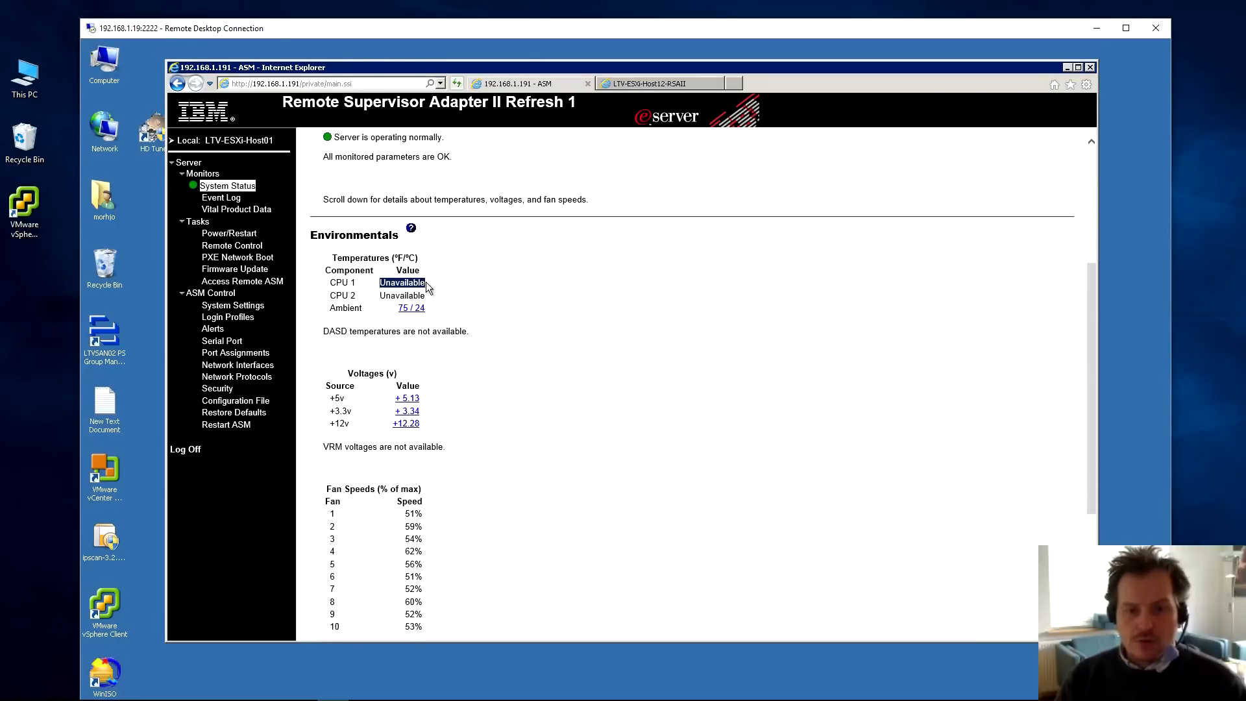
{"action": "mouse_move", "coordinate": [410, 308]}
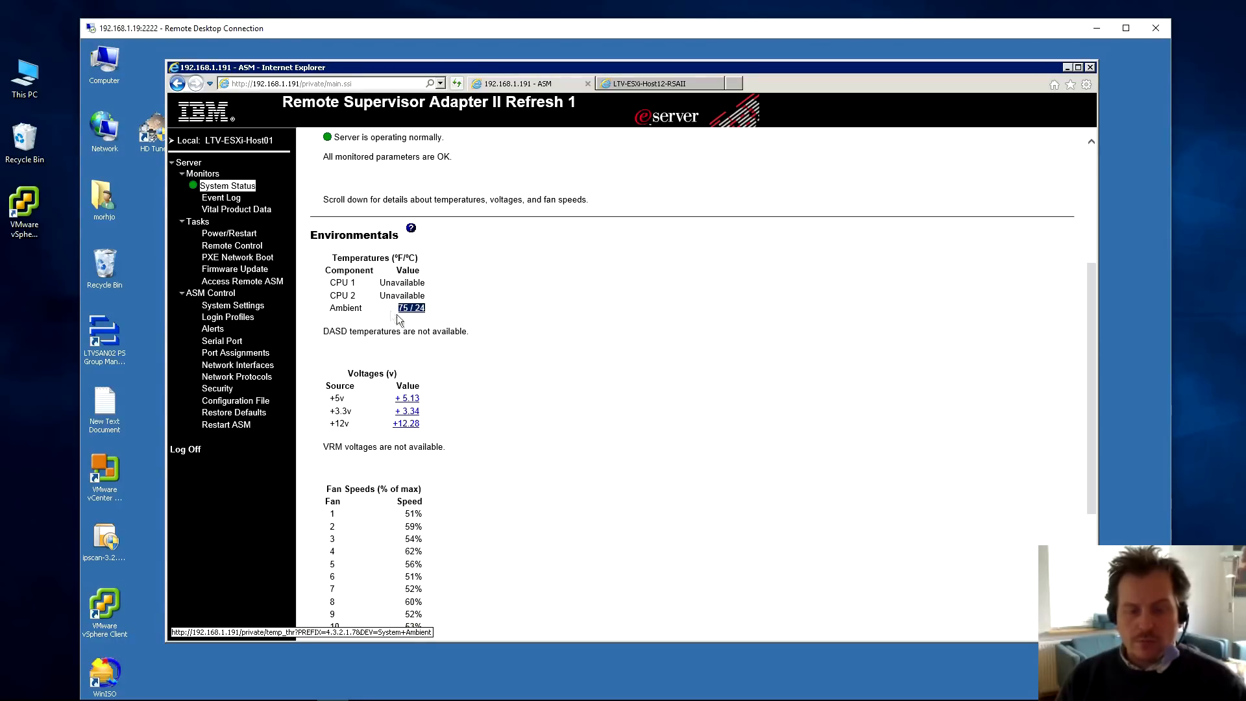
{"action": "mouse_move", "coordinate": [423, 315]}
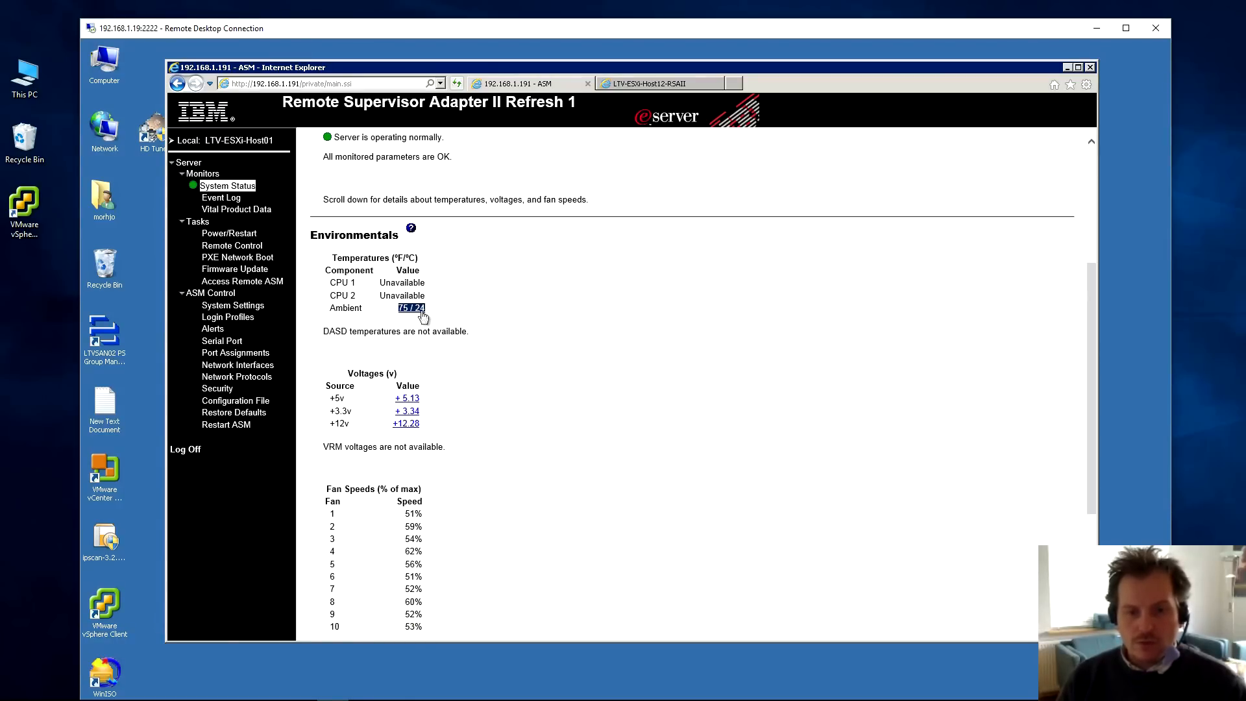
{"action": "mouse_move", "coordinate": [411, 309]}
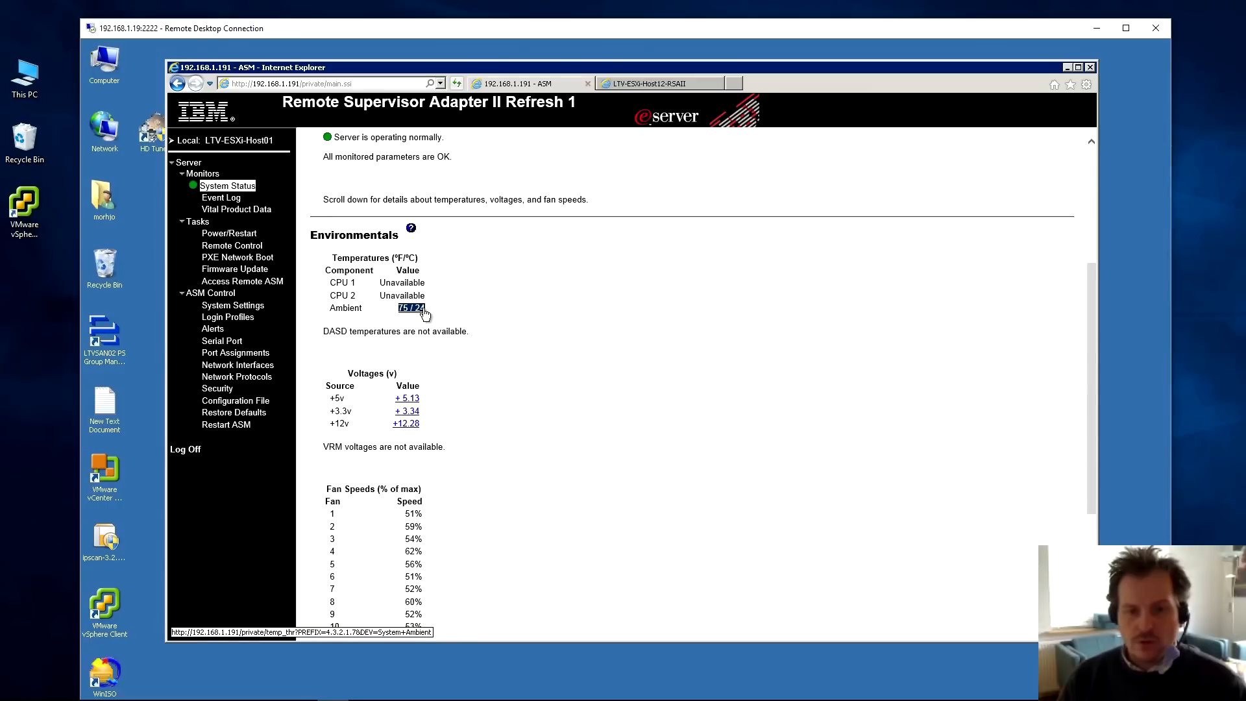
{"action": "mouse_move", "coordinate": [409, 316]}
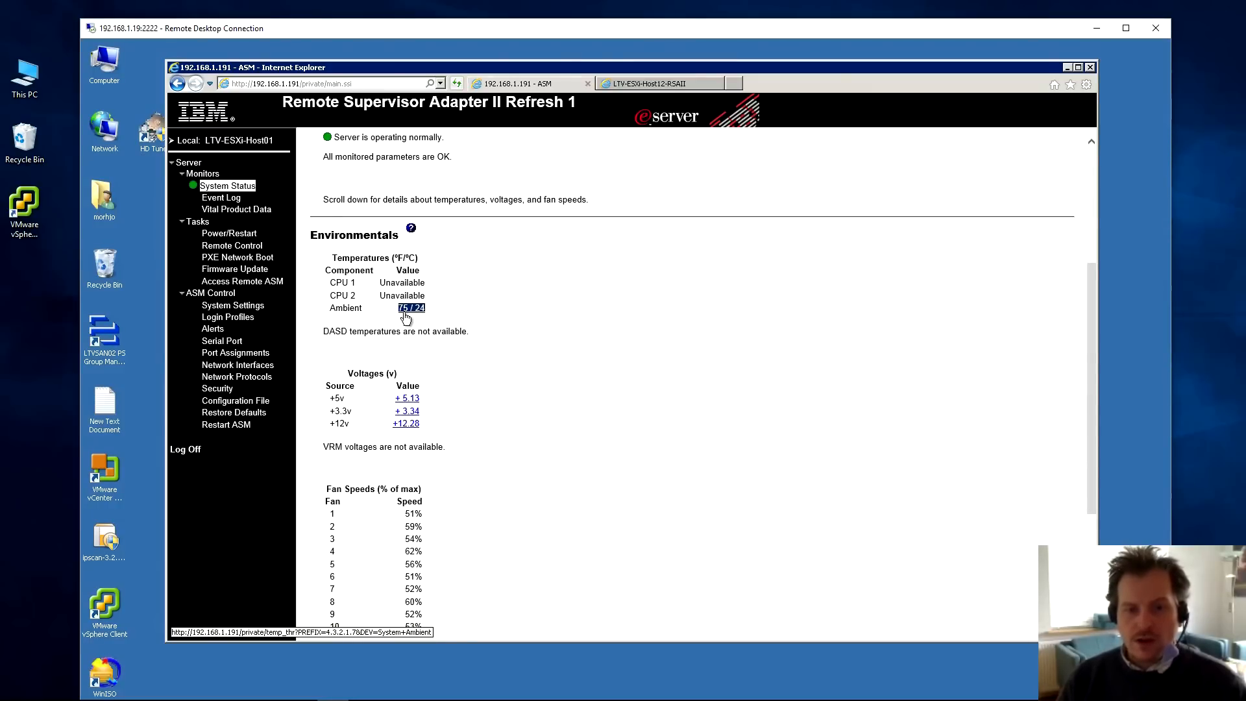
{"action": "mouse_move", "coordinate": [424, 389]}
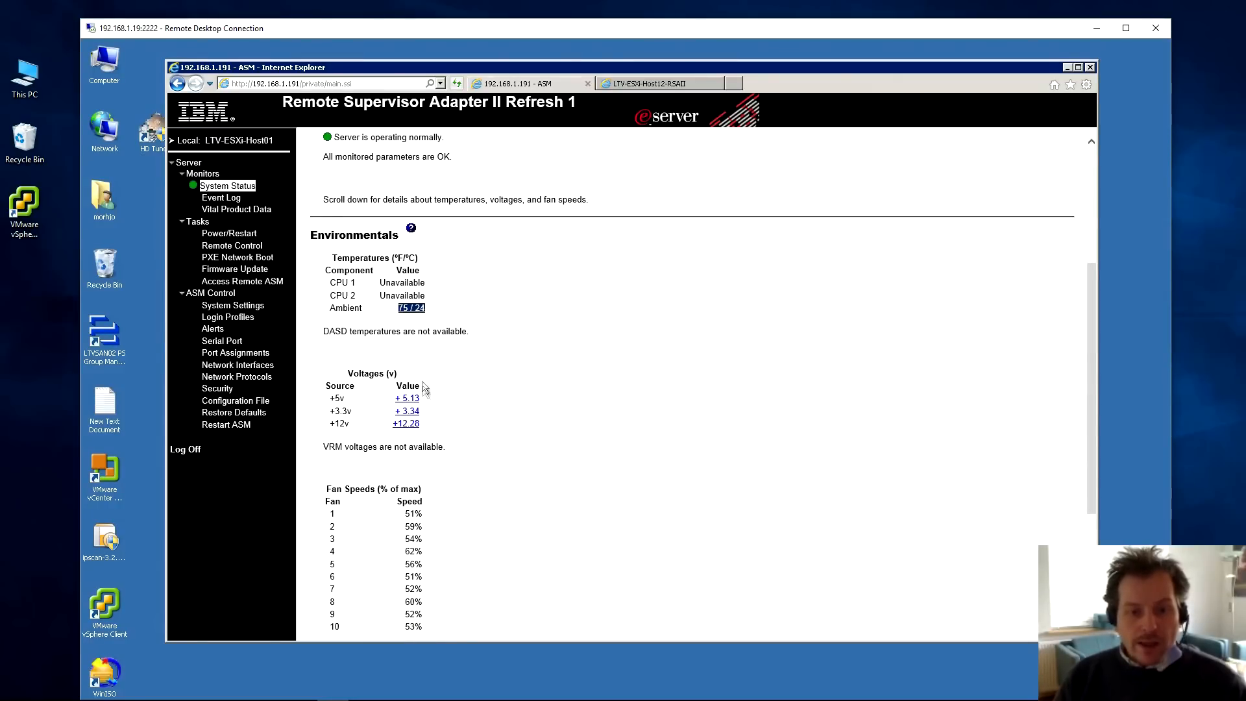
{"action": "mouse_move", "coordinate": [453, 427]}
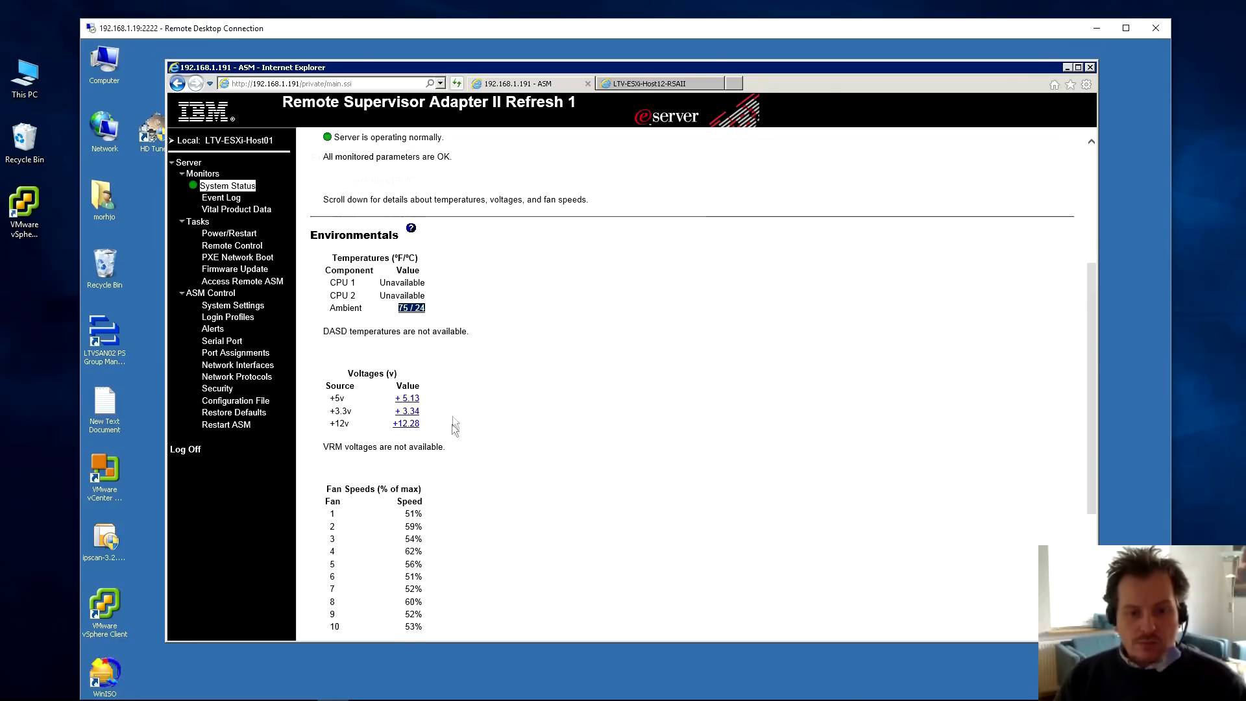
{"action": "scroll", "scroll_direction": "down", "scroll_amount": 3}
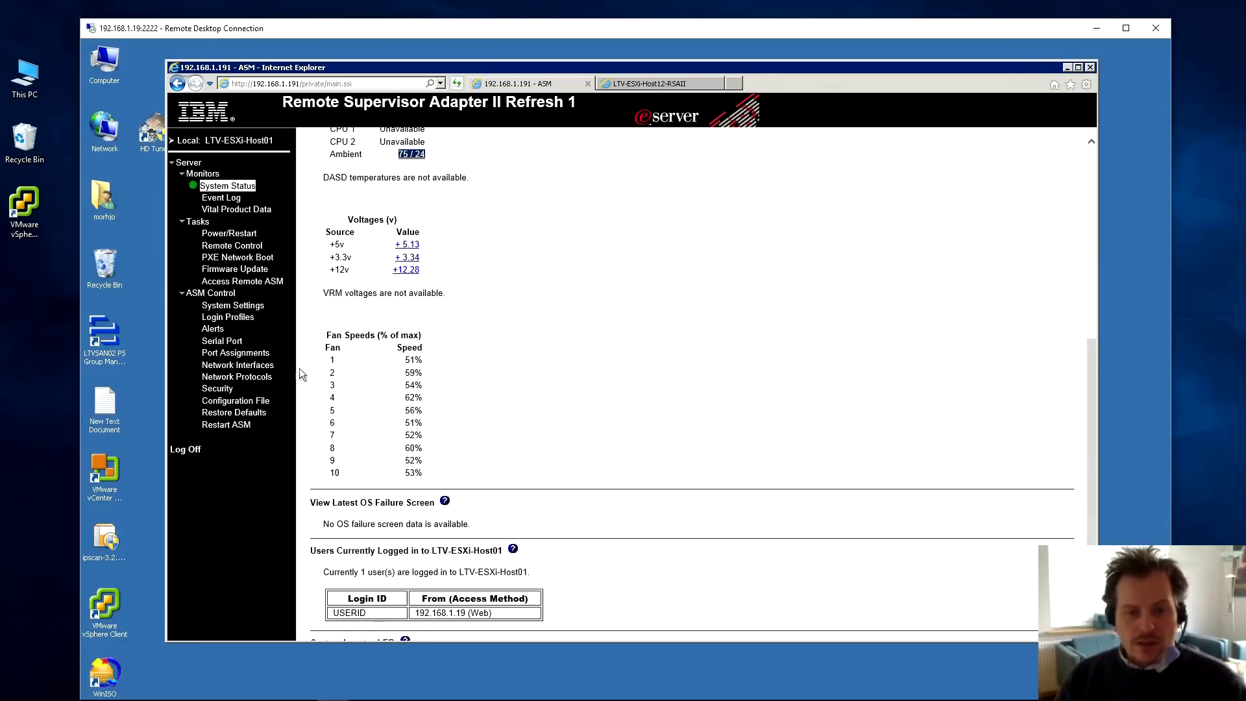
{"action": "mouse_move", "coordinate": [427, 410]}
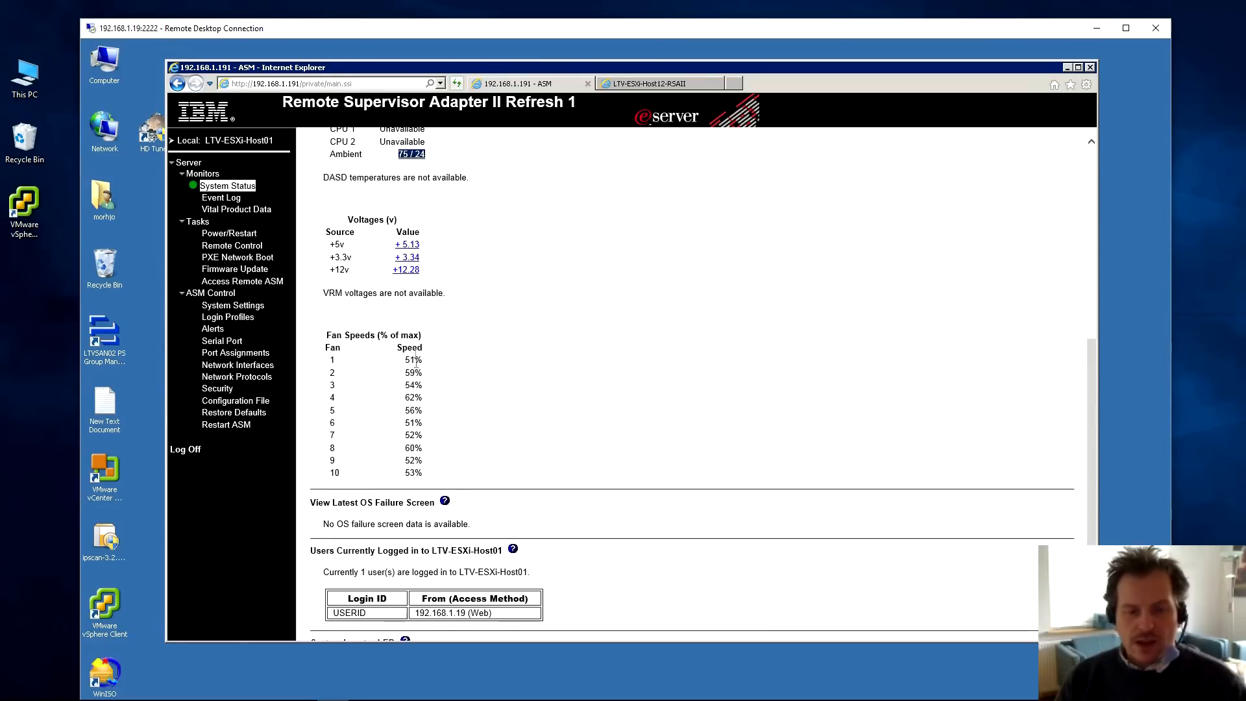
{"action": "mouse_move", "coordinate": [502, 377]}
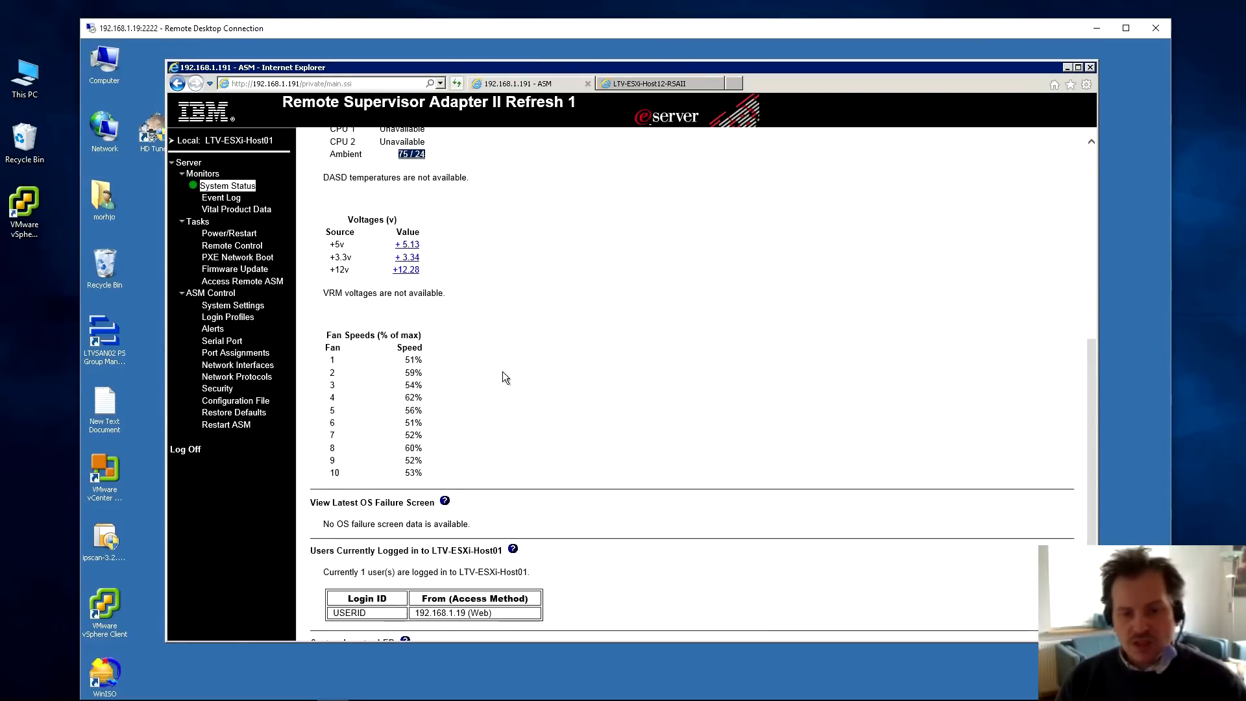
{"action": "scroll", "scroll_direction": "down", "scroll_amount": 3}
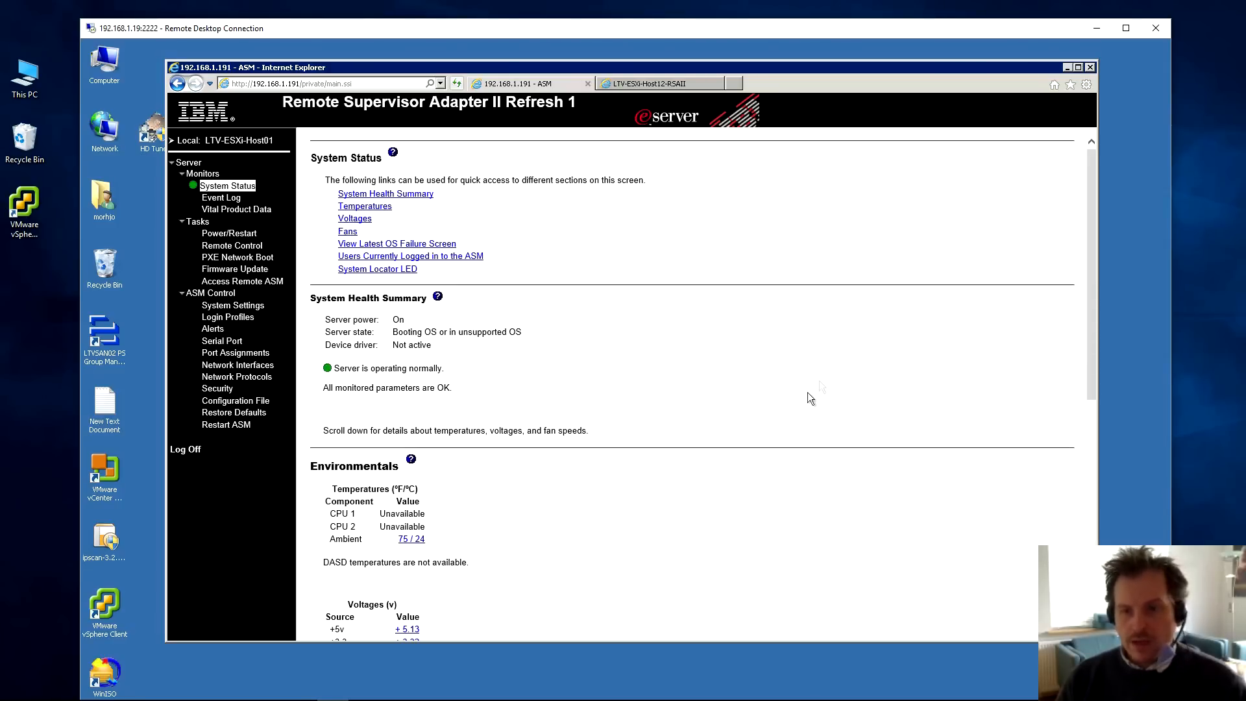
{"action": "scroll", "scroll_direction": "down", "scroll_amount": 3}
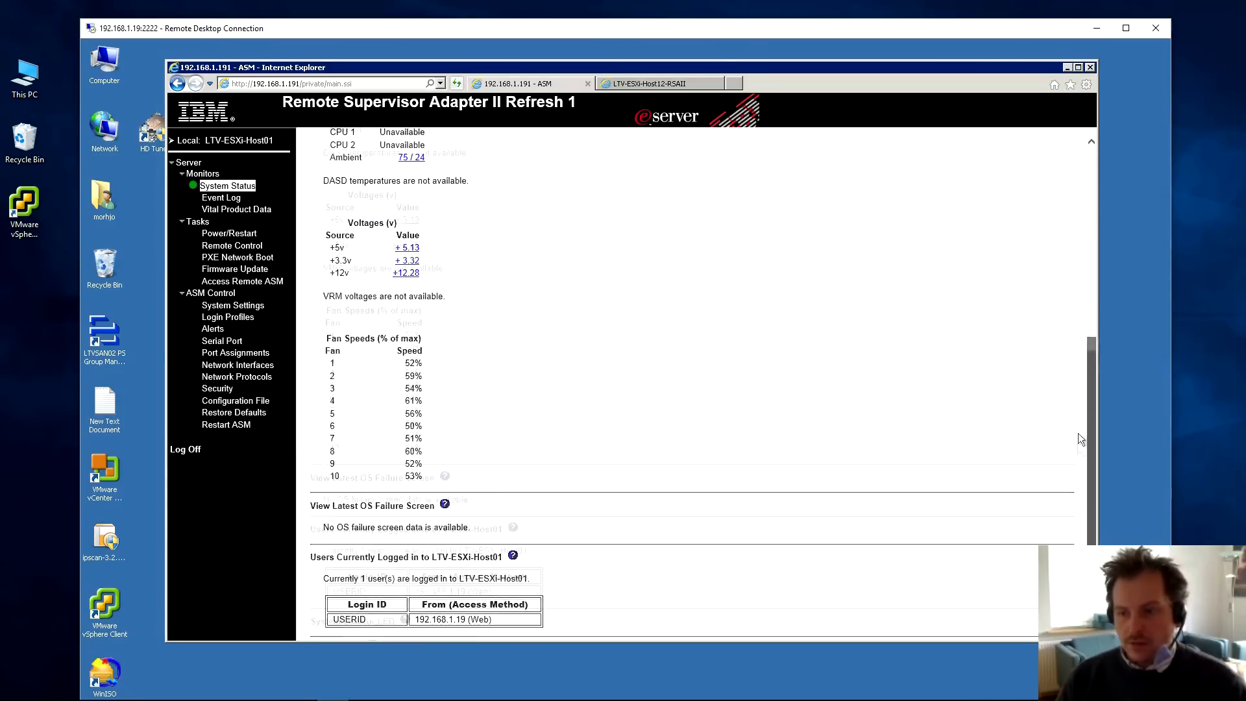
{"action": "scroll", "scroll_direction": "down", "scroll_amount": 3}
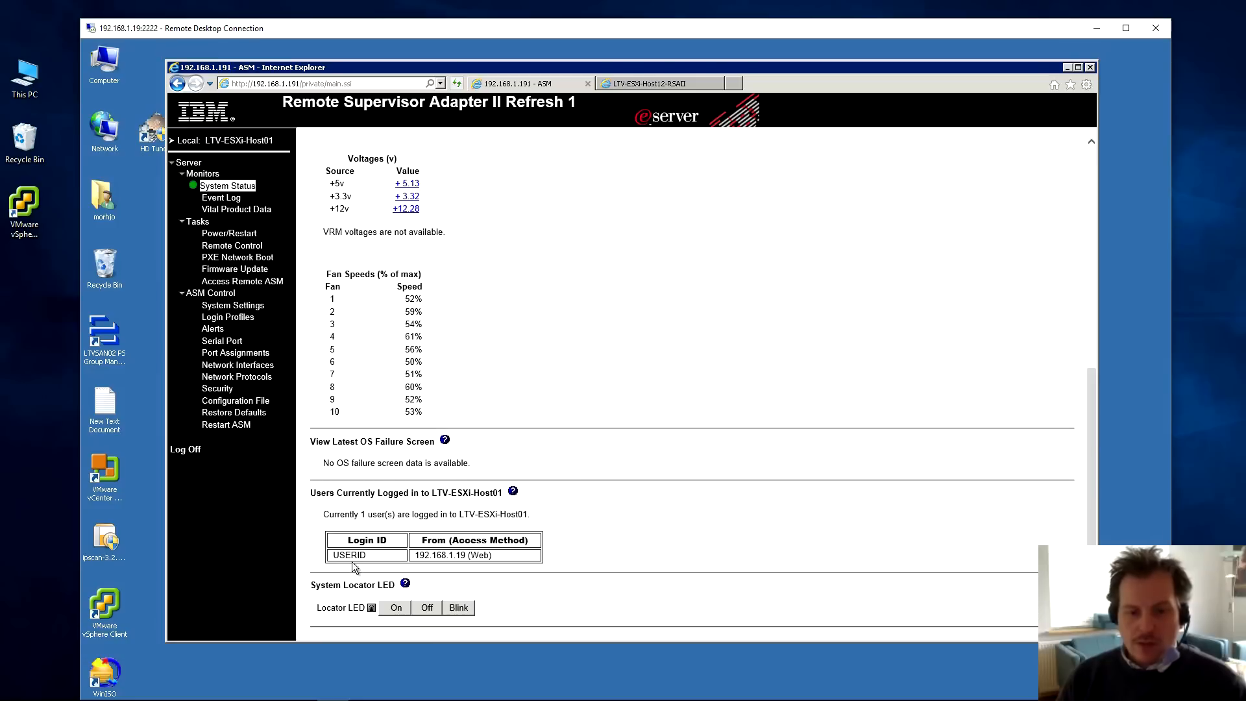
{"action": "double_click", "coordinate": [348, 555]}
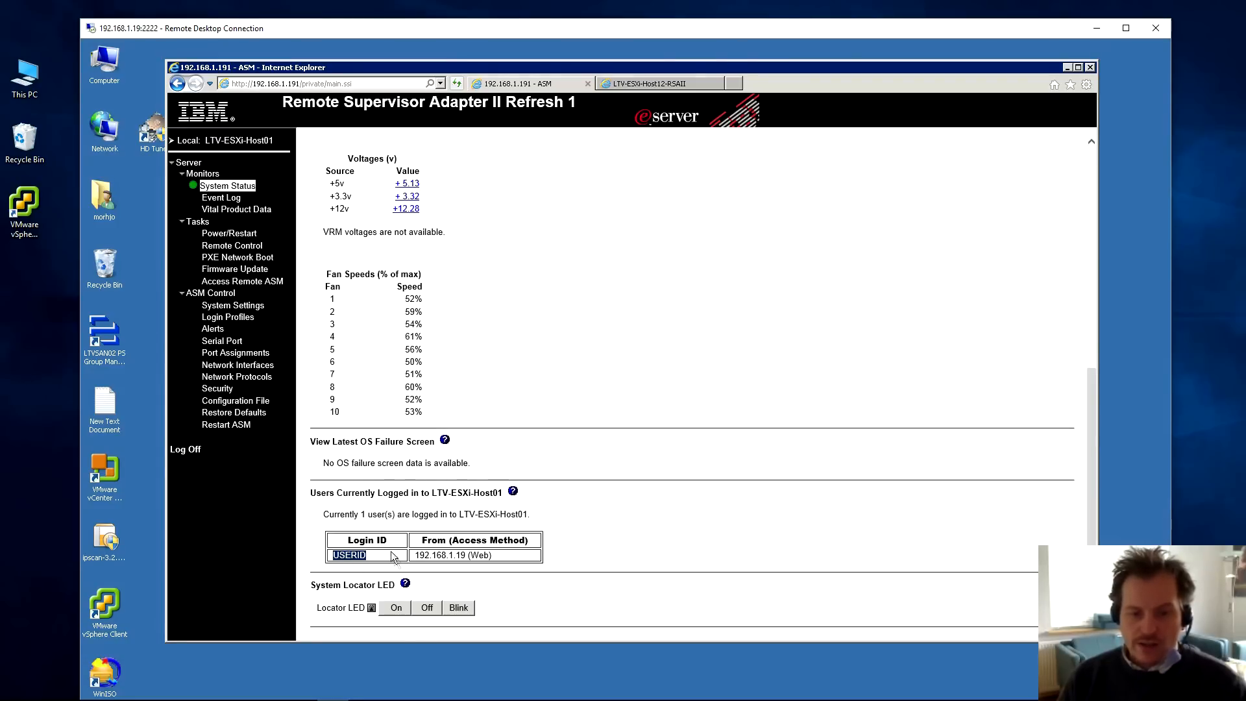
{"action": "double_click", "coordinate": [453, 554]}
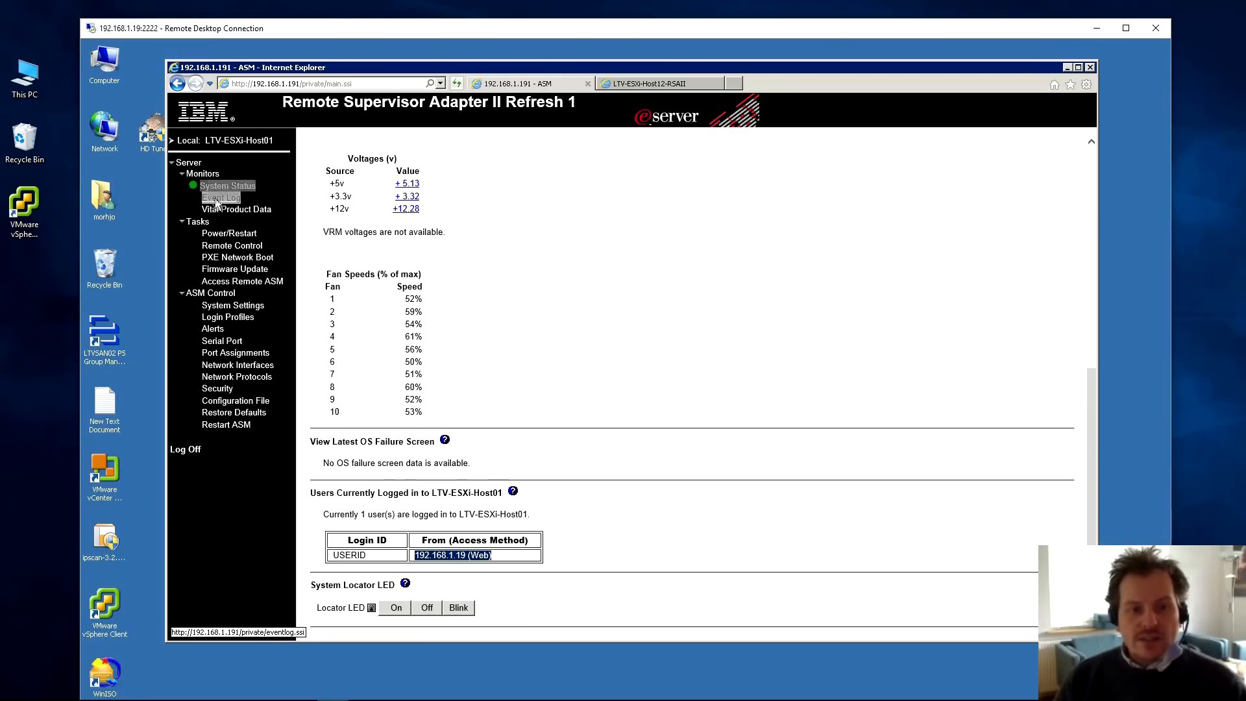
- Read the Event Log to End of Log, noting the power supply AC removal entry
{"action": "left_click", "coordinate": [220, 198]}
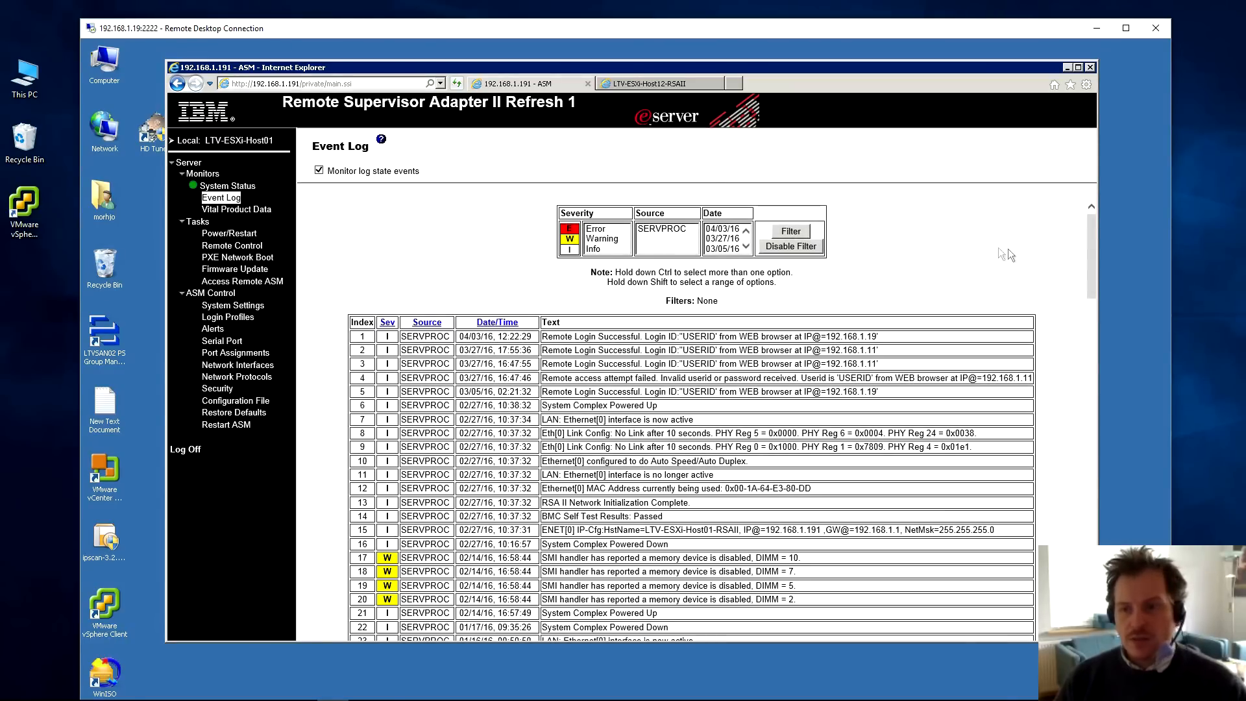
{"action": "scroll", "scroll_direction": "down", "scroll_amount": 3}
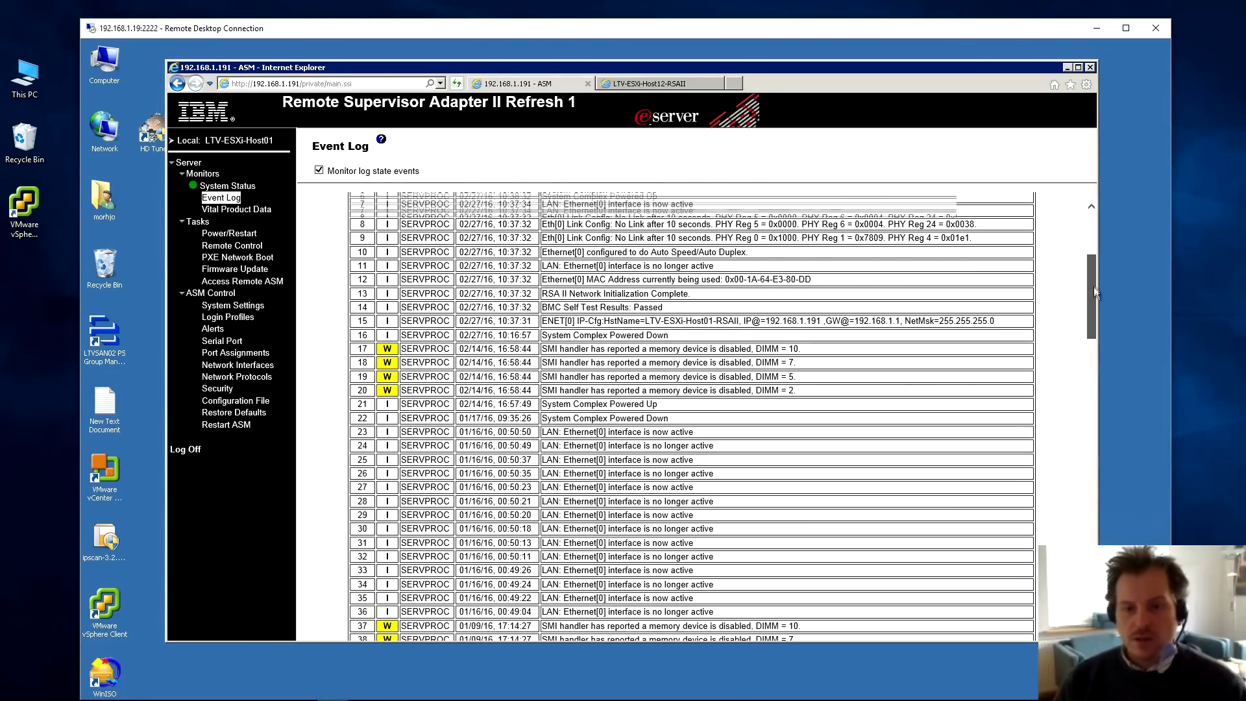
{"action": "scroll", "scroll_direction": "down", "scroll_amount": 3}
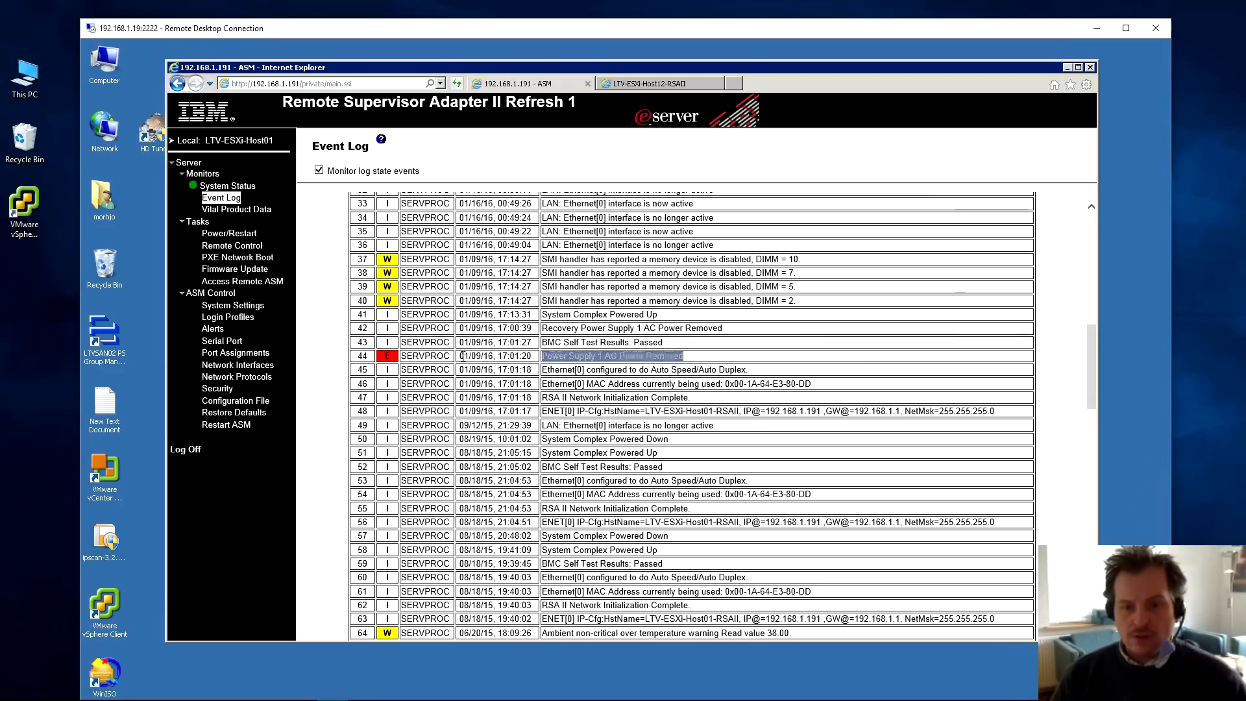
{"action": "left_click", "coordinate": [494, 356]}
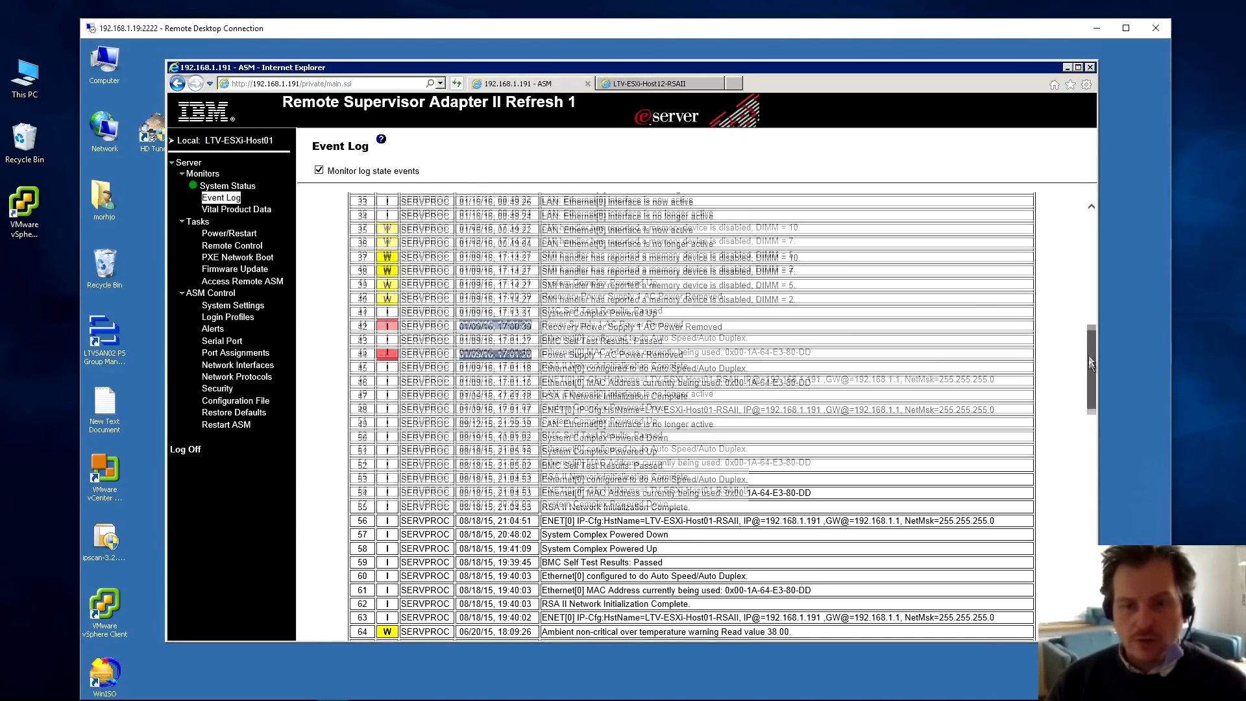
{"action": "scroll", "scroll_direction": "down", "scroll_amount": 3}
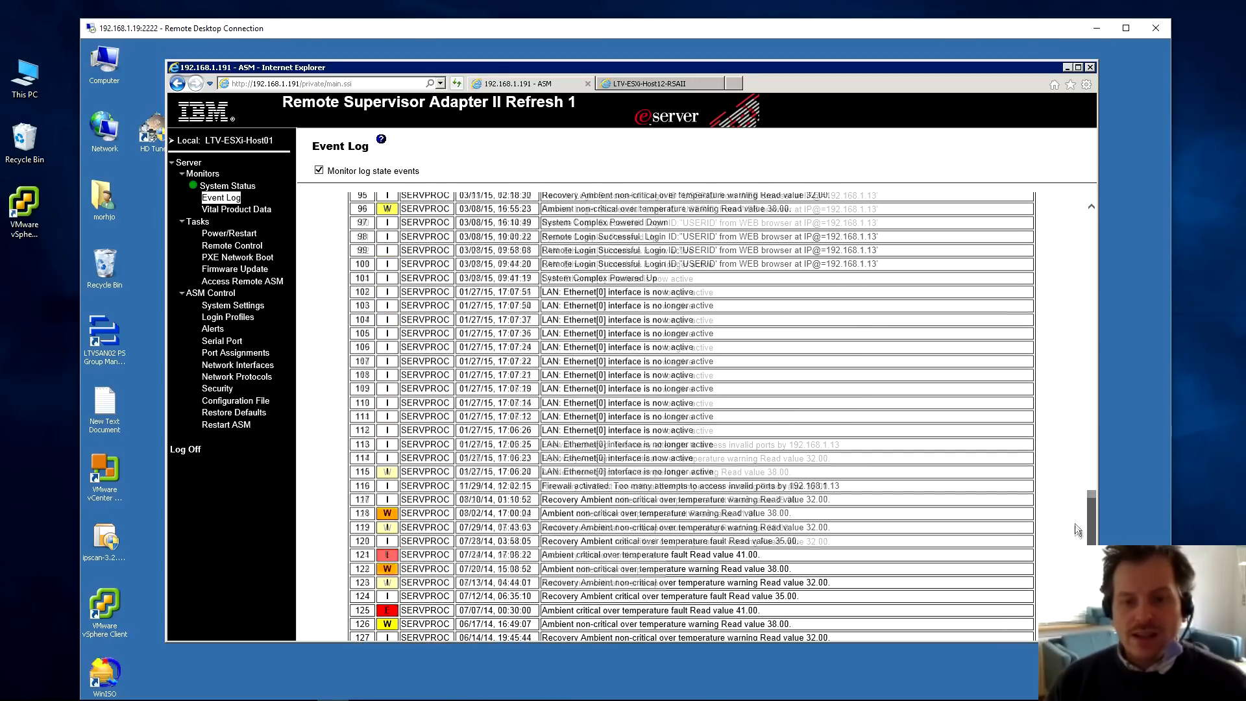
{"action": "scroll", "scroll_direction": "down", "scroll_amount": 3}
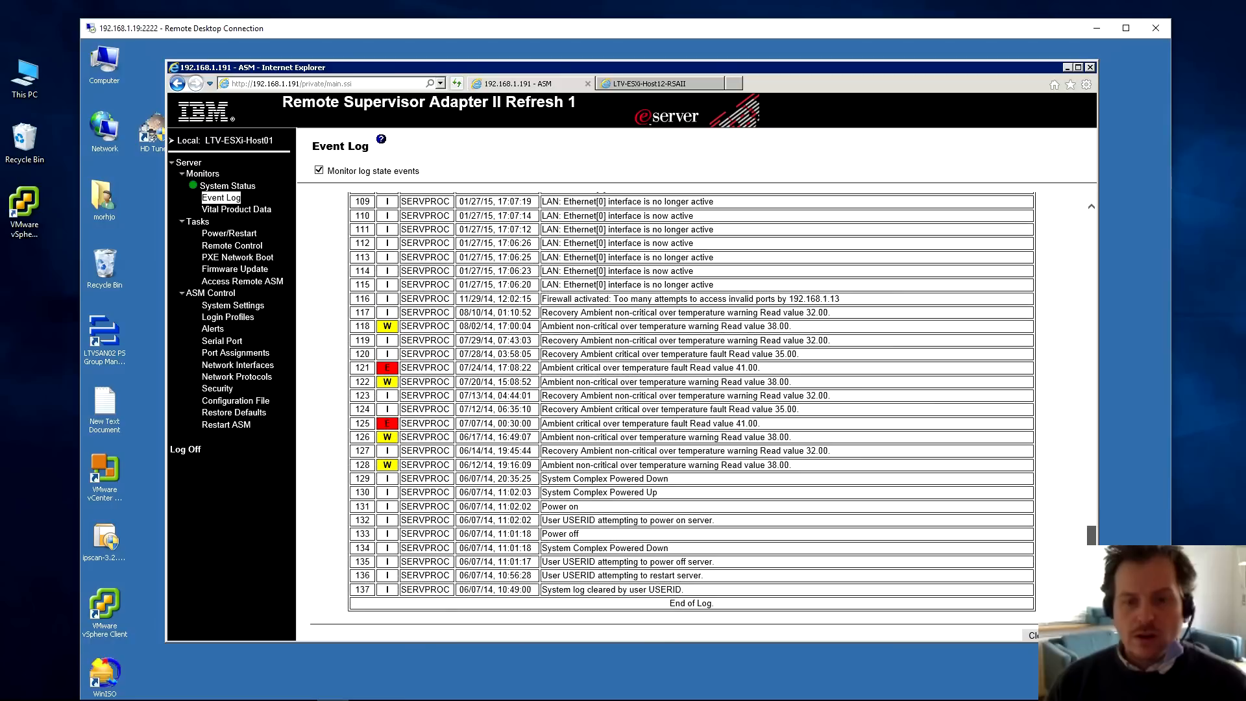
{"action": "scroll", "scroll_direction": "down", "scroll_amount": 3}
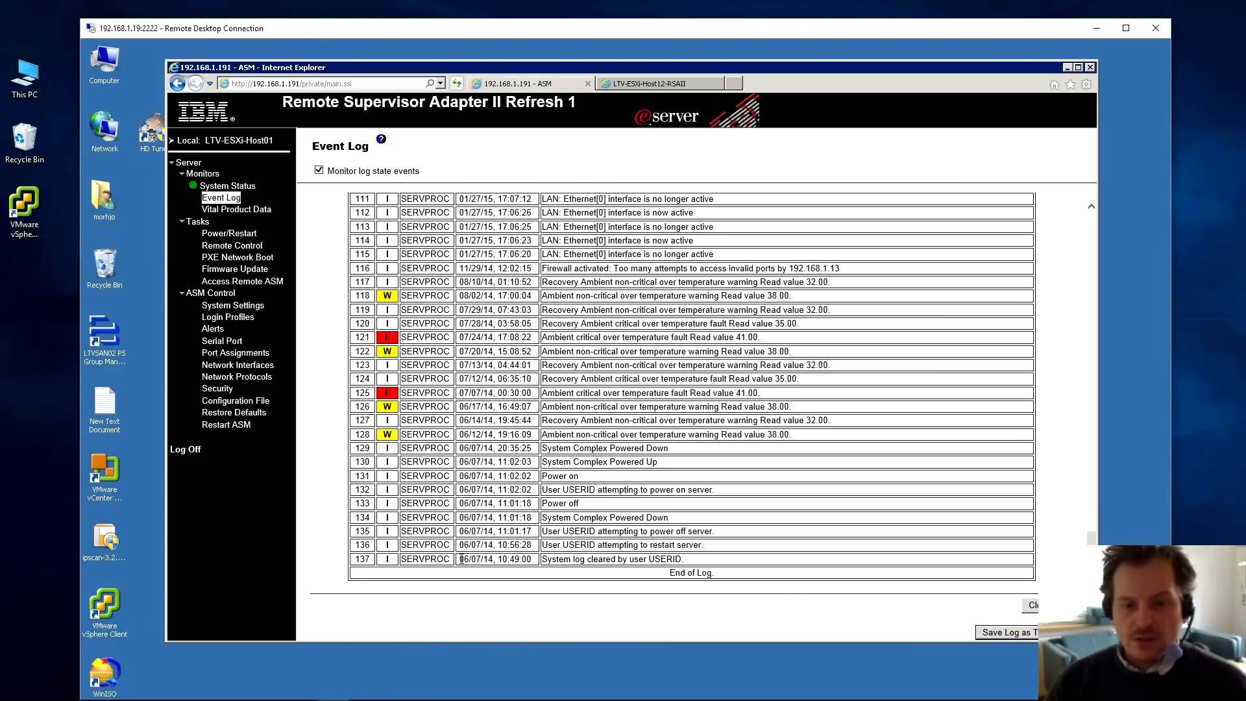
{"action": "double_click", "coordinate": [475, 558]}
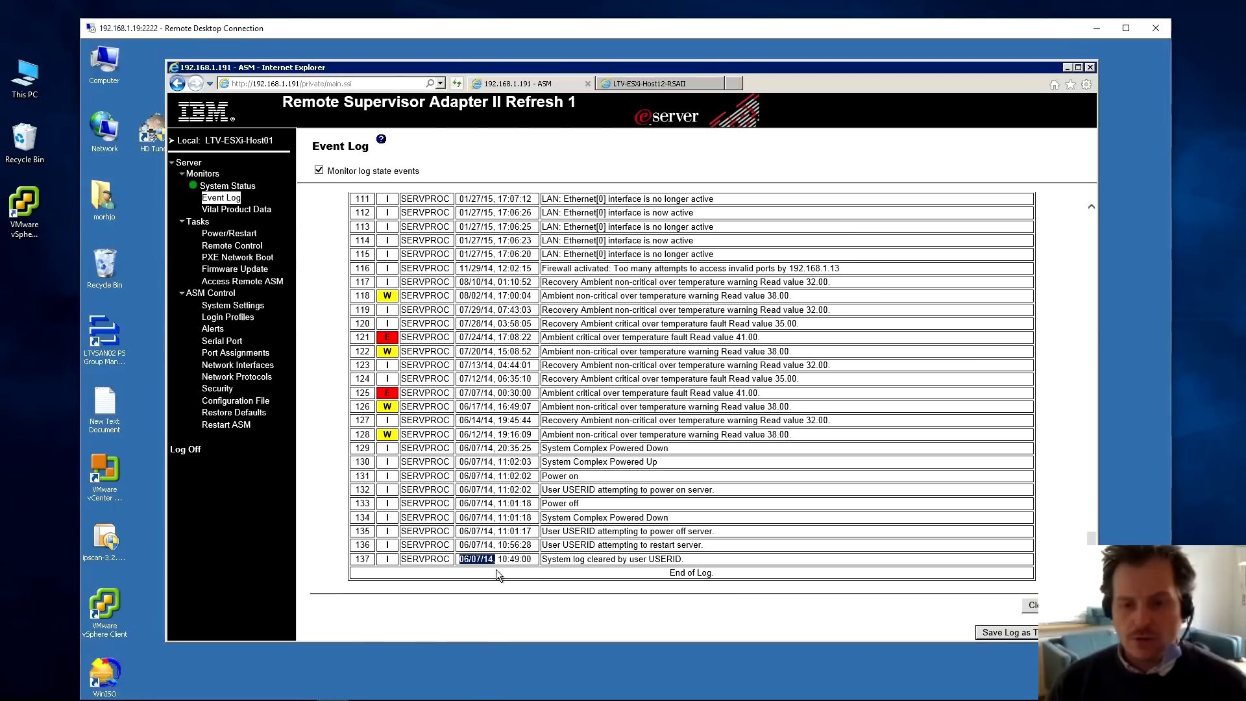
{"action": "mouse_move", "coordinate": [584, 433]}
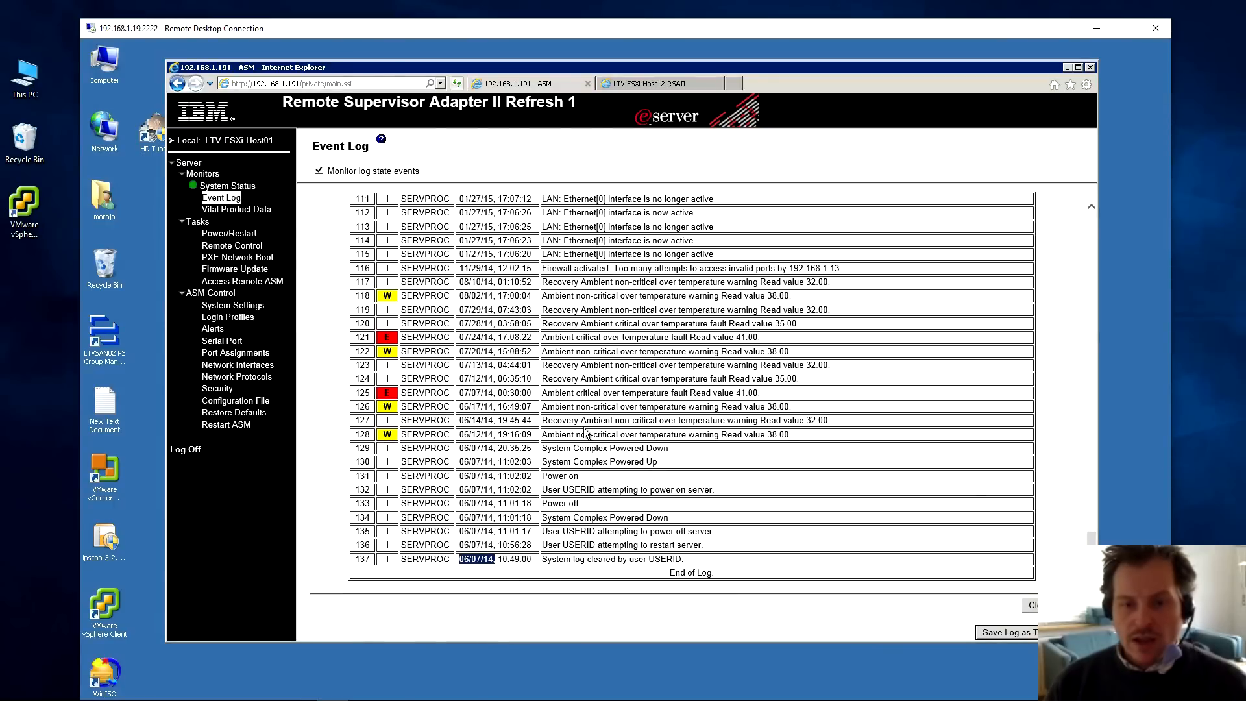
{"action": "mouse_move", "coordinate": [560, 394]}
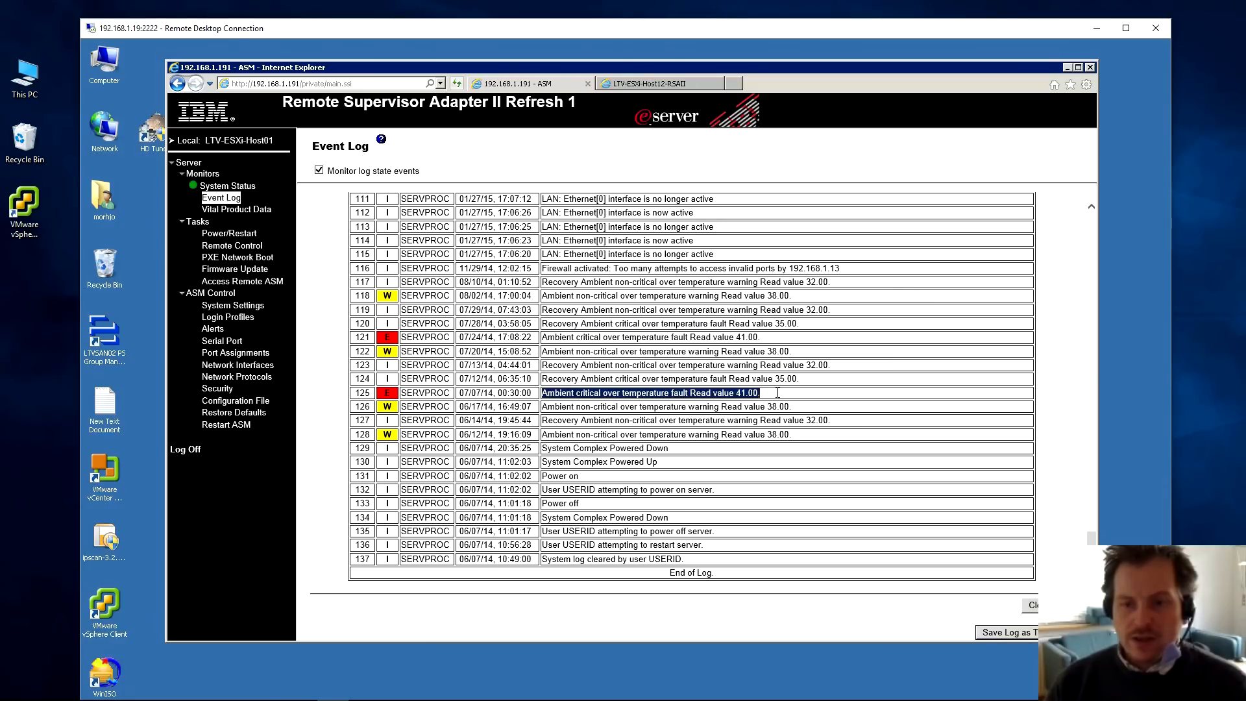
{"action": "mouse_move", "coordinate": [648, 406]}
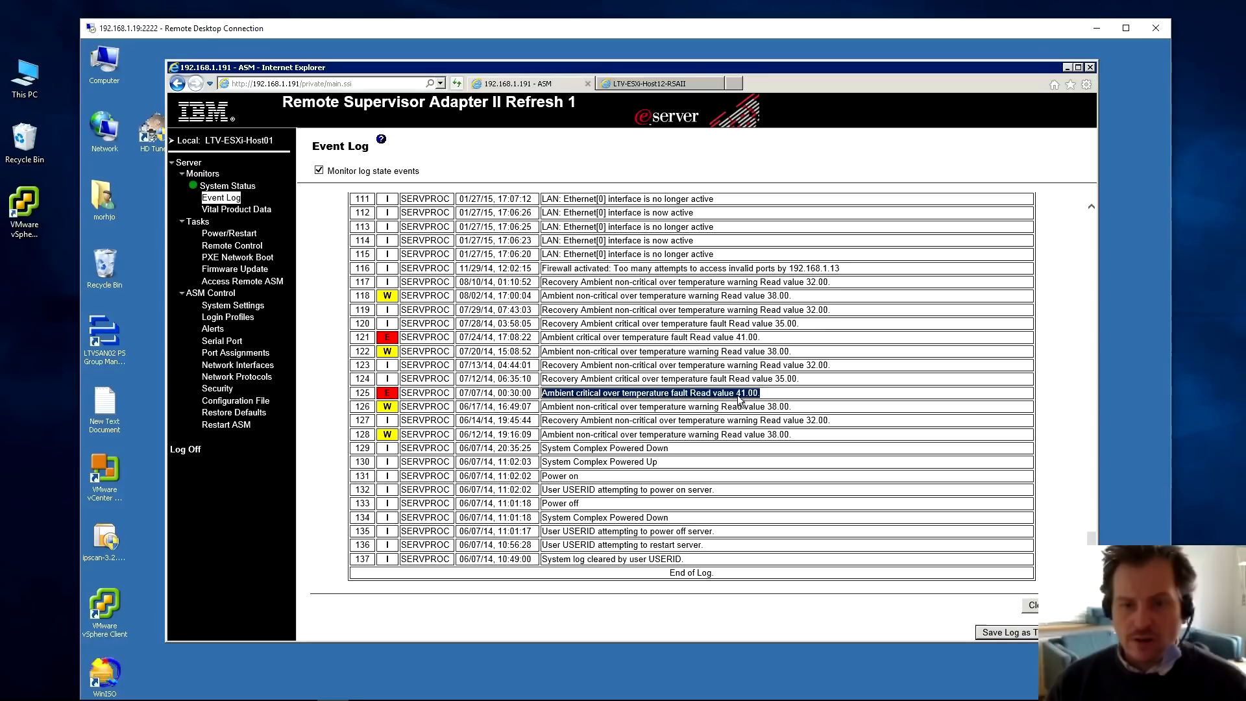
{"action": "mouse_move", "coordinate": [556, 350]}
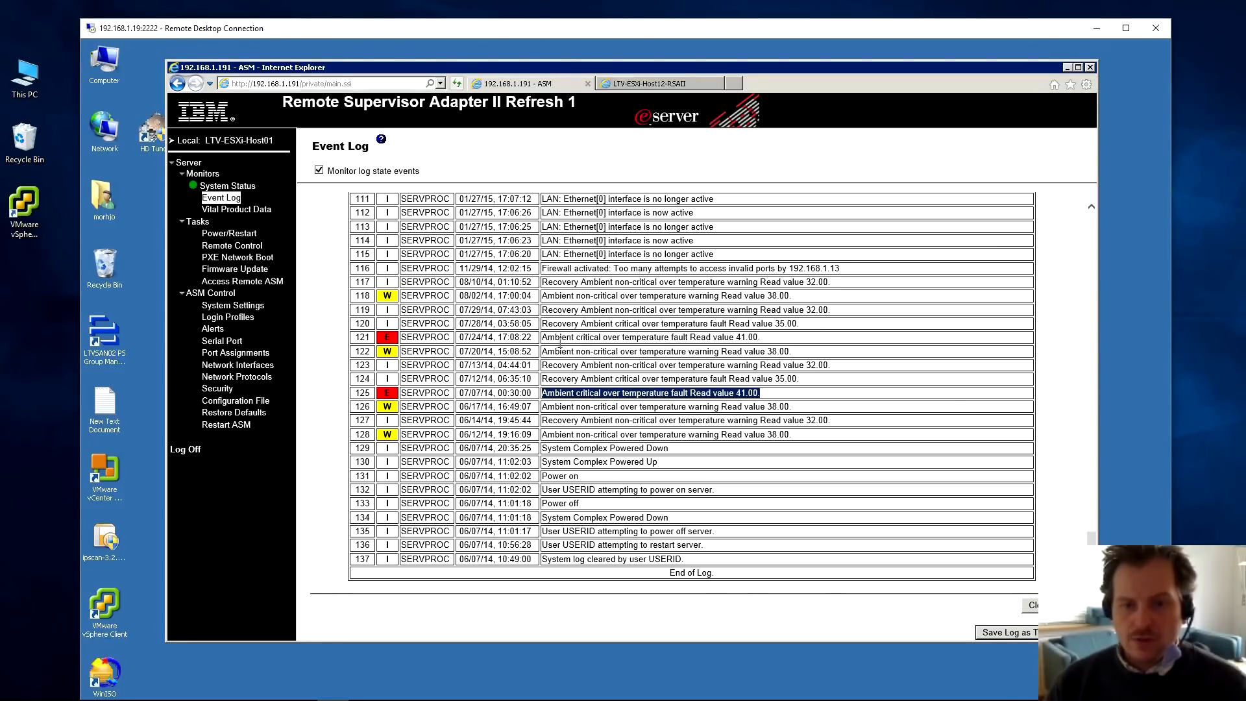
{"action": "mouse_move", "coordinate": [627, 351]}
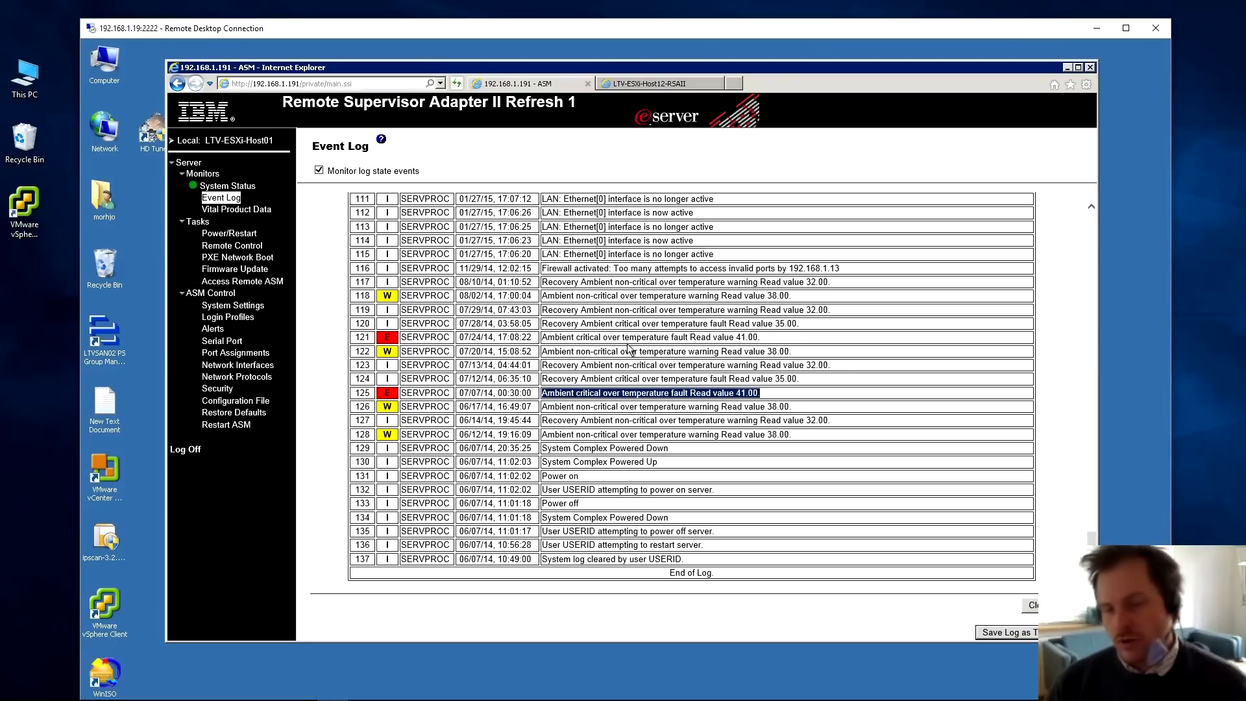
{"action": "mouse_move", "coordinate": [775, 397]}
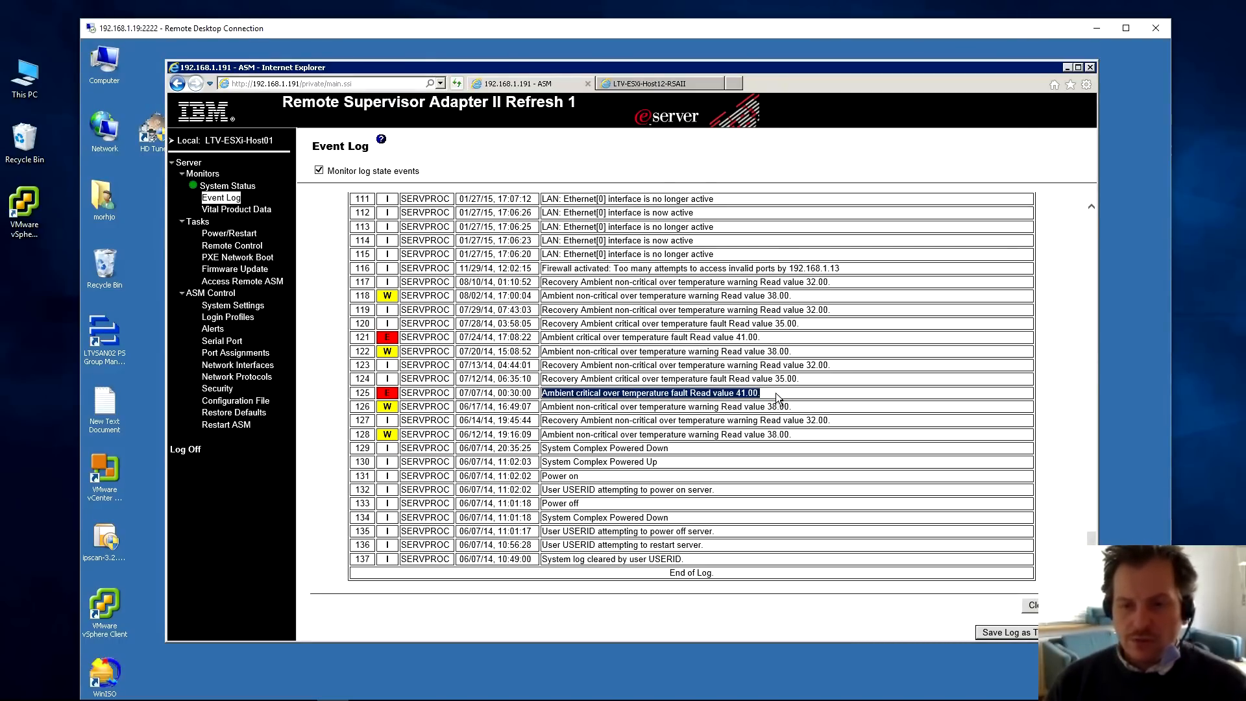
{"action": "mouse_move", "coordinate": [739, 400]}
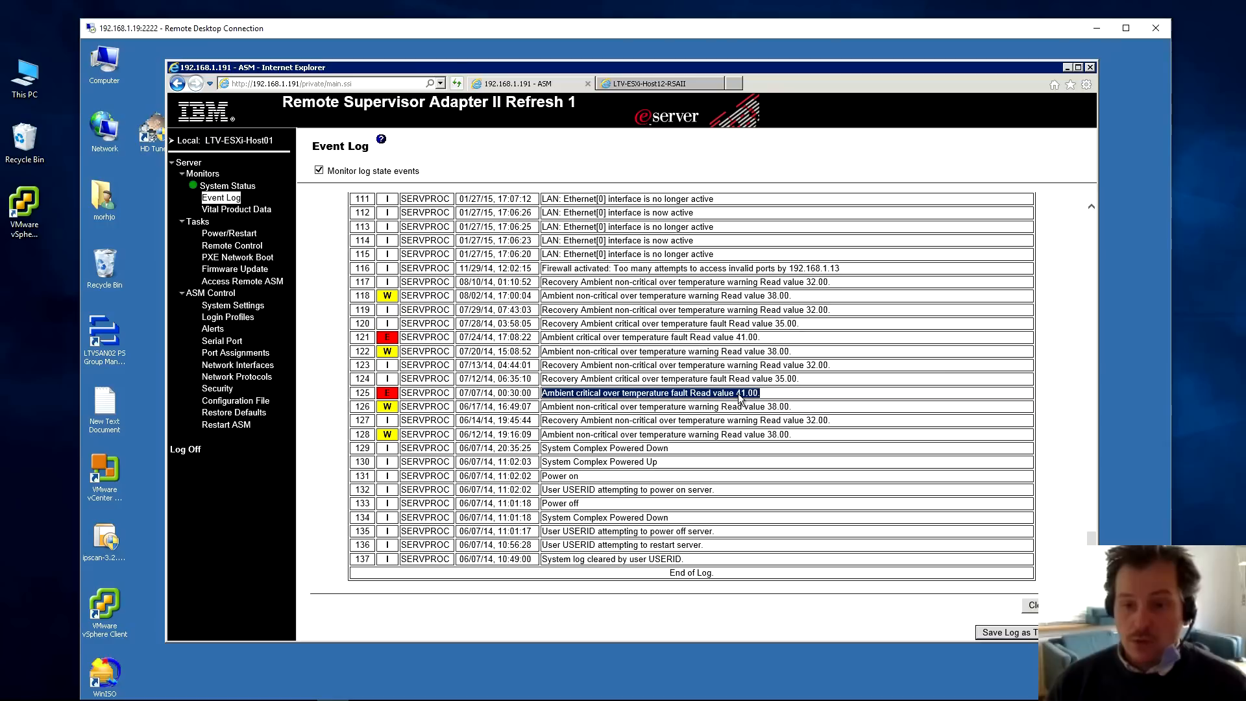
{"action": "mouse_move", "coordinate": [758, 398]}
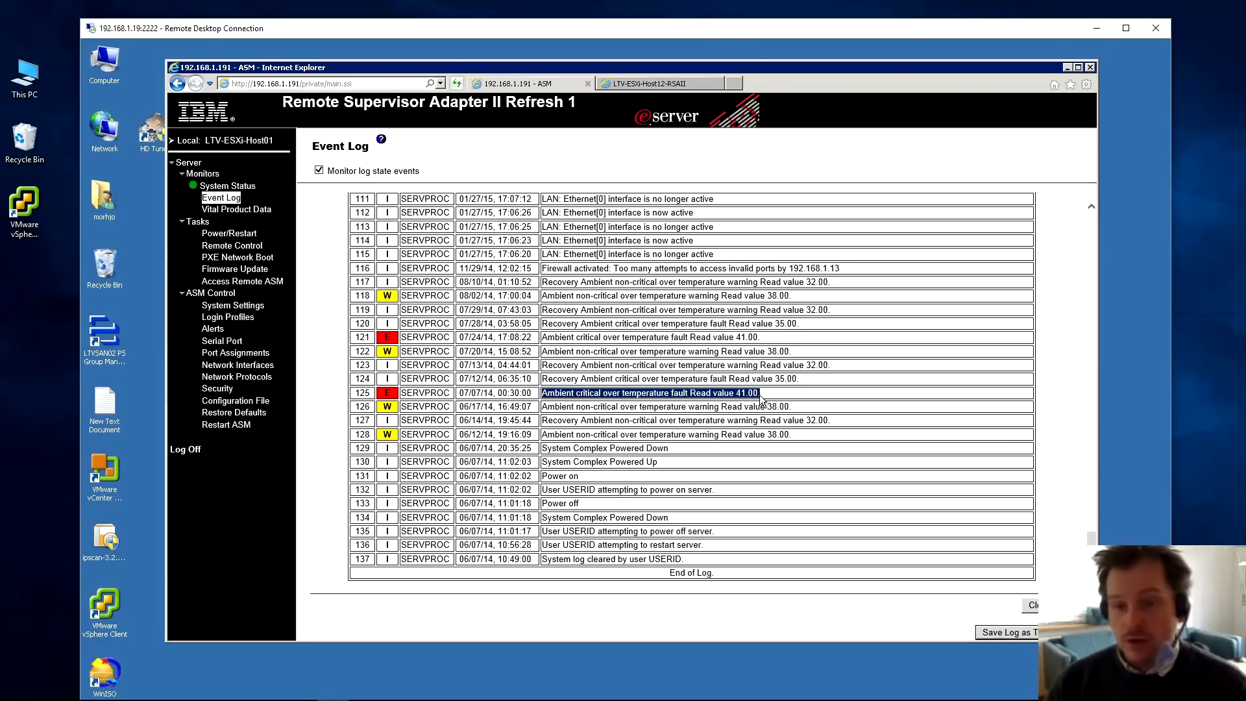
{"action": "mouse_move", "coordinate": [758, 401]}
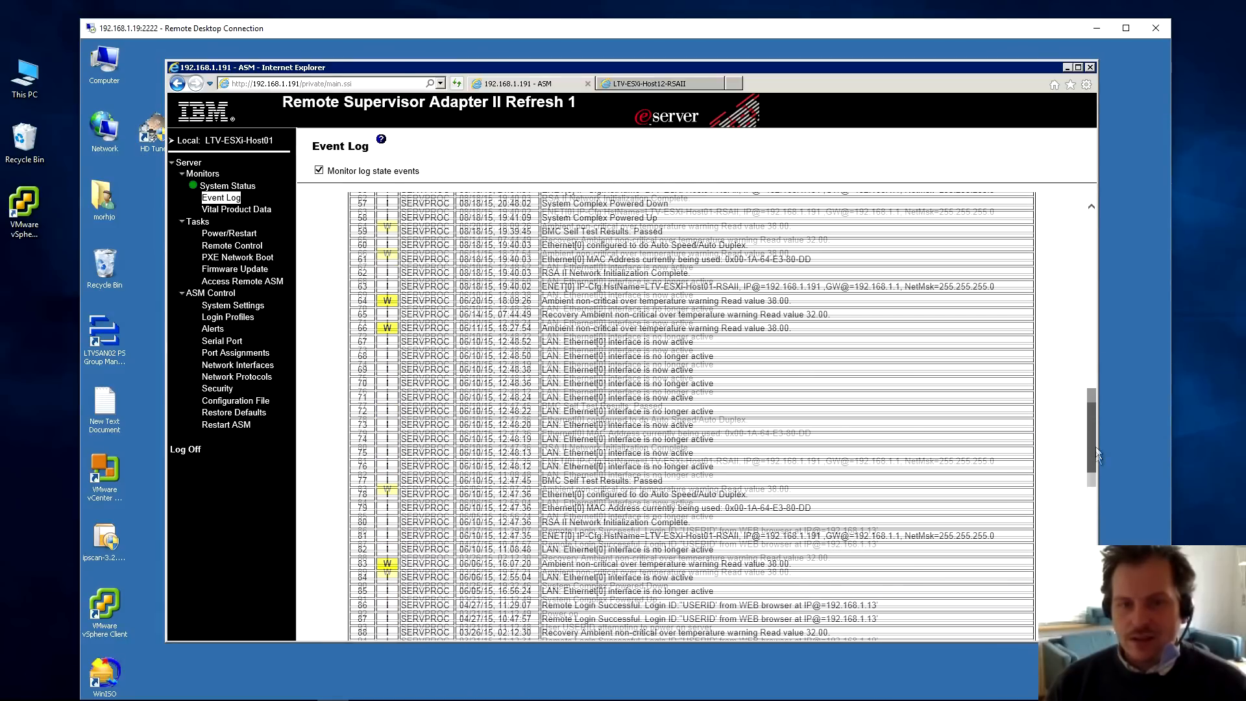
{"action": "scroll", "scroll_direction": "up", "scroll_amount": 3}
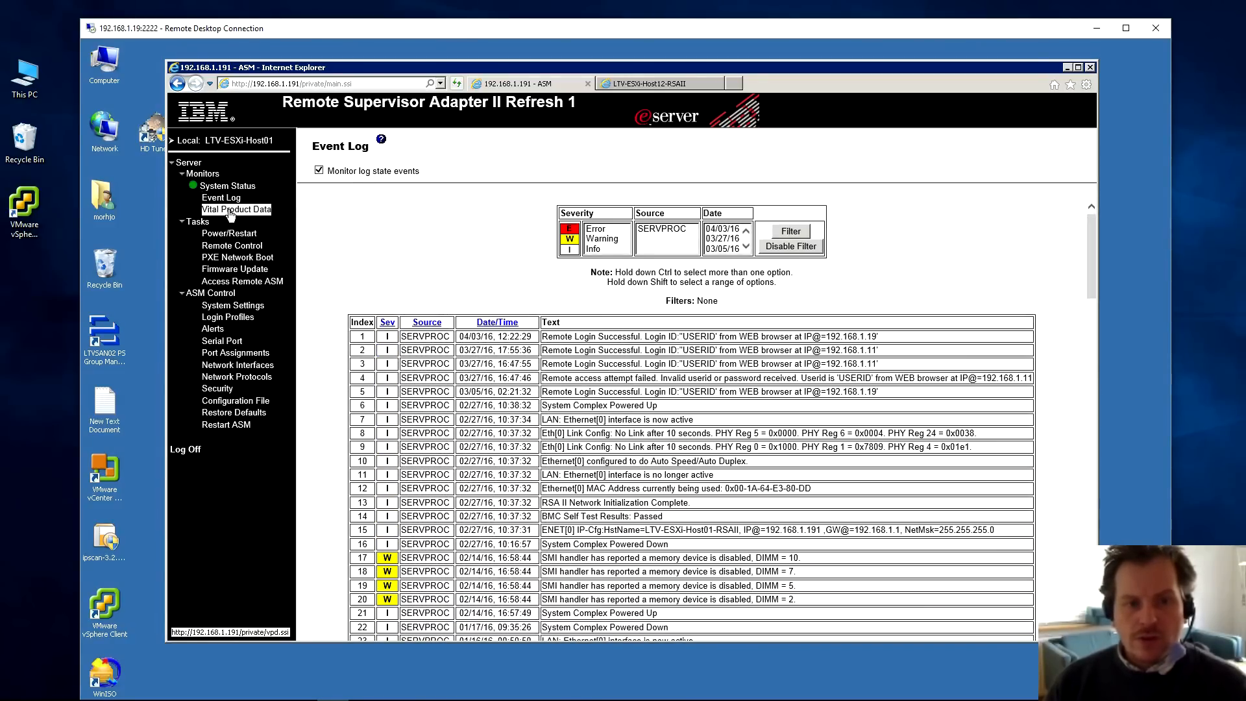
{"action": "left_click", "coordinate": [236, 209]}
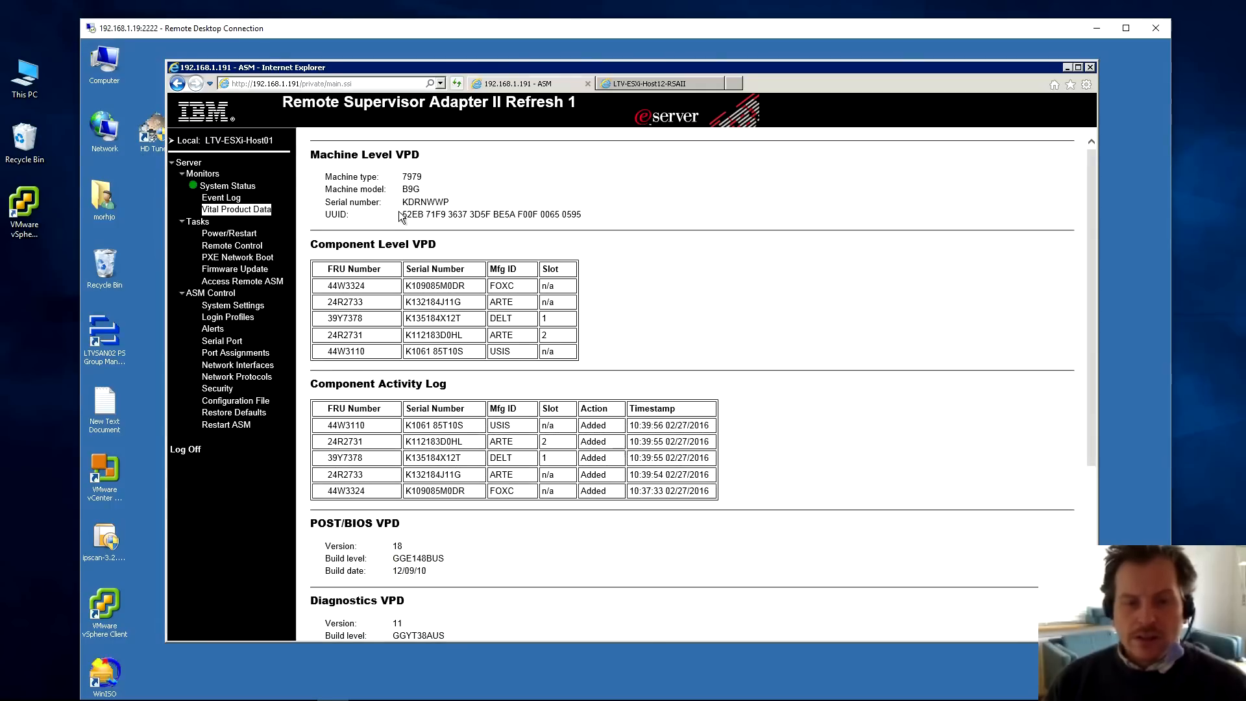
{"action": "double_click", "coordinate": [410, 176]}
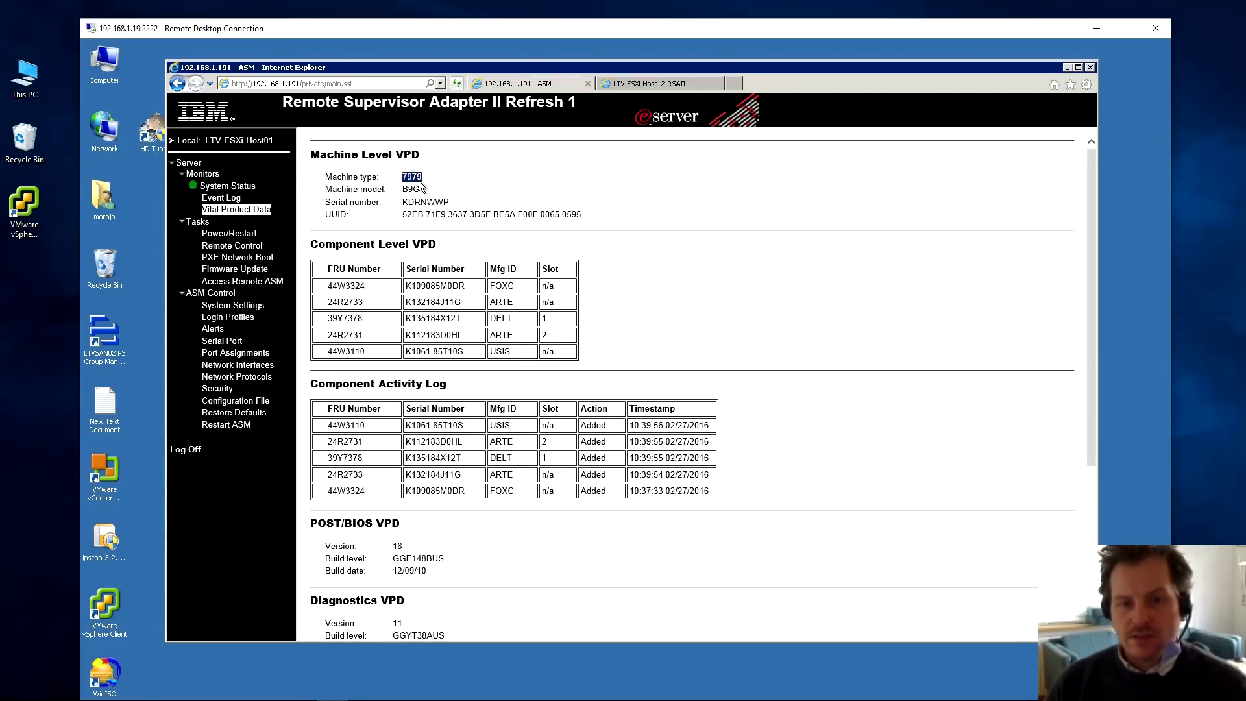
{"action": "left_click", "coordinate": [410, 189]}
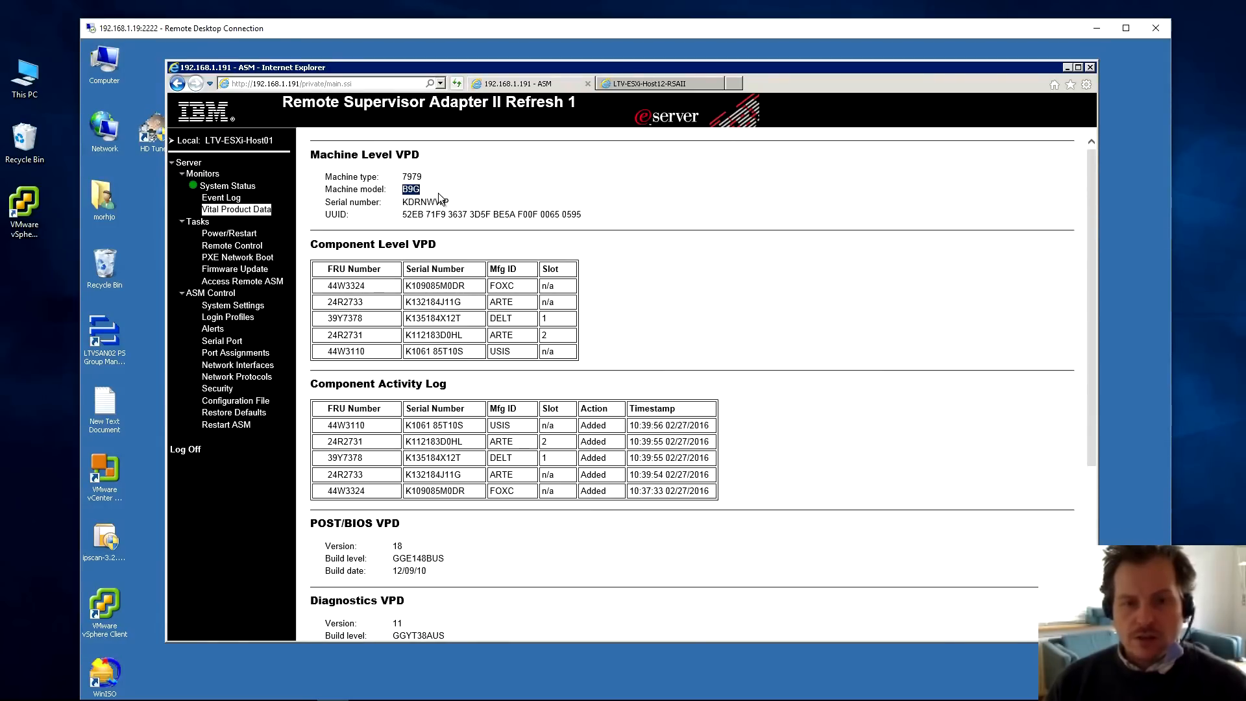
{"action": "mouse_move", "coordinate": [435, 202]}
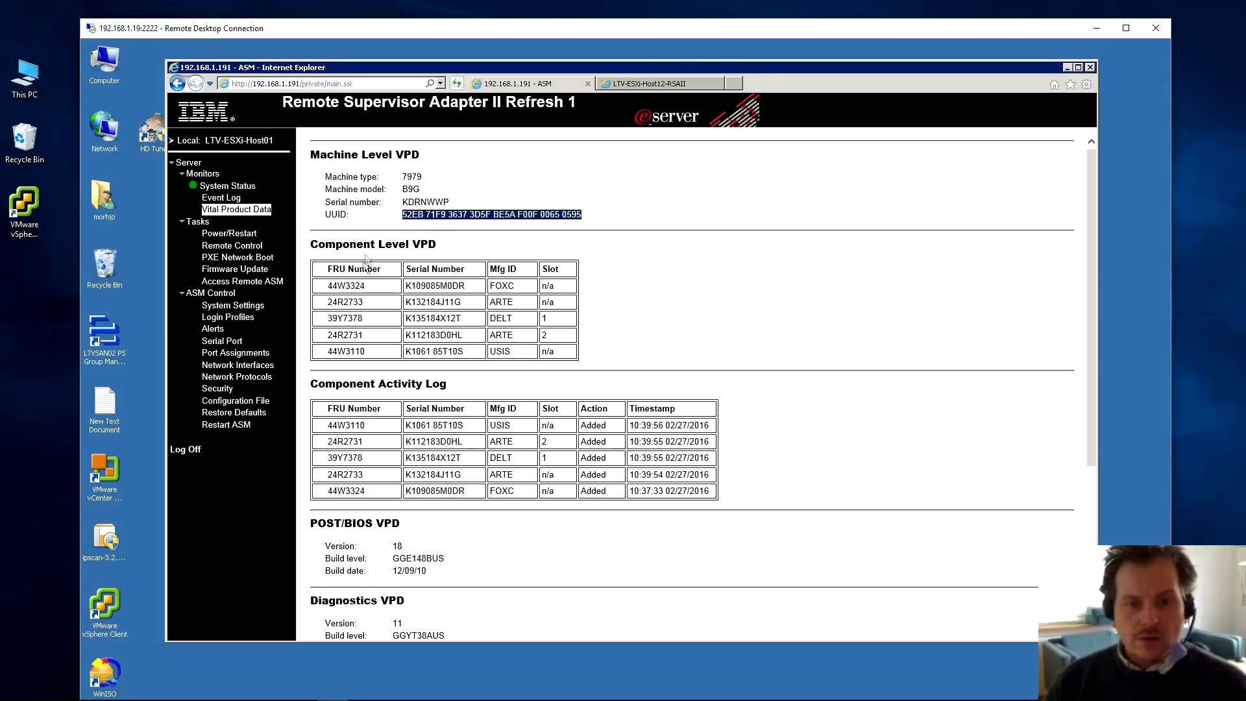
{"action": "scroll", "scroll_direction": "down", "scroll_amount": 3}
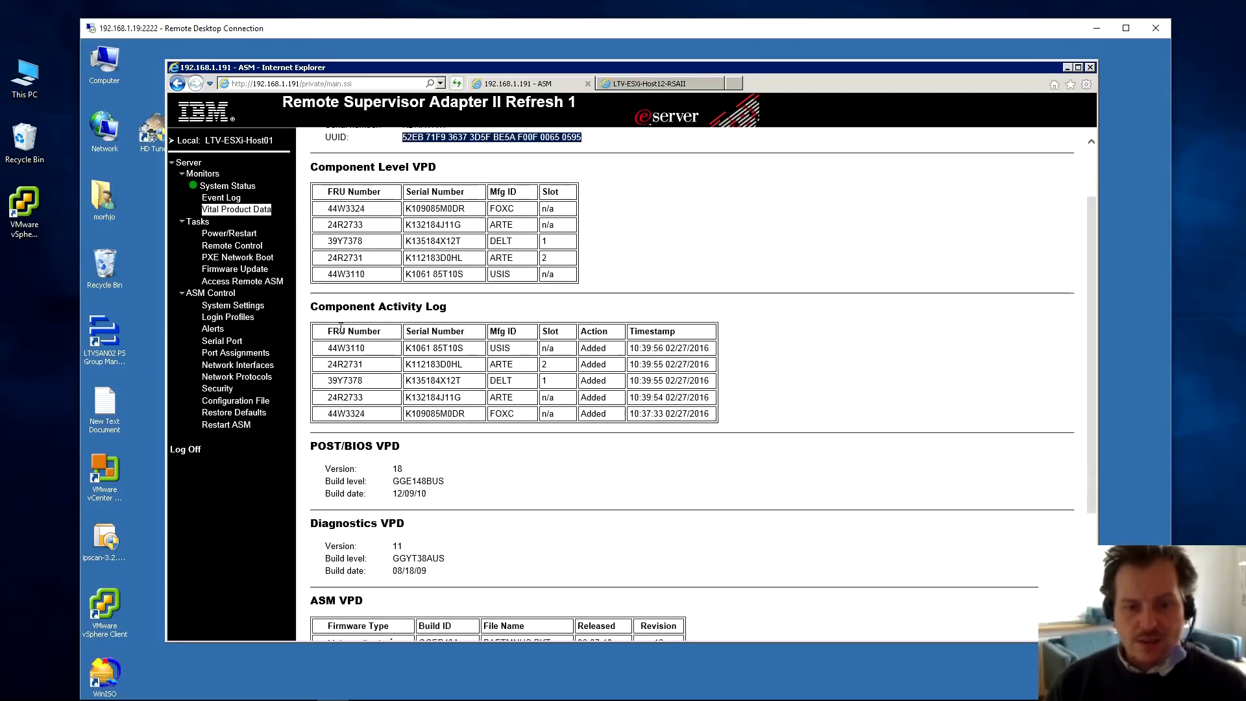
{"action": "scroll", "scroll_direction": "down", "scroll_amount": 3}
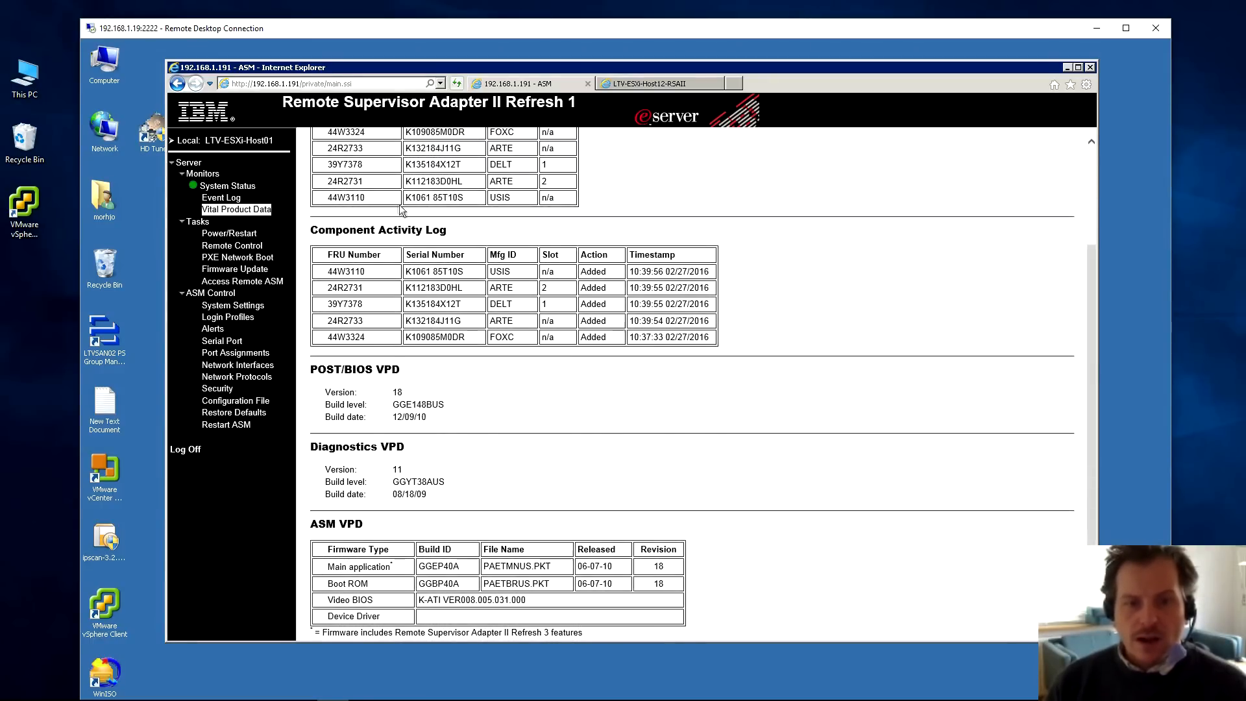
{"action": "scroll", "scroll_direction": "up", "scroll_amount": 3}
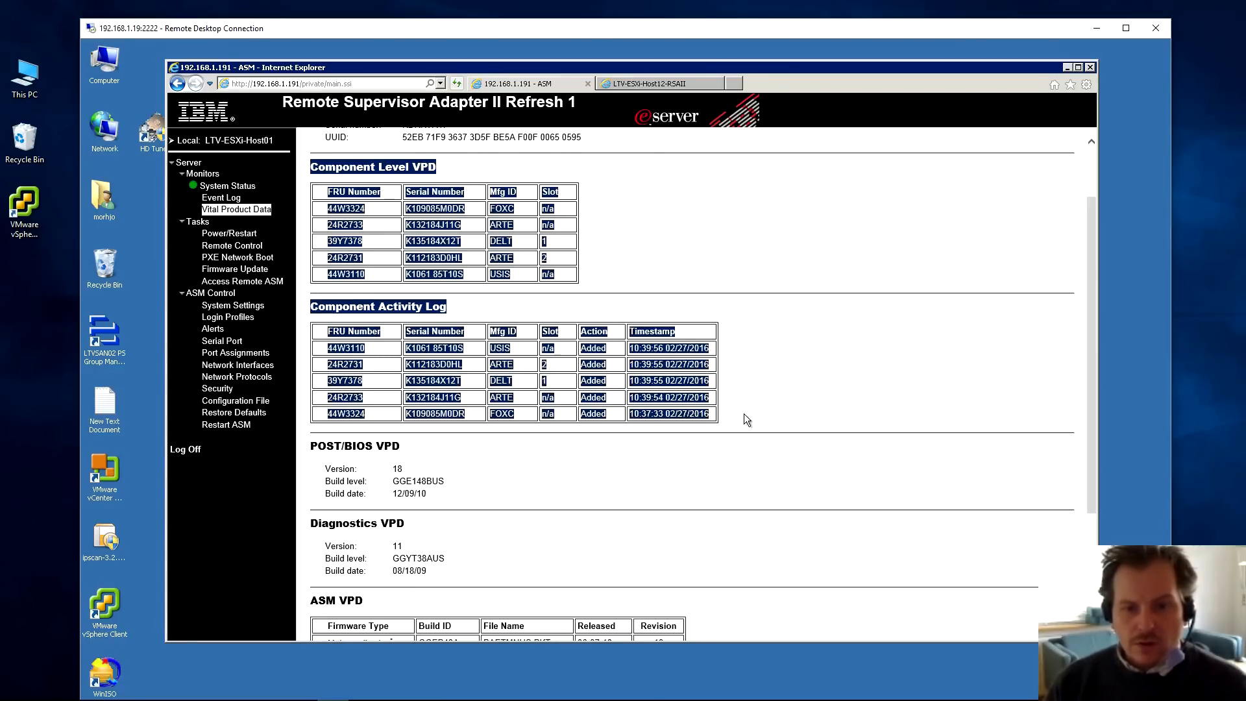
{"action": "scroll", "scroll_direction": "down", "scroll_amount": 3}
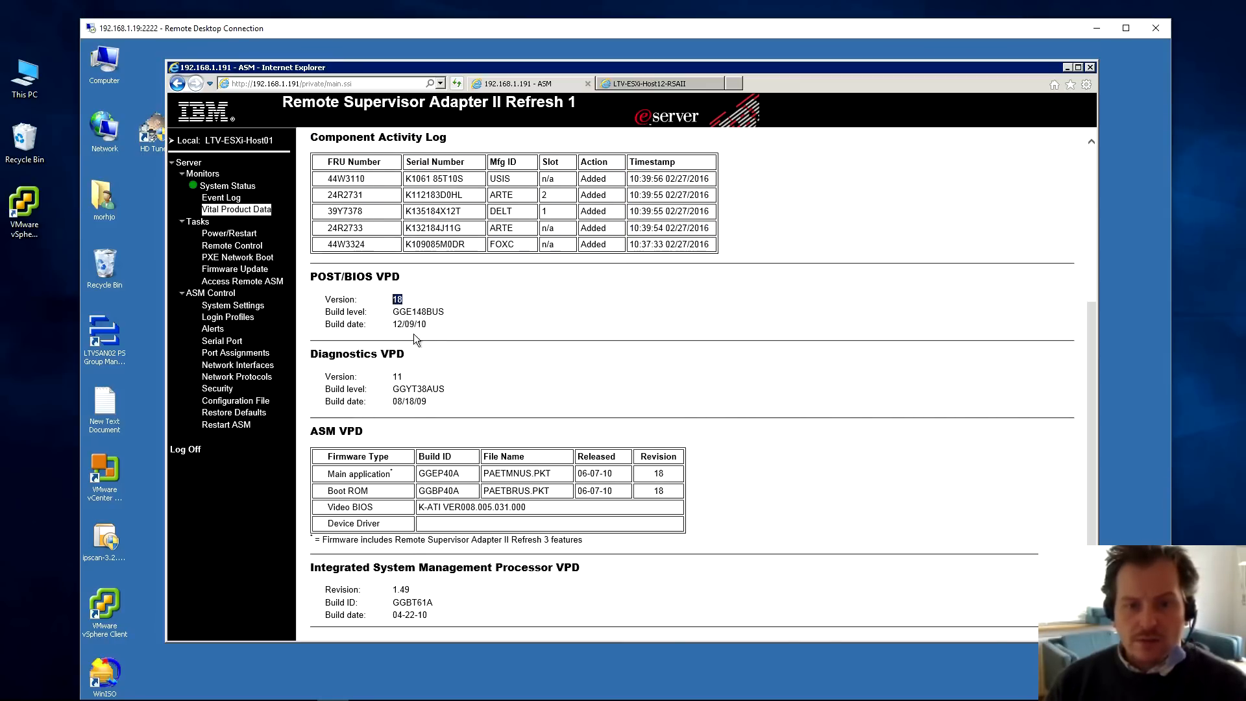
{"action": "mouse_move", "coordinate": [395, 317]}
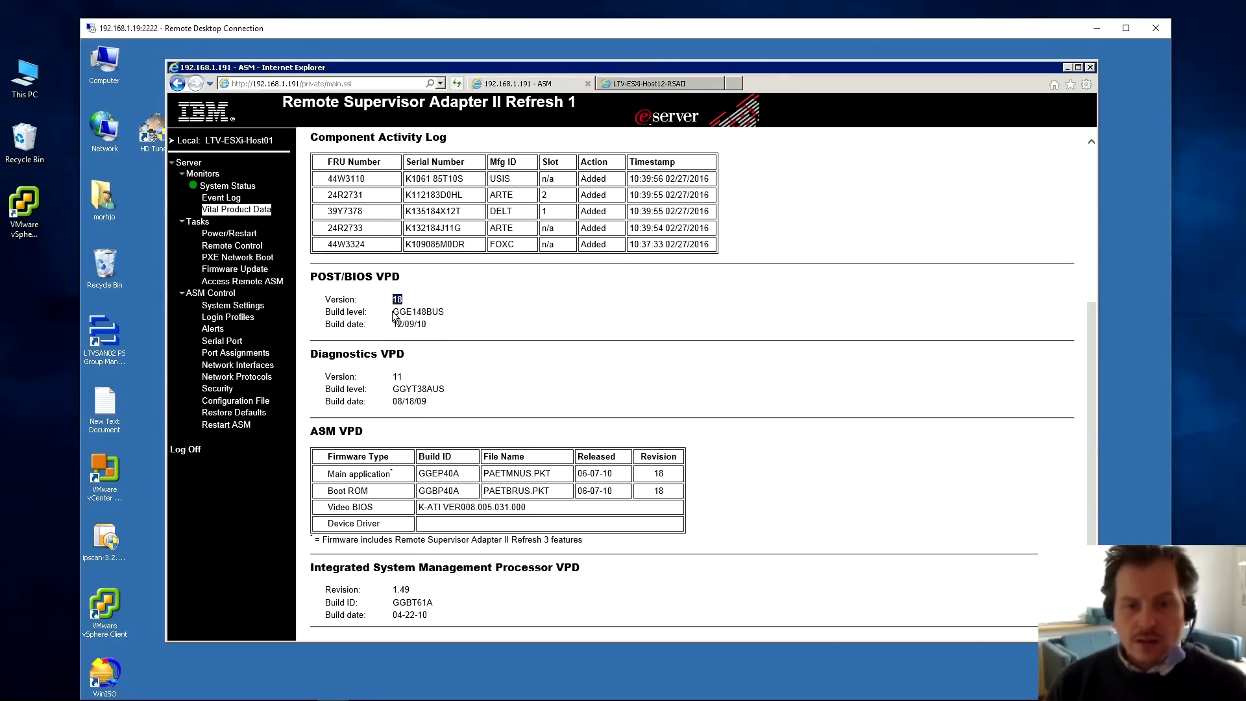
{"action": "double_click", "coordinate": [417, 311]}
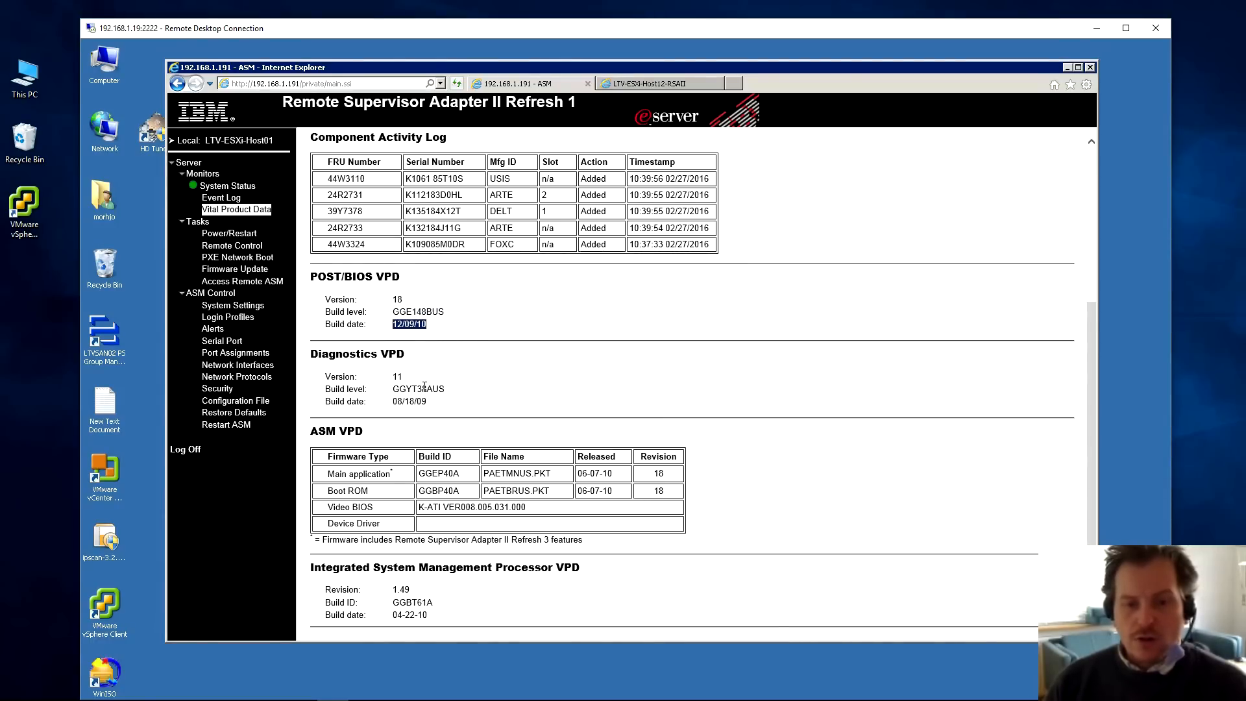
{"action": "mouse_move", "coordinate": [374, 420]}
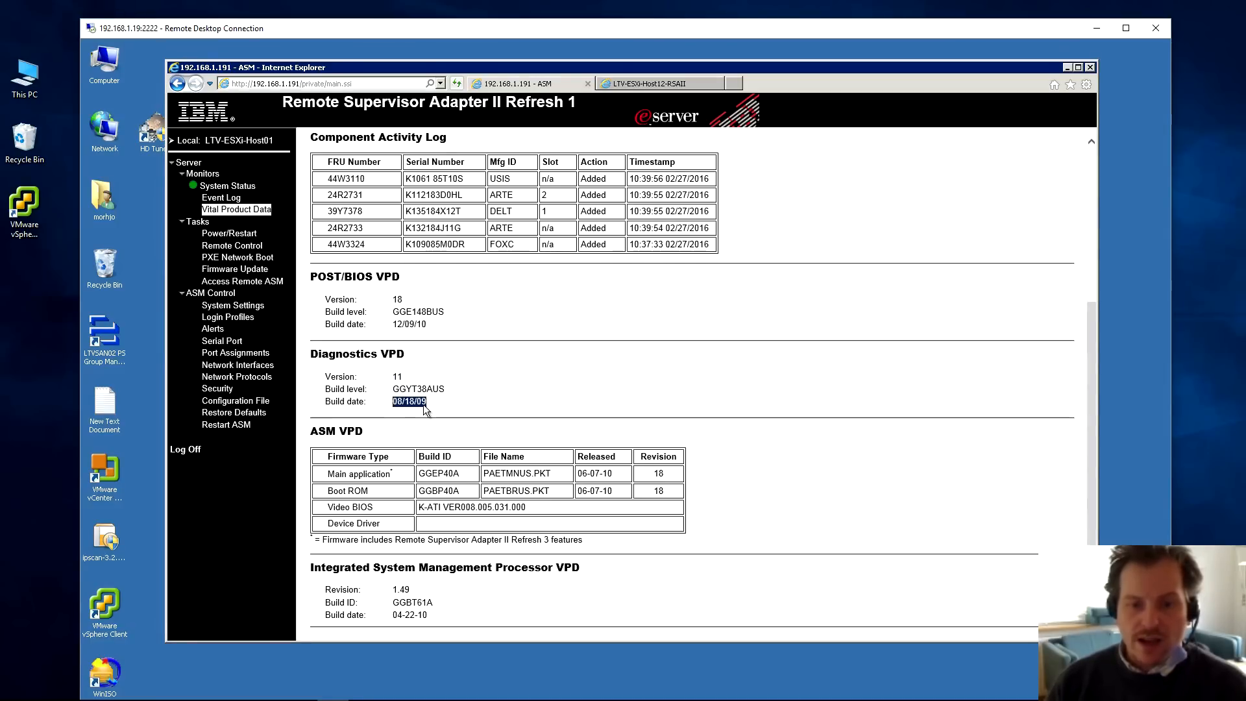
{"action": "mouse_move", "coordinate": [441, 374]}
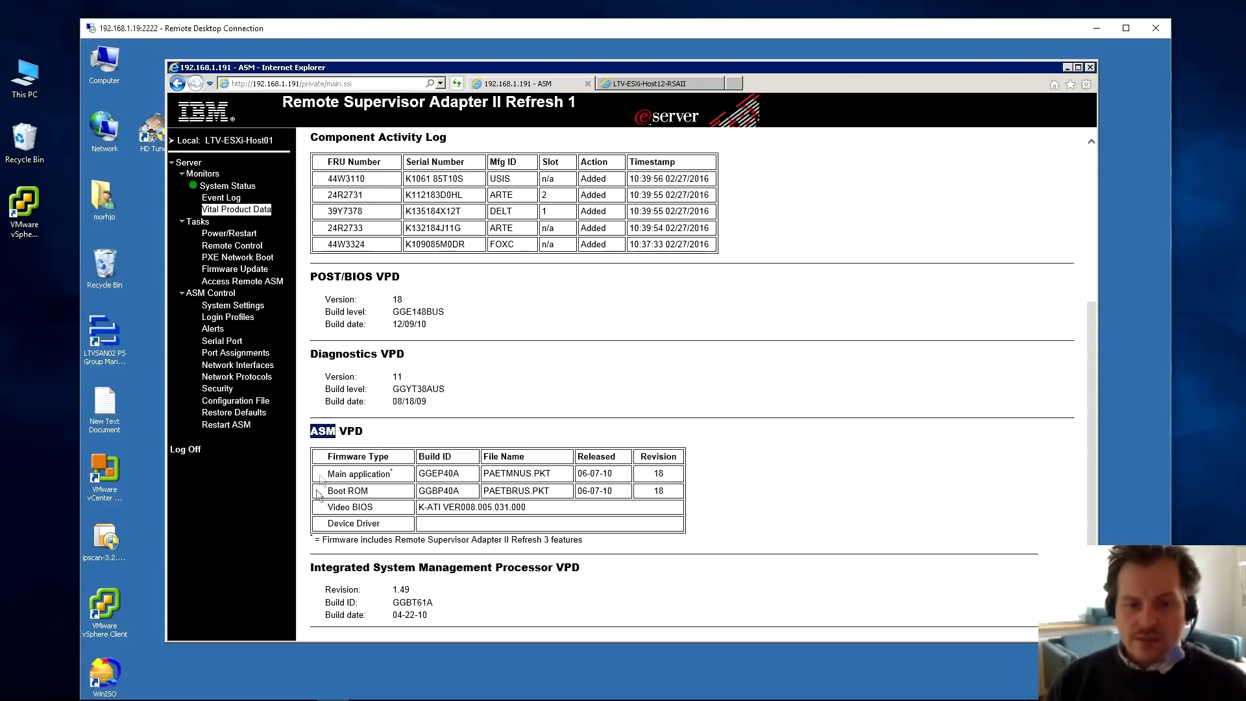
{"action": "mouse_move", "coordinate": [563, 502]}
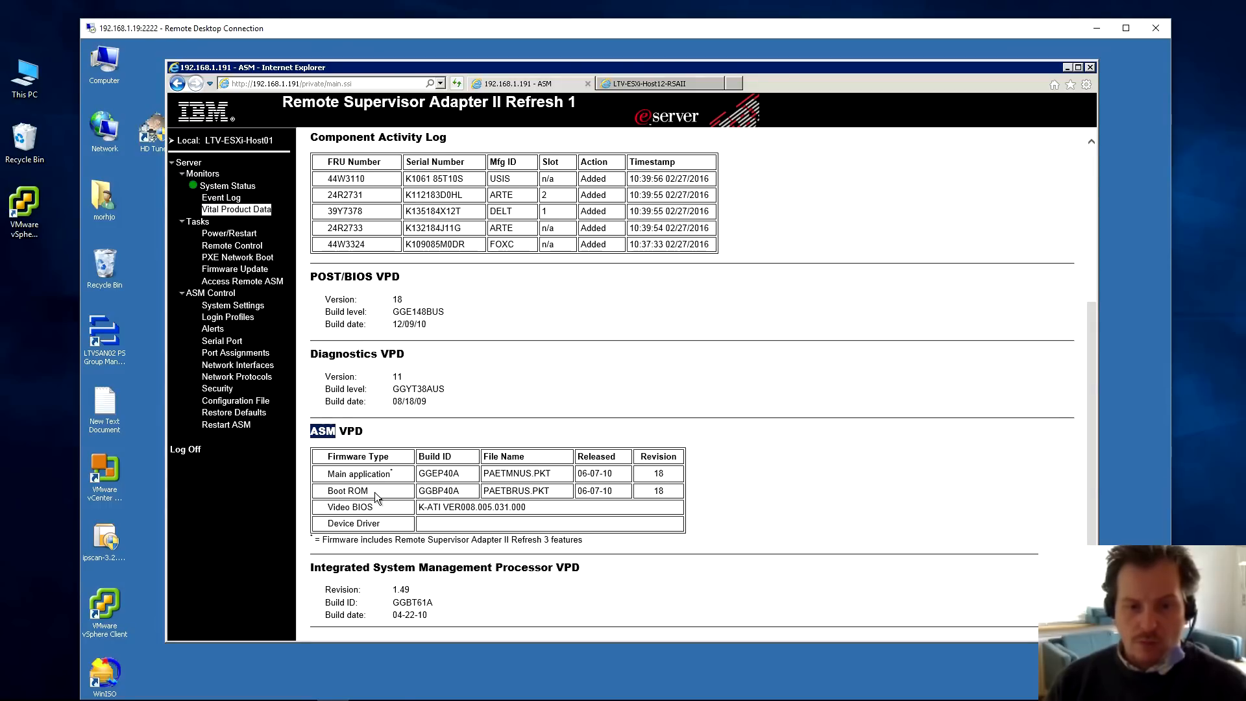
{"action": "mouse_move", "coordinate": [406, 507]}
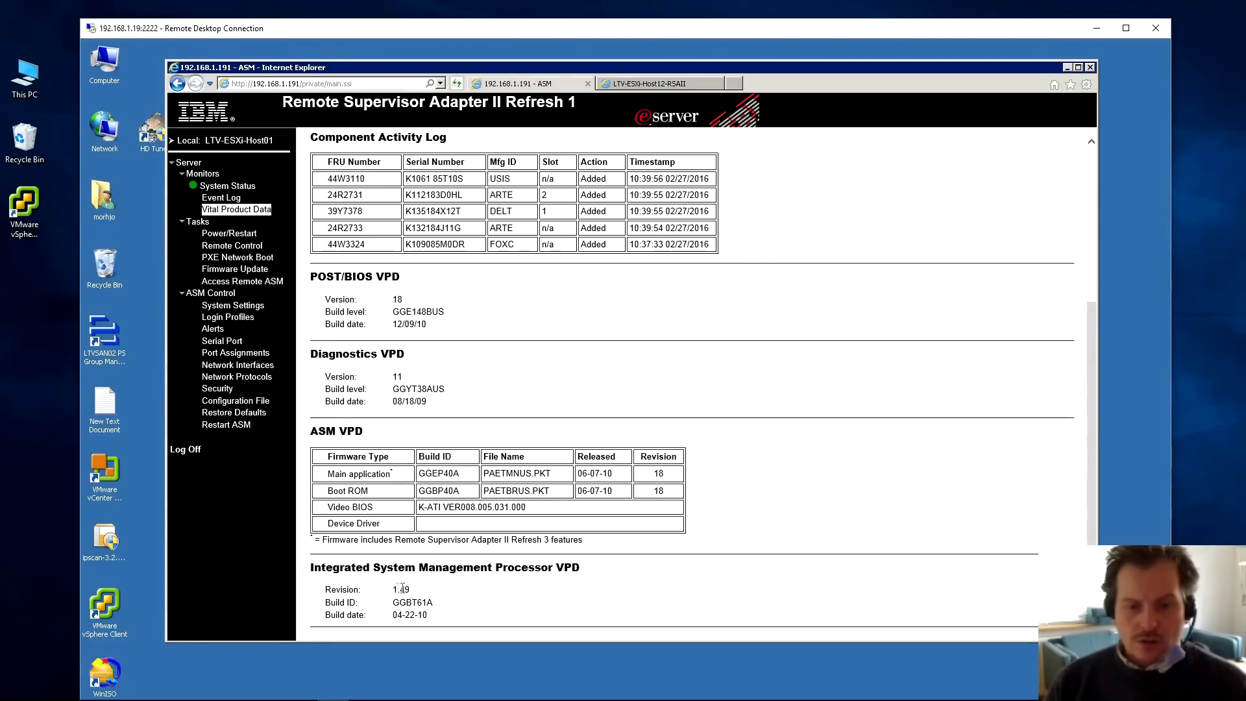
{"action": "double_click", "coordinate": [399, 590]}
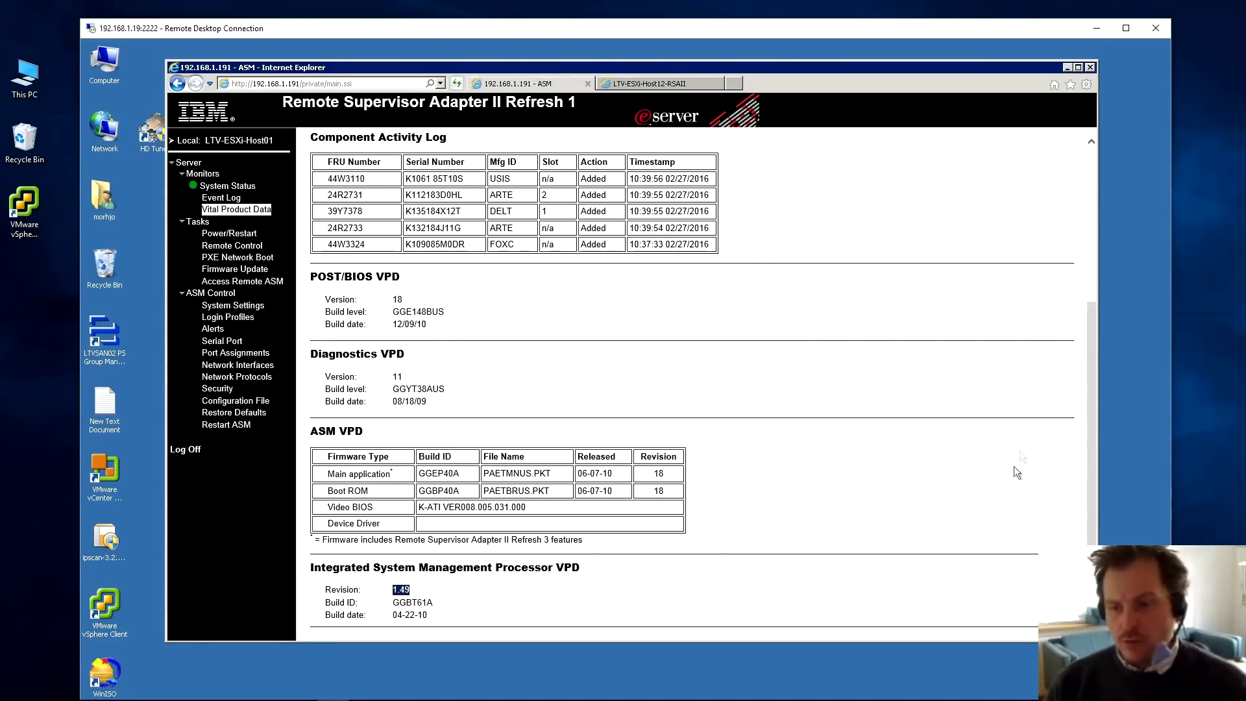
{"action": "mouse_move", "coordinate": [501, 610]}
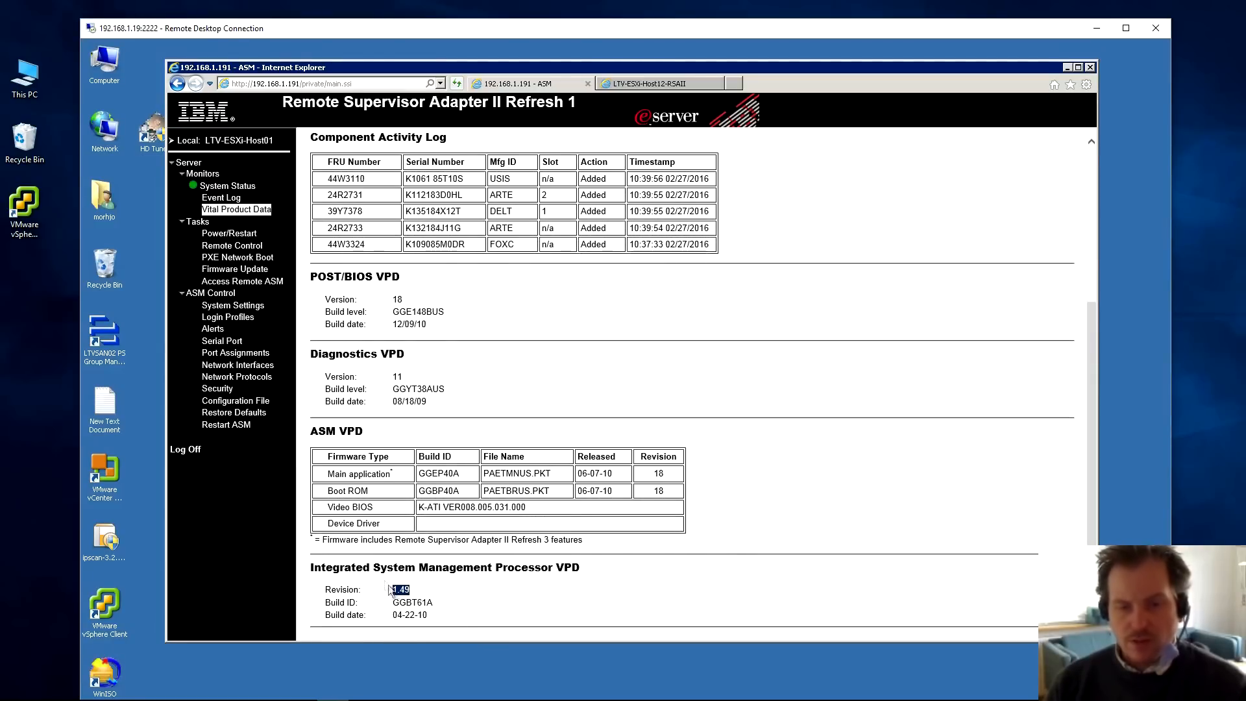
{"action": "mouse_move", "coordinate": [290, 255]}
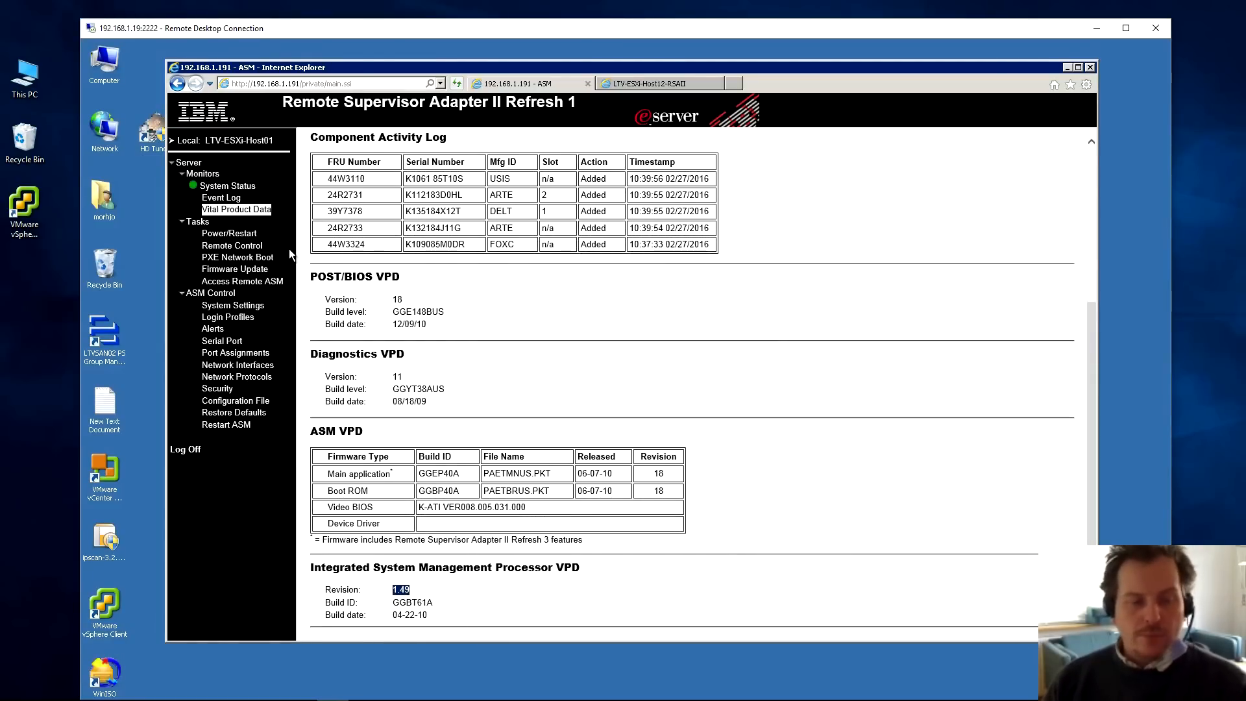
- Open the Tasks > Power/Restart page showing the server's power state
{"action": "left_click", "coordinate": [230, 233]}
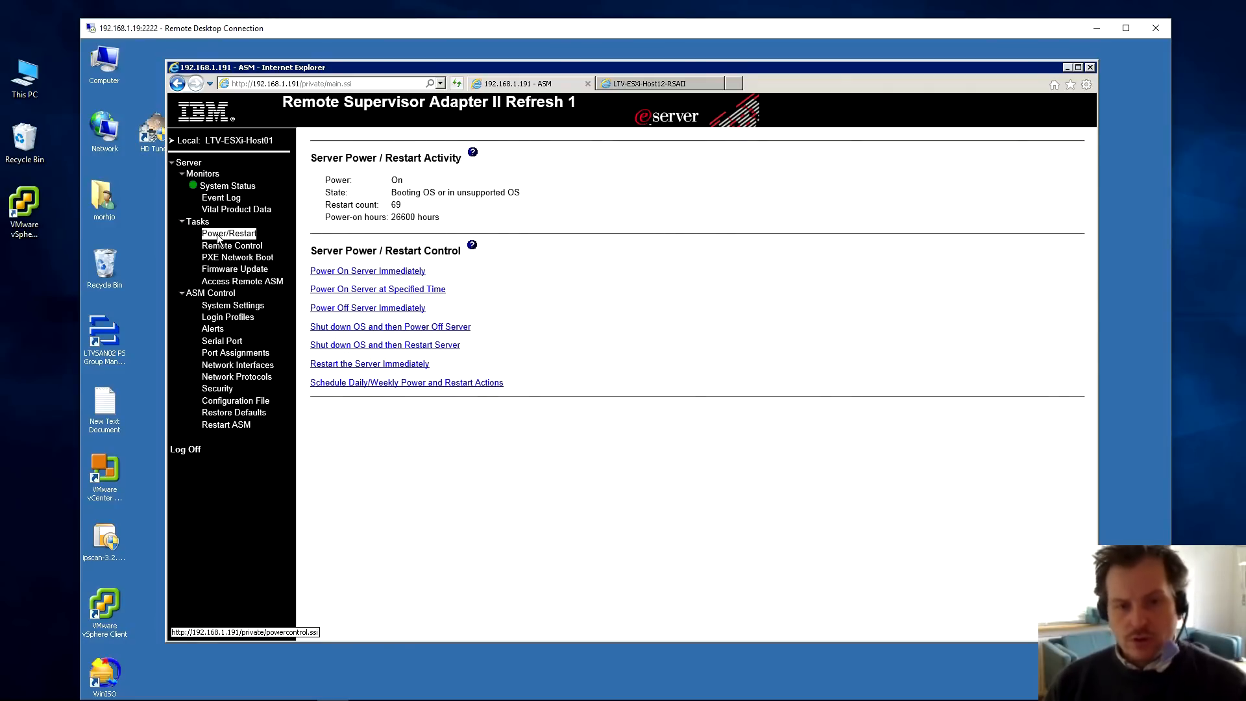
{"action": "mouse_move", "coordinate": [335, 180]}
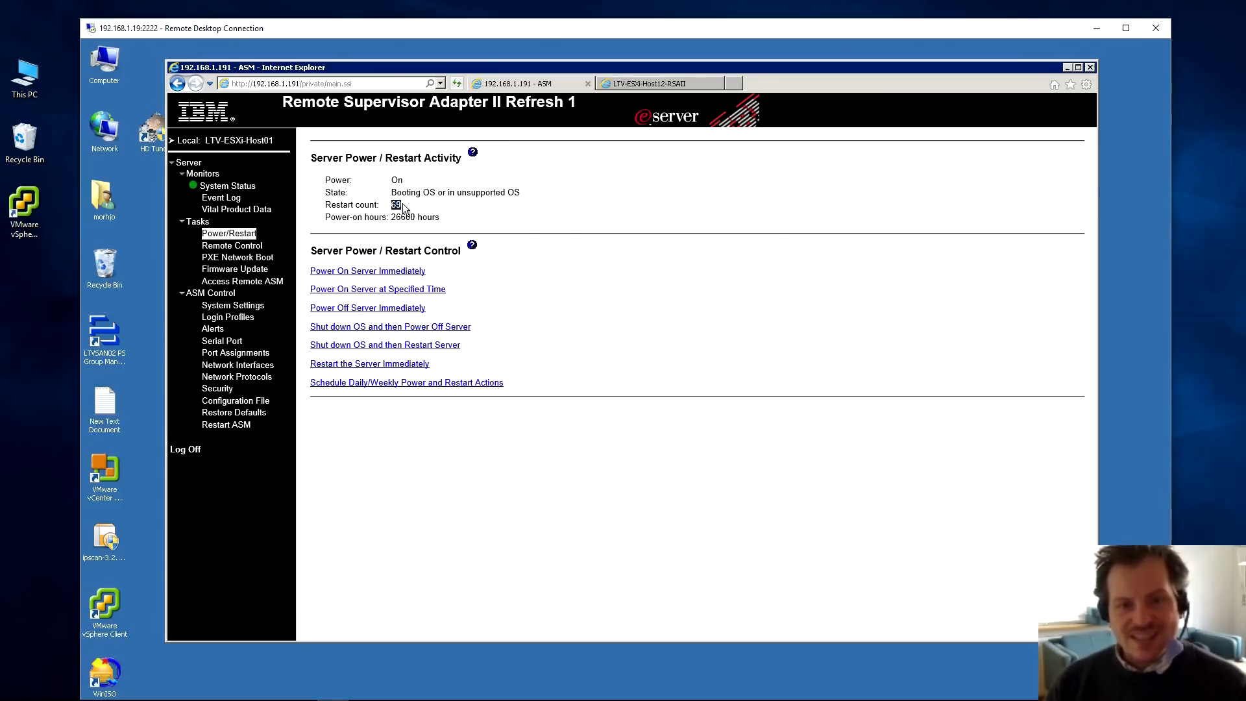
{"action": "mouse_move", "coordinate": [394, 219]}
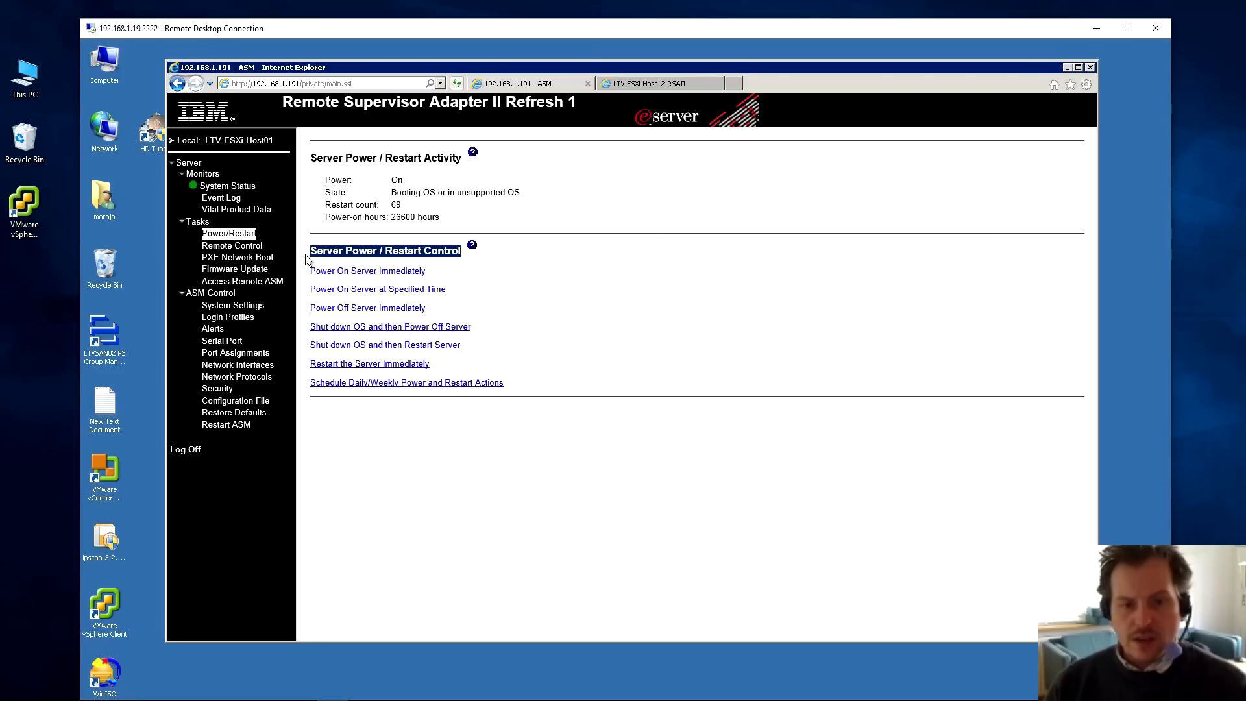
{"action": "mouse_move", "coordinate": [327, 275]}
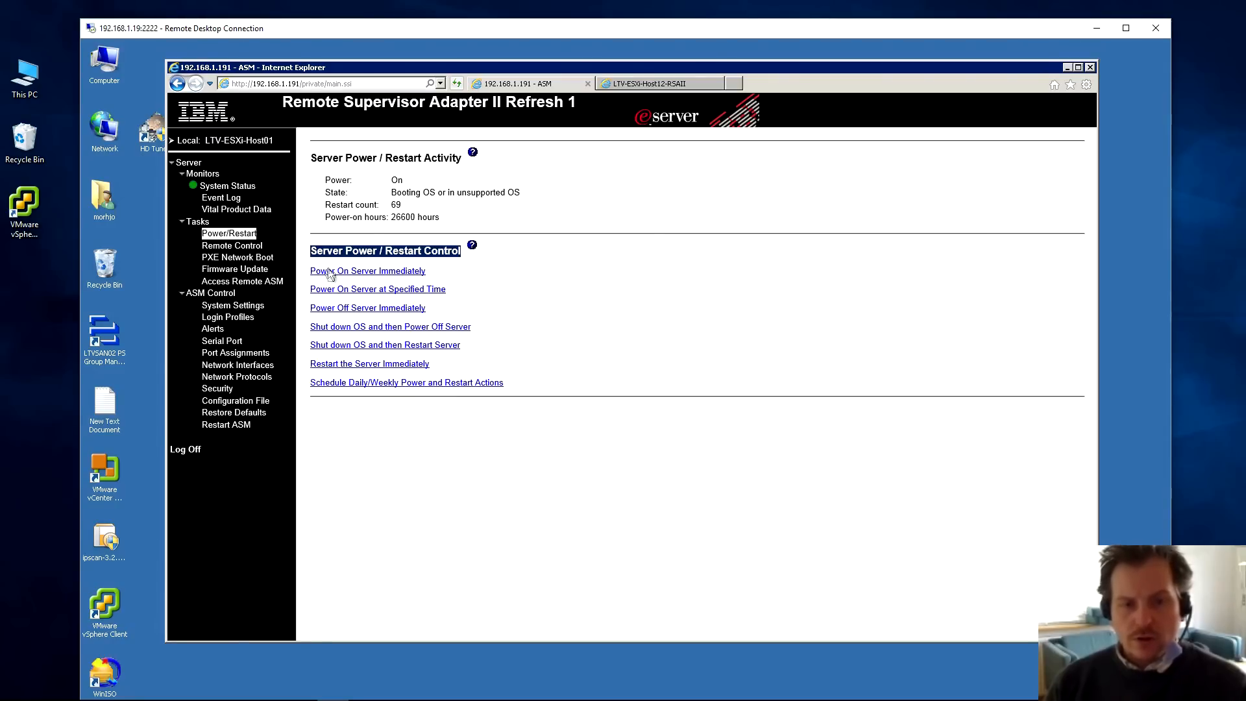
{"action": "mouse_move", "coordinate": [242, 281]}
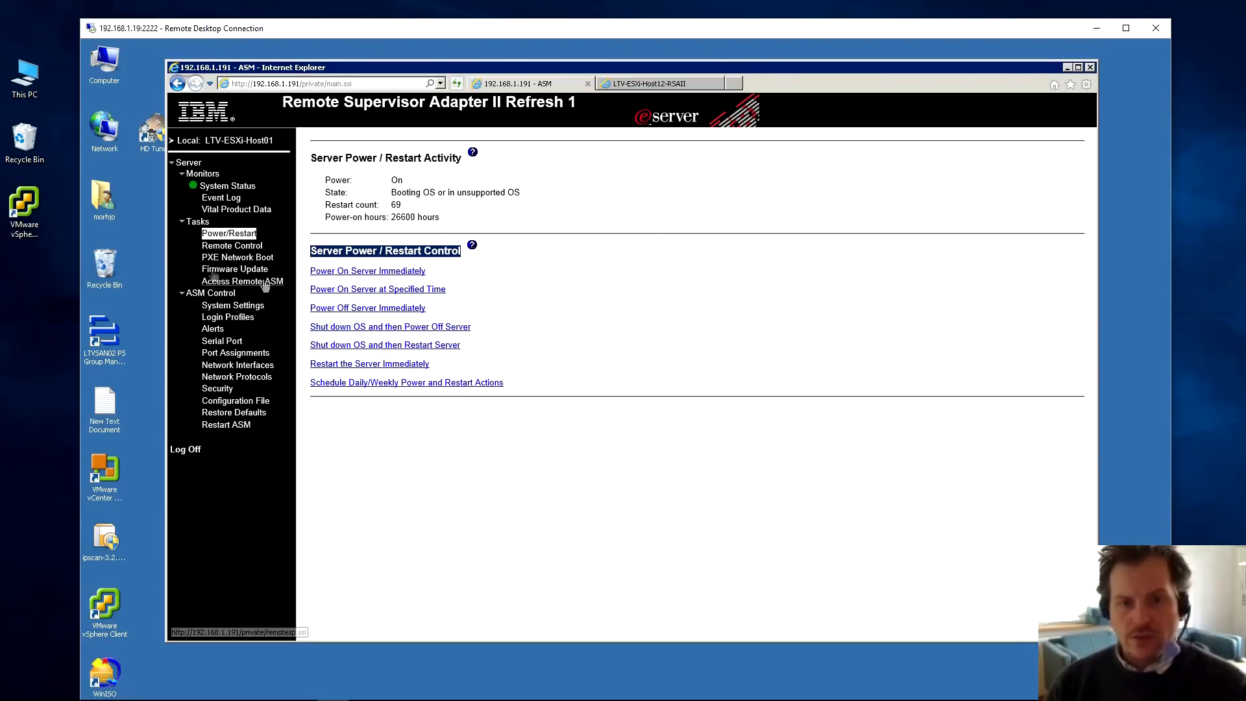
{"action": "mouse_move", "coordinate": [237, 364]}
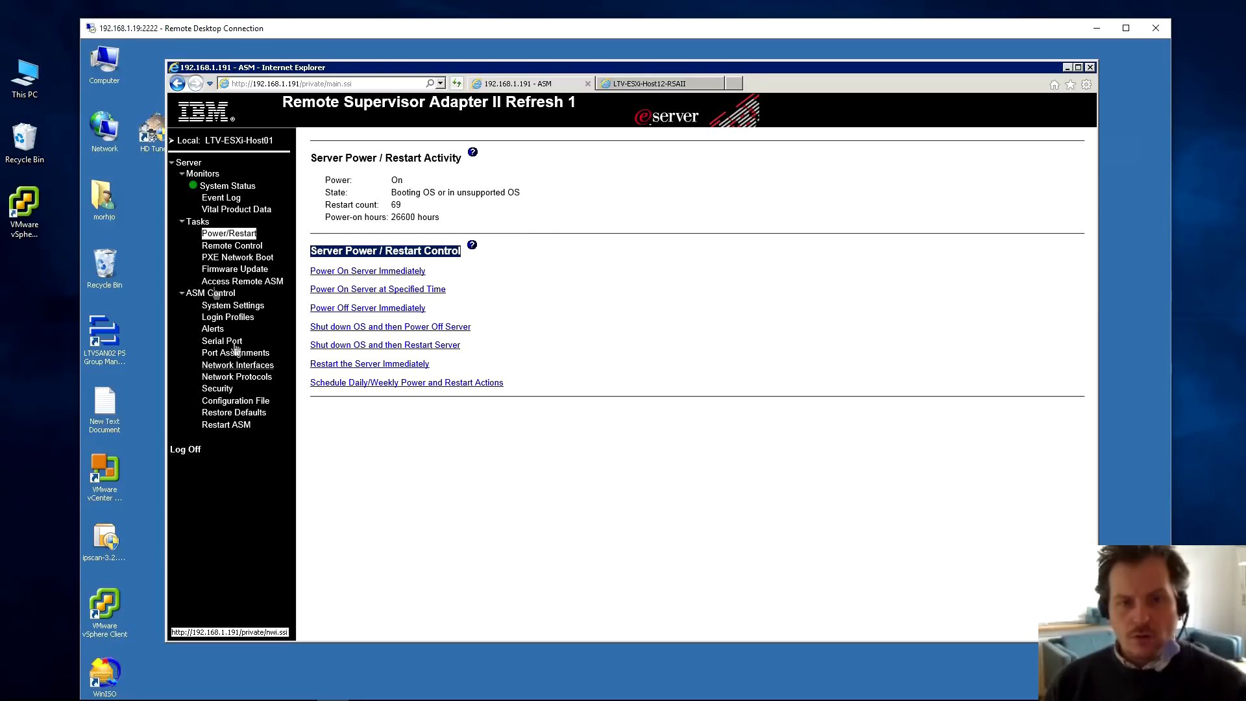
{"action": "mouse_move", "coordinate": [688, 71]}
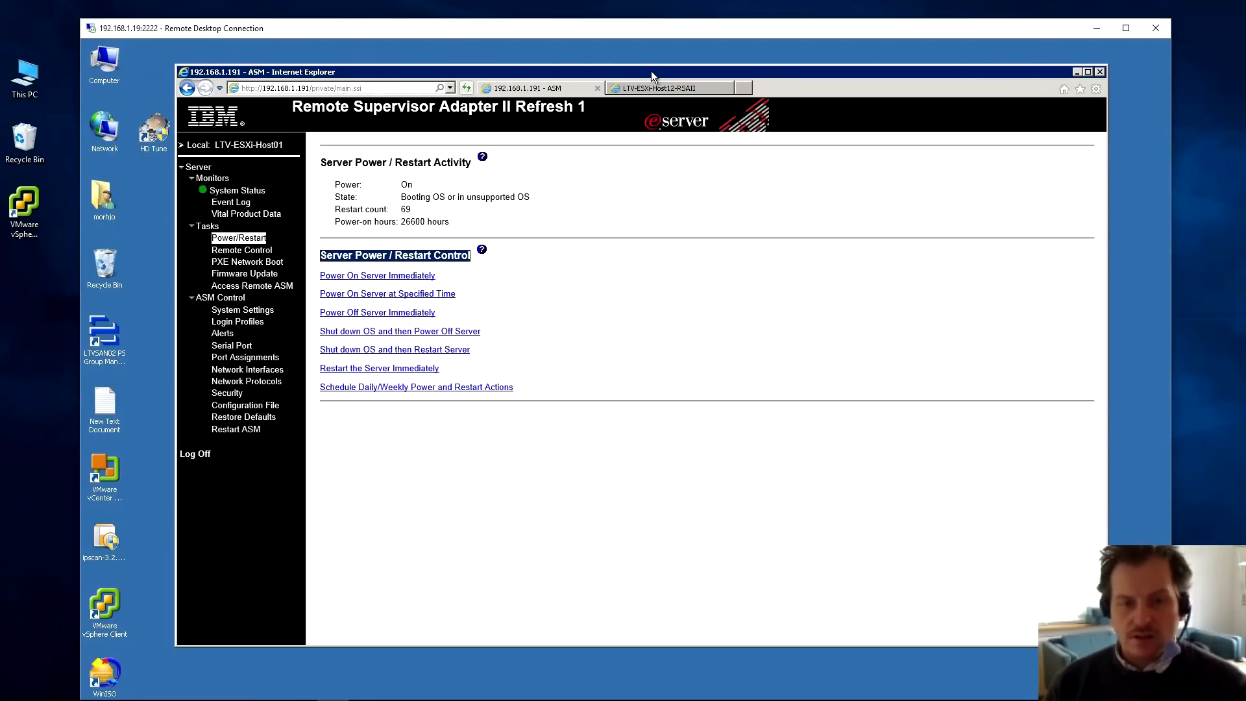
{"action": "mouse_move", "coordinate": [367, 280]}
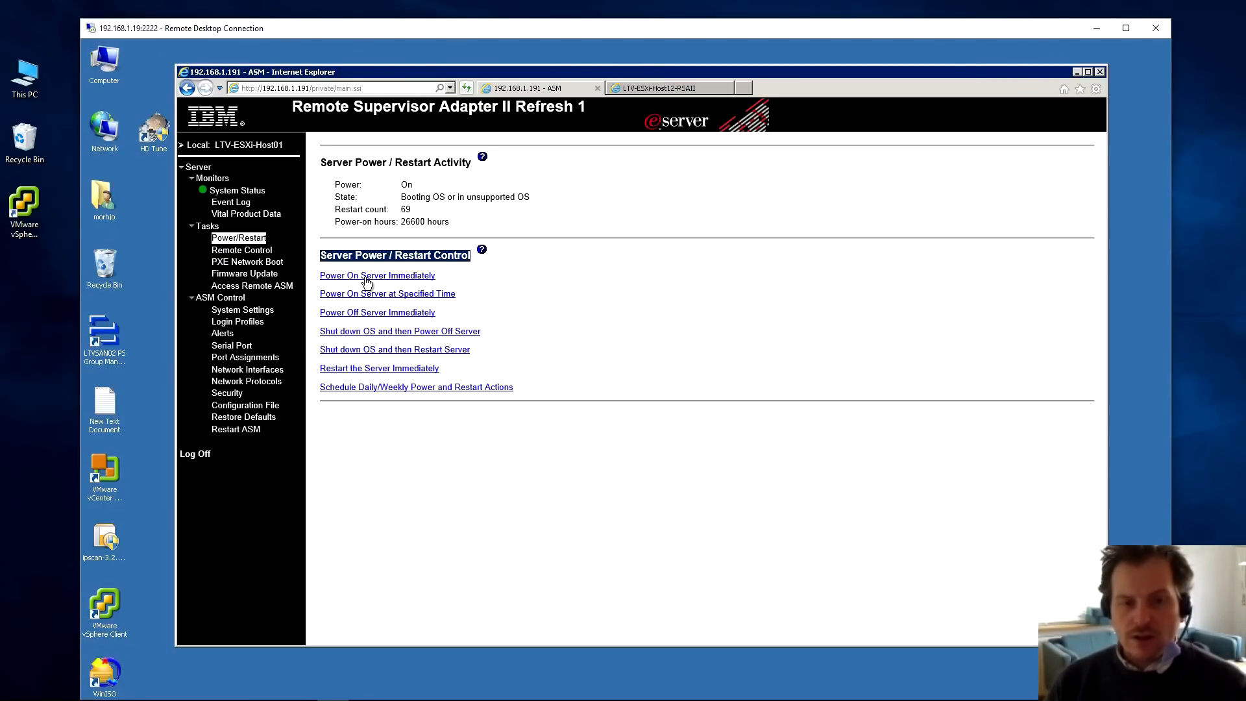
{"action": "mouse_move", "coordinate": [377, 280]}
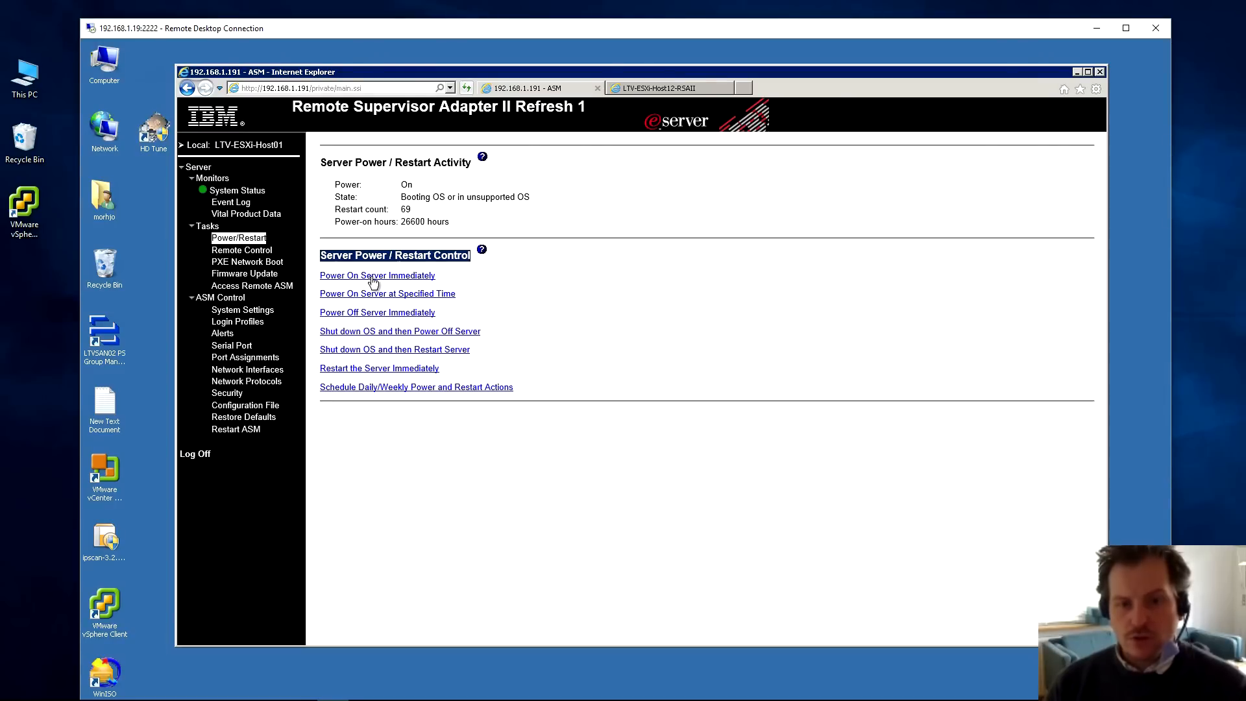
{"action": "mouse_move", "coordinate": [322, 283]}
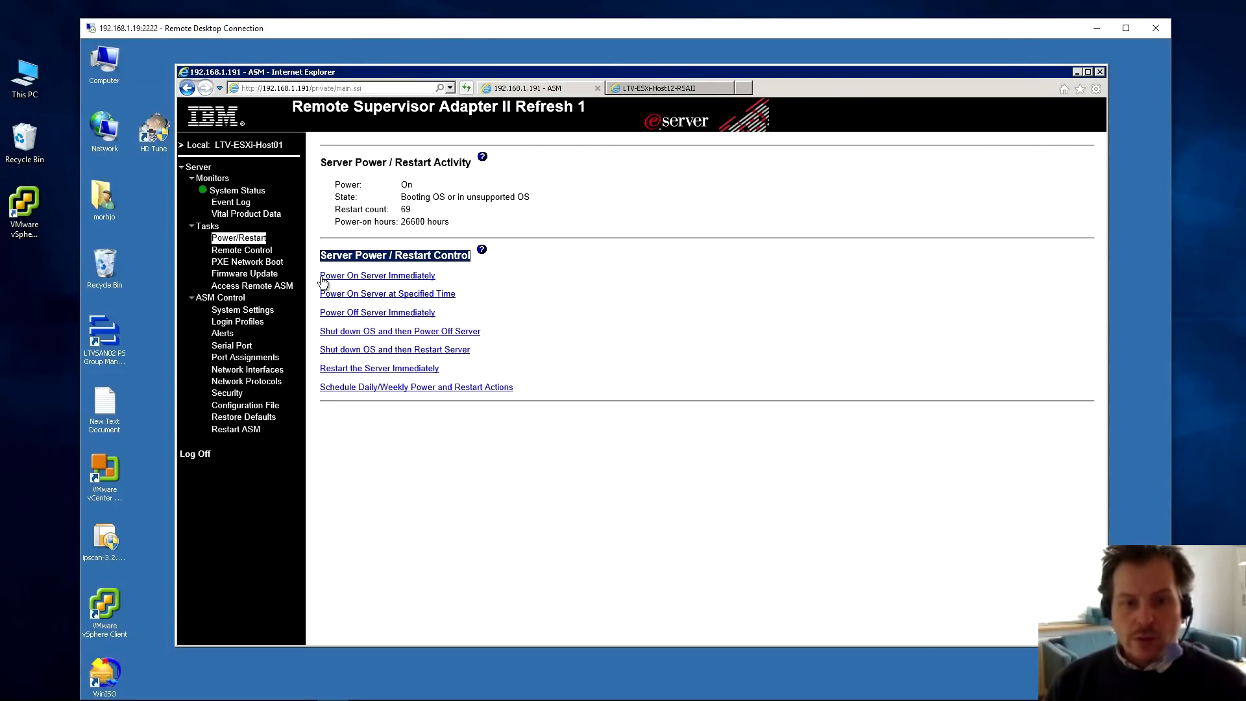
{"action": "mouse_move", "coordinate": [404, 279]}
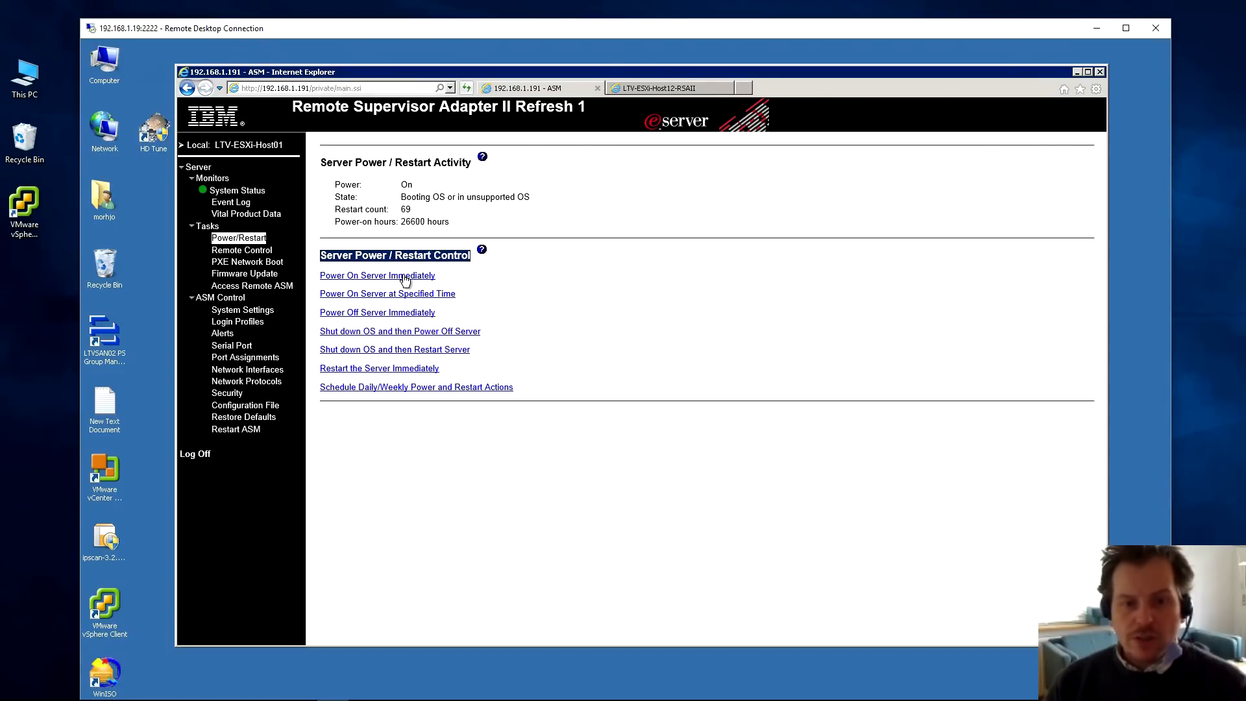
{"action": "mouse_move", "coordinate": [388, 293]}
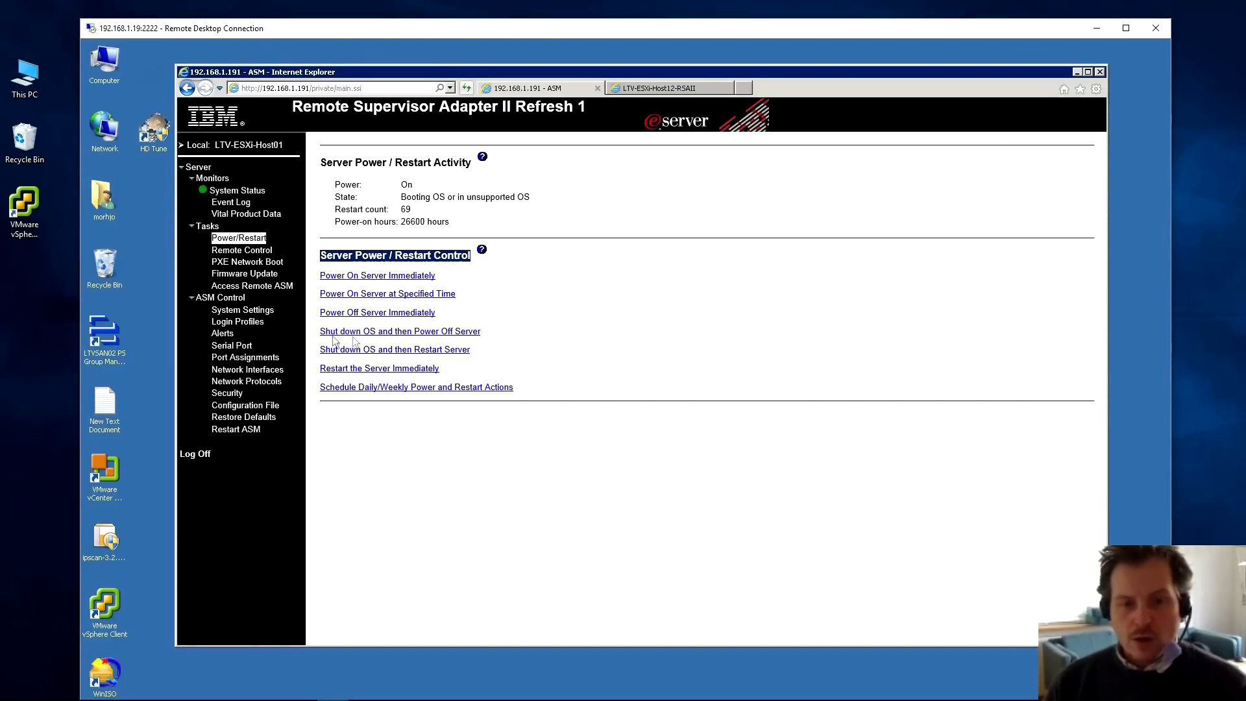
{"action": "mouse_move", "coordinate": [401, 318]}
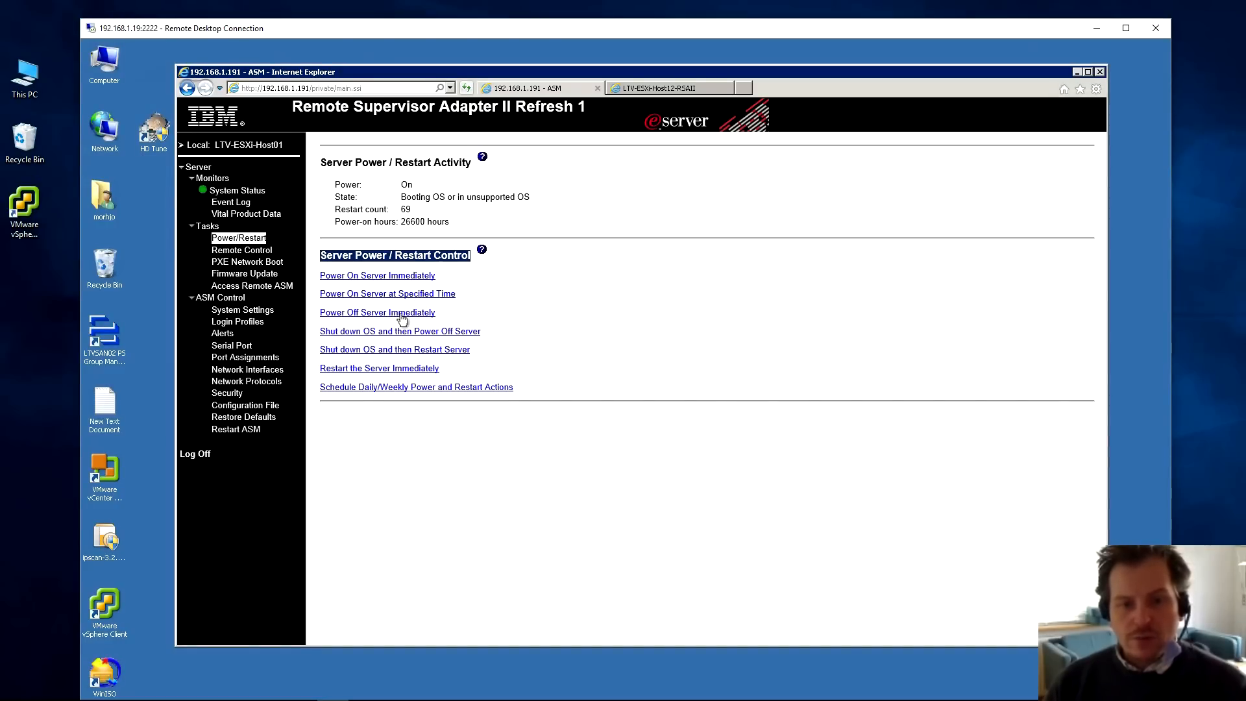
{"action": "mouse_move", "coordinate": [368, 340]}
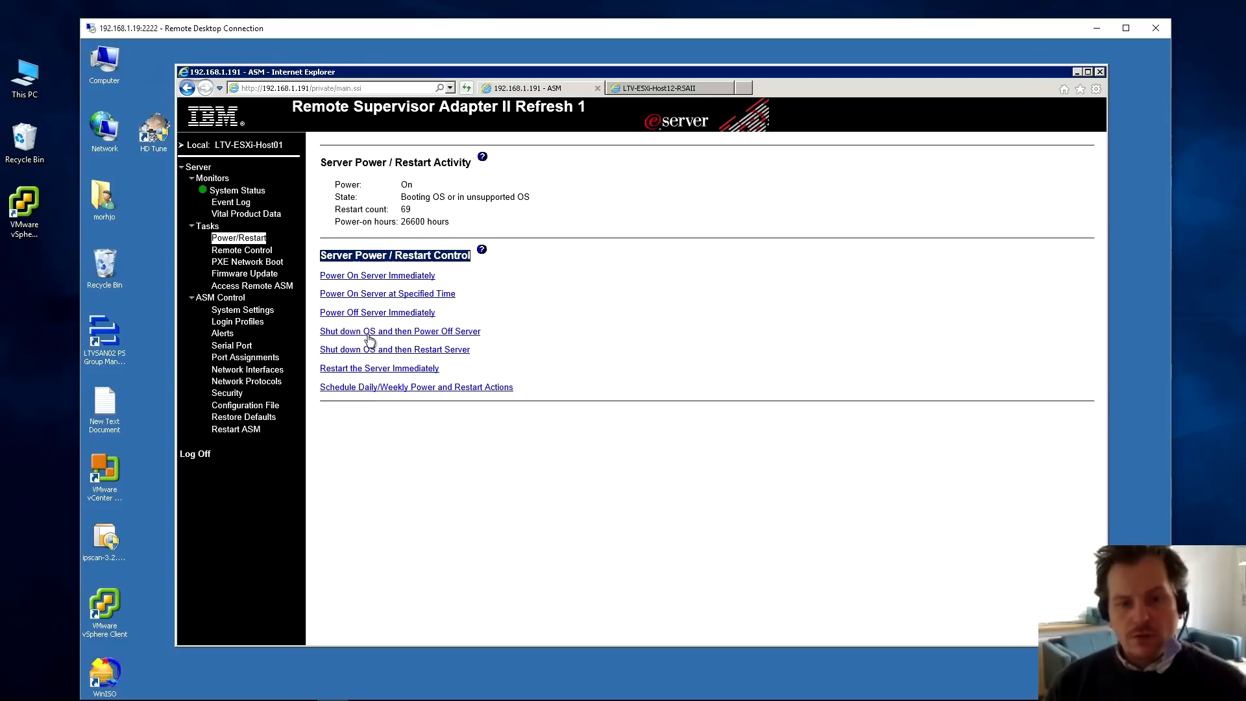
{"action": "mouse_move", "coordinate": [439, 340]}
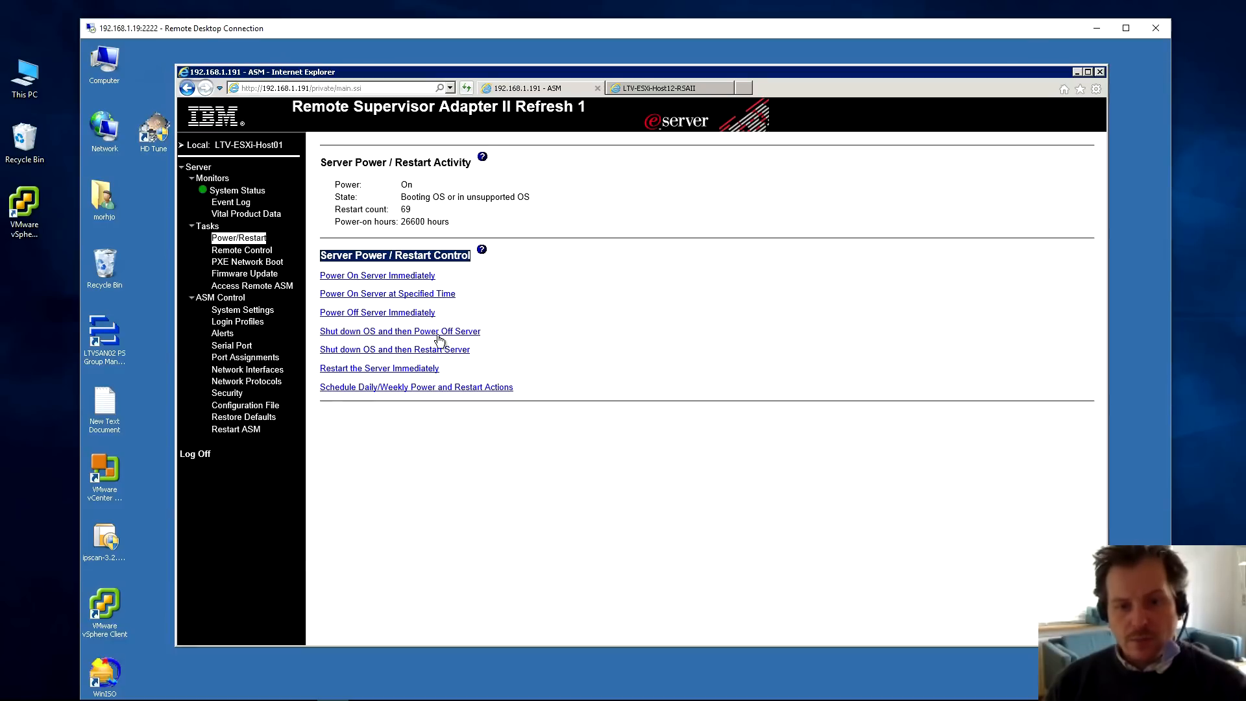
{"action": "mouse_move", "coordinate": [320, 336]}
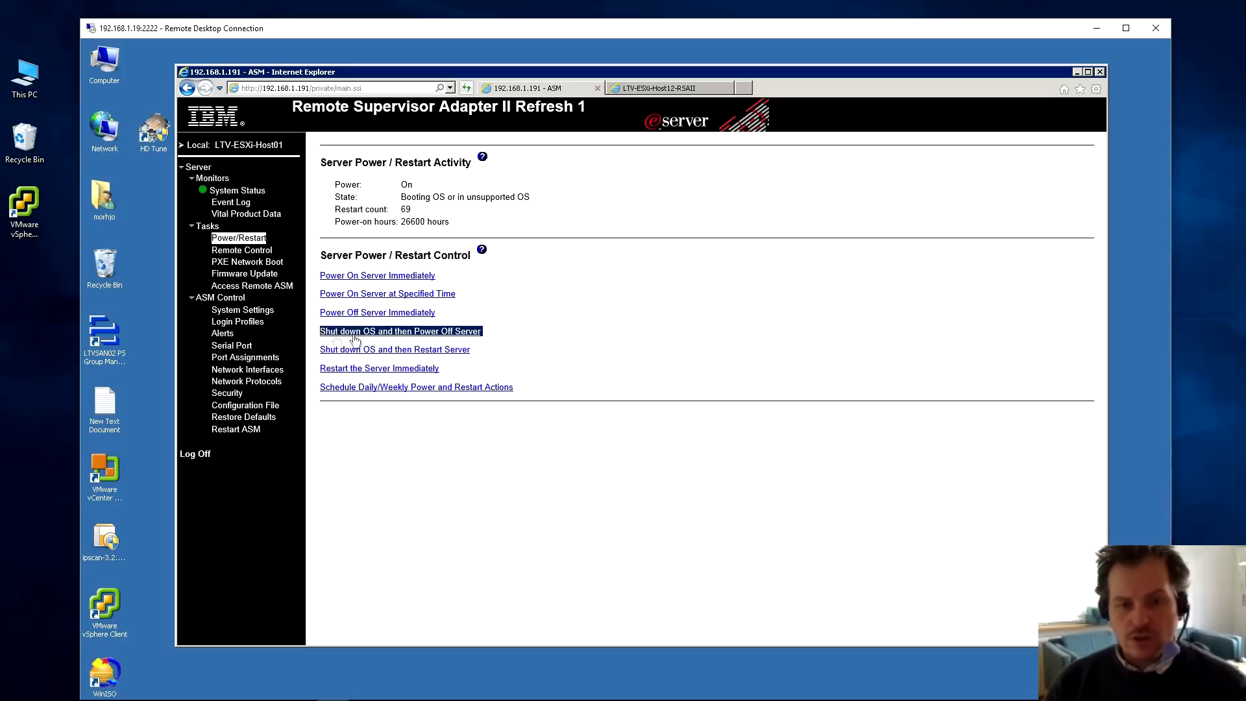
{"action": "mouse_move", "coordinate": [334, 338]}
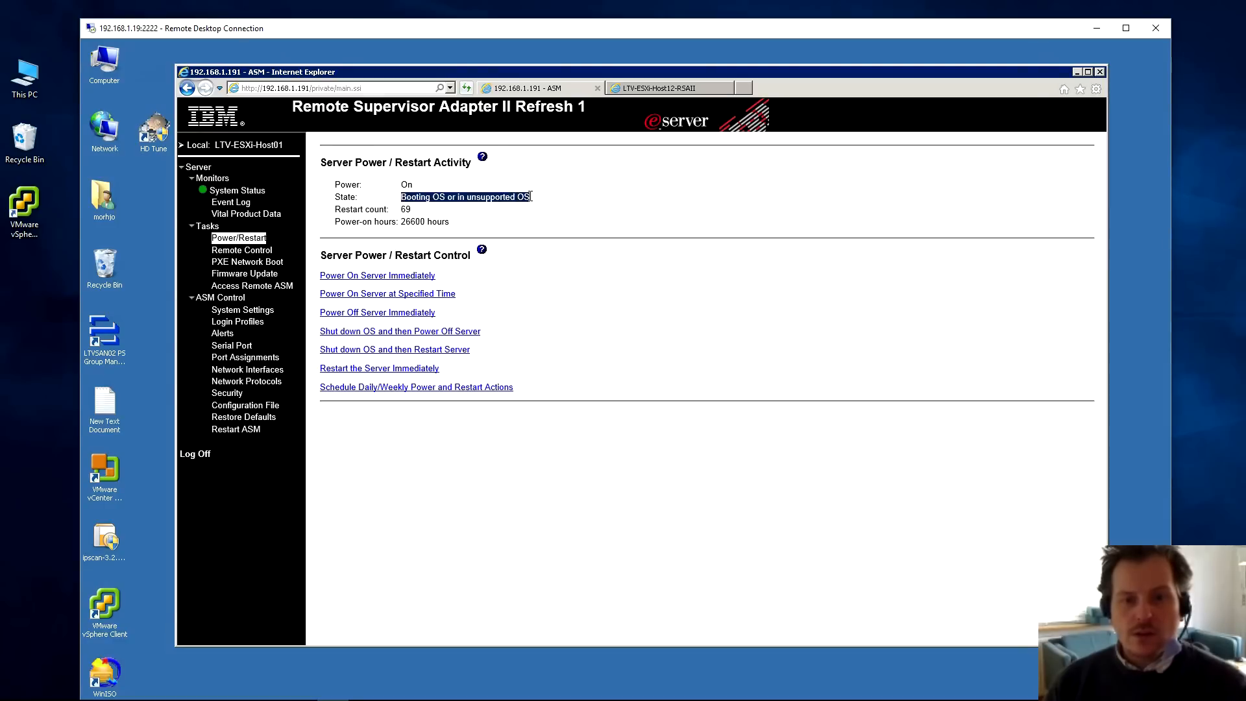
{"action": "mouse_move", "coordinate": [514, 208]}
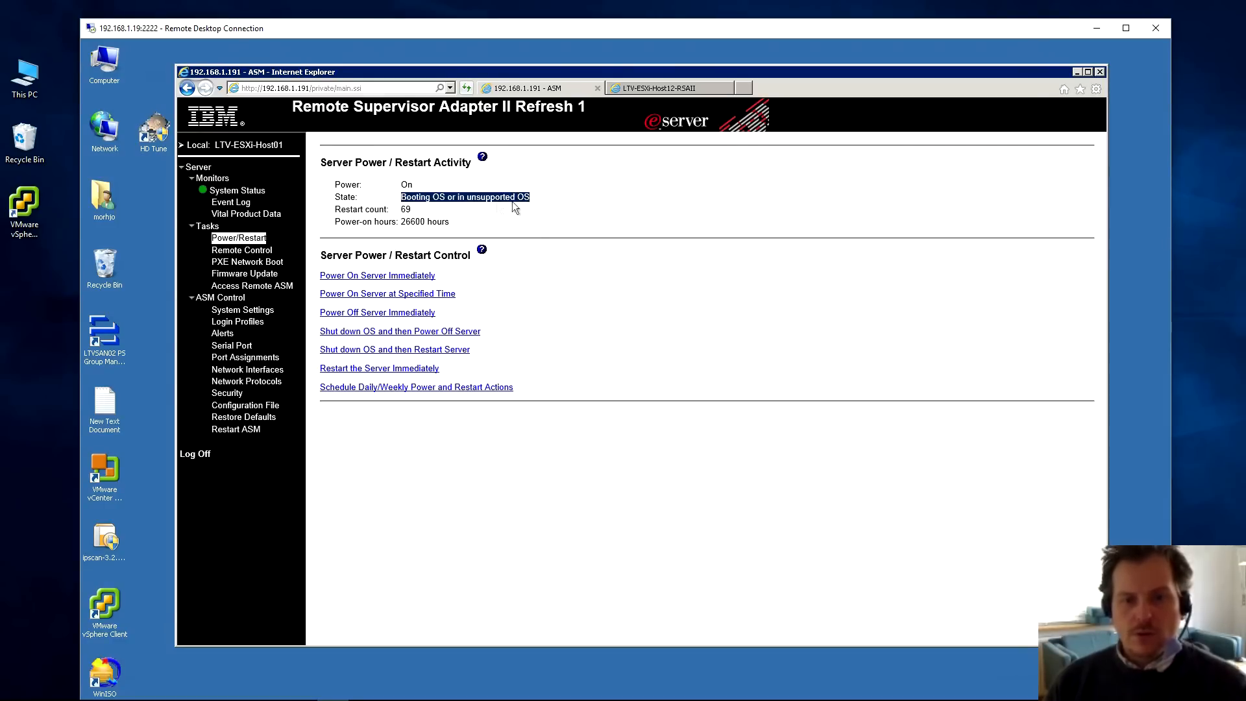
{"action": "mouse_move", "coordinate": [395, 336]}
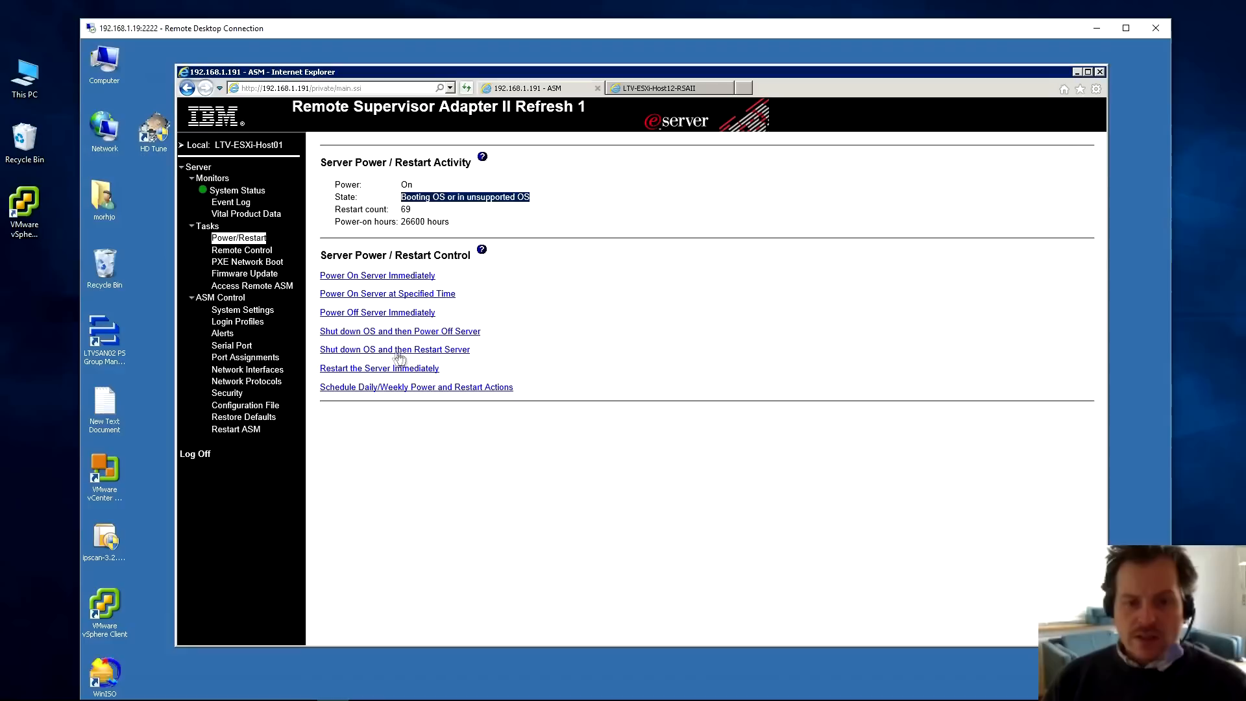
{"action": "mouse_move", "coordinate": [375, 344]}
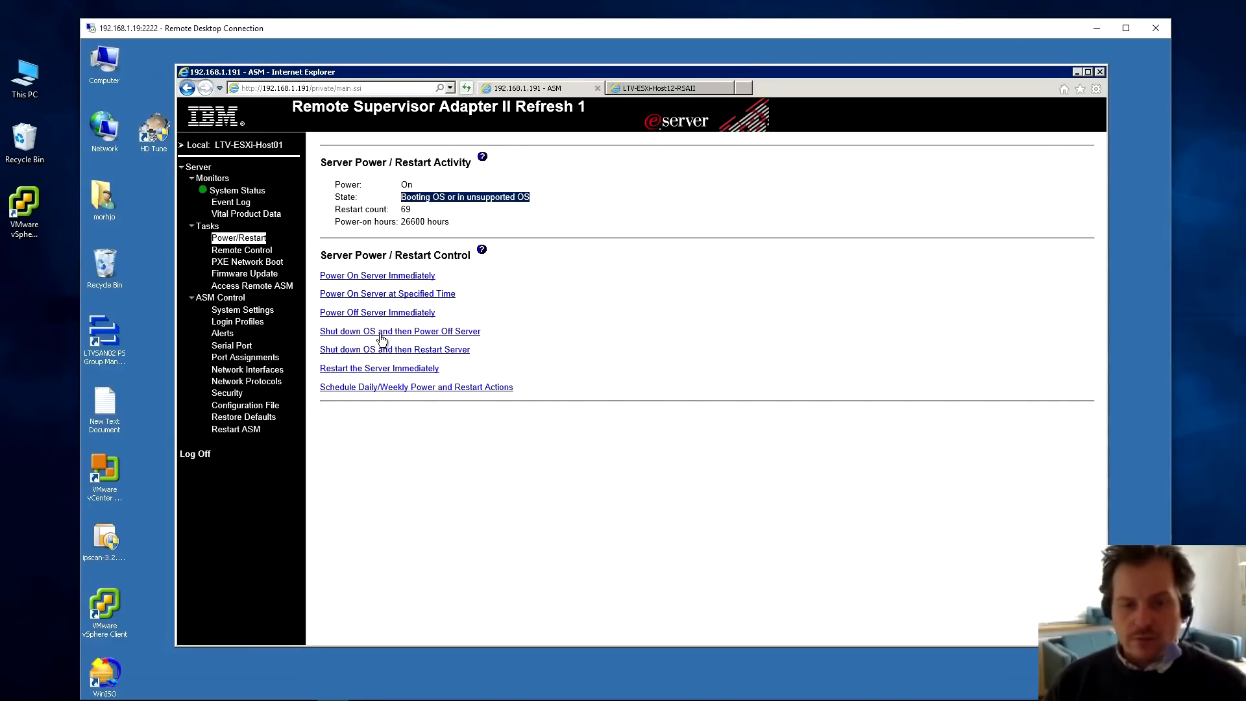
{"action": "mouse_move", "coordinate": [322, 357]}
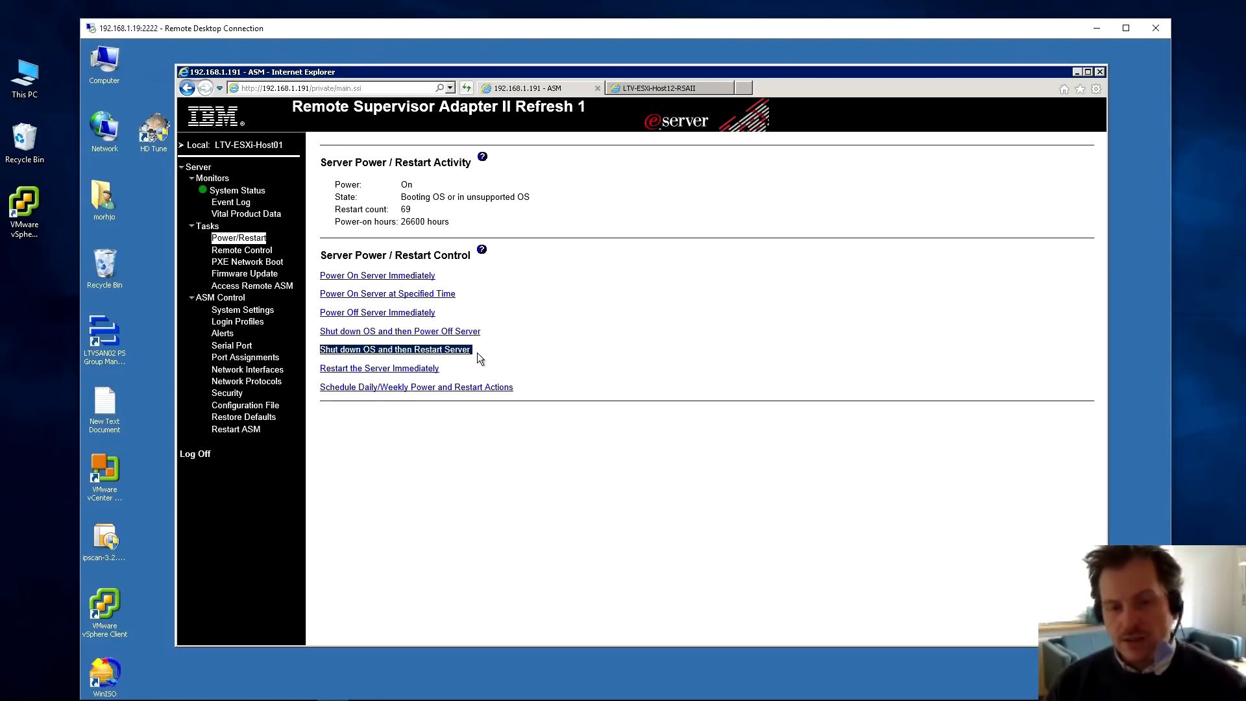
{"action": "mouse_move", "coordinate": [332, 360]}
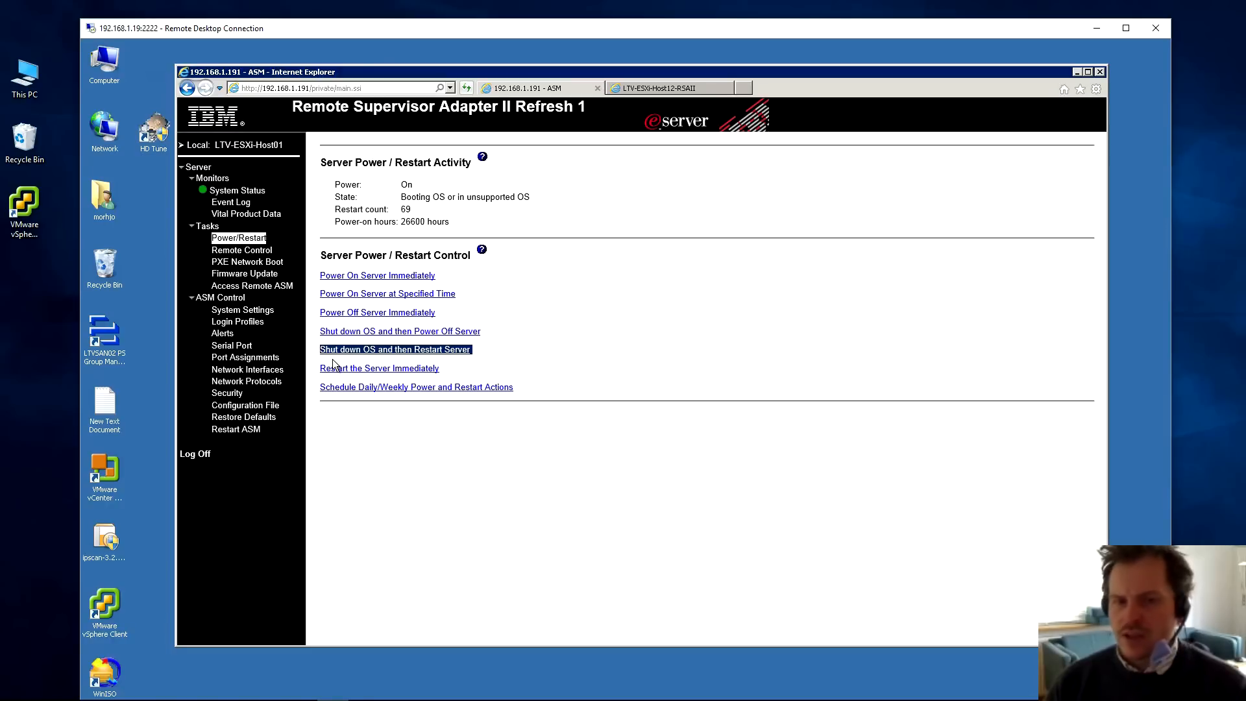
{"action": "mouse_move", "coordinate": [390, 365]}
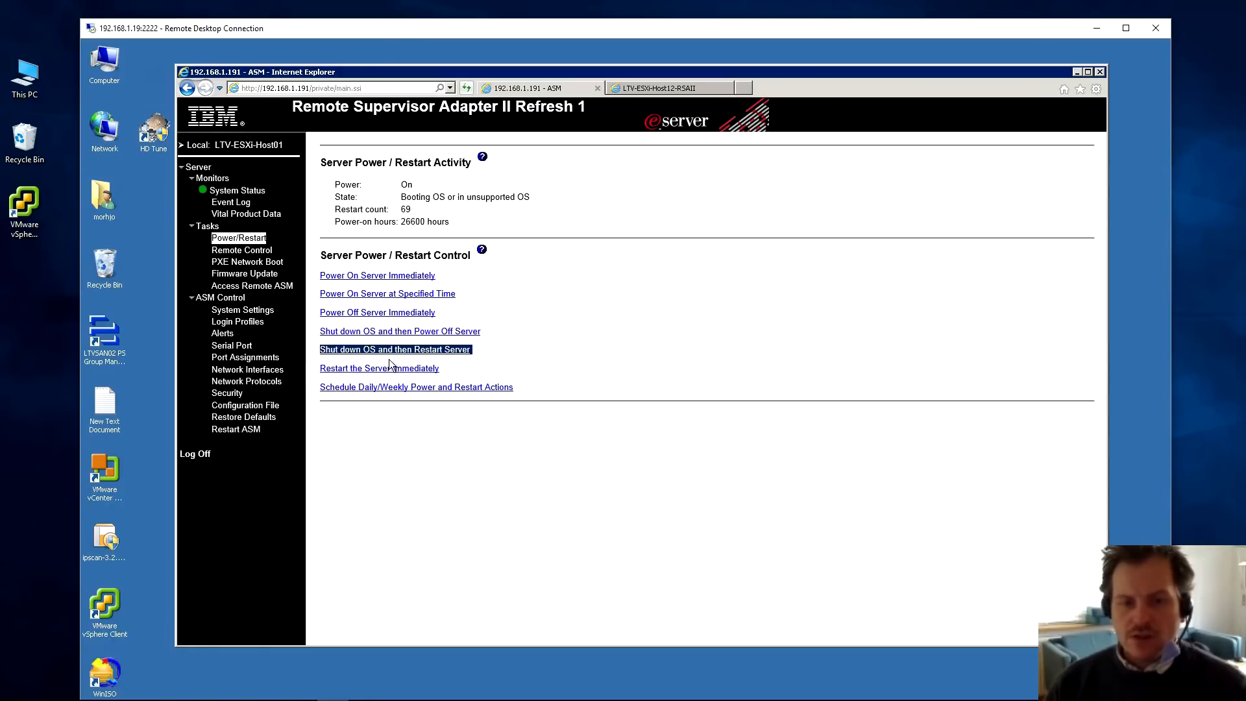
{"action": "mouse_move", "coordinate": [323, 379]}
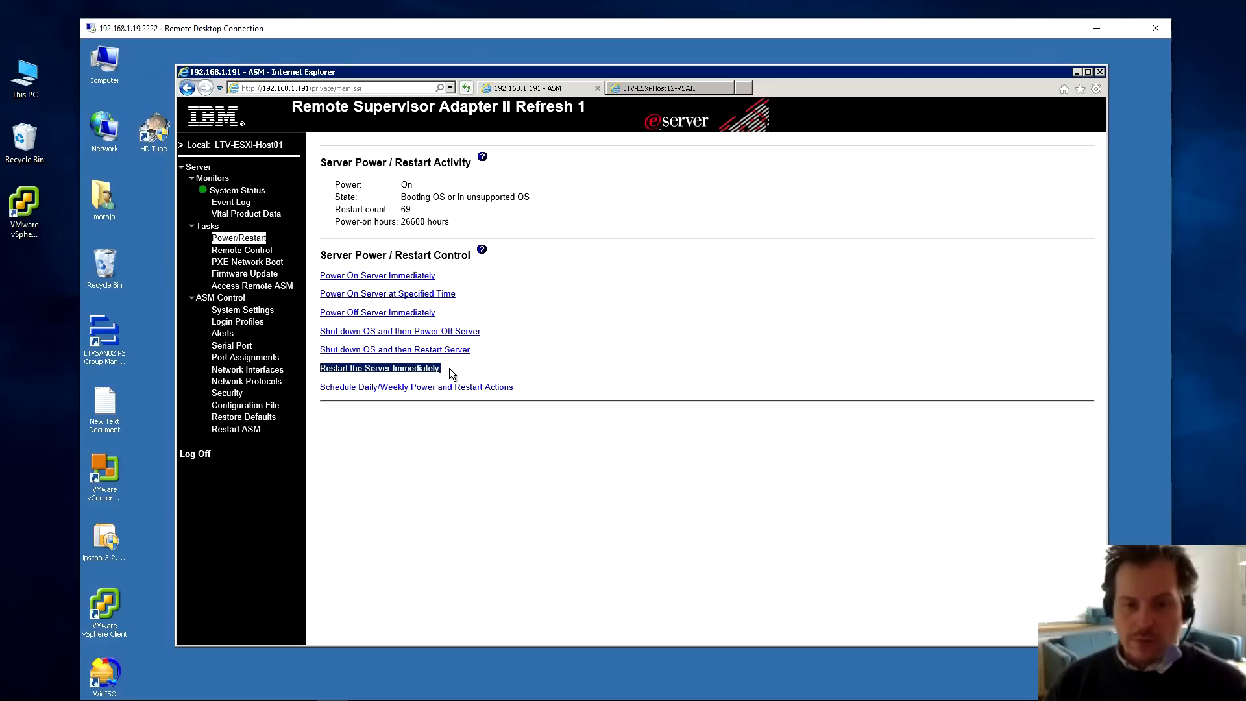
{"action": "mouse_move", "coordinate": [478, 372]}
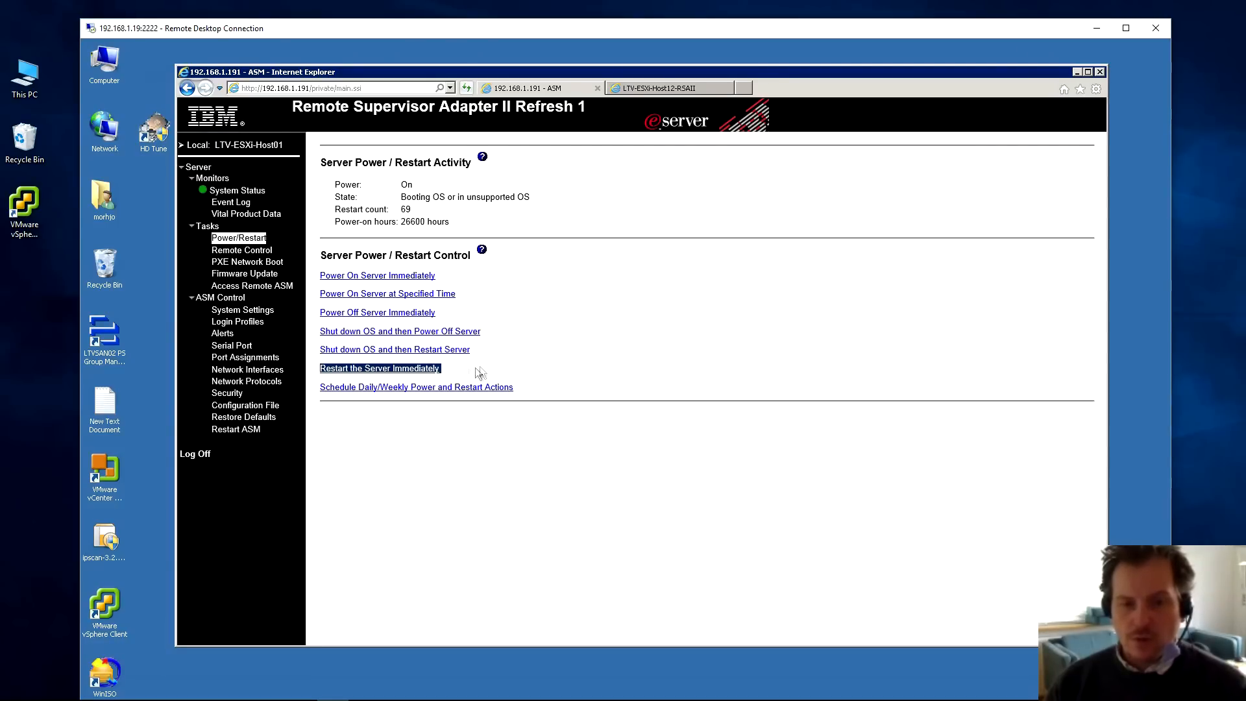
{"action": "mouse_move", "coordinate": [331, 393]}
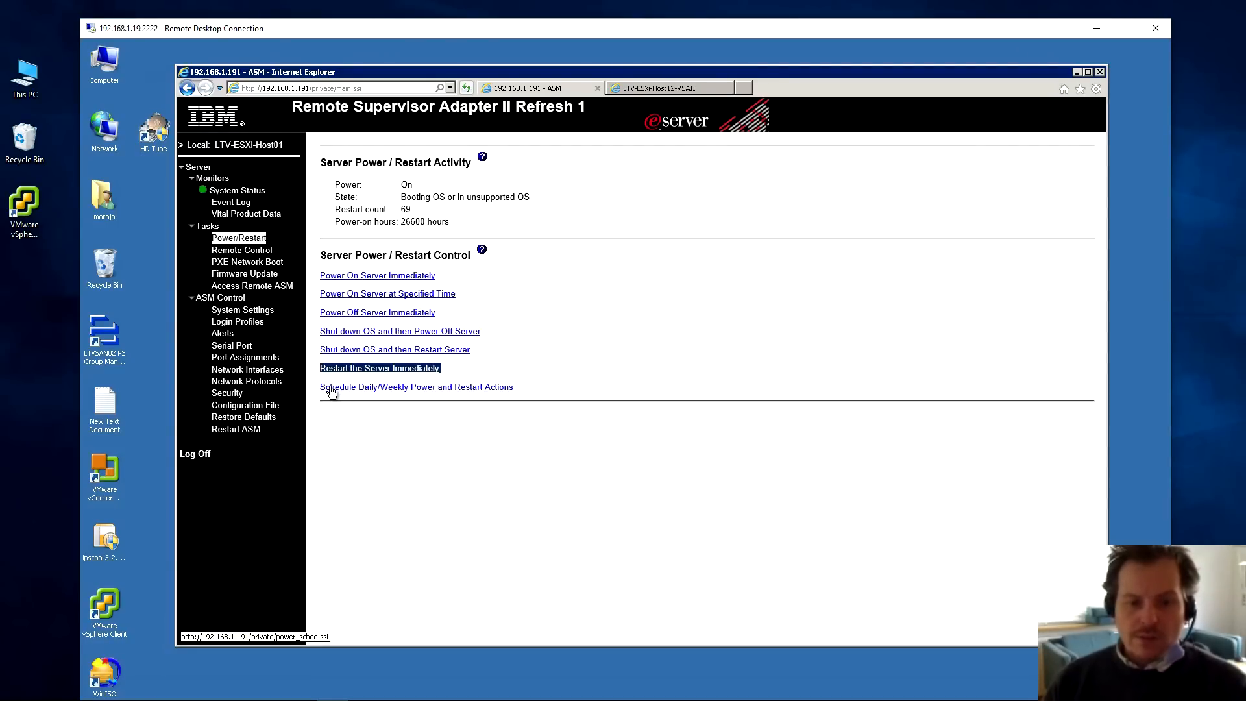
{"action": "mouse_move", "coordinate": [428, 399]}
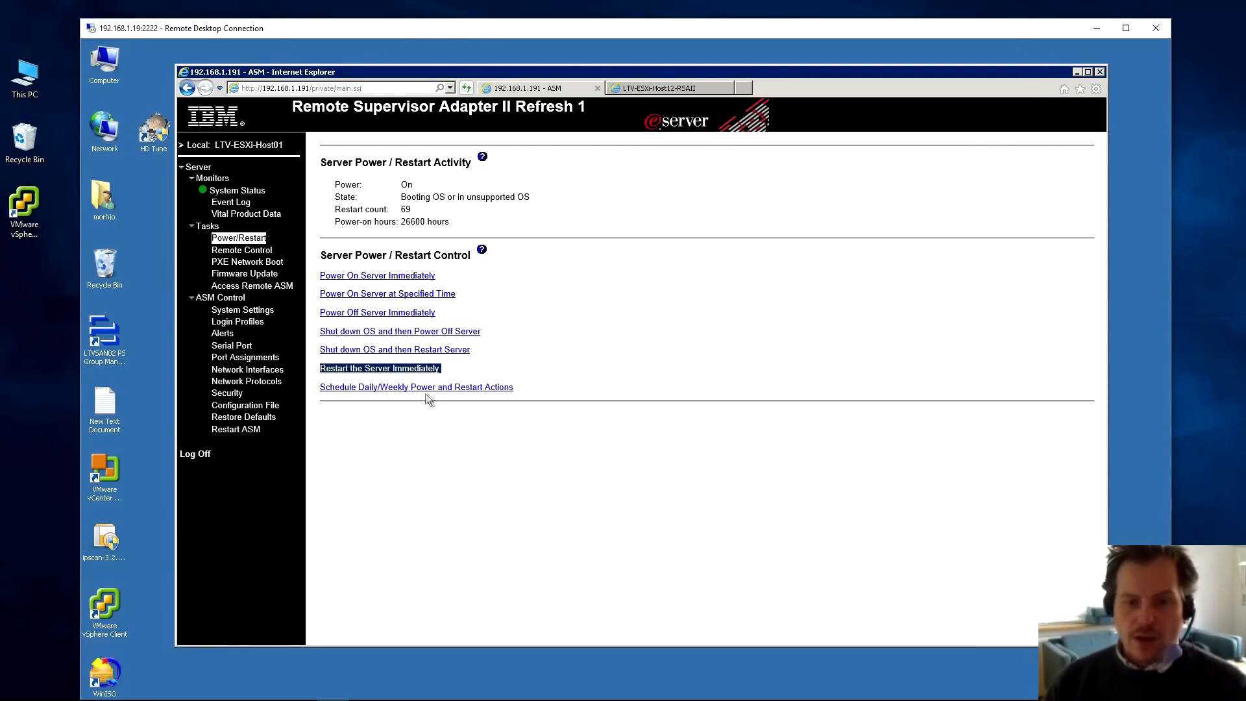
{"action": "mouse_move", "coordinate": [390, 394]}
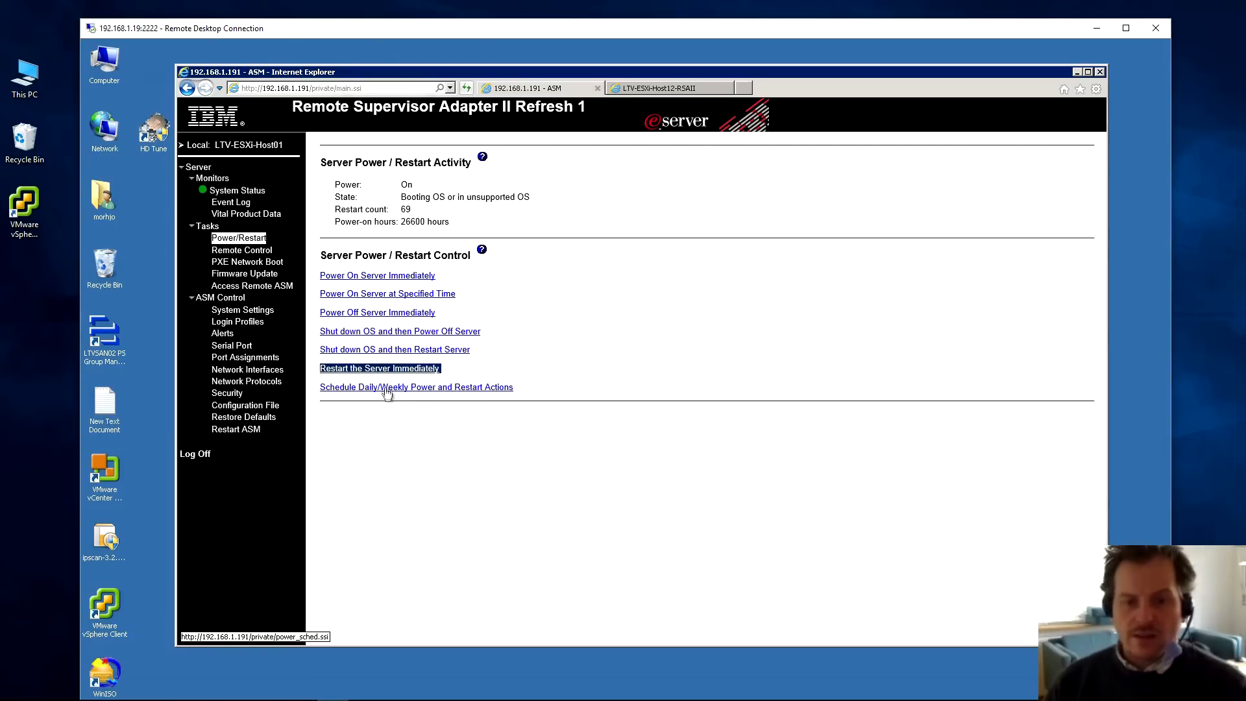
- In the Daily/Weekly power schedule, set shutdown to Friday 19:00 and power-on to Monday 06:00
{"action": "left_click", "coordinate": [415, 387]}
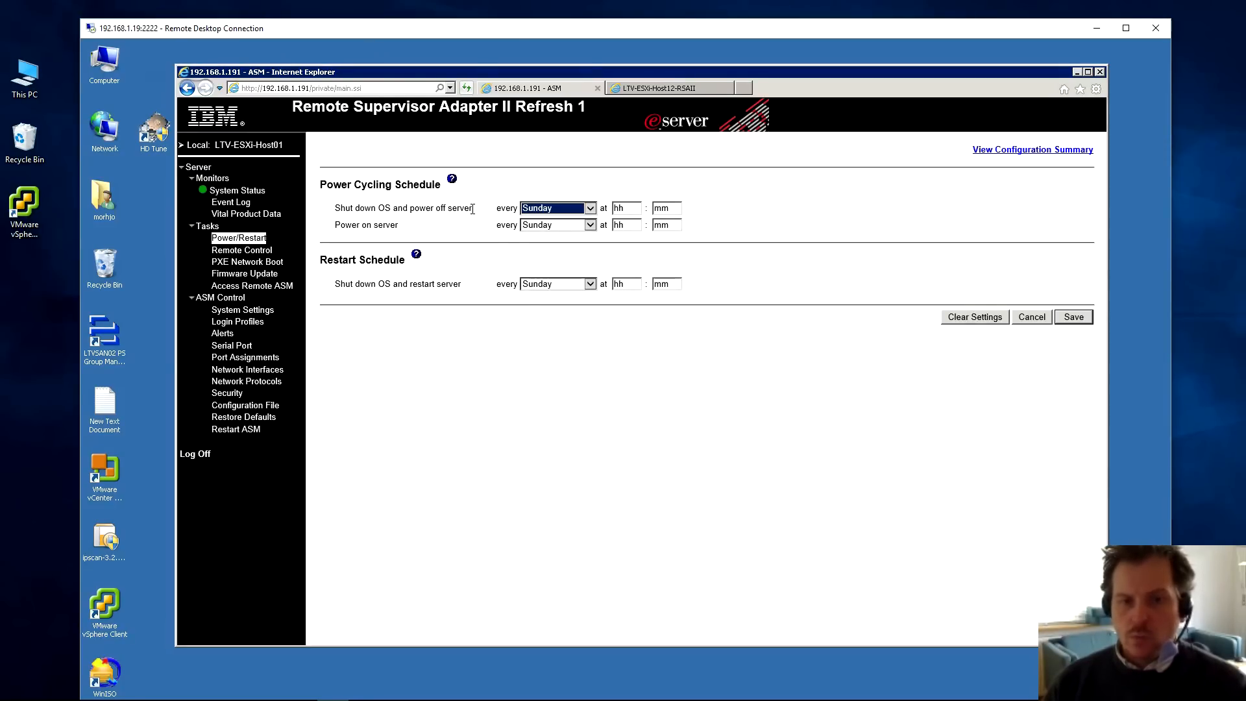
{"action": "mouse_move", "coordinate": [411, 198]}
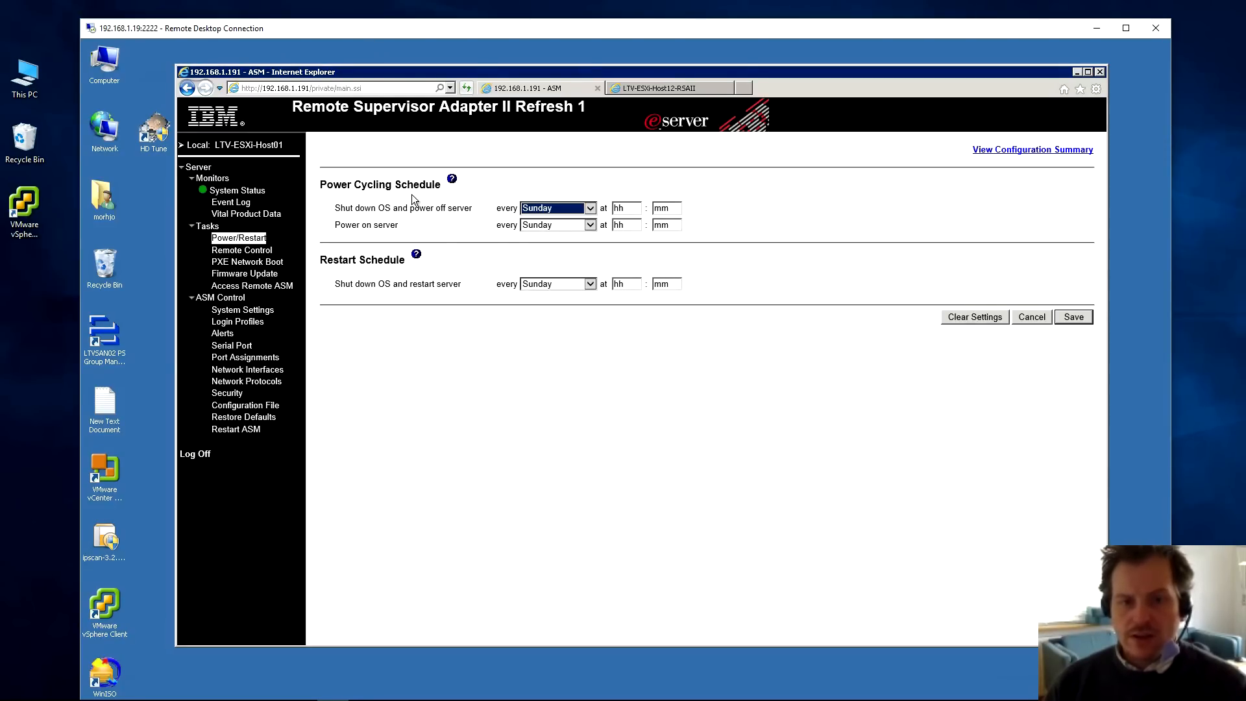
{"action": "mouse_move", "coordinate": [736, 228]}
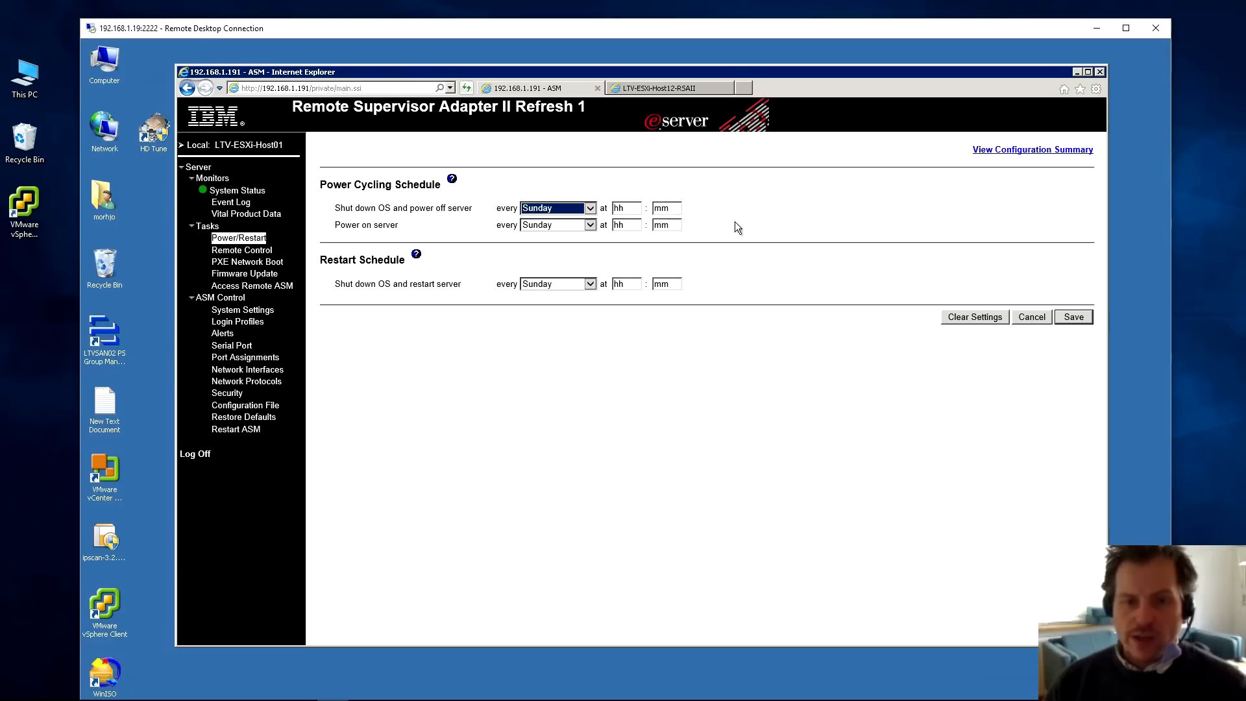
{"action": "mouse_move", "coordinate": [469, 223]}
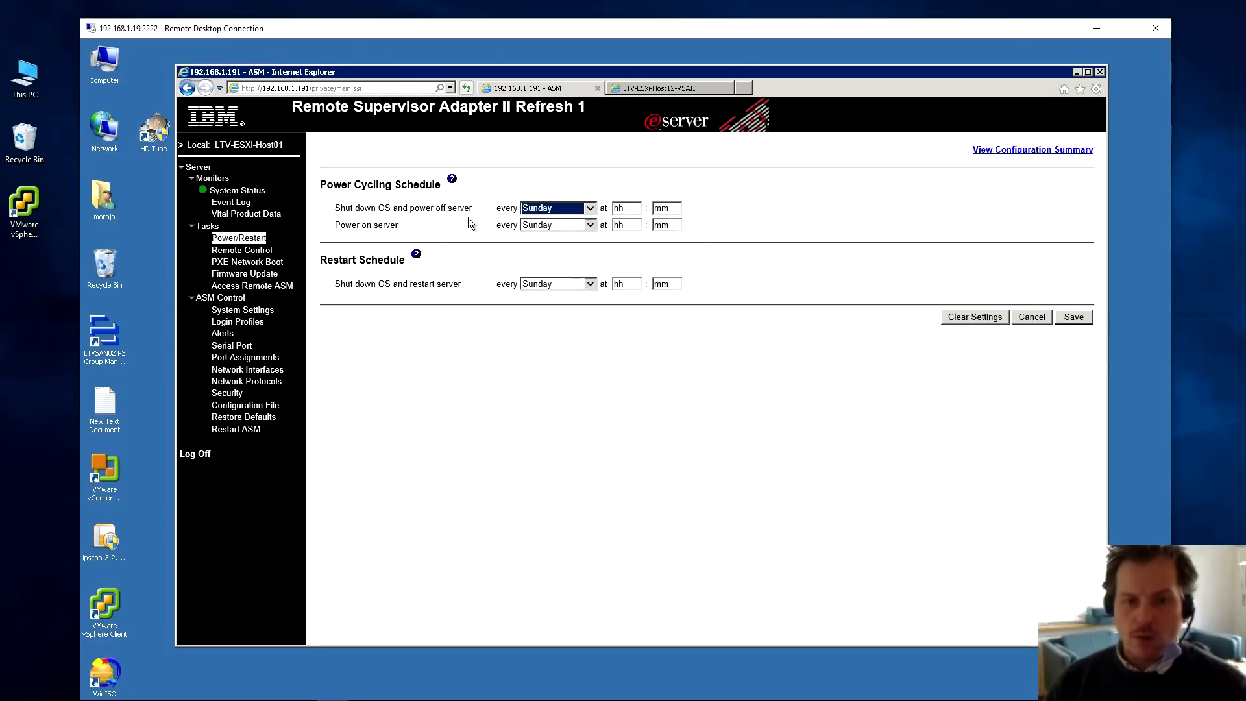
{"action": "left_click", "coordinate": [557, 208]}
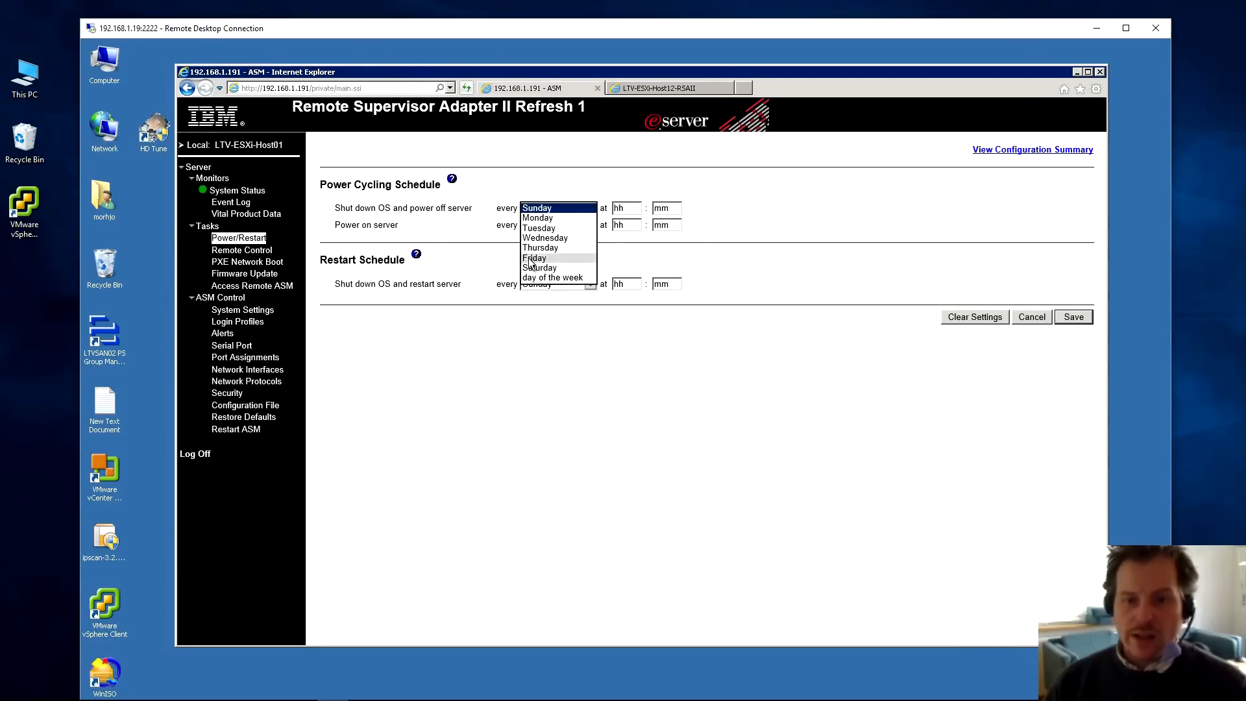
{"action": "left_click", "coordinate": [534, 258]}
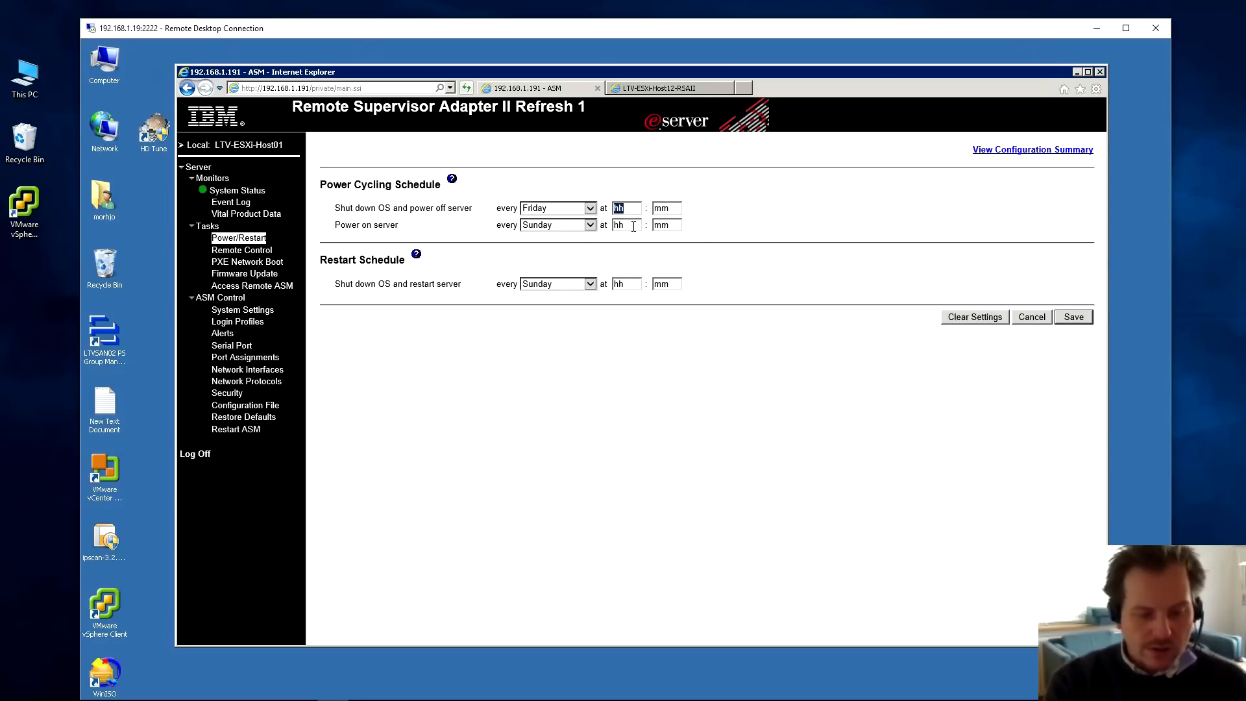
{"action": "type", "text": "19"}
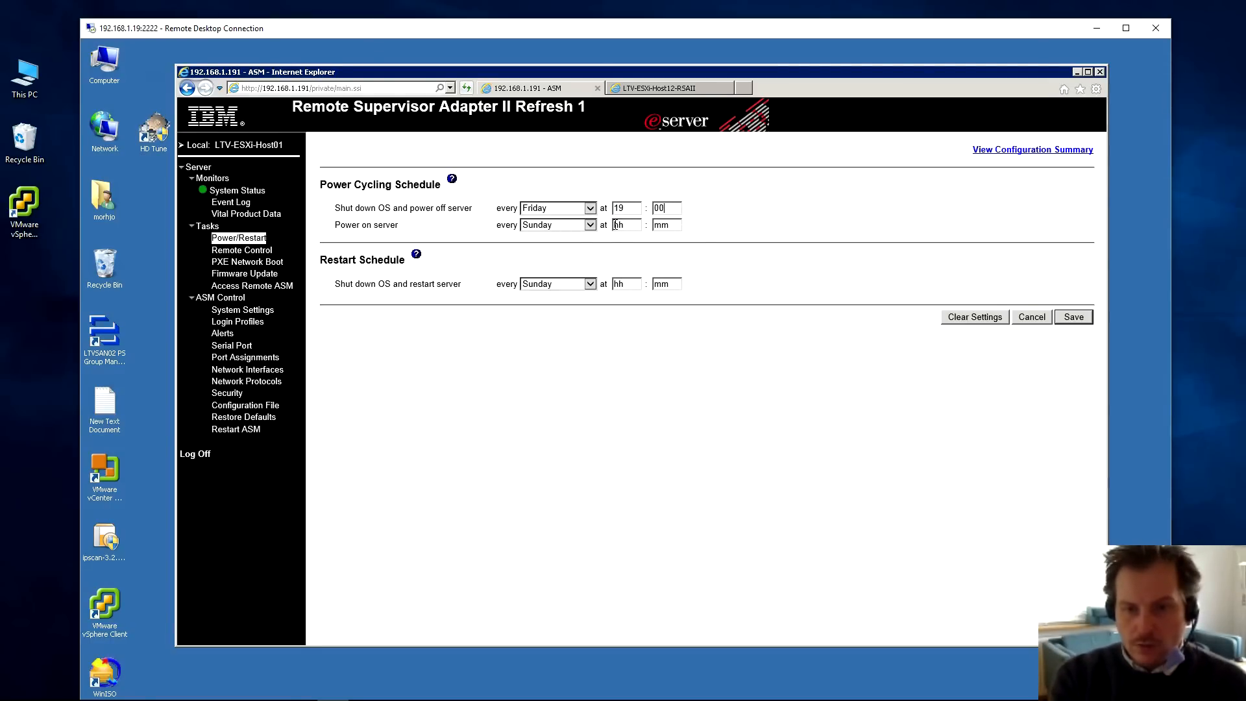
{"action": "left_click", "coordinate": [556, 224]}
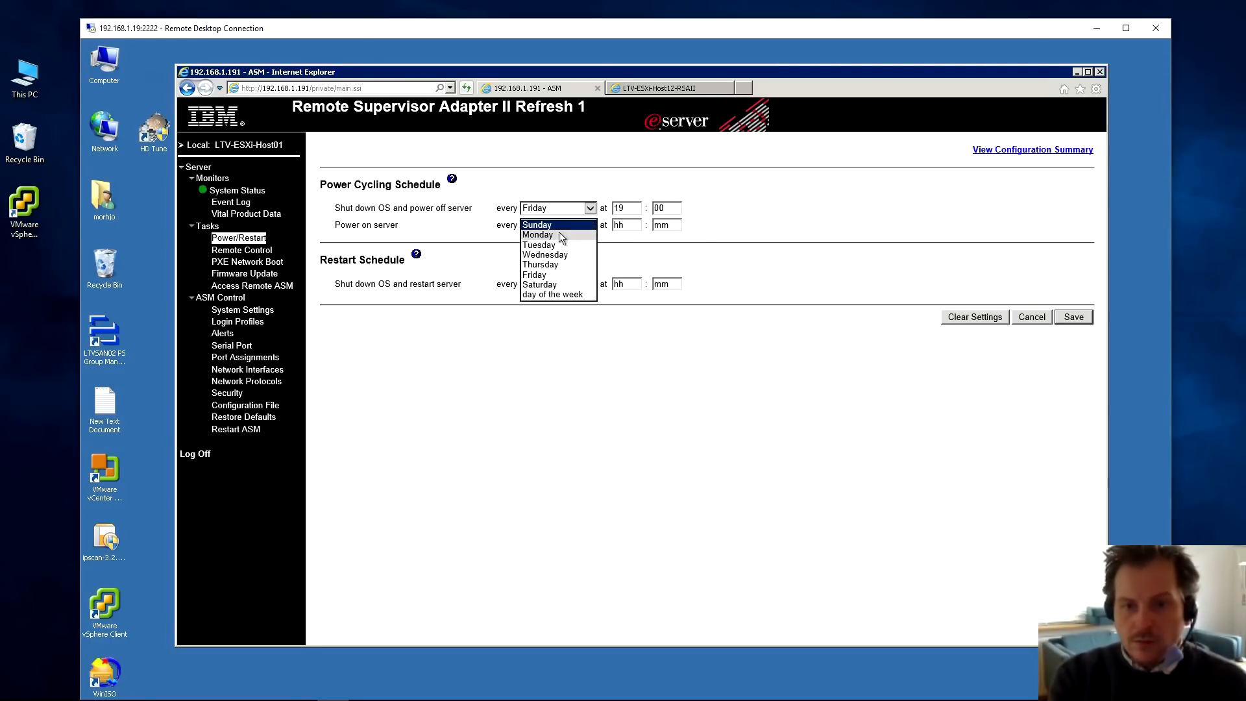
{"action": "left_click", "coordinate": [538, 235]}
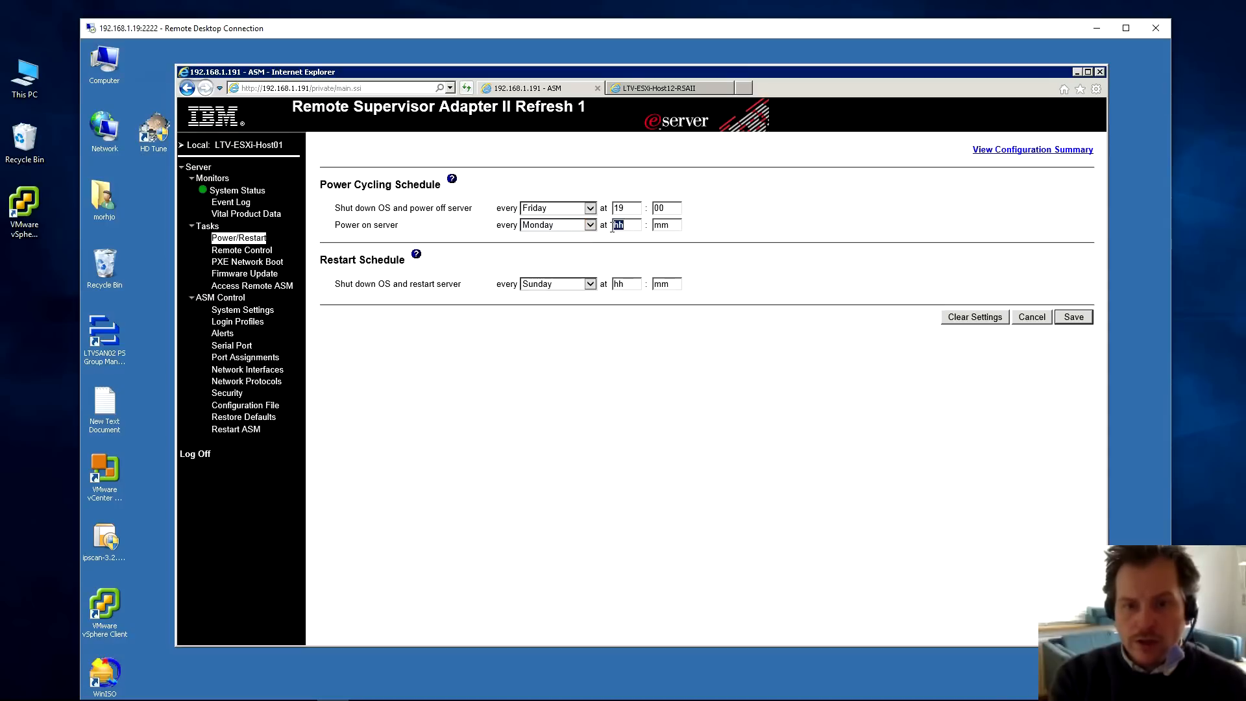
{"action": "type", "text": "06"}
{"action": "left_click", "coordinate": [667, 225]}
{"action": "type", "text": "00"}
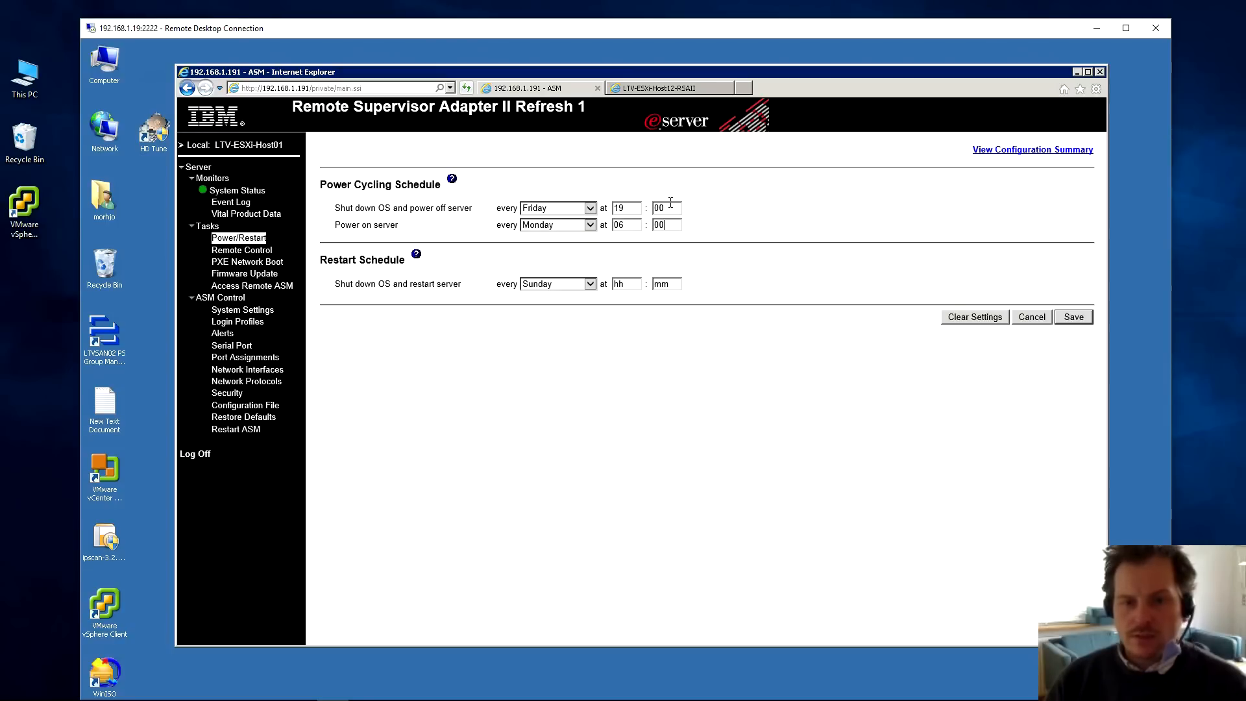
{"action": "mouse_move", "coordinate": [428, 300]}
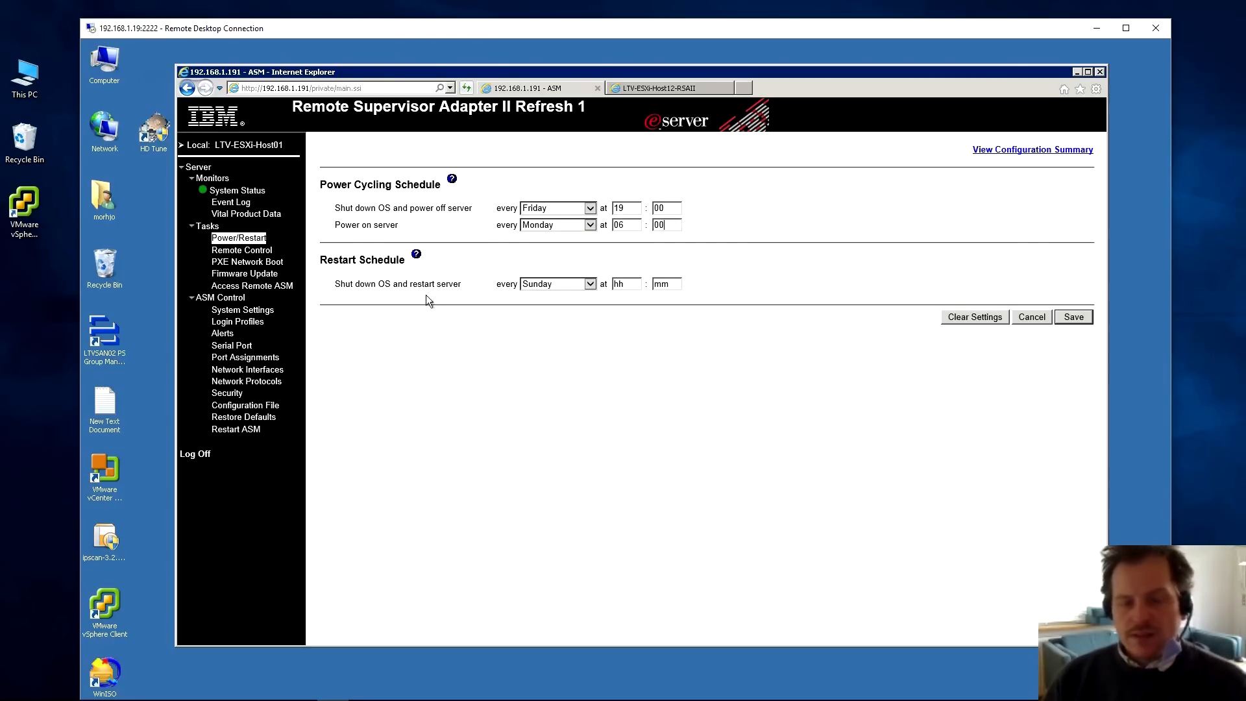
{"action": "mouse_move", "coordinate": [556, 302]}
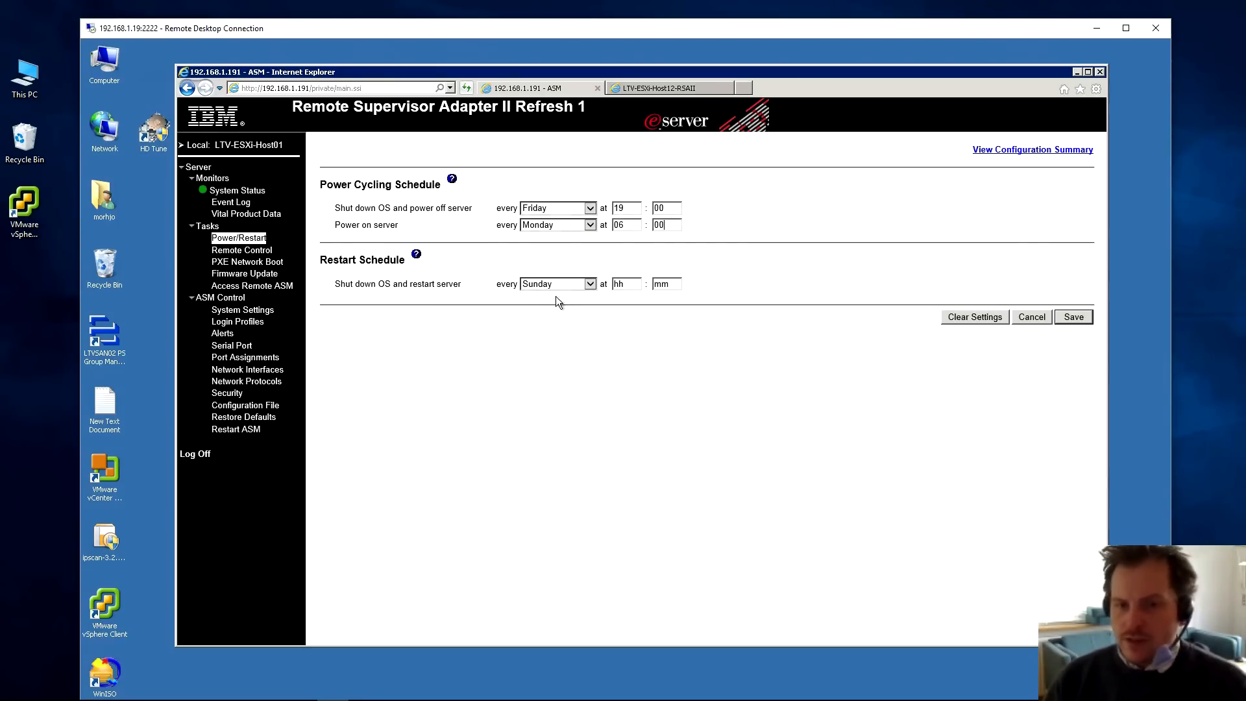
{"action": "mouse_move", "coordinate": [564, 301]}
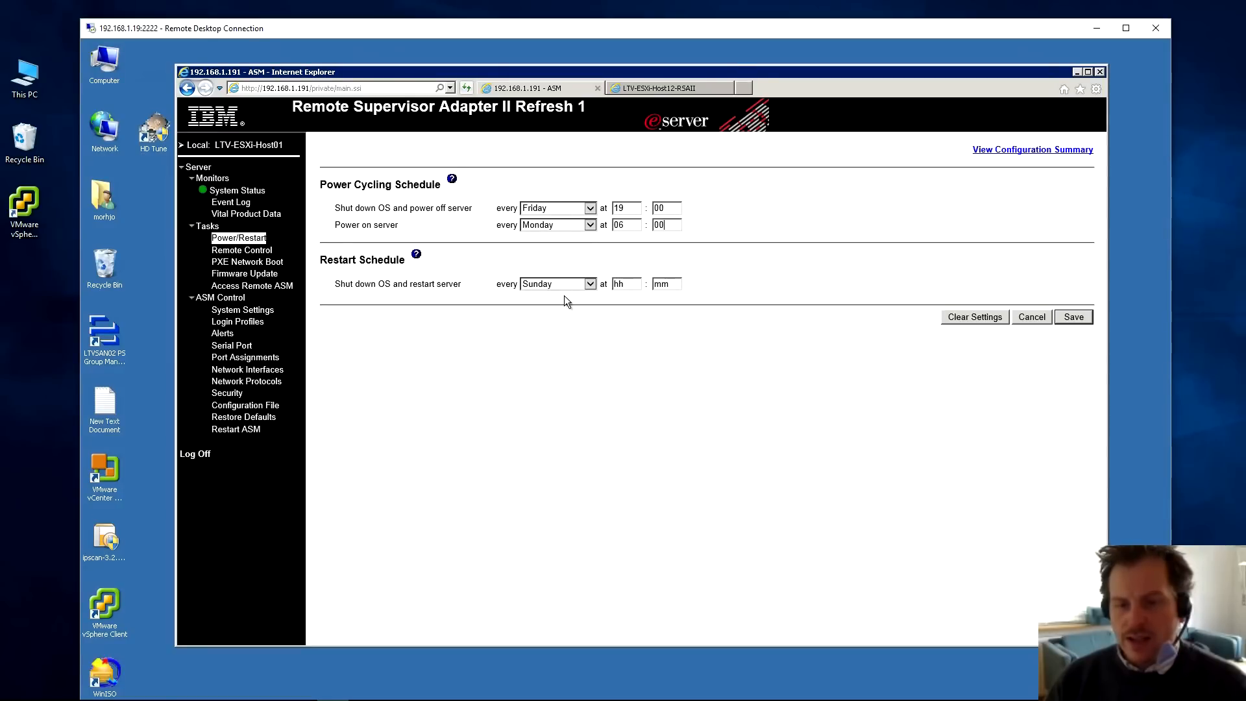
{"action": "mouse_move", "coordinate": [541, 294]}
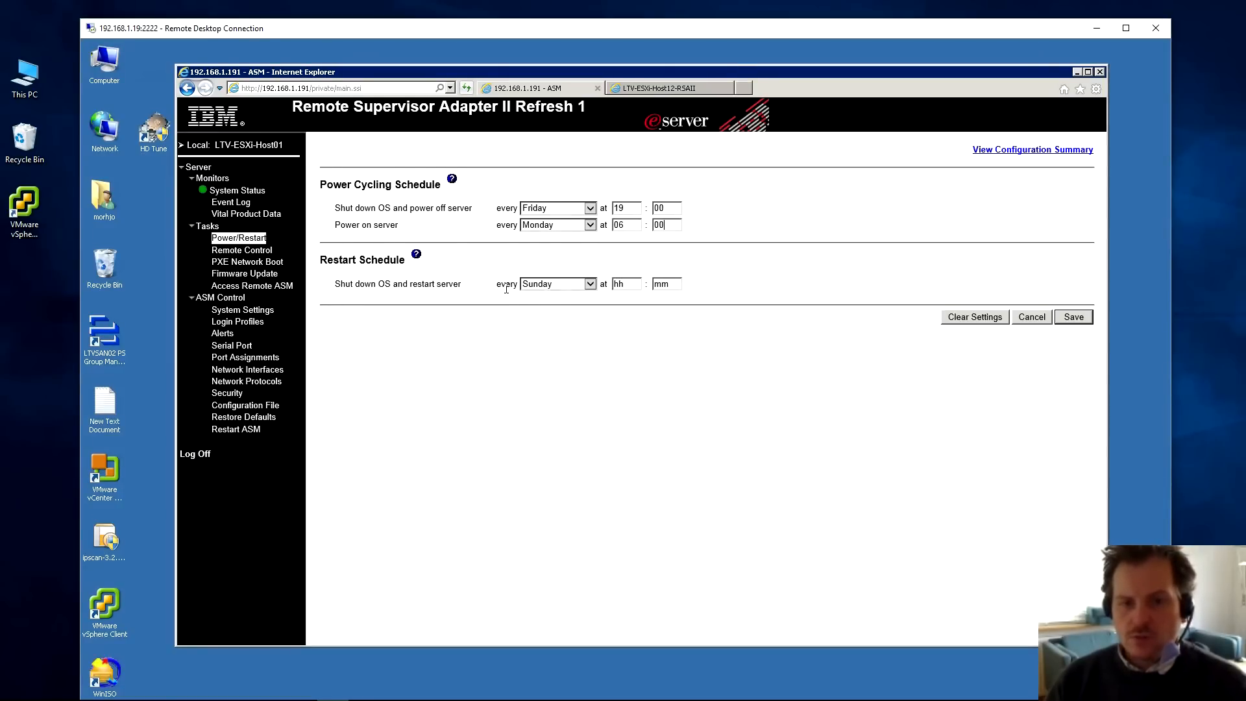
- Set the weekly Restart Schedule to Wednesday, hour 23
{"action": "left_click", "coordinate": [556, 283]}
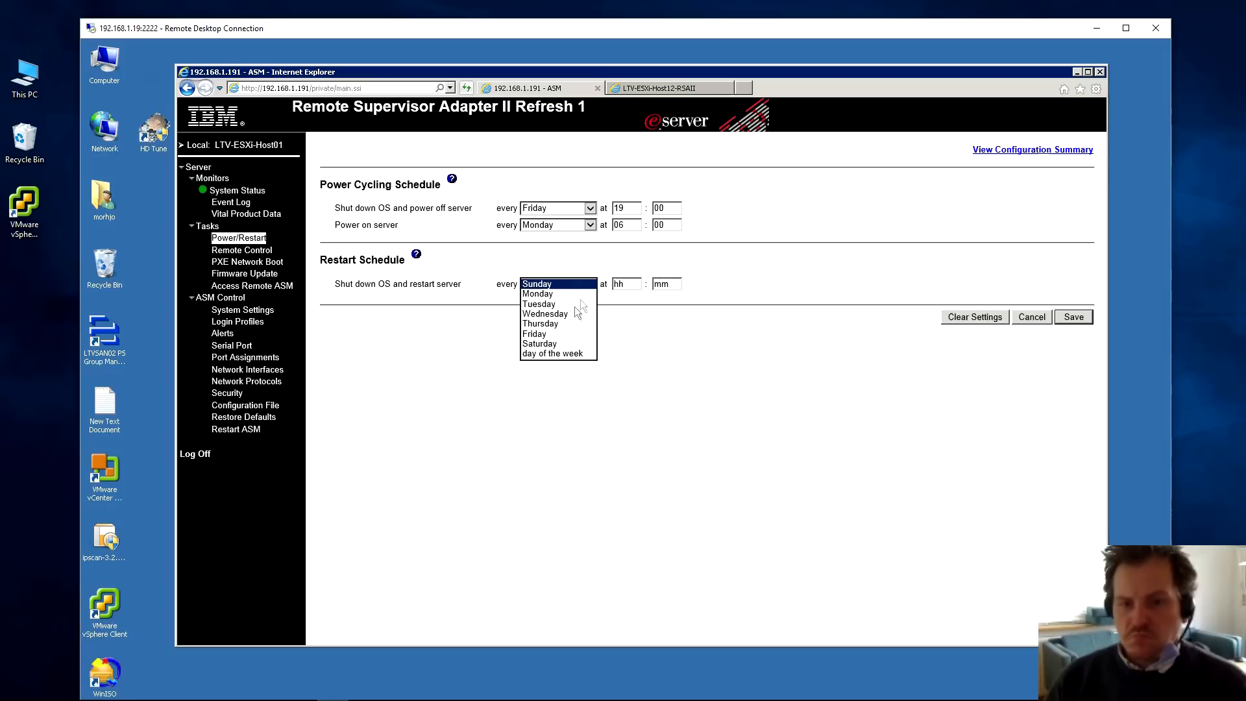
{"action": "left_click", "coordinate": [544, 313]}
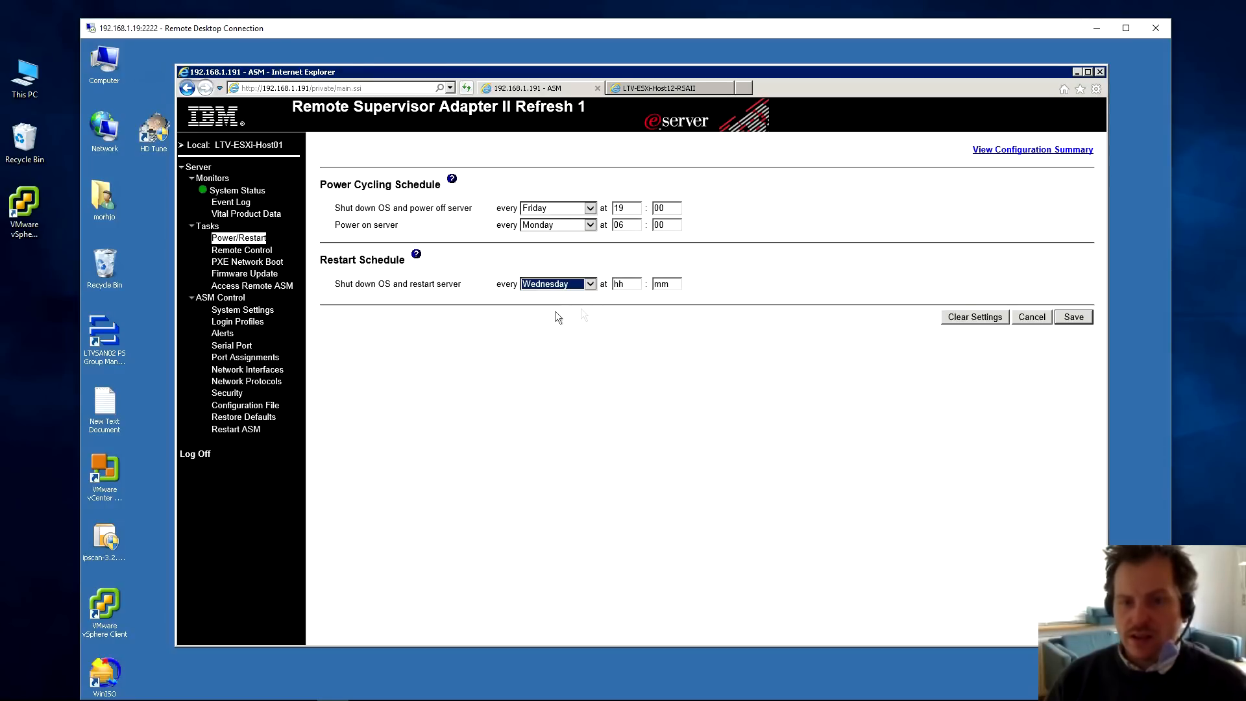
{"action": "type", "text": "23"}
{"action": "left_click", "coordinate": [667, 283]}
{"action": "type", "text": "00"}
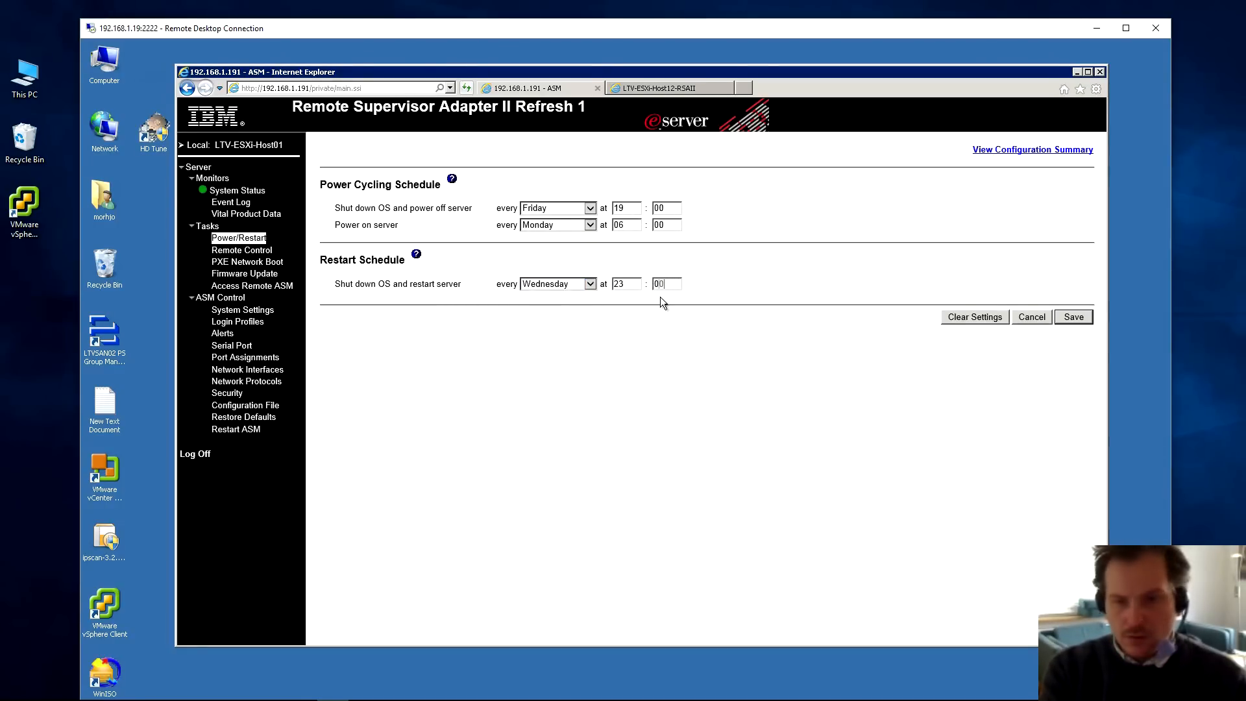
{"action": "mouse_move", "coordinate": [656, 302]}
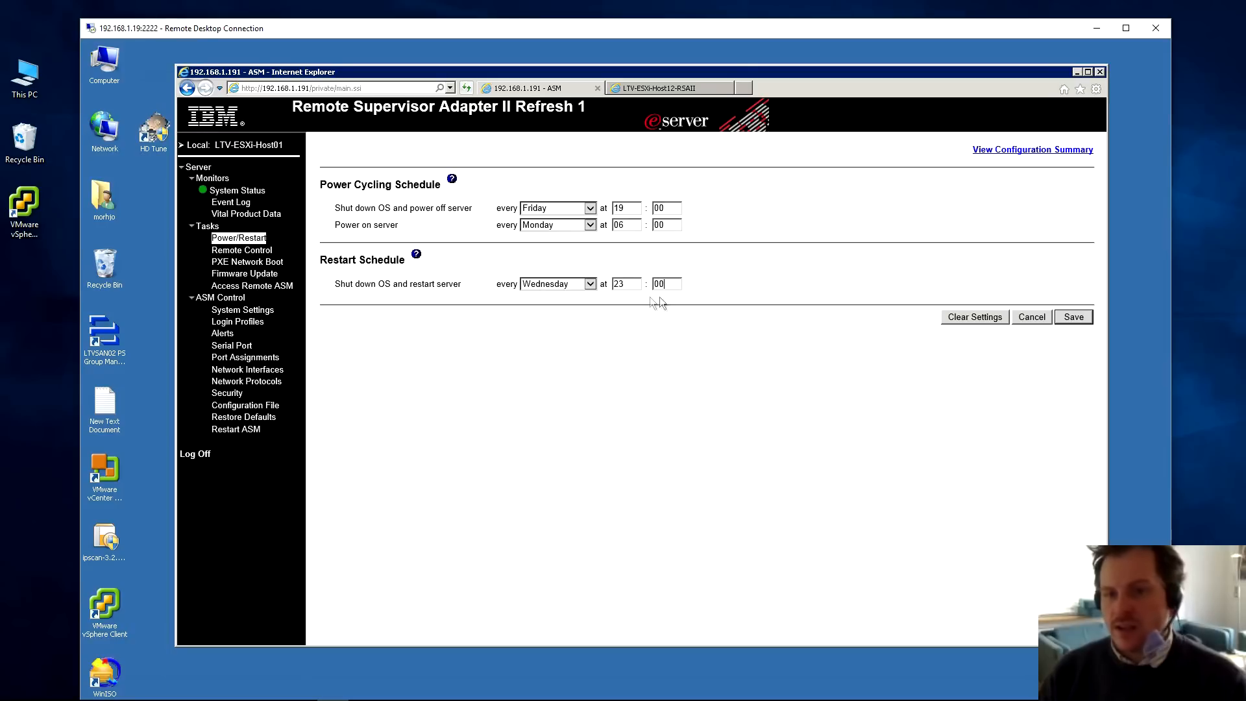
{"action": "mouse_move", "coordinate": [612, 310]}
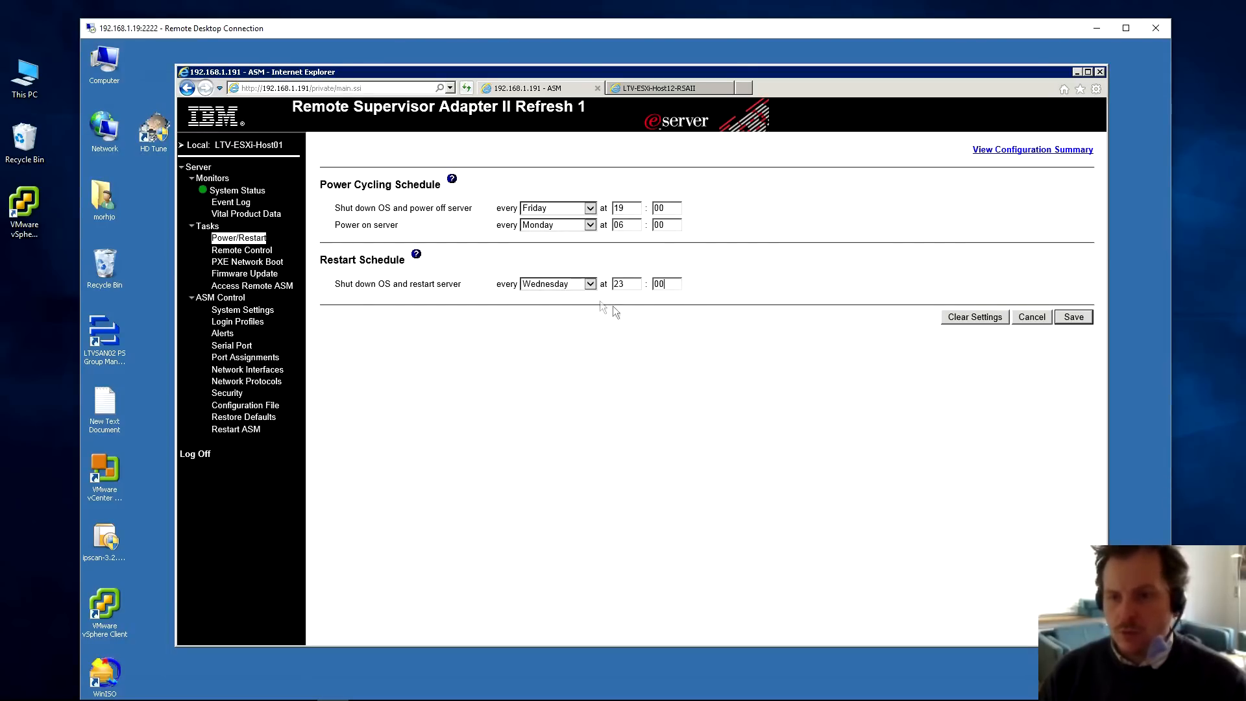
{"action": "mouse_move", "coordinate": [525, 262]}
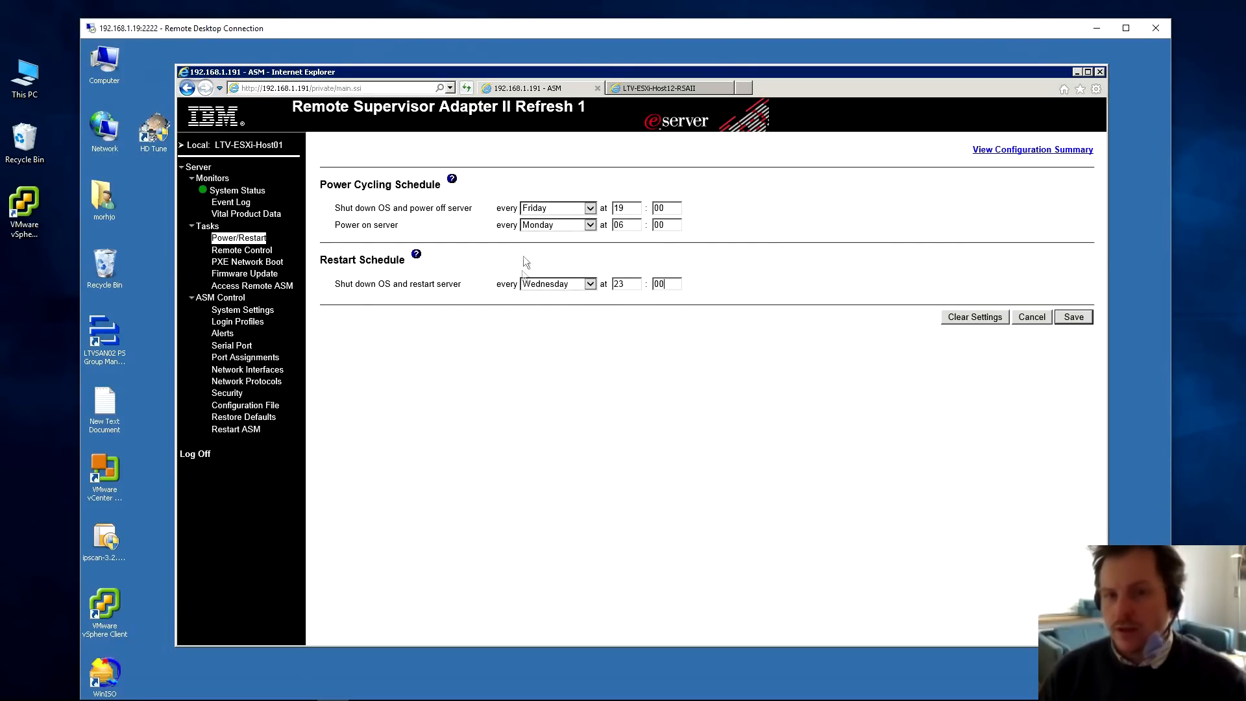
{"action": "mouse_move", "coordinate": [574, 231]}
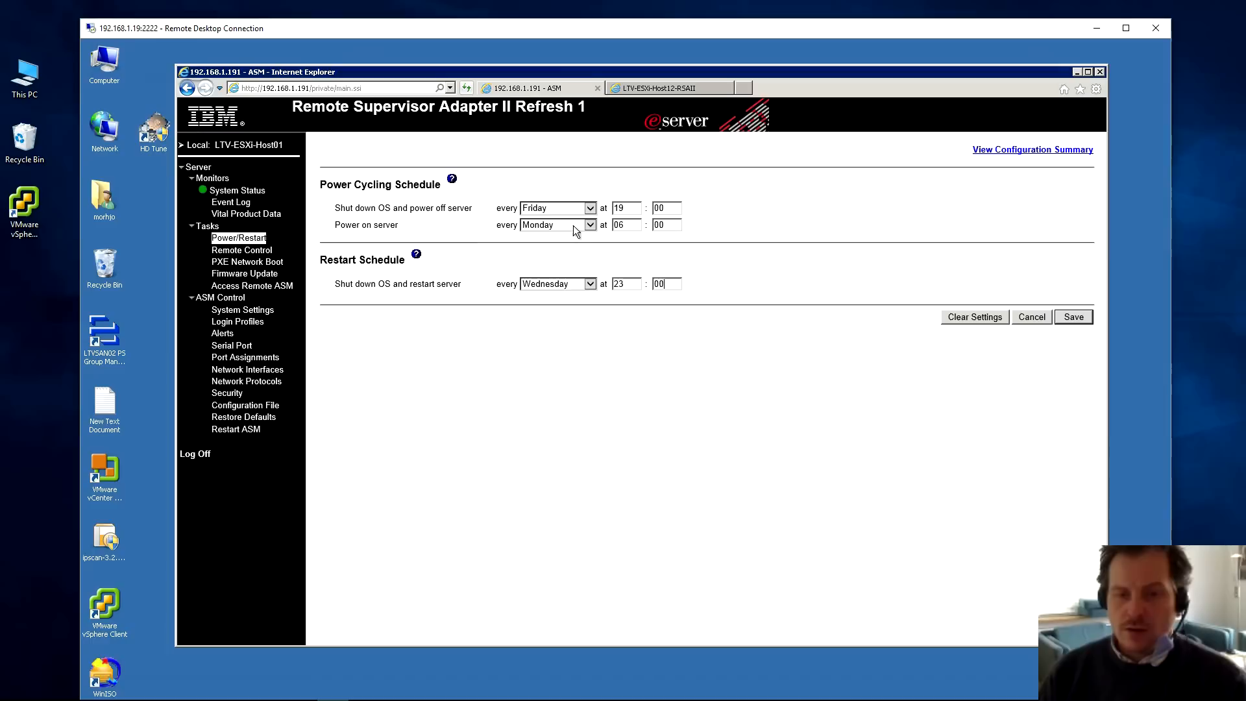
{"action": "mouse_move", "coordinate": [584, 300]}
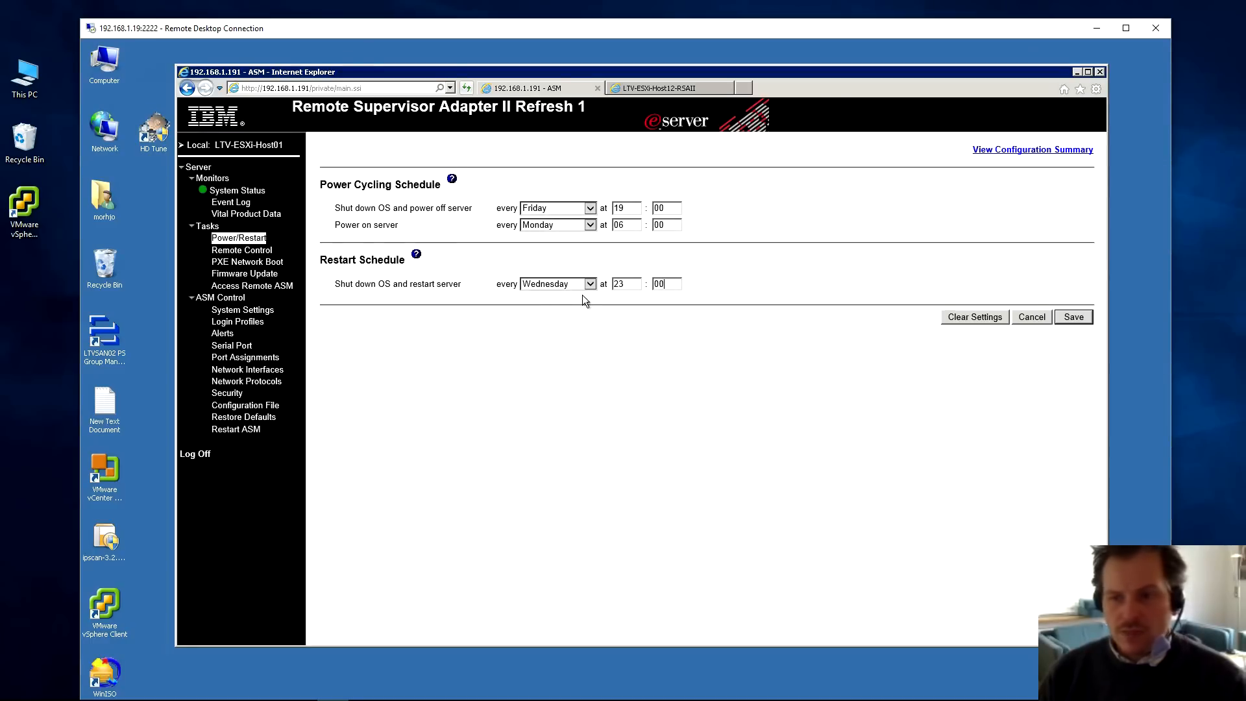
{"action": "mouse_move", "coordinate": [995, 329]}
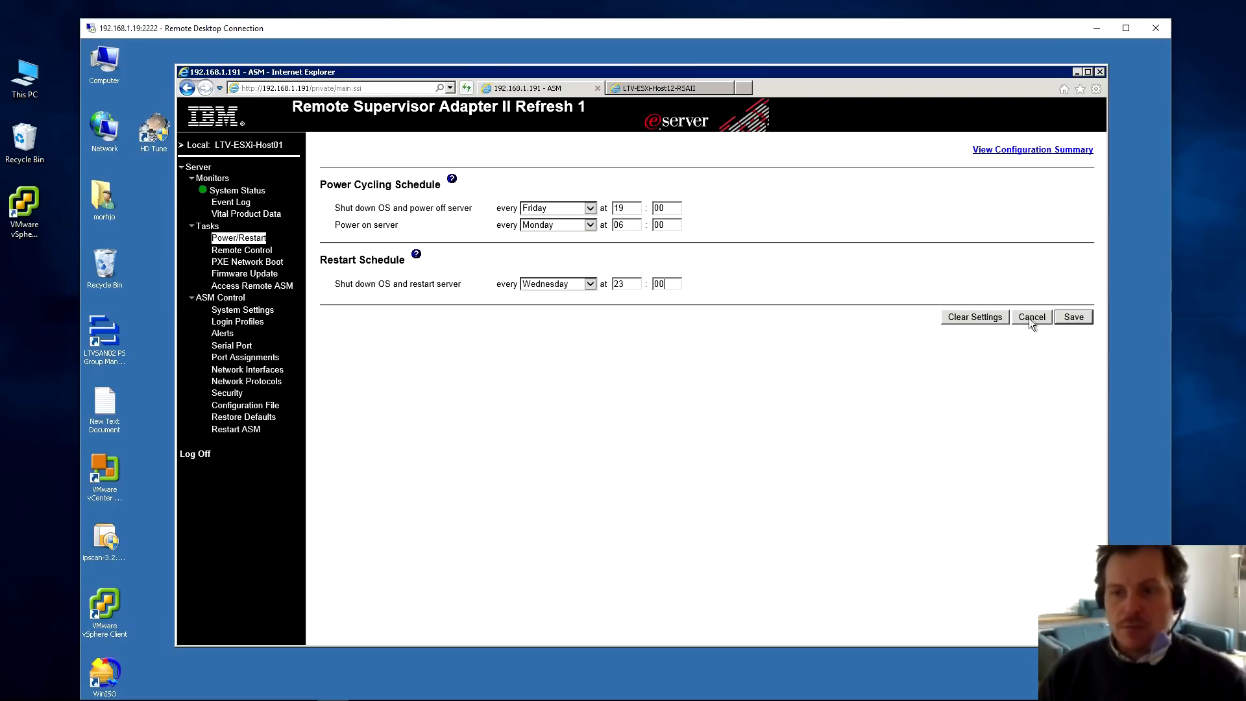
{"action": "mouse_move", "coordinate": [1032, 329]}
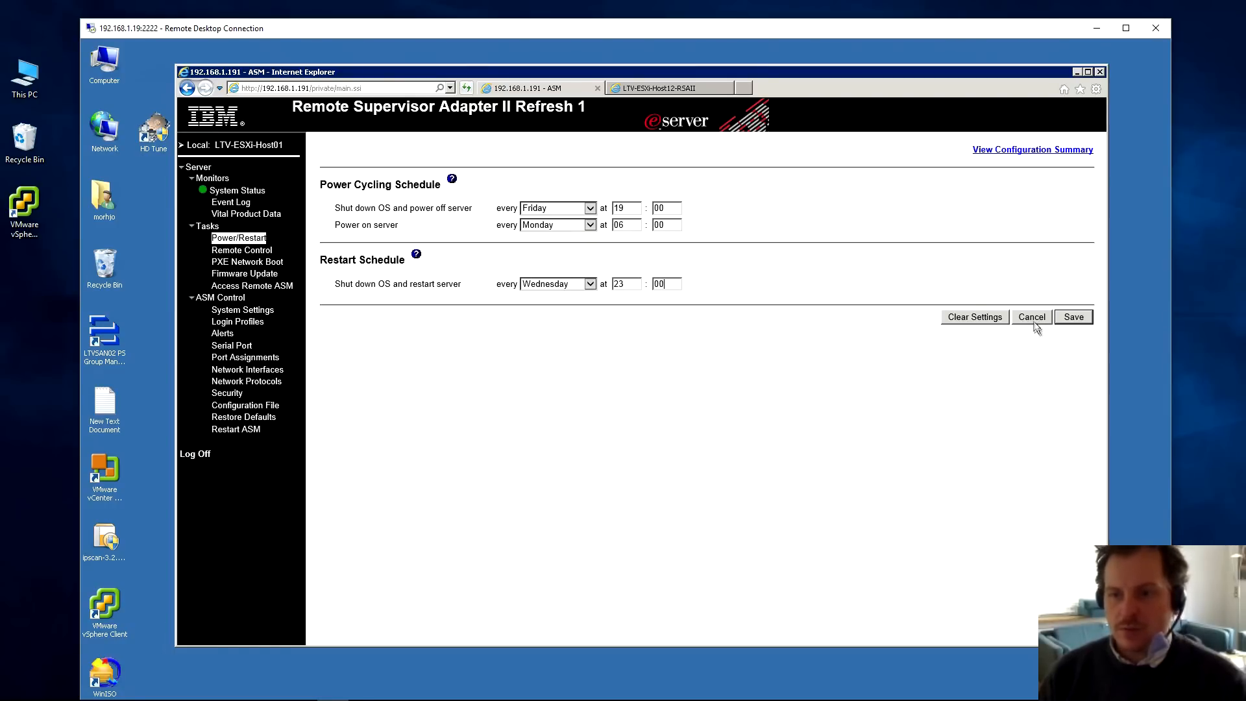
{"action": "mouse_move", "coordinate": [1033, 325]}
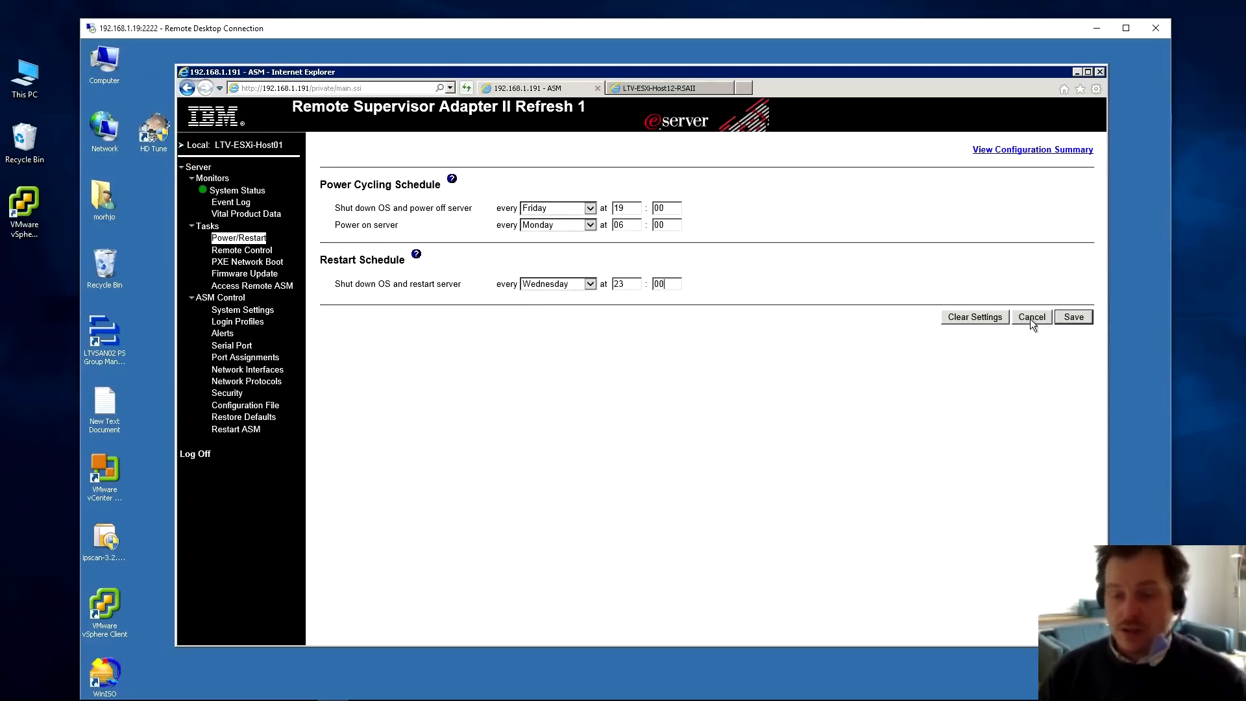
{"action": "left_click", "coordinate": [1030, 316]}
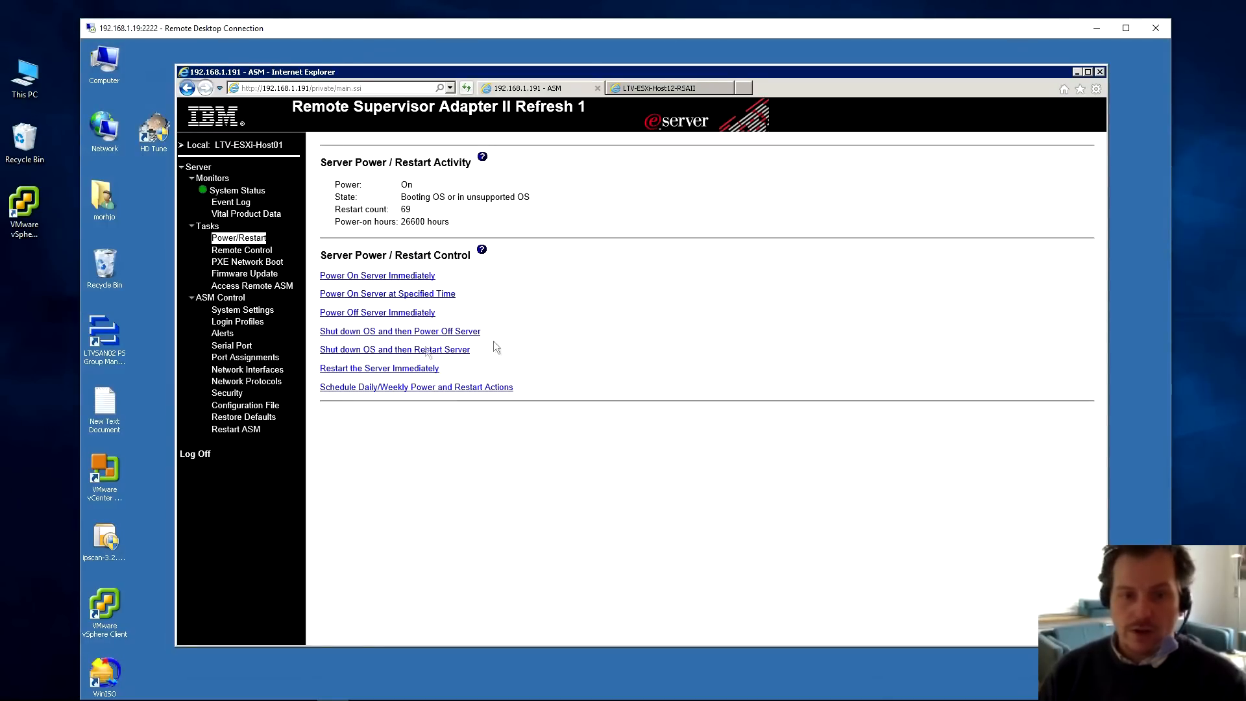
{"action": "mouse_move", "coordinate": [241, 249]}
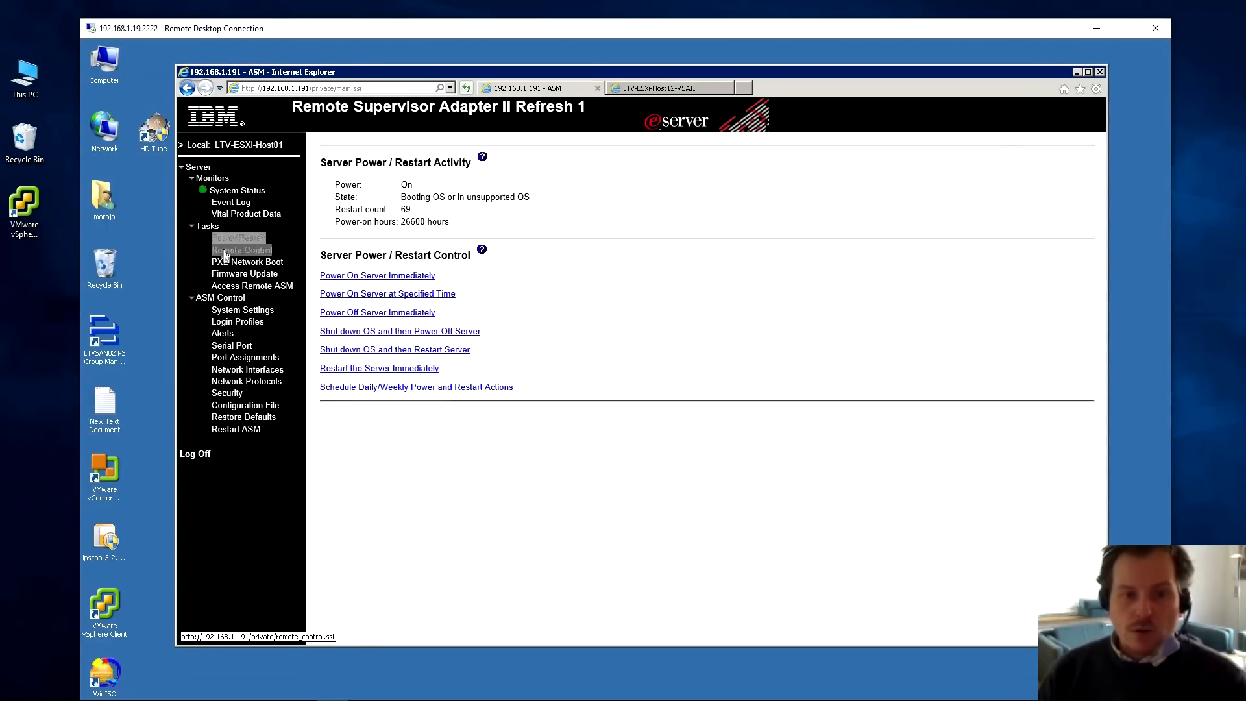
{"action": "left_click", "coordinate": [241, 250]}
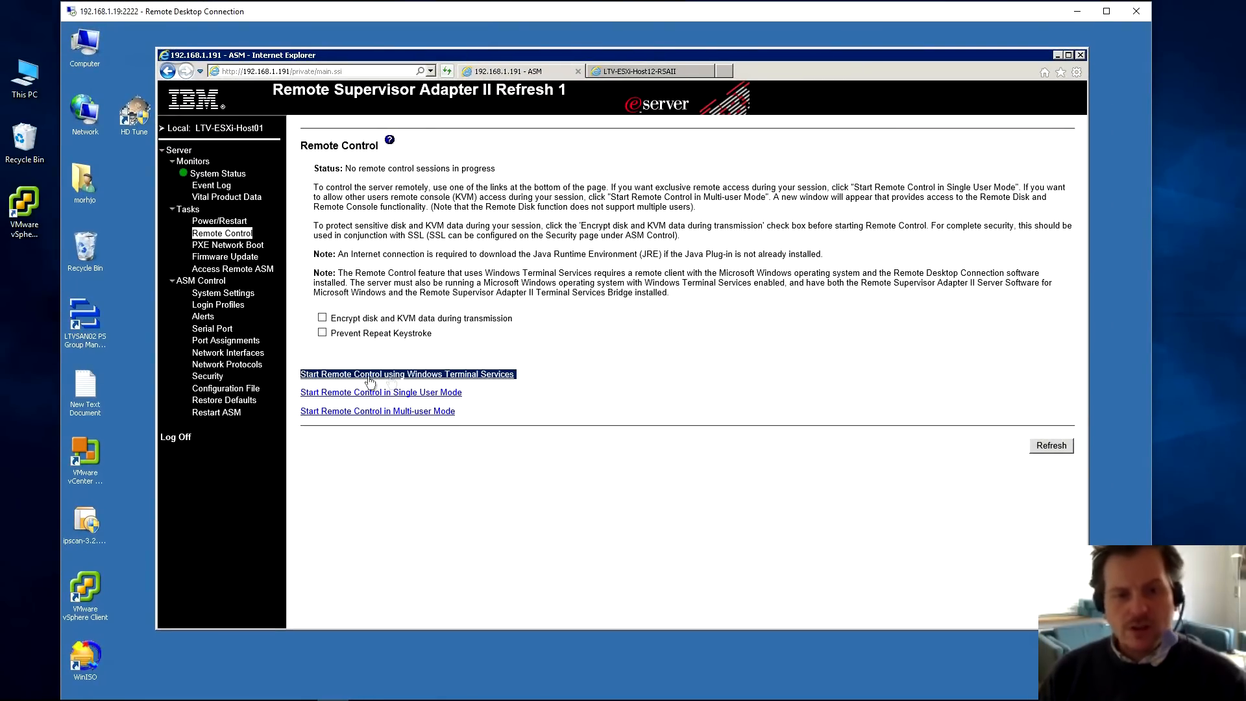
{"action": "mouse_move", "coordinate": [442, 379]}
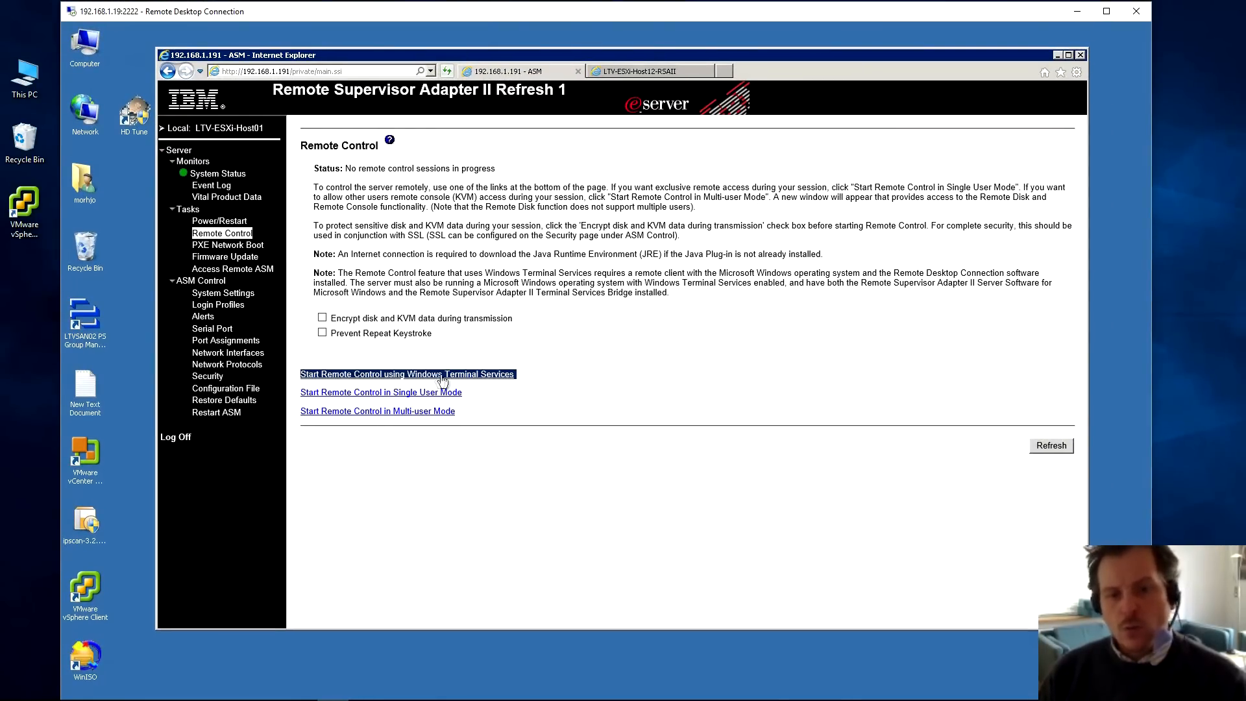
{"action": "mouse_move", "coordinate": [364, 368]}
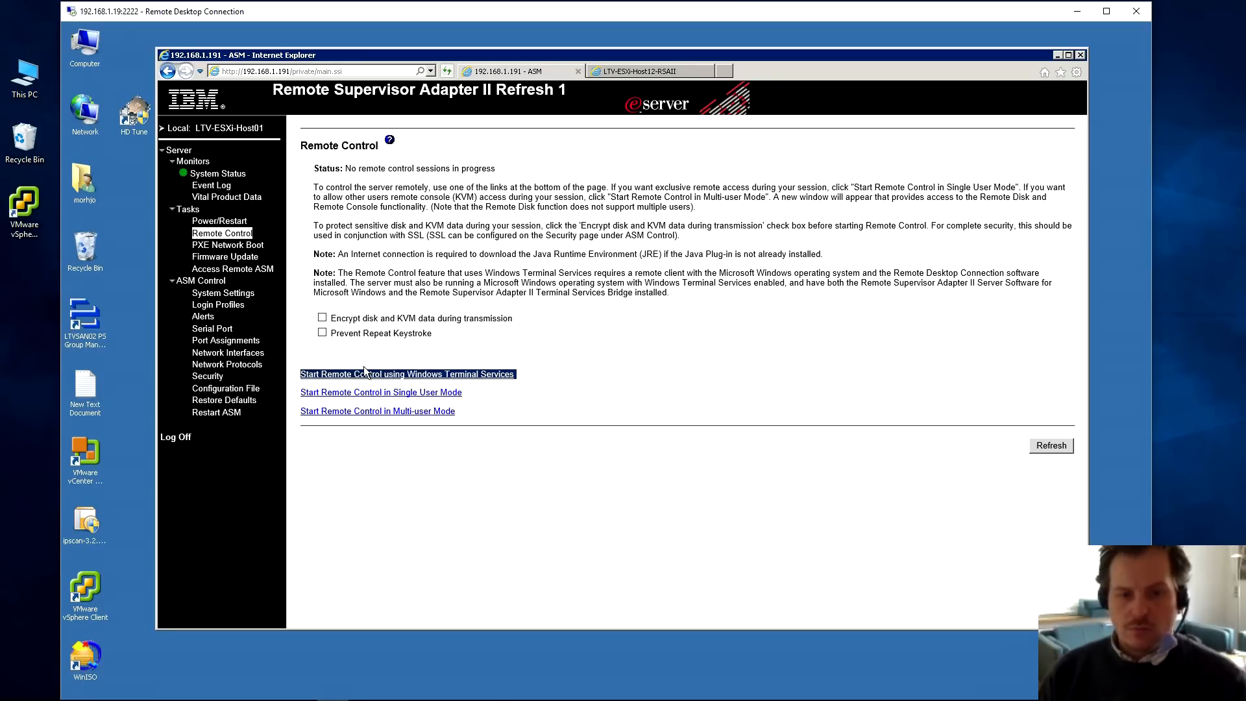
{"action": "mouse_move", "coordinate": [362, 401]}
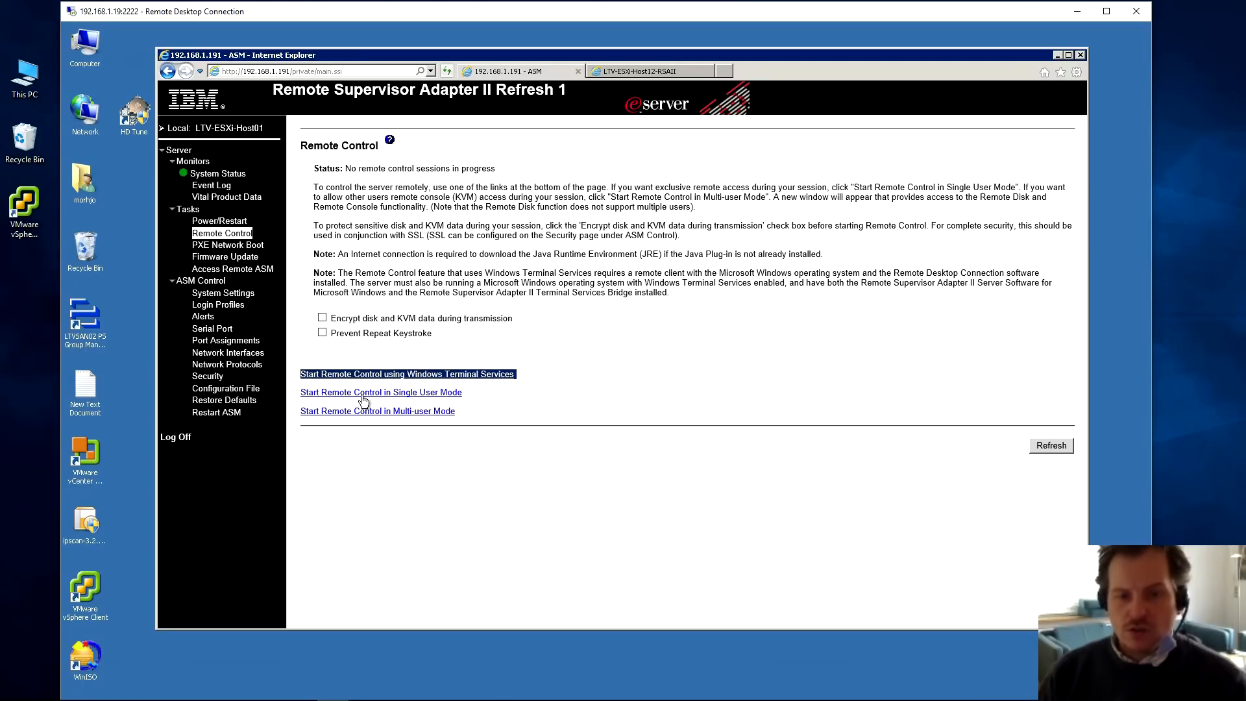
{"action": "mouse_move", "coordinate": [381, 421]}
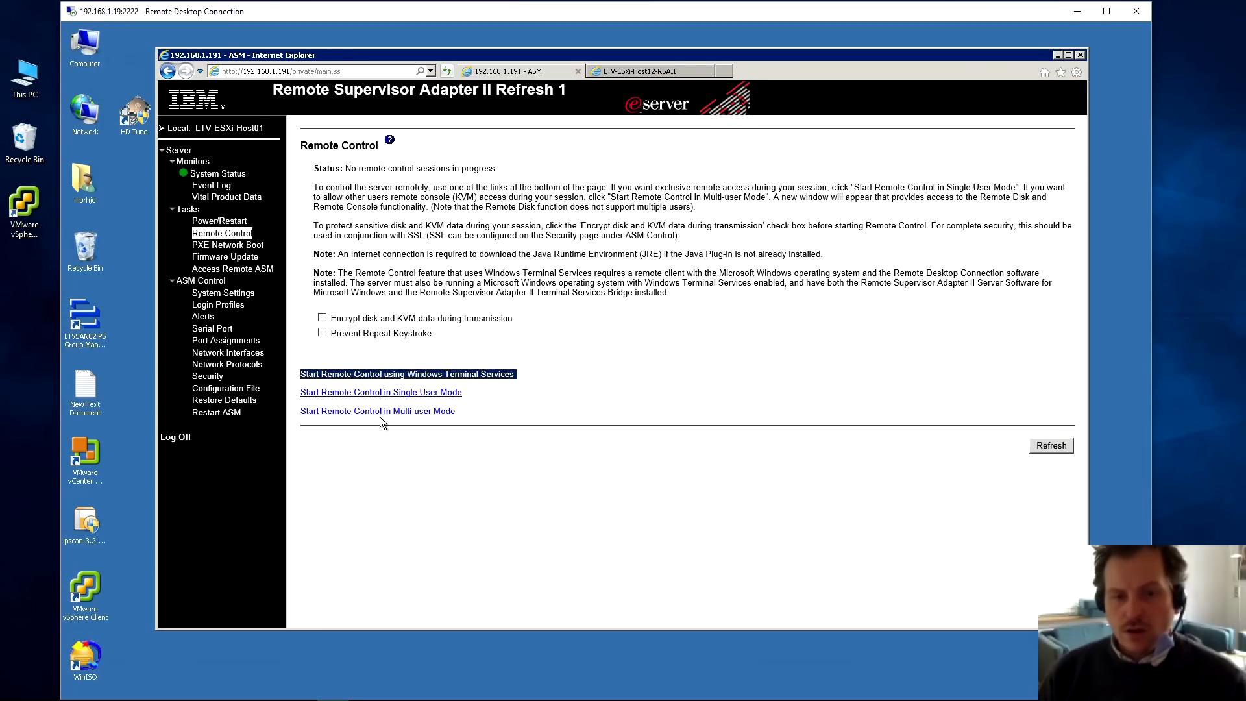
{"action": "mouse_move", "coordinate": [378, 417]}
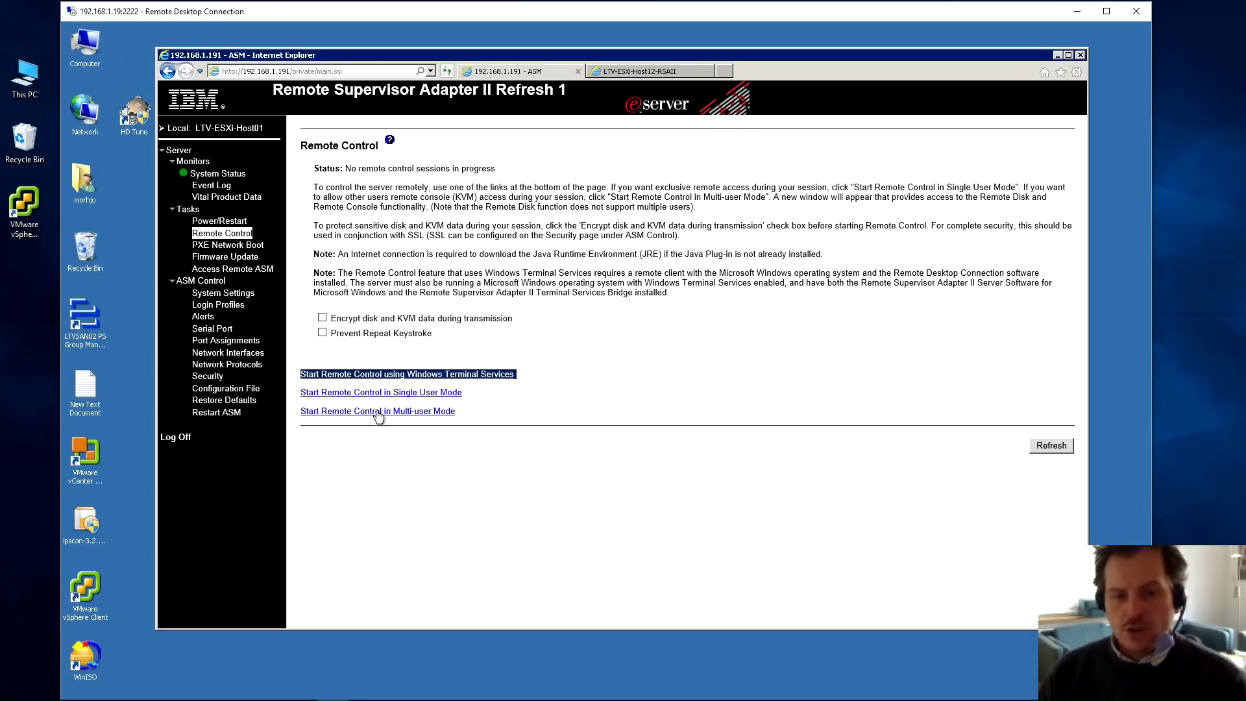
{"action": "mouse_move", "coordinate": [417, 400]}
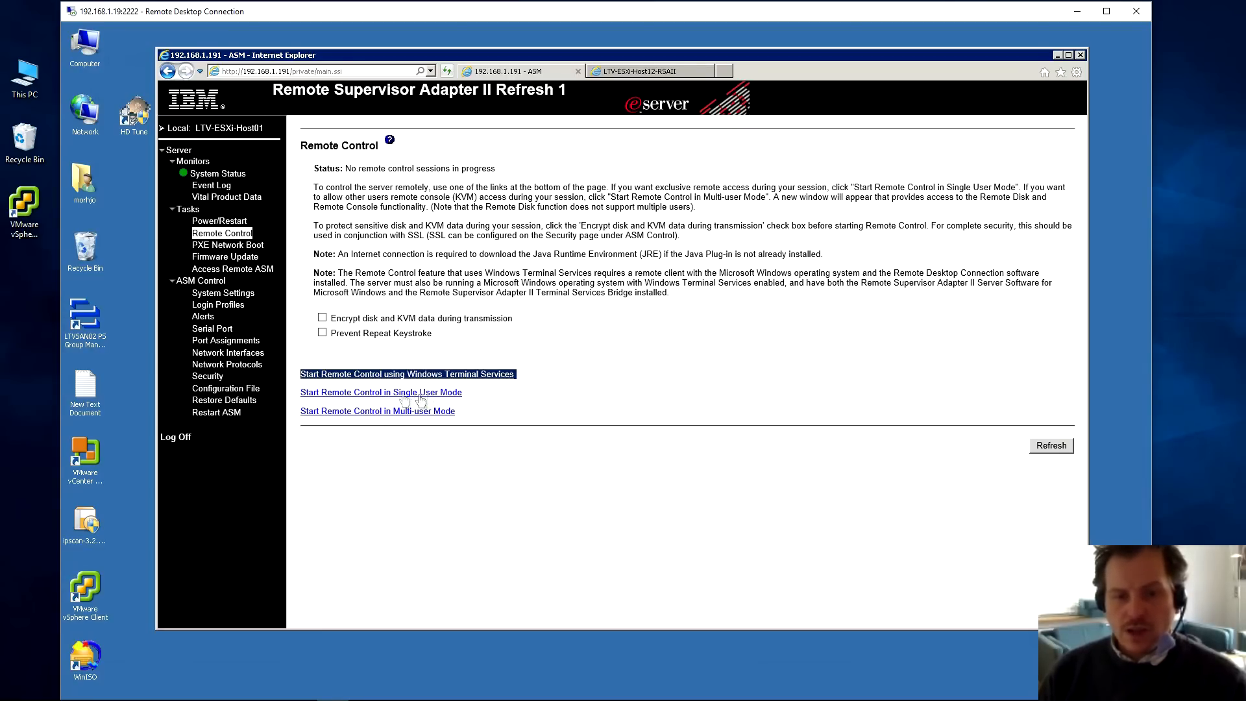
{"action": "mouse_move", "coordinate": [386, 429]}
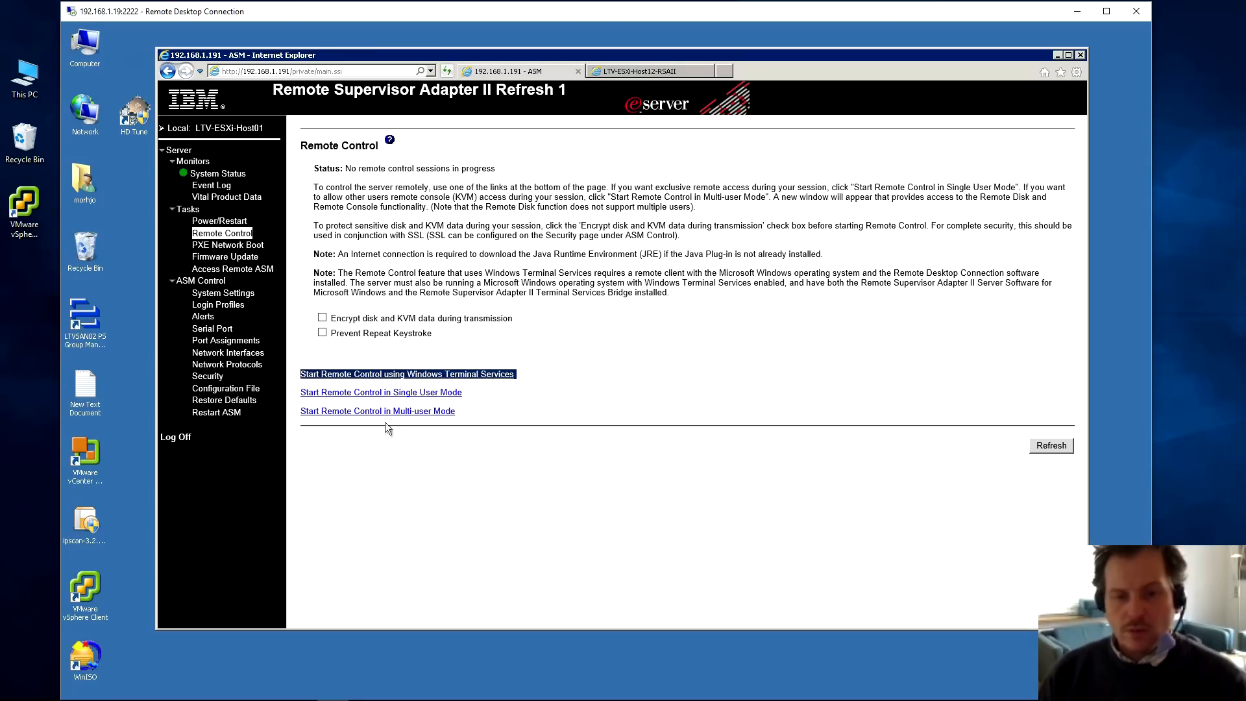
{"action": "mouse_move", "coordinate": [376, 396]}
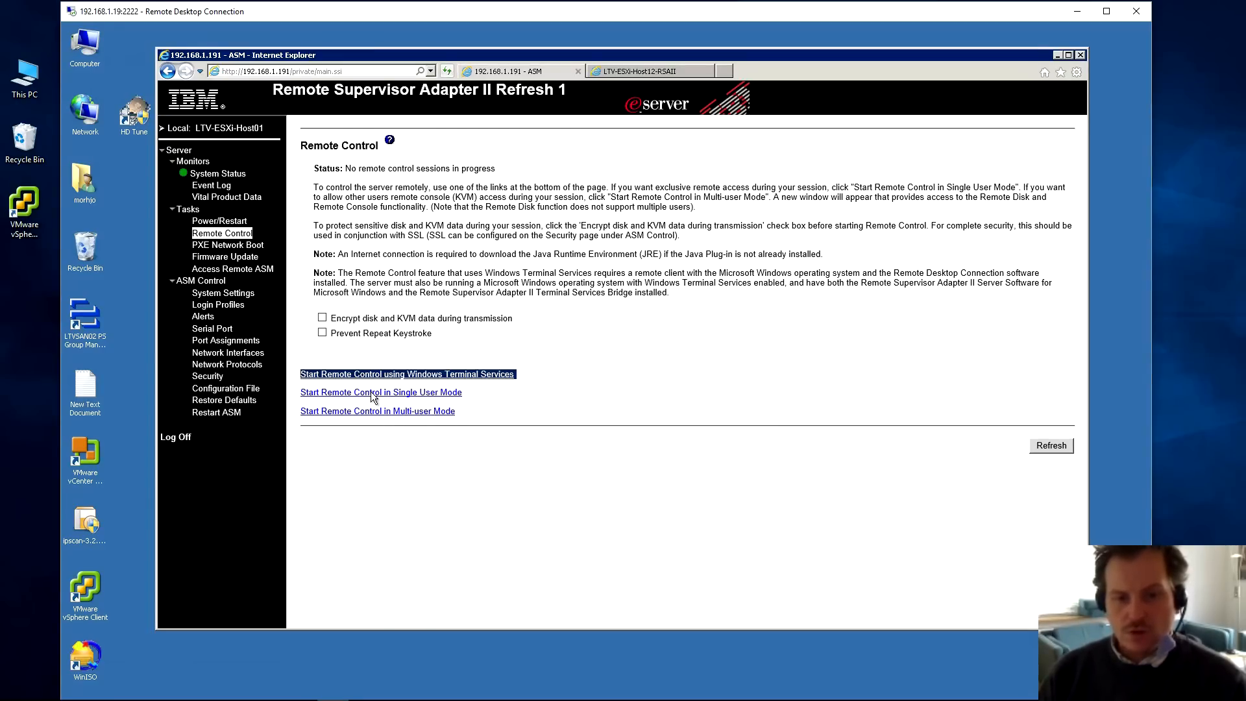
- Try Single User Mode remote control, then reload the Remote Control page after the pop-up block
{"action": "left_click", "coordinate": [407, 374]}
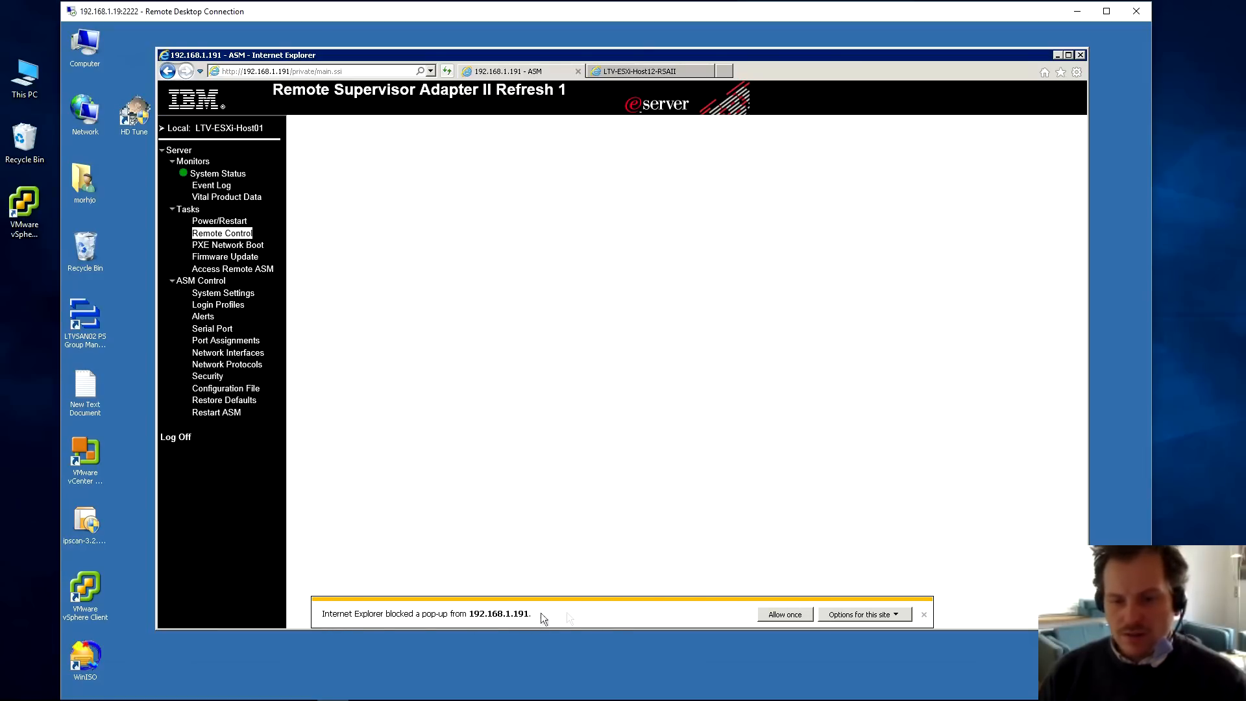
{"action": "mouse_move", "coordinate": [660, 622]}
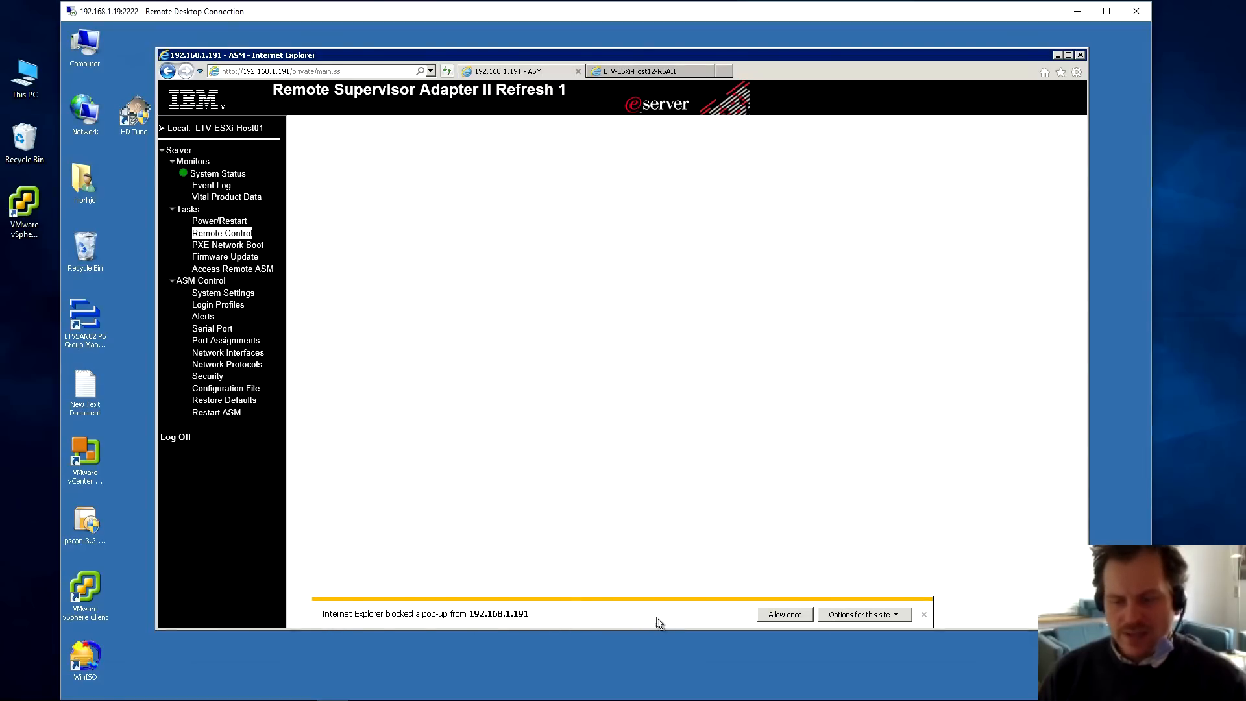
{"action": "mouse_move", "coordinate": [854, 627]}
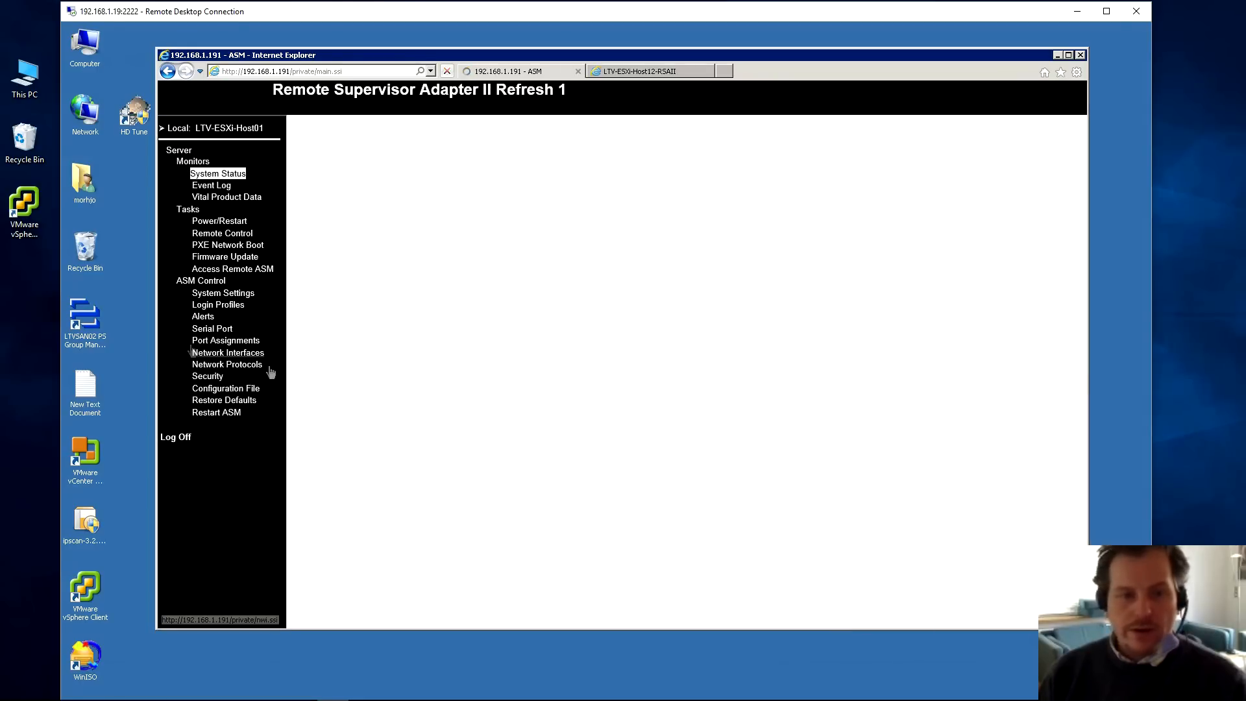
{"action": "left_click", "coordinate": [222, 233]}
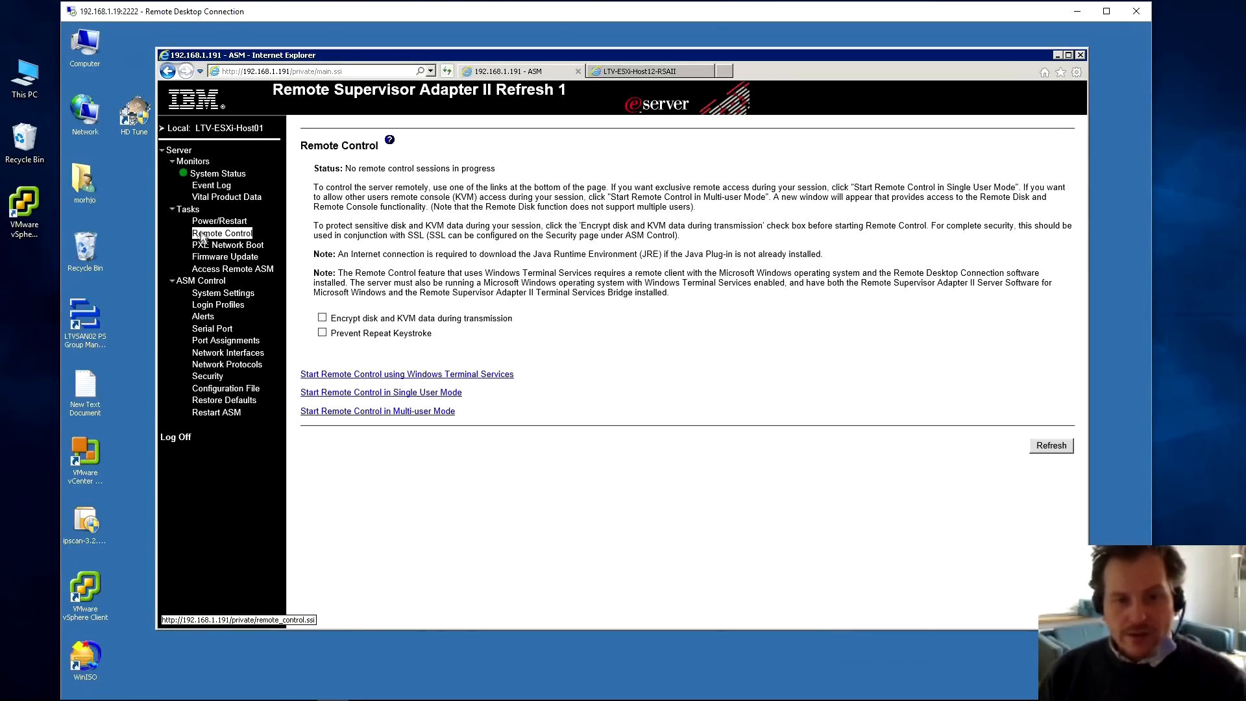
{"action": "mouse_move", "coordinate": [401, 395]}
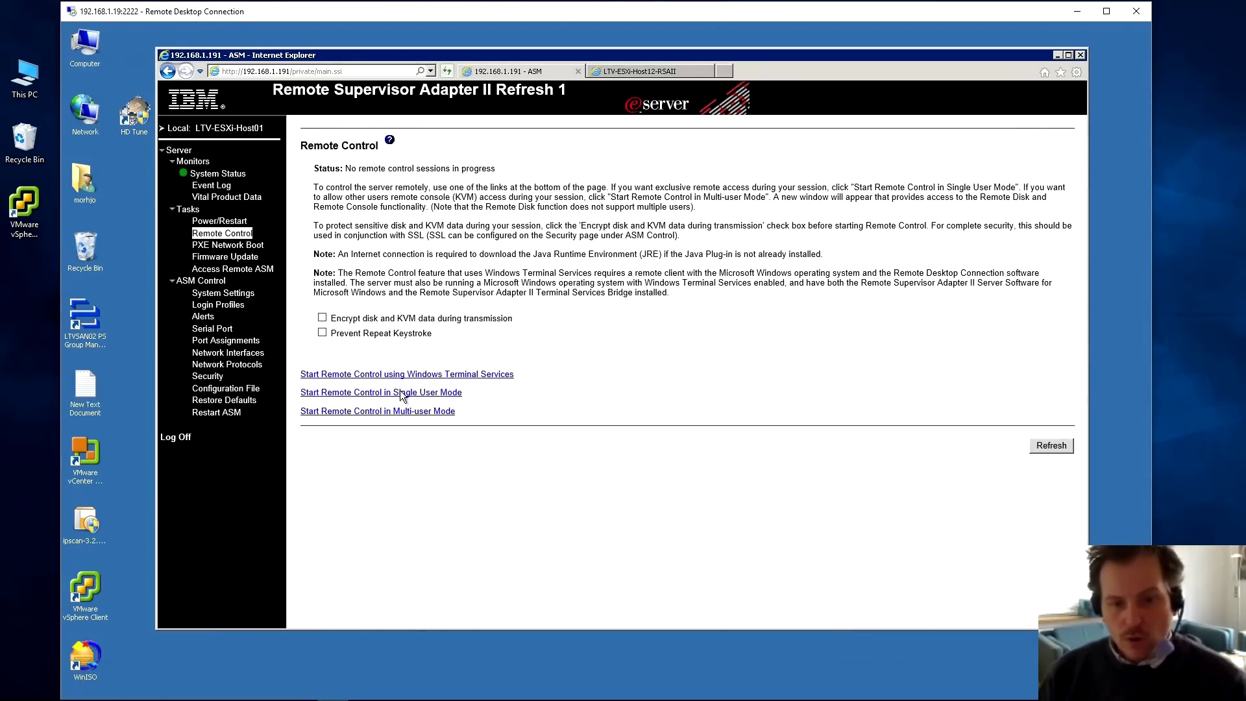
- Run the Single User Mode Java viewer, postponing the Java update and accepting the certificate risk
{"action": "left_click", "coordinate": [380, 392]}
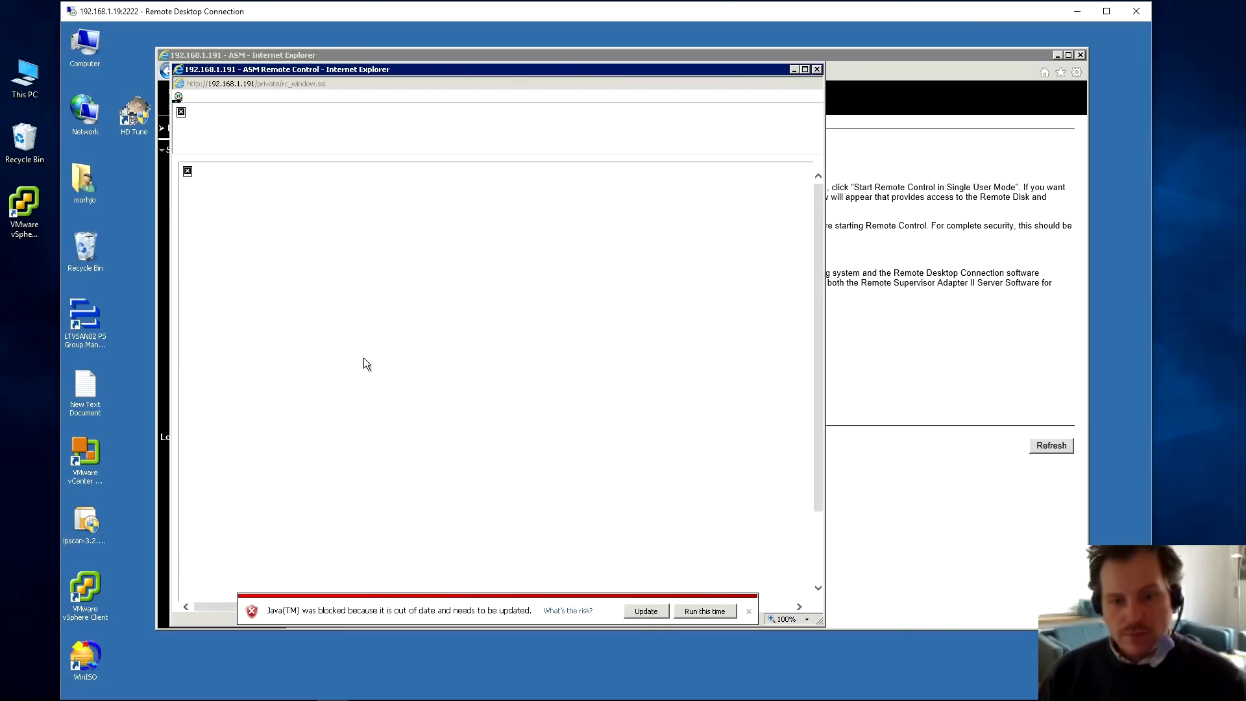
{"action": "left_click", "coordinate": [704, 611]}
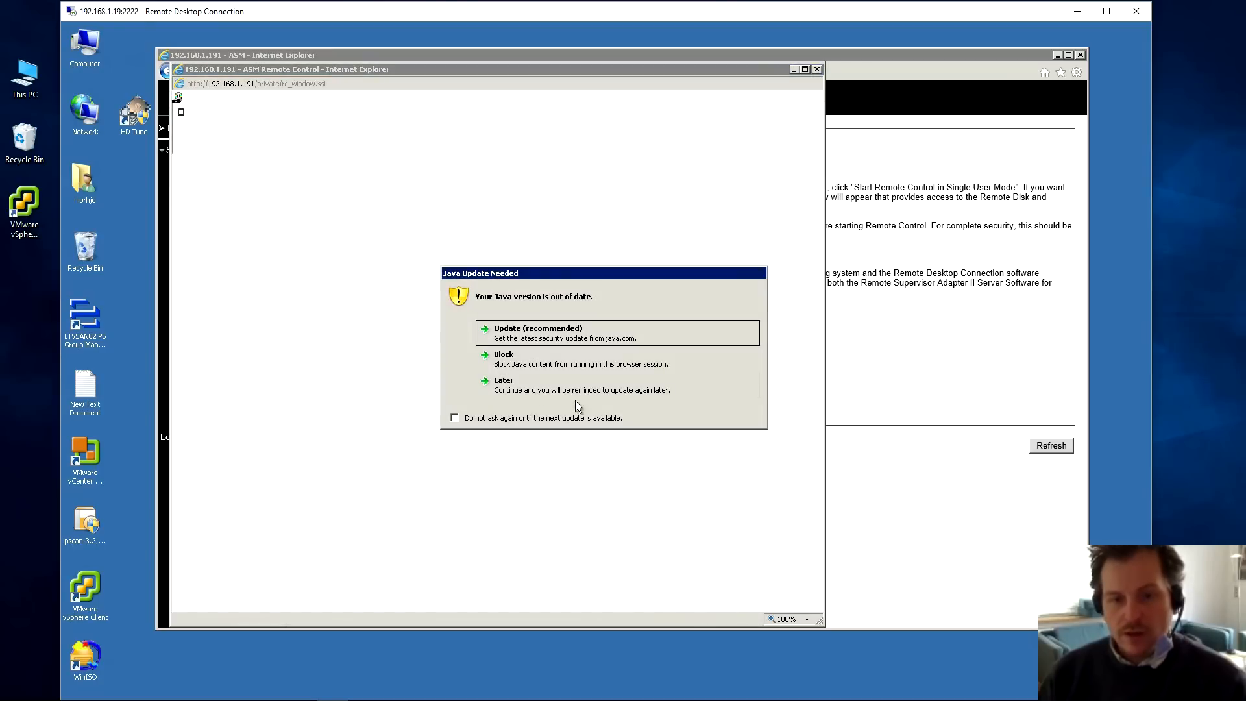
{"action": "left_click", "coordinate": [502, 379]}
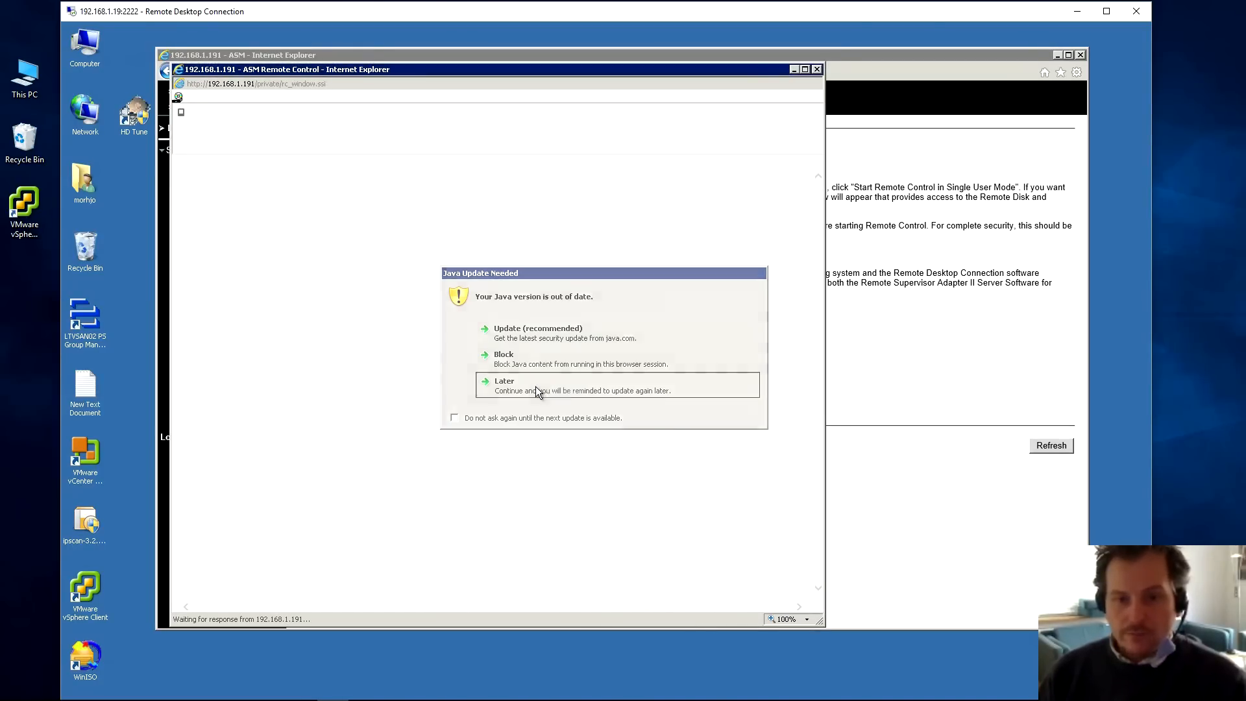
{"action": "left_click", "coordinate": [504, 386]}
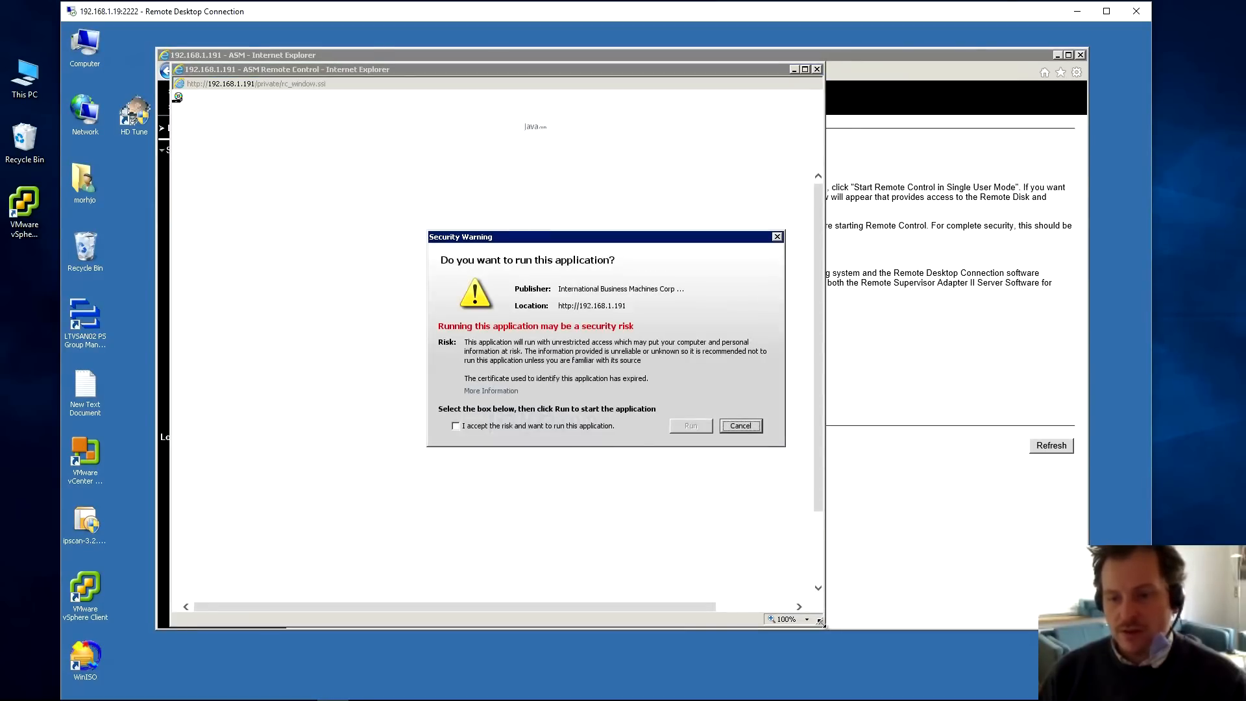
{"action": "left_click", "coordinate": [456, 426]}
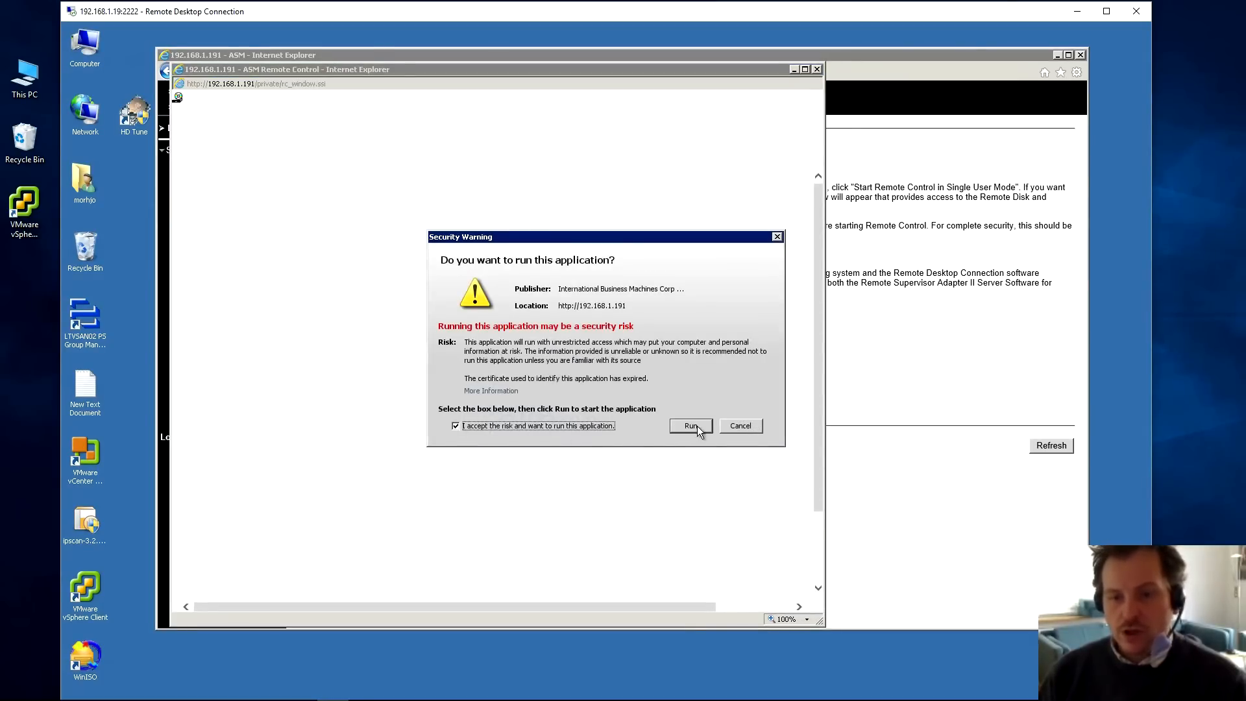
{"action": "left_click", "coordinate": [690, 425]}
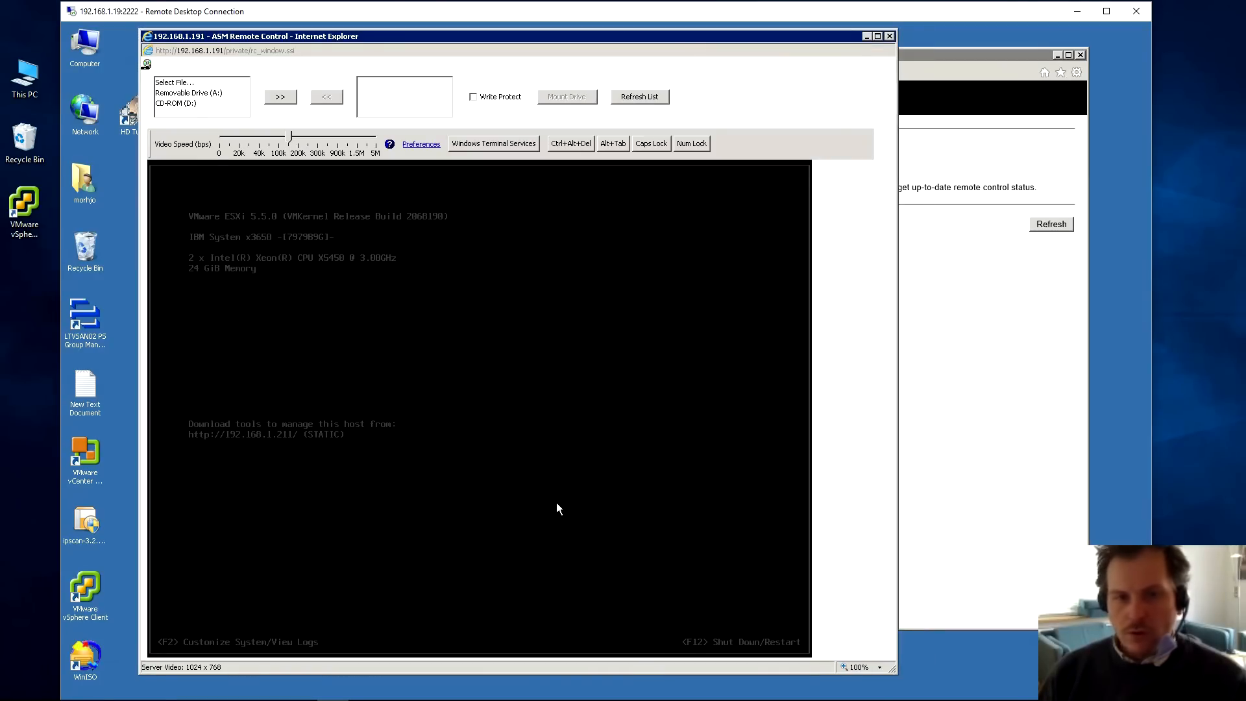
{"action": "mouse_move", "coordinate": [159, 123]}
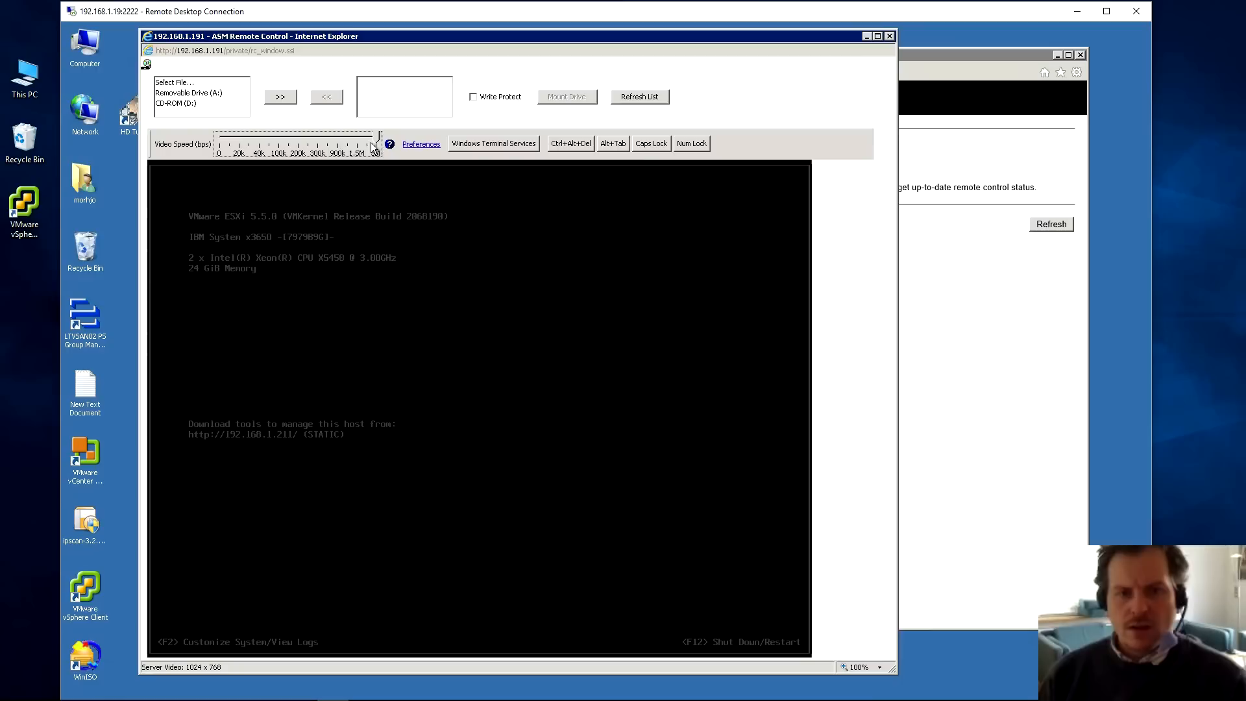
{"action": "mouse_move", "coordinate": [400, 144]}
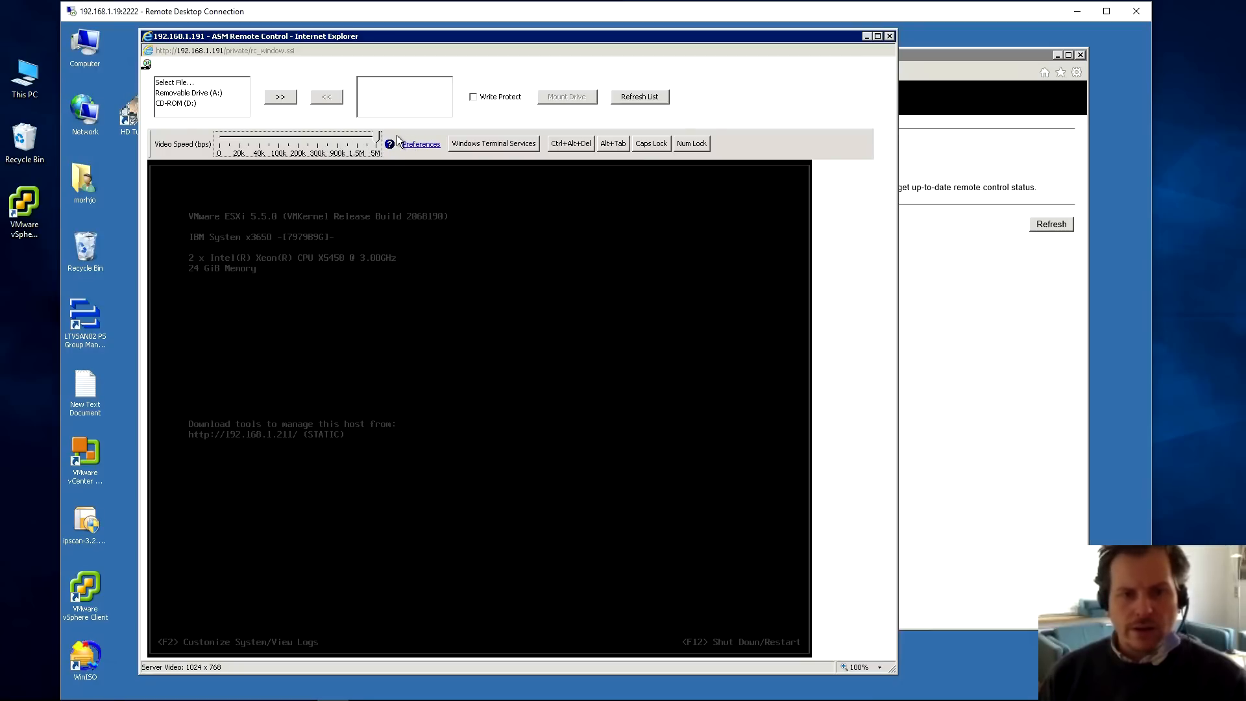
- Choose 'Select File...' as the virtual media source in the ESXi remote console
{"action": "left_click", "coordinate": [199, 81]}
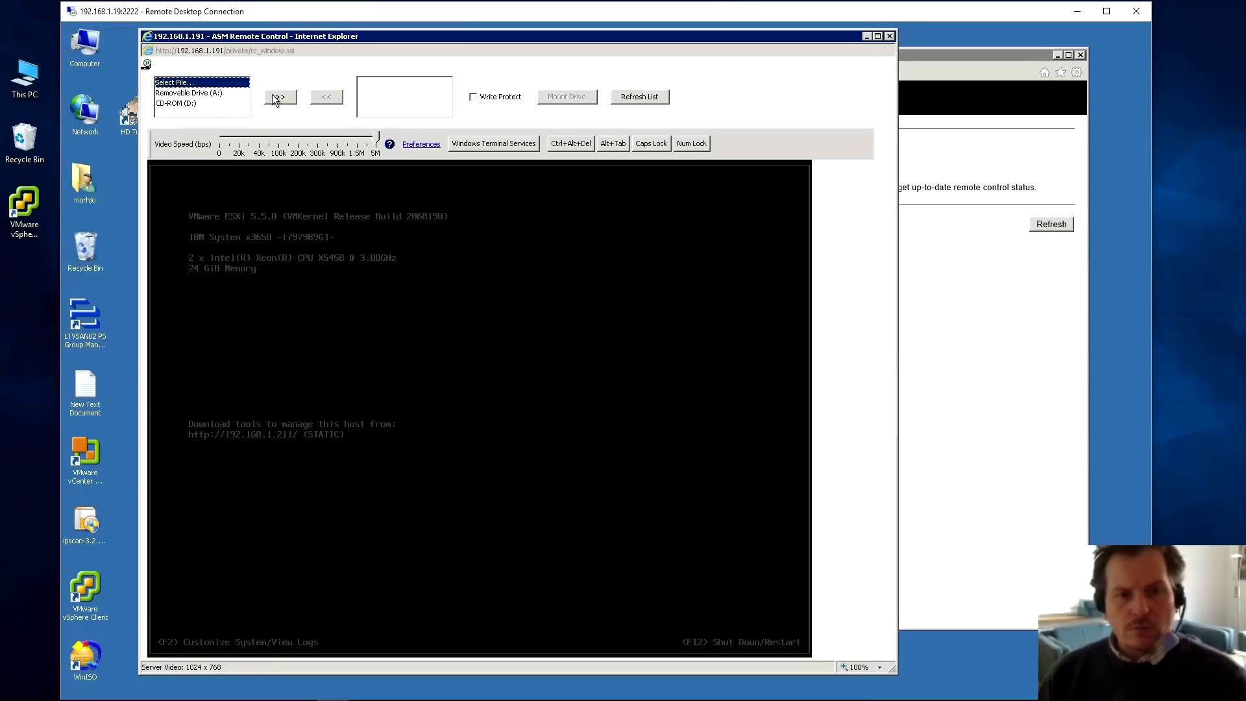
{"action": "mouse_move", "coordinate": [109, 78]}
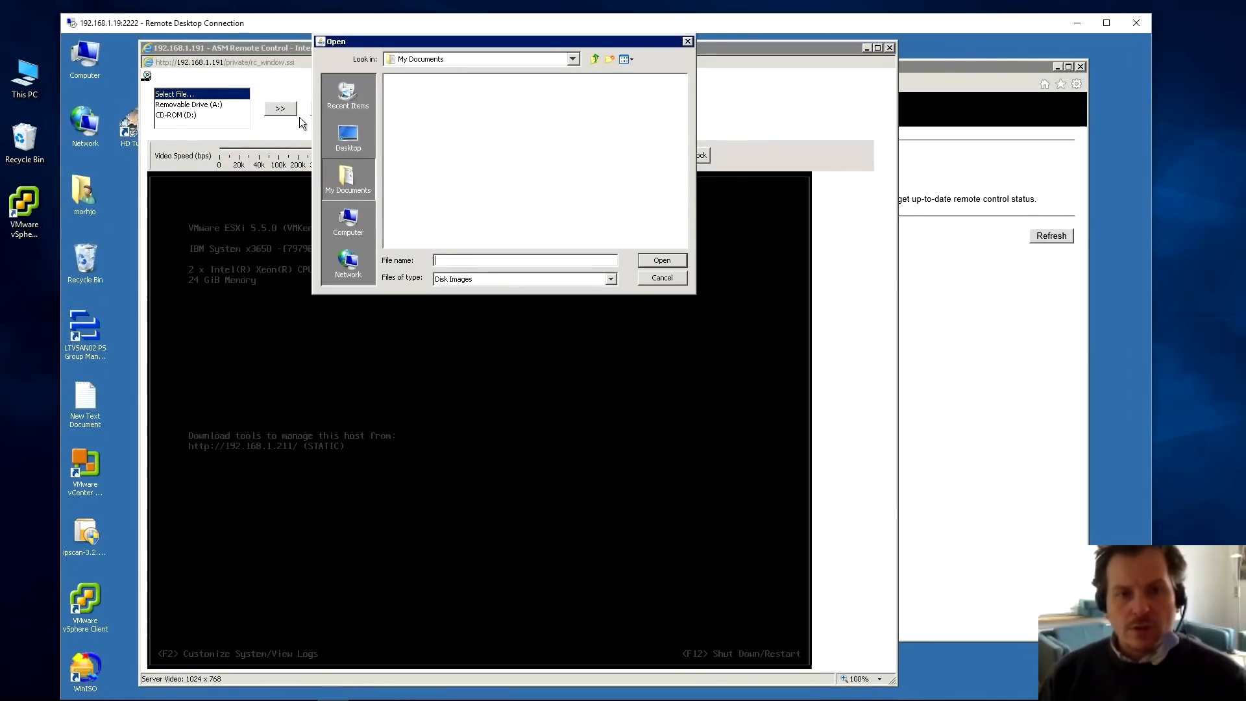
- Open VMware-ESXi-6.0.0-2494585-LNV-20150420.iso from C:\Users\<user>\Downloads as the virtual disk
{"action": "left_click", "coordinate": [347, 223]}
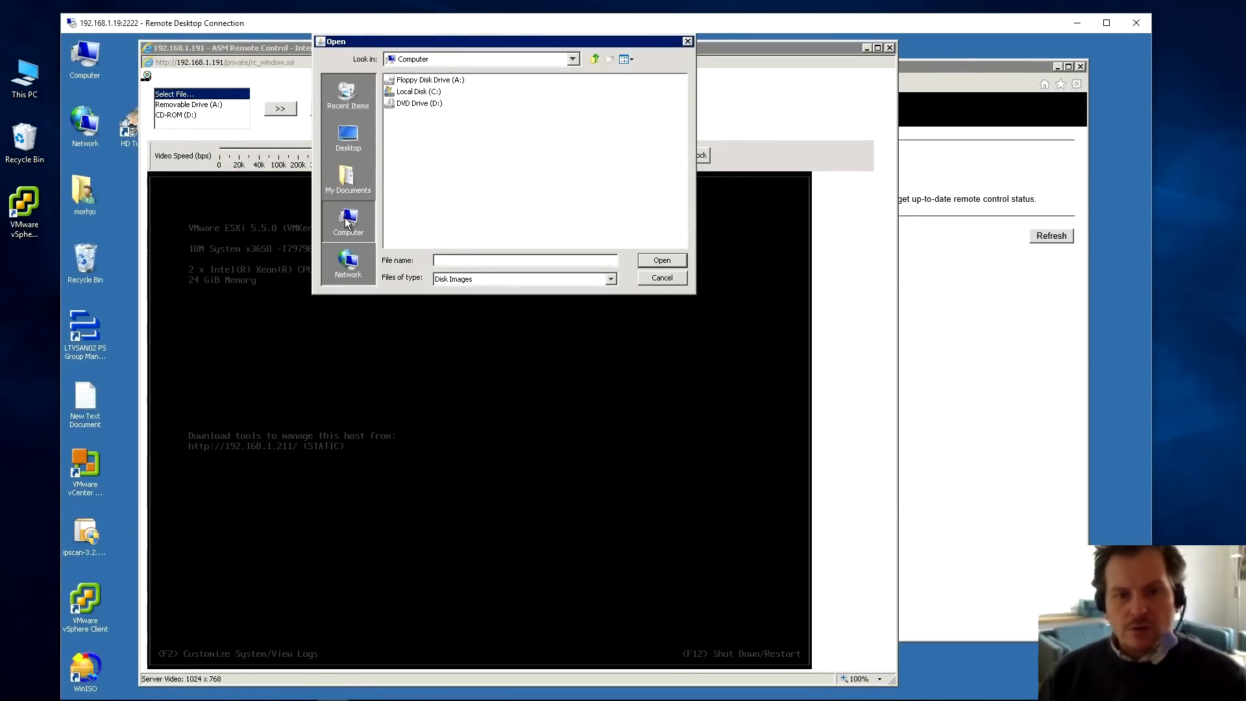
{"action": "double_click", "coordinate": [417, 91]}
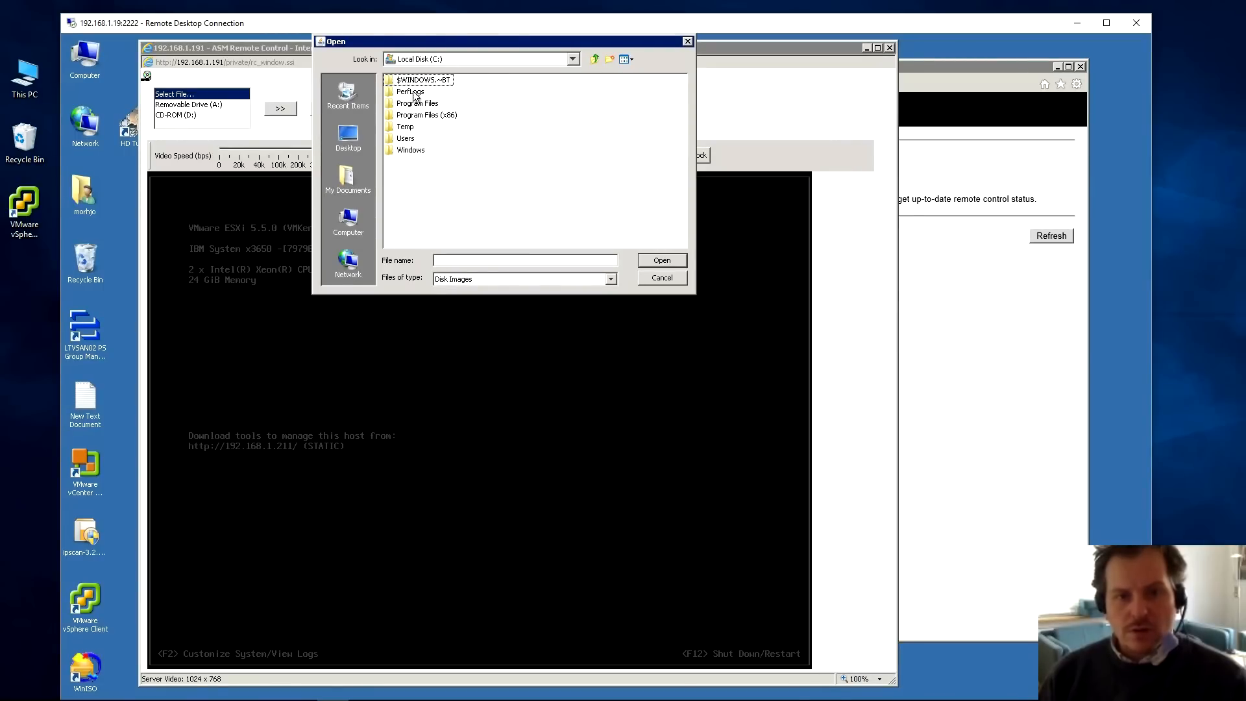
{"action": "left_click", "coordinate": [405, 138]}
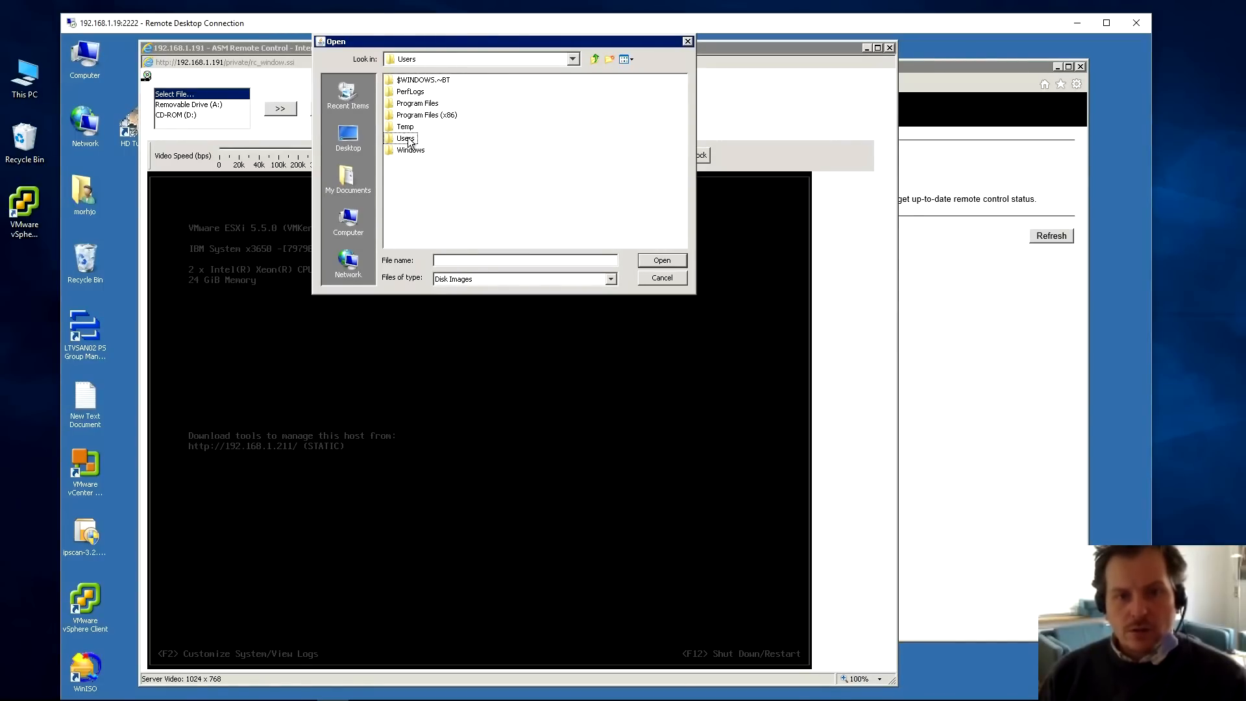
{"action": "double_click", "coordinate": [408, 138]}
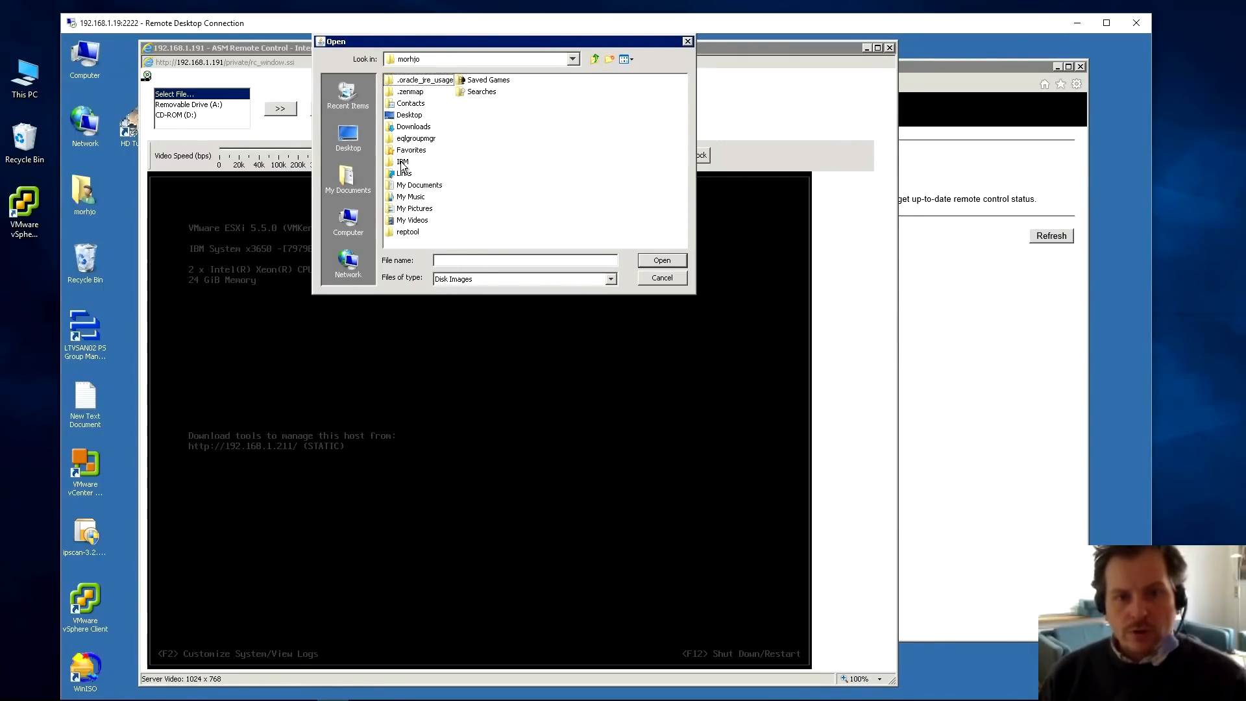
{"action": "double_click", "coordinate": [413, 126]}
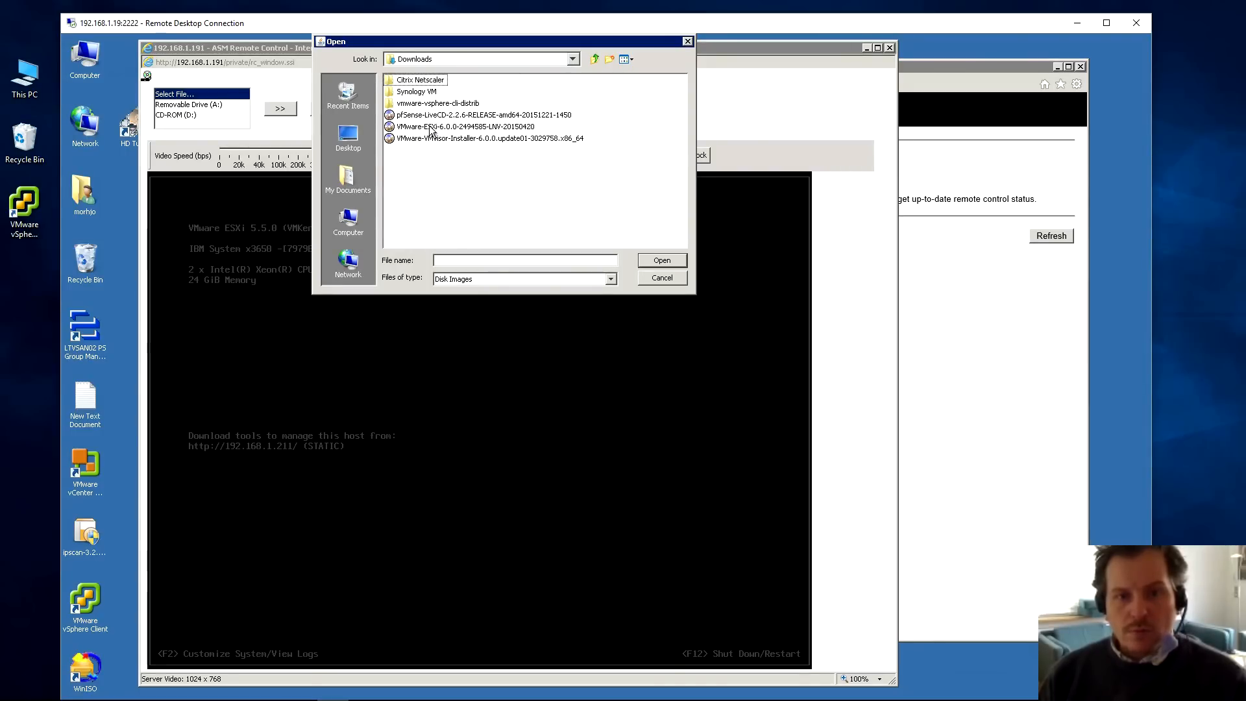
{"action": "left_click", "coordinate": [465, 127]}
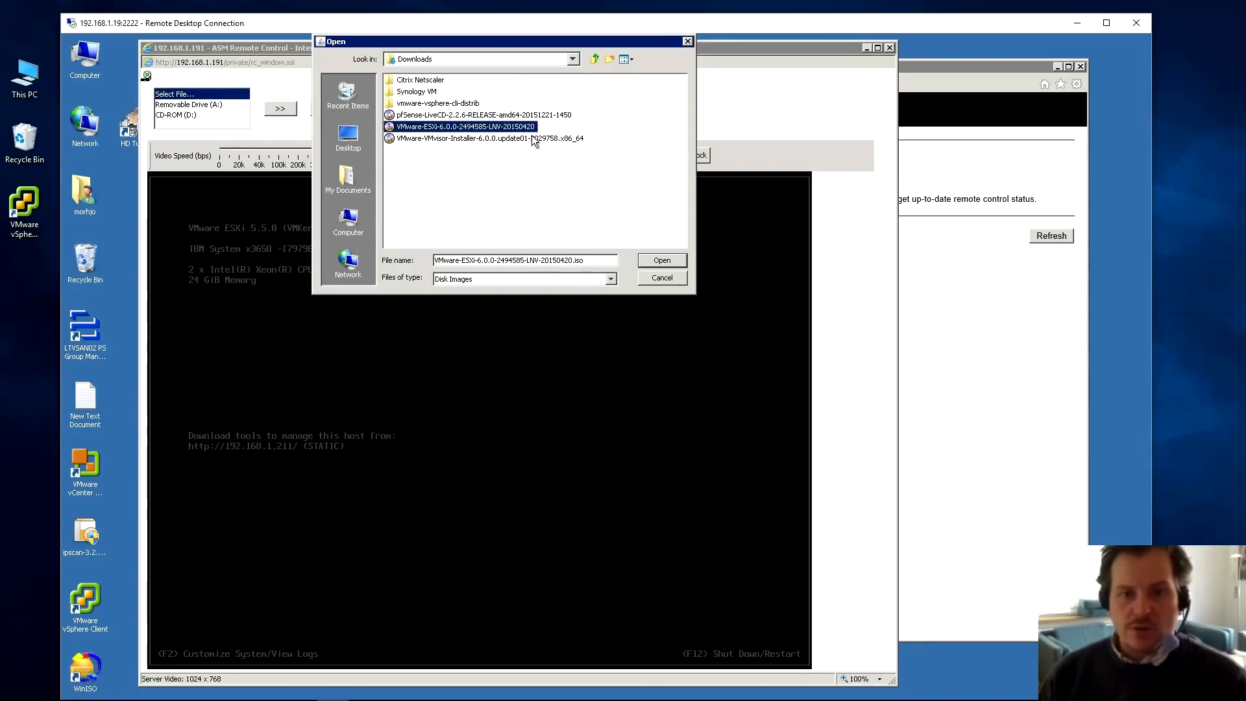
{"action": "mouse_move", "coordinate": [318, 261]}
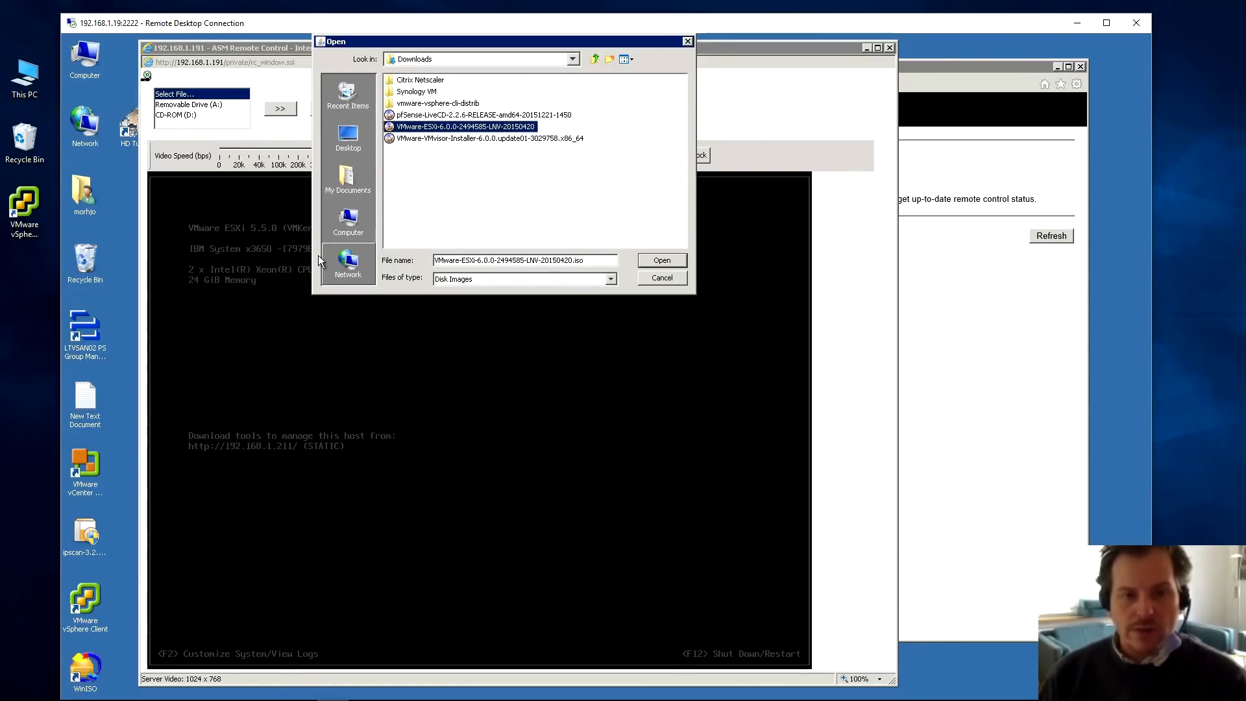
{"action": "left_click", "coordinate": [661, 260]}
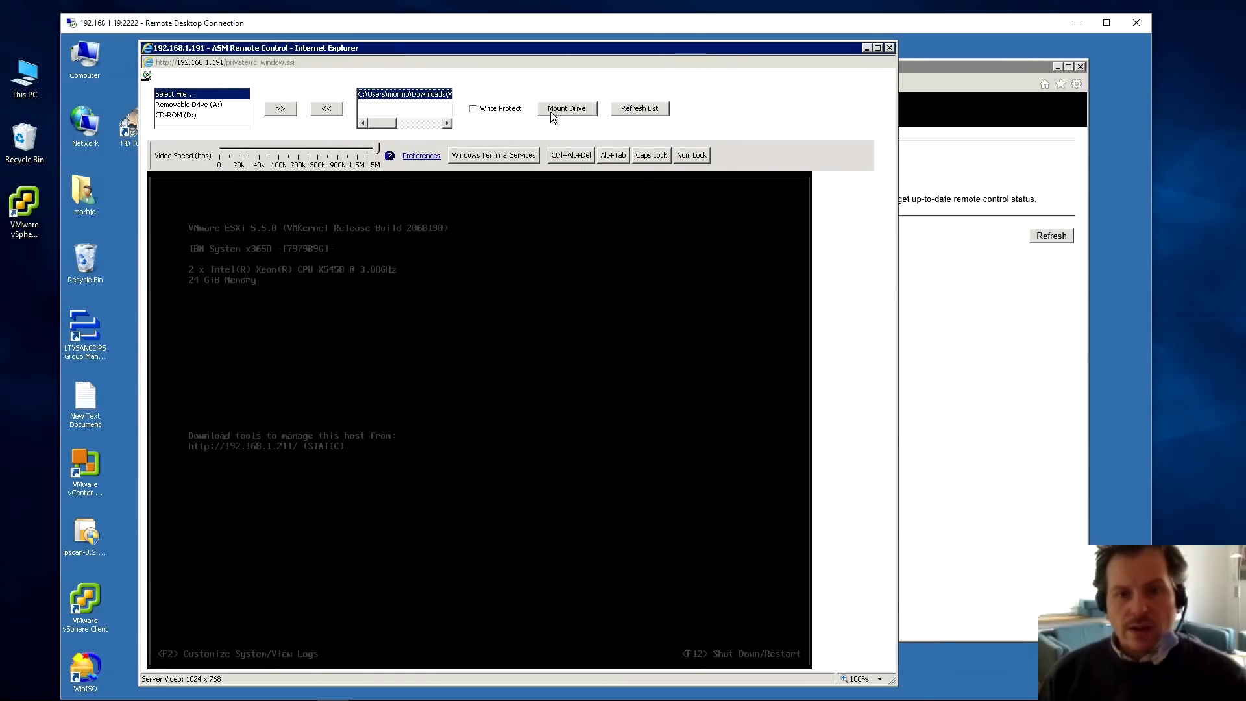
{"action": "mouse_move", "coordinate": [590, 114]}
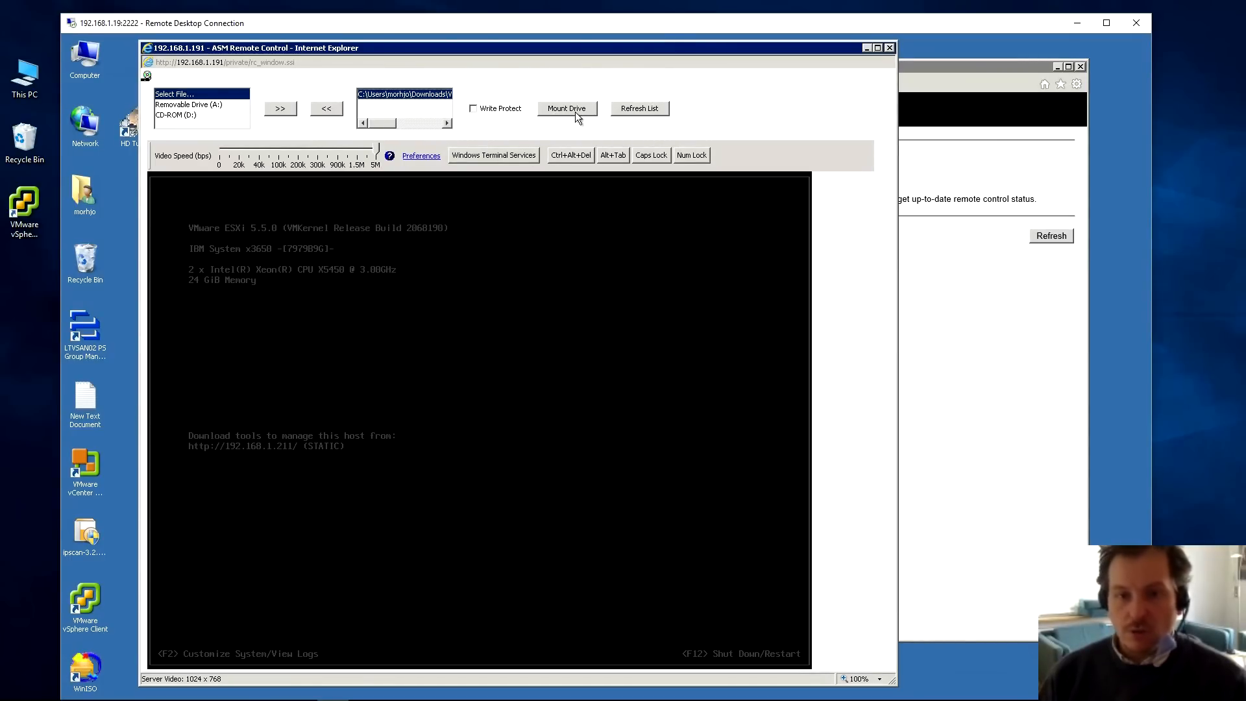
{"action": "mouse_move", "coordinate": [567, 119]}
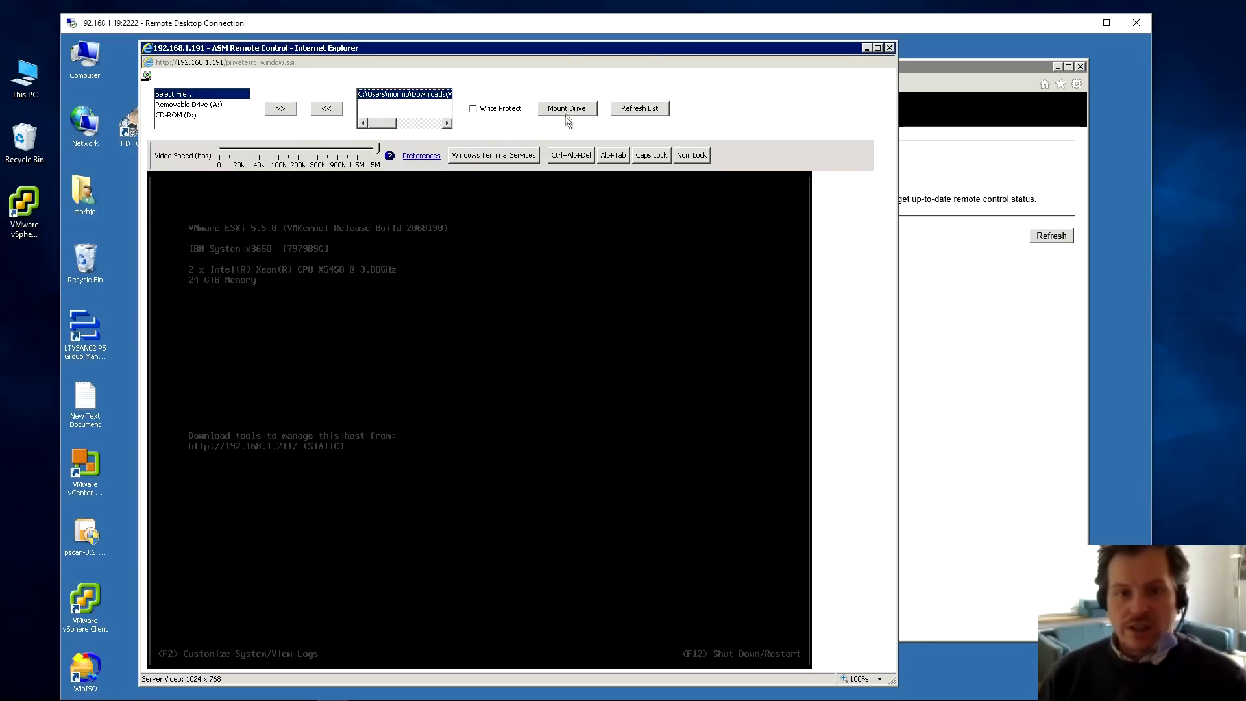
{"action": "mouse_move", "coordinate": [620, 52]}
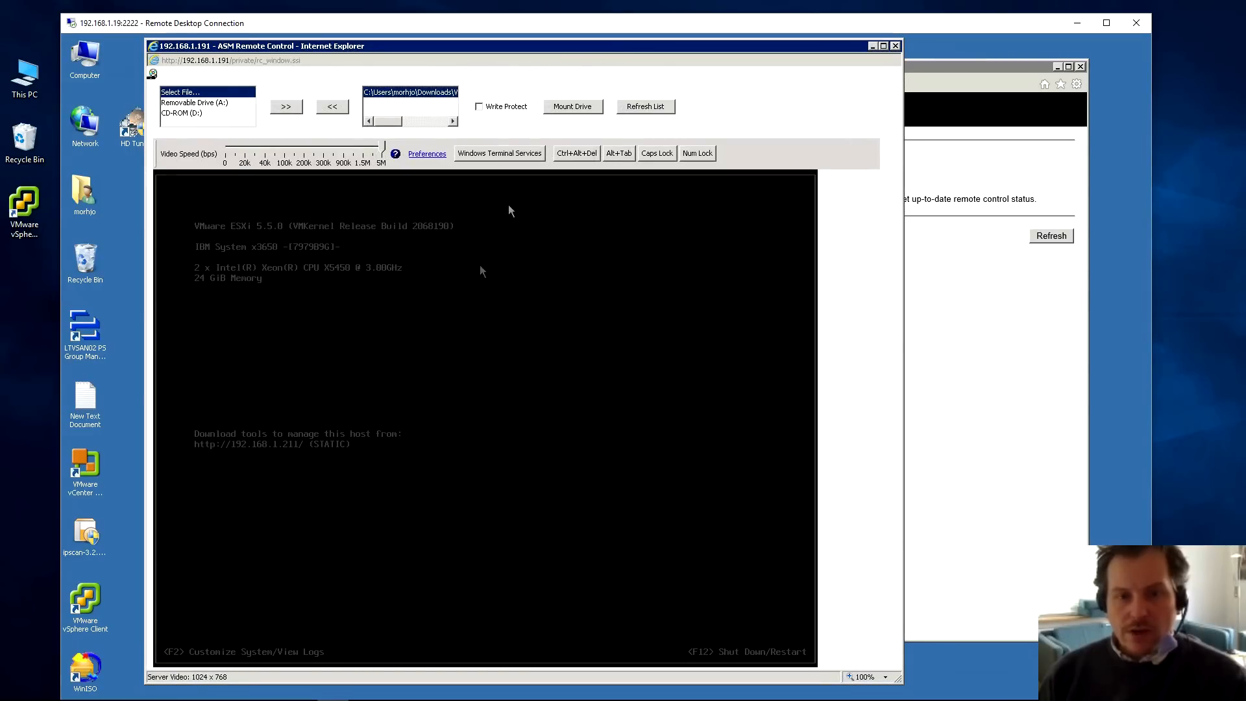
{"action": "mouse_move", "coordinate": [560, 257]}
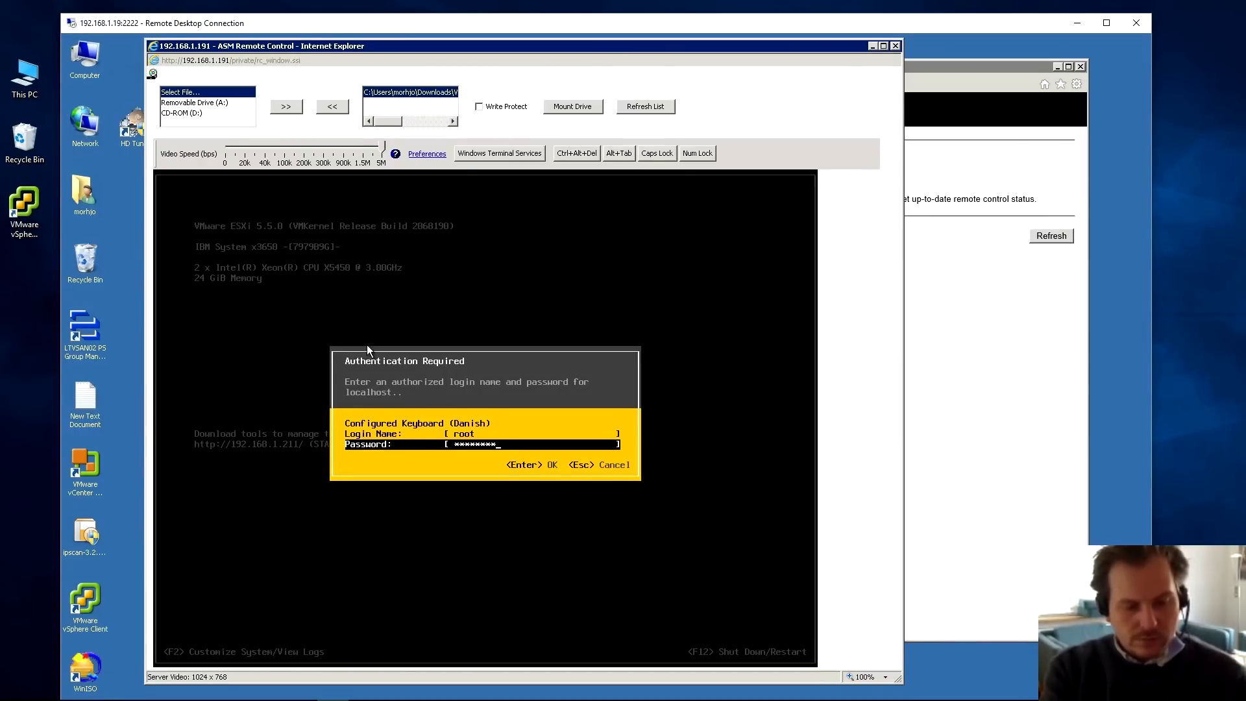
- Log in as root and bring up the ESXi customization menu showing IP 192.168.1.211
{"action": "key", "text": "Return"}
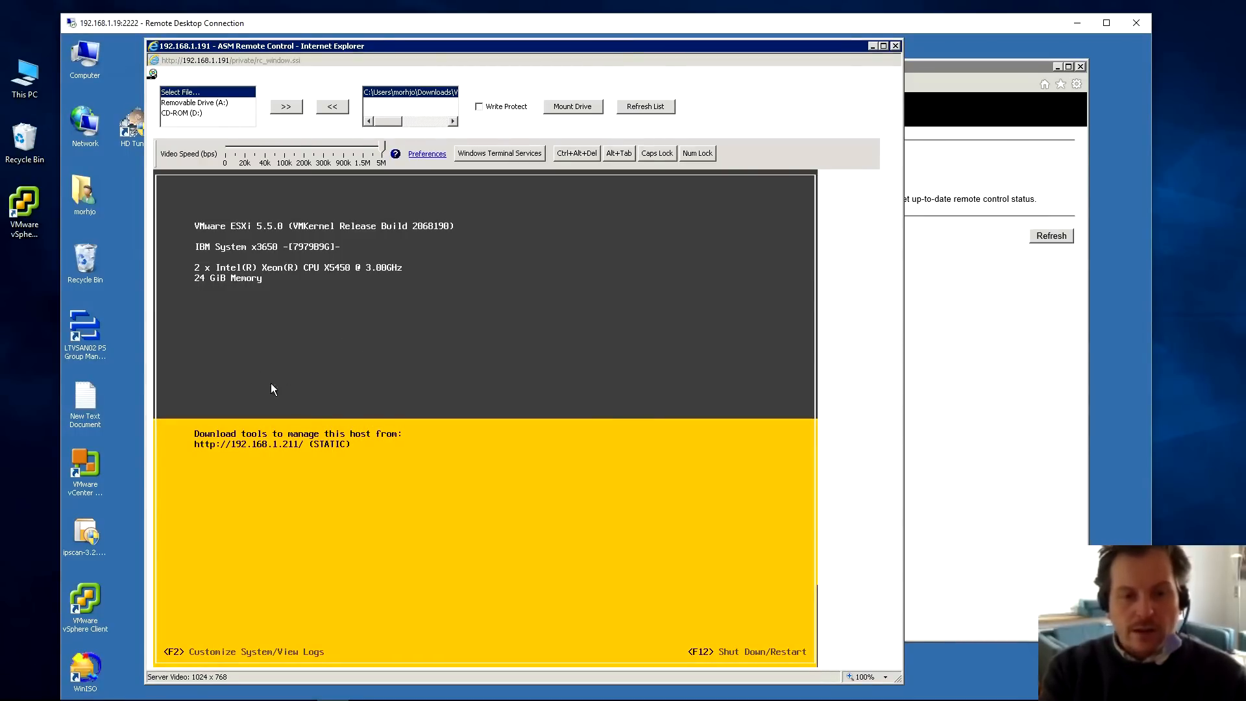
{"action": "mouse_move", "coordinate": [311, 365]}
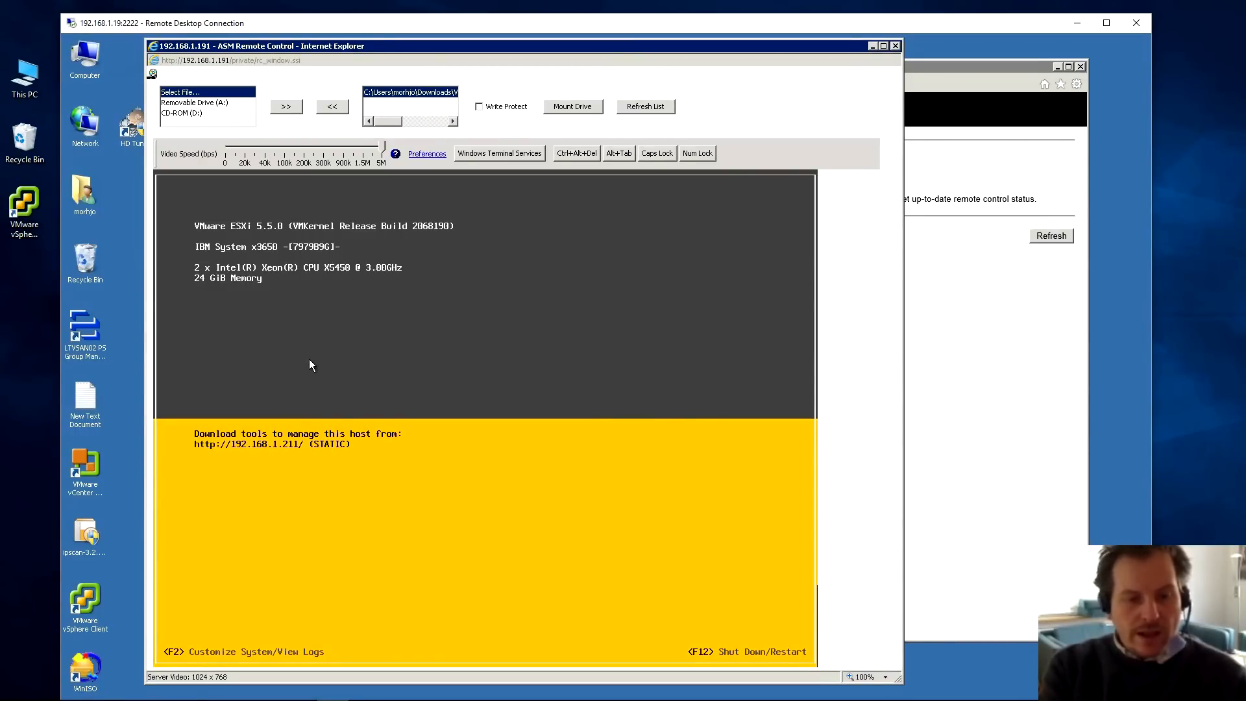
{"action": "key", "text": "F2"}
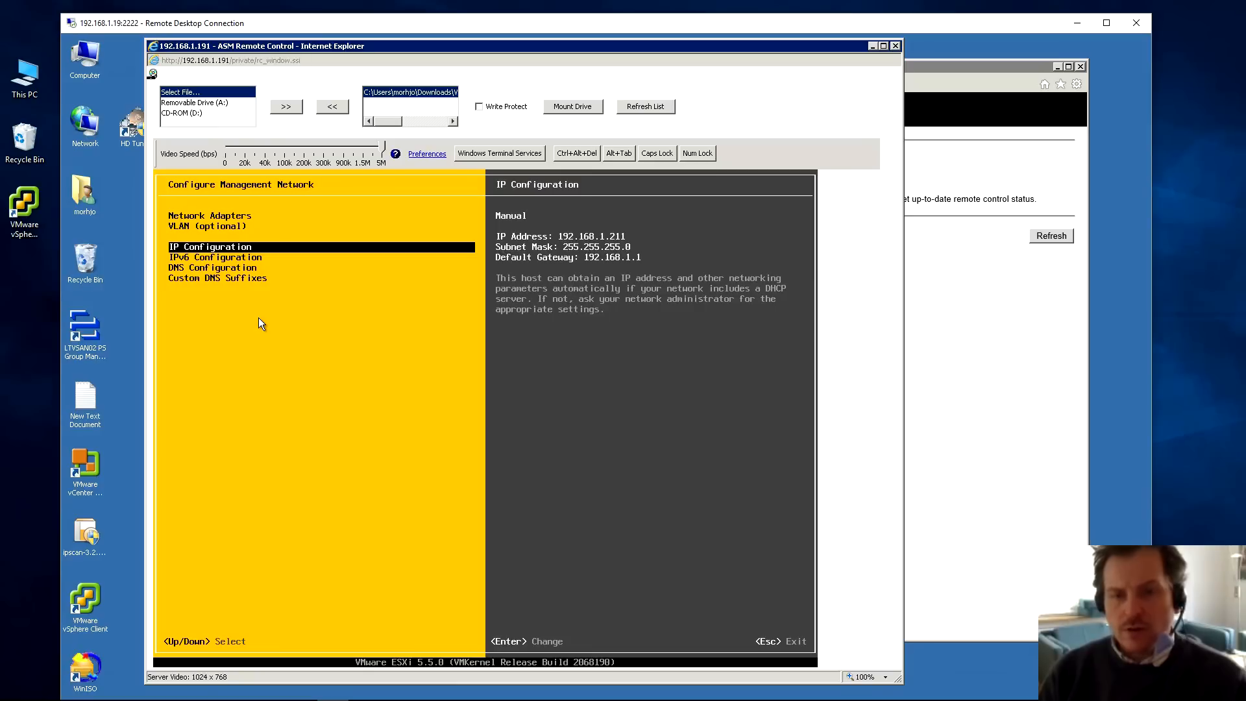
{"action": "mouse_move", "coordinate": [493, 247]}
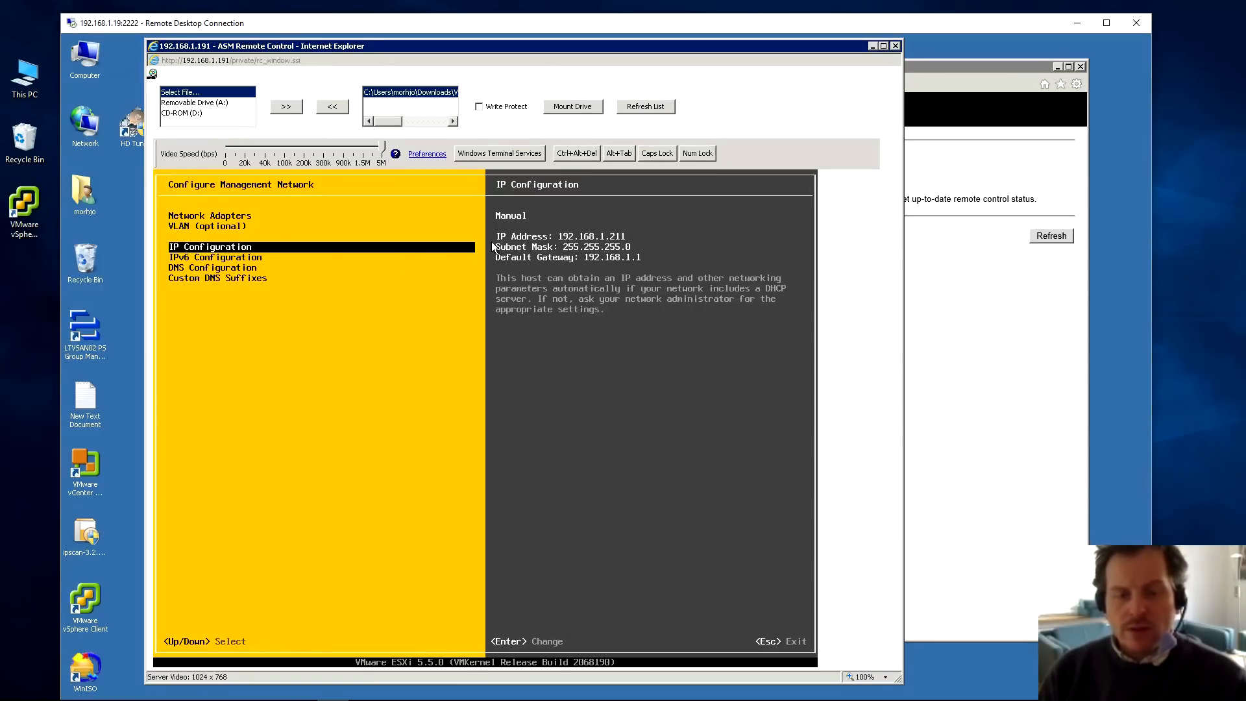
{"action": "mouse_move", "coordinate": [538, 243]}
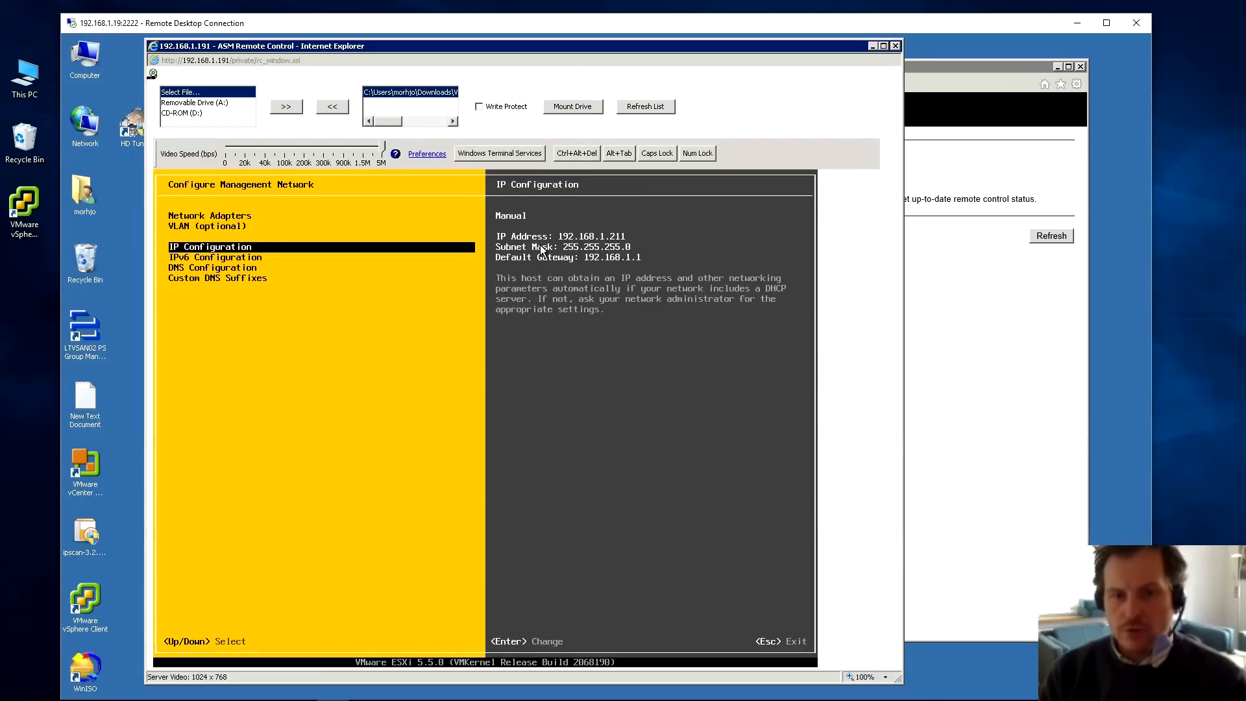
{"action": "mouse_move", "coordinate": [539, 264]}
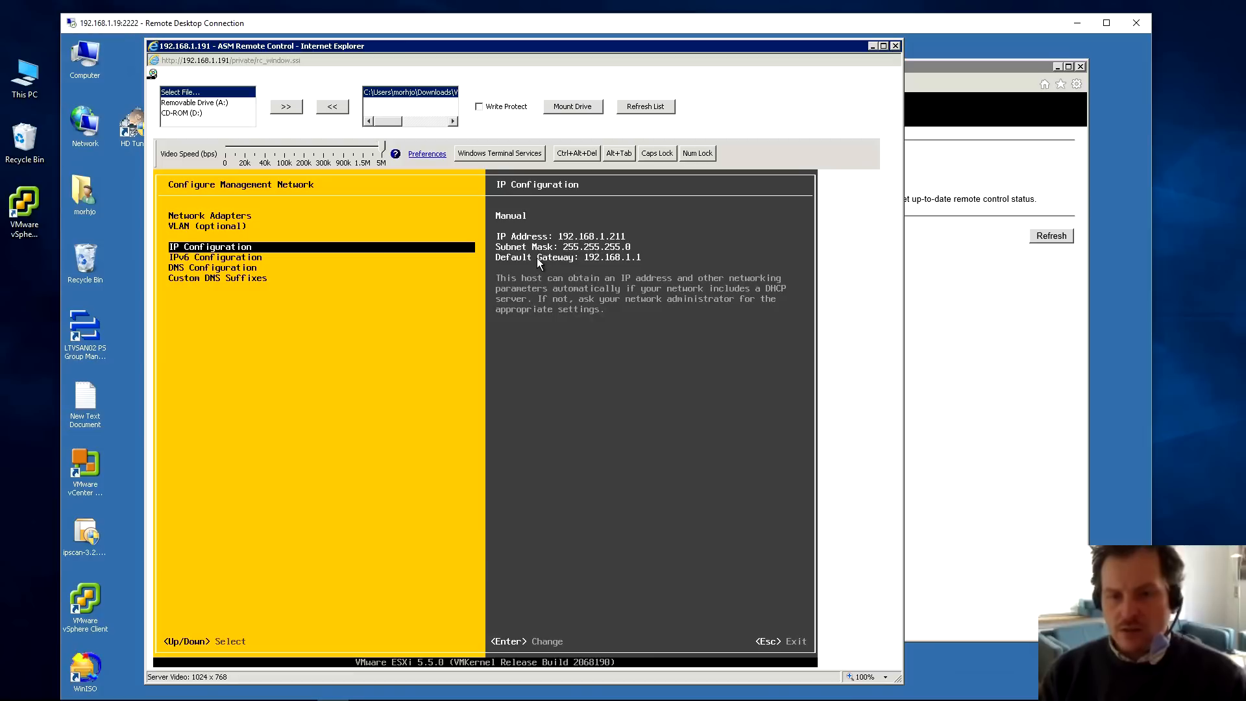
{"action": "mouse_move", "coordinate": [647, 248]}
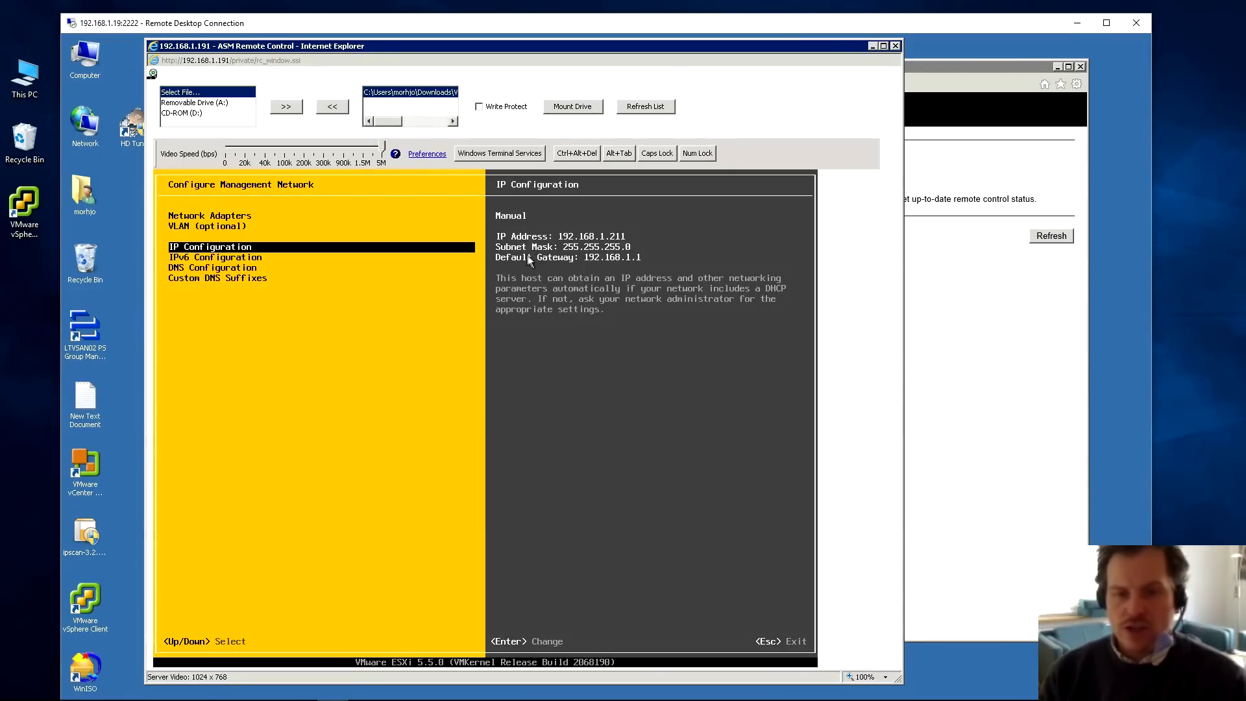
{"action": "mouse_move", "coordinate": [531, 270]}
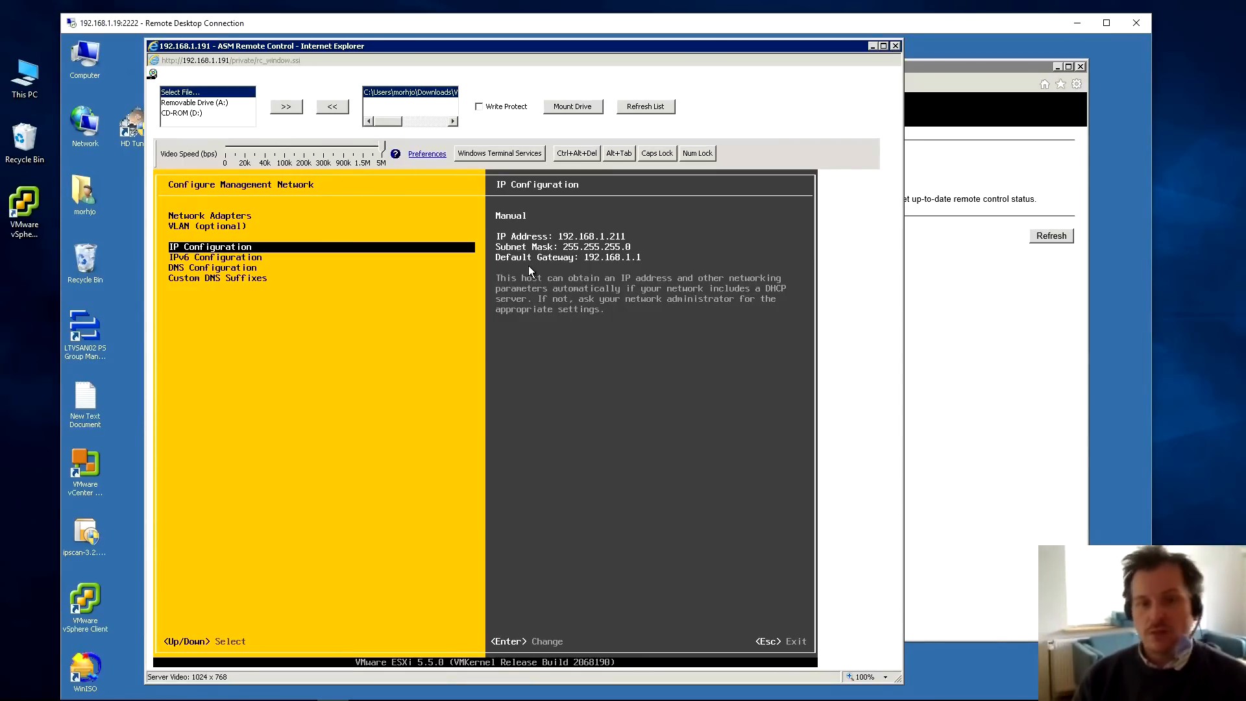
{"action": "mouse_move", "coordinate": [538, 272]}
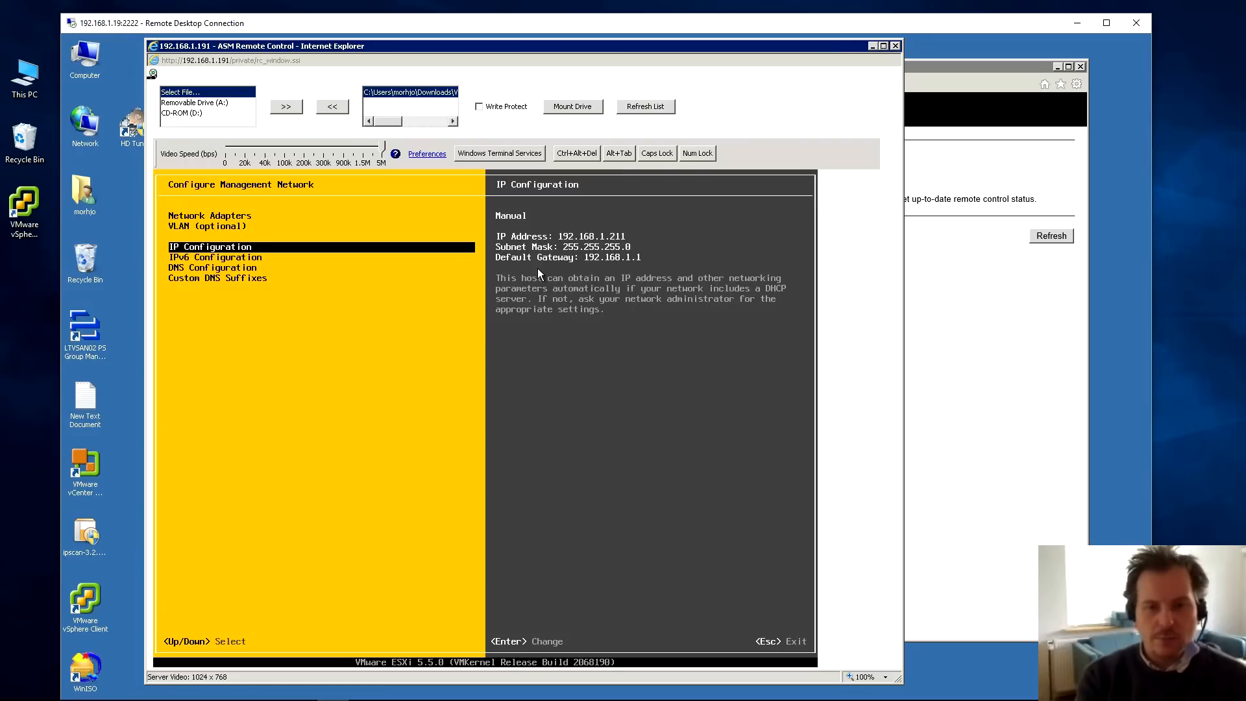
- Move between connected vmnic0 and disconnected vmnic1 in the Network Adapters list
{"action": "key", "text": "up"}
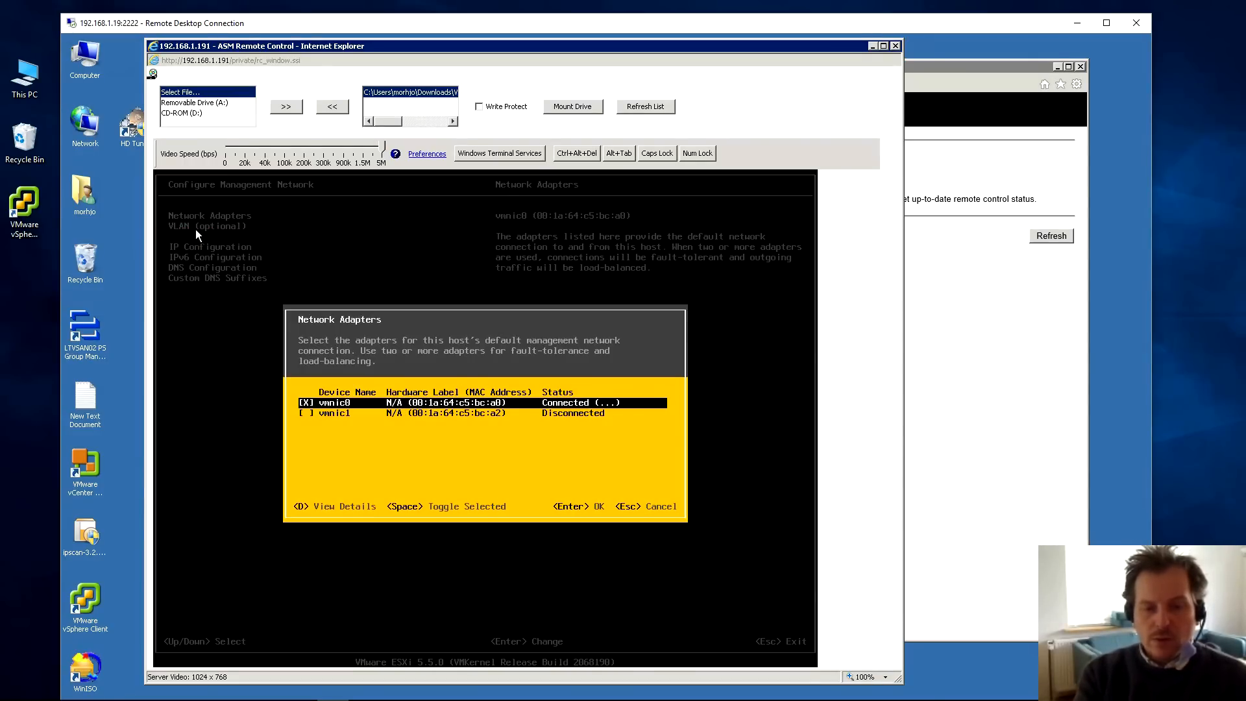
{"action": "key", "text": "Down"}
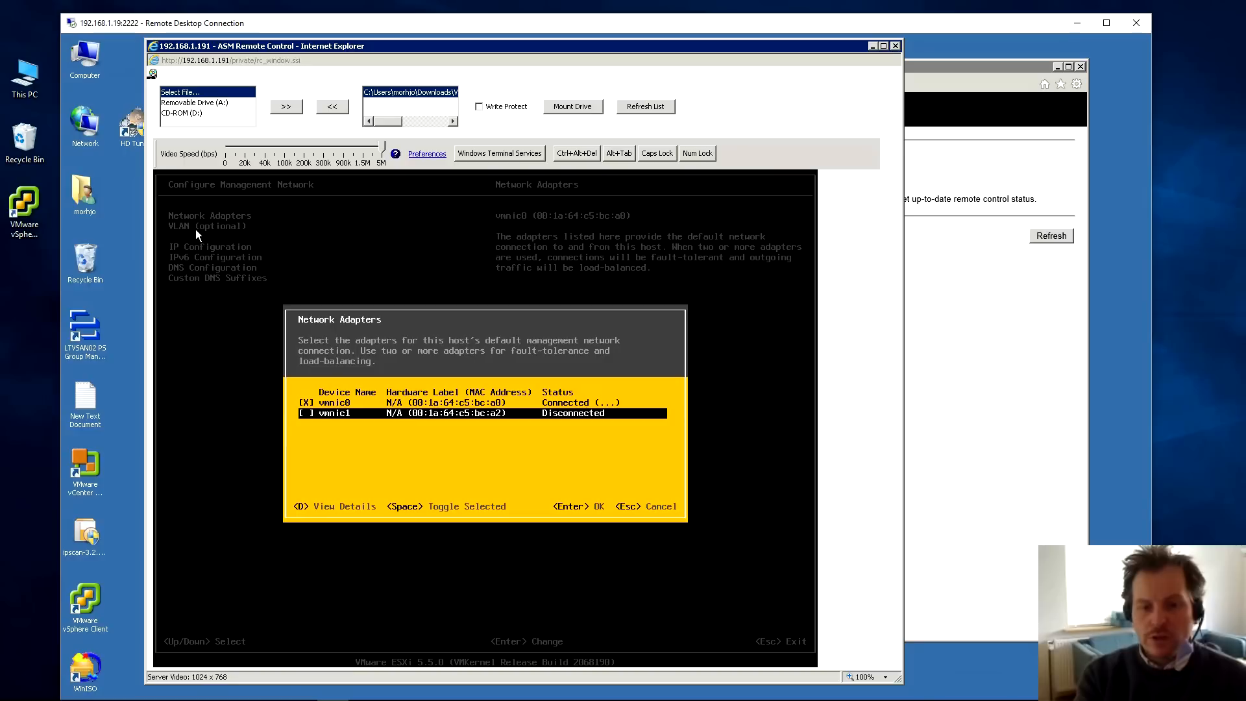
{"action": "key", "text": "up"}
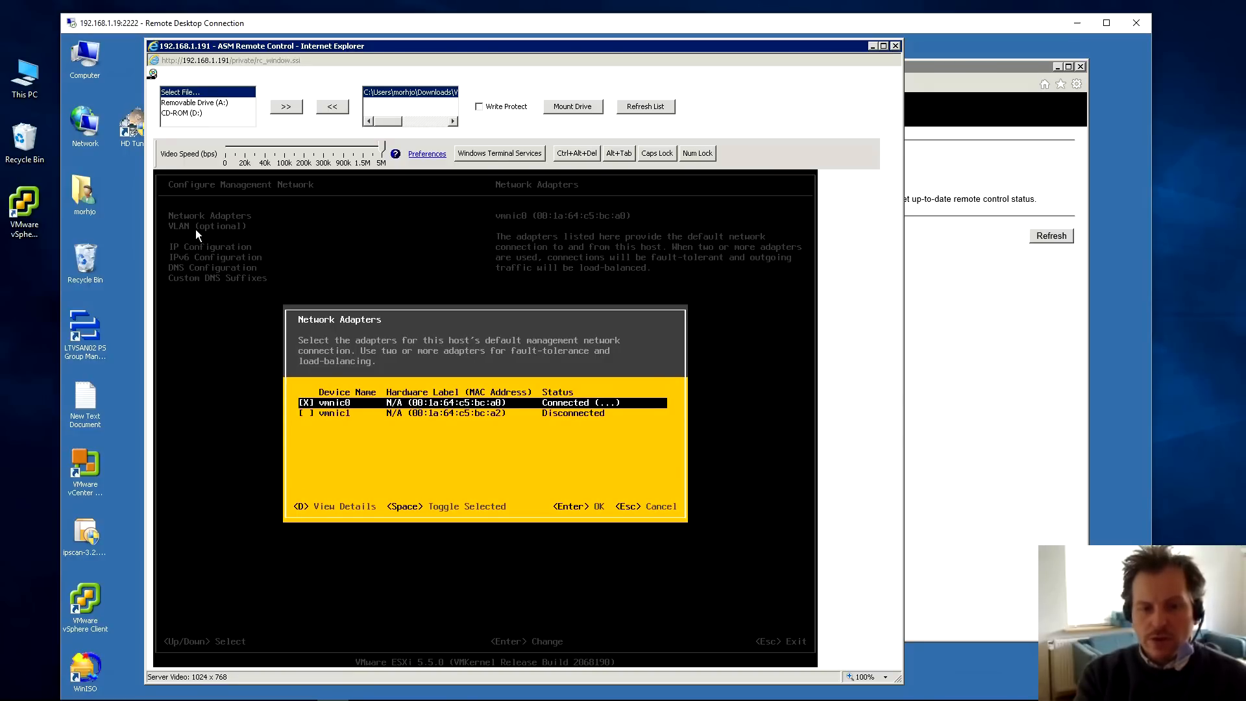
{"action": "key", "text": "Down"}
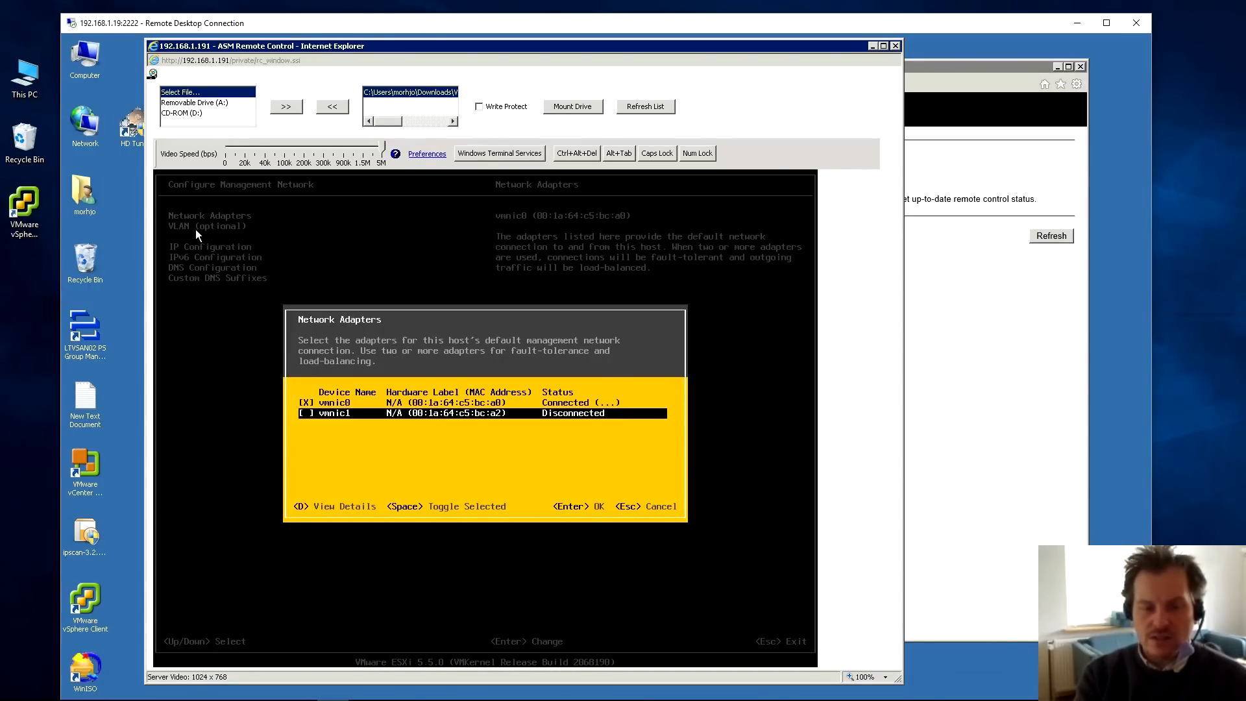
- Leave Network Adapters and switch the remote drive from CD-ROM (D:) to 'Select File...'
{"action": "key", "text": "Escape"}
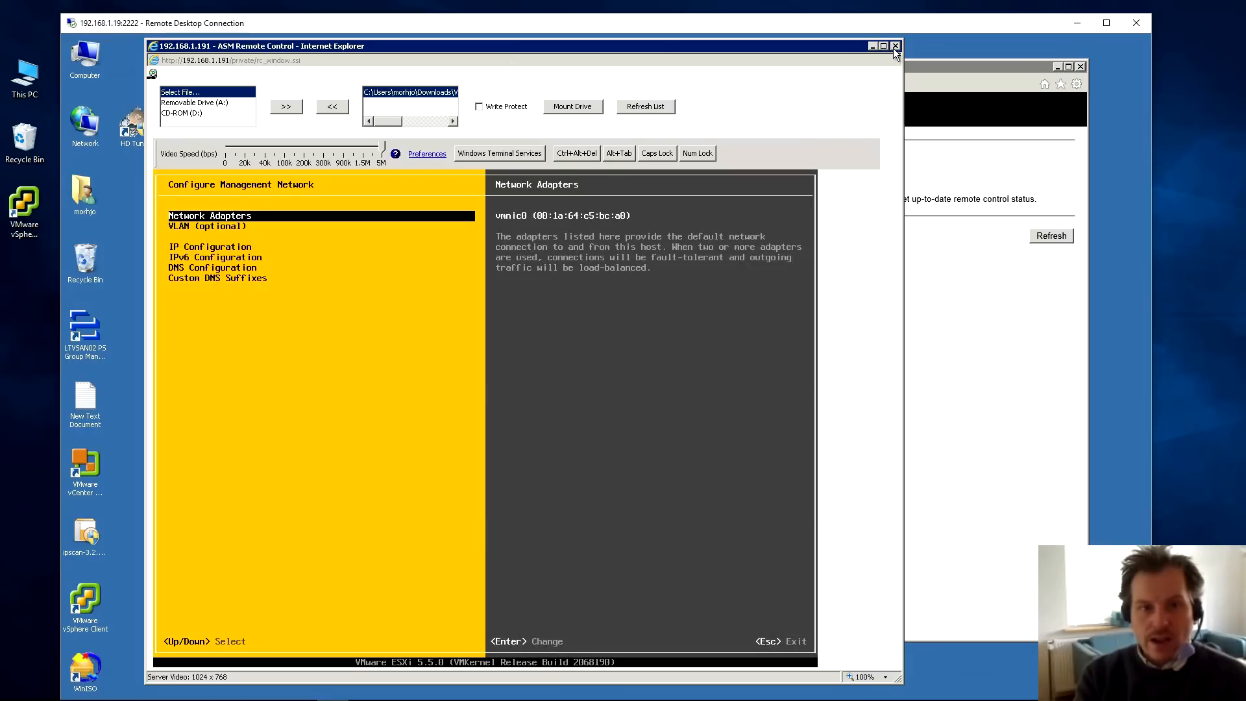
{"action": "mouse_move", "coordinate": [528, 157]}
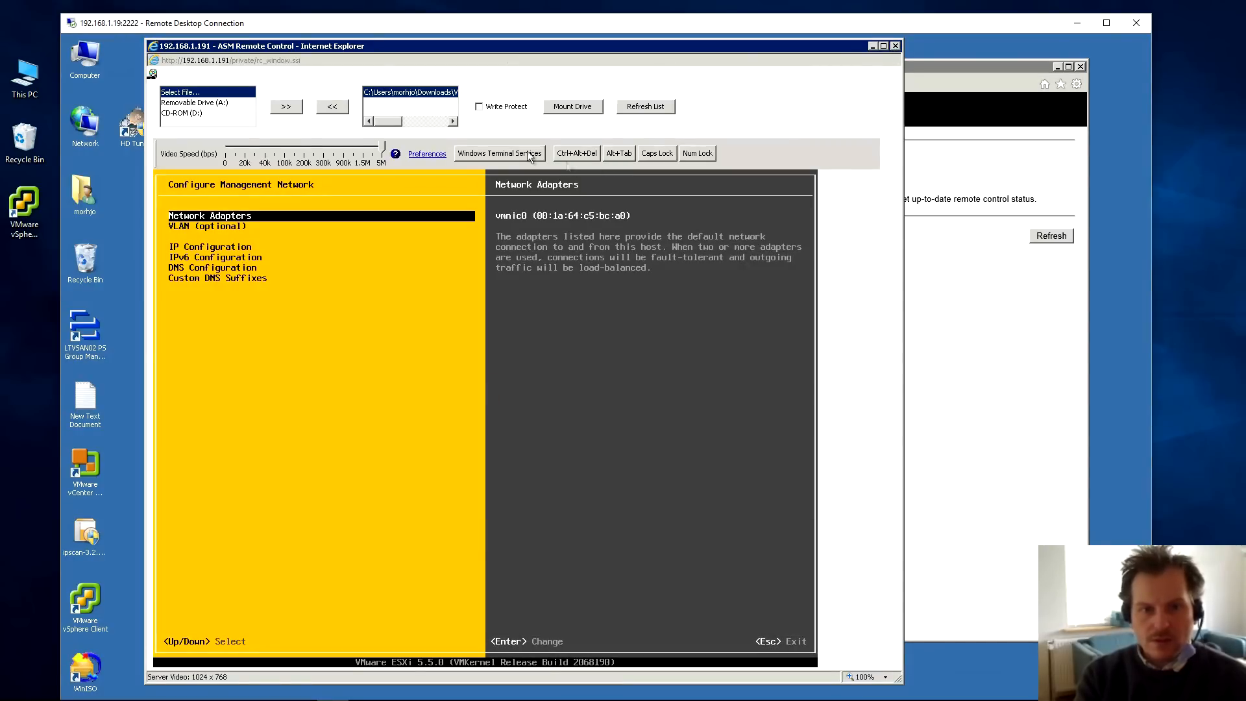
{"action": "left_click", "coordinate": [195, 102]}
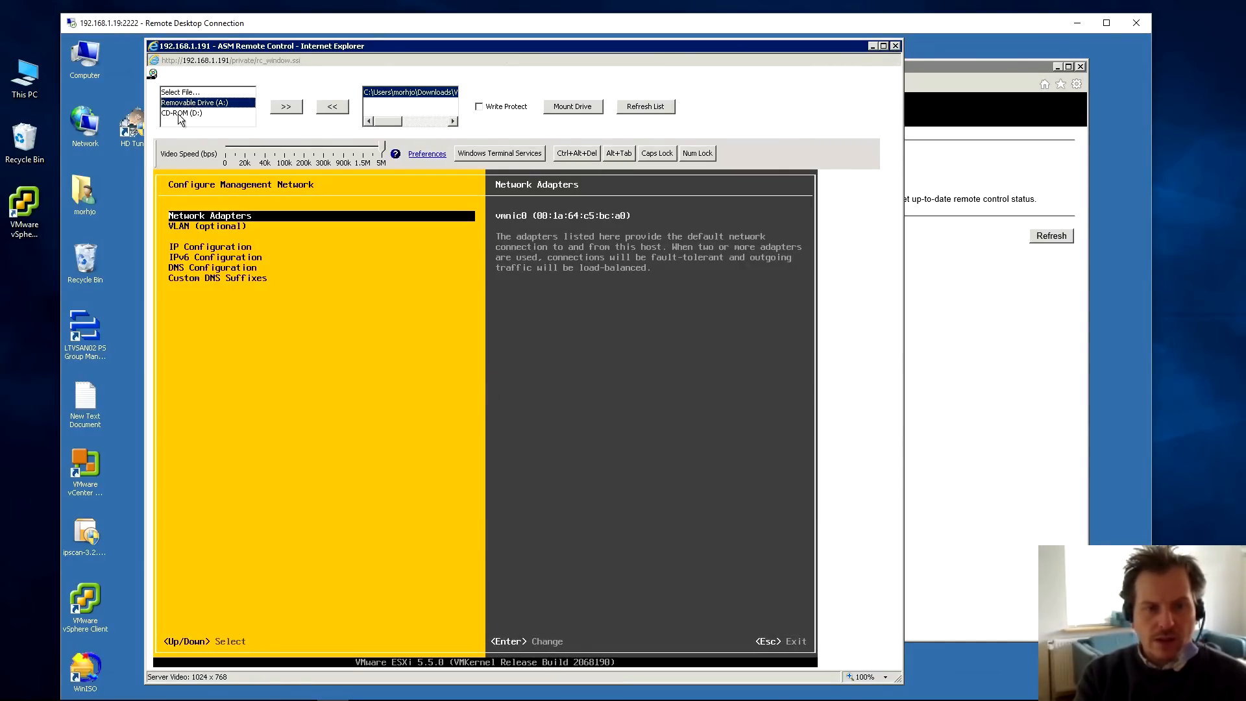
{"action": "left_click", "coordinate": [183, 113]}
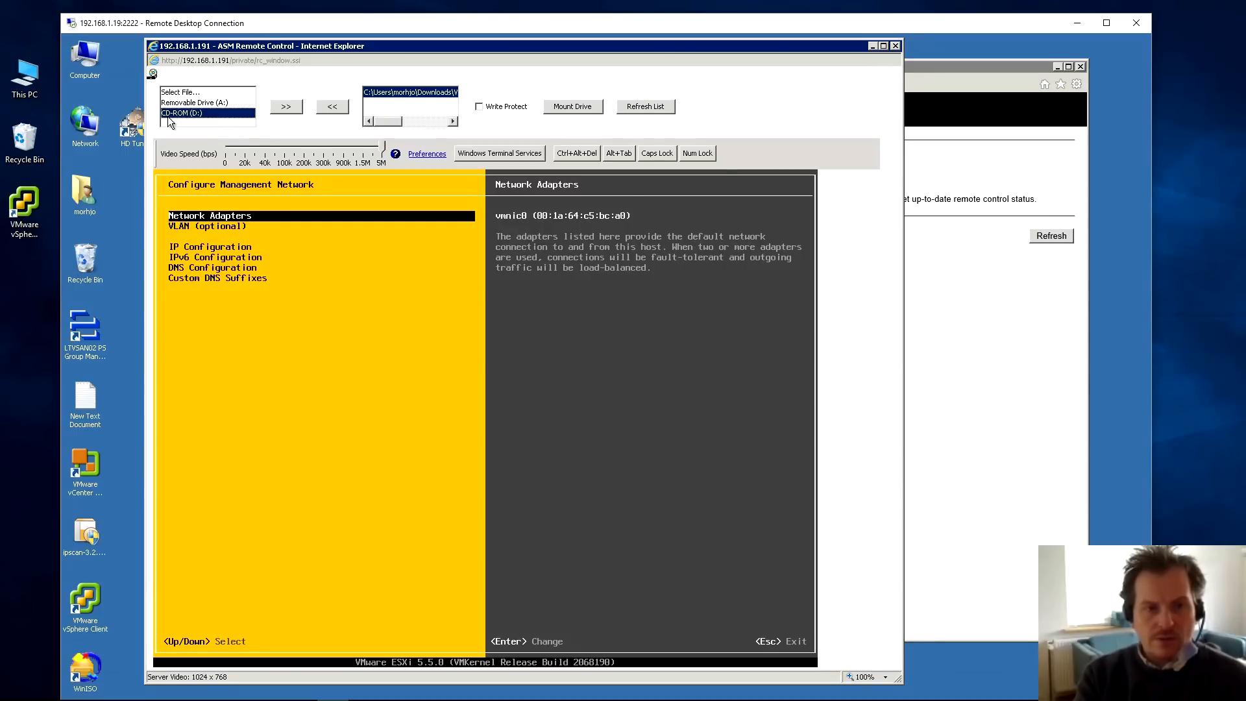
{"action": "mouse_move", "coordinate": [129, 205]}
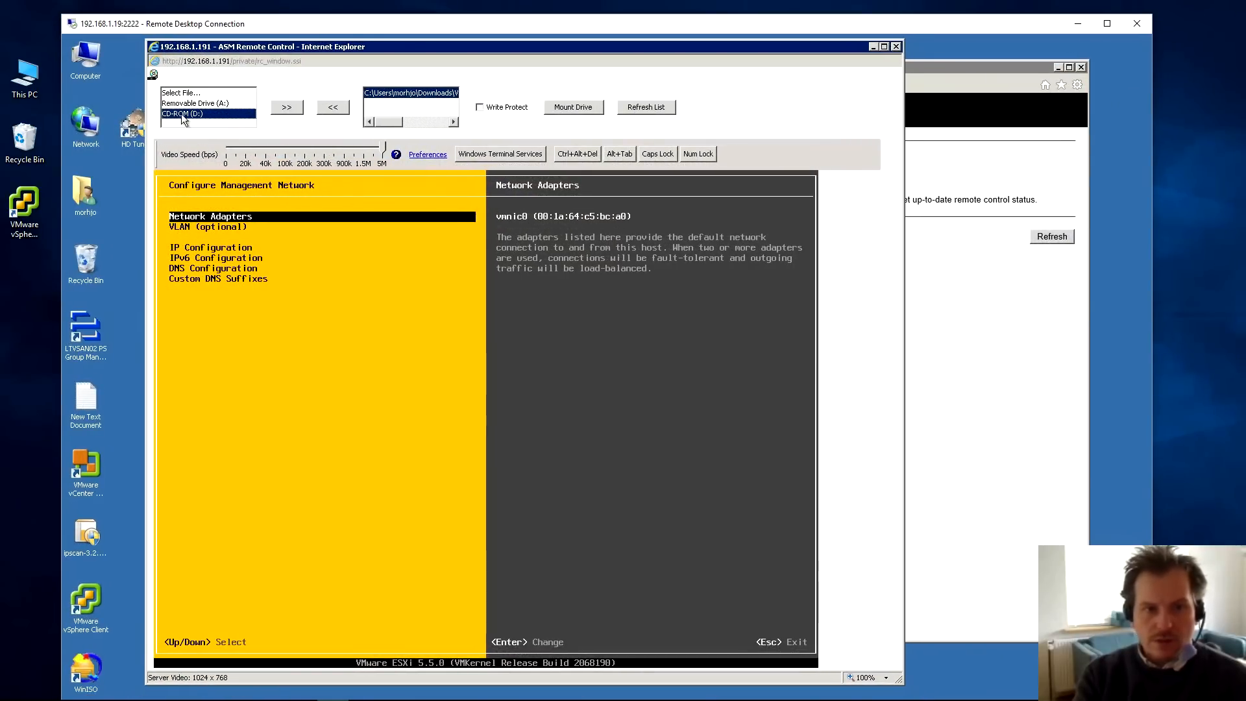
{"action": "mouse_move", "coordinate": [198, 126]}
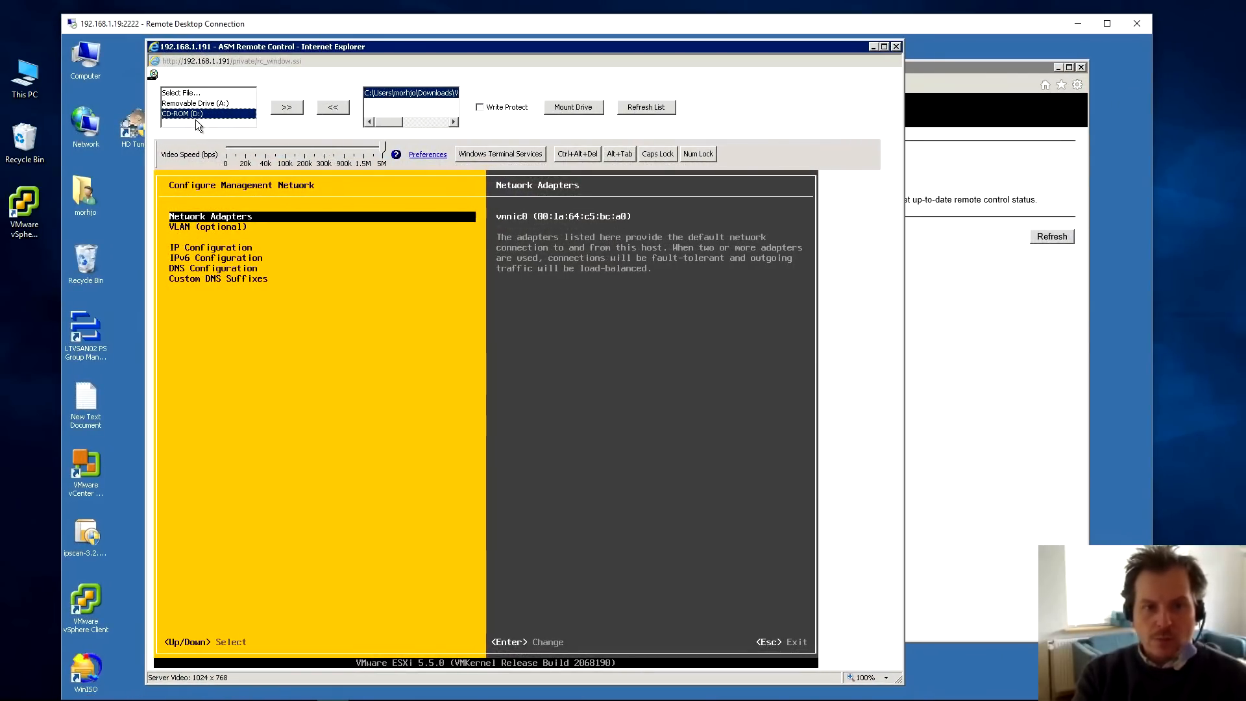
{"action": "left_click", "coordinate": [181, 92]}
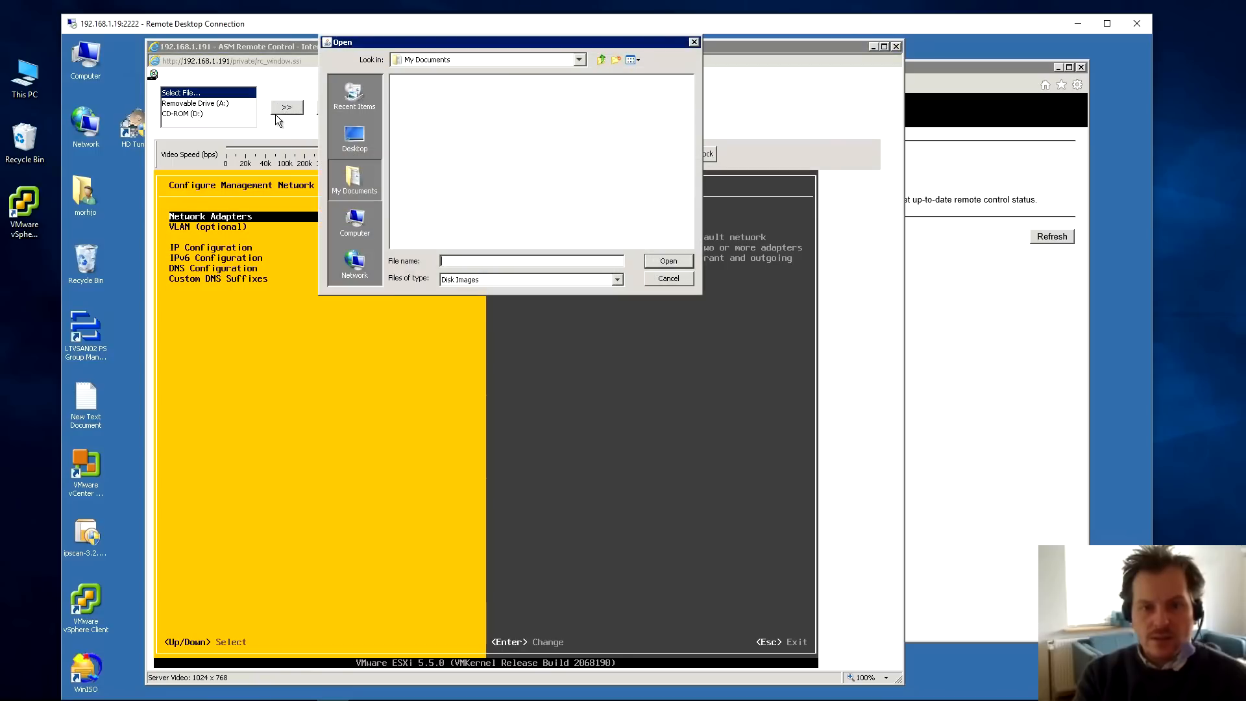
- Open the disk image Open dialog, then cancel without selecting a file
{"action": "left_click", "coordinate": [618, 279]}
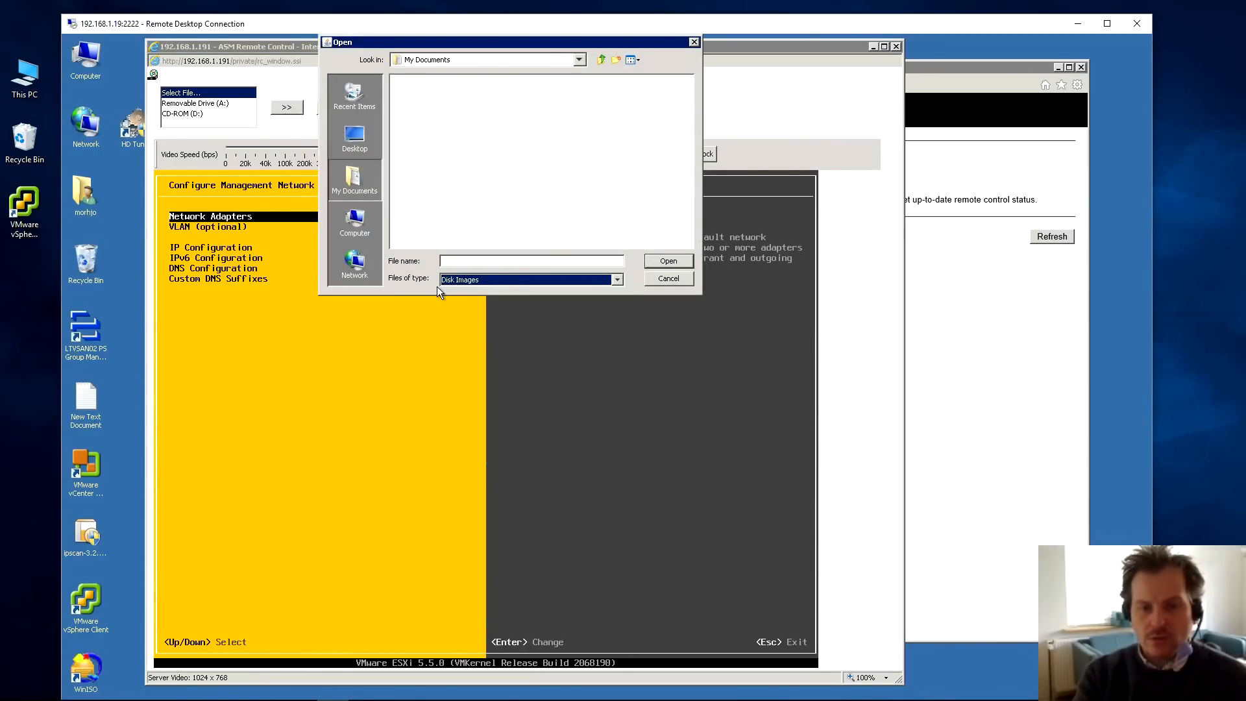
{"action": "mouse_move", "coordinate": [625, 291]}
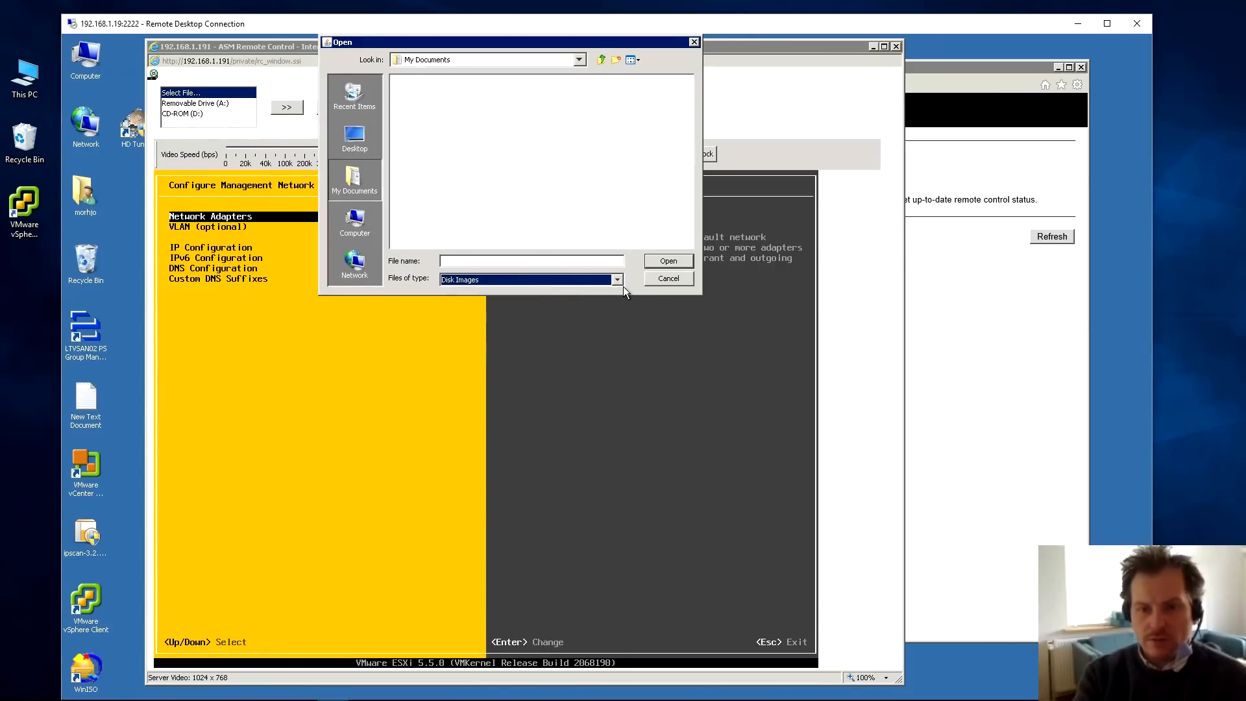
{"action": "mouse_move", "coordinate": [669, 284]}
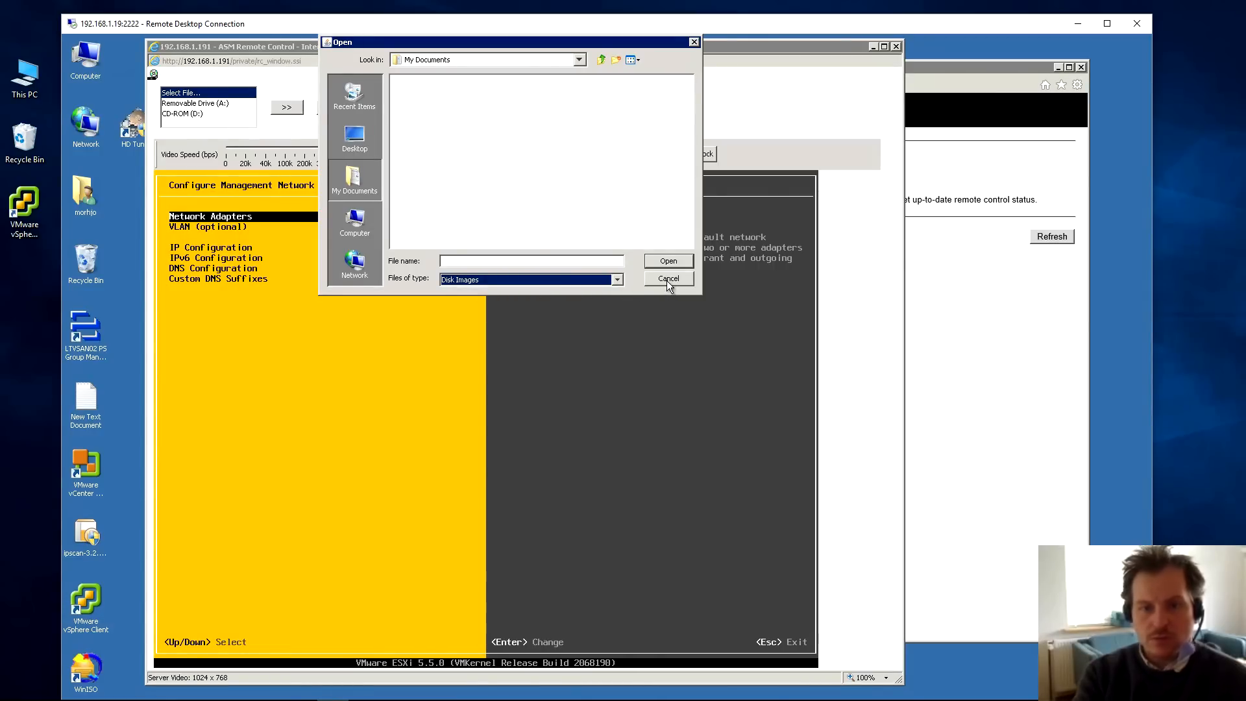
{"action": "left_click", "coordinate": [668, 279]}
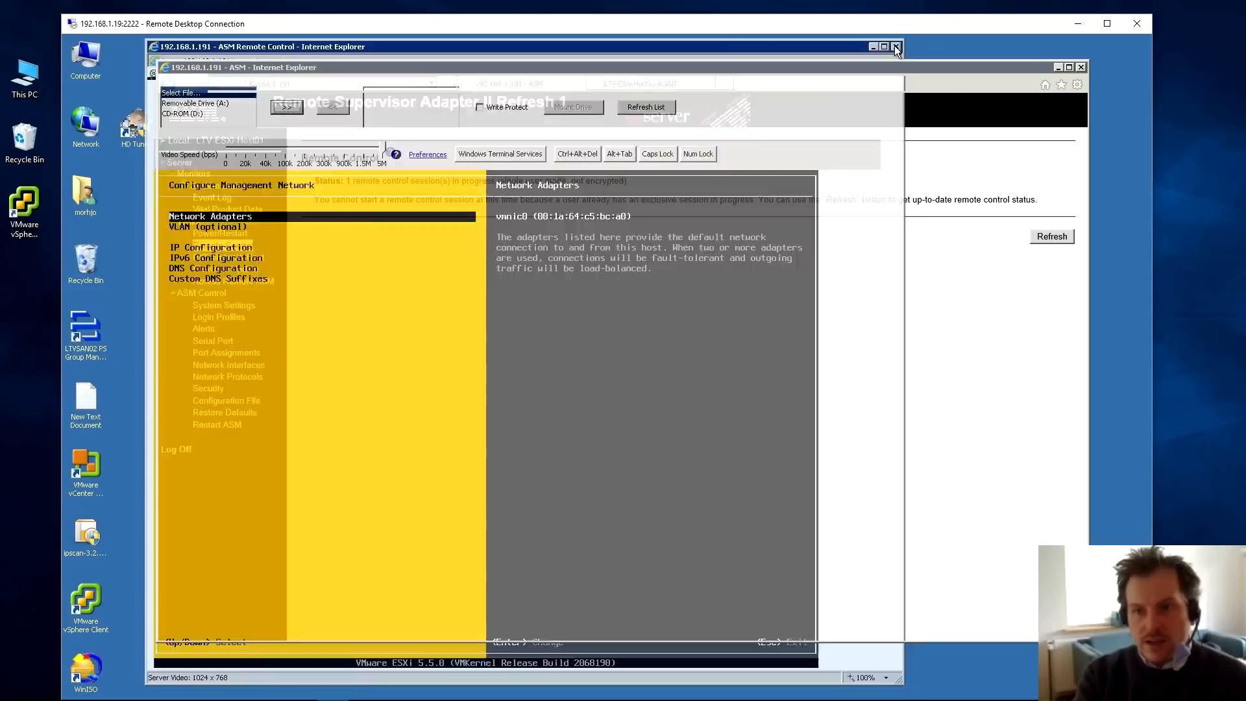
- Close the remote console, review Tasks > PXE Network Boot, then go to Firmware Update
{"action": "left_click", "coordinate": [895, 46]}
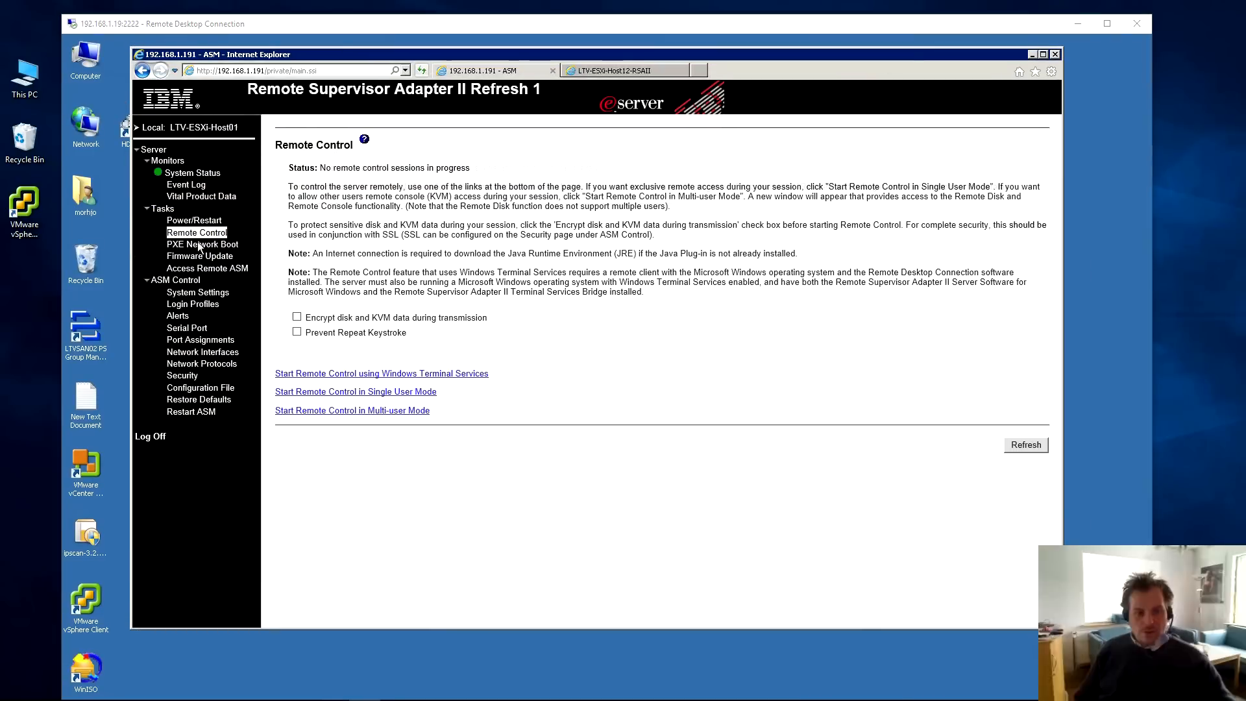
{"action": "left_click", "coordinate": [202, 244]}
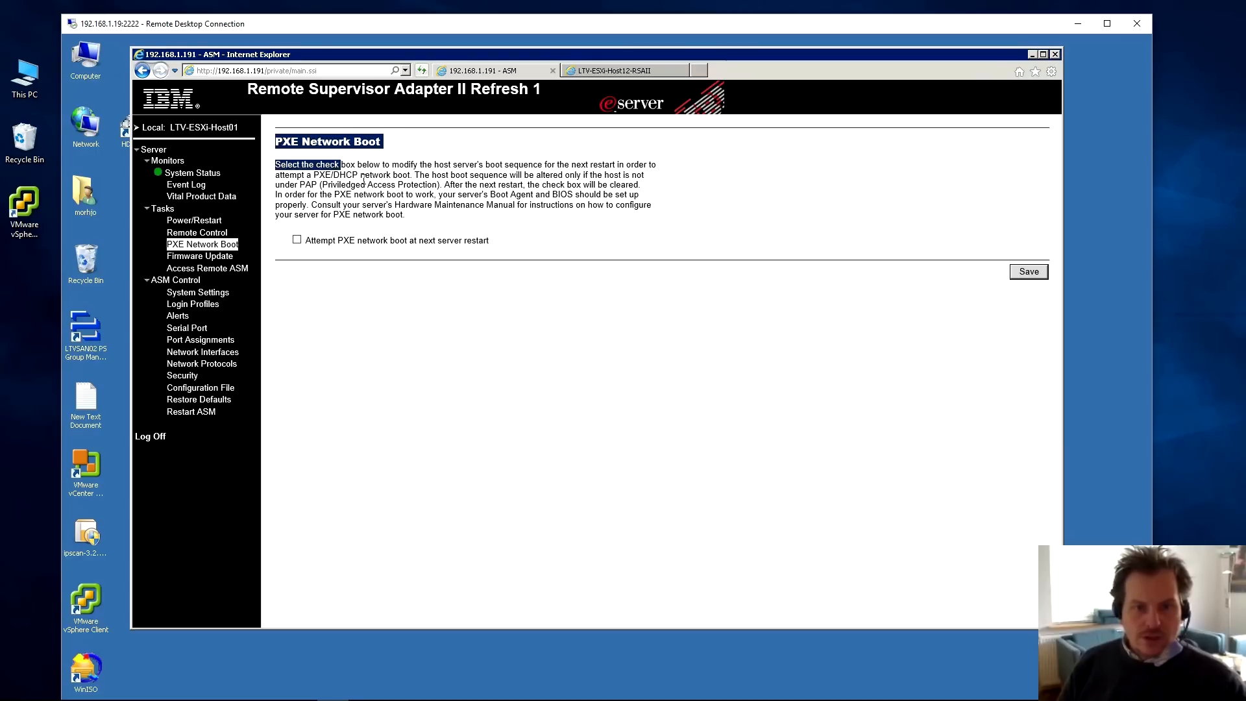
{"action": "left_click_drag", "start_coordinate": [273, 164], "coordinate": [489, 240]}
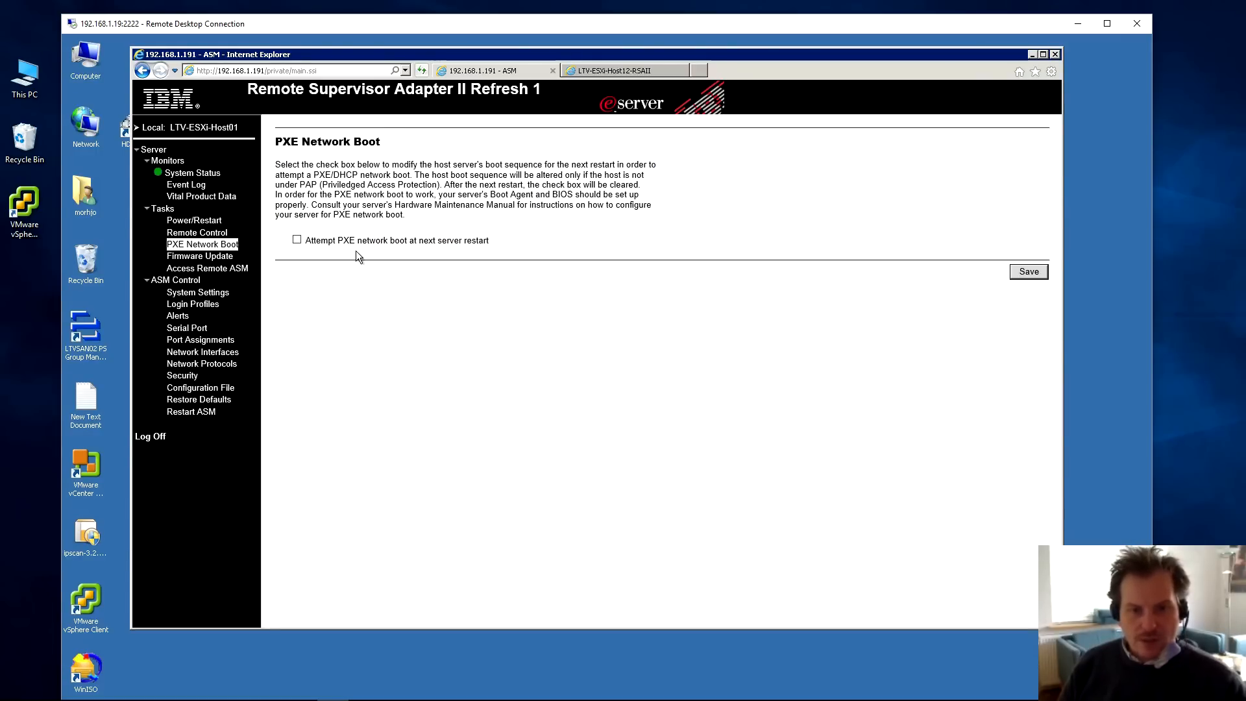
{"action": "mouse_move", "coordinate": [491, 242]}
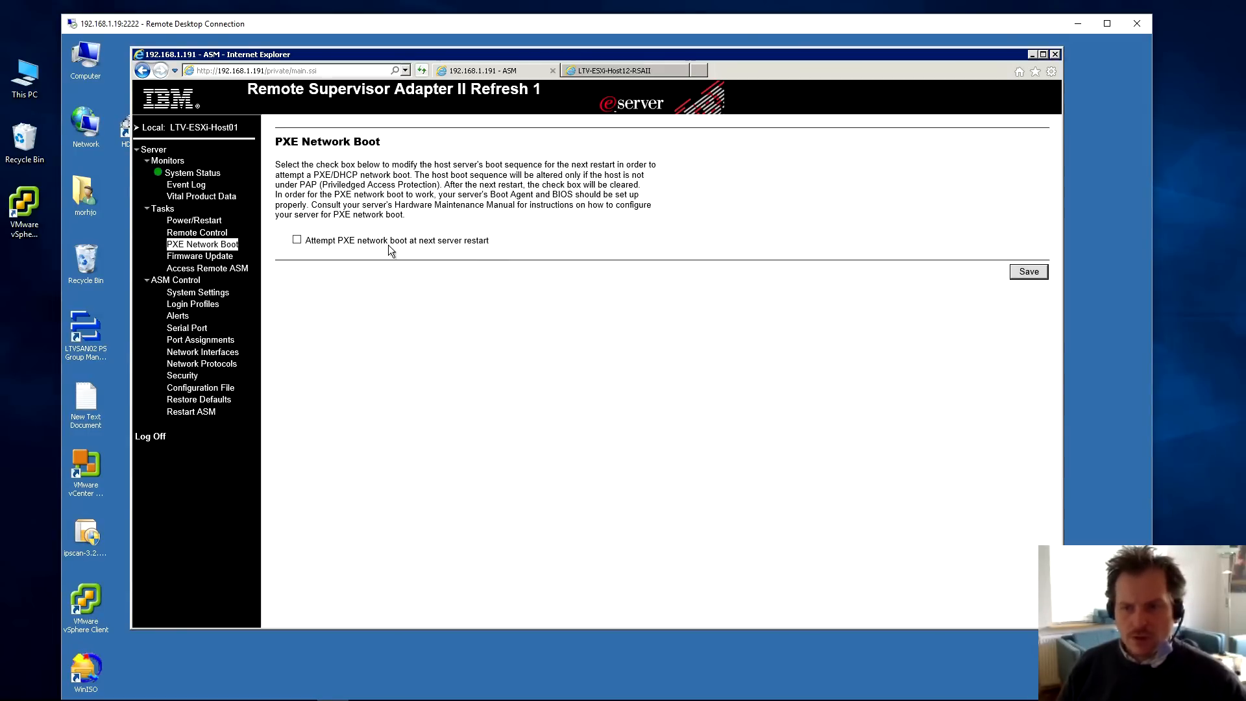
{"action": "mouse_move", "coordinate": [506, 240]}
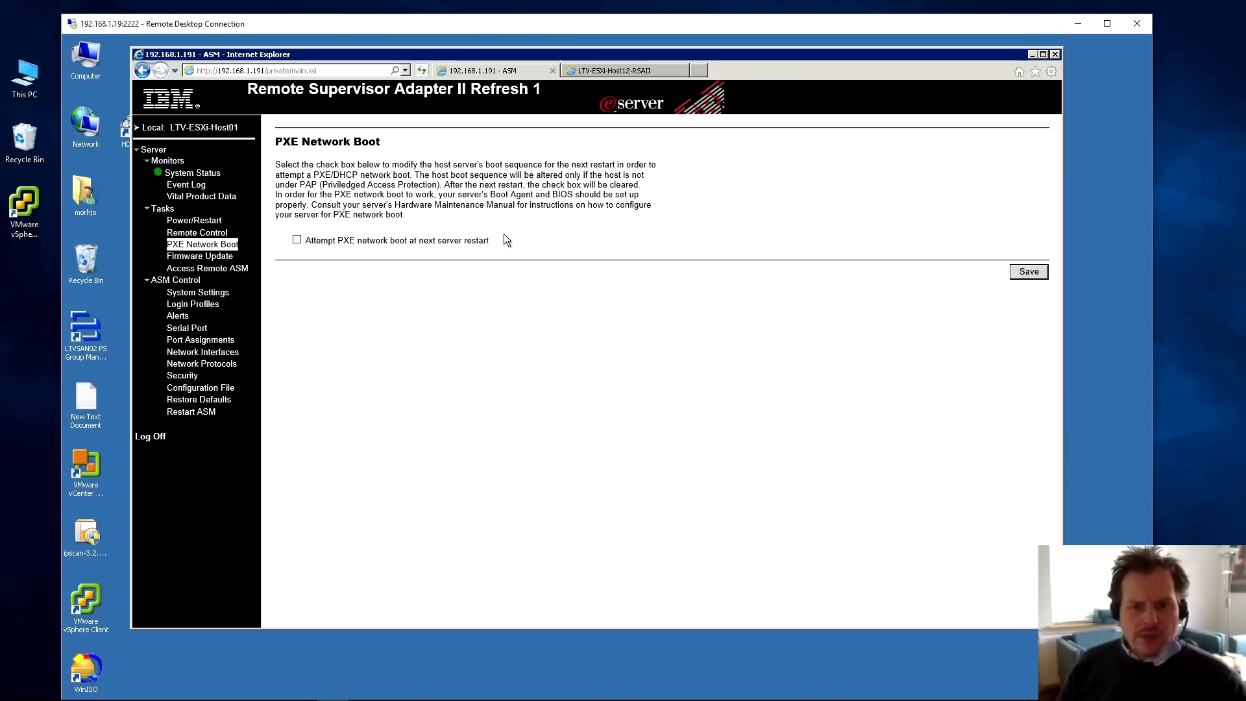
{"action": "mouse_move", "coordinate": [409, 238]}
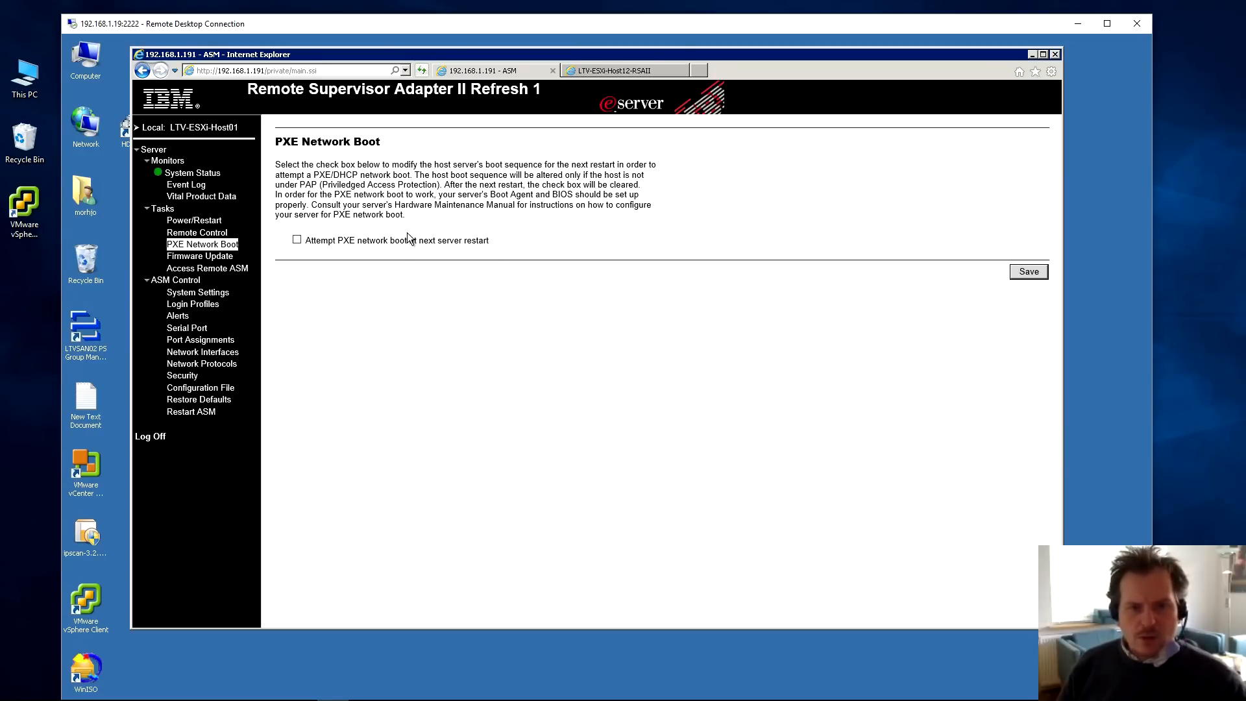
{"action": "left_click", "coordinate": [200, 256]}
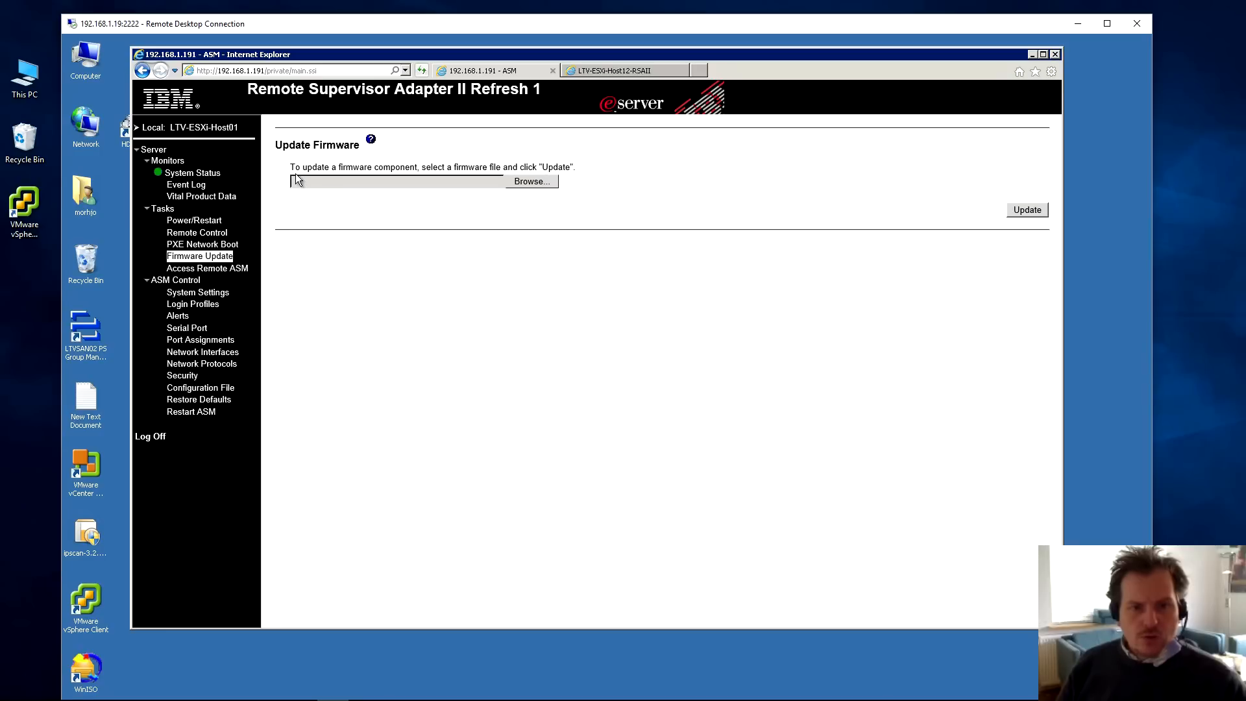
{"action": "mouse_move", "coordinate": [528, 202]}
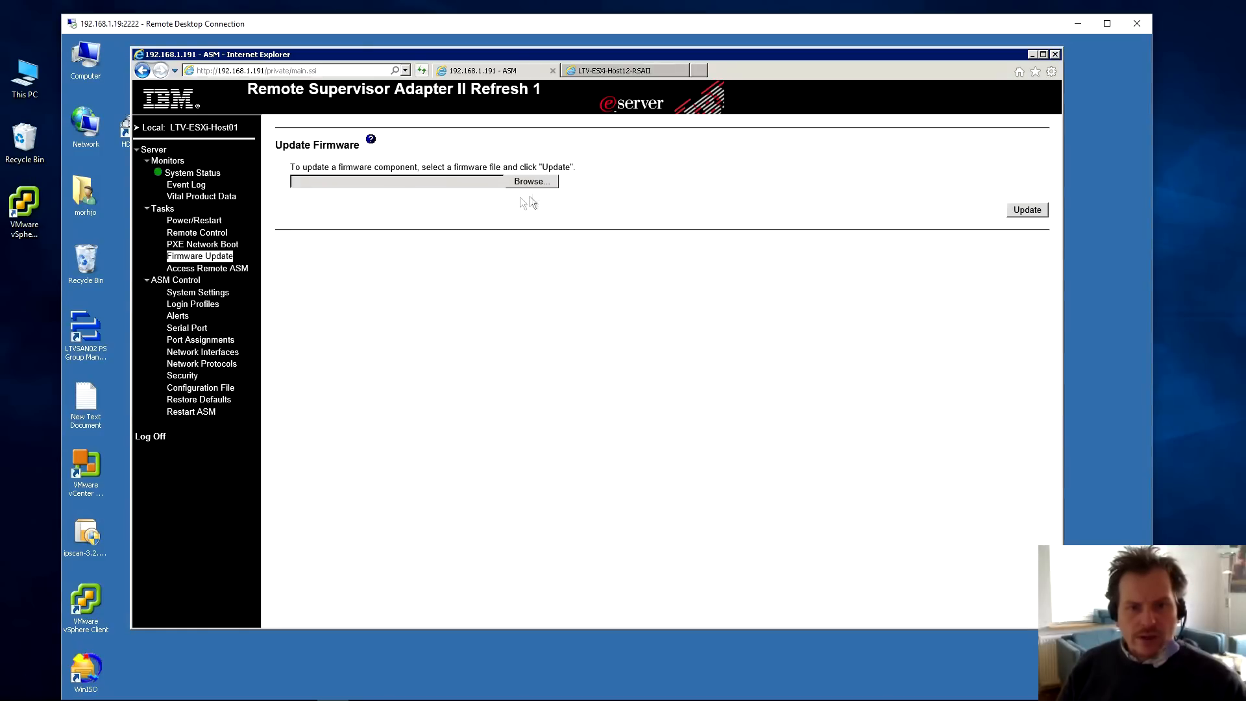
{"action": "mouse_move", "coordinate": [360, 151]}
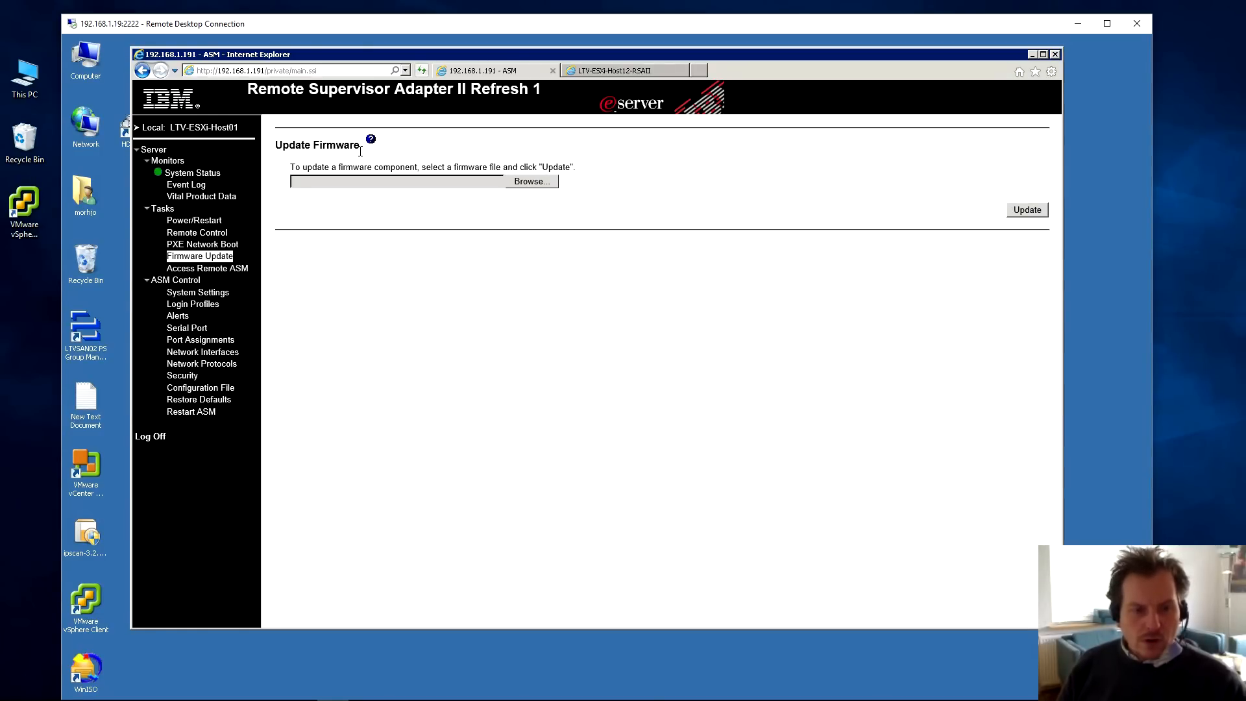
{"action": "mouse_move", "coordinate": [327, 124]}
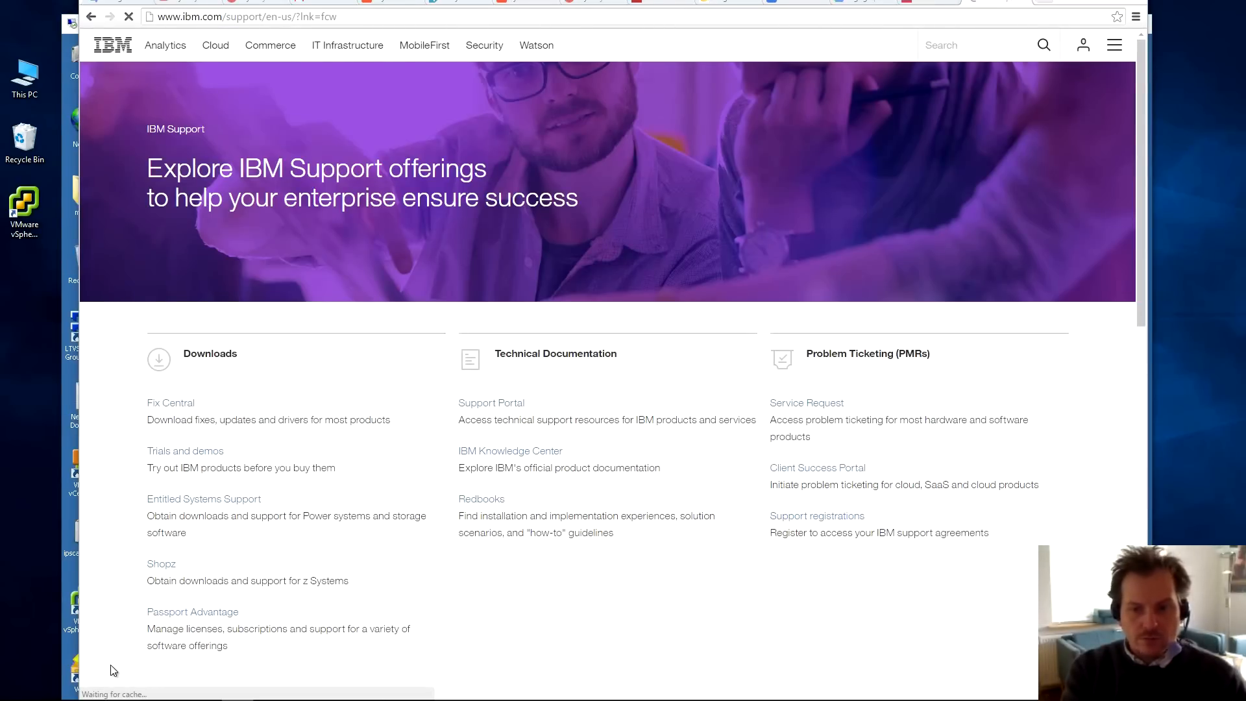
- In Fix Central, search 'x3650', pick System x3650 type 7979, OS independent / None, continue
{"action": "left_click", "coordinate": [170, 403]}
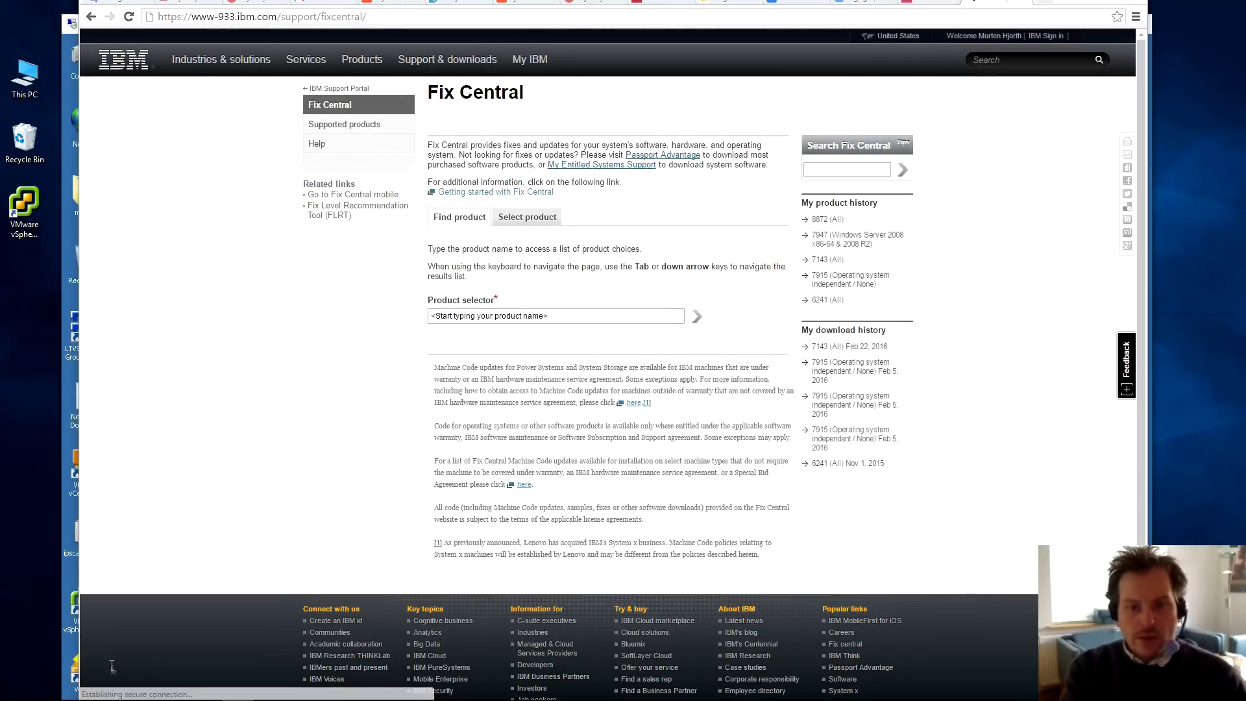
{"action": "left_click", "coordinate": [555, 315]}
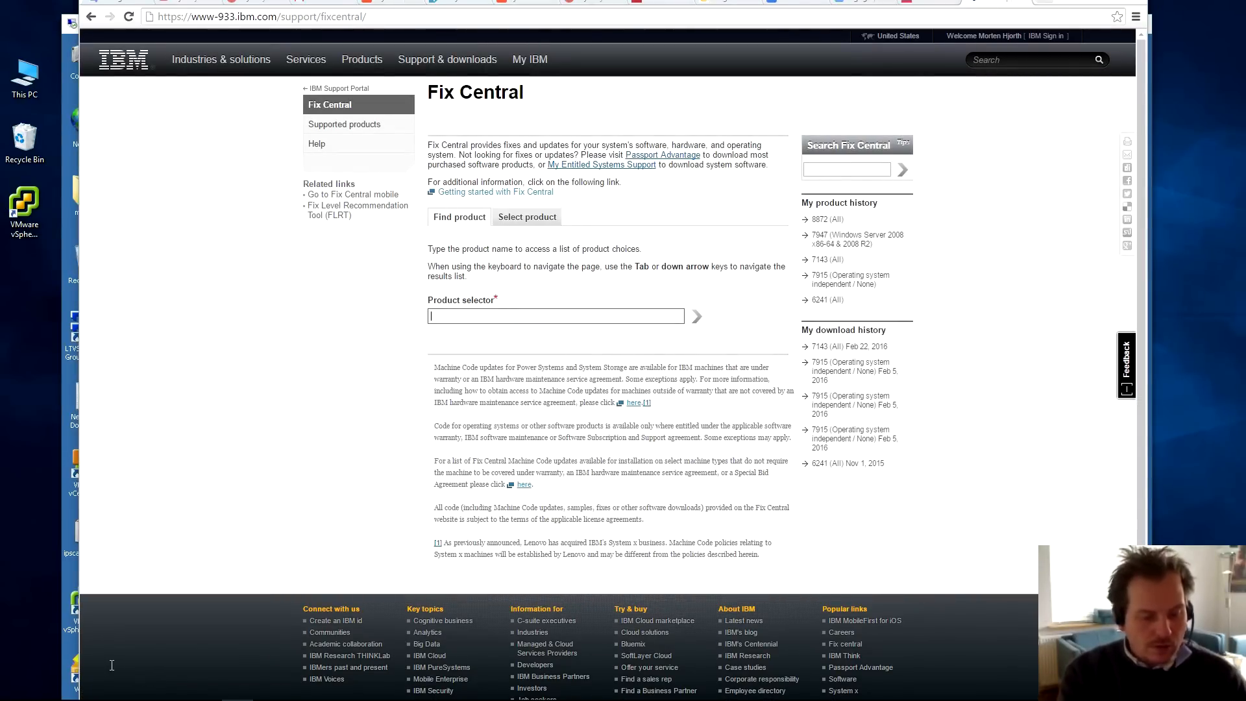
{"action": "type", "text": "x3"}
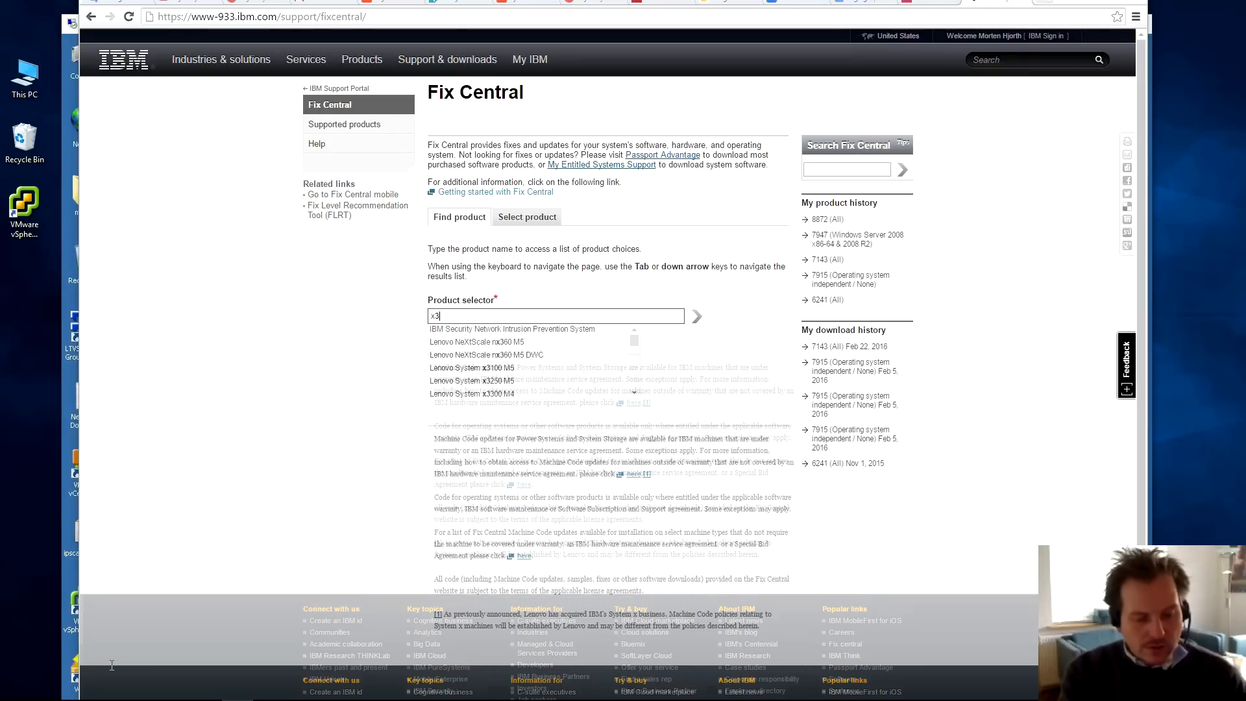
{"action": "type", "text": "650"}
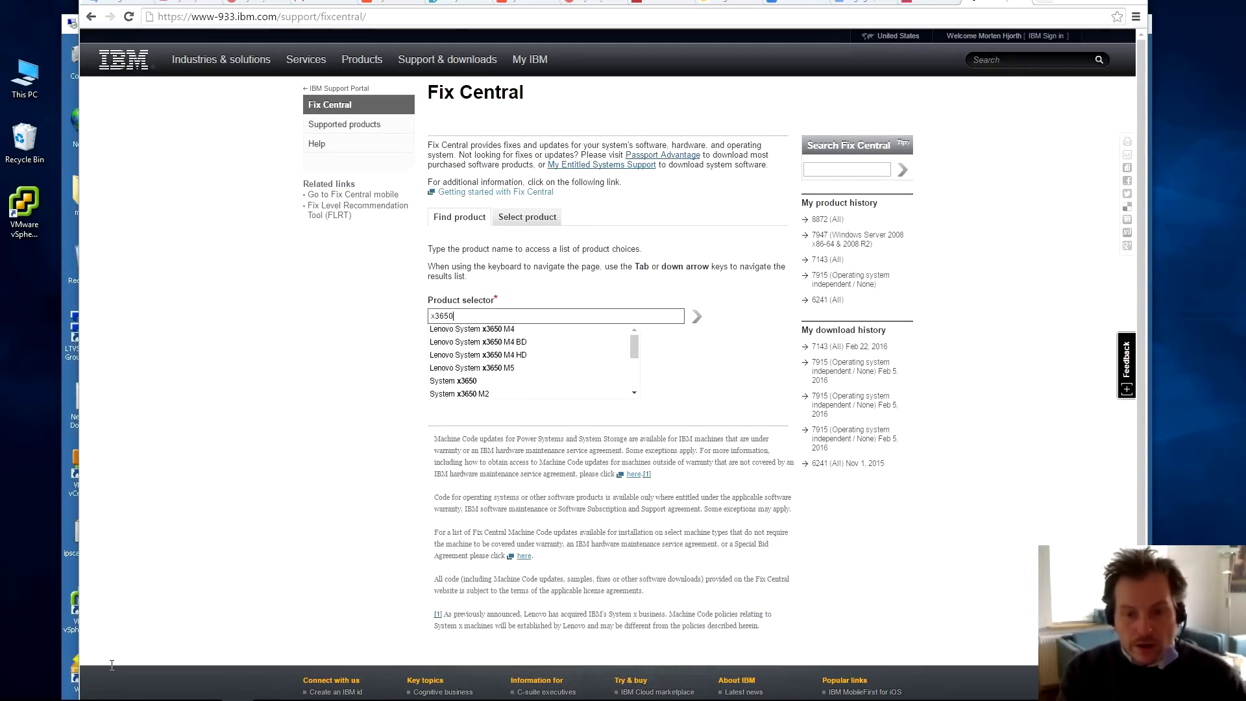
{"action": "left_click", "coordinate": [453, 381]}
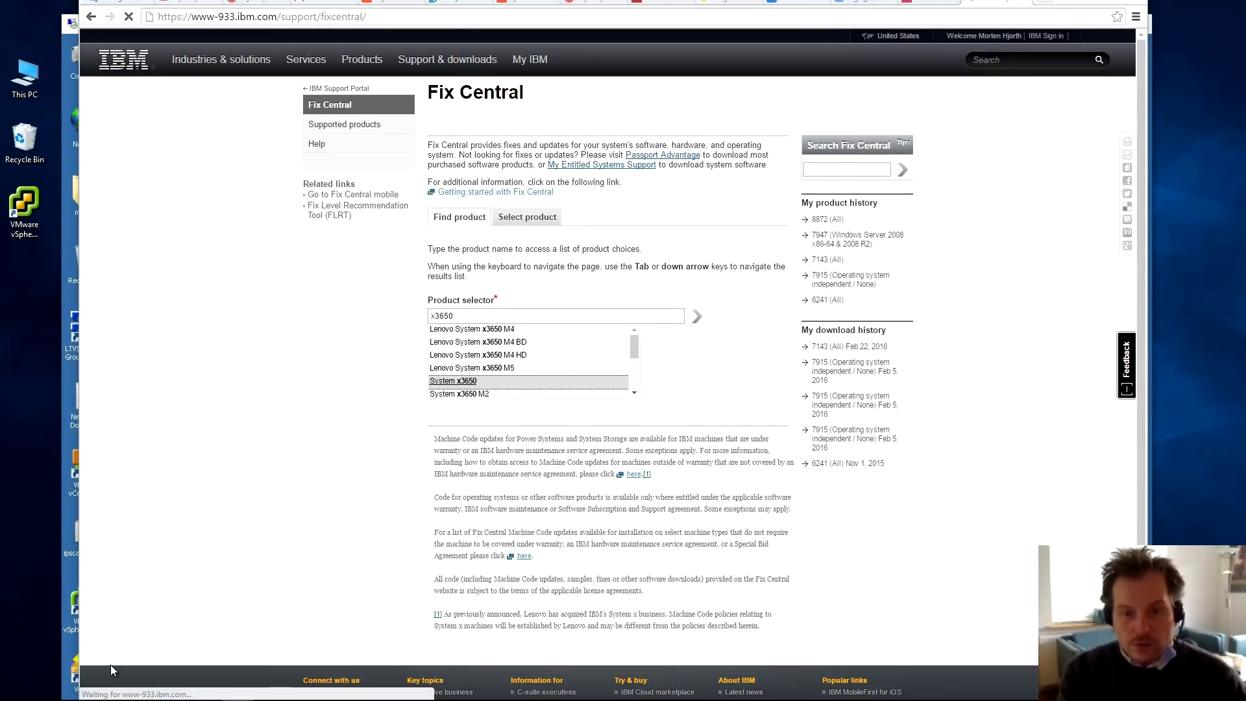
{"action": "left_click", "coordinate": [454, 381]}
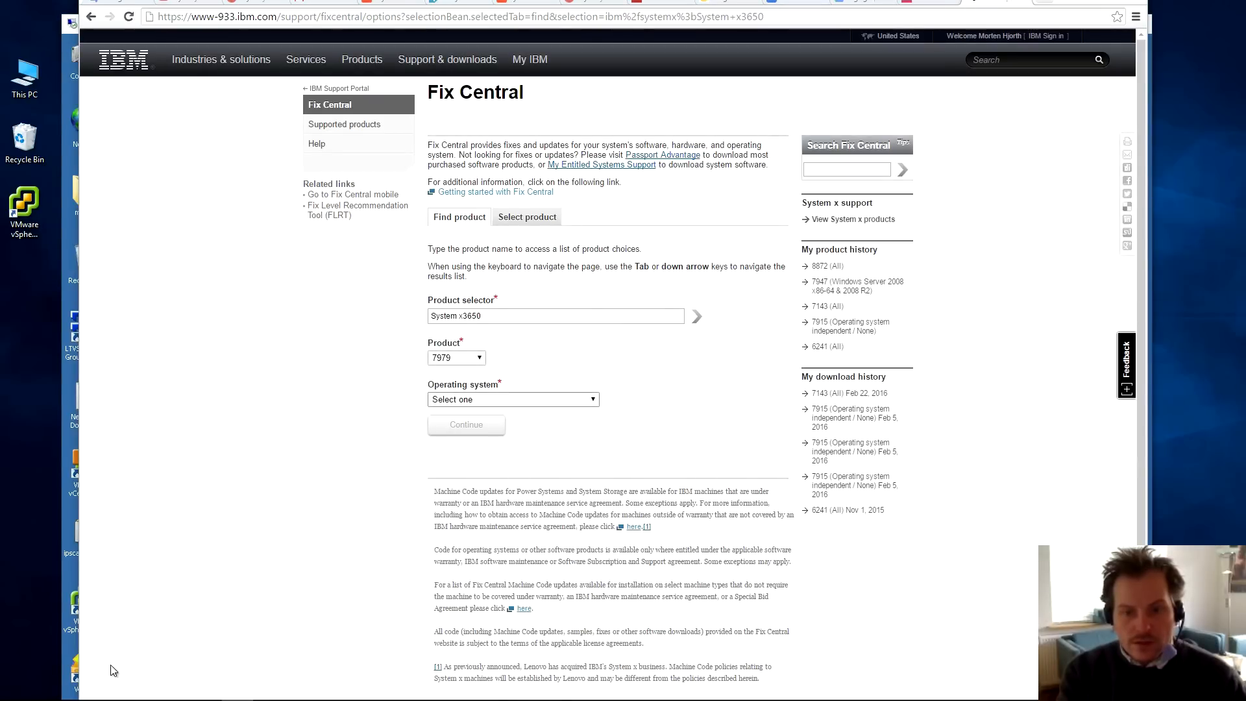
{"action": "left_click", "coordinate": [513, 399]}
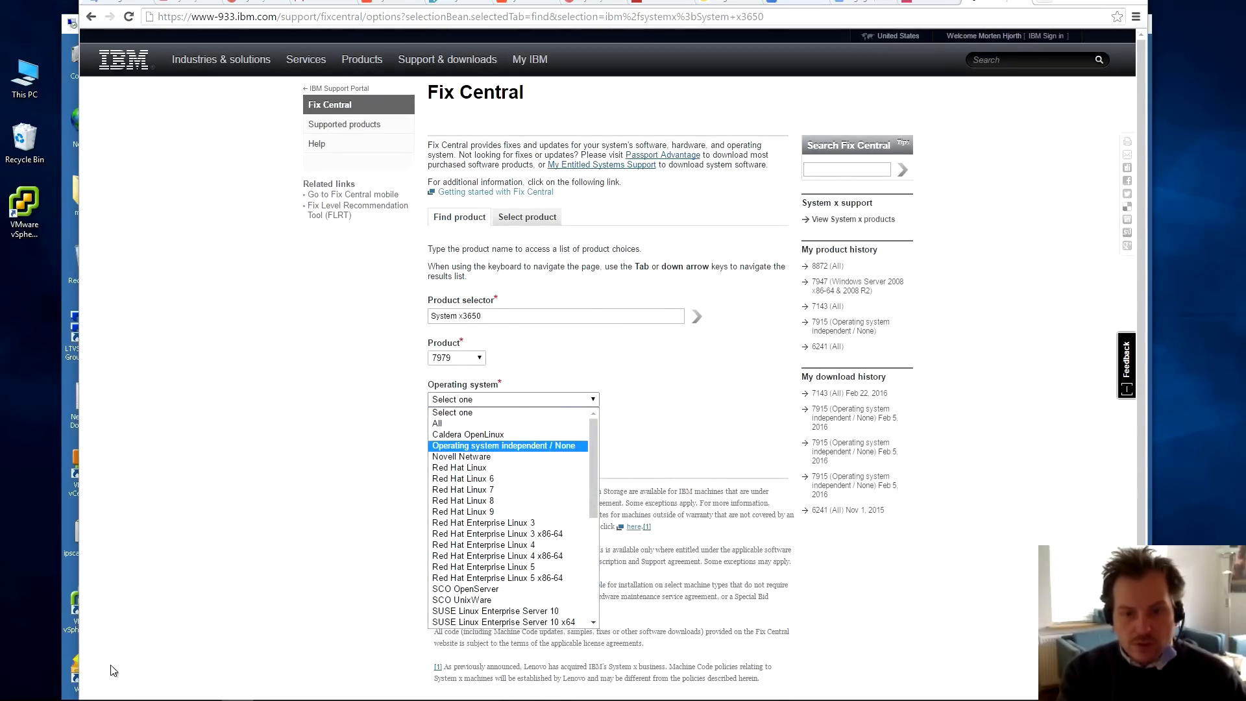
{"action": "left_click", "coordinate": [505, 446]}
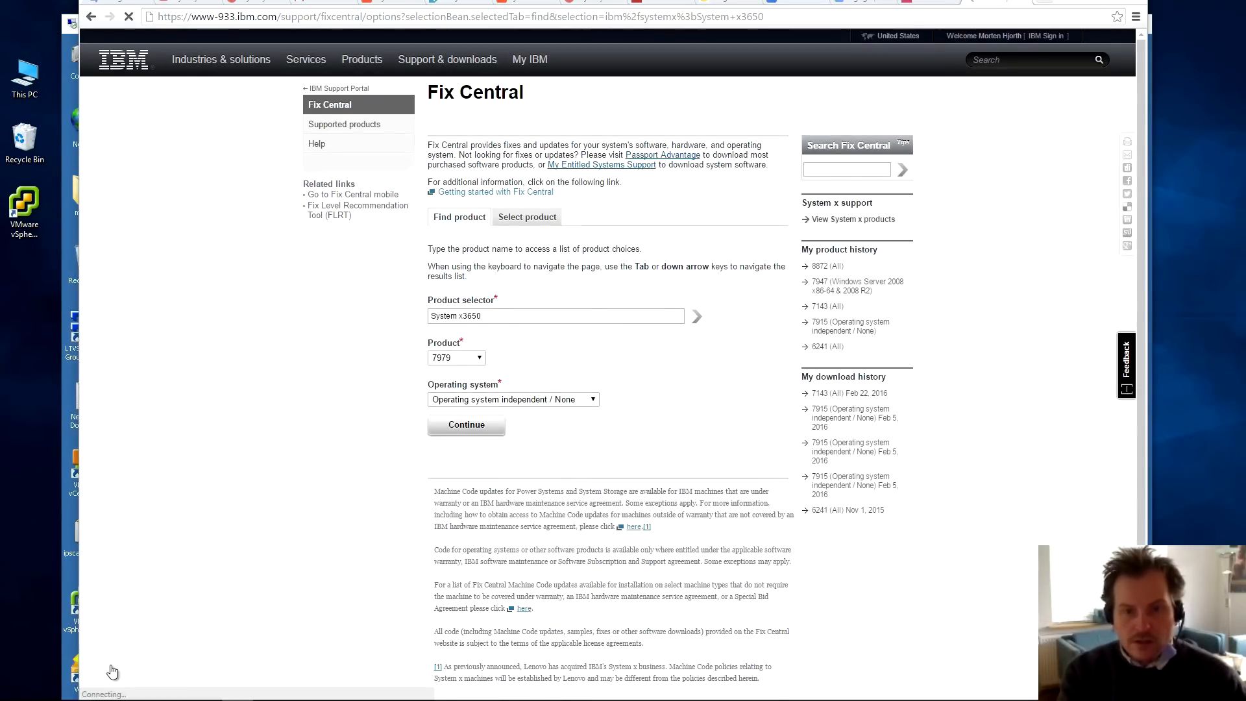
{"action": "left_click", "coordinate": [466, 425]}
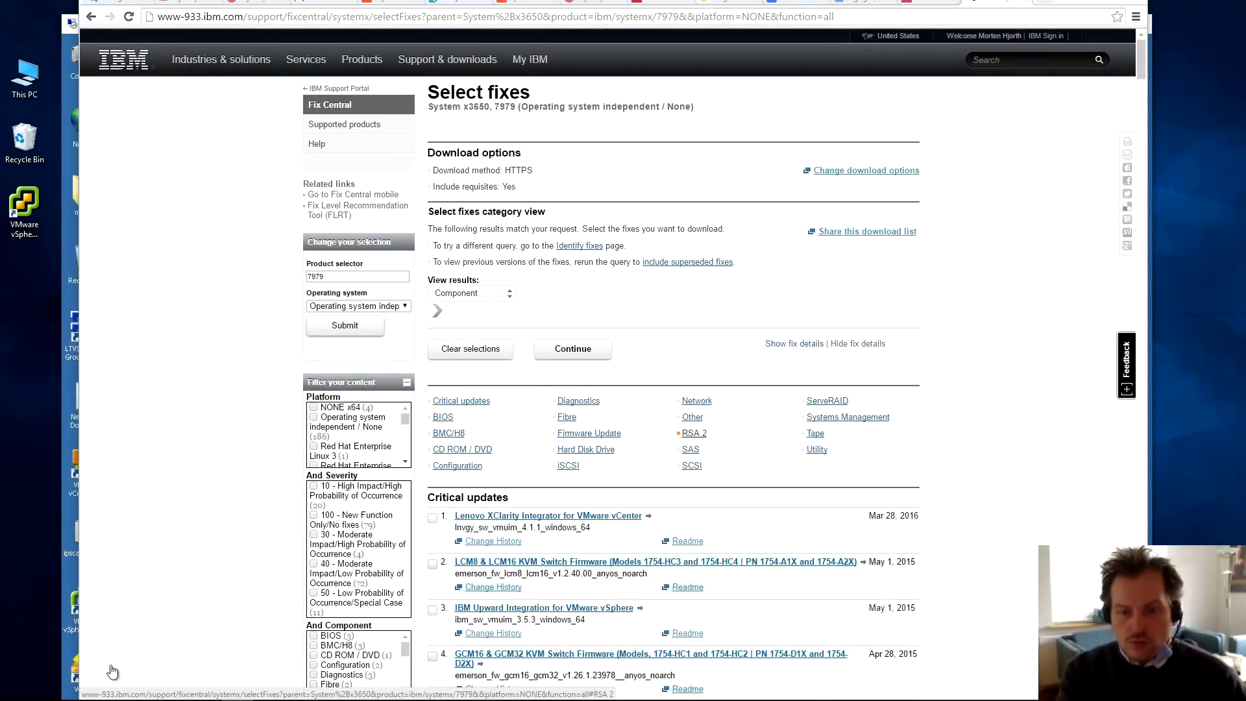
- Open the RSA 2 fixes category for the System x3650
{"action": "left_click", "coordinate": [693, 433]}
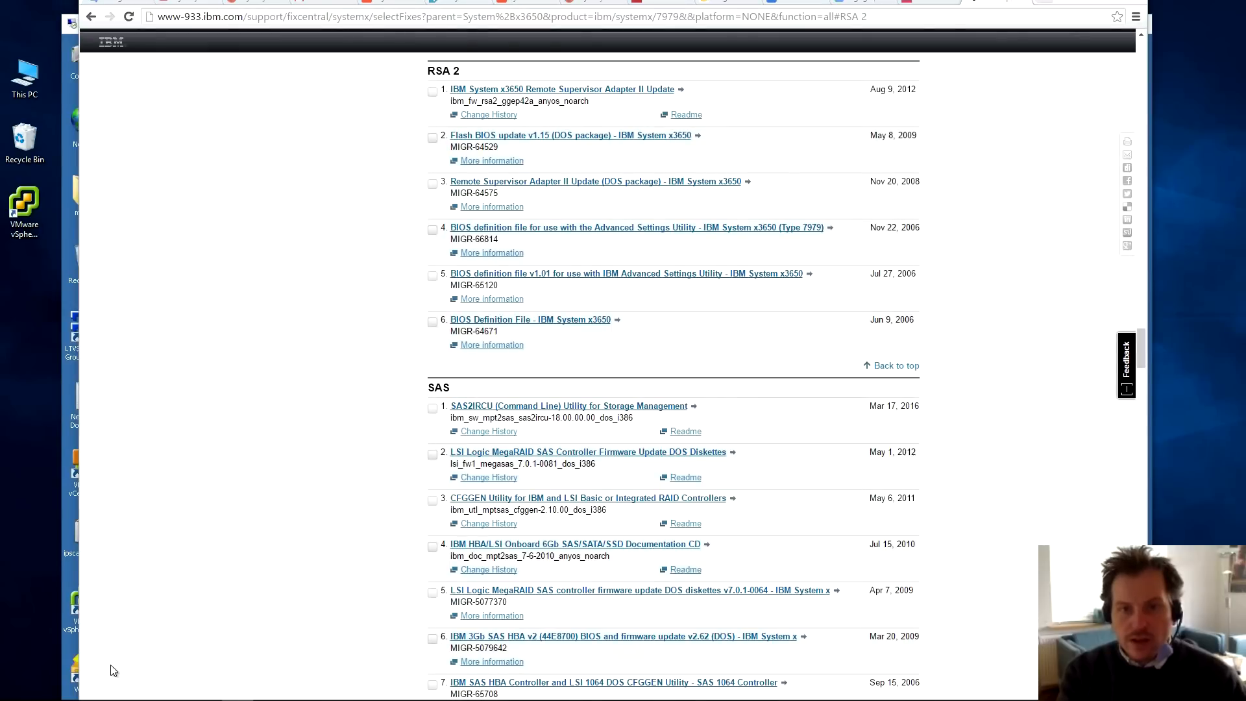
{"action": "mouse_move", "coordinate": [112, 666]}
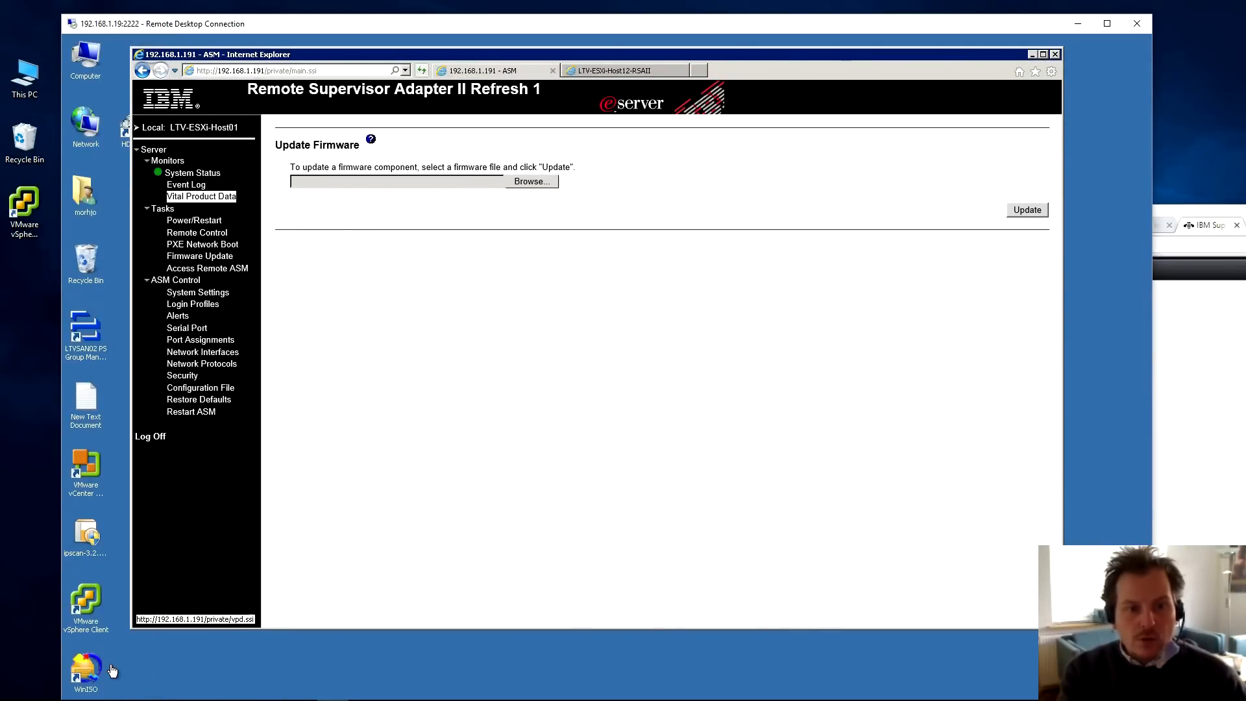
- Open Monitors > Vital Product Data to view the installed firmware versions
{"action": "left_click", "coordinate": [201, 196]}
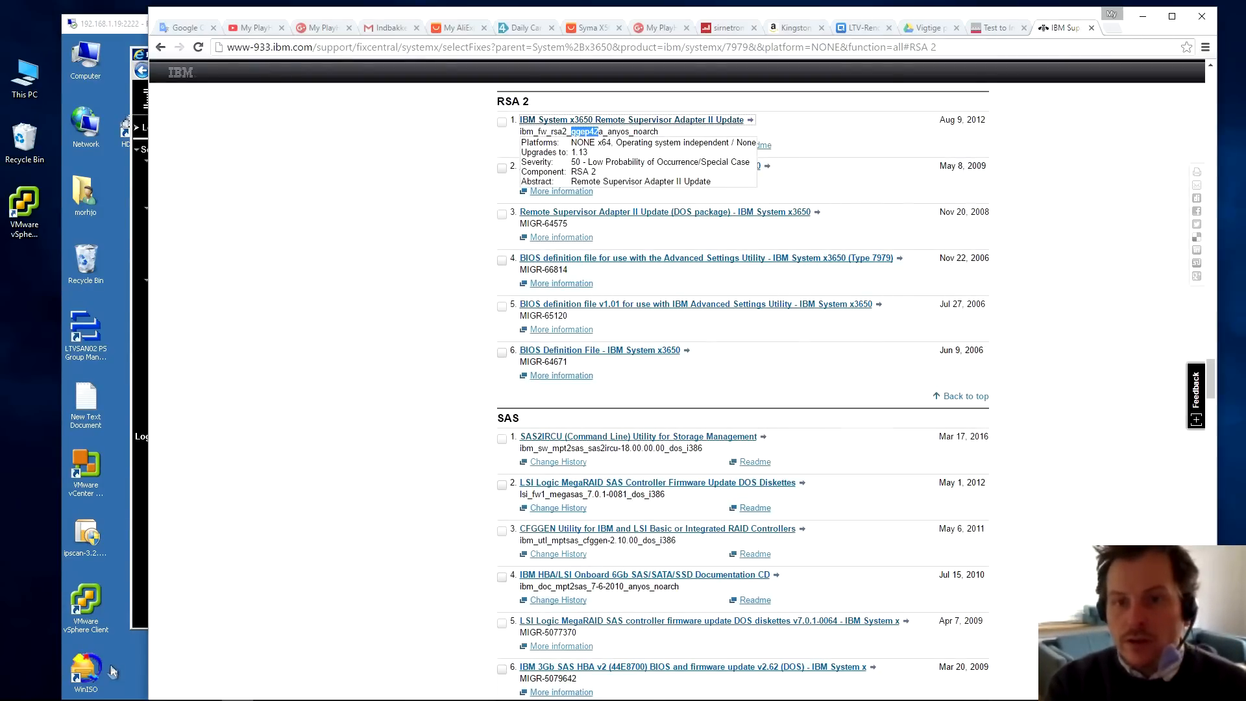
- Download and save the x3650 RSA II update zip (ibm_fw_rsa2_ggep42a) to Downloads
{"action": "left_click", "coordinate": [632, 120]}
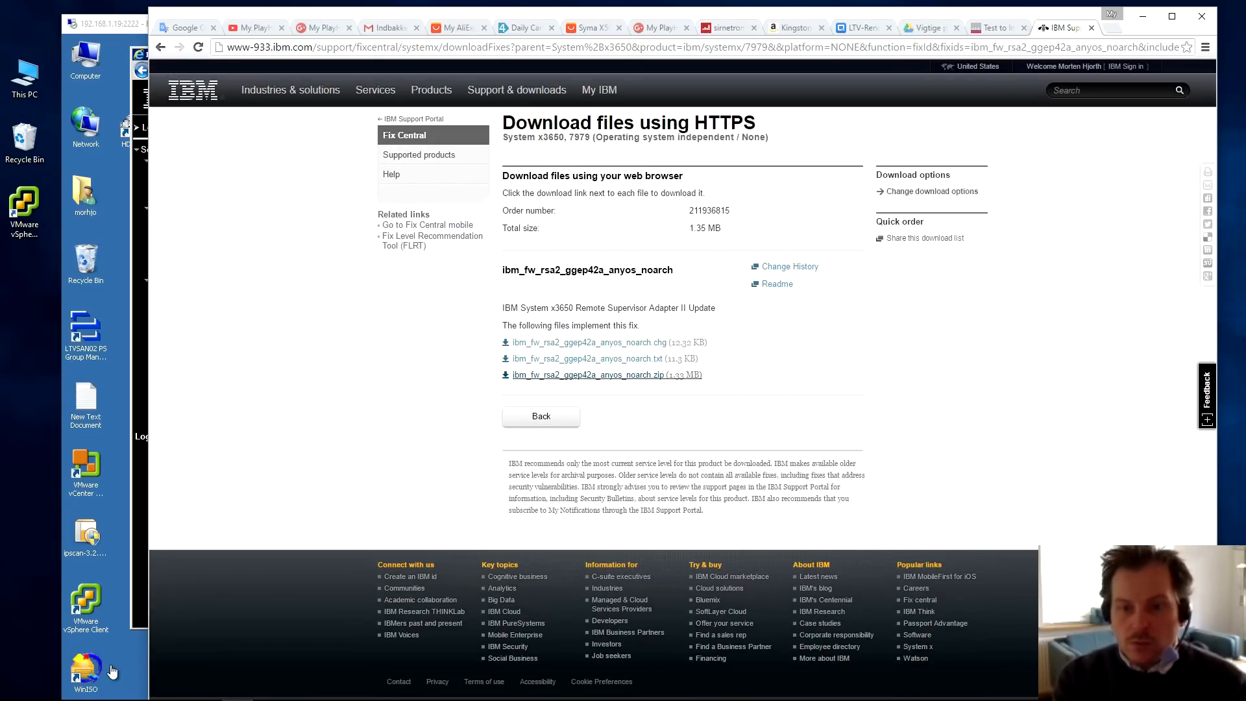
{"action": "left_click", "coordinate": [600, 375]}
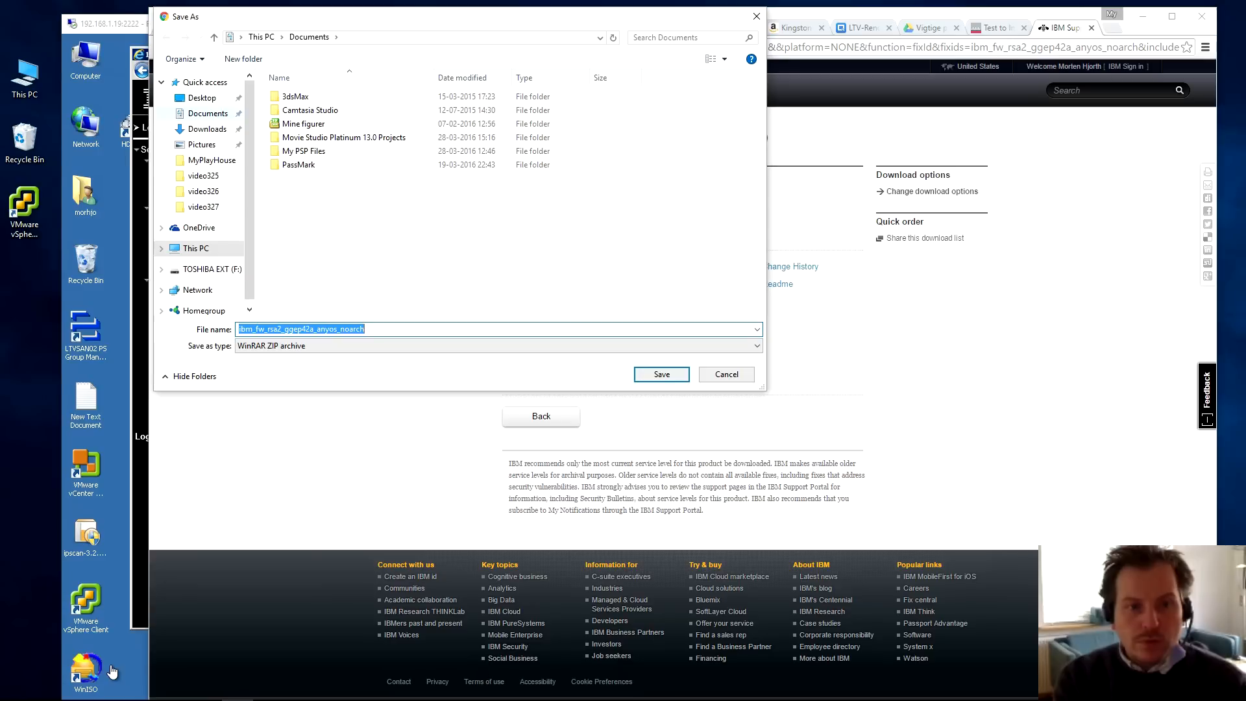
{"action": "left_click", "coordinate": [205, 128]}
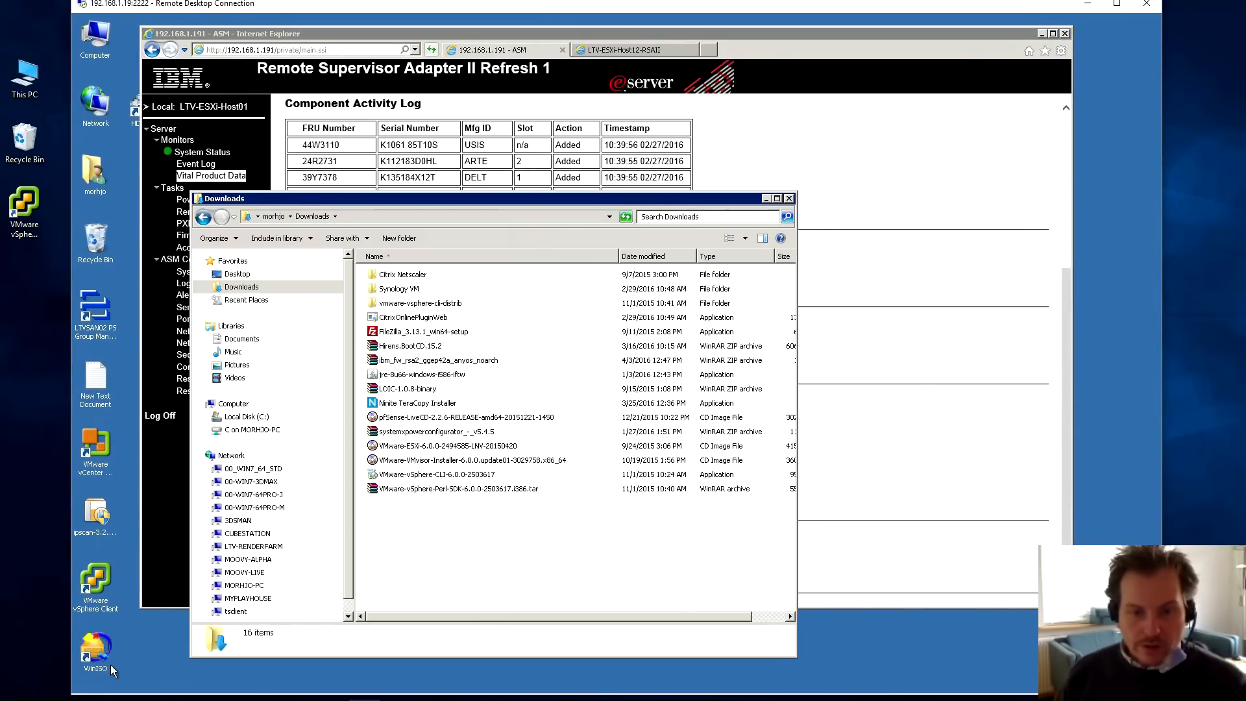
- Open the update zip in WinRAR and extract PAETBRUS.PKT and PAETMNUS.PKT into Downloads
{"action": "double_click", "coordinate": [436, 360]}
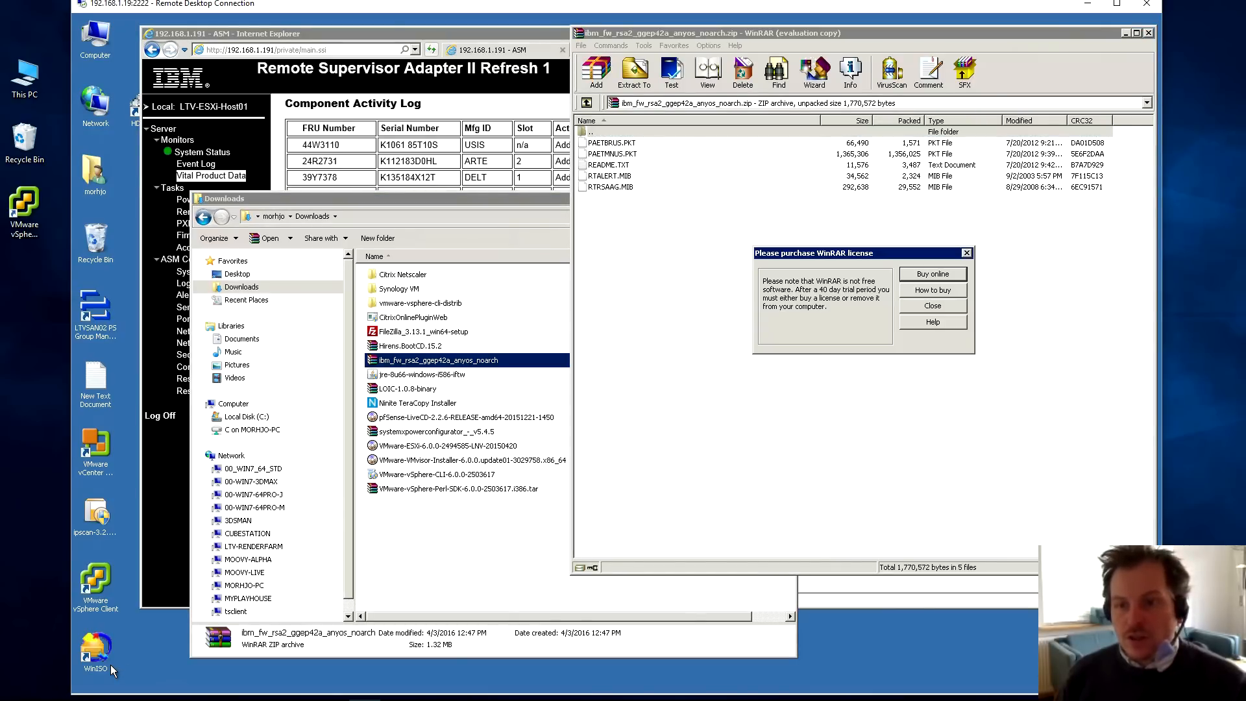
{"action": "left_click", "coordinate": [931, 305]}
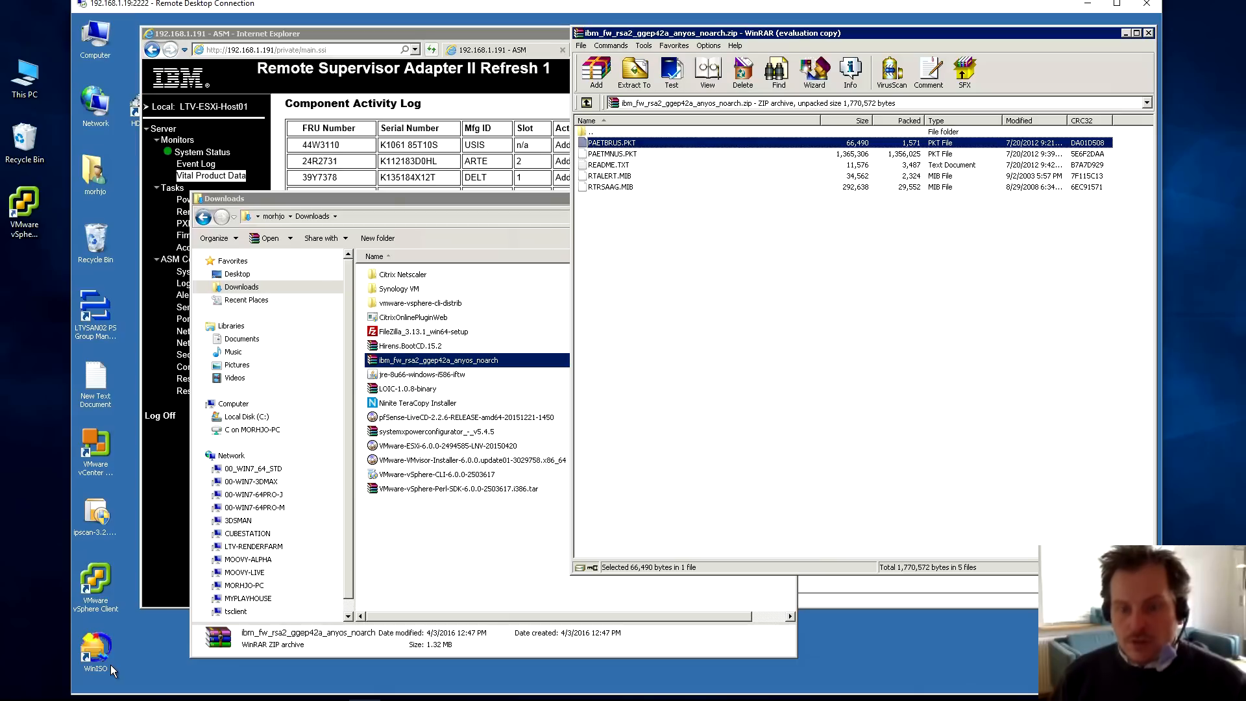
{"action": "left_click", "coordinate": [612, 153]}
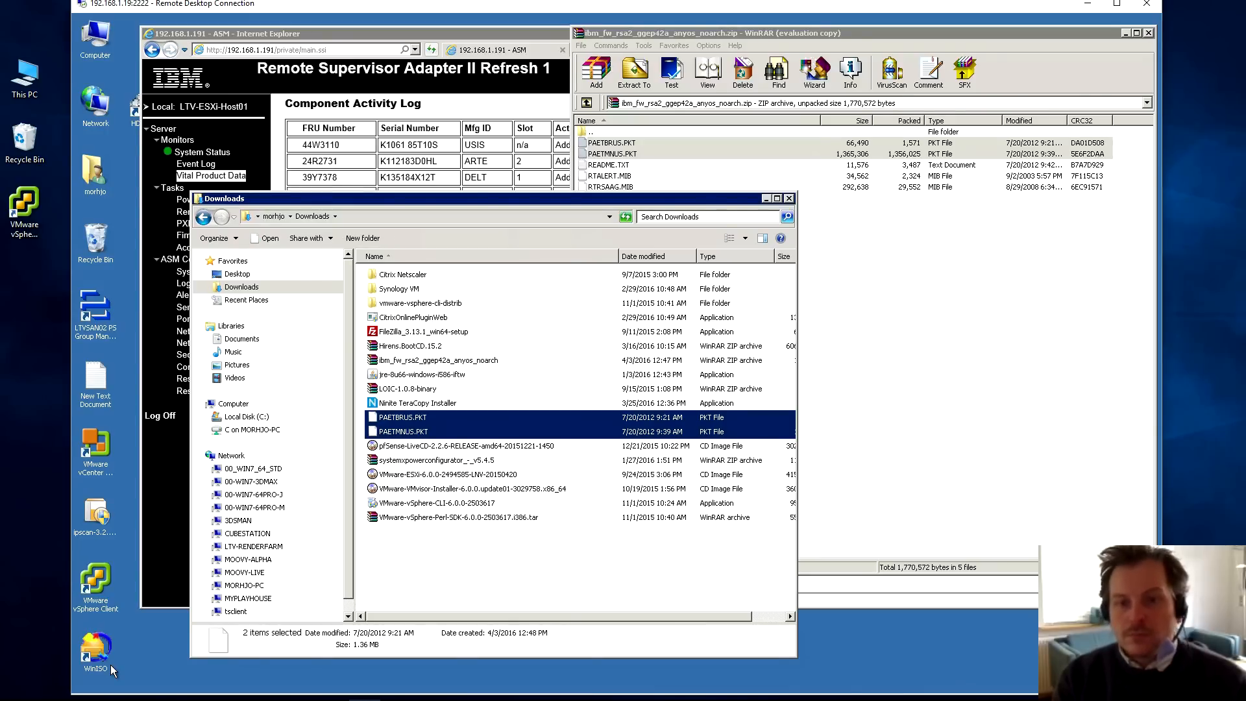
{"action": "mouse_move", "coordinate": [786, 199]}
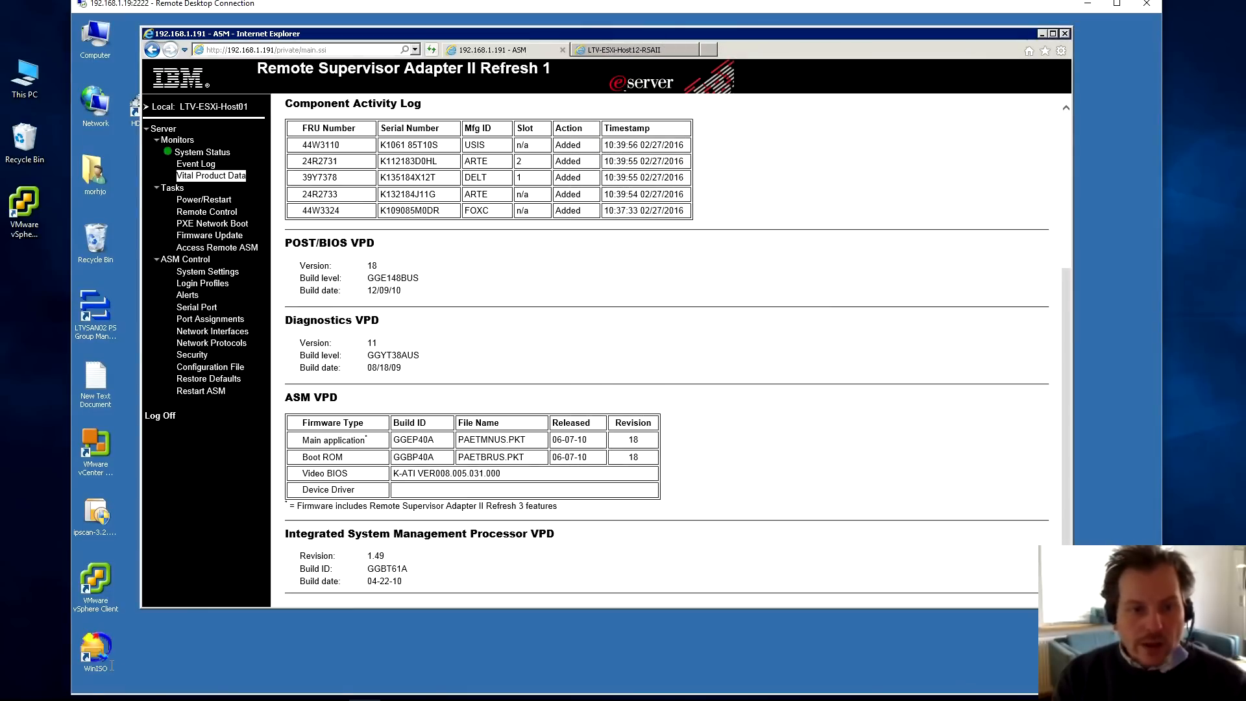
- Upload PAETBRUS.PKT from Downloads through the Firmware Update page
{"action": "left_click", "coordinate": [209, 235]}
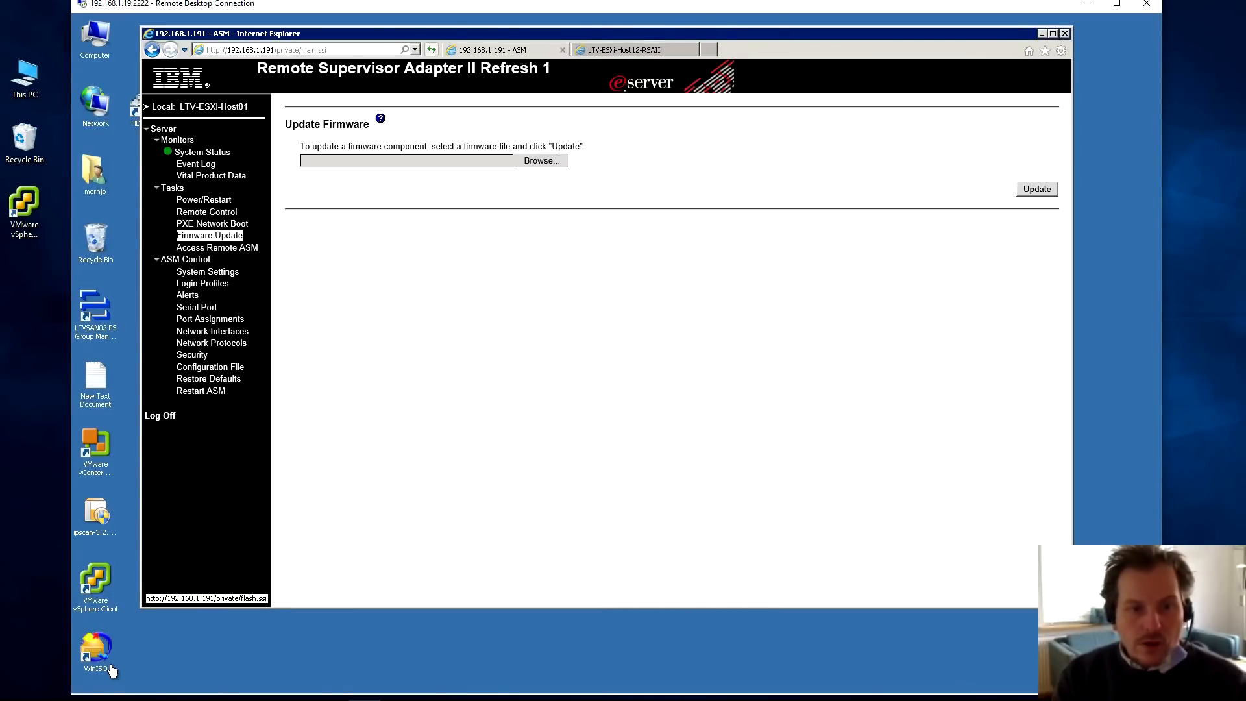
{"action": "left_click", "coordinate": [541, 160]}
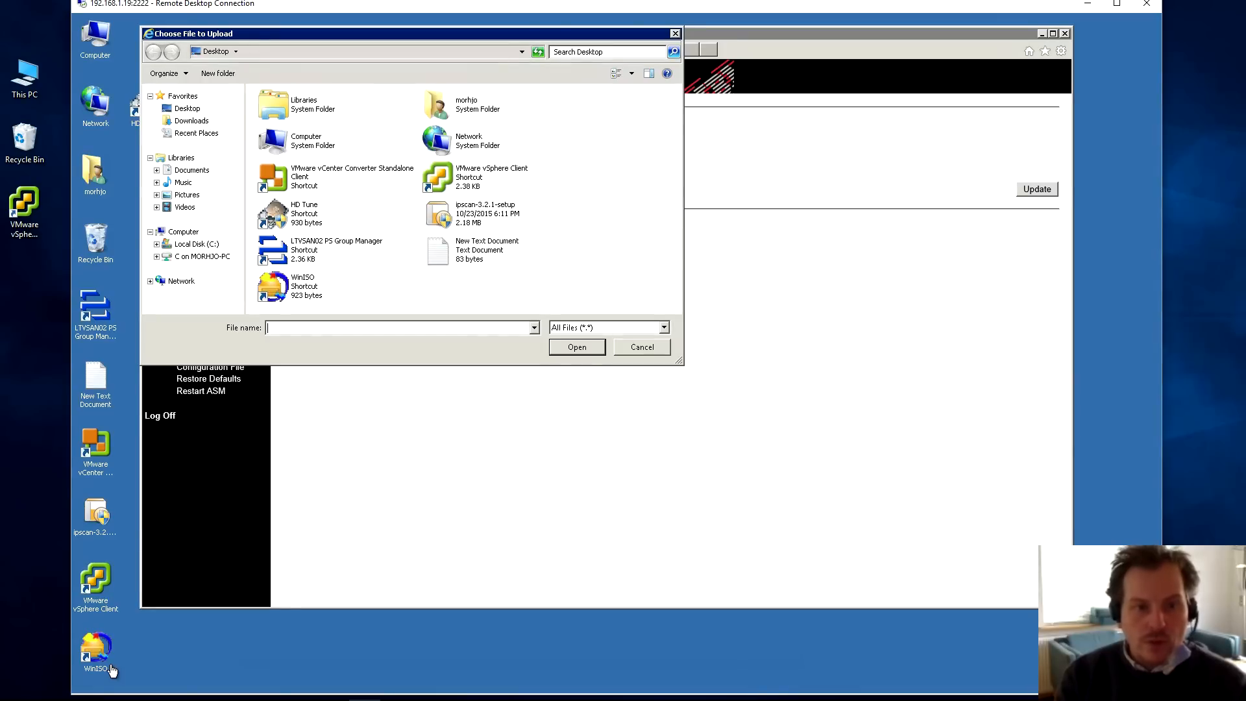
{"action": "left_click", "coordinate": [191, 120]}
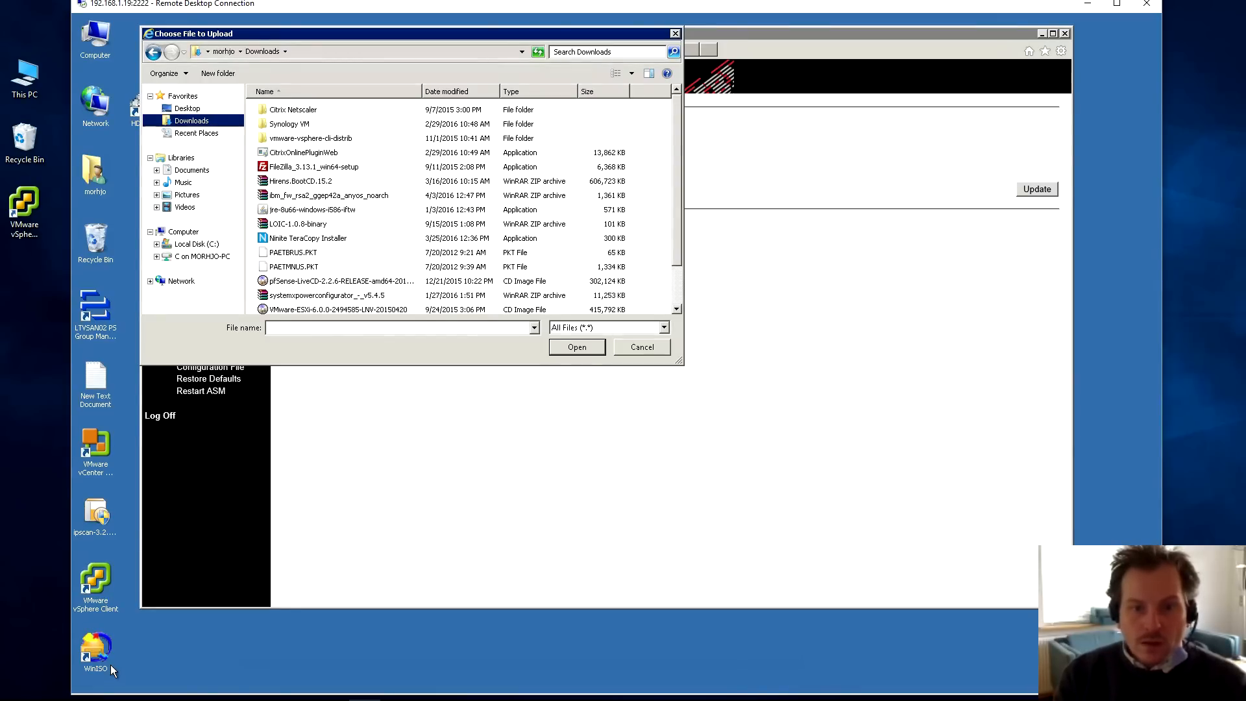
{"action": "left_click", "coordinate": [291, 252]}
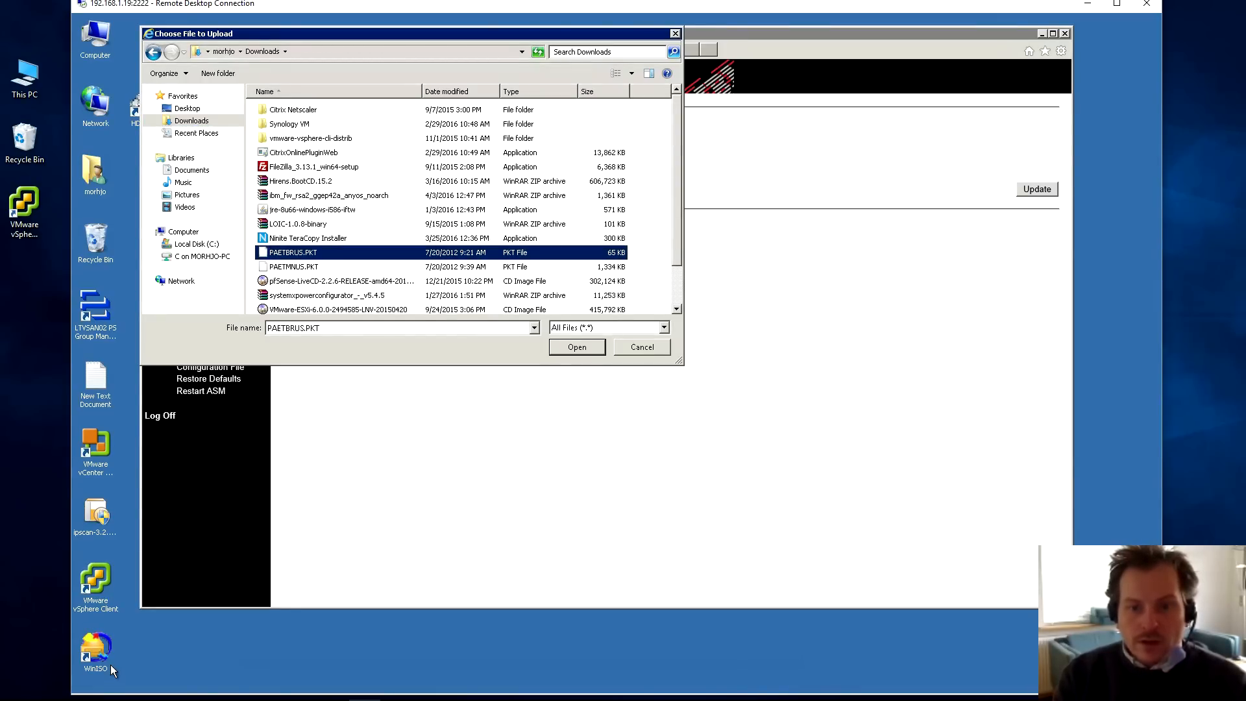
{"action": "left_click", "coordinate": [576, 348]}
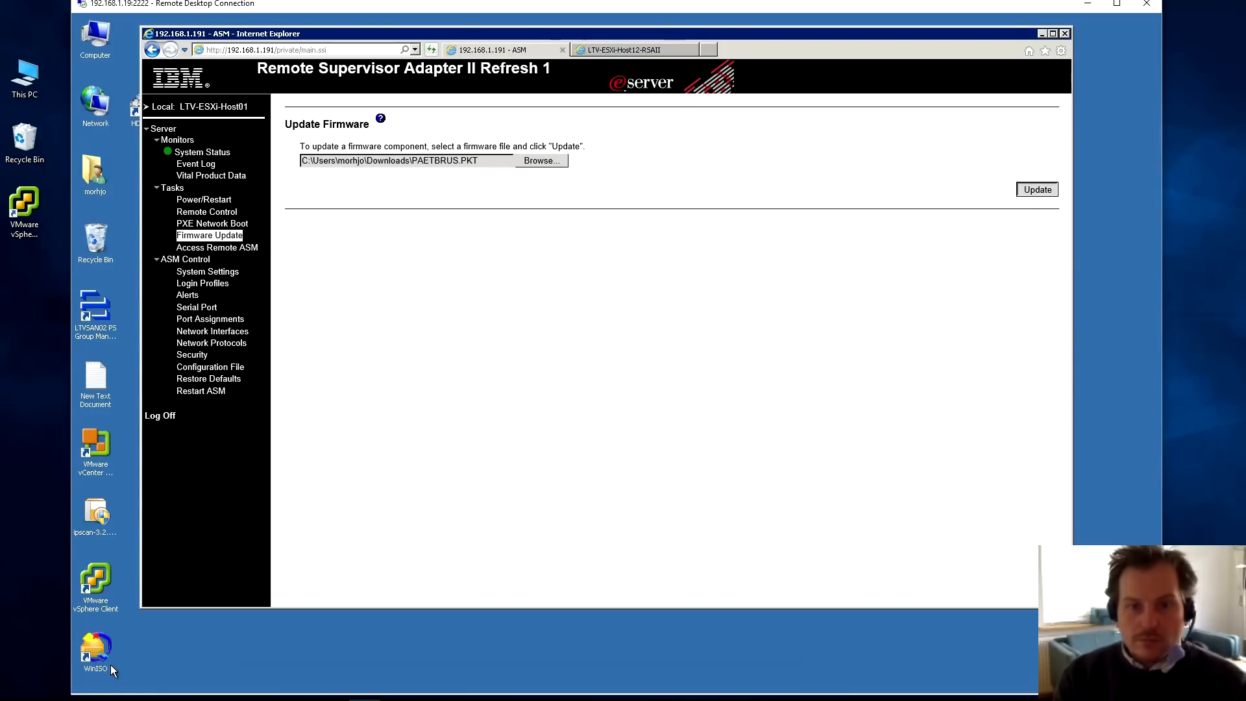
{"action": "left_click", "coordinate": [1036, 189]}
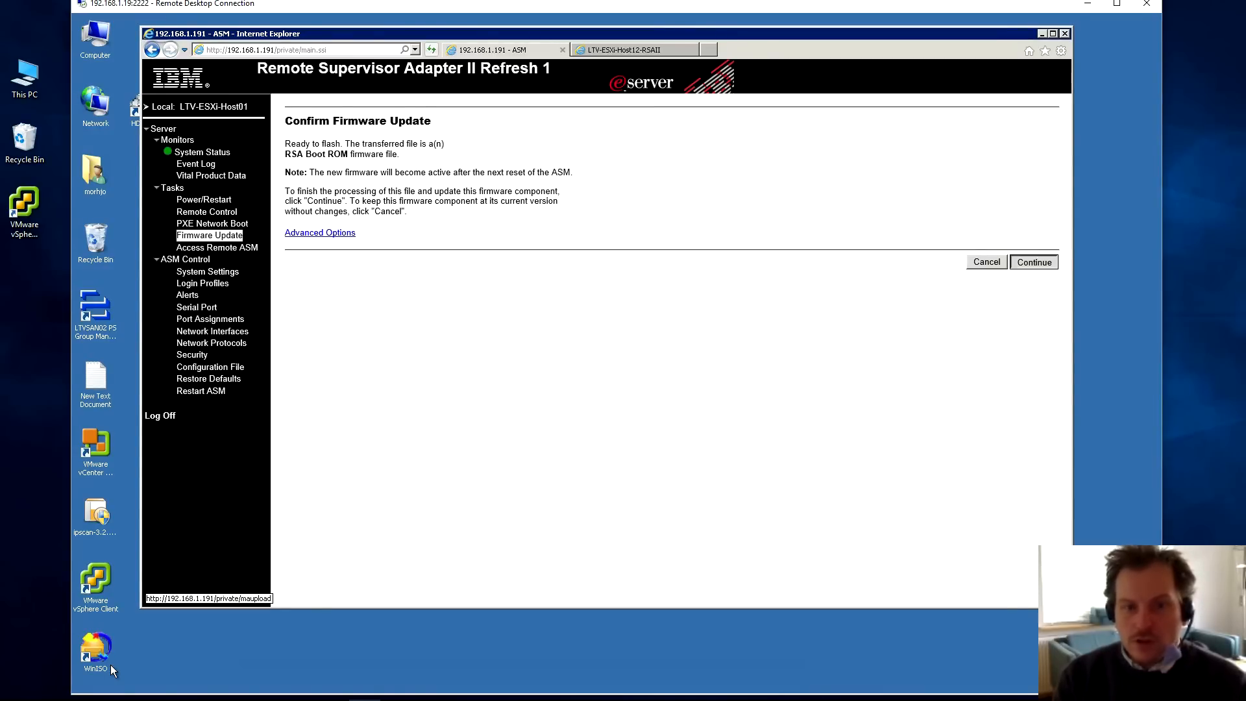
- Confirm flashing the RSA Boot ROM firmware and wait for the success message
{"action": "left_click", "coordinate": [1033, 262]}
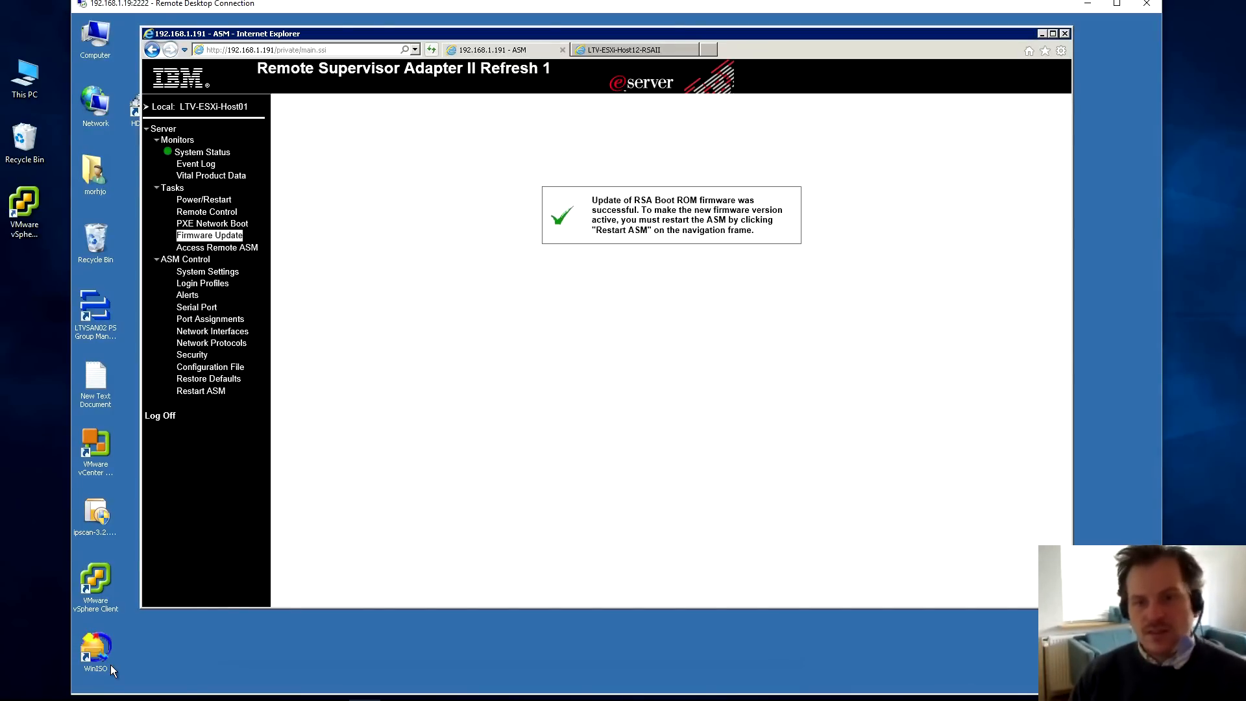
{"action": "mouse_move", "coordinate": [103, 665]}
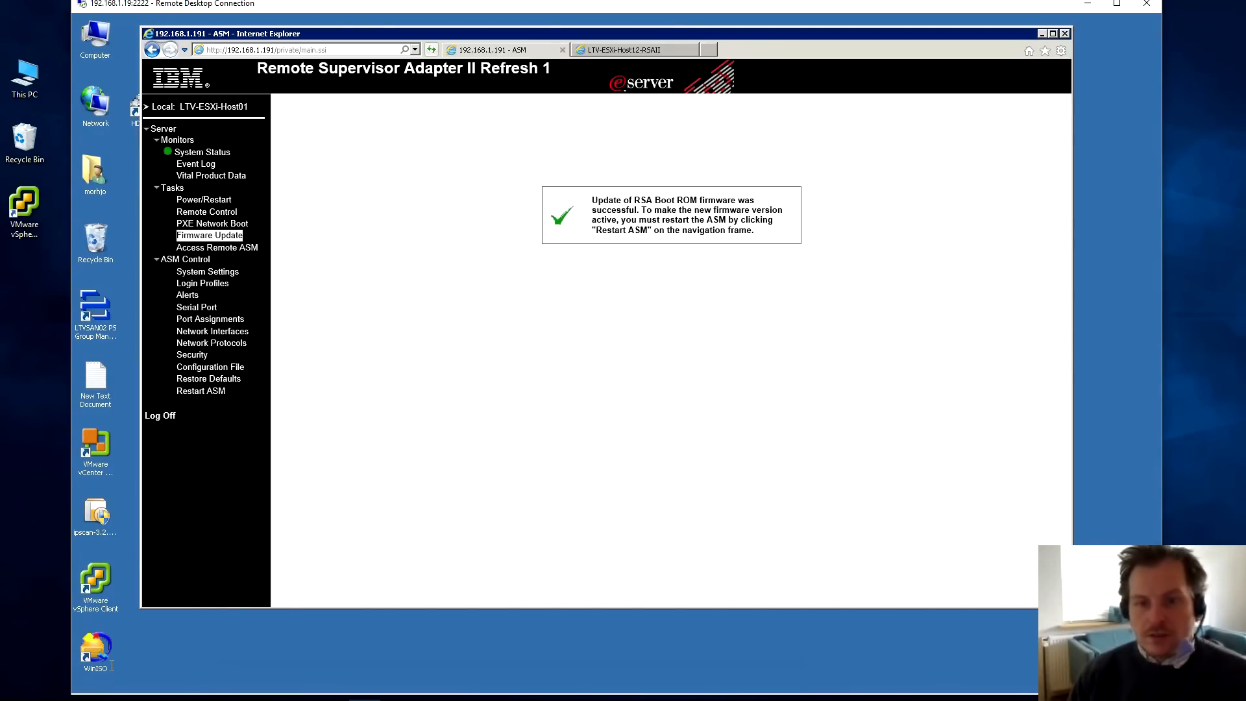
{"action": "mouse_move", "coordinate": [201, 390]}
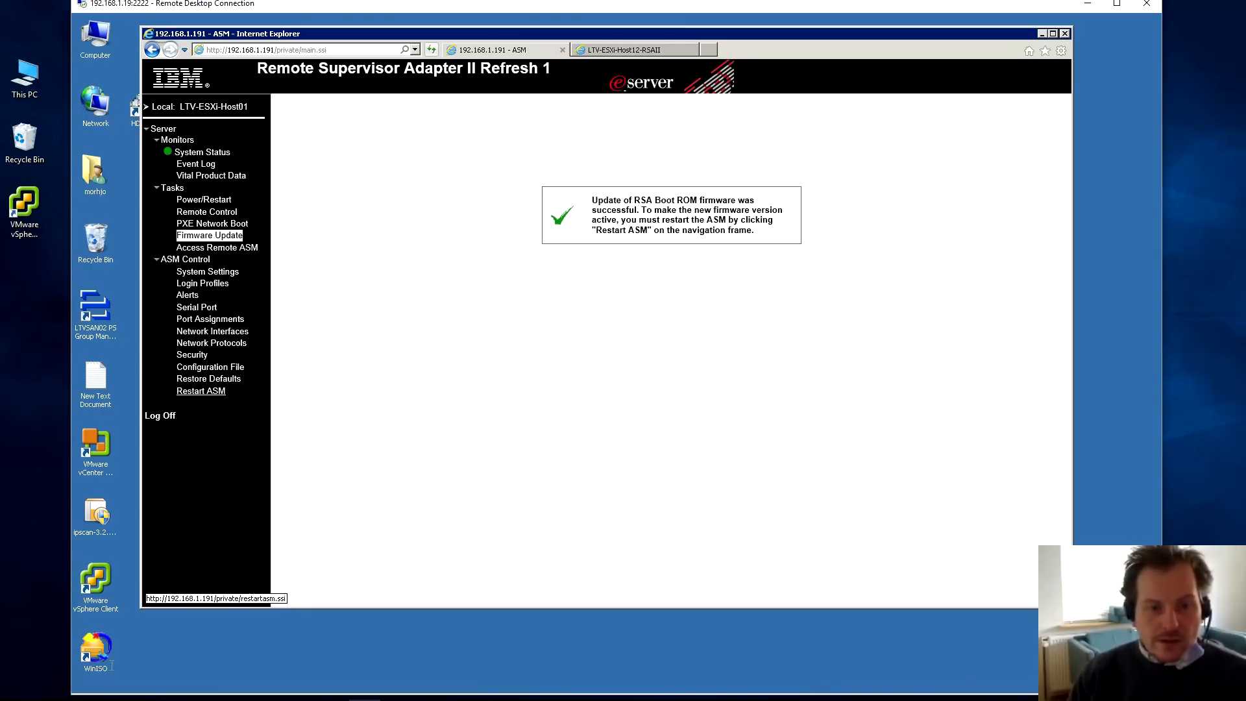
- Restart the ASM, confirm it, and let the ended session tab close
{"action": "left_click", "coordinate": [201, 390]}
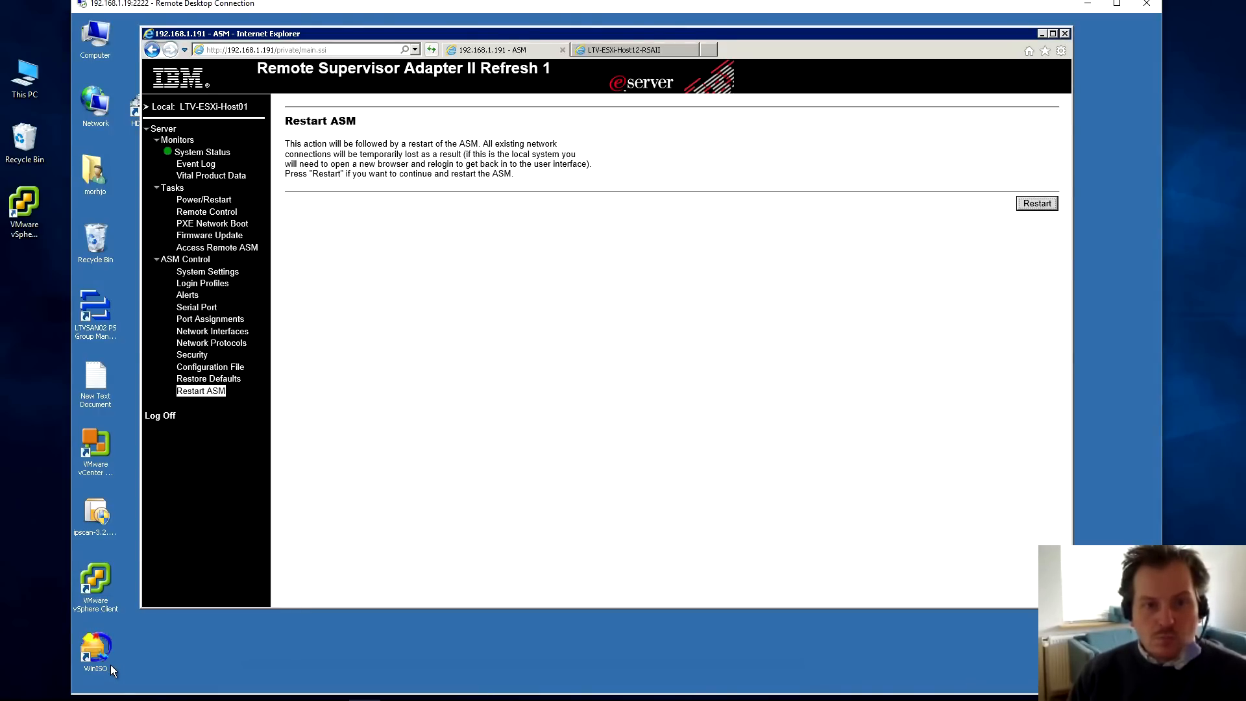
{"action": "left_click", "coordinate": [1036, 203]}
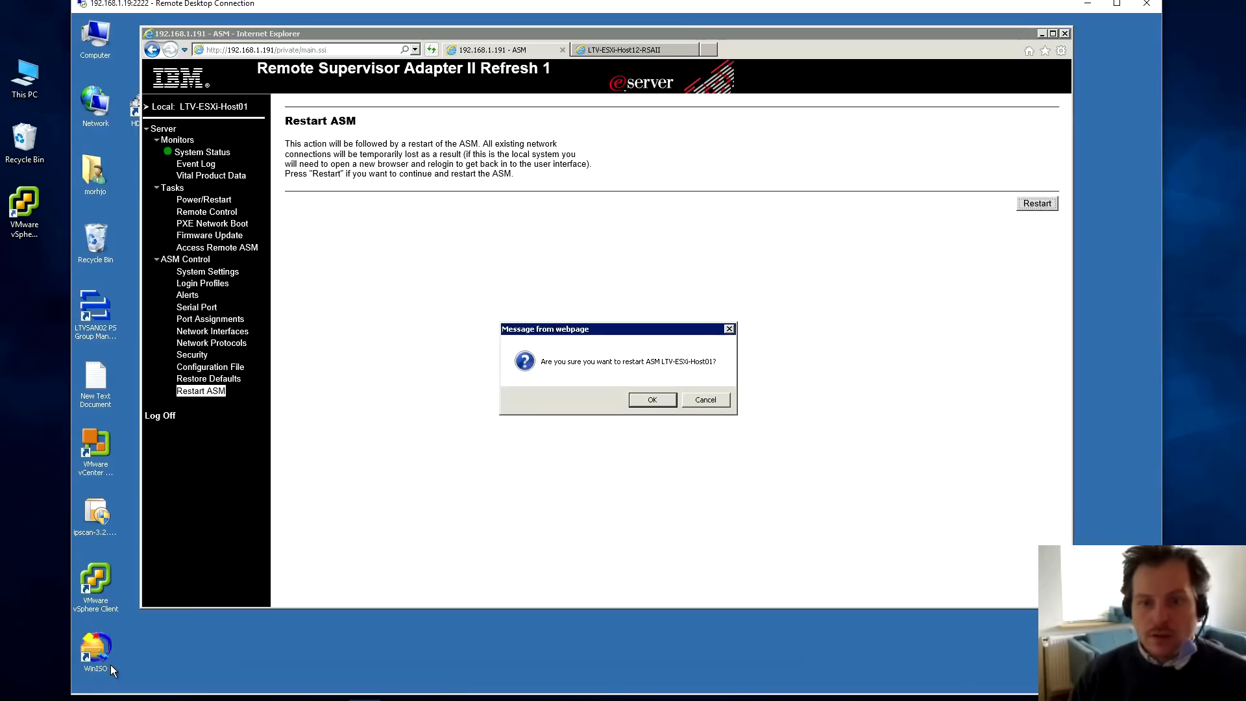
{"action": "left_click", "coordinate": [651, 399]}
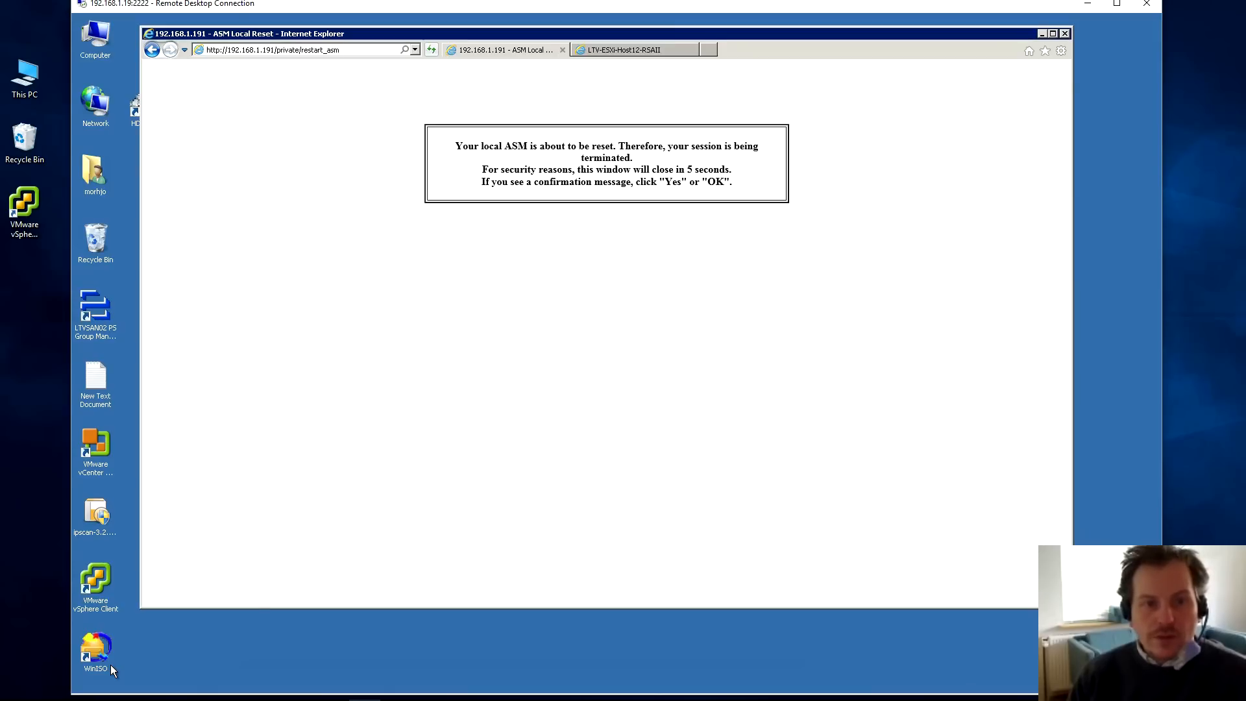
{"action": "left_click", "coordinate": [272, 50]}
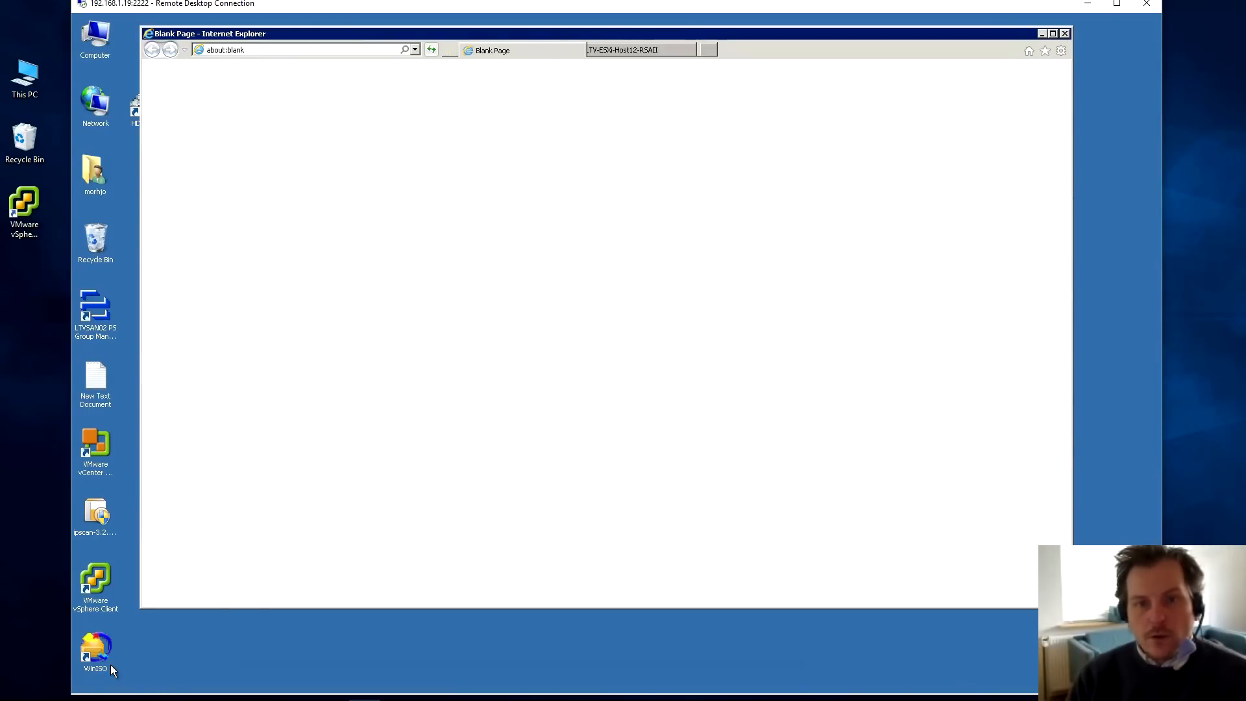
- Log in to 192.168.1.191 as USERID and continue to the main page
{"action": "left_click", "coordinate": [301, 50]}
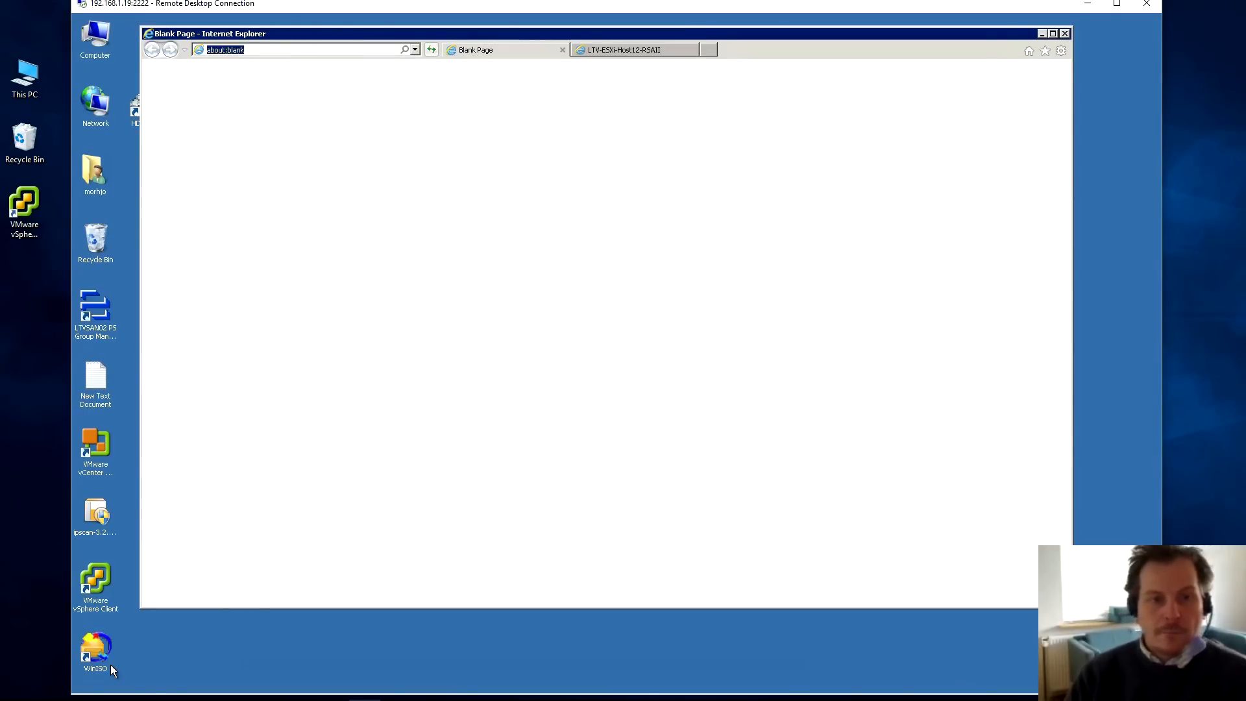
{"action": "type", "text": "192.168.1.191/private/userlogin.ssi"}
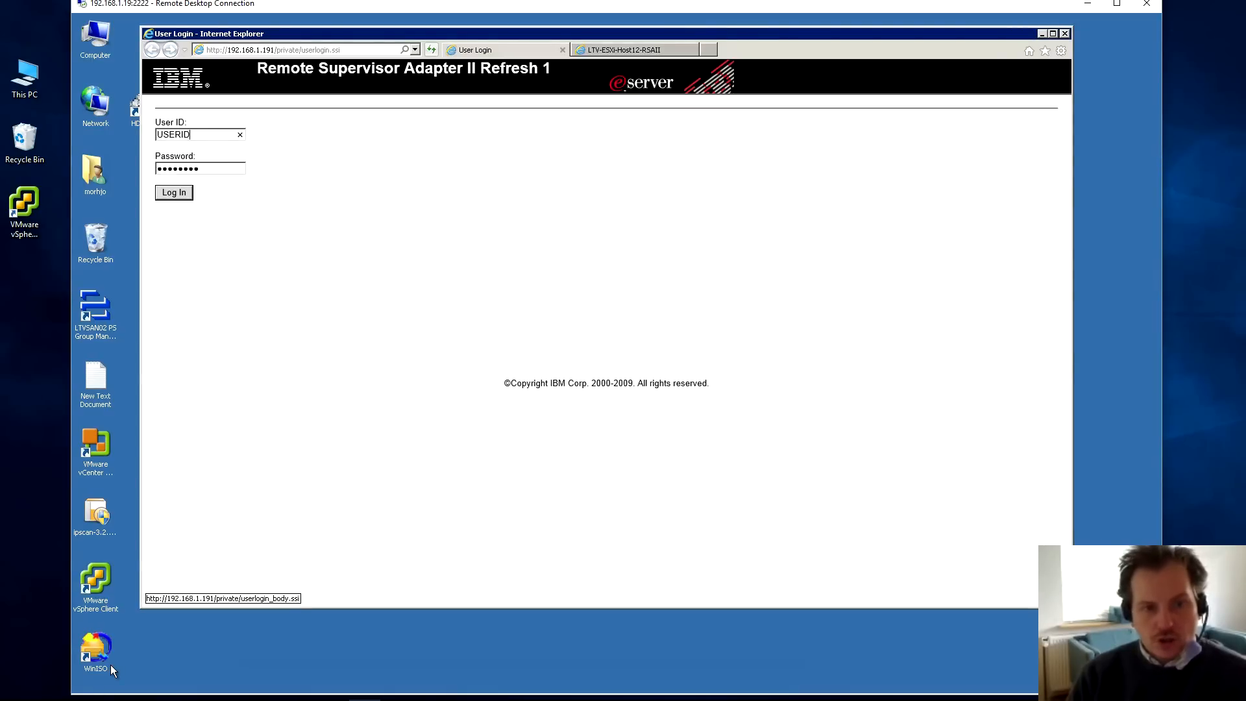
{"action": "left_click", "coordinate": [173, 192]}
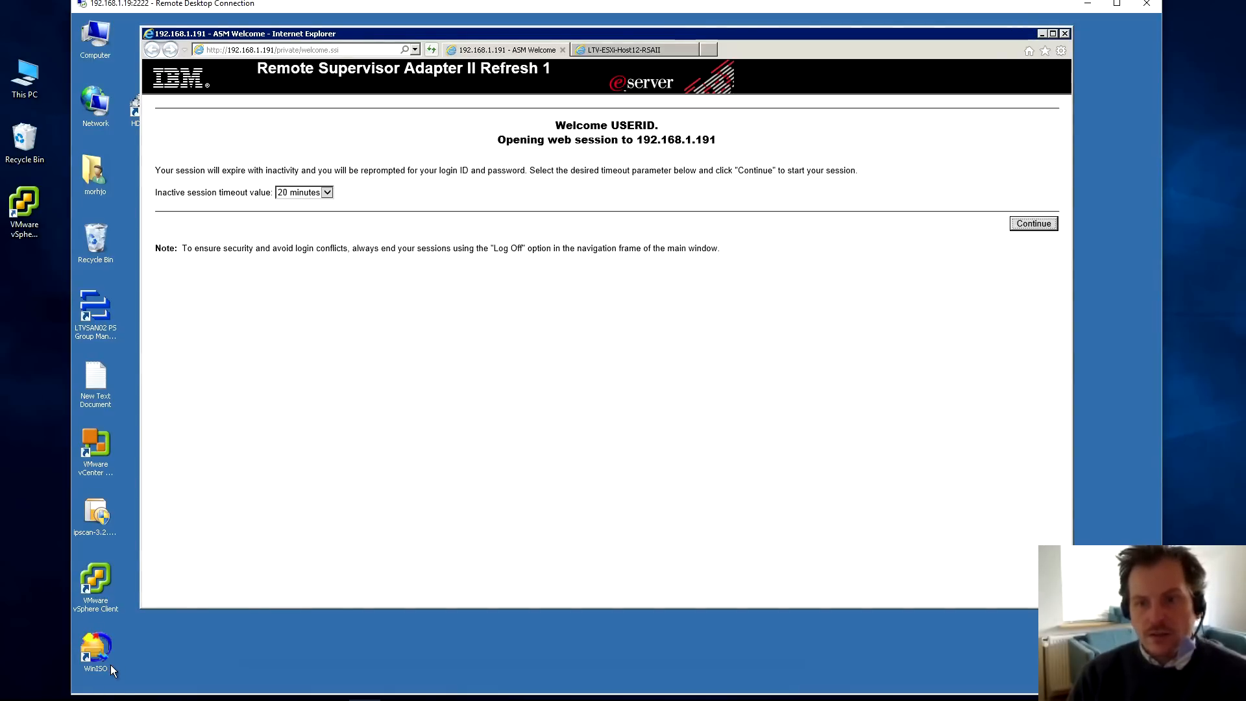
{"action": "left_click", "coordinate": [1033, 223]}
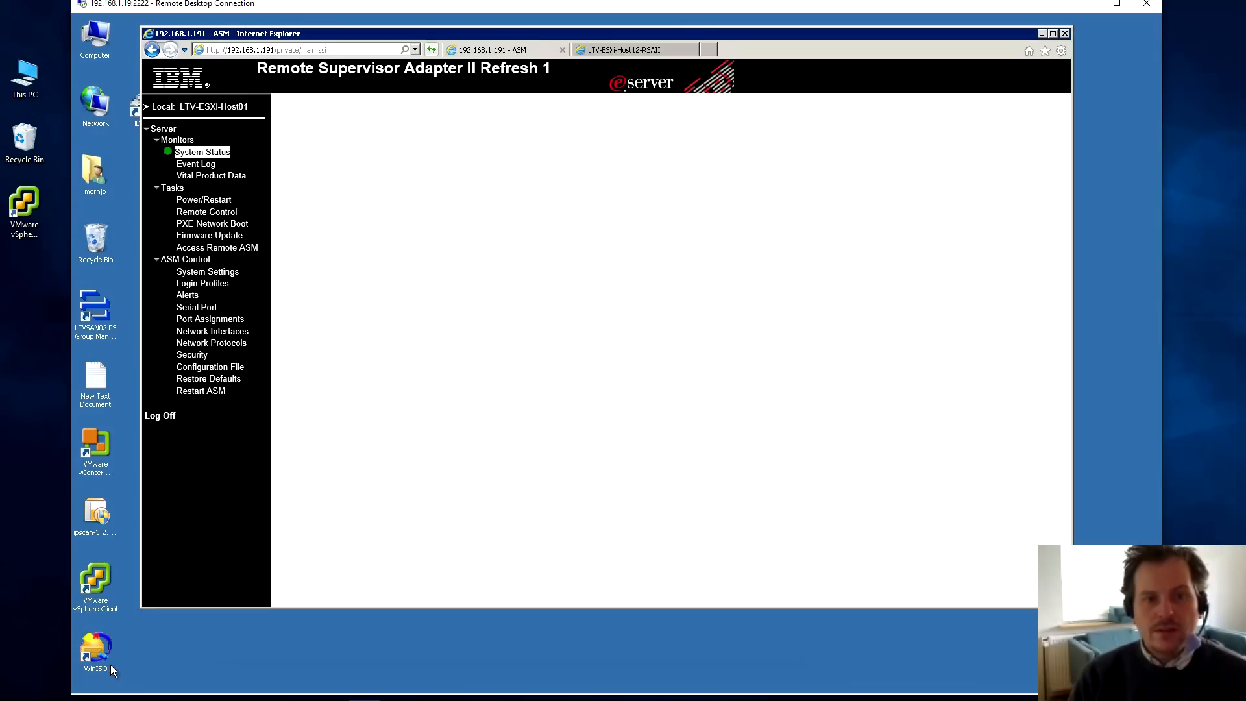
- Open Vital Product Data and highlight the ASM Boot ROM build ID GGBP42A
{"action": "left_click", "coordinate": [210, 176]}
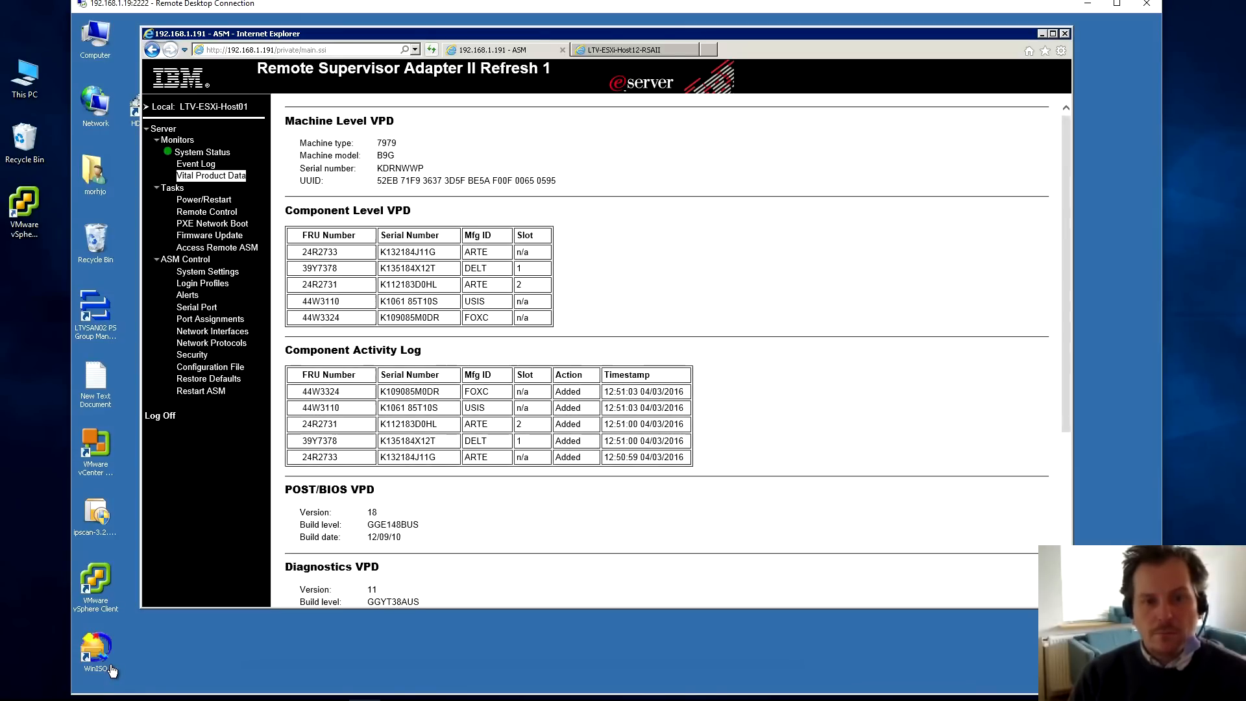
{"action": "scroll", "scroll_direction": "down", "scroll_amount": 3}
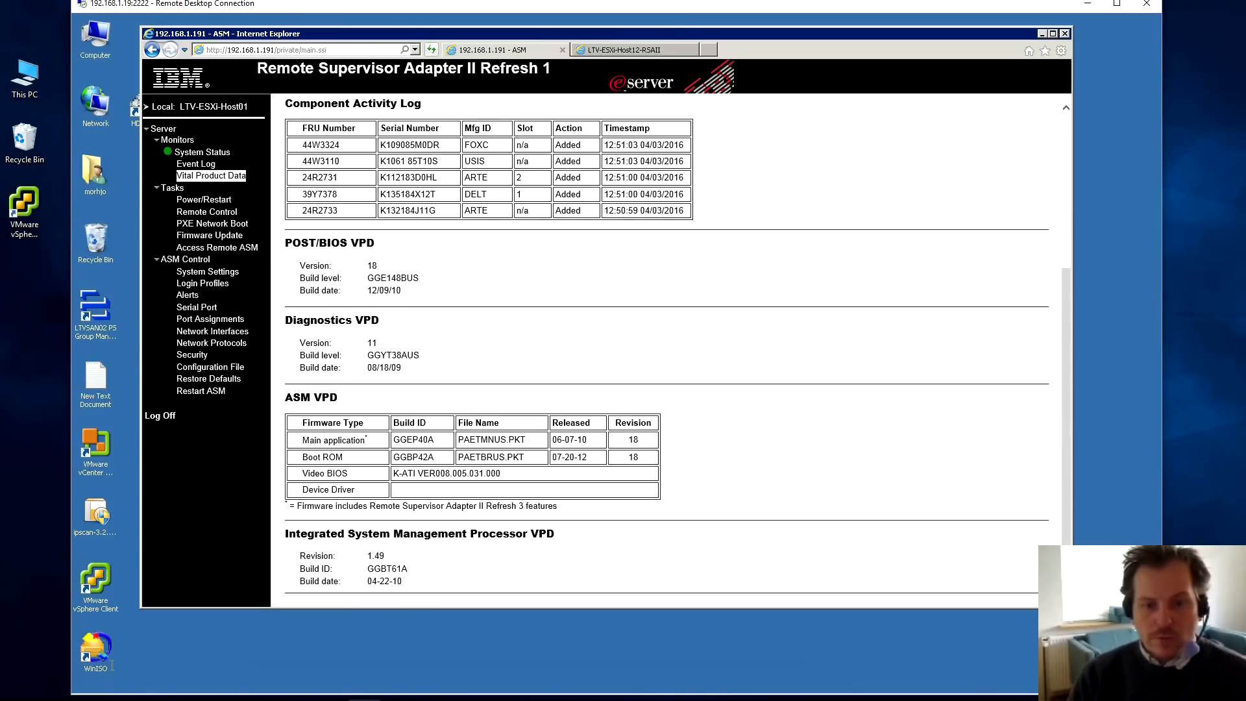
{"action": "double_click", "coordinate": [412, 456]}
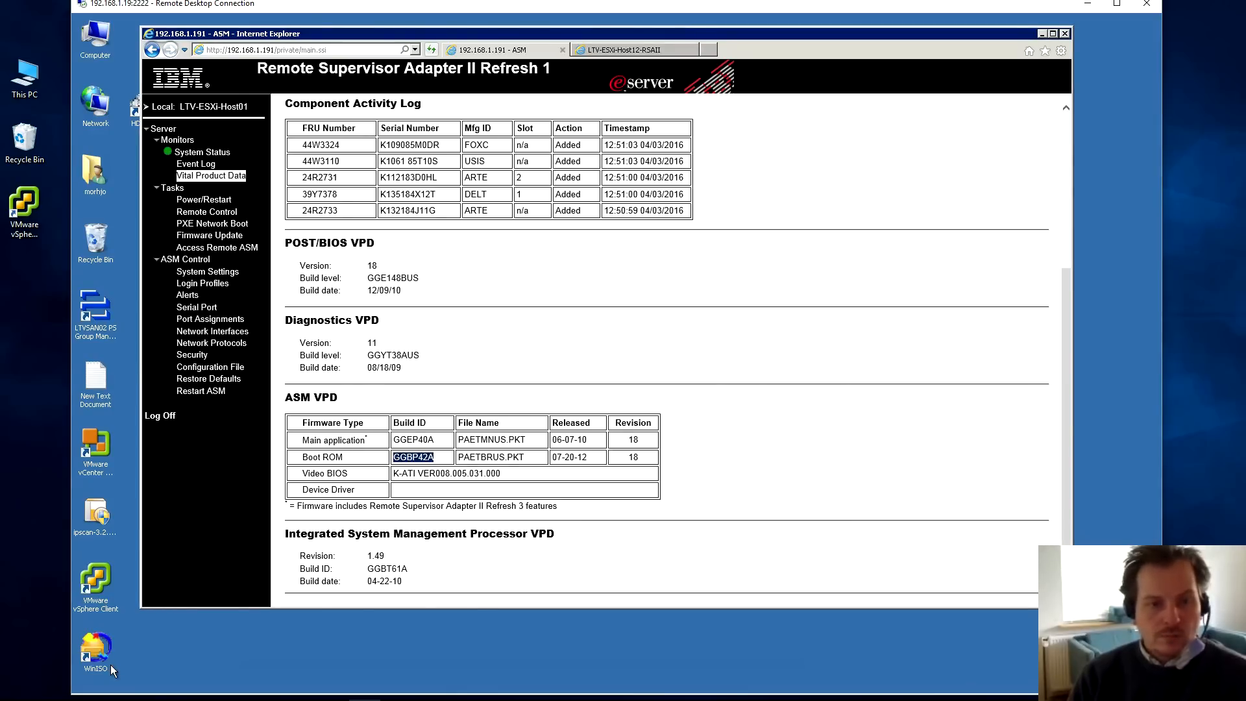
{"action": "mouse_move", "coordinate": [212, 223]}
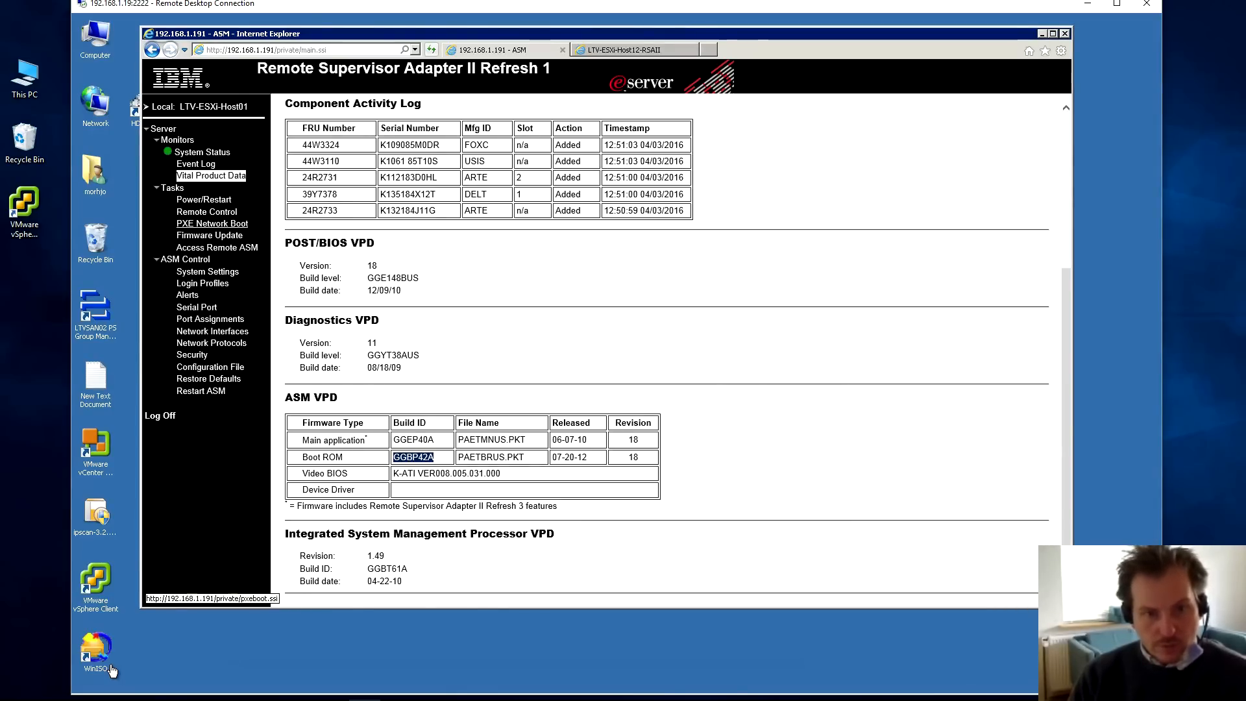
- Upload PAETMNUS.PKT through the Firmware Update page
{"action": "left_click", "coordinate": [209, 235]}
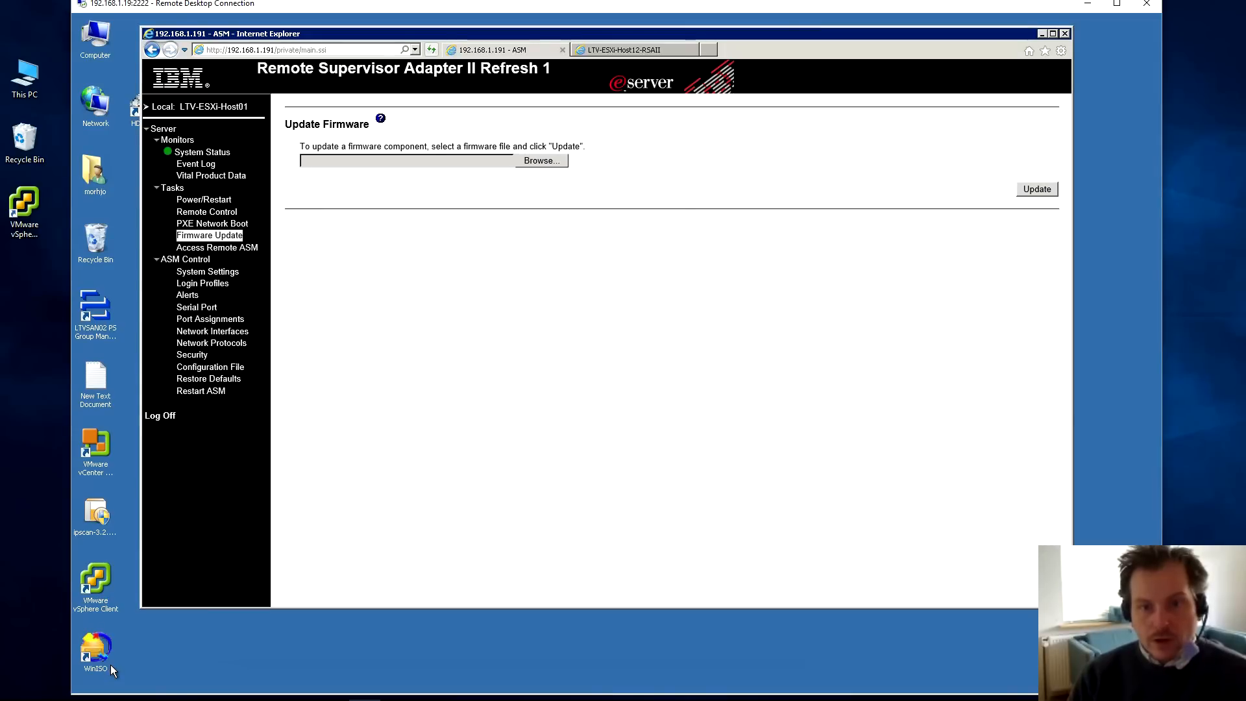
{"action": "left_click", "coordinate": [541, 161]}
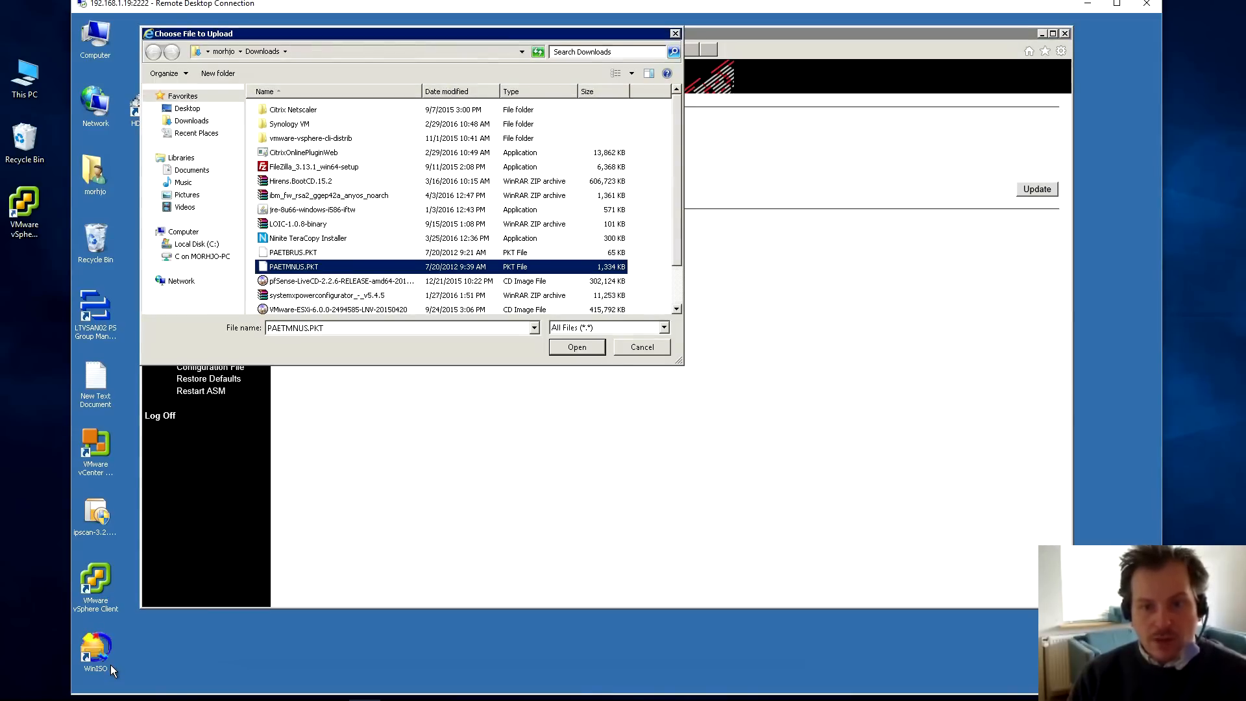
{"action": "left_click", "coordinate": [577, 347]}
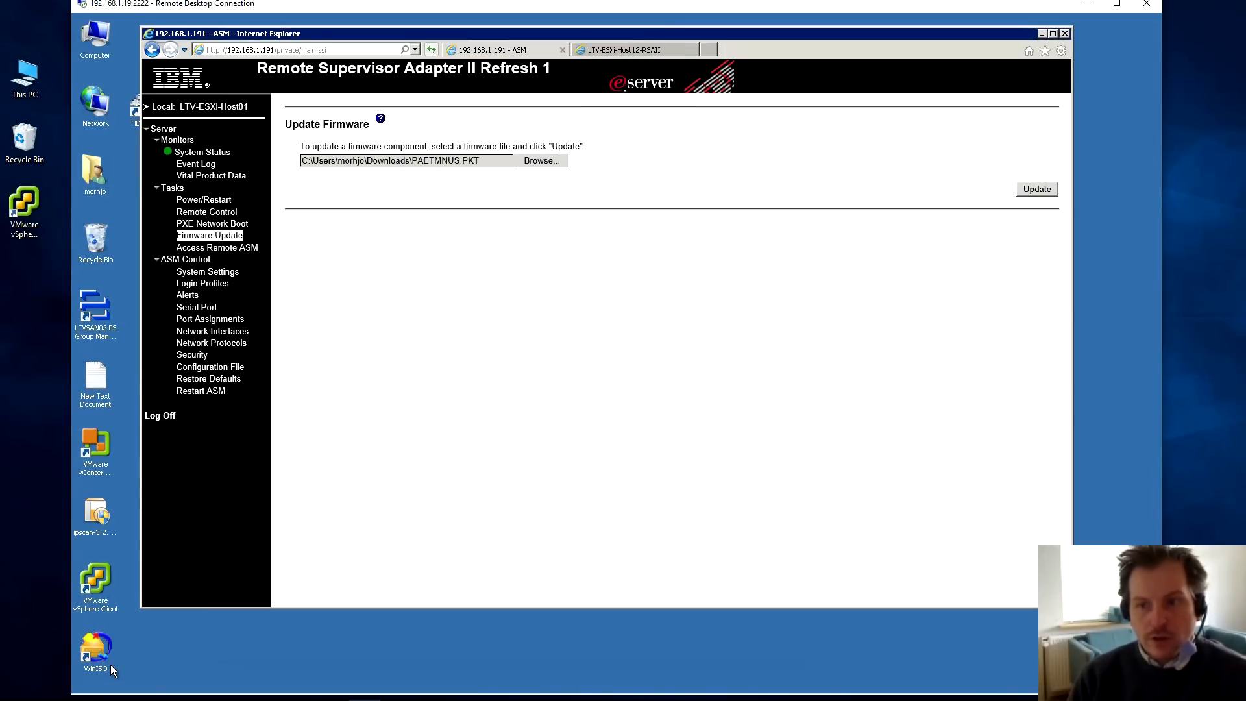
{"action": "left_click", "coordinate": [1036, 189]}
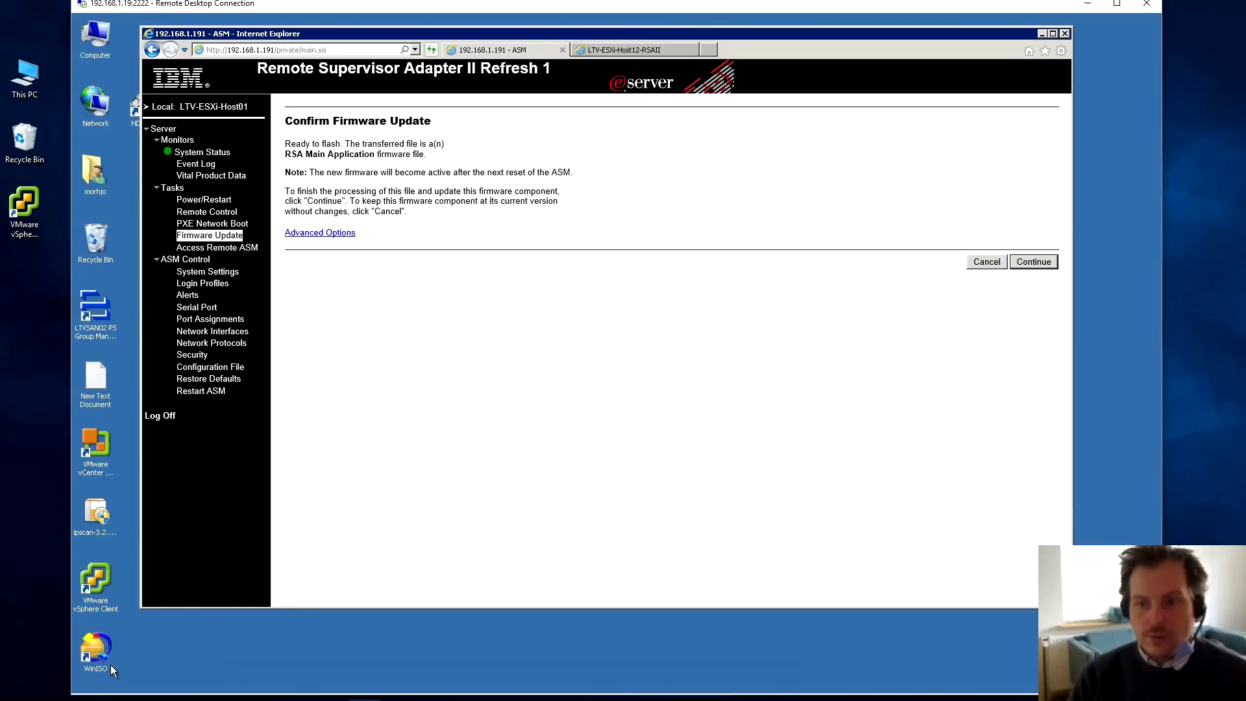
- Continue with flashing the RSA Main Application firmware until it reports success
{"action": "left_click", "coordinate": [1033, 261]}
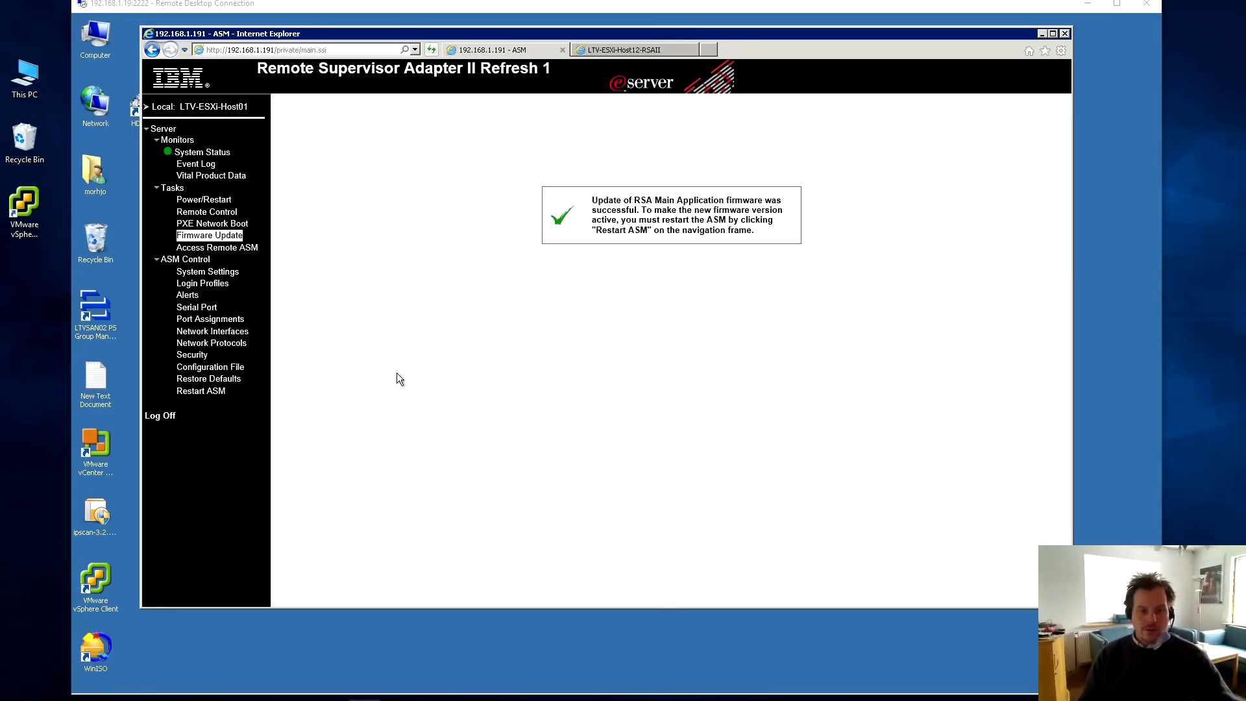
{"action": "mouse_move", "coordinate": [729, 240]}
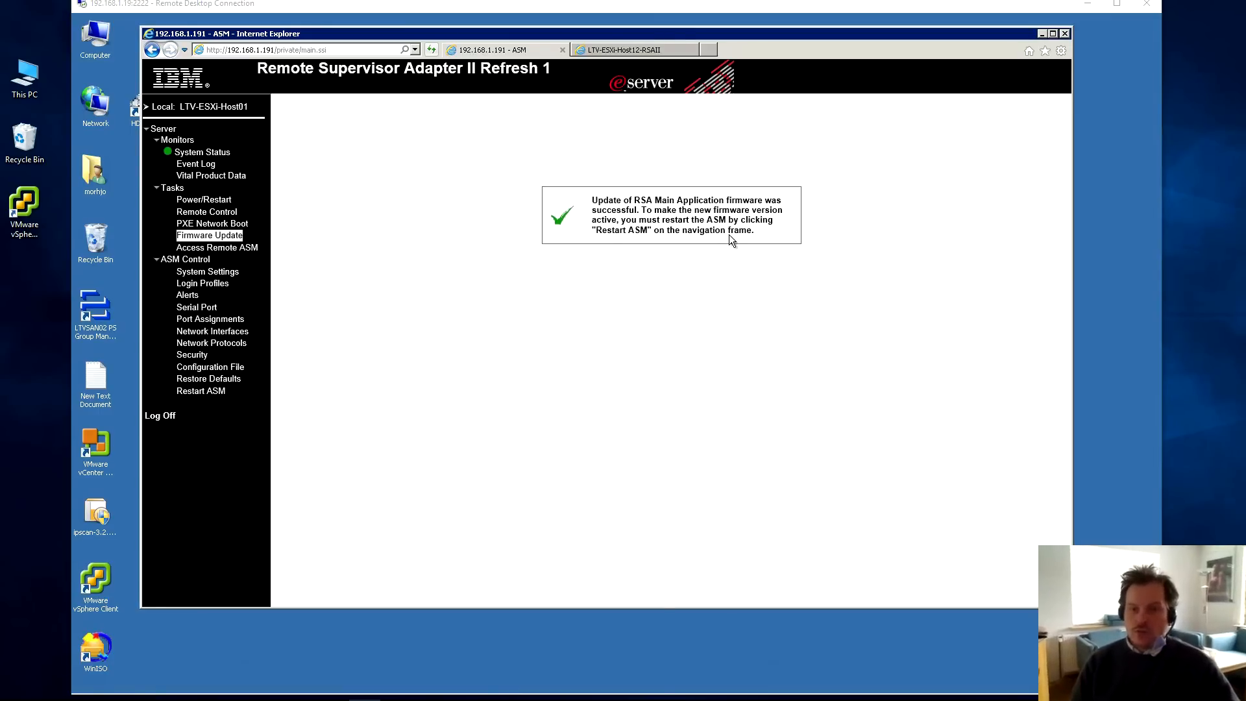
{"action": "mouse_move", "coordinate": [441, 85]}
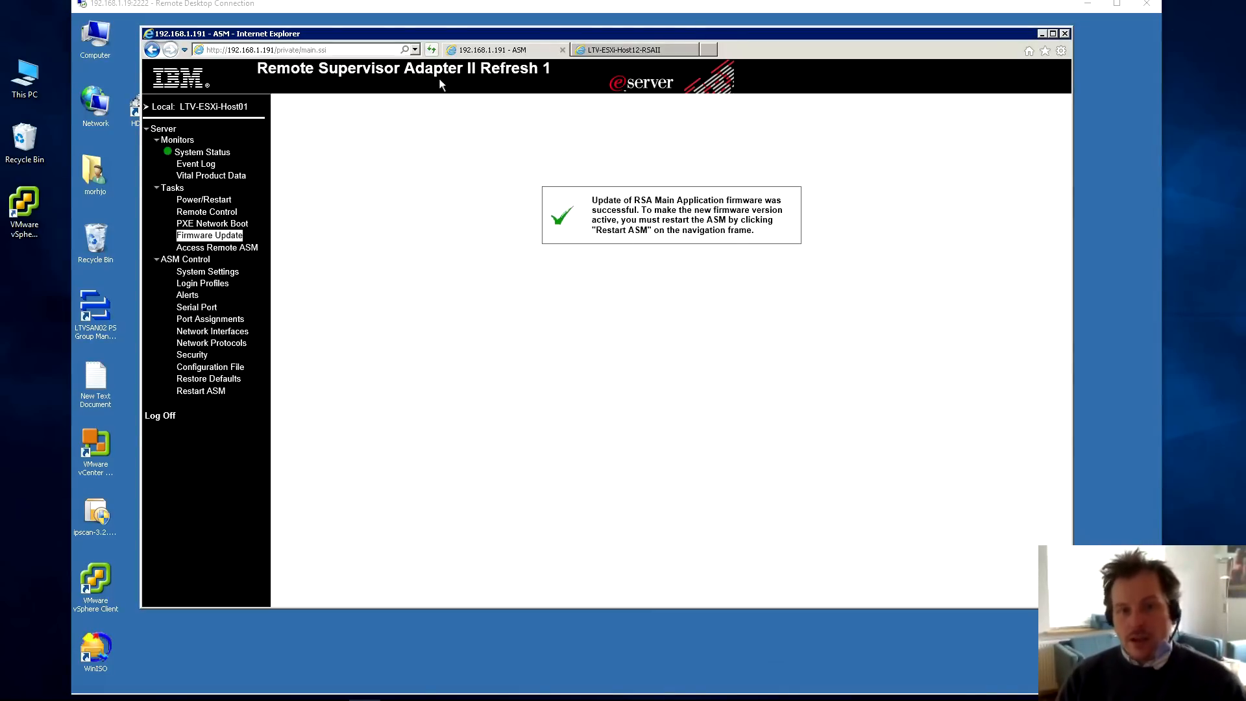
{"action": "mouse_move", "coordinate": [201, 391]}
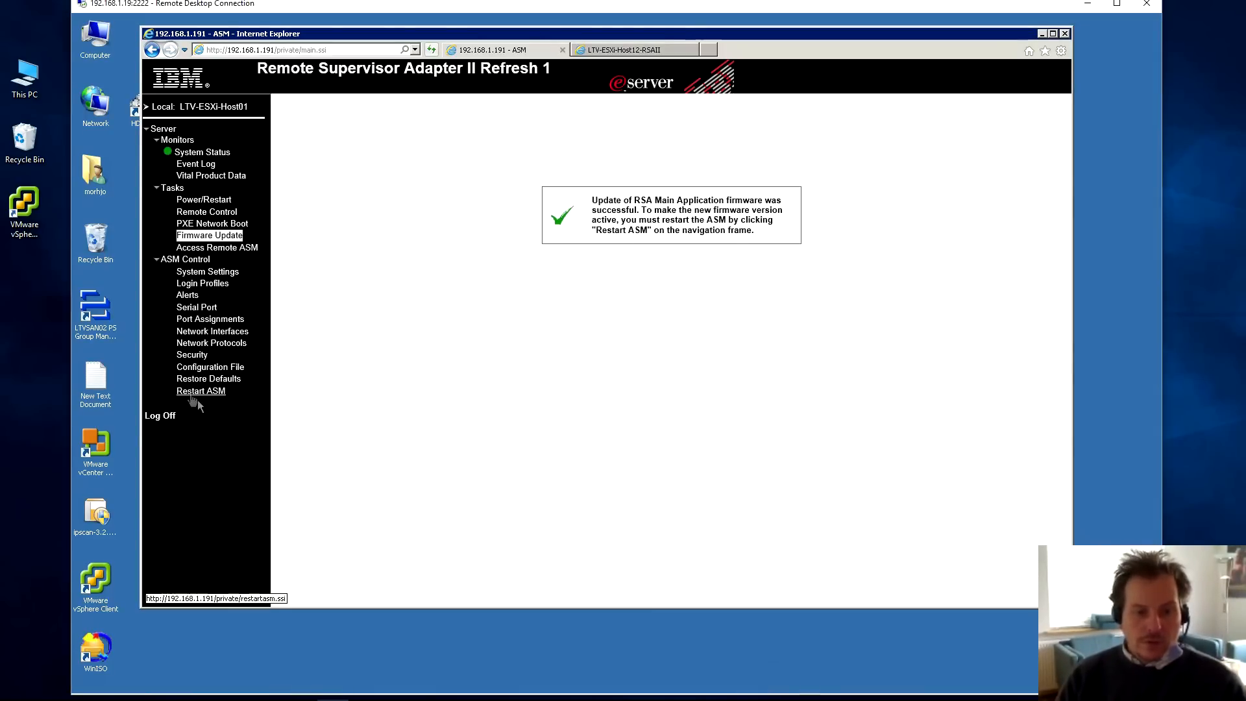
- Restart the ASM again, confirm it, and allow the session tab to close
{"action": "left_click", "coordinate": [201, 390]}
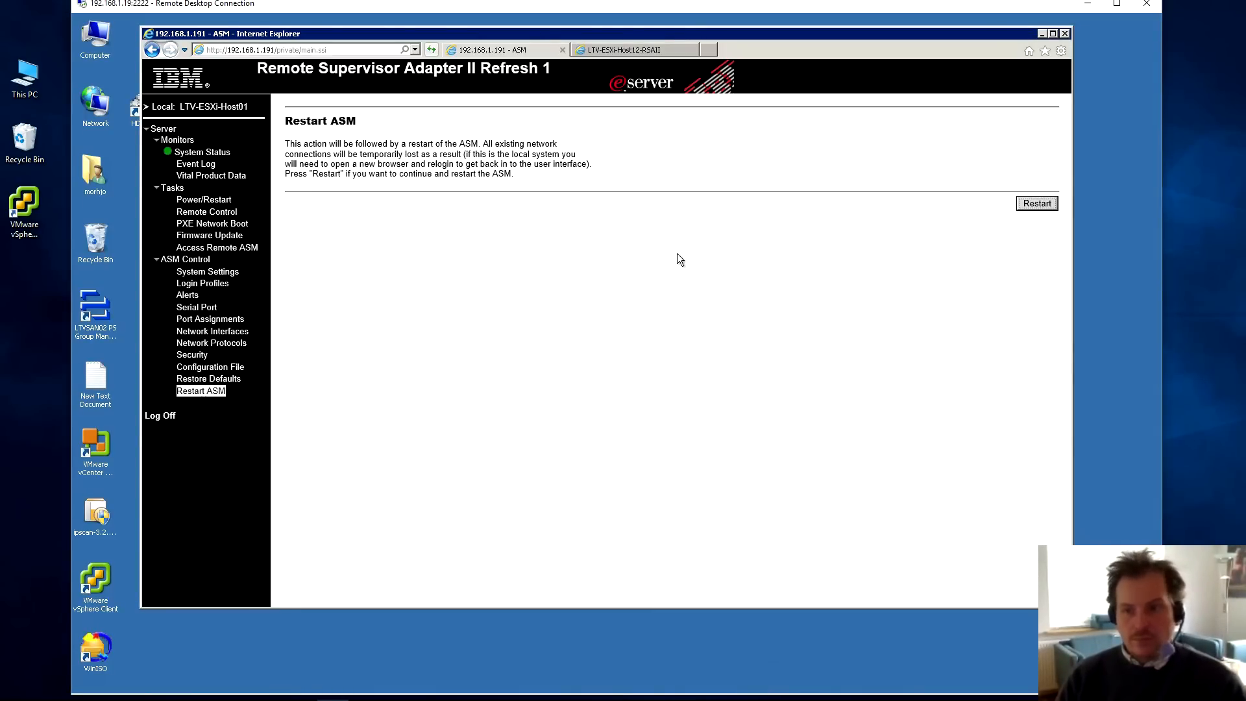
{"action": "left_click", "coordinate": [1036, 202]}
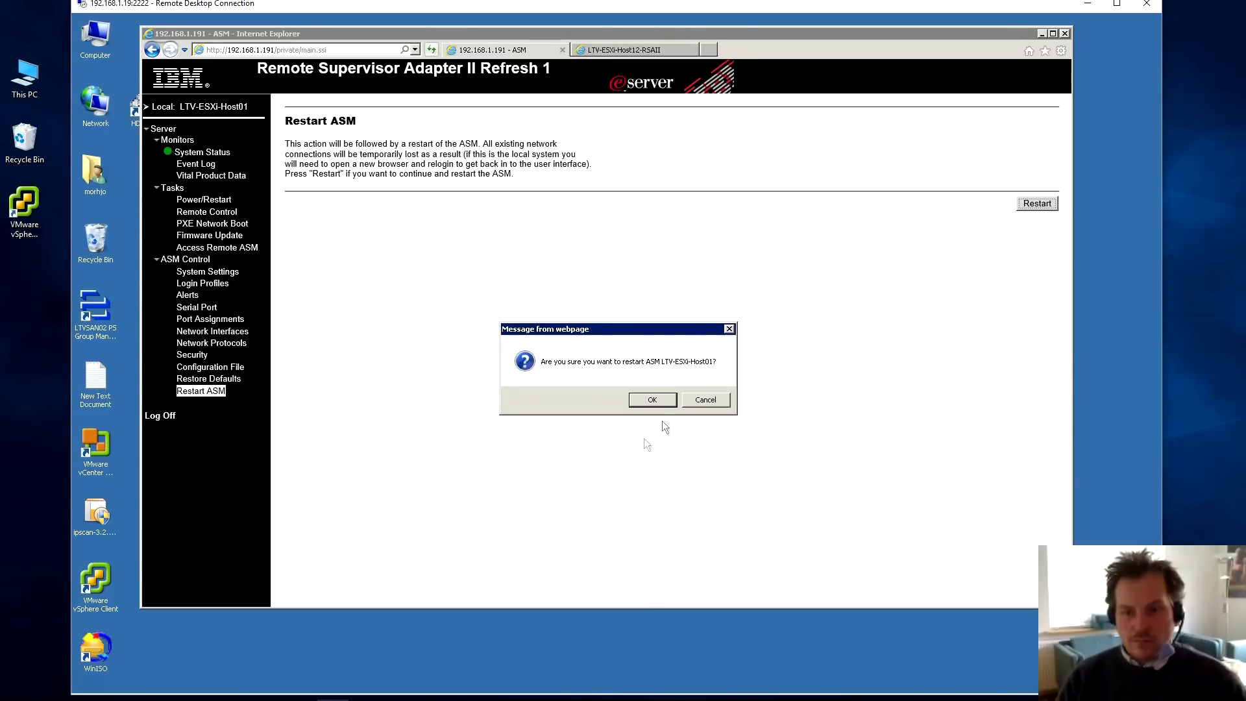
{"action": "left_click", "coordinate": [650, 399]}
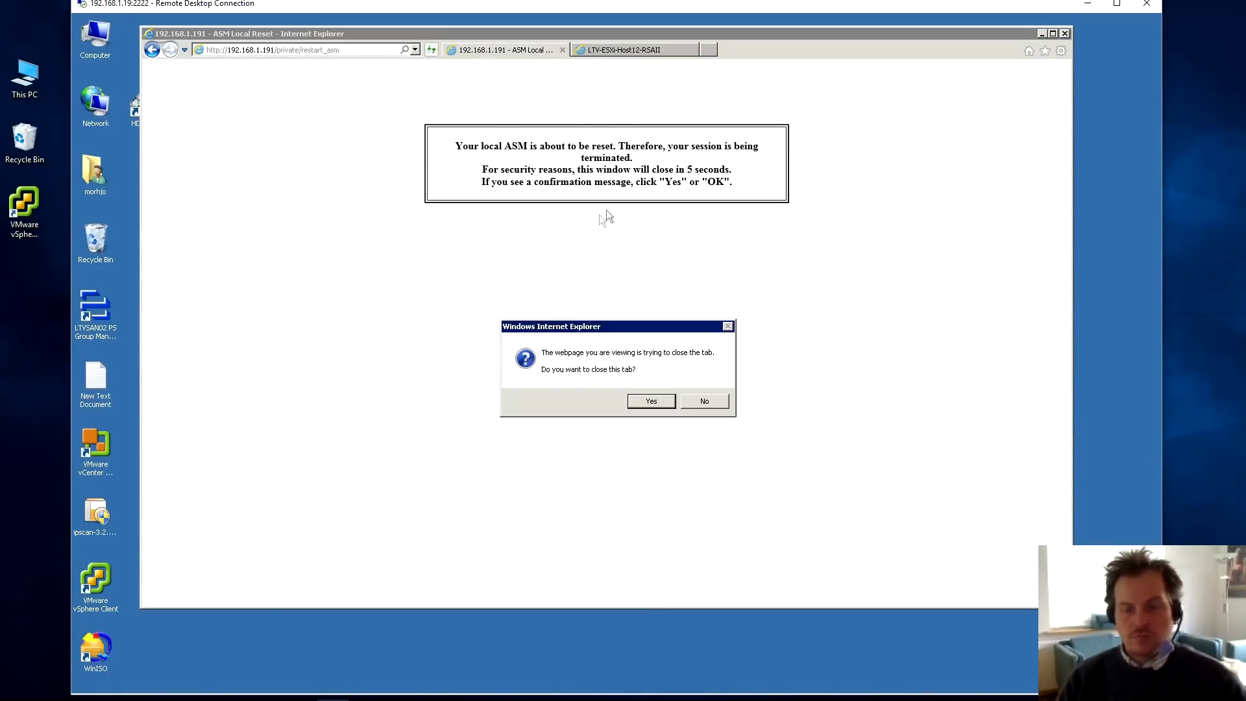
{"action": "left_click", "coordinate": [651, 401]}
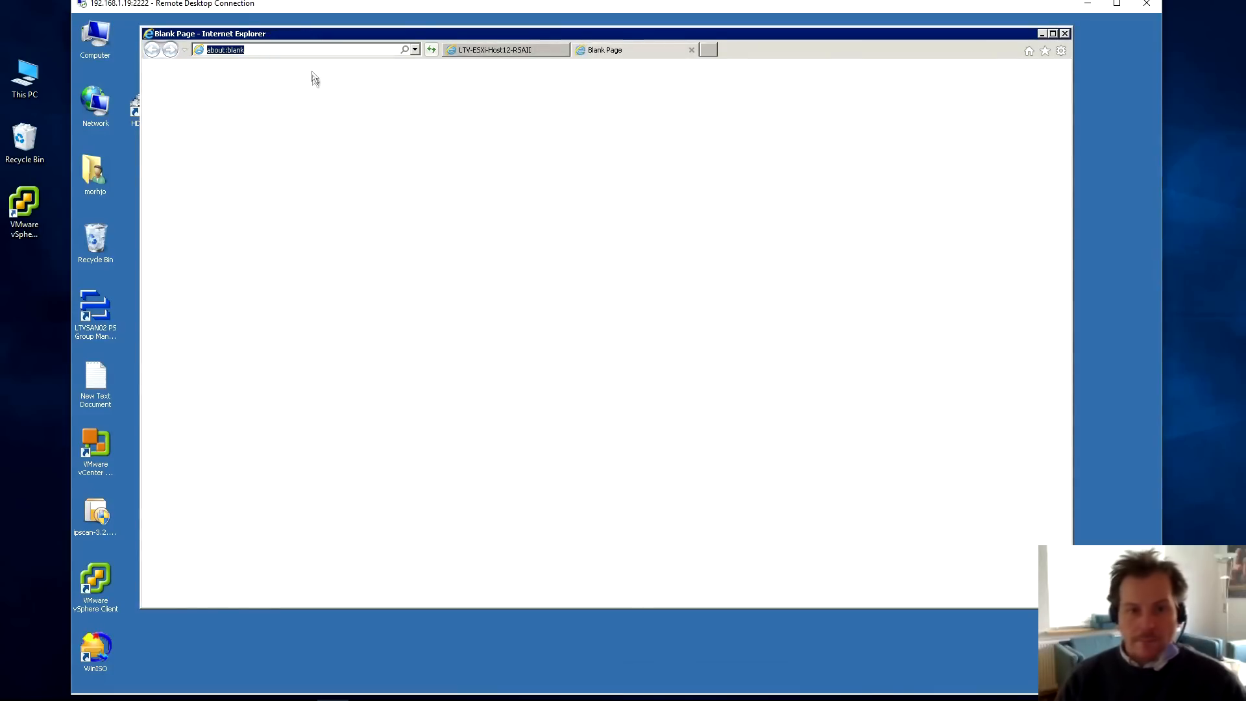
- Log back in to the adapter at 192.168.1.191 as USERID and continue to the main page
{"action": "type", "text": "192.168.1.191"}
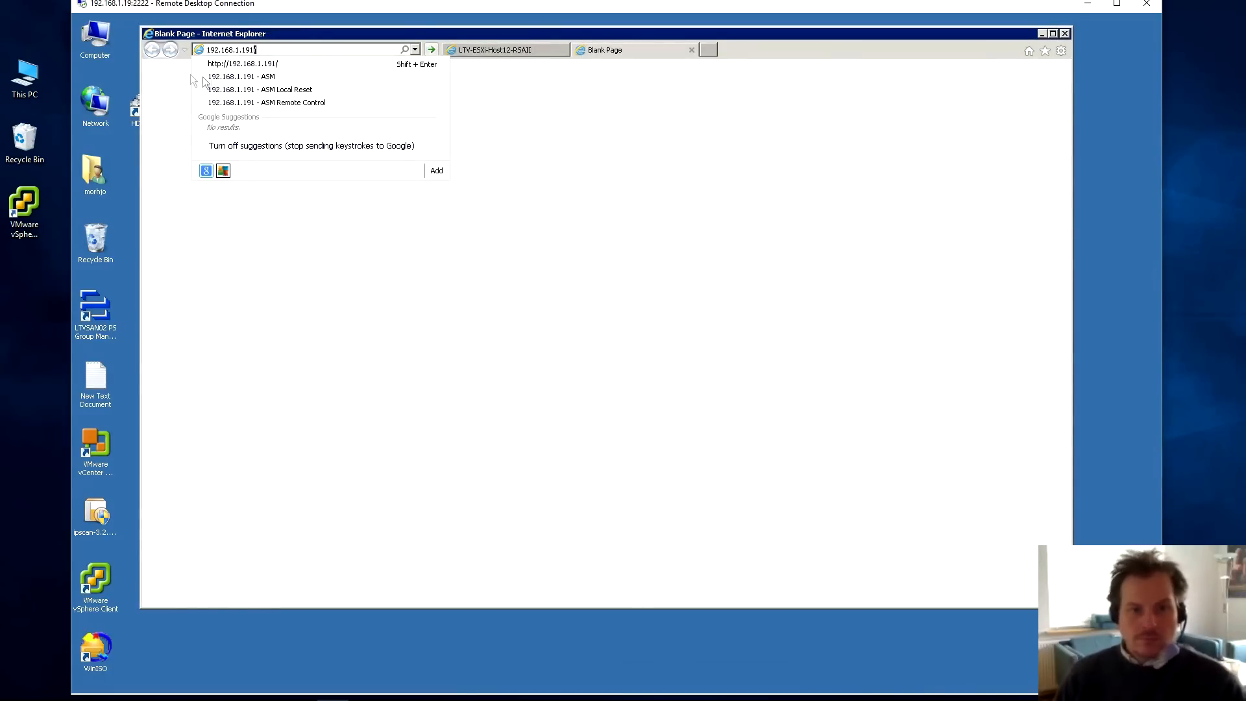
{"action": "mouse_move", "coordinate": [241, 77]}
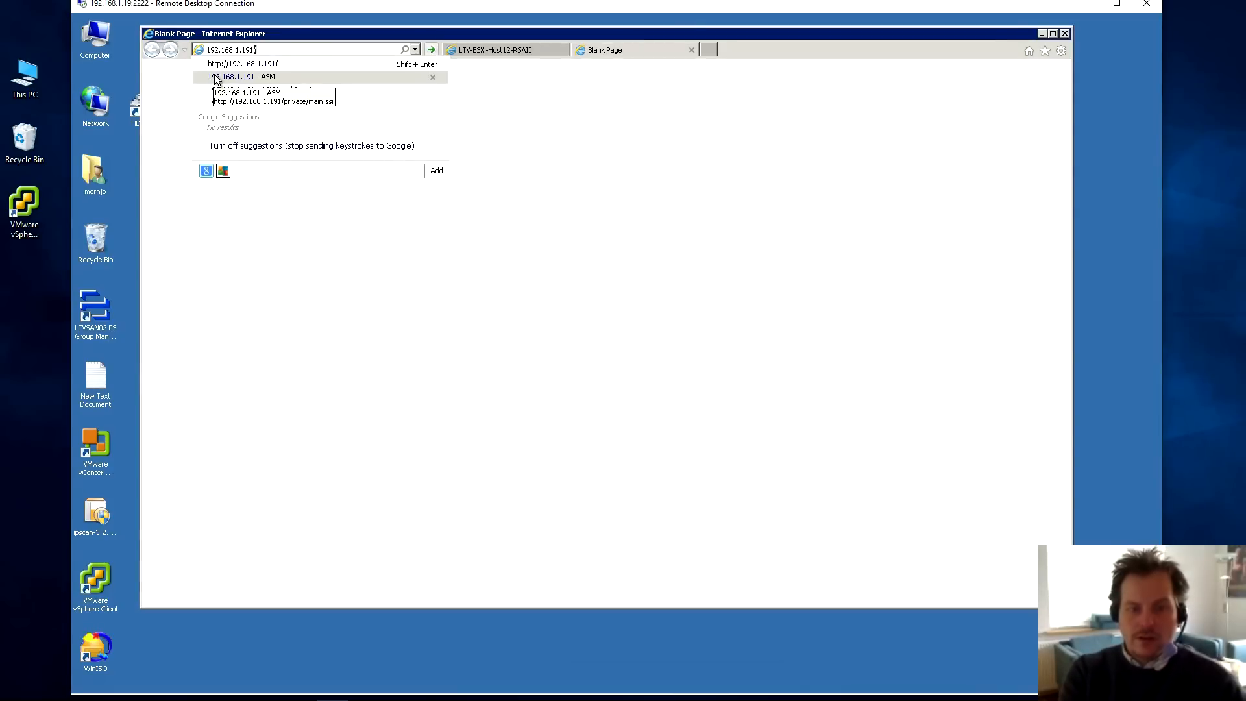
{"action": "left_click", "coordinate": [242, 64]}
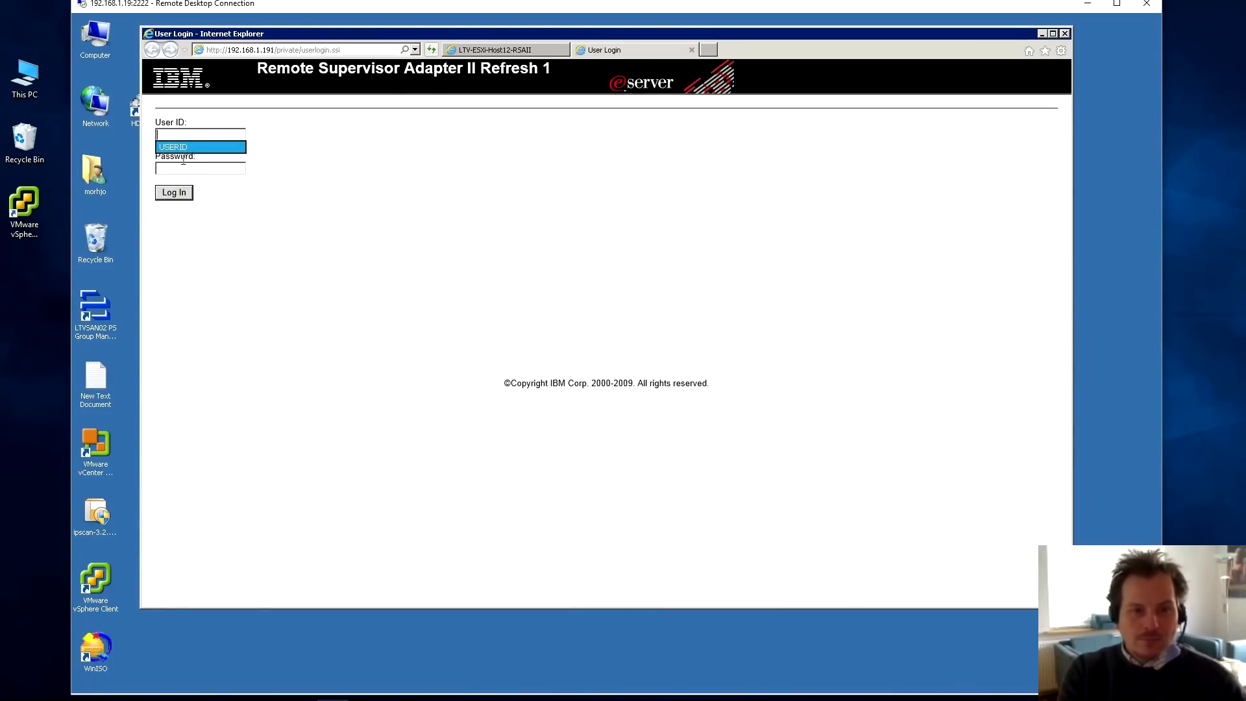
{"action": "left_click", "coordinate": [173, 192]}
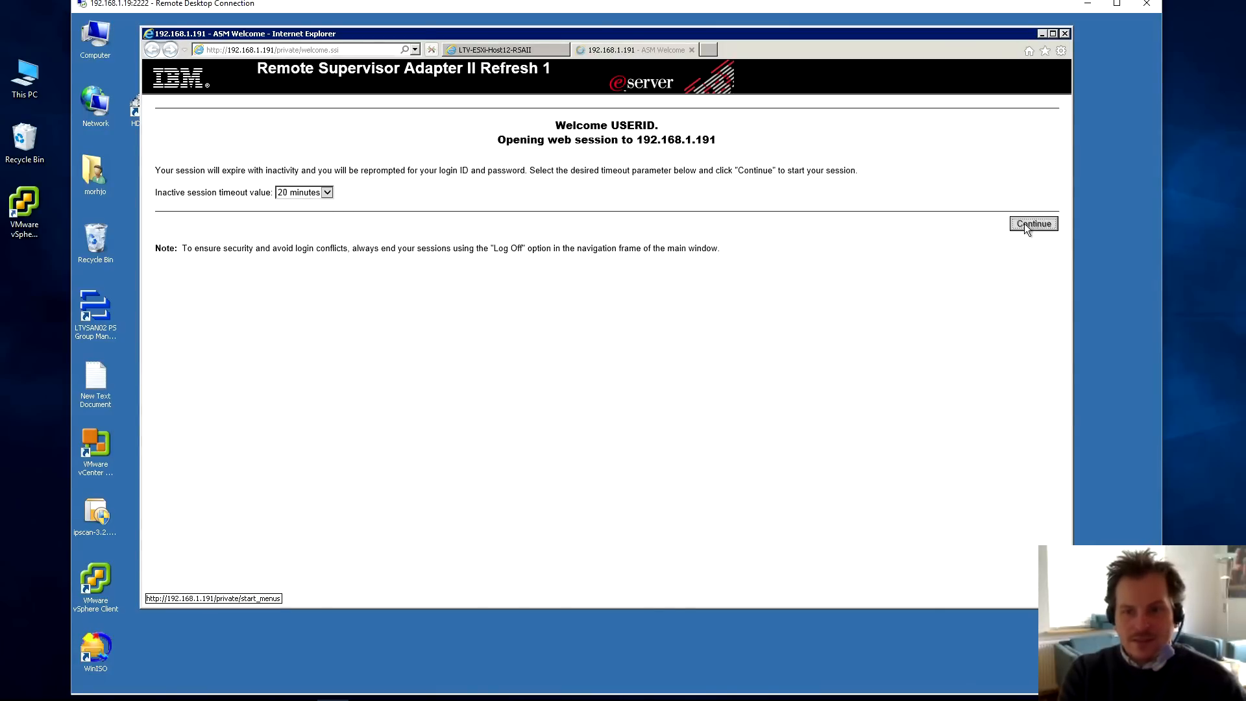
{"action": "left_click", "coordinate": [1033, 223]}
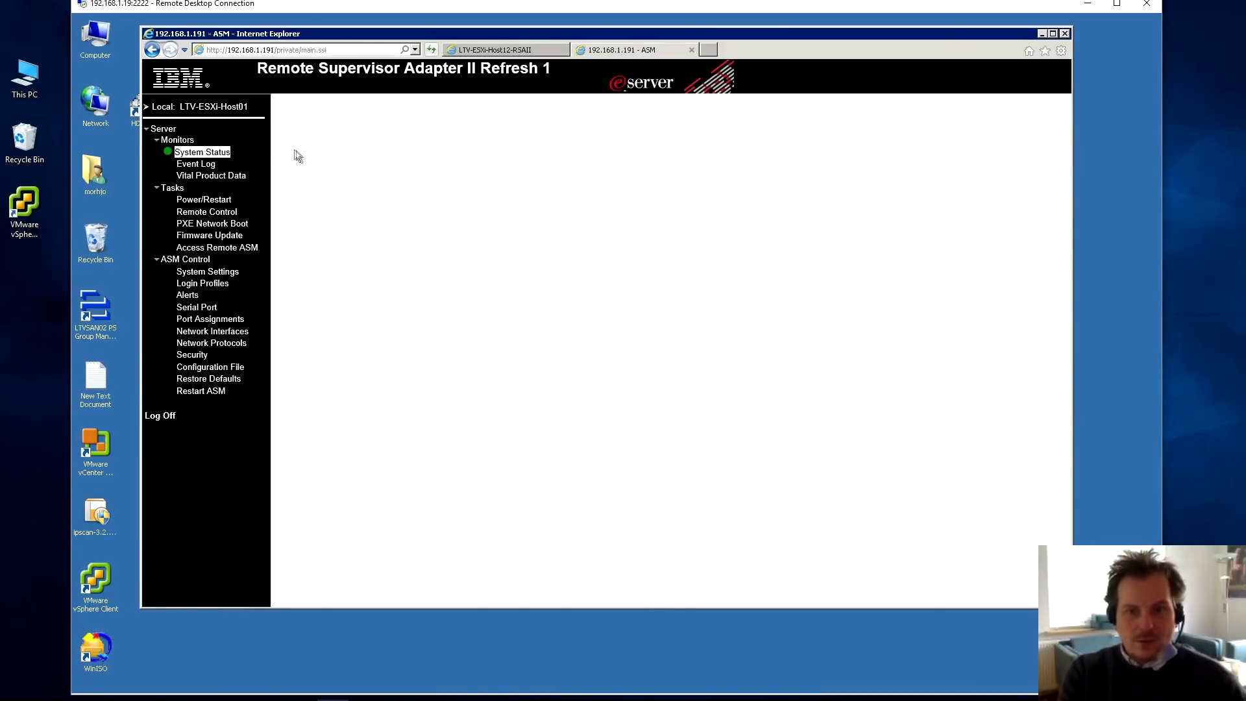
{"action": "mouse_move", "coordinate": [211, 176]}
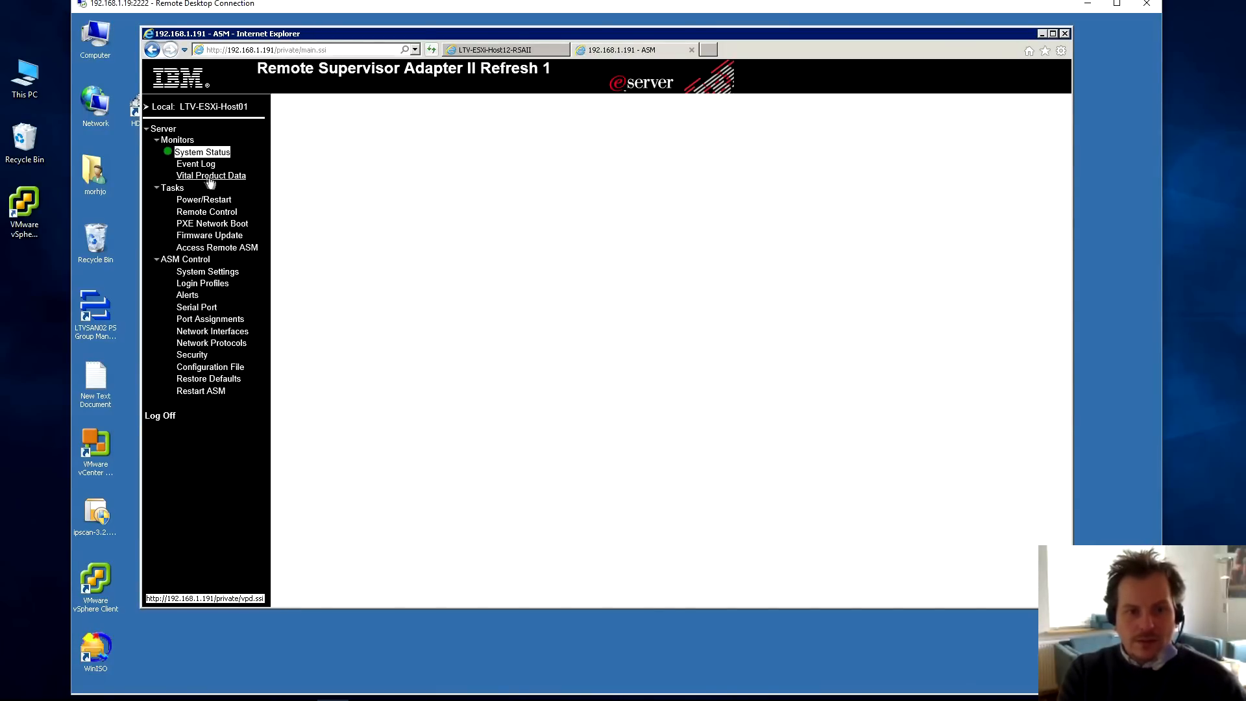
{"action": "mouse_move", "coordinate": [225, 183]}
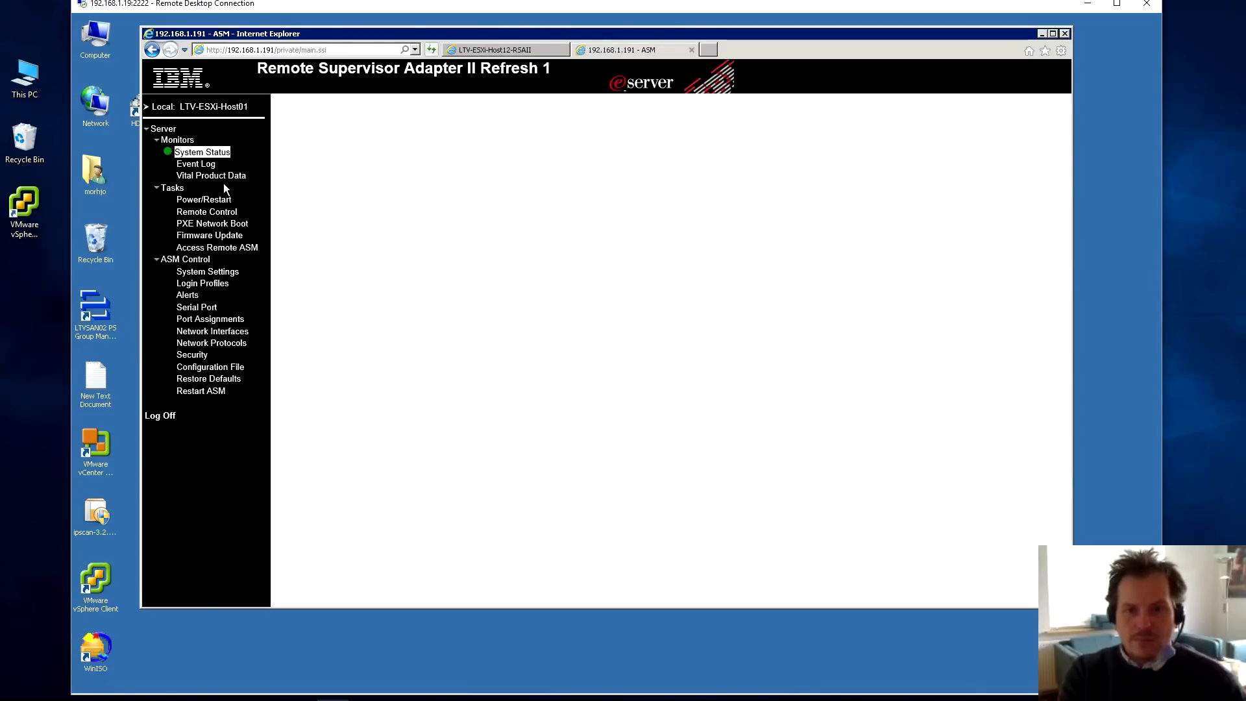
- Open Vital Product Data and highlight the GGEP42A main application build ID and firmware type
{"action": "left_click", "coordinate": [211, 176]}
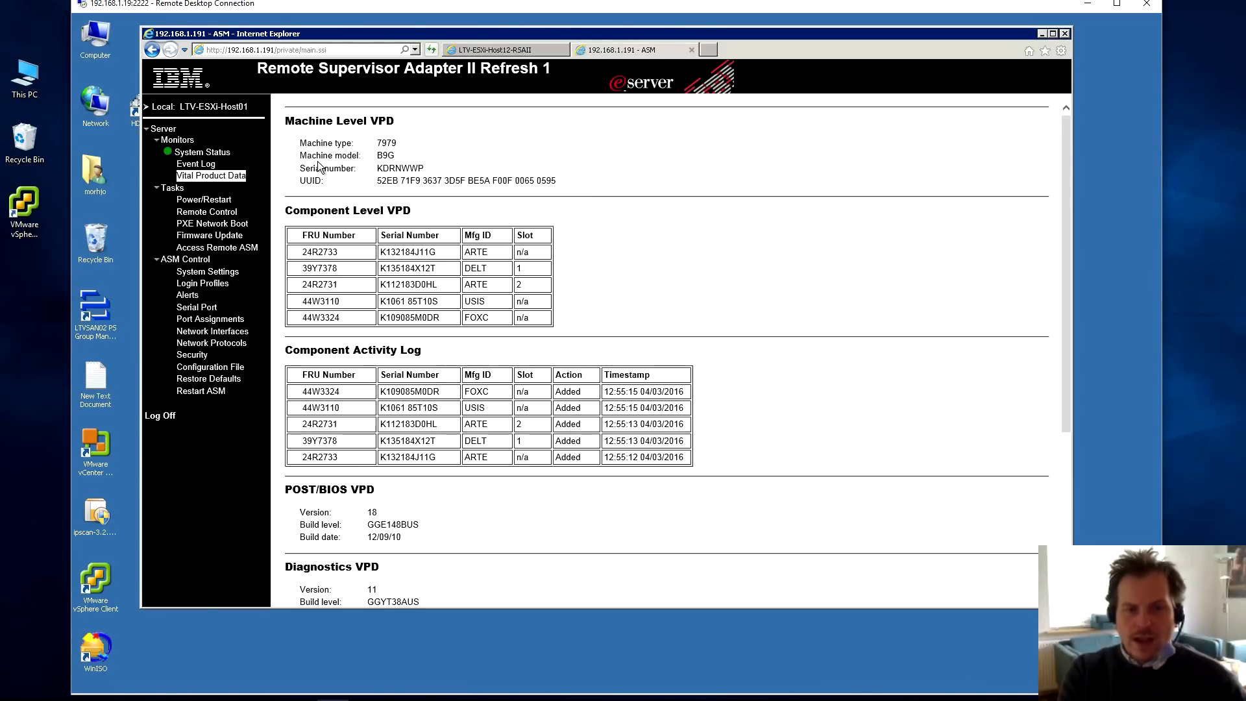
{"action": "scroll", "scroll_direction": "down", "scroll_amount": 3}
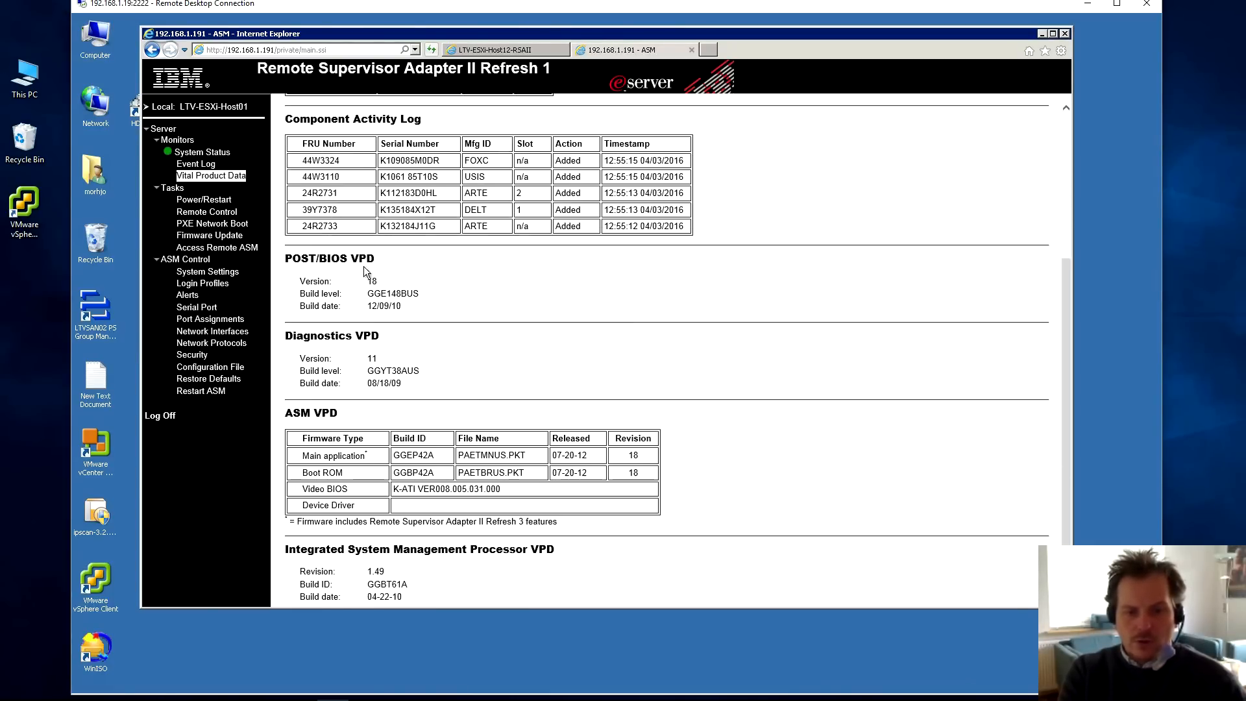
{"action": "scroll", "scroll_direction": "up", "scroll_amount": 3}
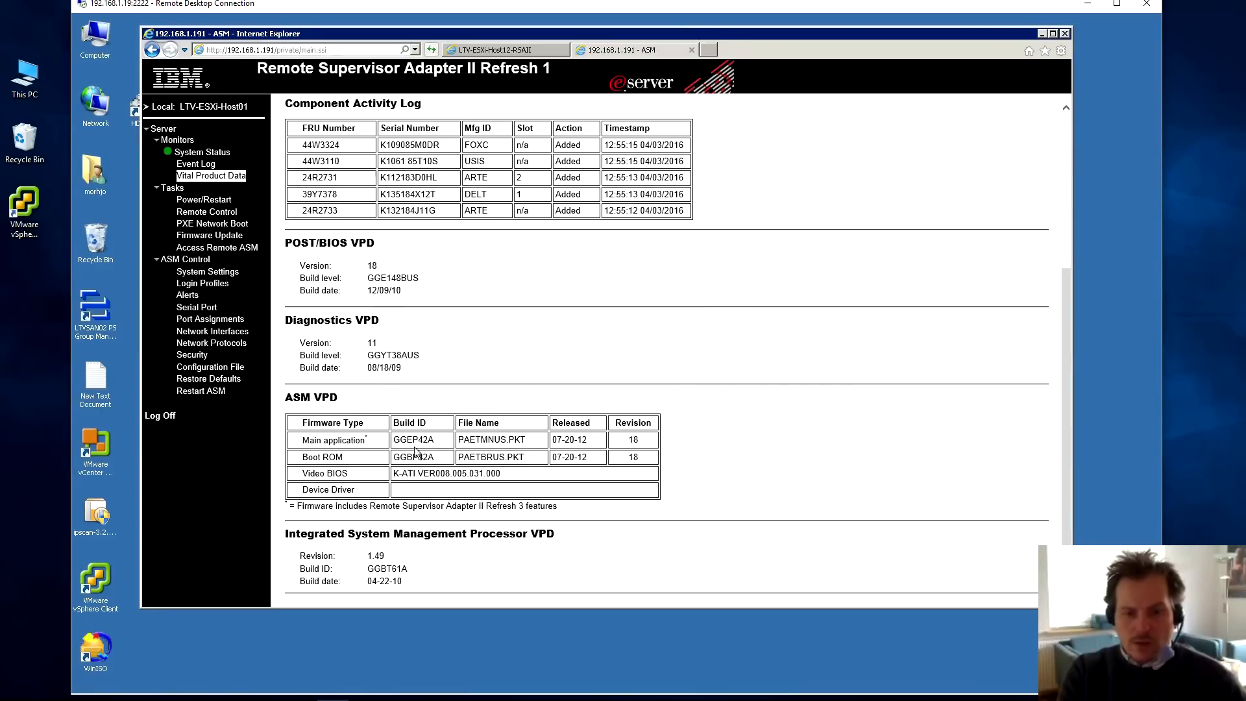
{"action": "double_click", "coordinate": [413, 439]}
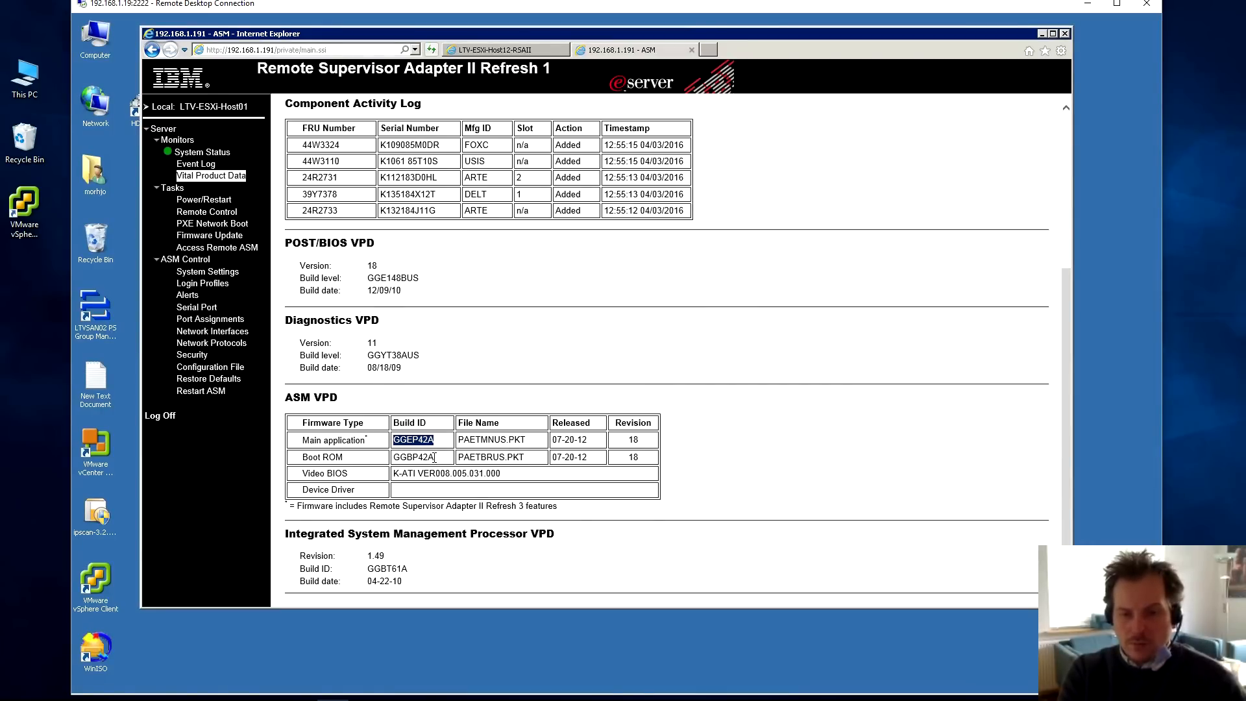
{"action": "double_click", "coordinate": [332, 439]}
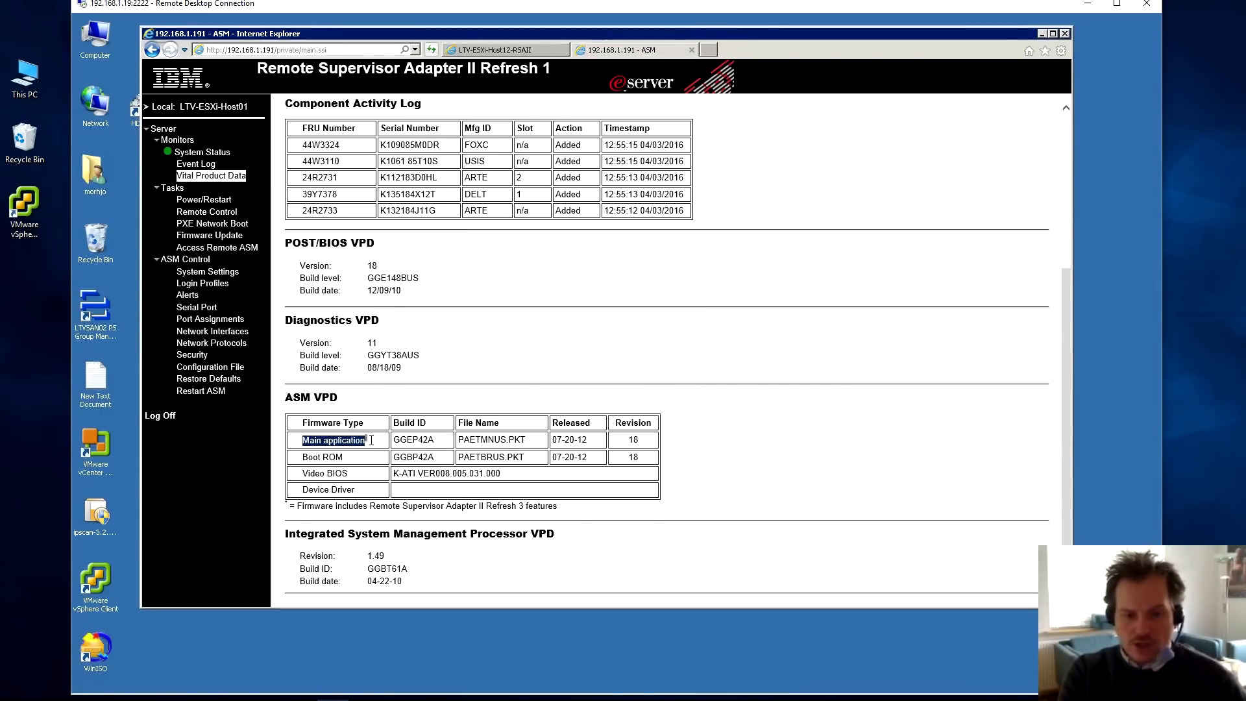
{"action": "mouse_move", "coordinate": [362, 396]}
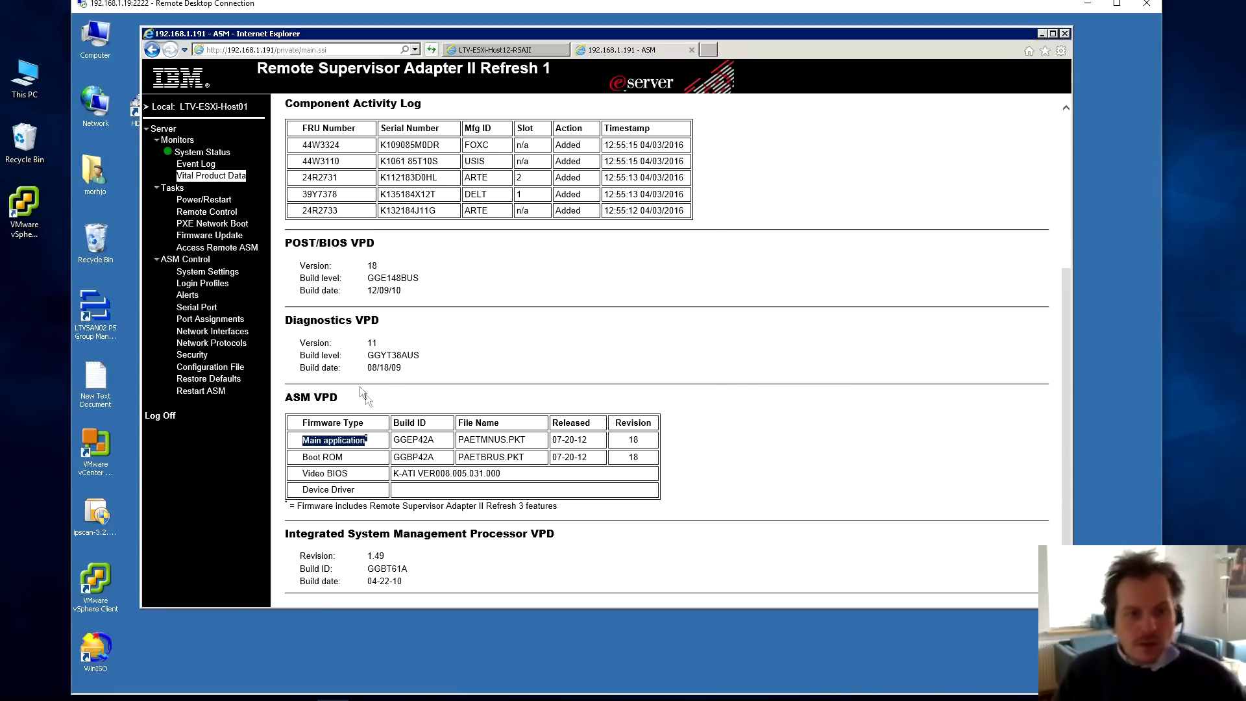
{"action": "mouse_move", "coordinate": [202, 152]}
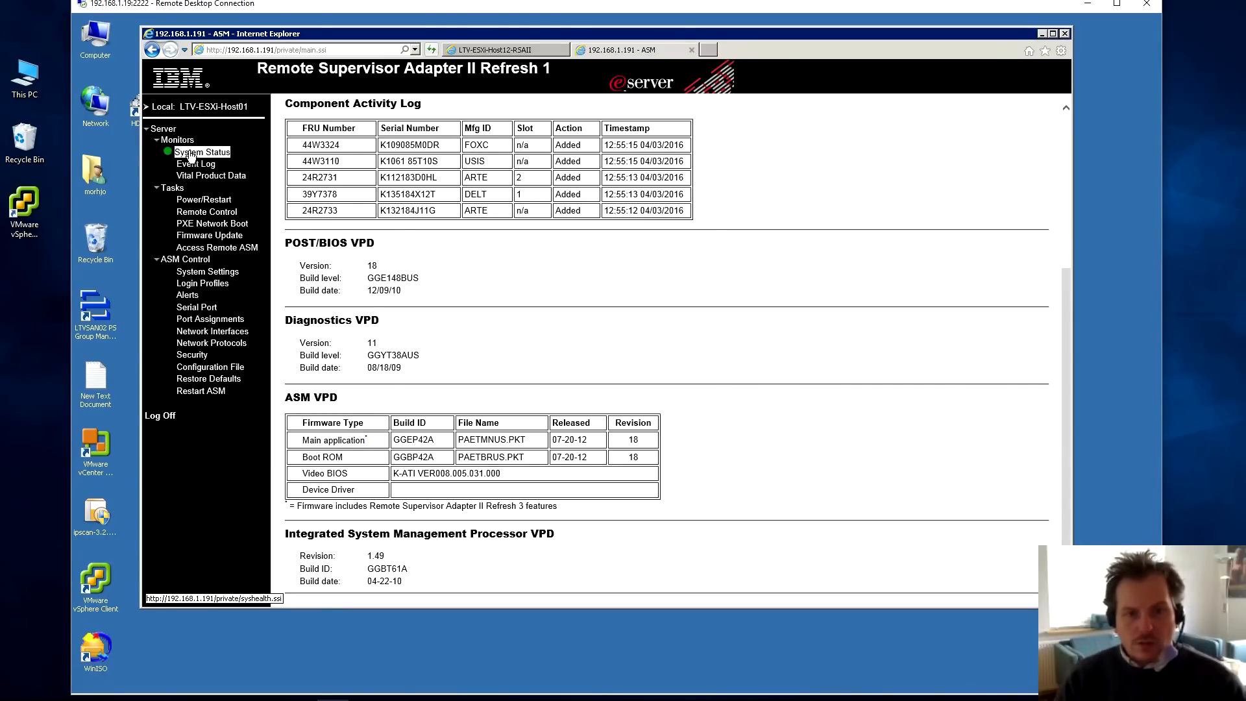
- Open System Status, highlight the server state, and scan the voltages and fan speeds
{"action": "left_click", "coordinate": [202, 152]}
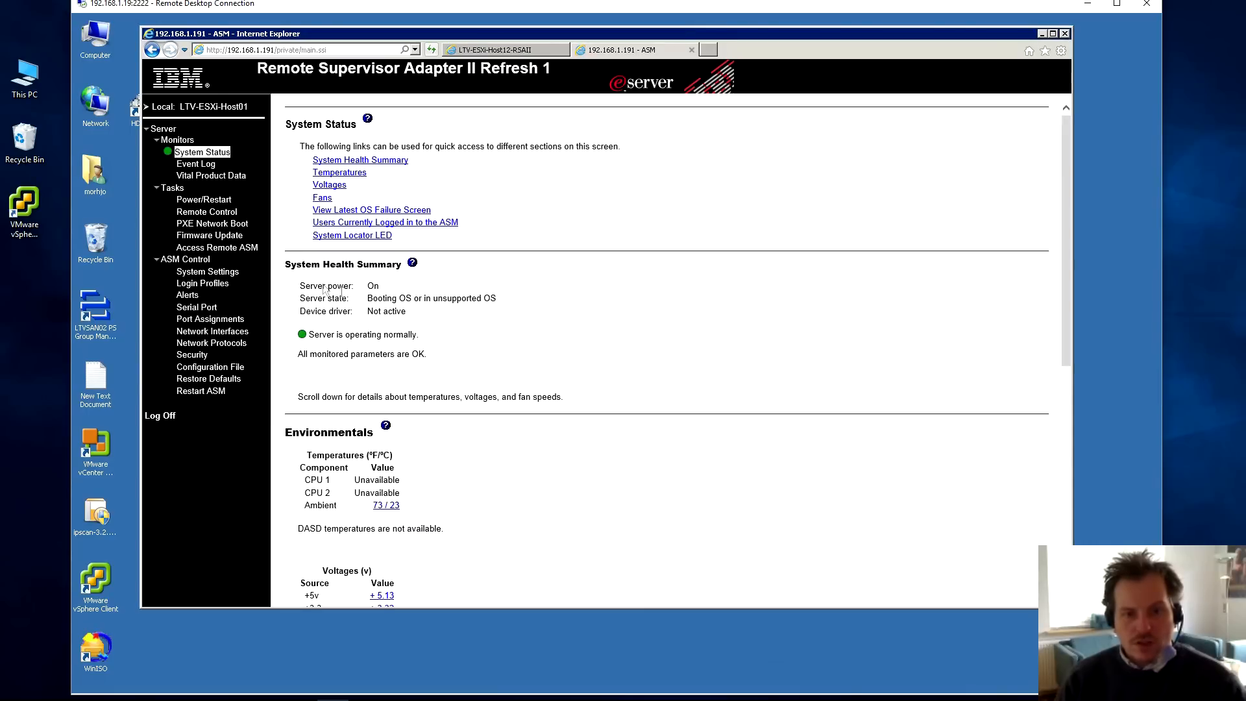
{"action": "double_click", "coordinate": [431, 298]}
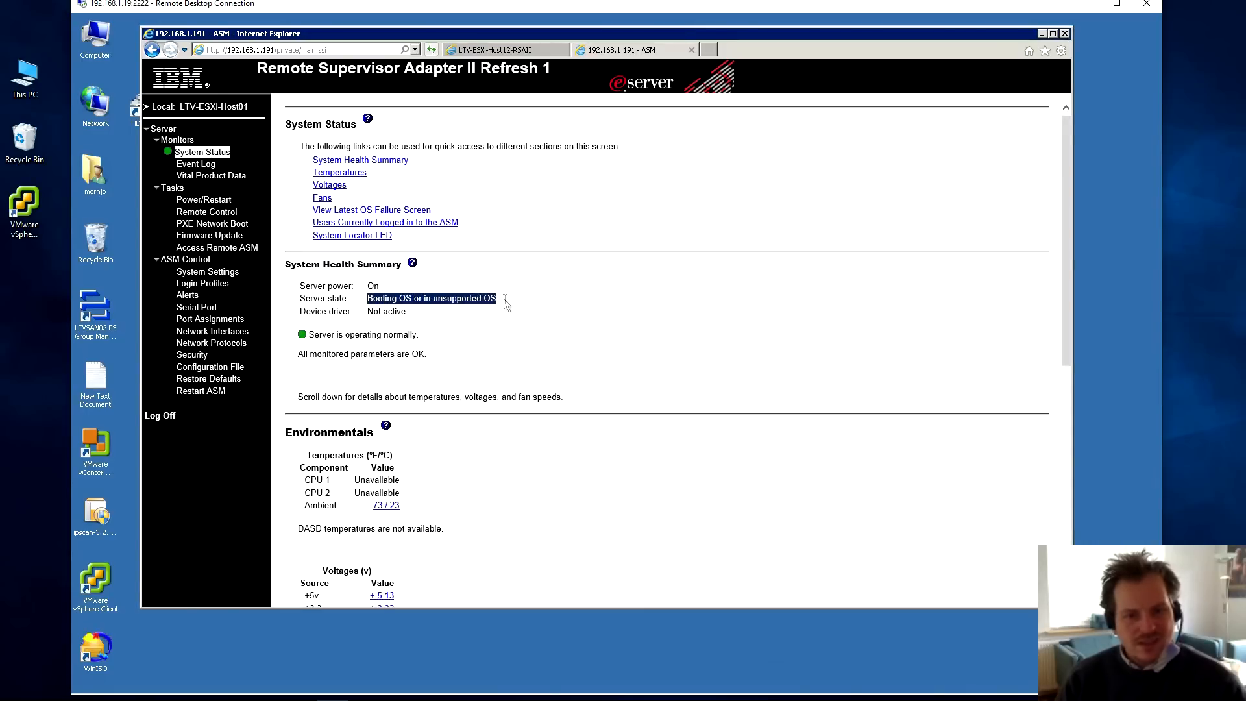
{"action": "scroll", "scroll_direction": "down", "scroll_amount": 3}
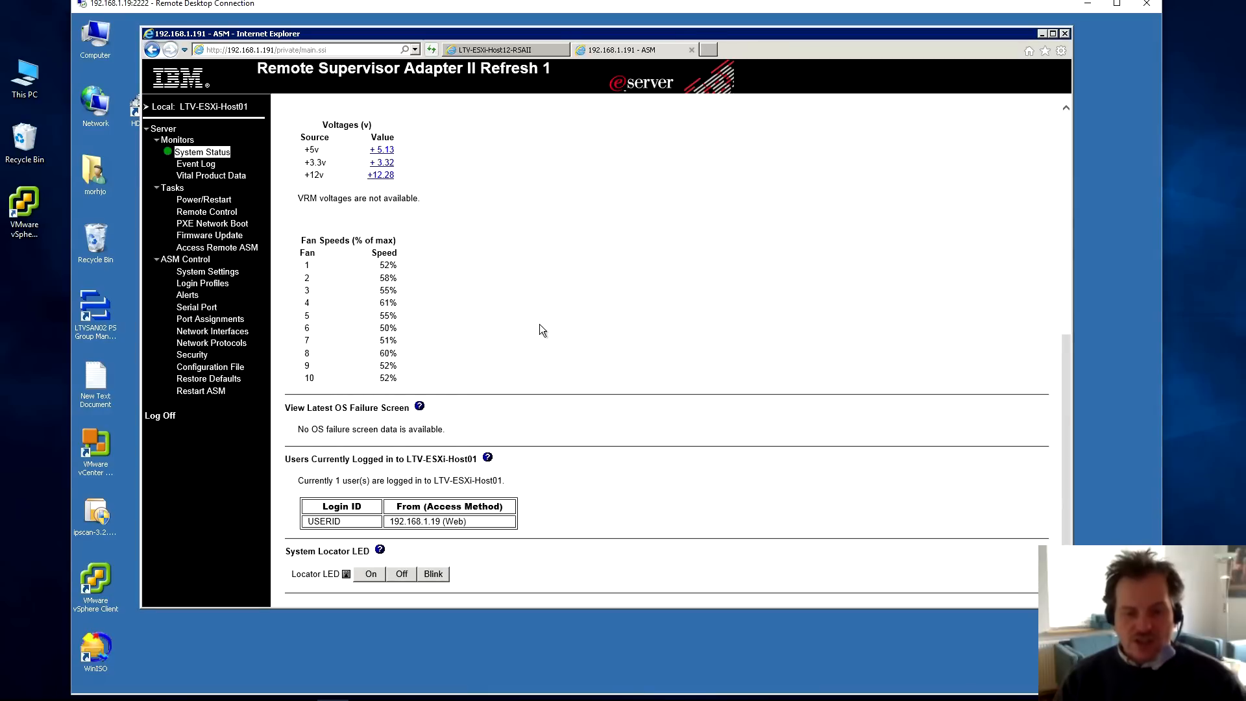
{"action": "scroll", "scroll_direction": "up", "scroll_amount": 3}
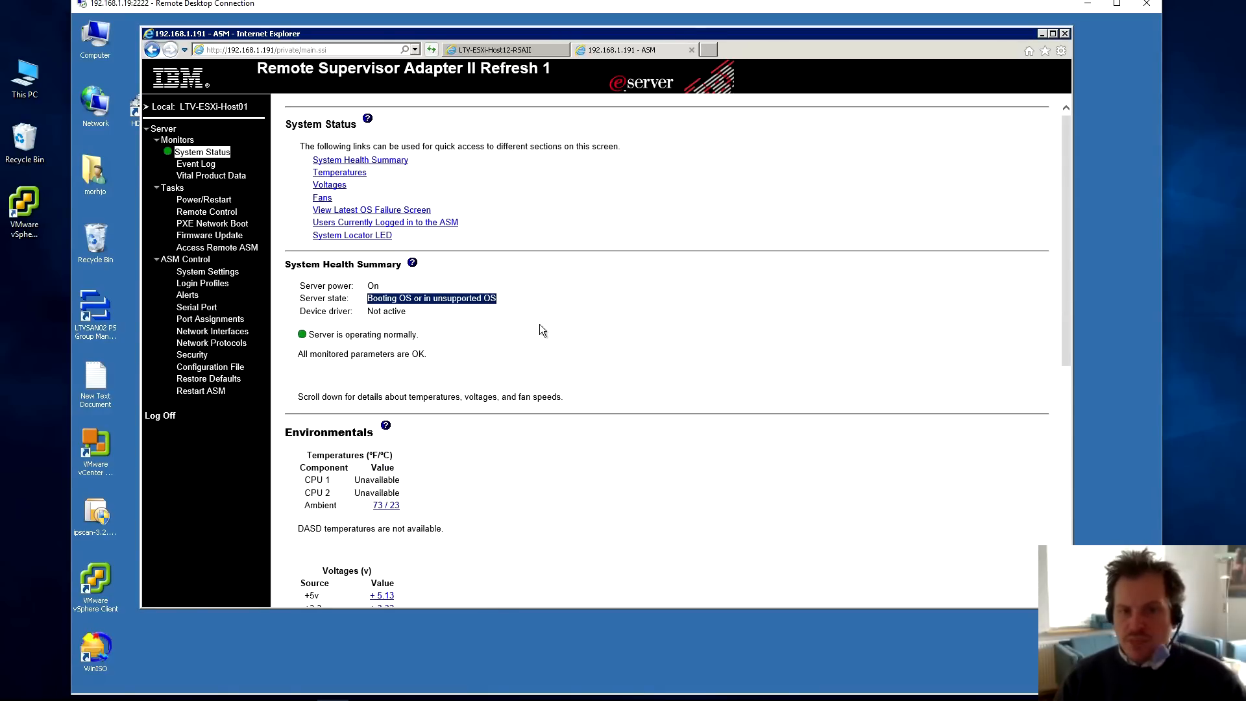
{"action": "mouse_move", "coordinate": [392, 261]}
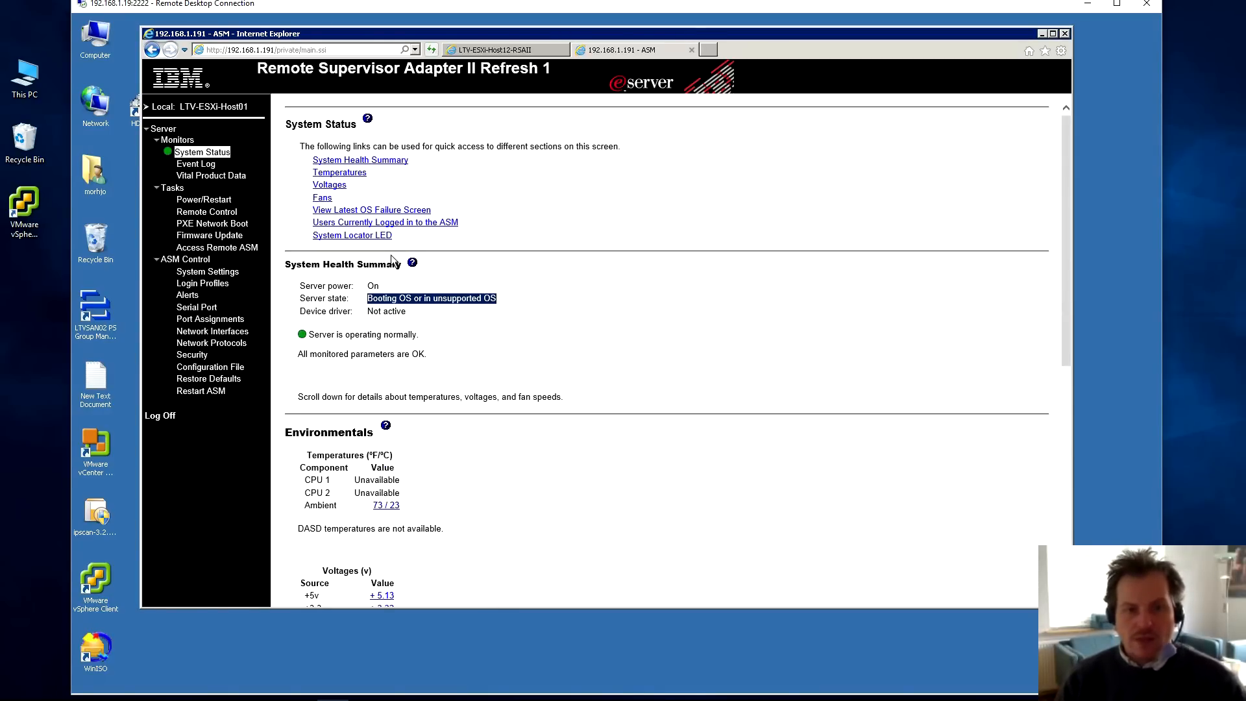
{"action": "mouse_move", "coordinate": [241, 262]}
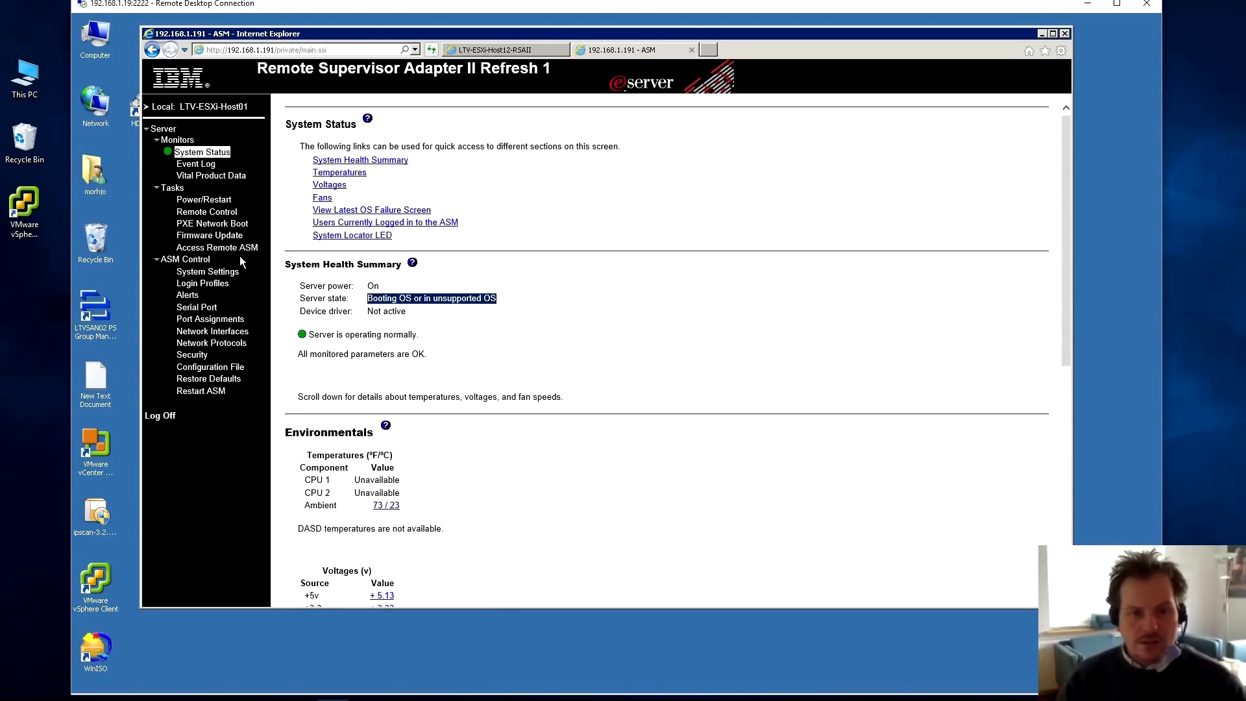
- View Firmware Update, then Access Remote ASM, and collapse the ASM Control section
{"action": "left_click", "coordinate": [209, 235]}
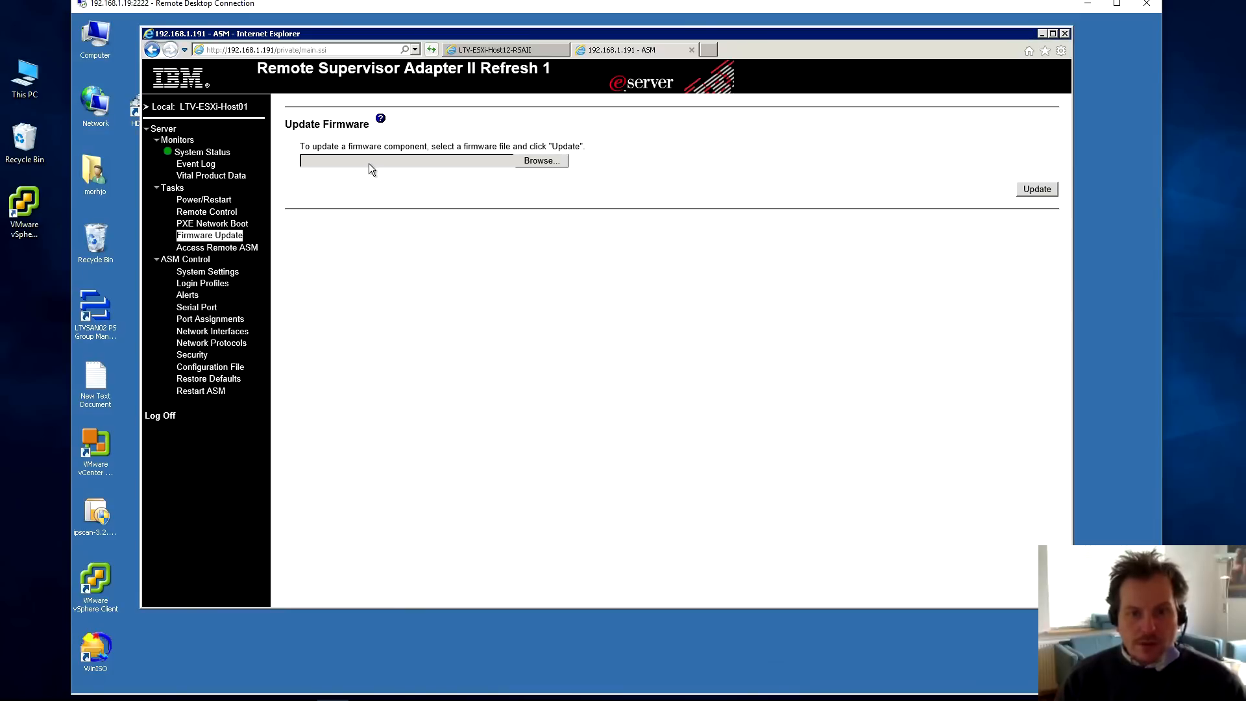
{"action": "mouse_move", "coordinate": [216, 247]}
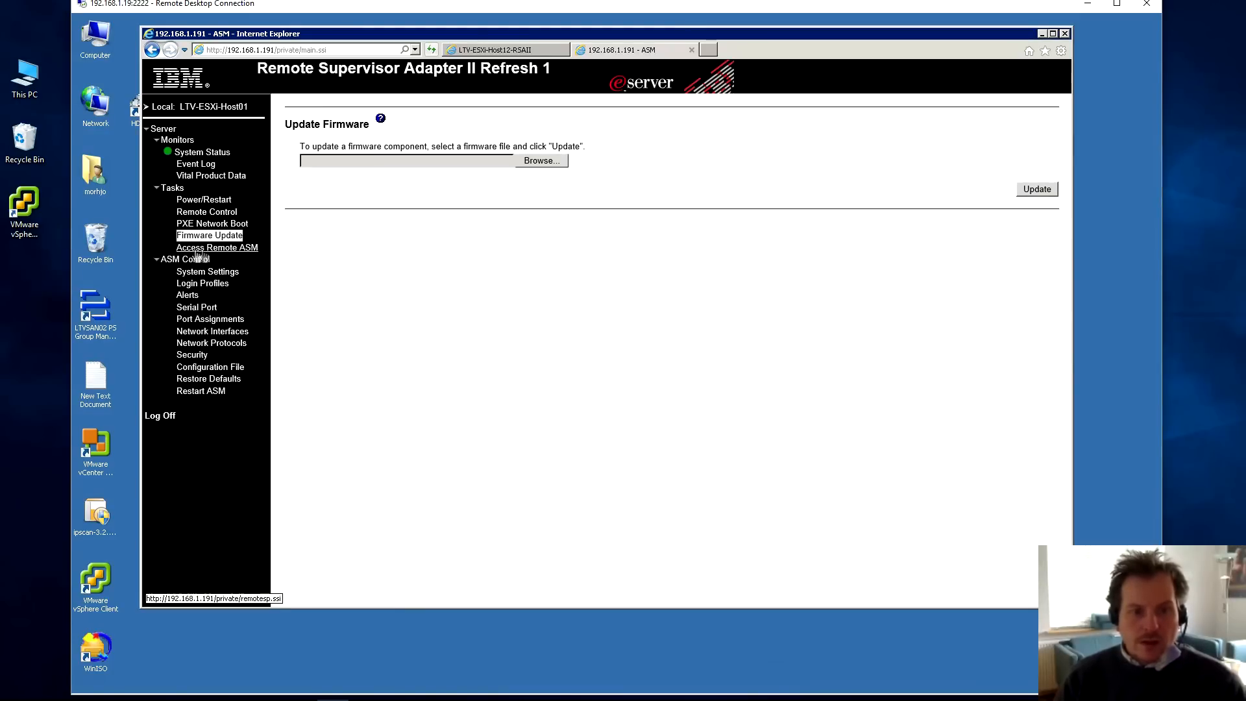
{"action": "left_click", "coordinate": [216, 247]}
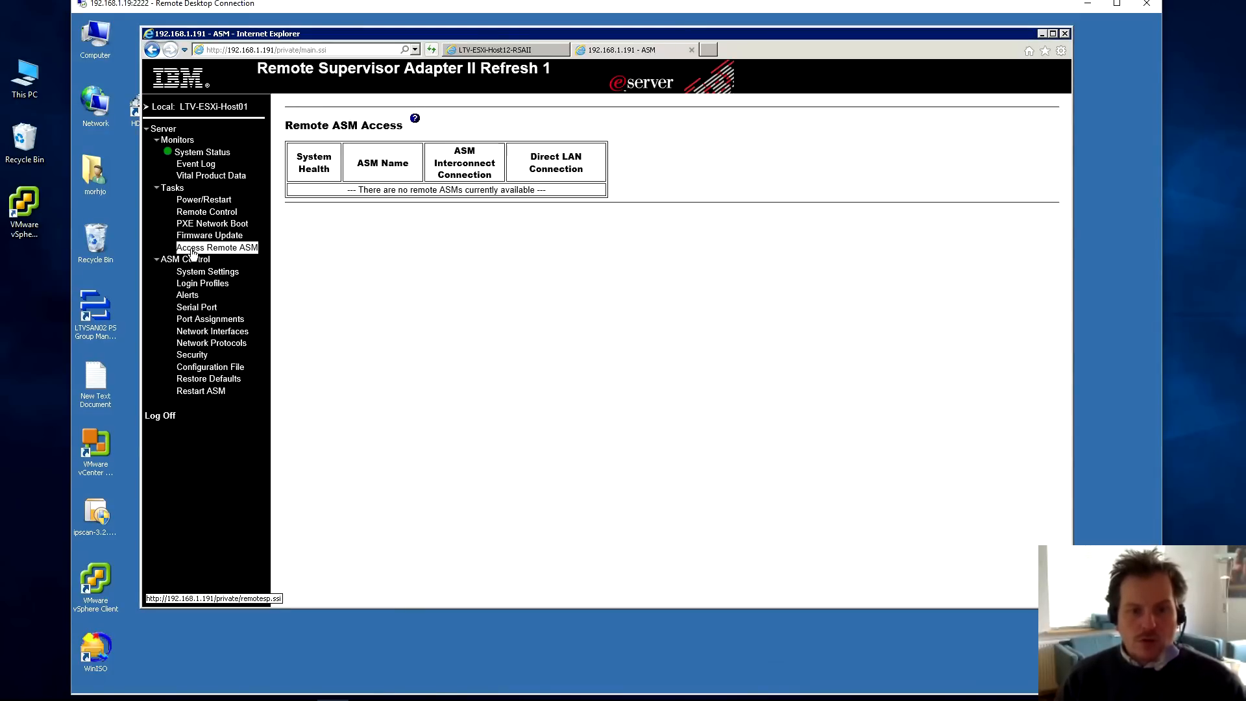
{"action": "mouse_move", "coordinate": [300, 204]}
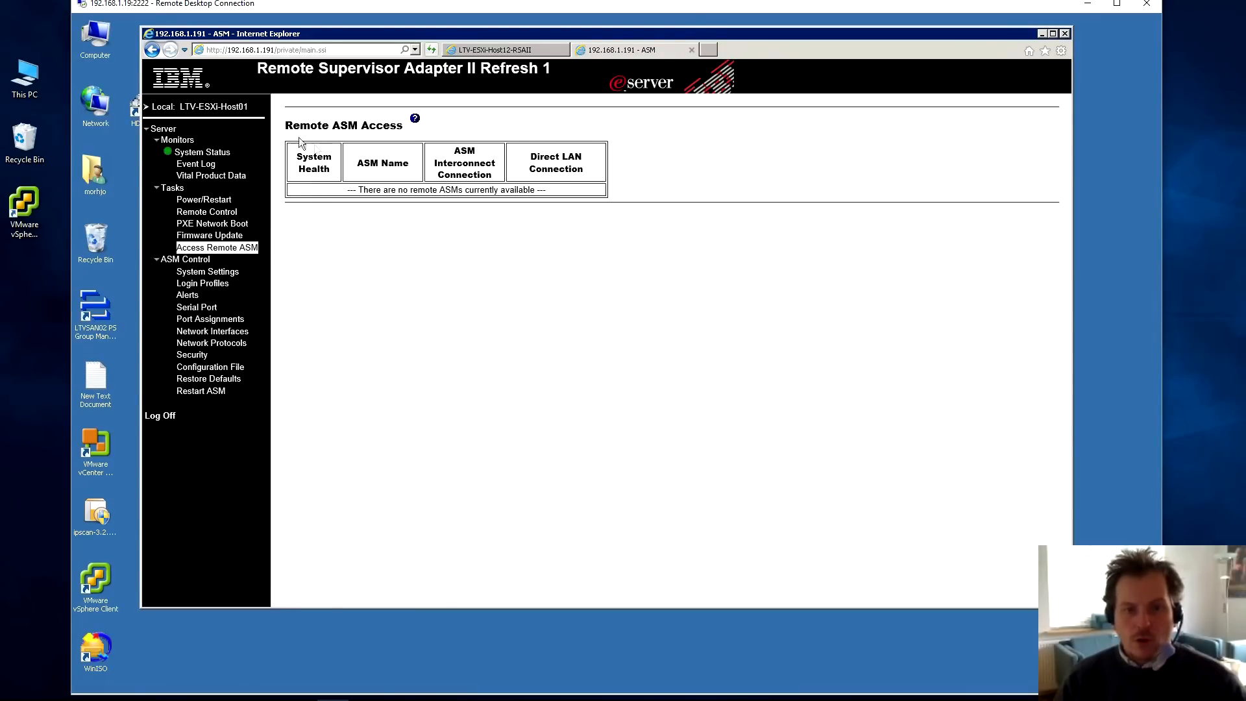
{"action": "mouse_move", "coordinate": [411, 201]}
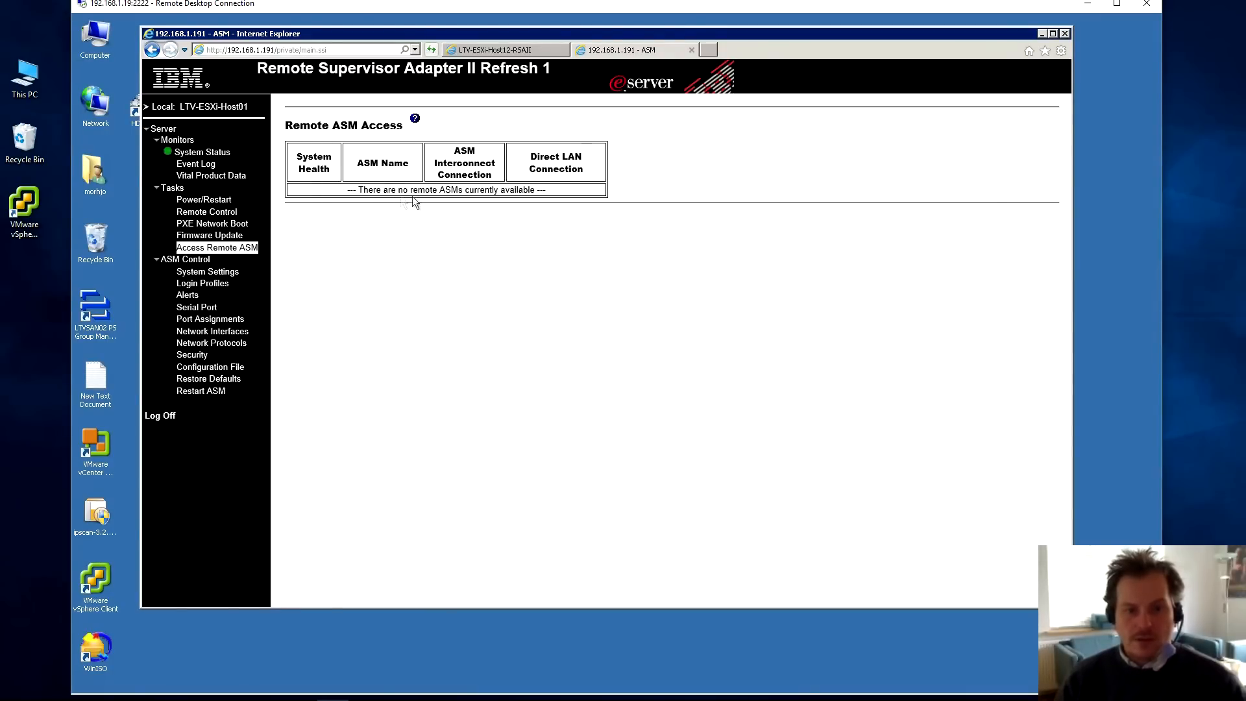
{"action": "mouse_move", "coordinate": [409, 203]}
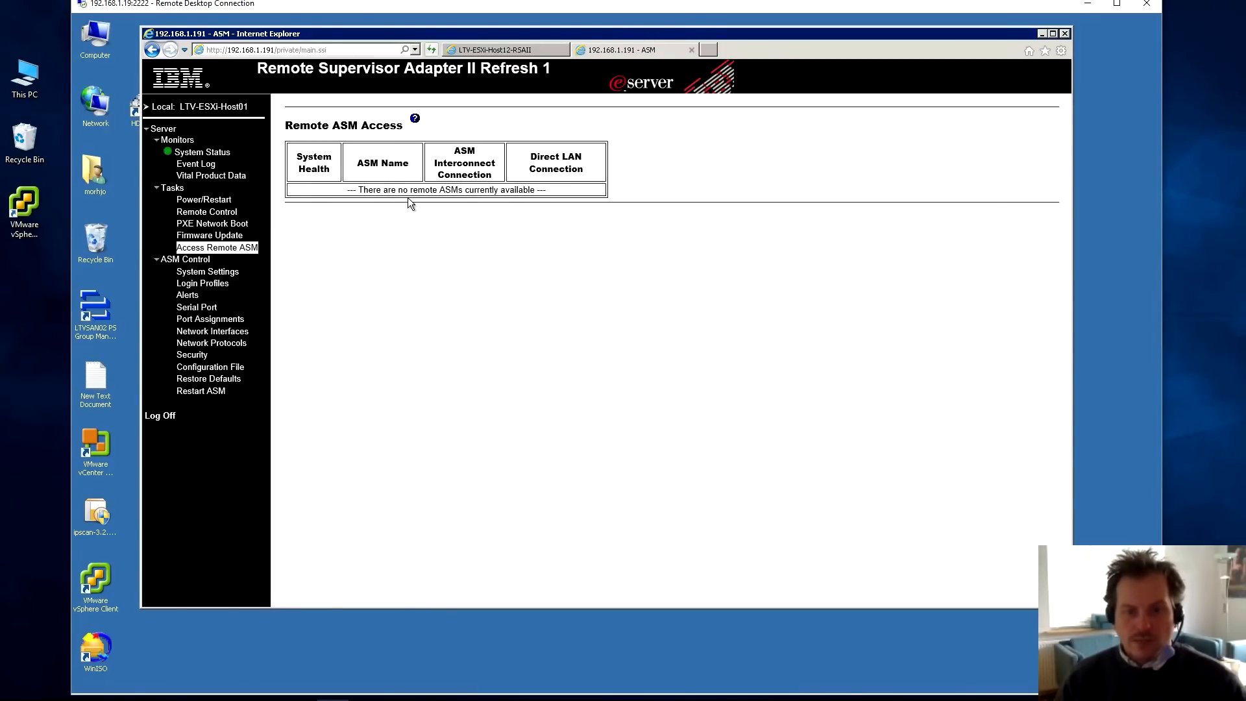
{"action": "mouse_move", "coordinate": [421, 204]}
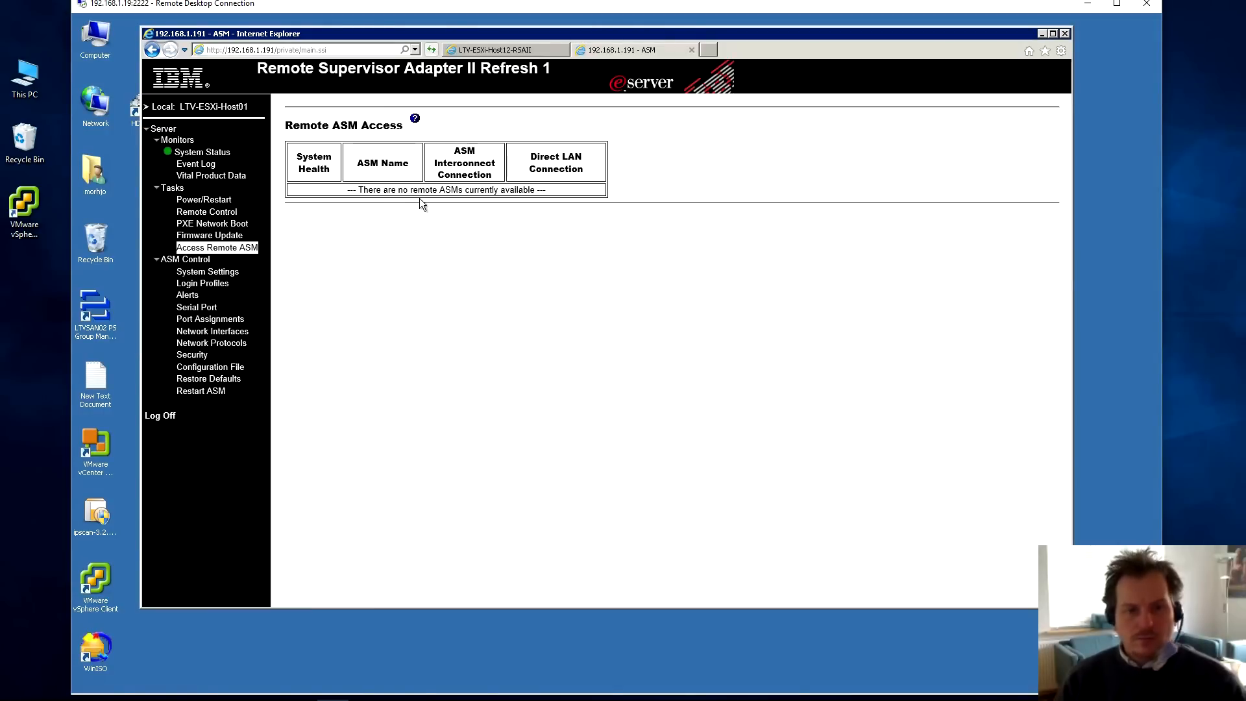
{"action": "mouse_move", "coordinate": [410, 205]}
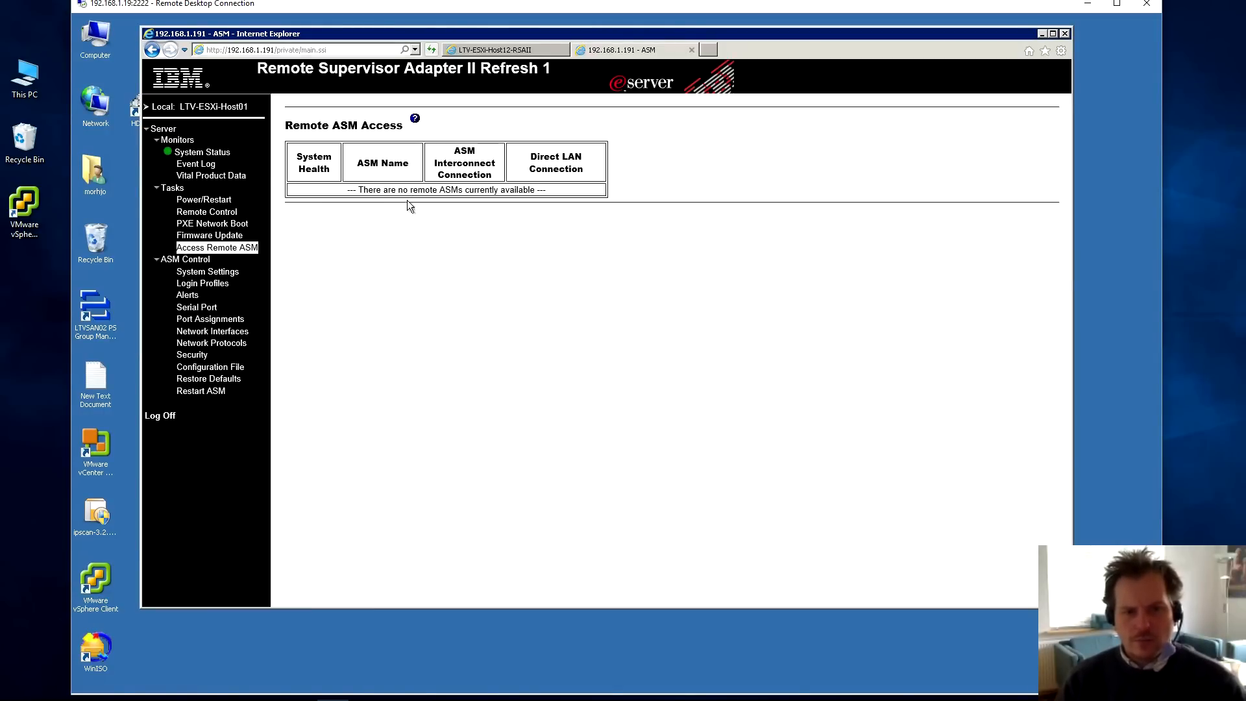
{"action": "mouse_move", "coordinate": [338, 318]}
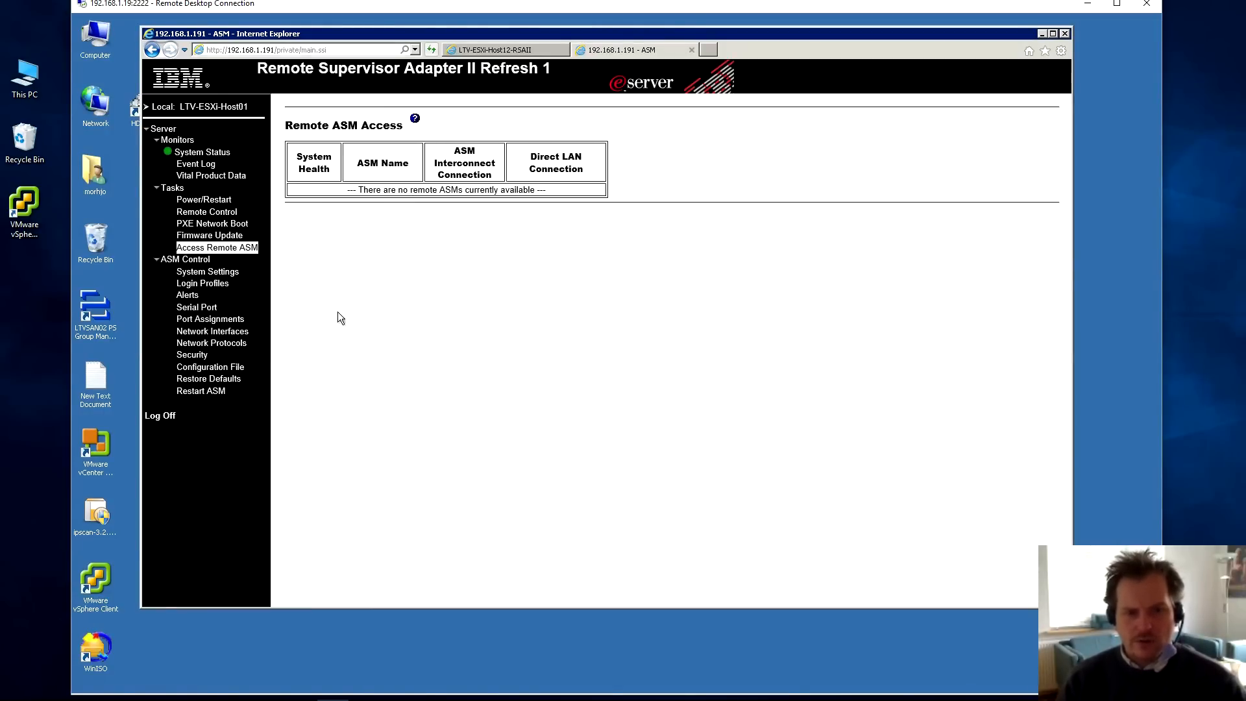
{"action": "left_click", "coordinate": [188, 259]}
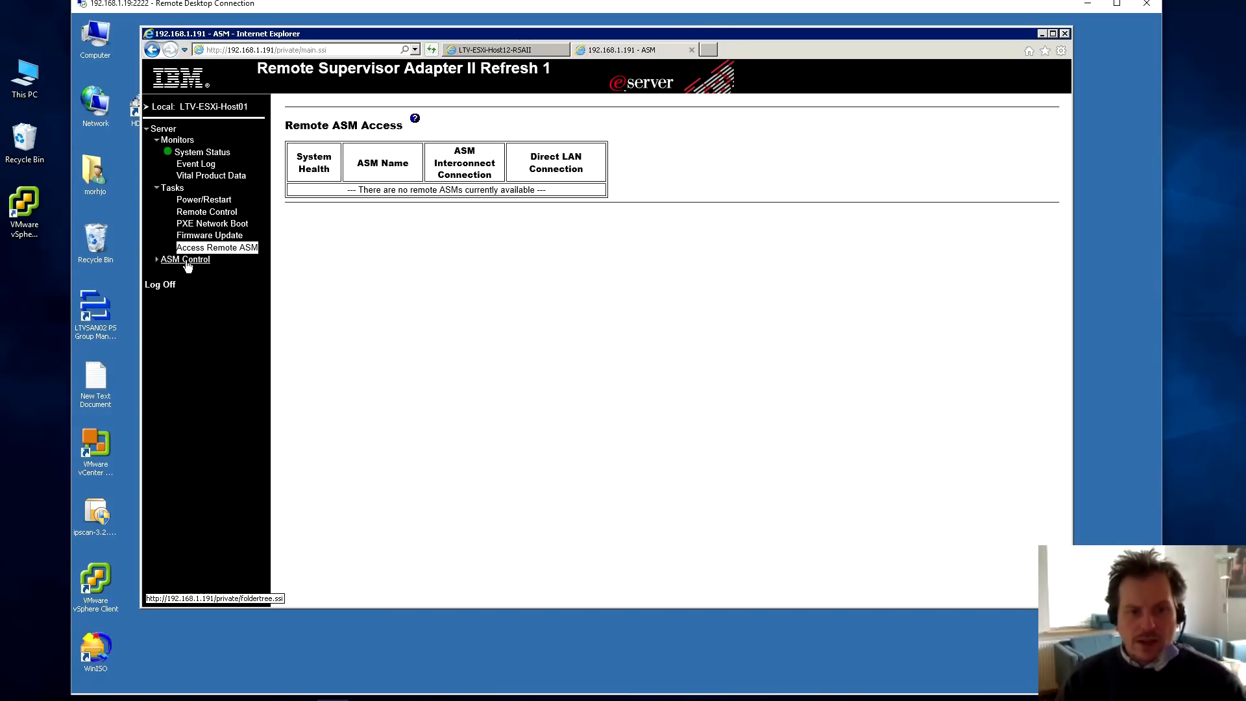
- In System Settings, fill in the contact, set location MyPlayHouse, and choose Host OS Linux
{"action": "left_click", "coordinate": [184, 259]}
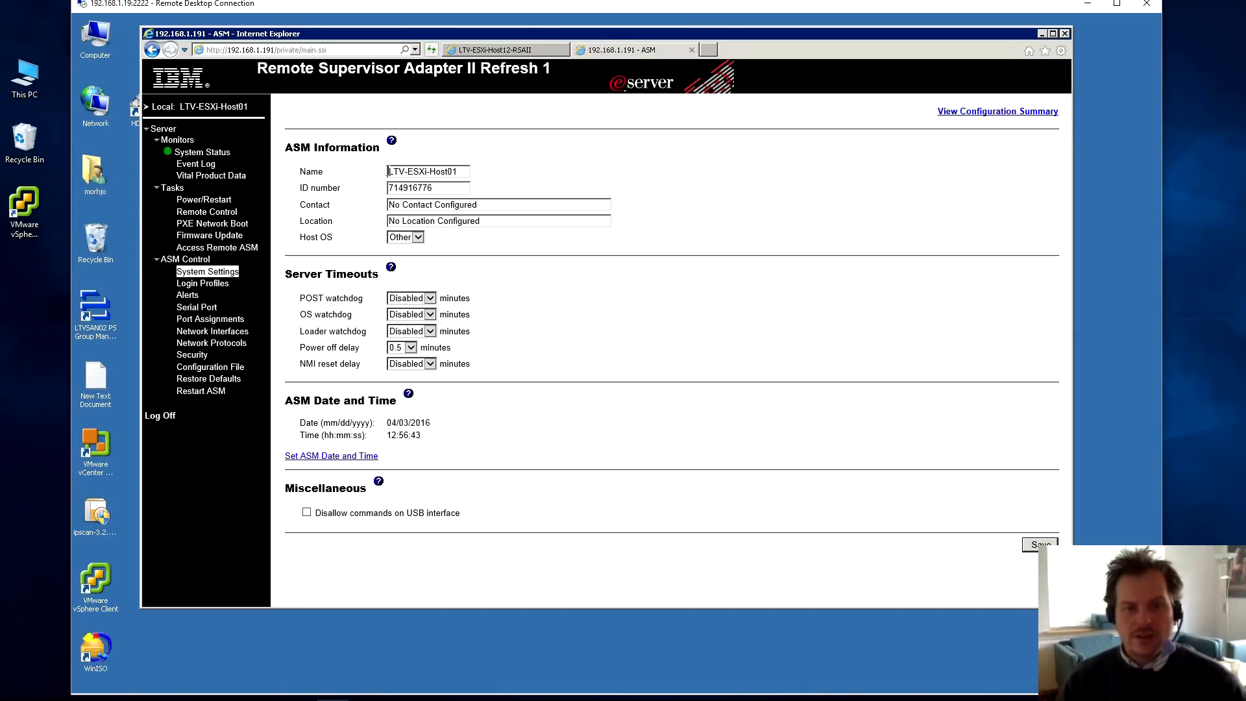
{"action": "left_click", "coordinate": [429, 171]}
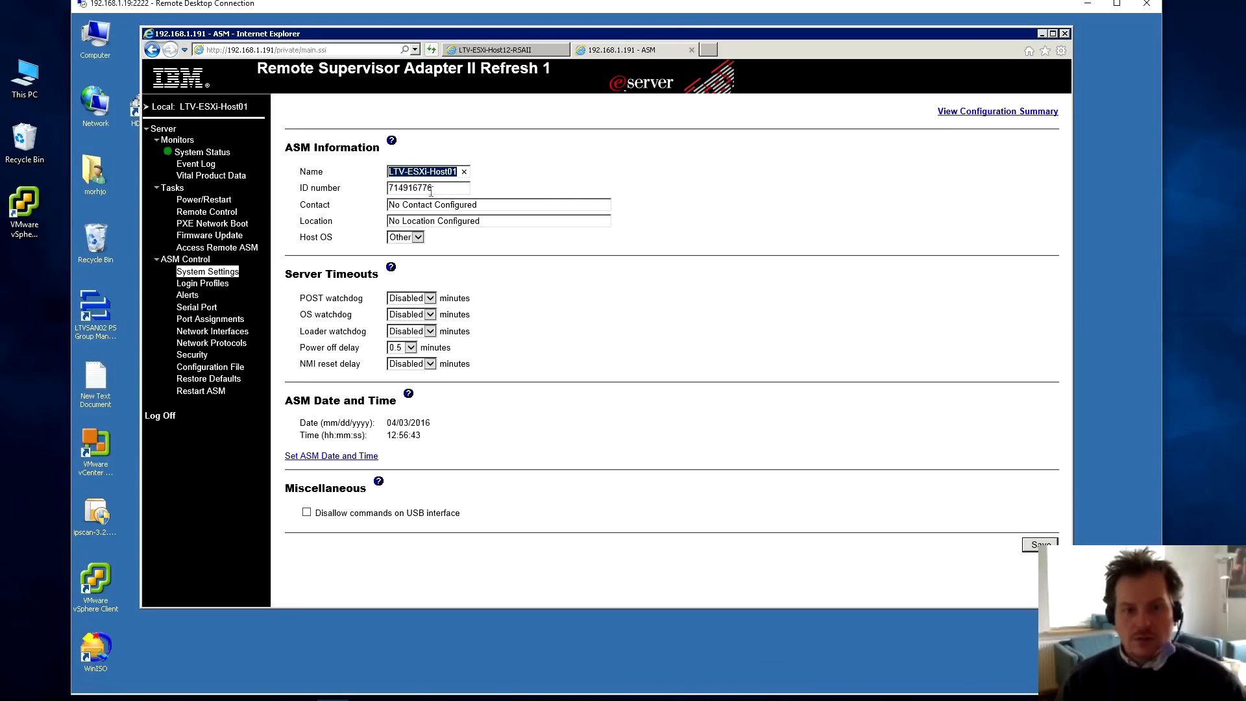
{"action": "left_click", "coordinate": [427, 187]}
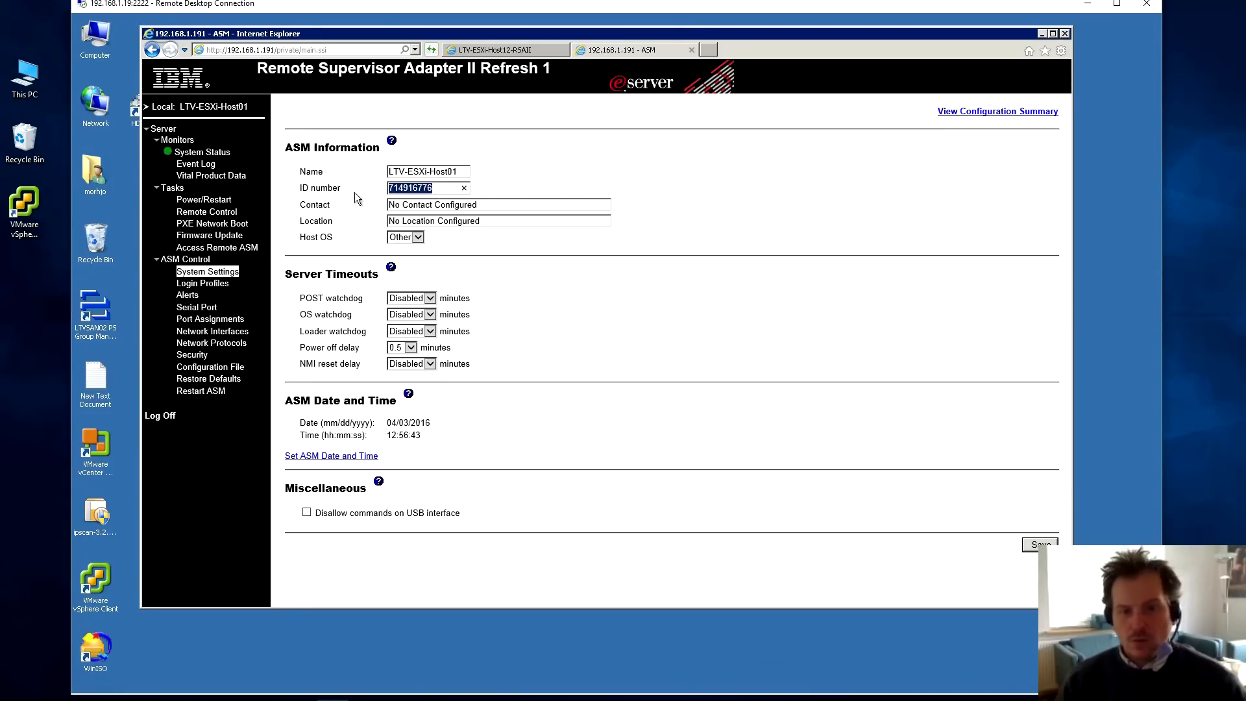
{"action": "left_click", "coordinate": [498, 204]}
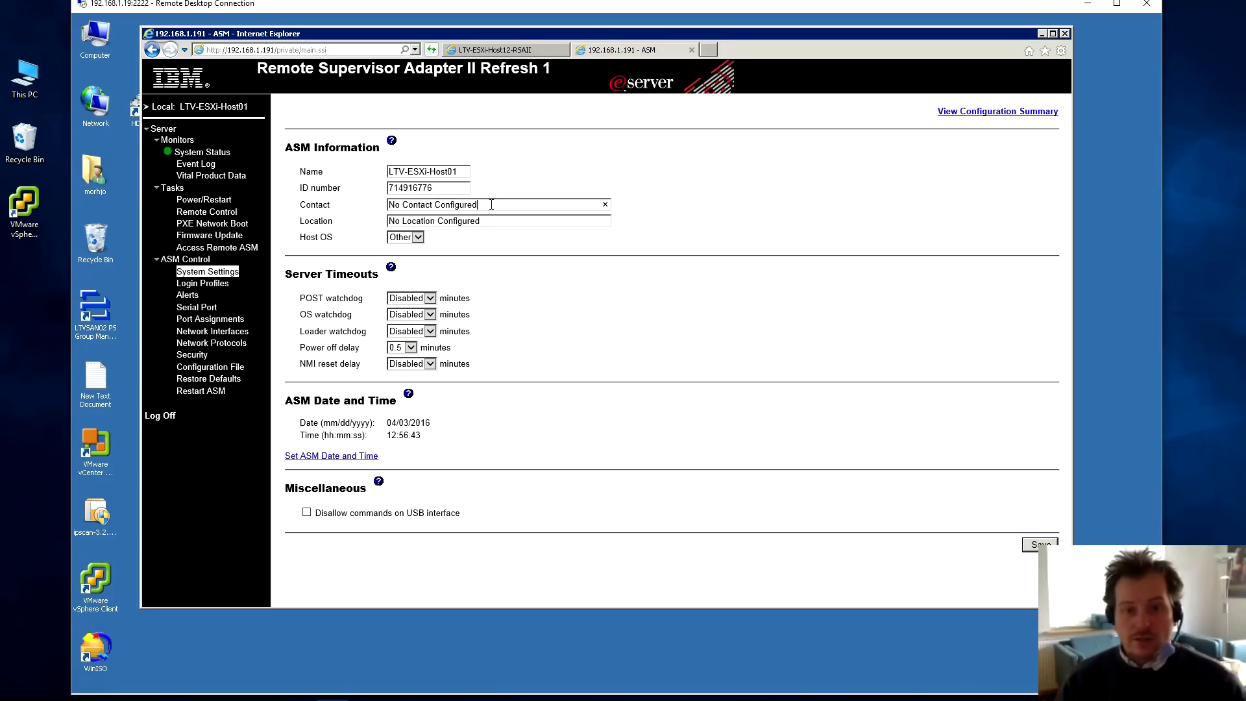
{"action": "triple_click", "coordinate": [432, 205]}
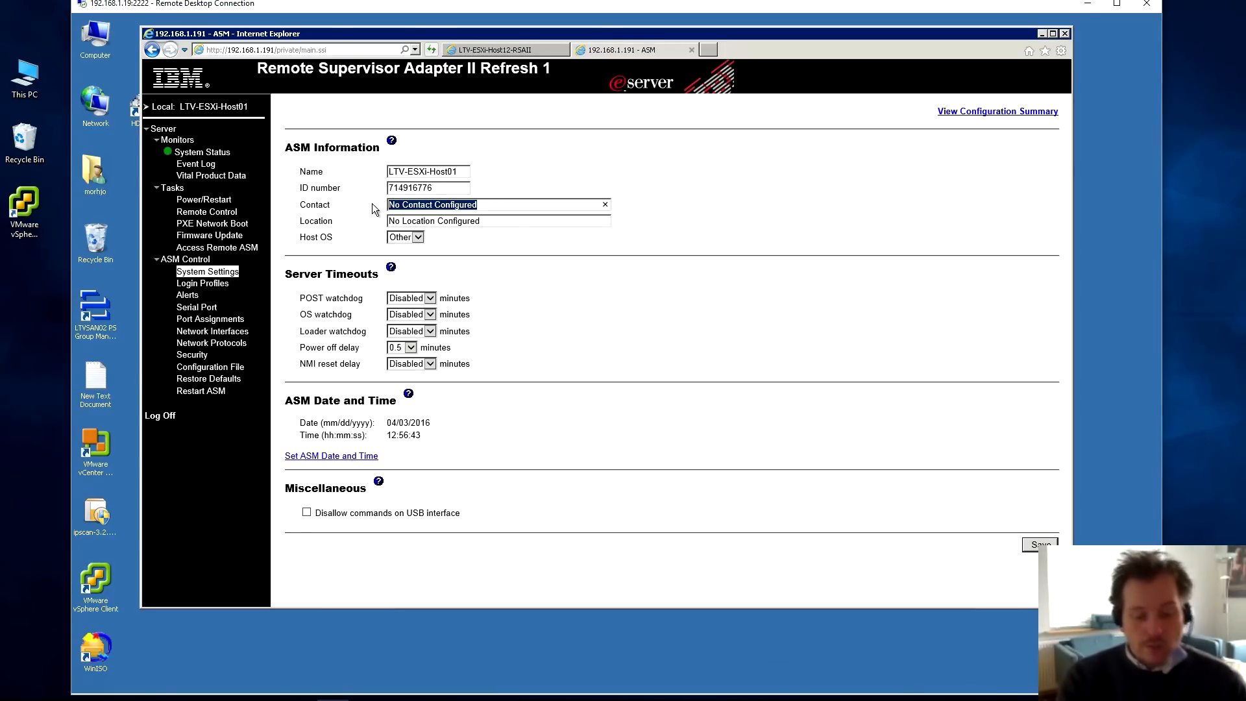
{"action": "type", "text": "Morten Hjorth"}
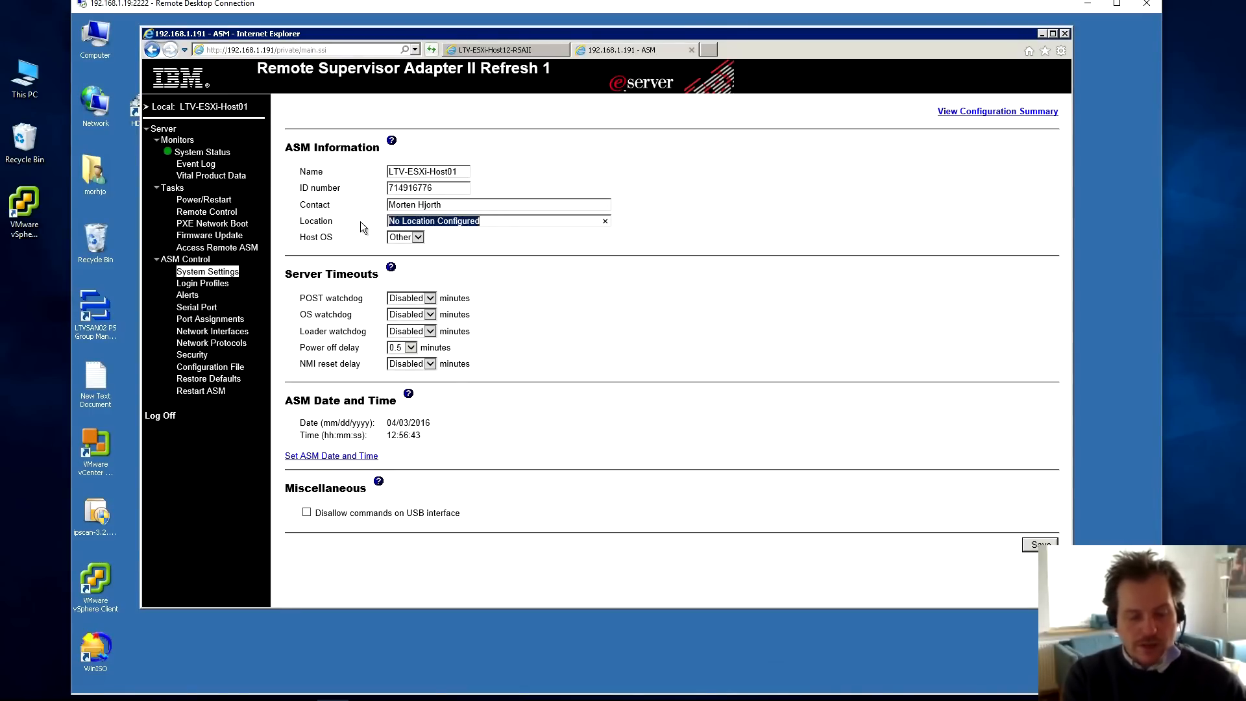
{"action": "type", "text": "MyPl"}
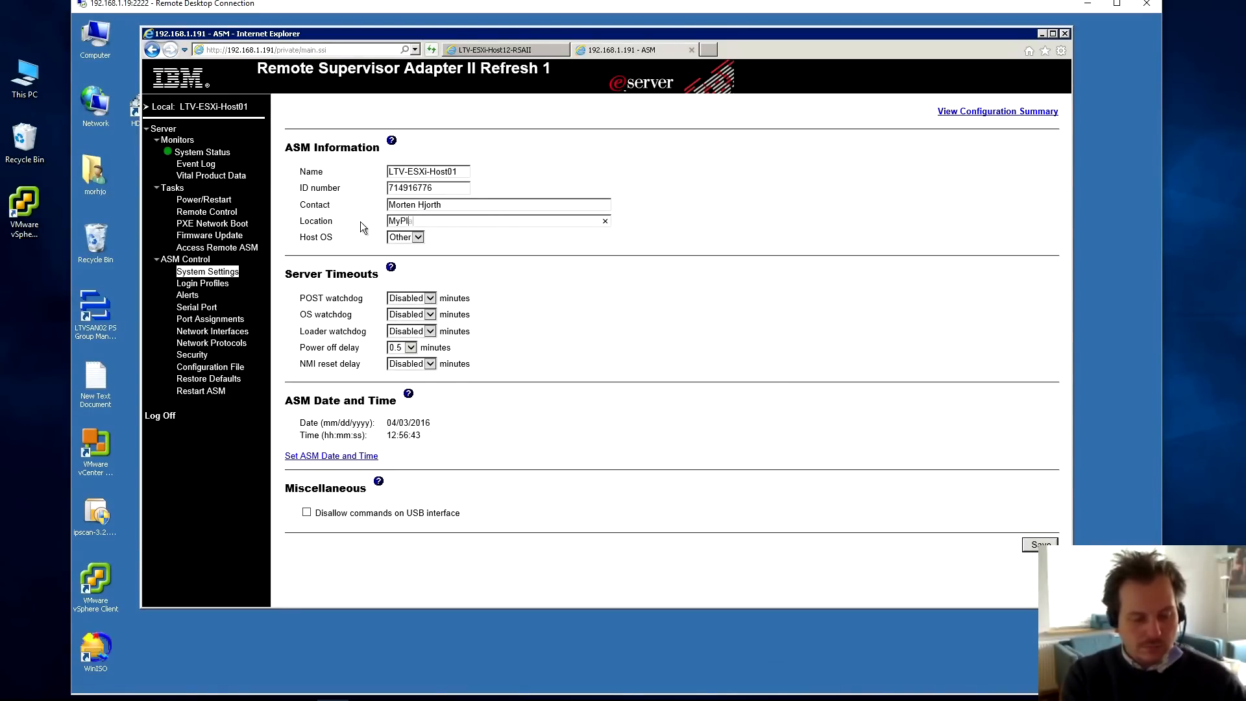
{"action": "type", "text": "ayHouse"}
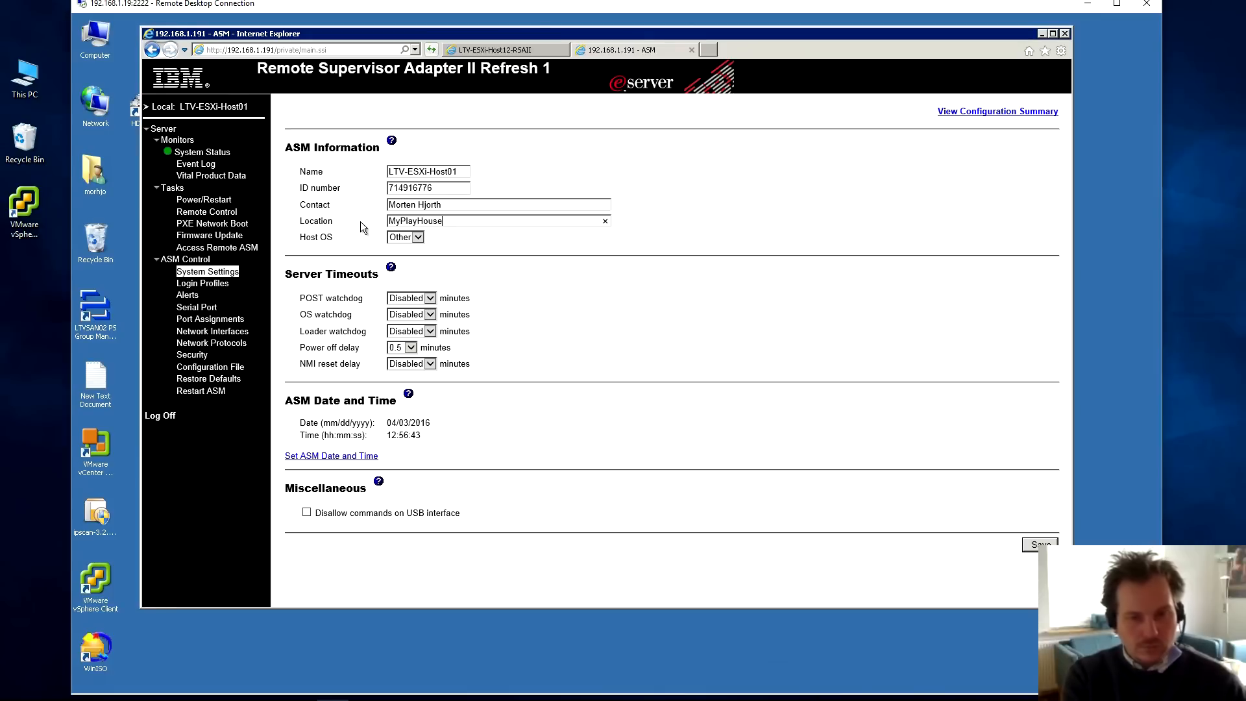
{"action": "left_click", "coordinate": [417, 237]}
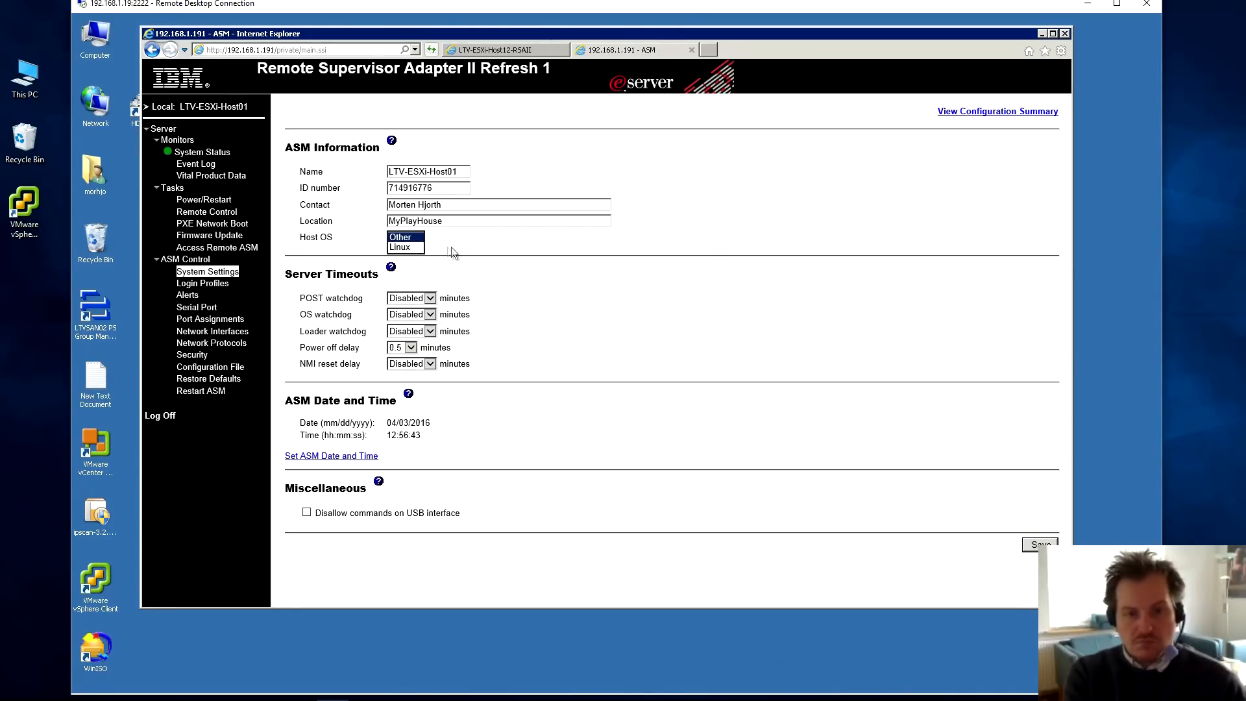
{"action": "mouse_move", "coordinate": [404, 248]}
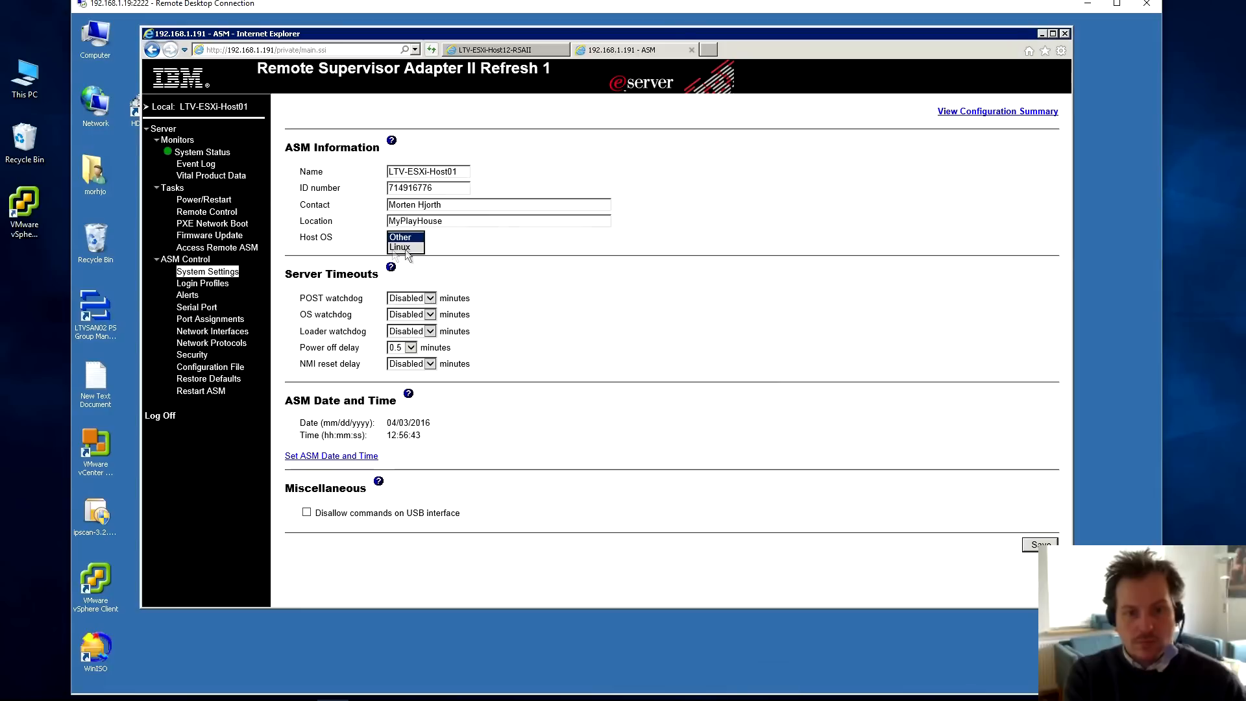
{"action": "left_click", "coordinate": [400, 248]}
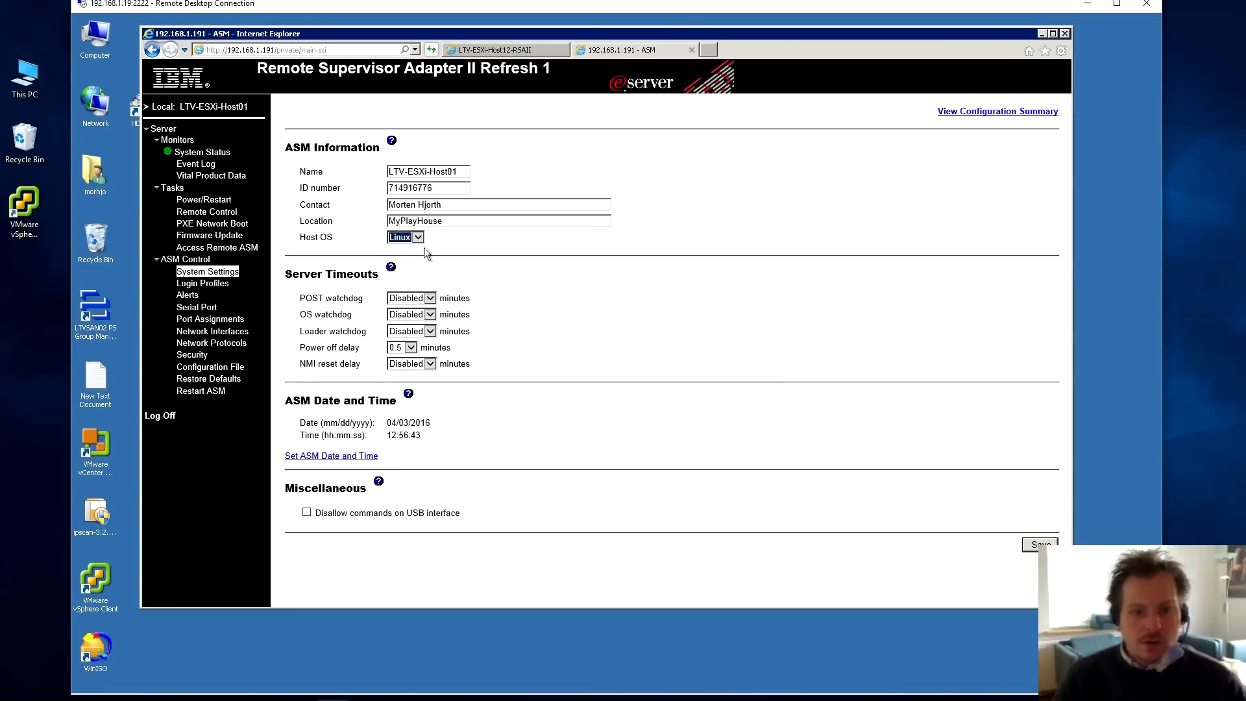
{"action": "mouse_move", "coordinate": [457, 252]}
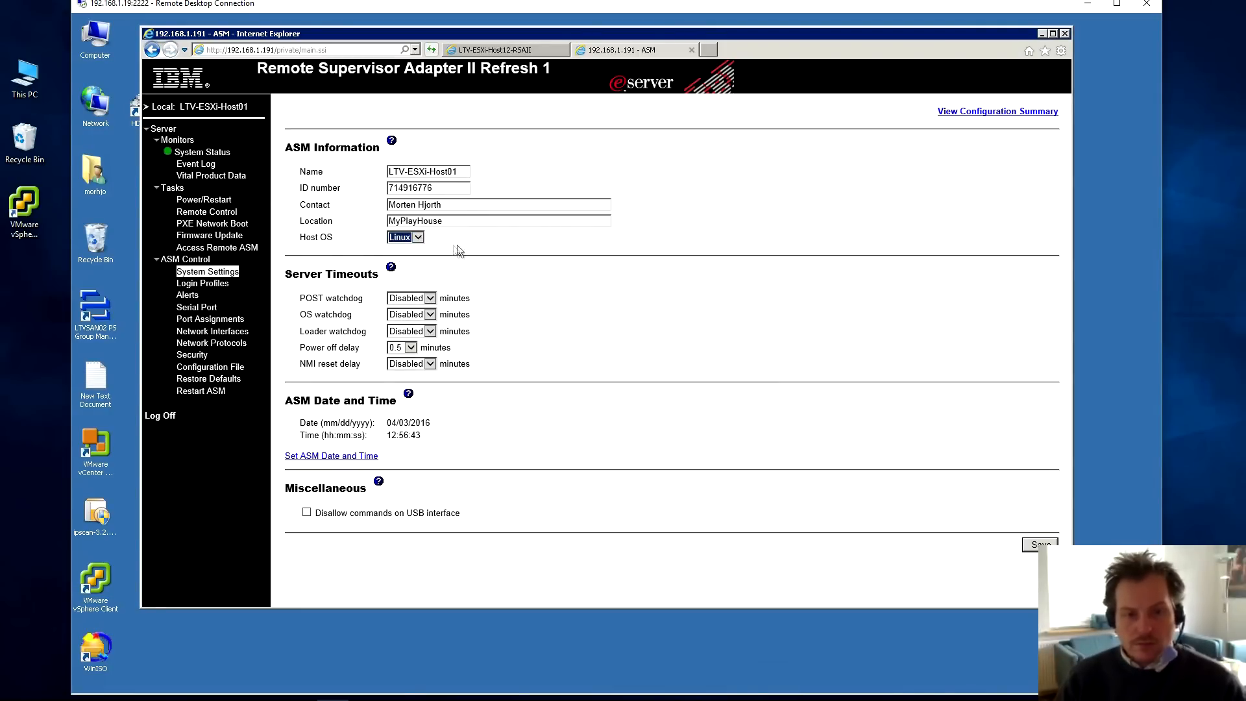
{"action": "mouse_move", "coordinate": [301, 298]}
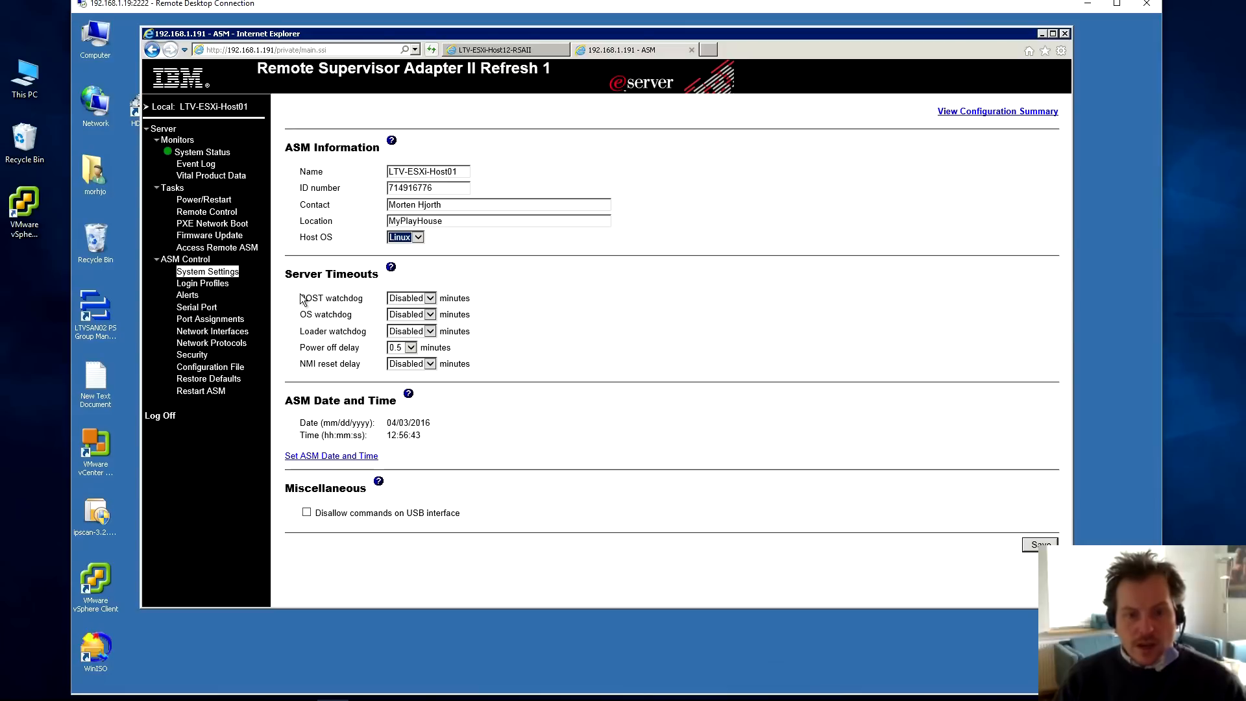
{"action": "mouse_move", "coordinate": [285, 281]}
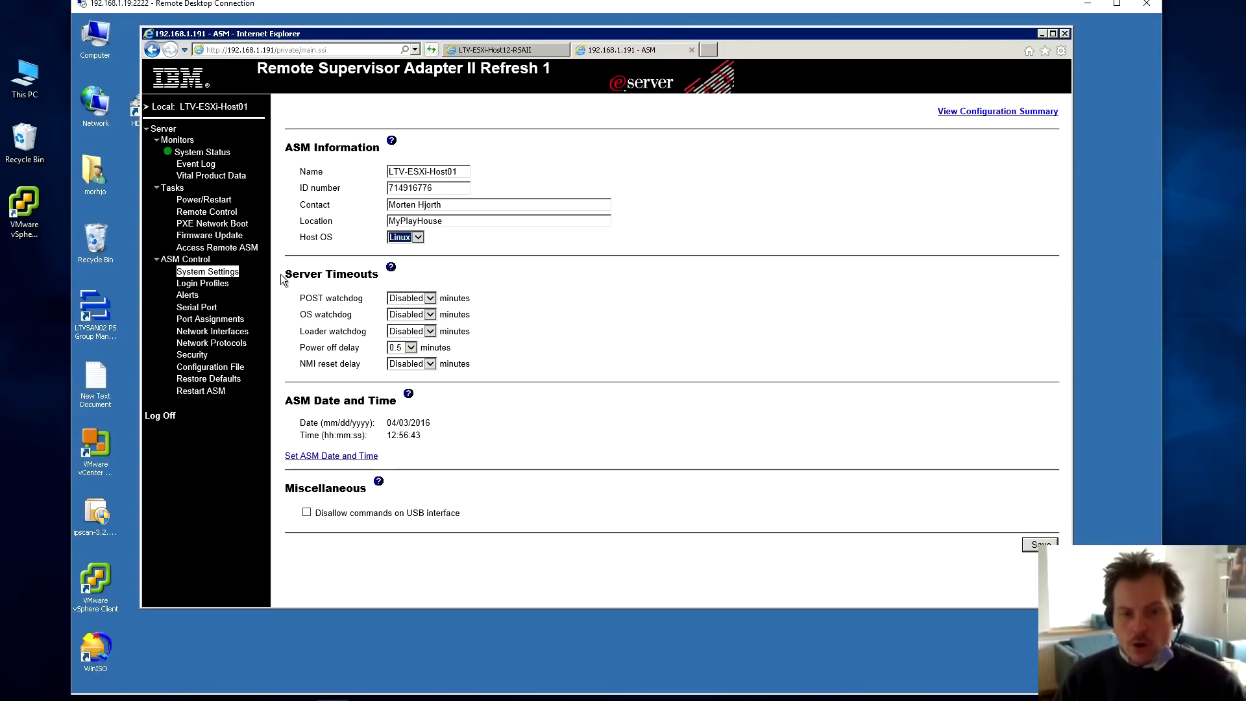
{"action": "mouse_move", "coordinate": [290, 309]}
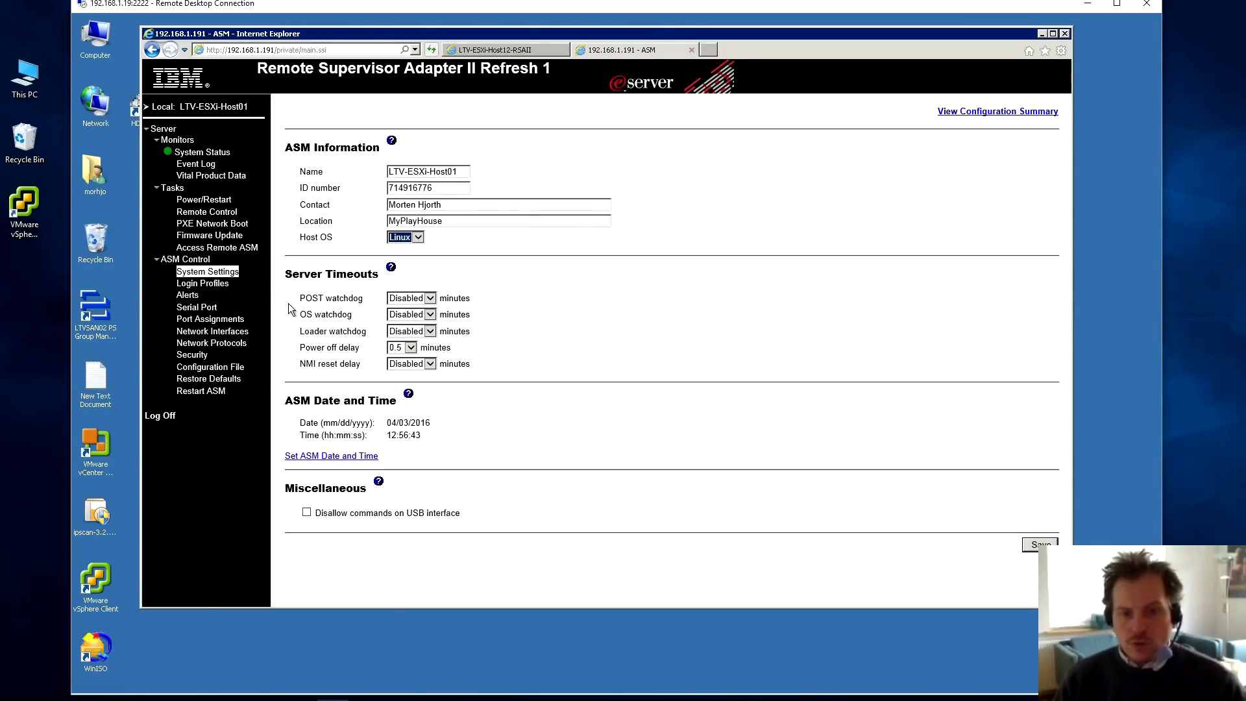
{"action": "mouse_move", "coordinate": [296, 308]}
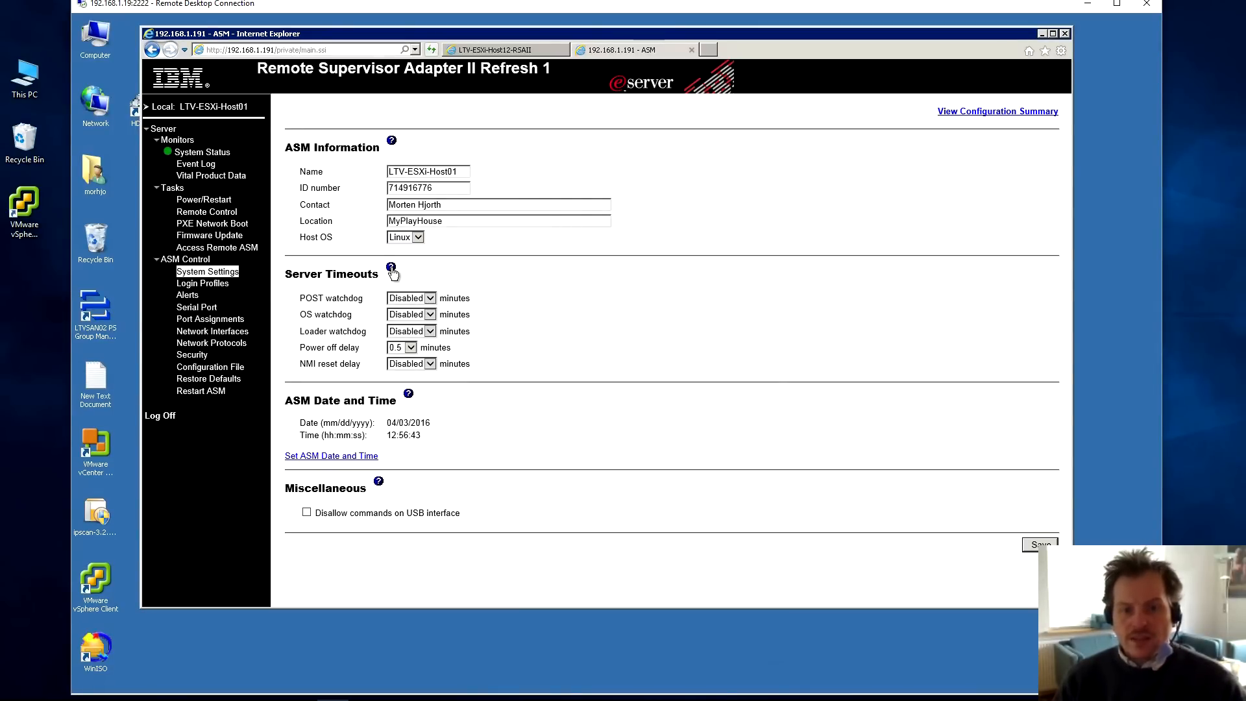
- Read the Server Timeouts watchdog help, closing and reopening the help window
{"action": "left_click", "coordinate": [390, 268]}
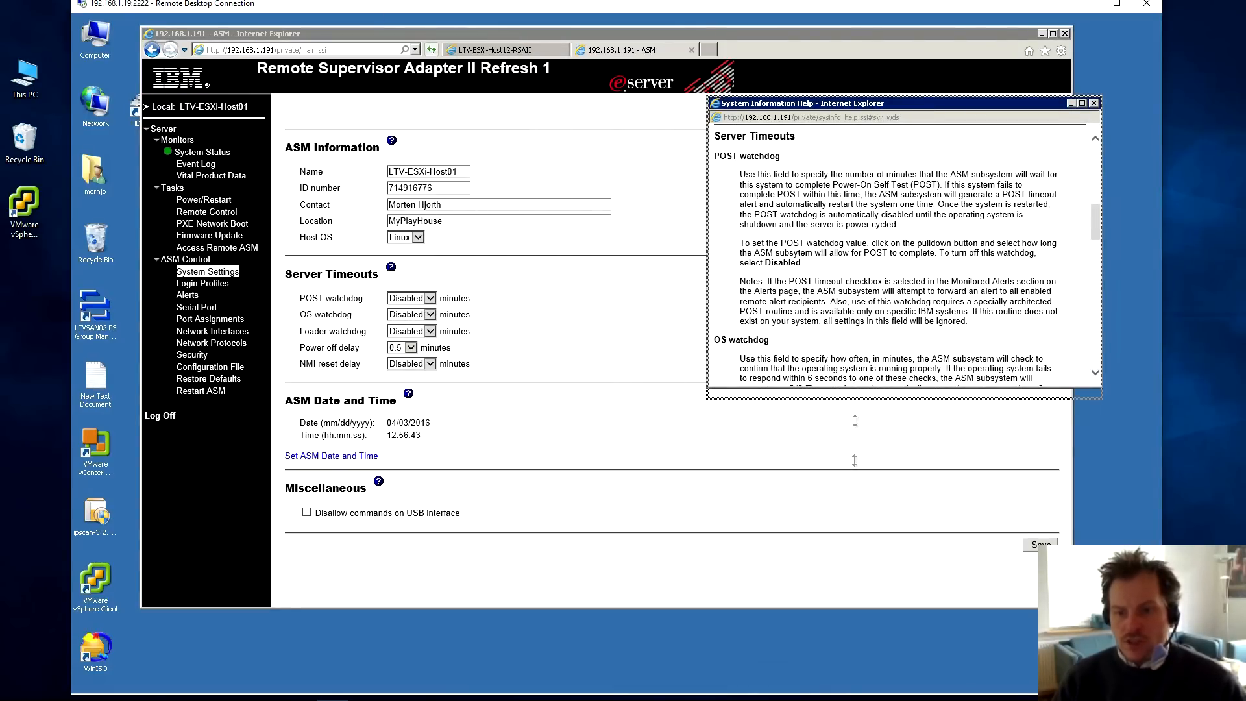
{"action": "scroll", "scroll_direction": "down", "scroll_amount": 3}
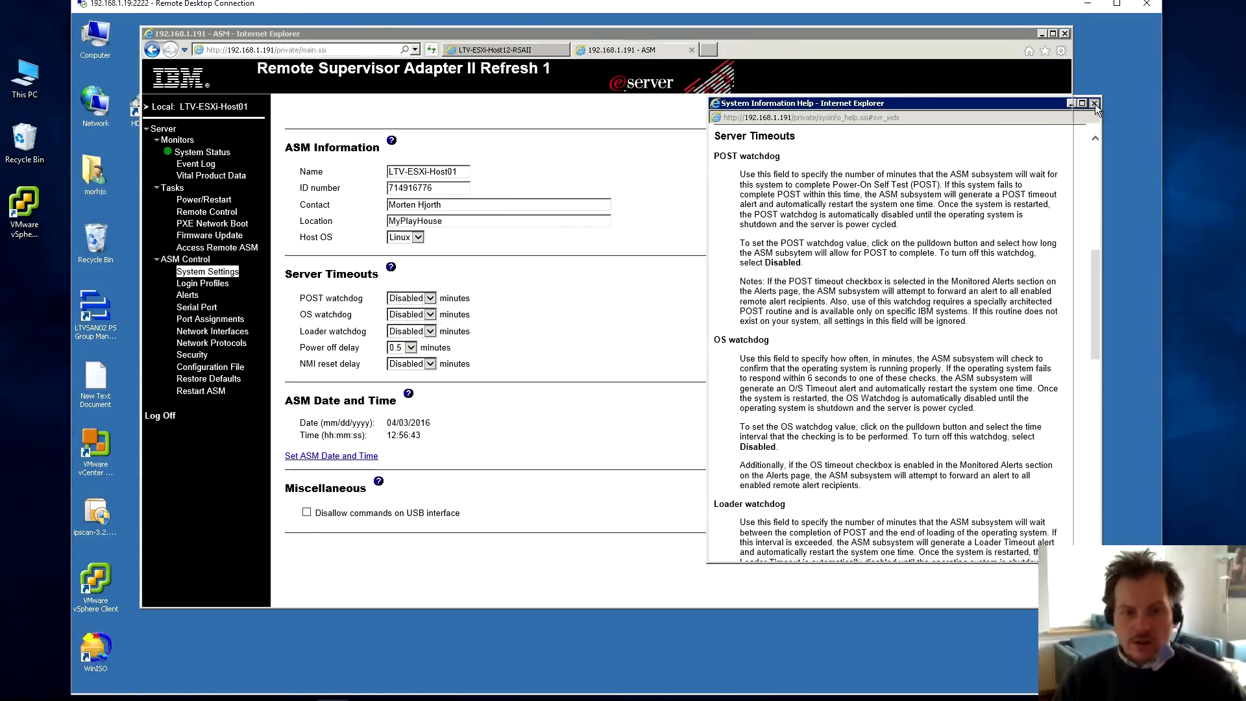
{"action": "left_click", "coordinate": [432, 298]}
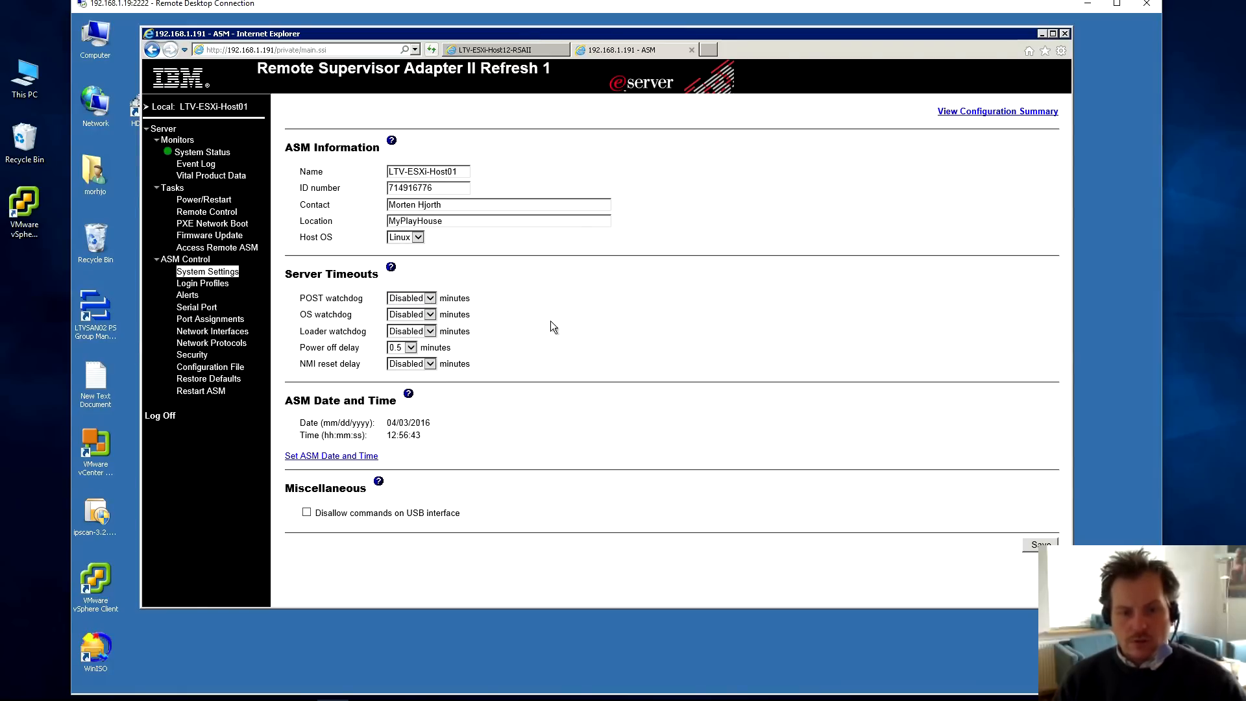
{"action": "left_click", "coordinate": [390, 266]}
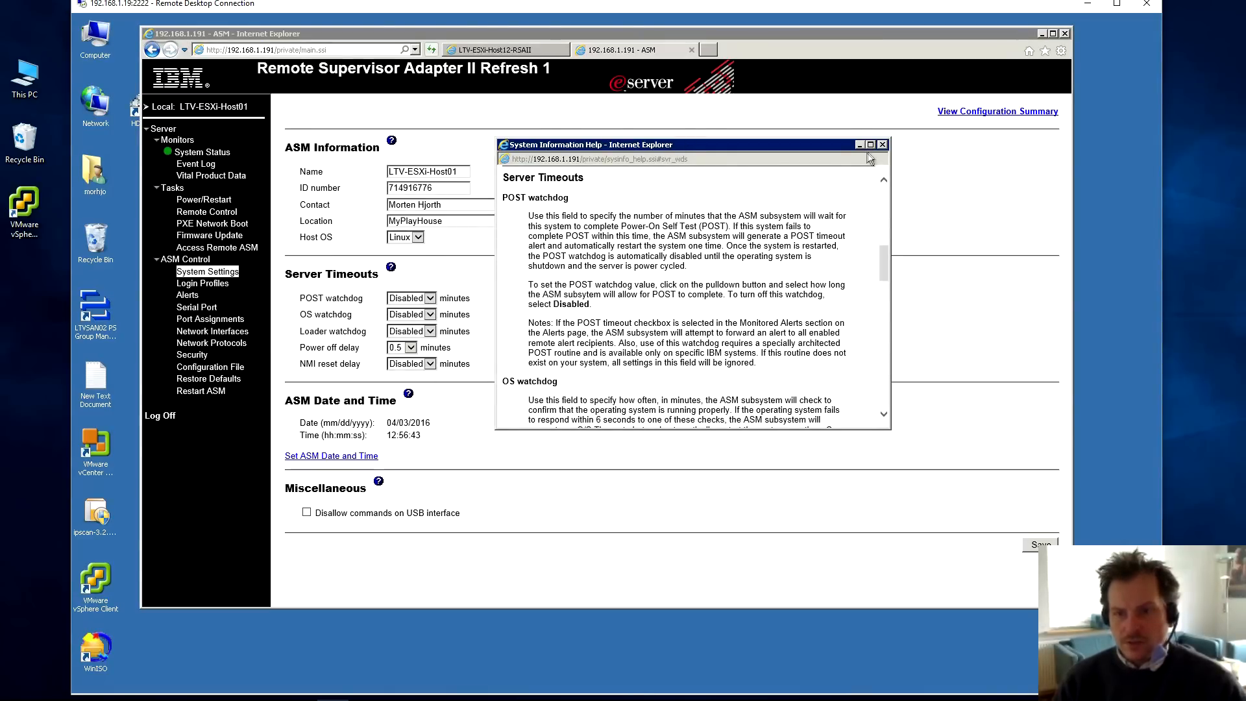
{"action": "mouse_move", "coordinate": [881, 144]}
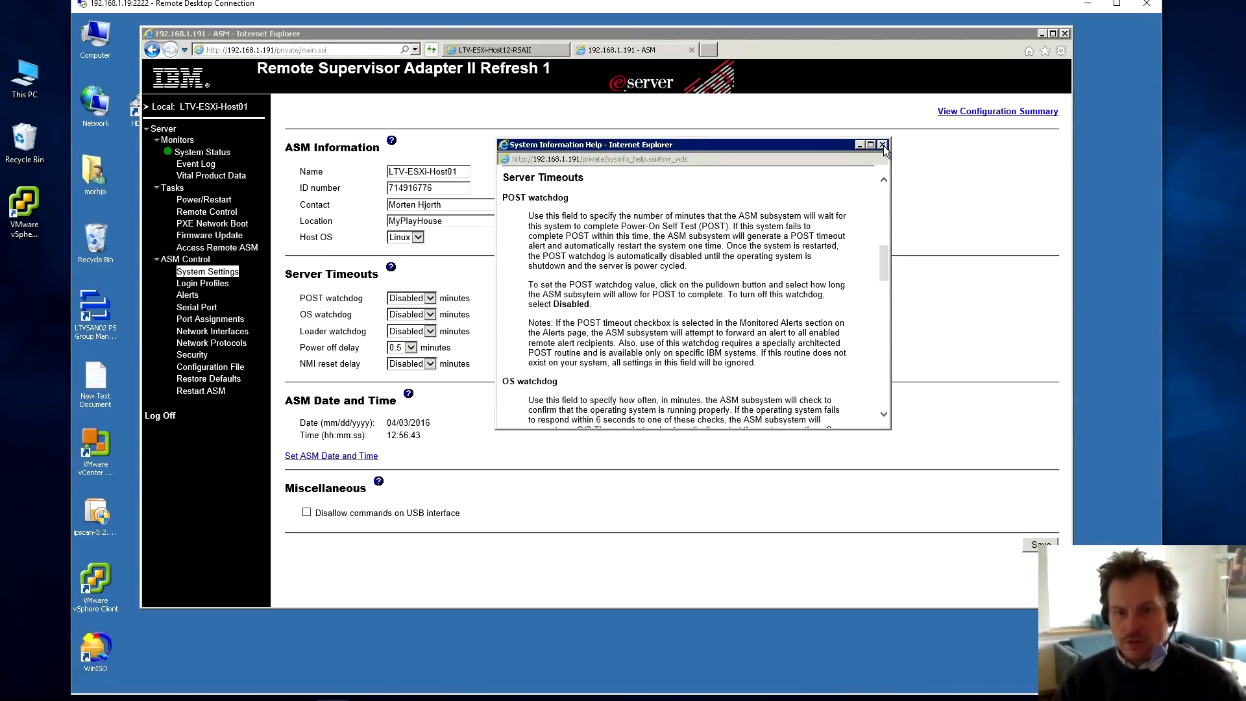
- Dismiss the help popup and go to the Set ASM Date and Time page
{"action": "left_click", "coordinate": [881, 144]}
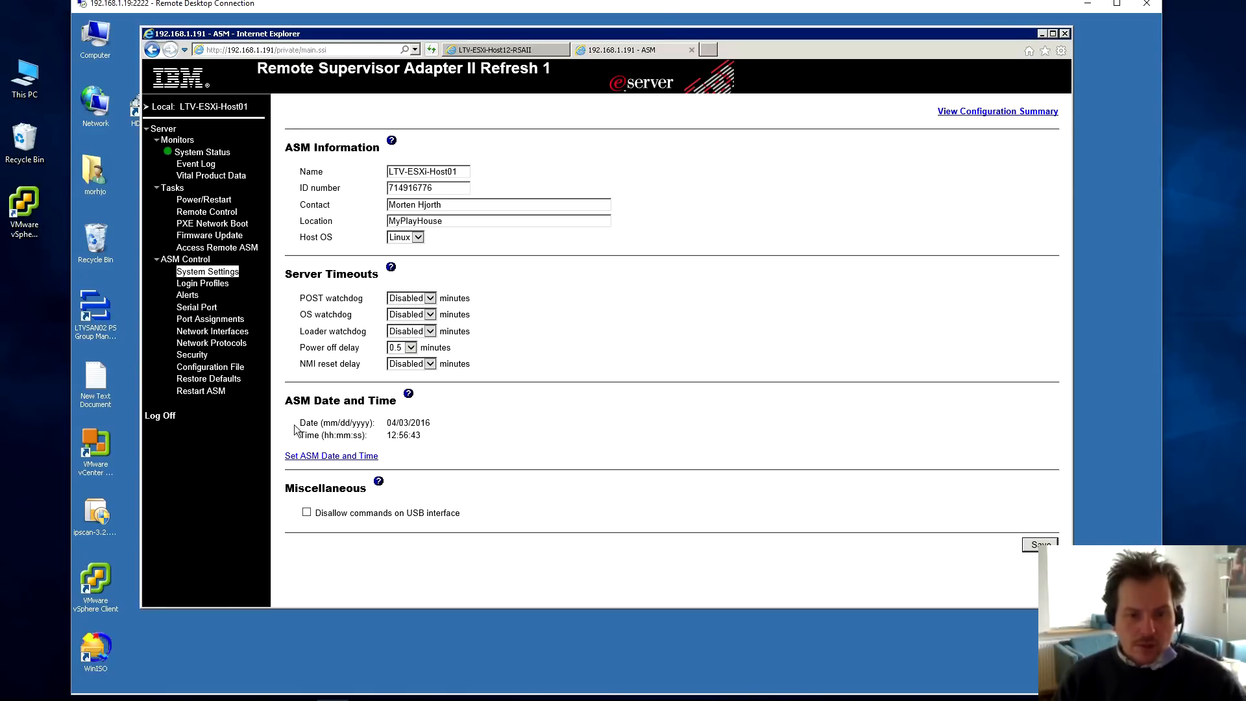
{"action": "mouse_move", "coordinate": [287, 401]}
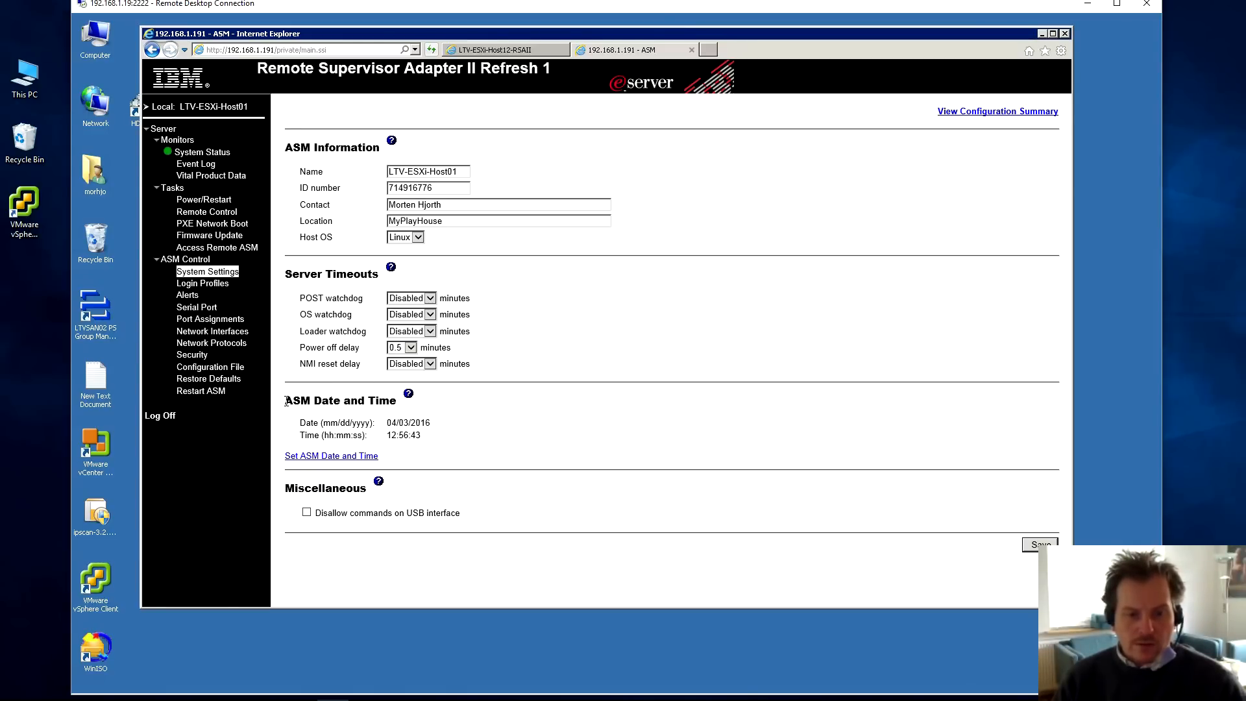
{"action": "double_click", "coordinate": [339, 400]}
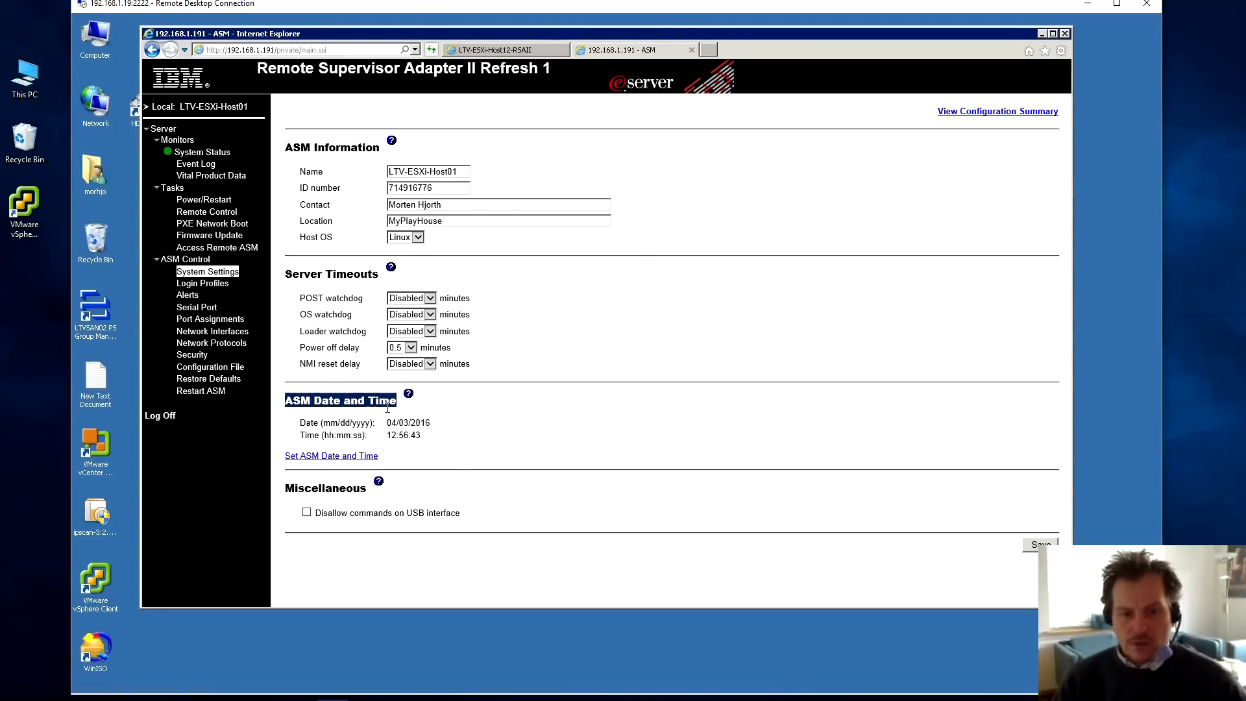
{"action": "mouse_move", "coordinate": [316, 461]}
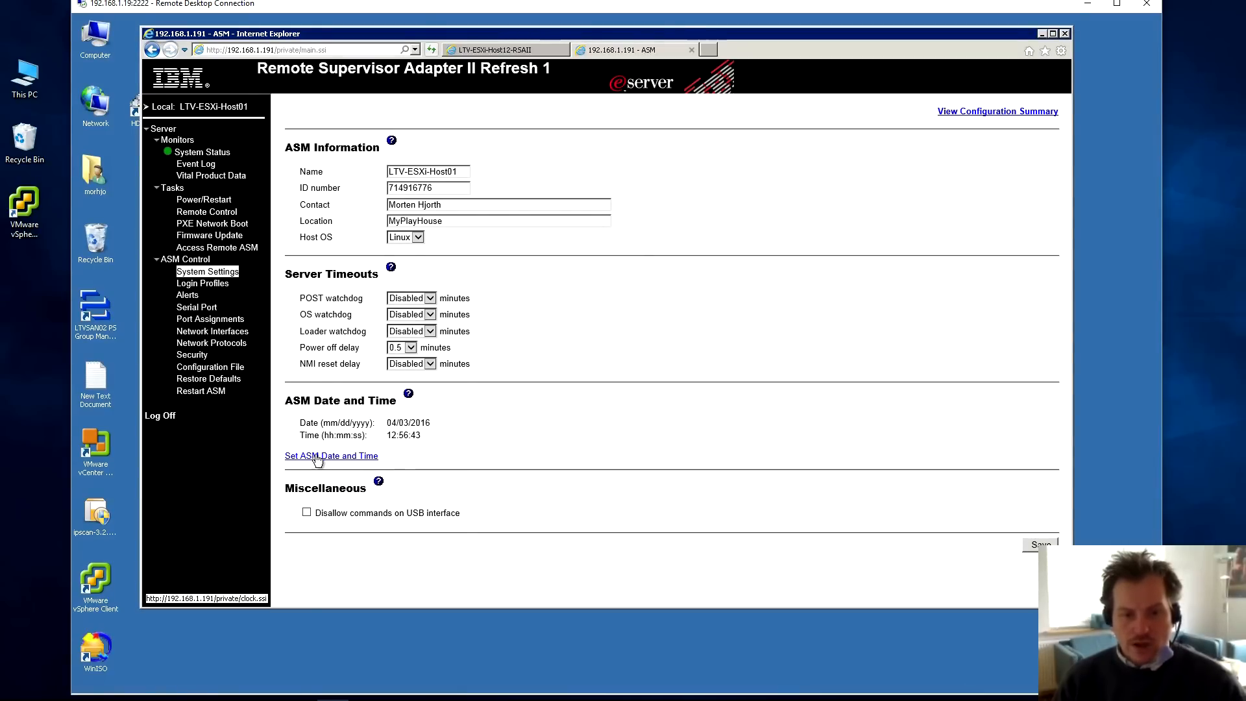
{"action": "left_click", "coordinate": [330, 455]}
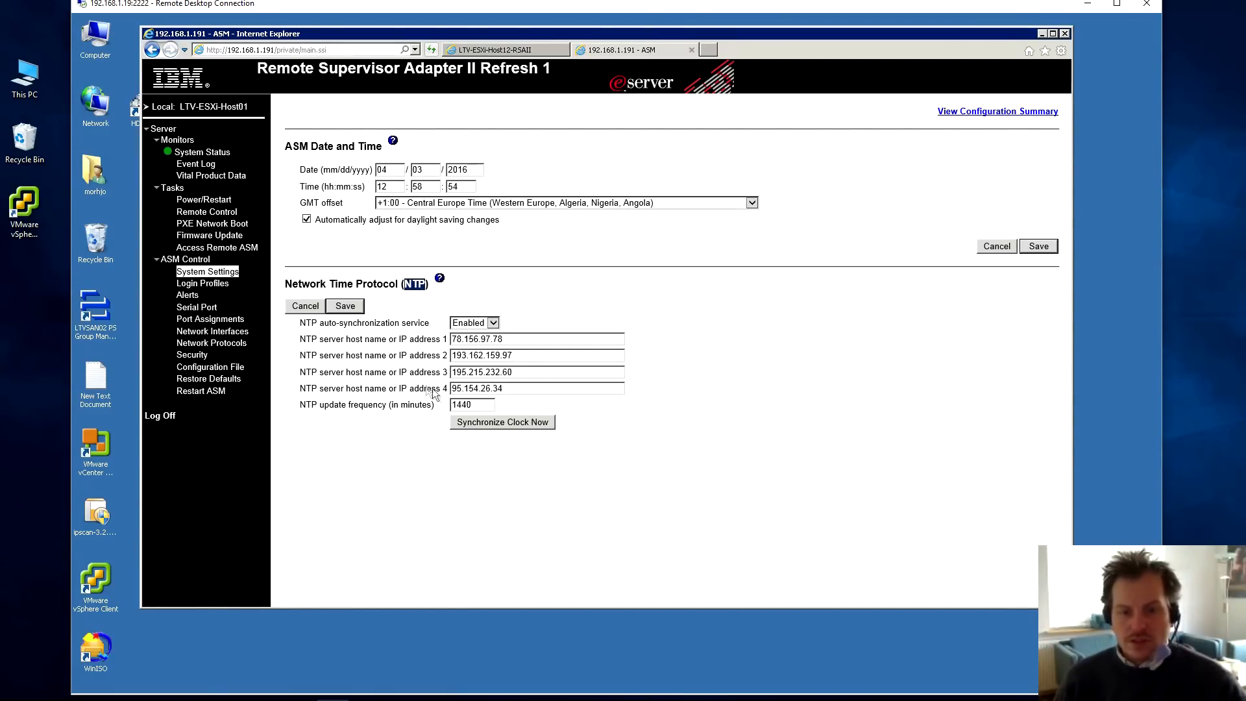
{"action": "mouse_move", "coordinate": [211, 343]}
{"action": "type", "text": "NTP"}
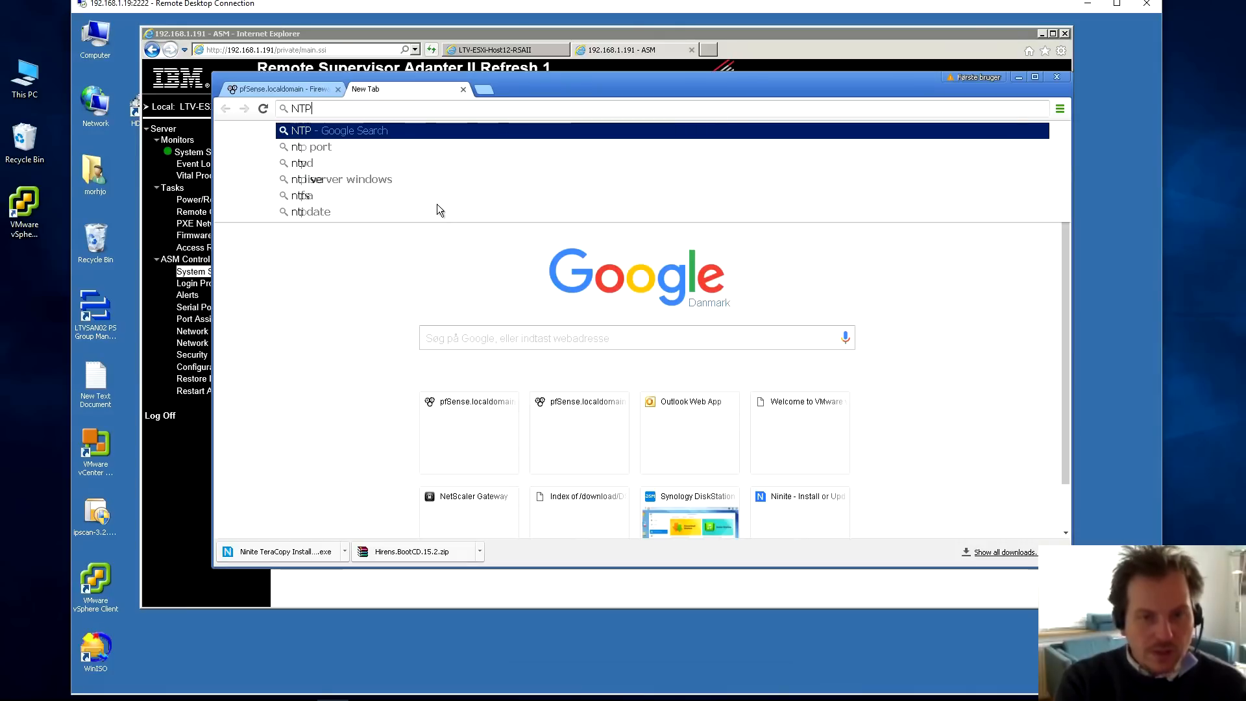
- Search for NTP servers, open the Denmark pool page, and select 0.dk.pool.ntp.org
{"action": "type", "text": "server"}
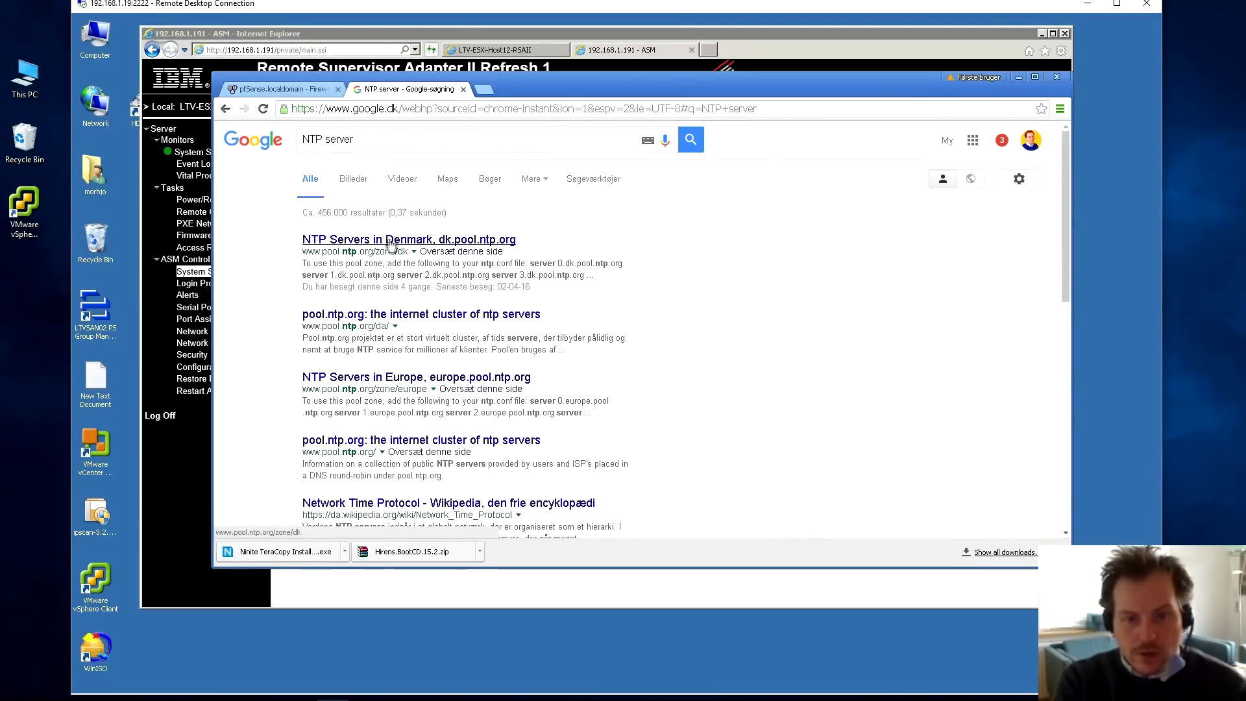
{"action": "left_click", "coordinate": [407, 240]}
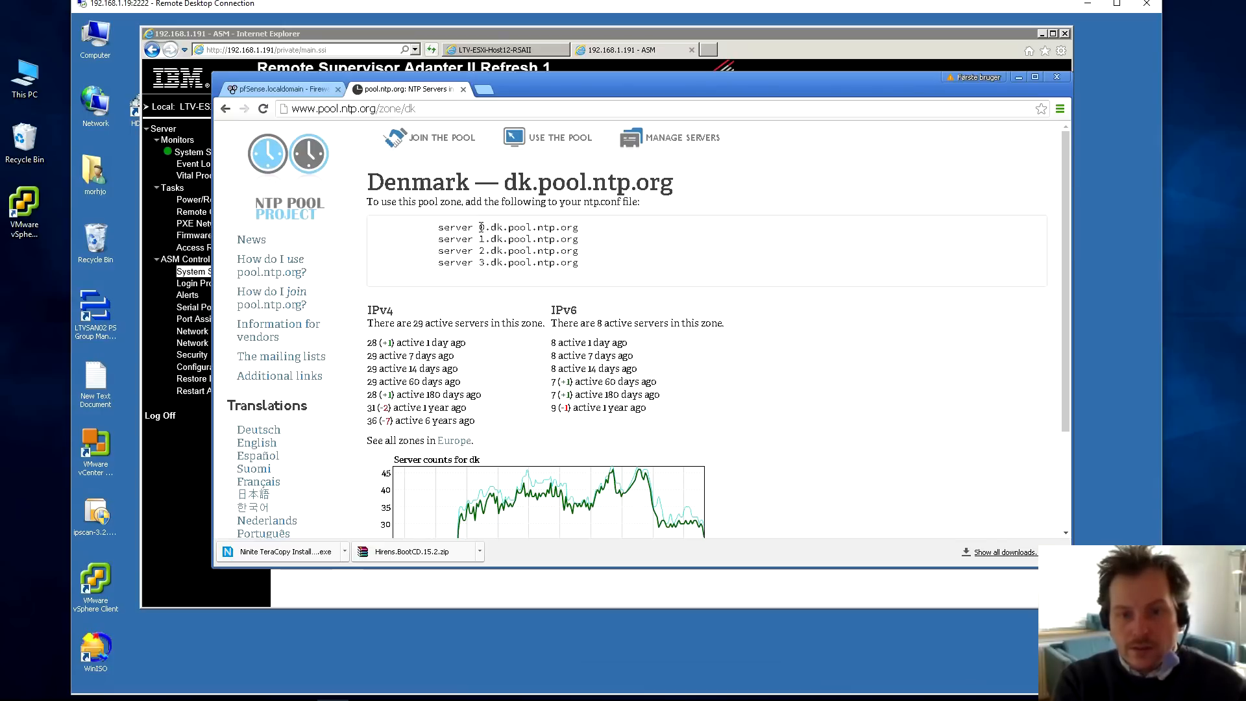
{"action": "double_click", "coordinate": [528, 227]}
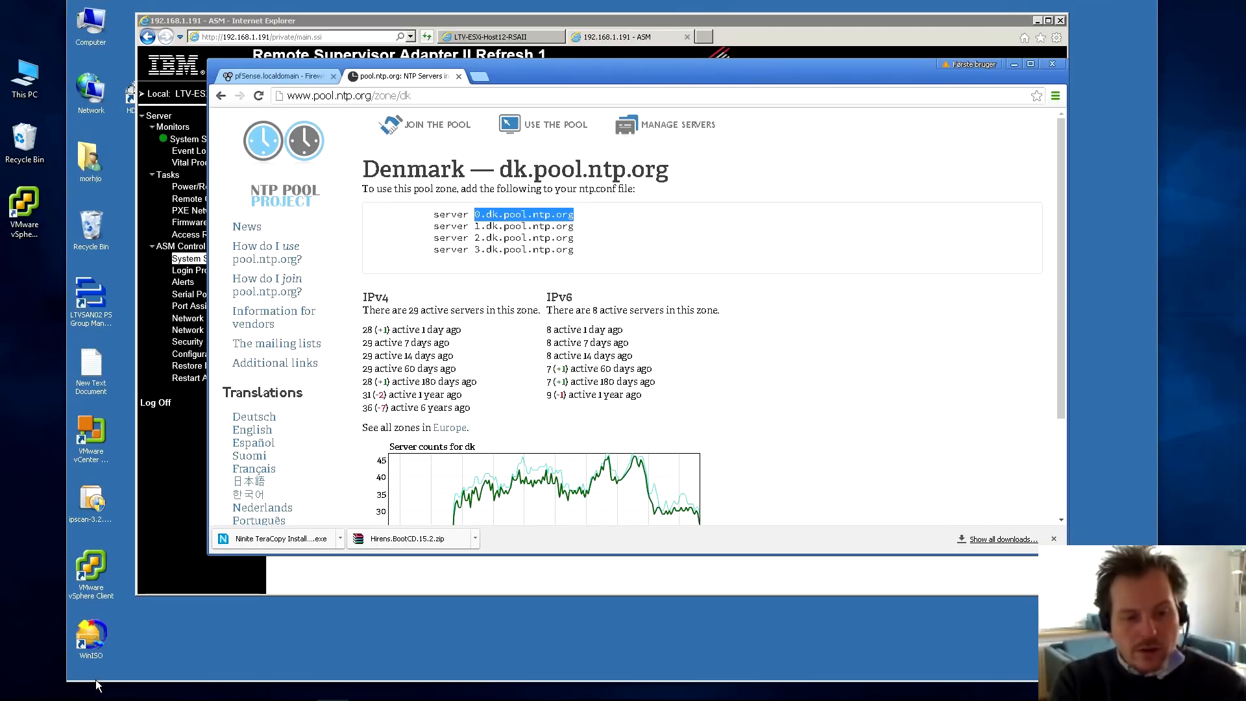
- Ping 0.dk.pool.ntp.org in a Command Prompt and mark the resolved address for copying
{"action": "left_click", "coordinate": [84, 667]}
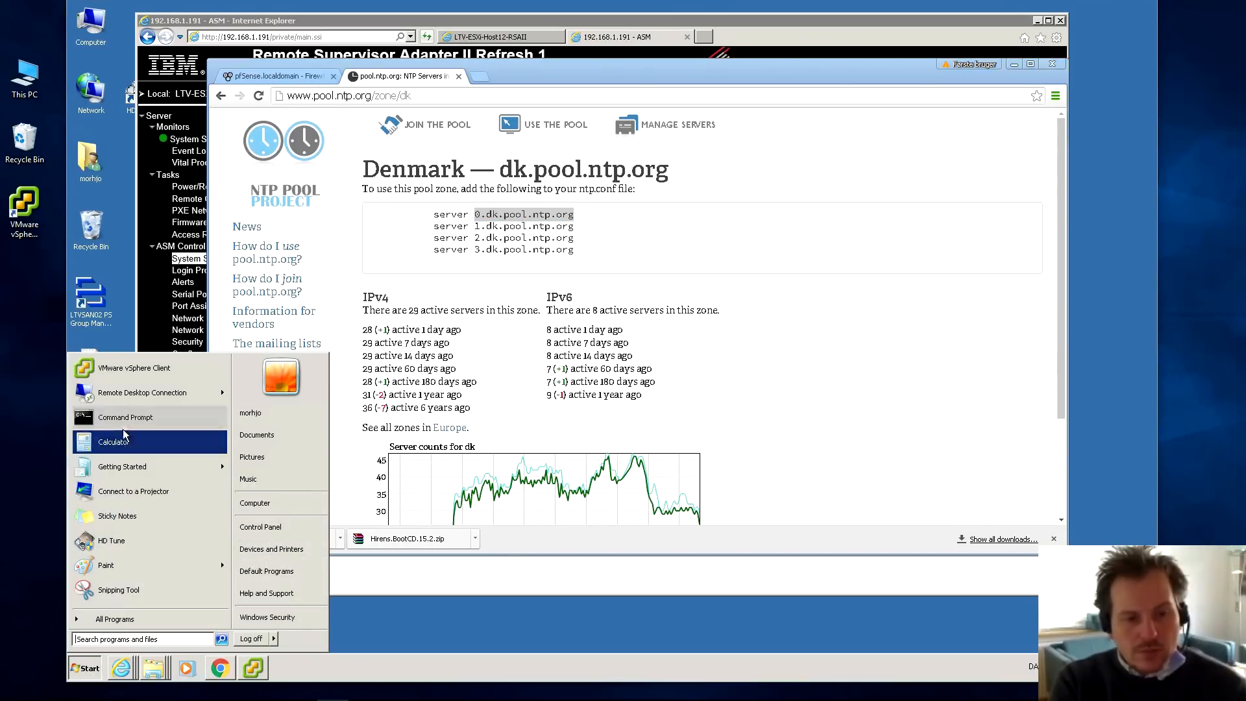
{"action": "left_click", "coordinate": [125, 416]}
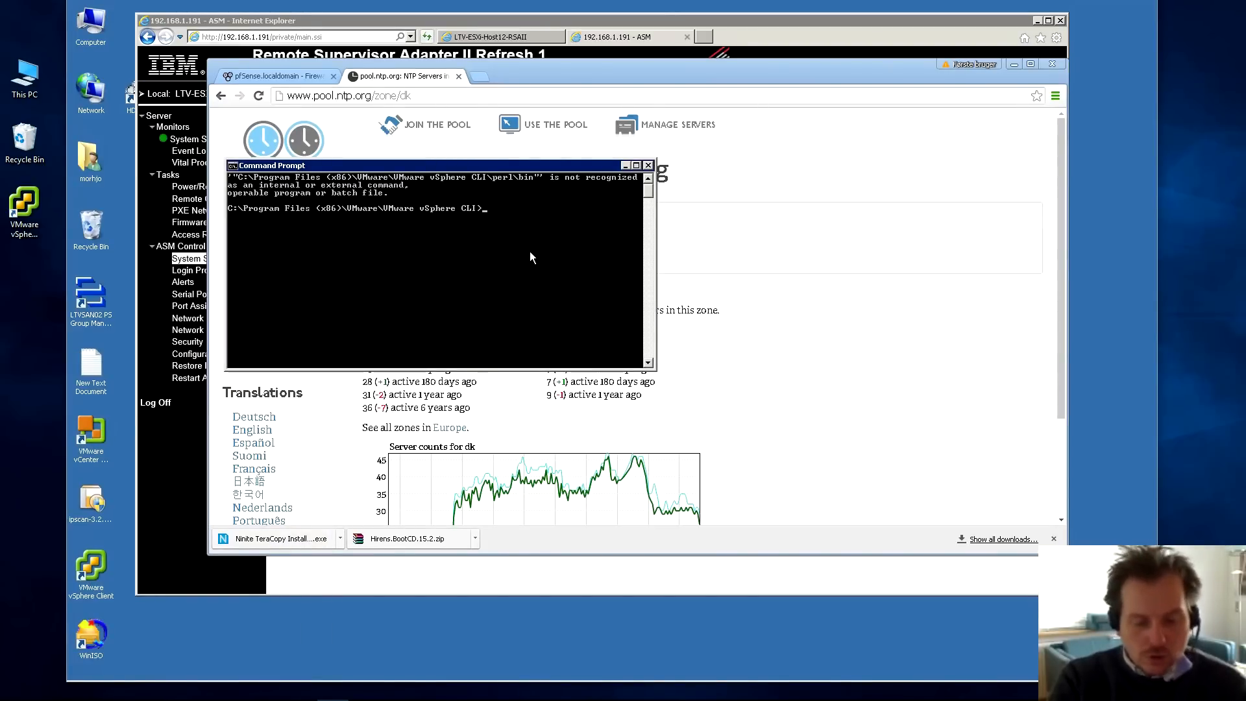
{"action": "type", "text": "ping 0.dk.pool.ntp.org"}
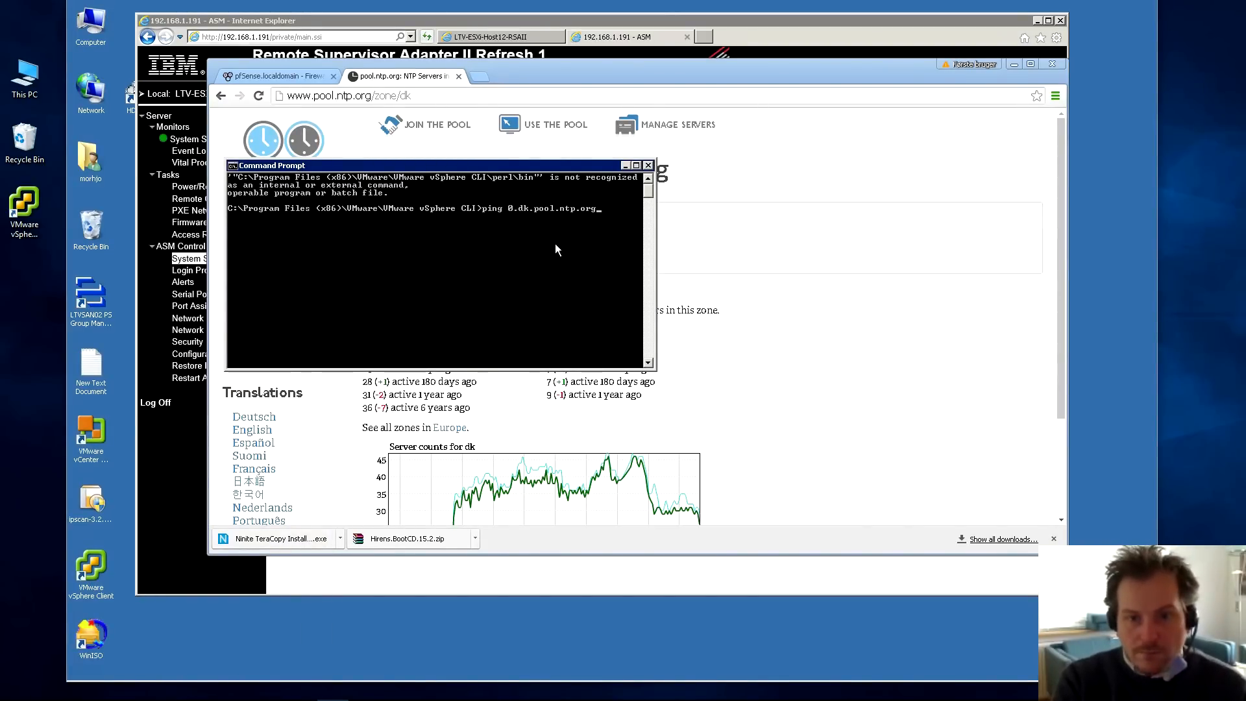
{"action": "key", "text": "Return"}
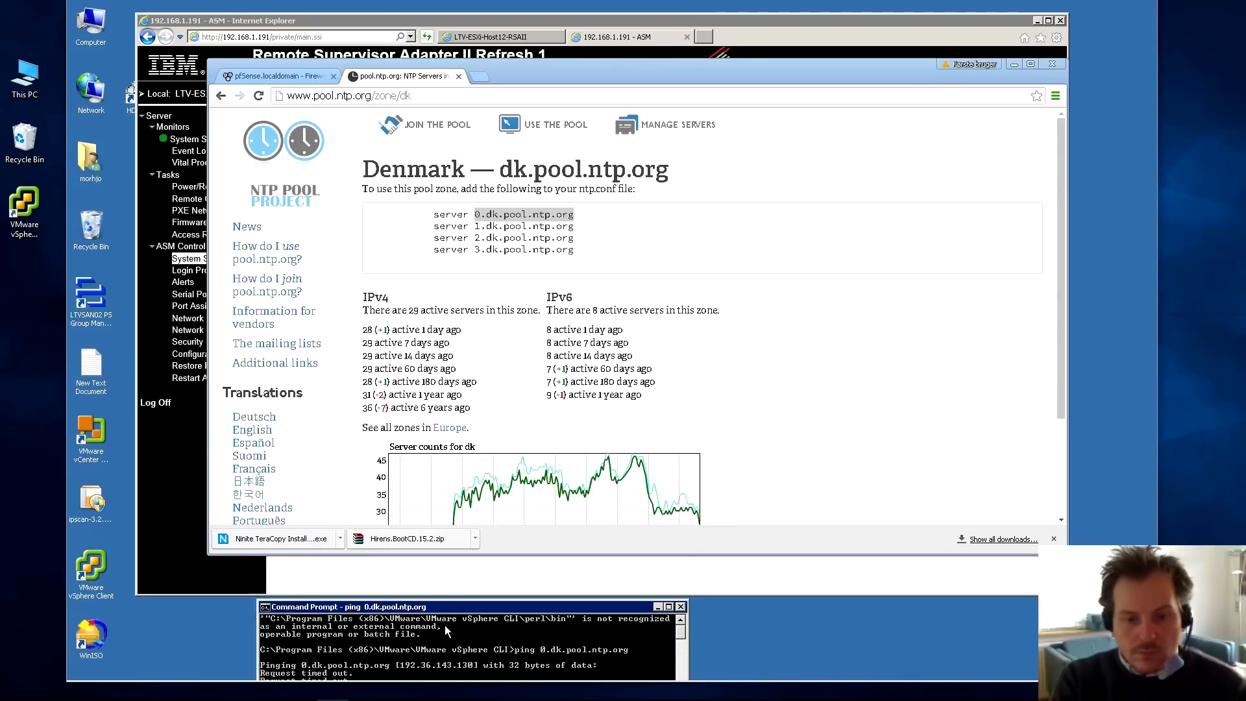
{"action": "right_click", "coordinate": [403, 670]}
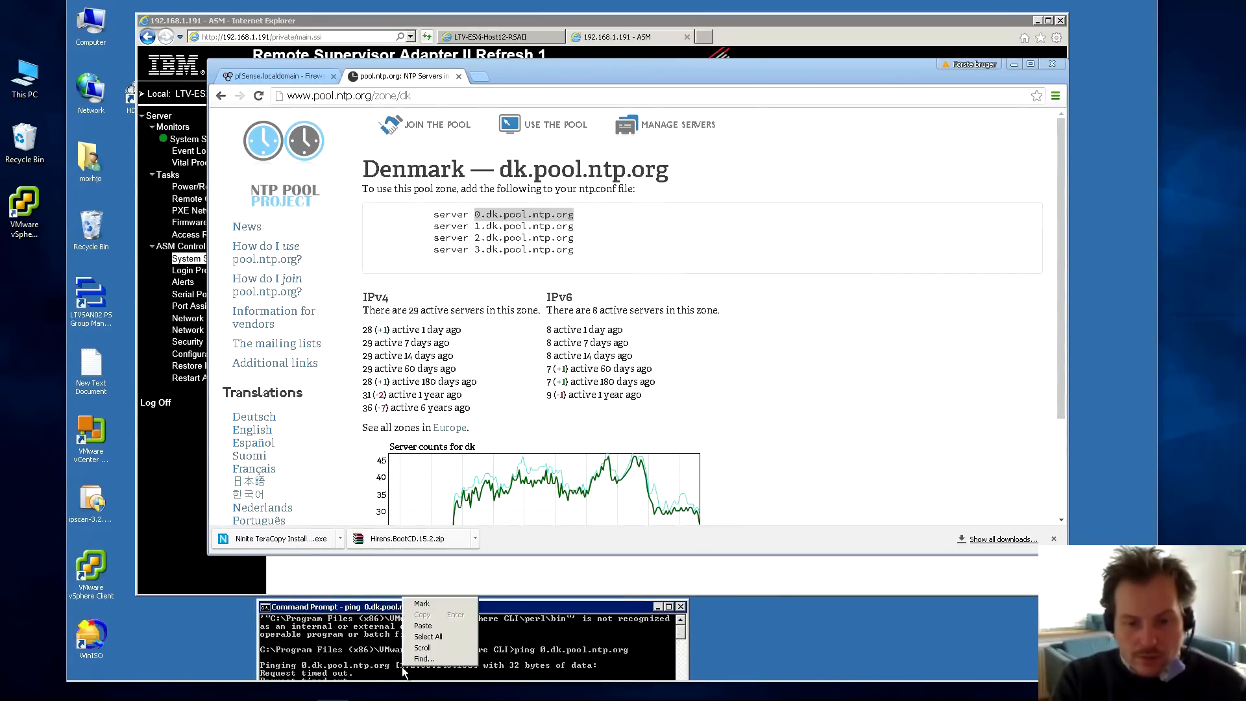
{"action": "left_click", "coordinate": [422, 603]}
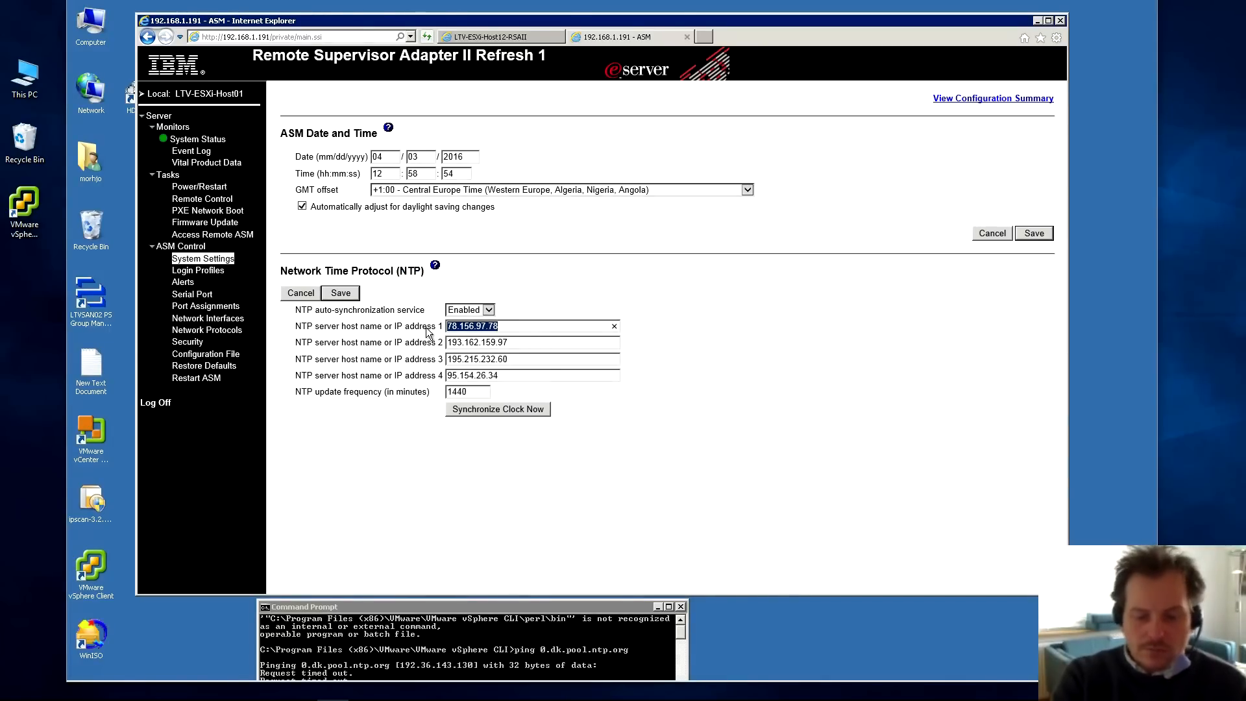
- Enter 192.36.143.130 as NTP server 1, reopen Date and Time, and sync the clock
{"action": "type", "text": "192.36.143.130"}
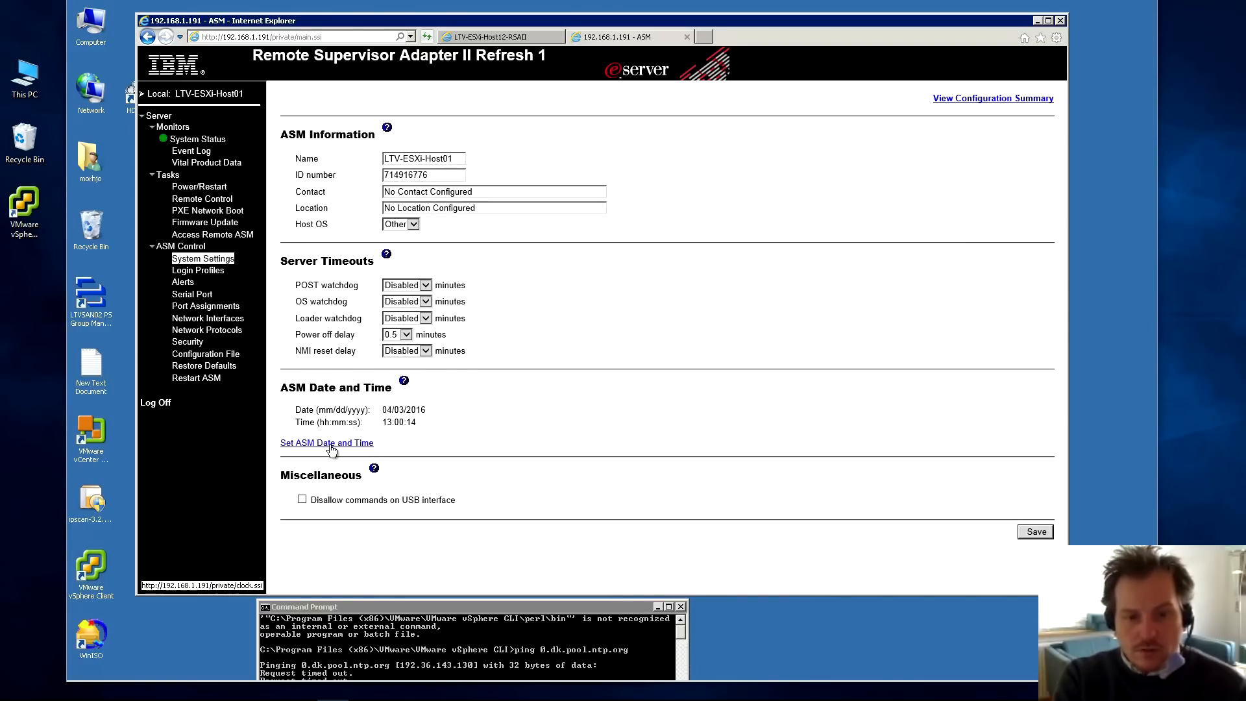
{"action": "left_click", "coordinate": [326, 442]}
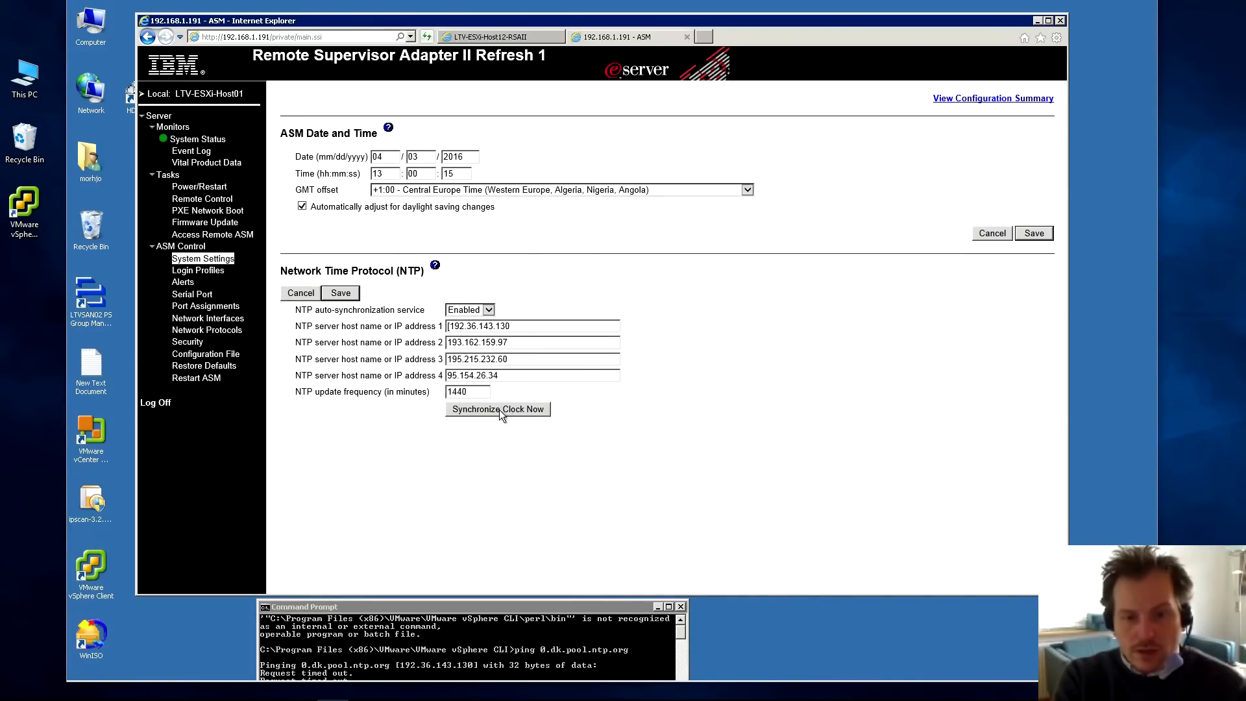
{"action": "left_click", "coordinate": [202, 259]}
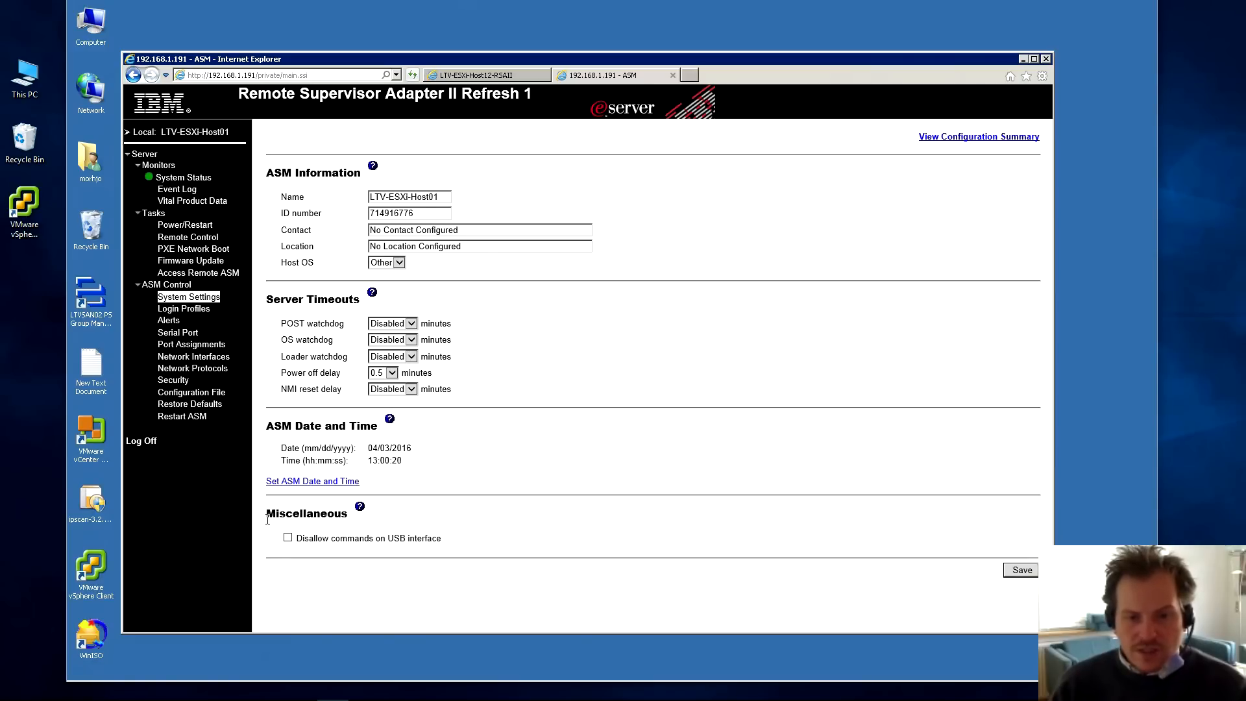
{"action": "mouse_move", "coordinate": [332, 546]}
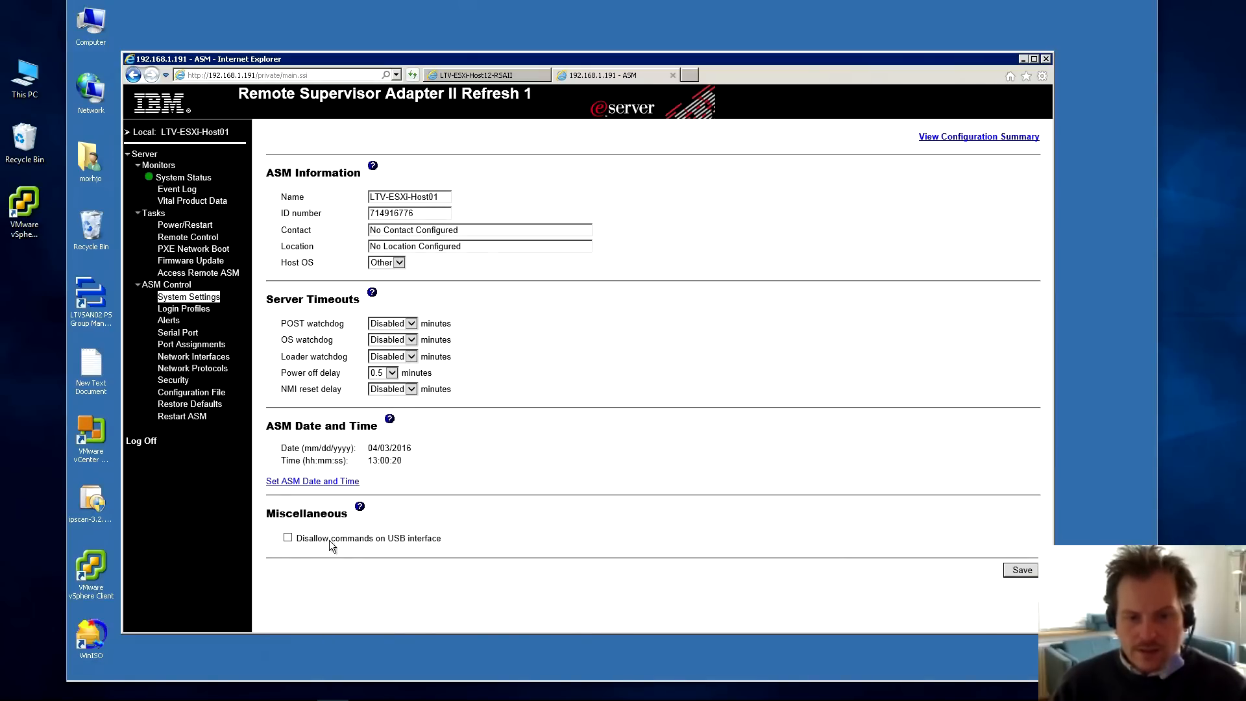
{"action": "mouse_move", "coordinate": [343, 545]}
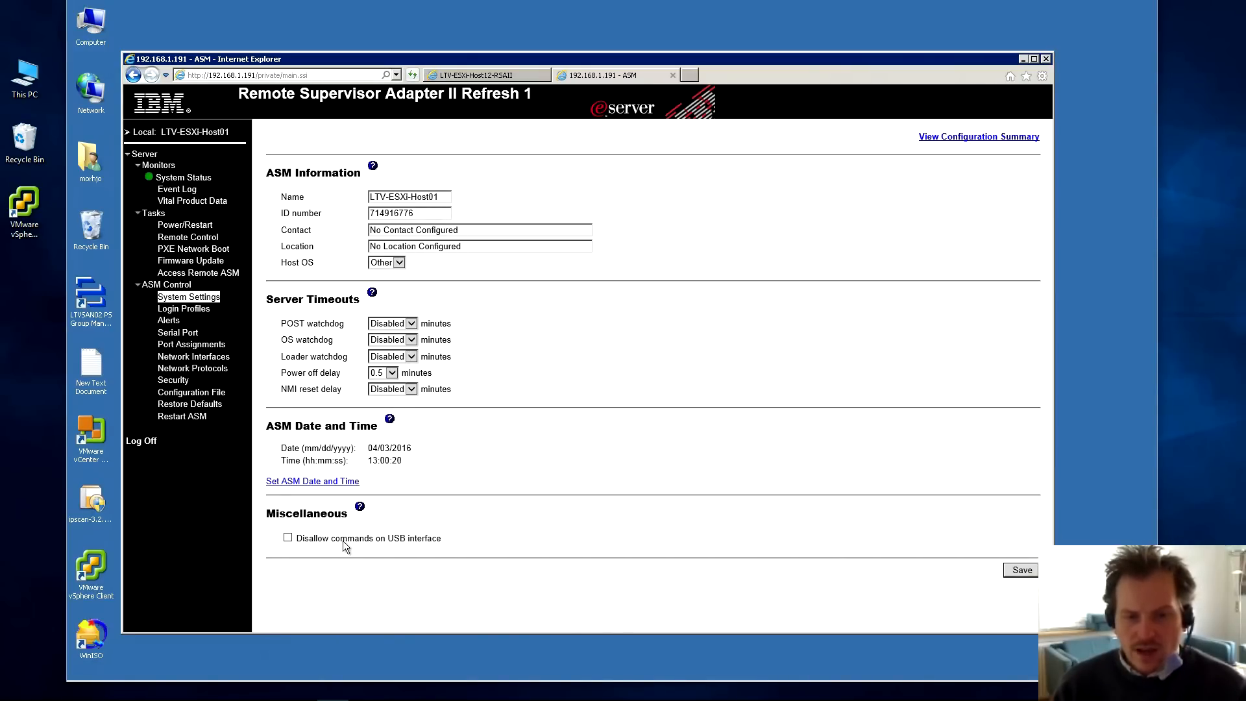
{"action": "mouse_move", "coordinate": [449, 545]}
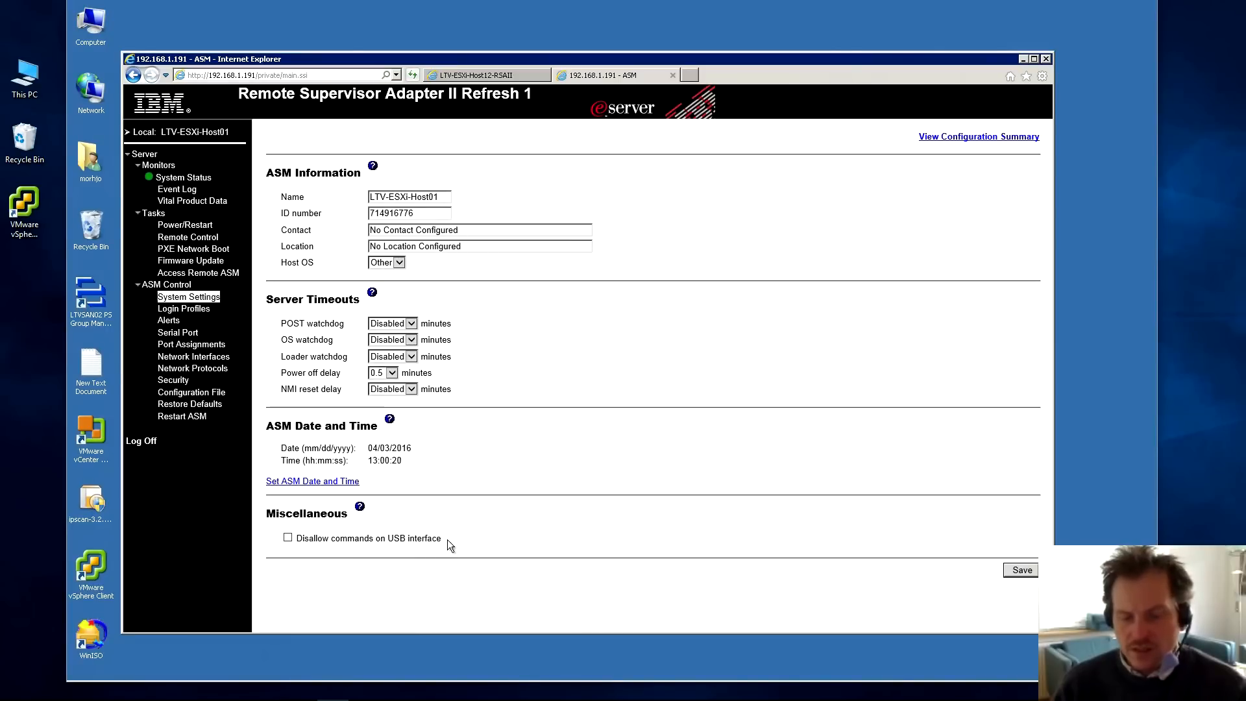
{"action": "mouse_move", "coordinate": [366, 546]}
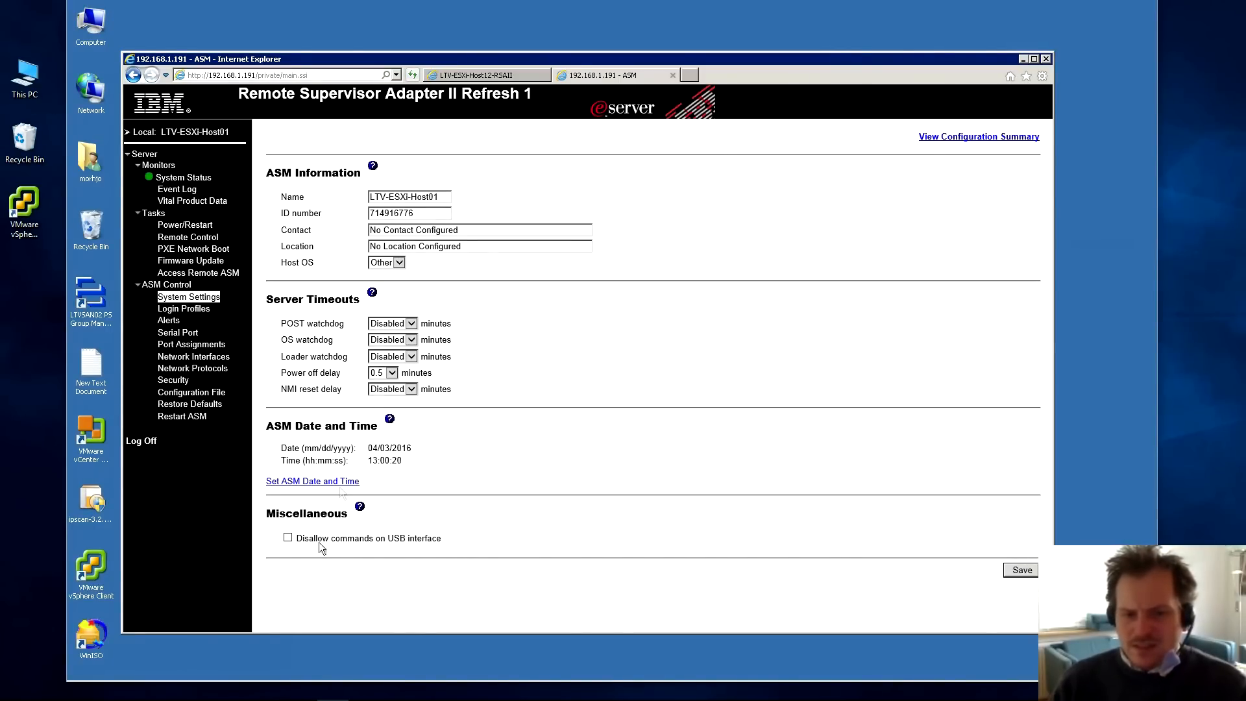
{"action": "mouse_move", "coordinate": [445, 533]}
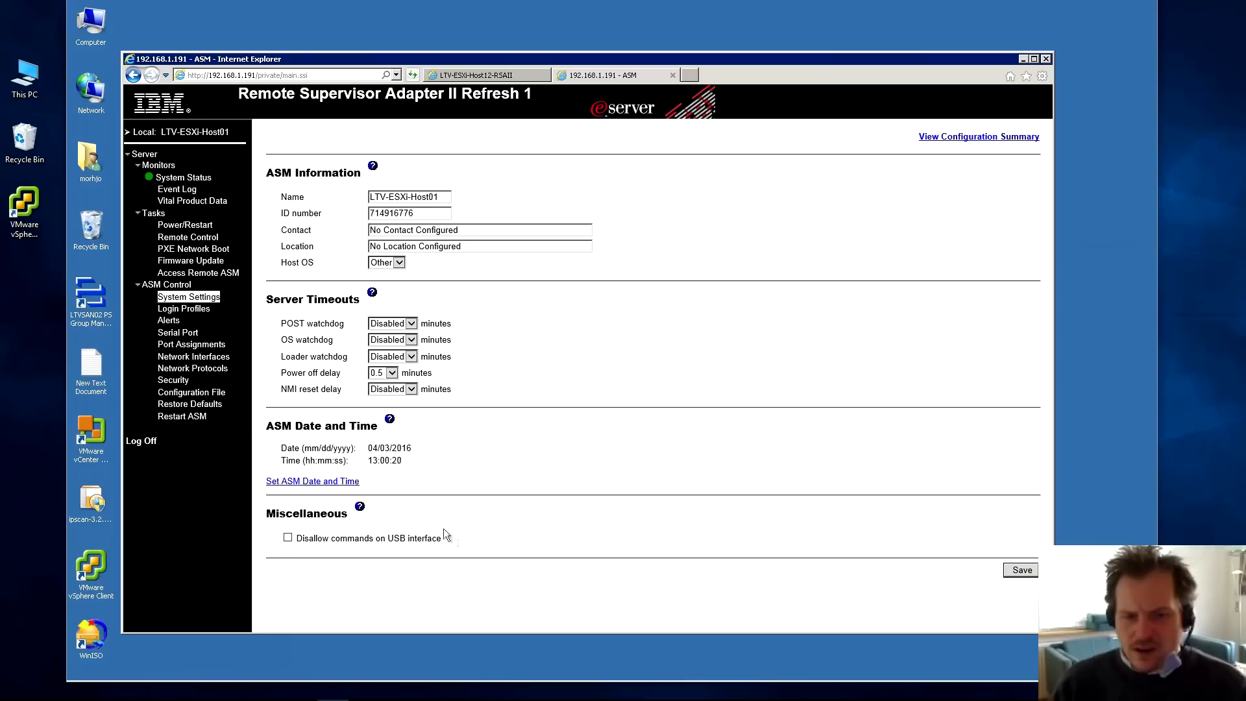
{"action": "mouse_move", "coordinate": [289, 372]}
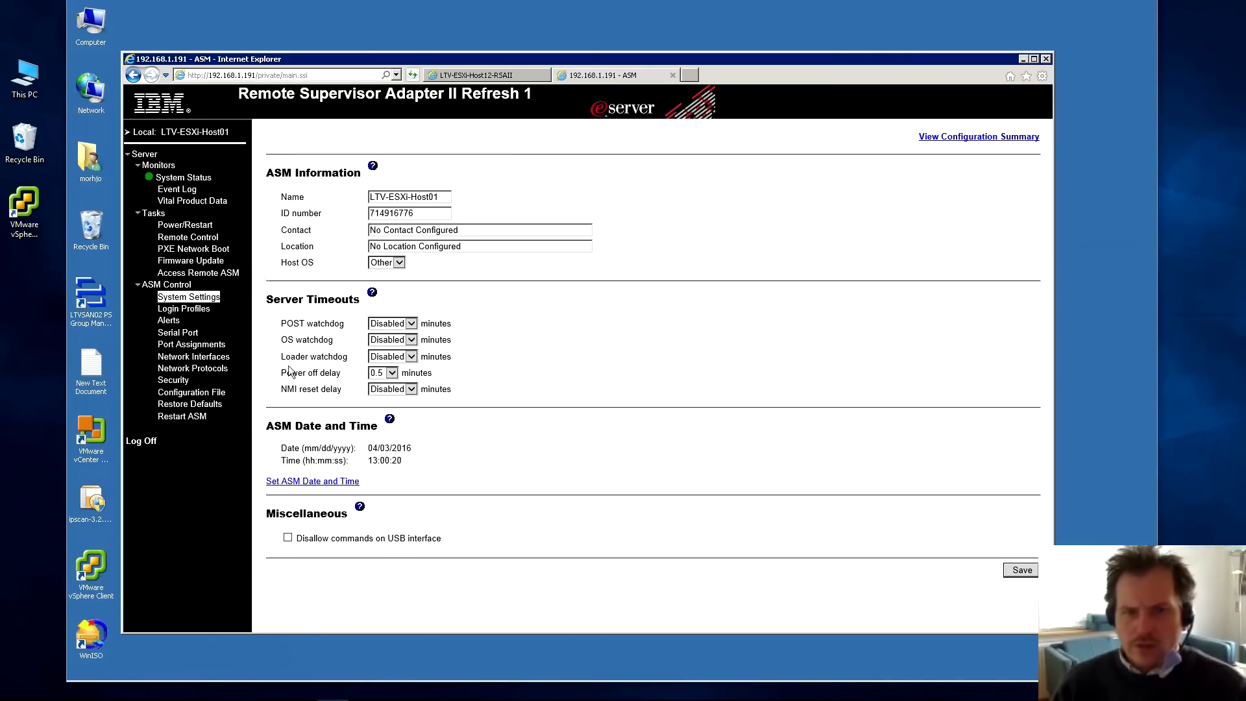
{"action": "mouse_move", "coordinate": [274, 546]}
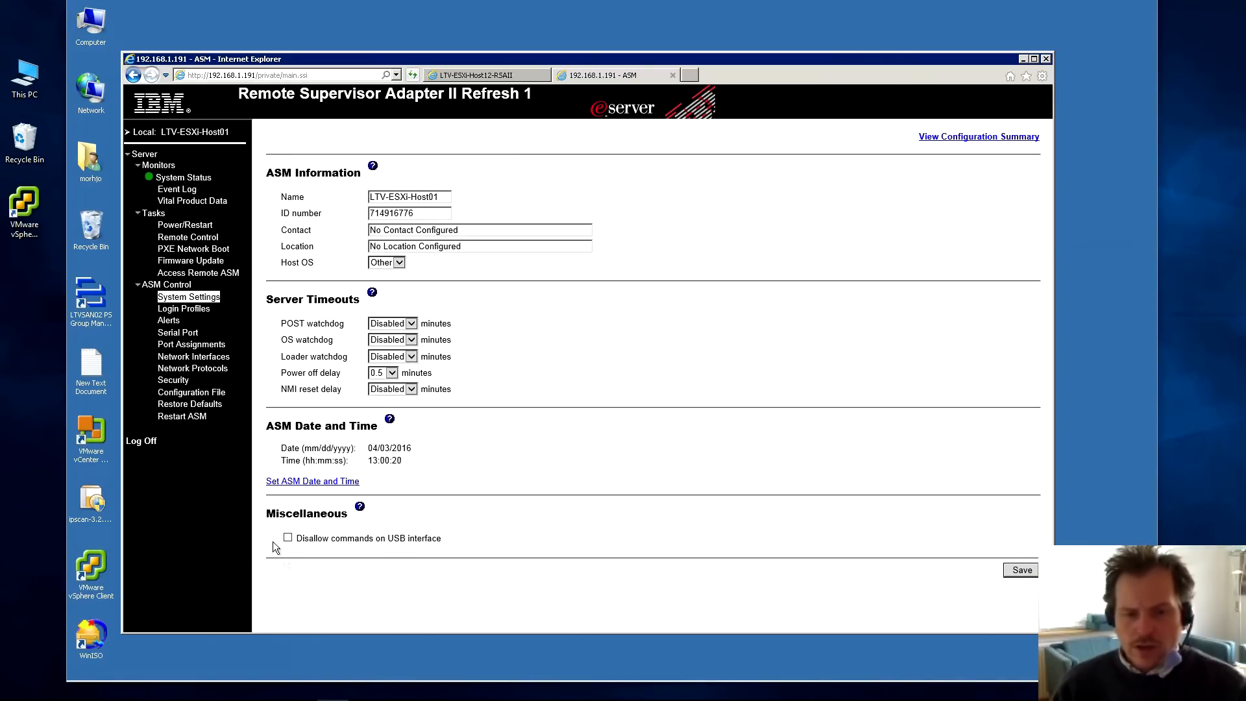
{"action": "mouse_move", "coordinate": [286, 552]}
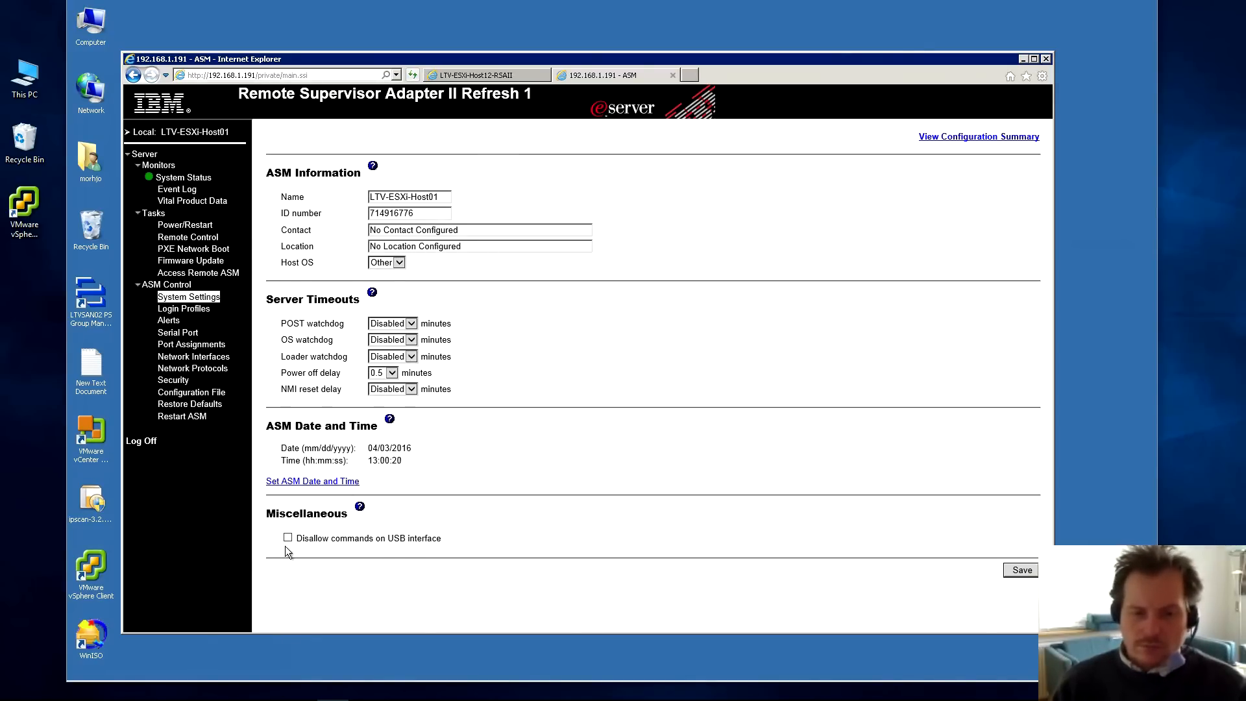
- Open the Miscellaneous help explaining the 'Disallow commands on USB interface' option
{"action": "left_click", "coordinate": [359, 506]}
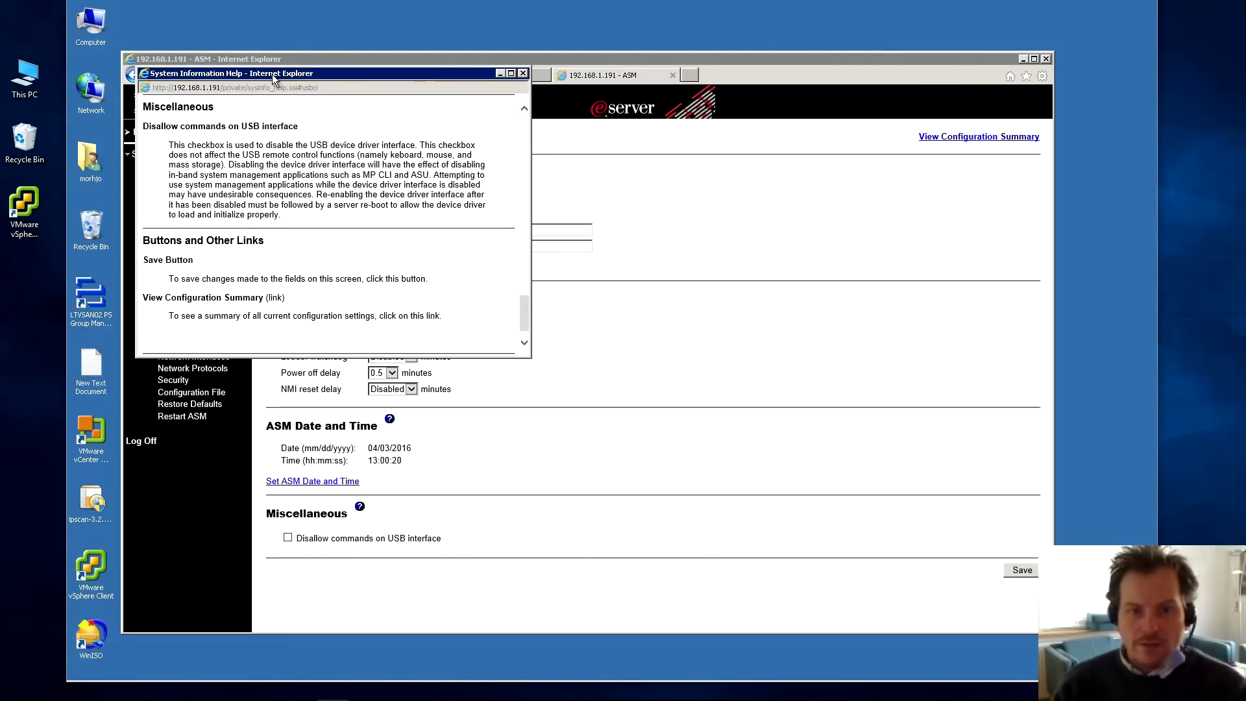
{"action": "mouse_move", "coordinate": [386, 176]}
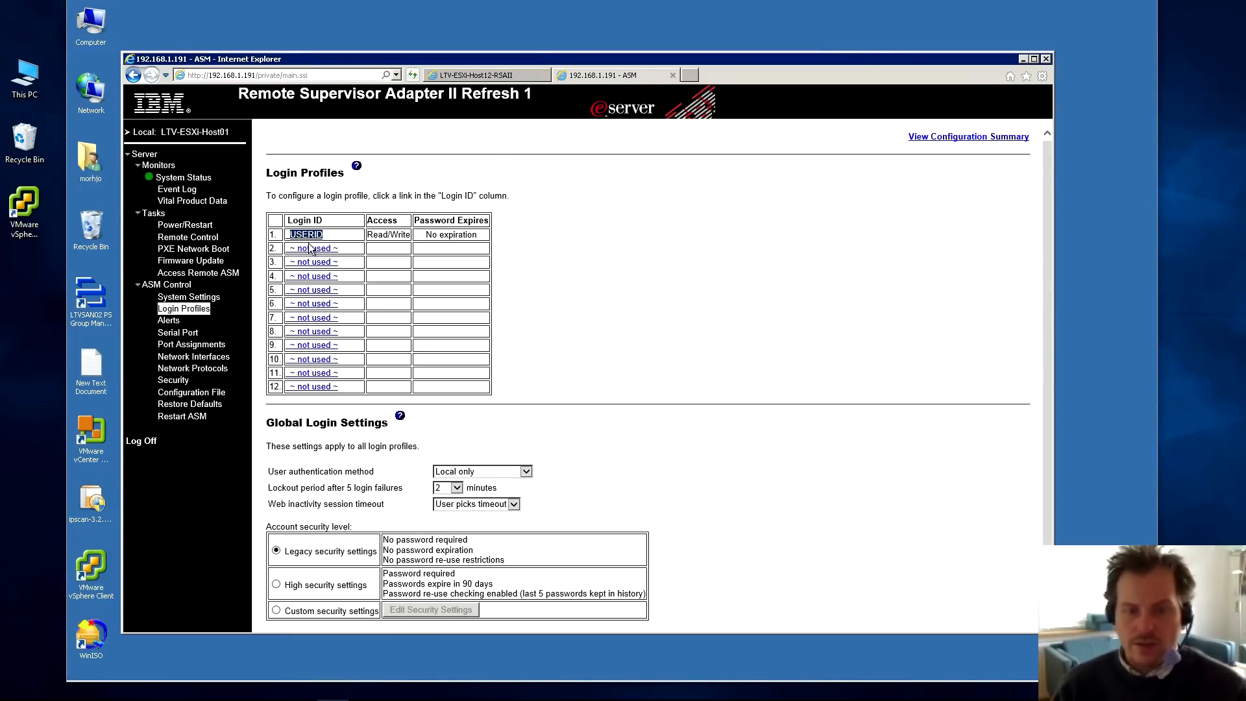
{"action": "mouse_move", "coordinate": [485, 276]}
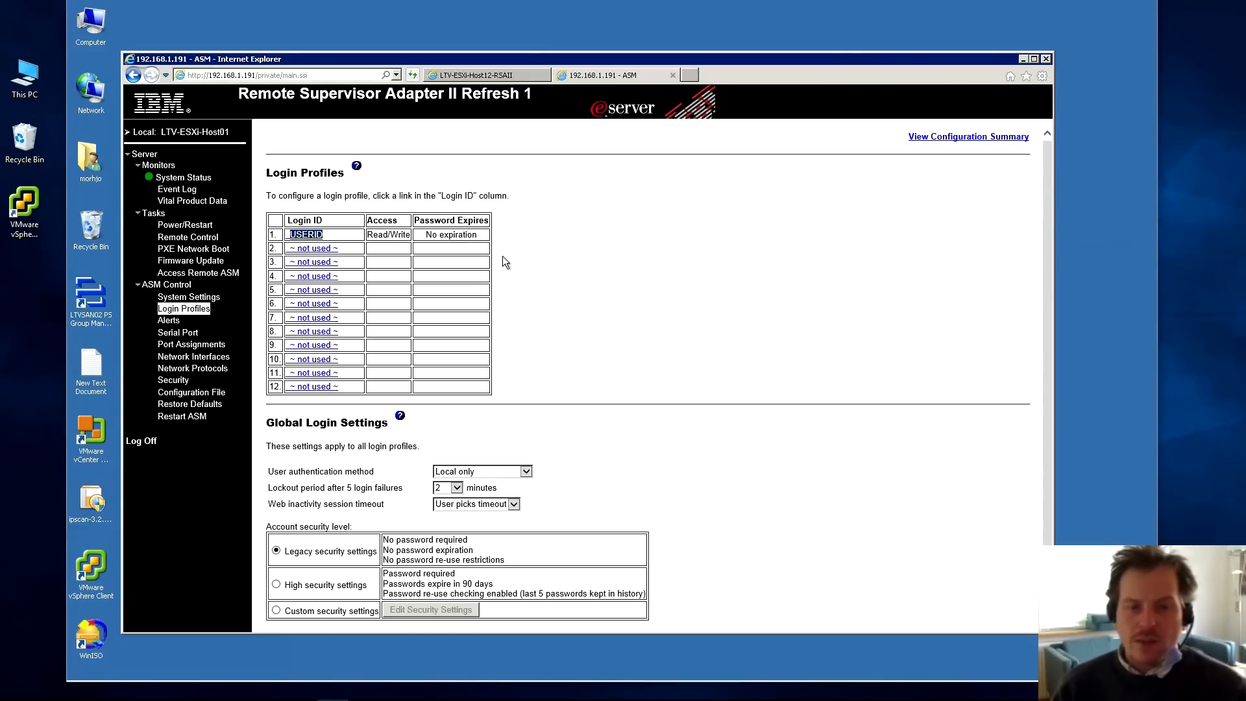
{"action": "mouse_move", "coordinate": [771, 276]}
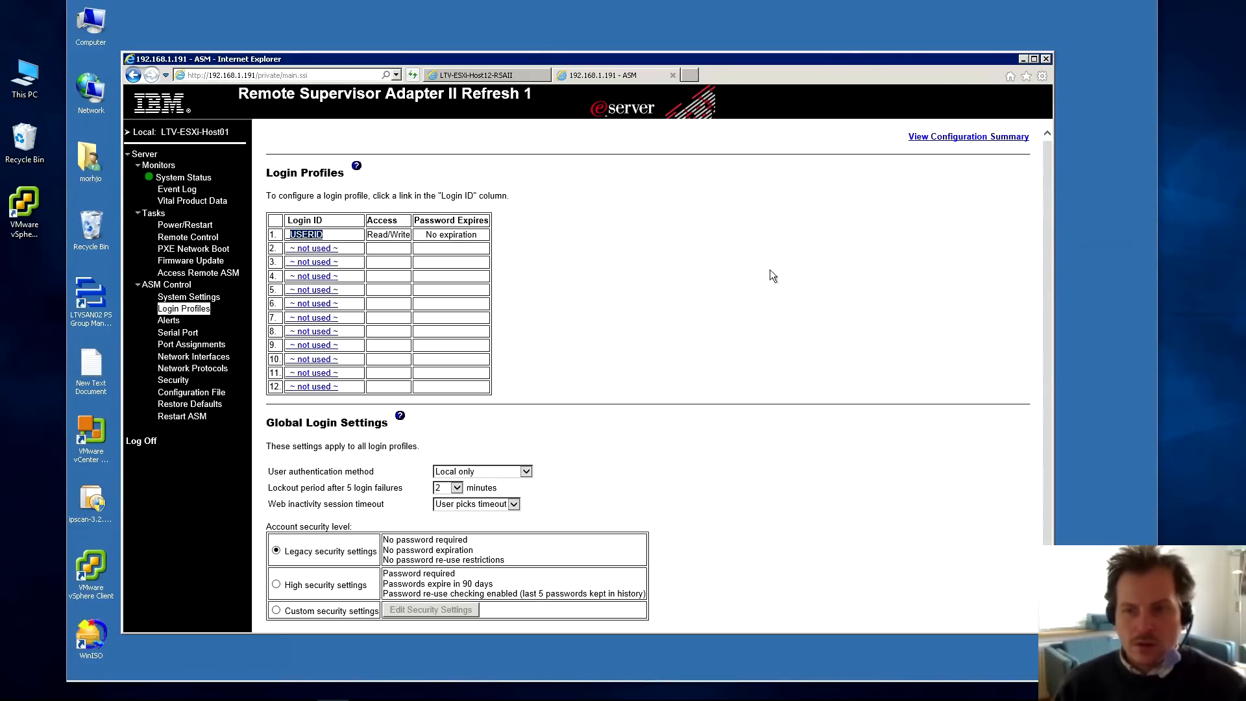
- Scroll to the global login settings and keep user authentication as Local only
{"action": "scroll", "scroll_direction": "down", "scroll_amount": 3}
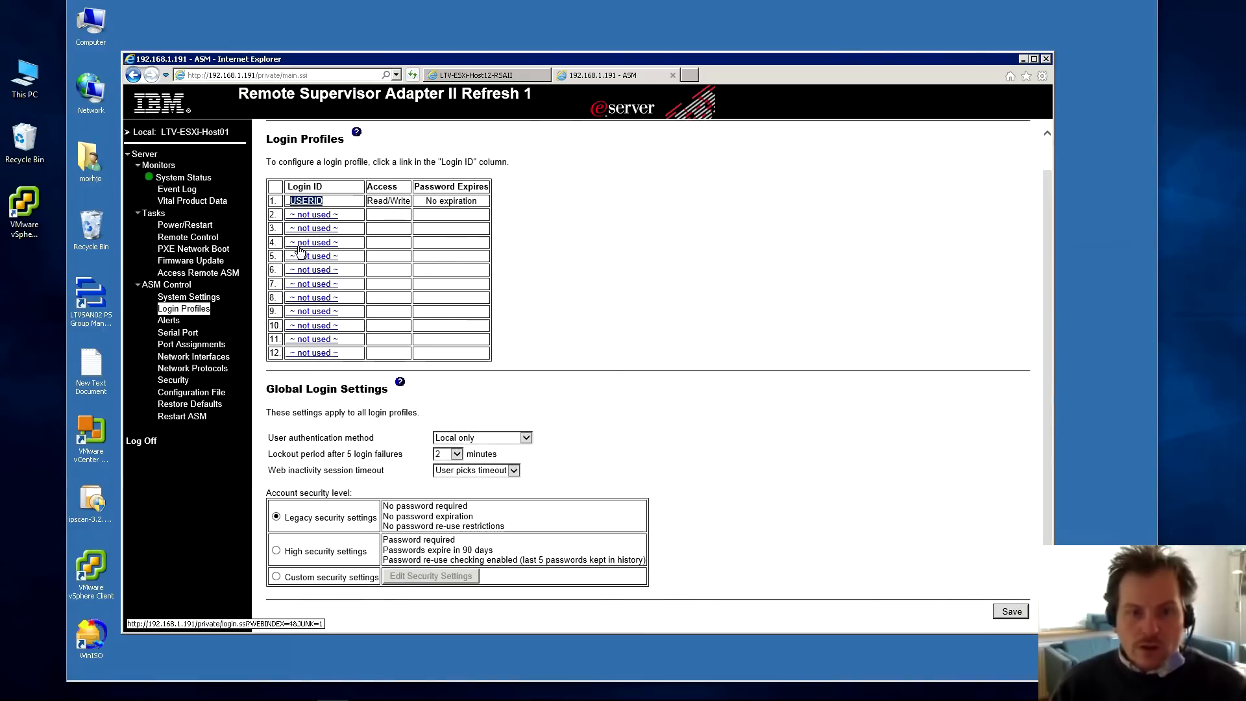
{"action": "mouse_move", "coordinate": [311, 354]}
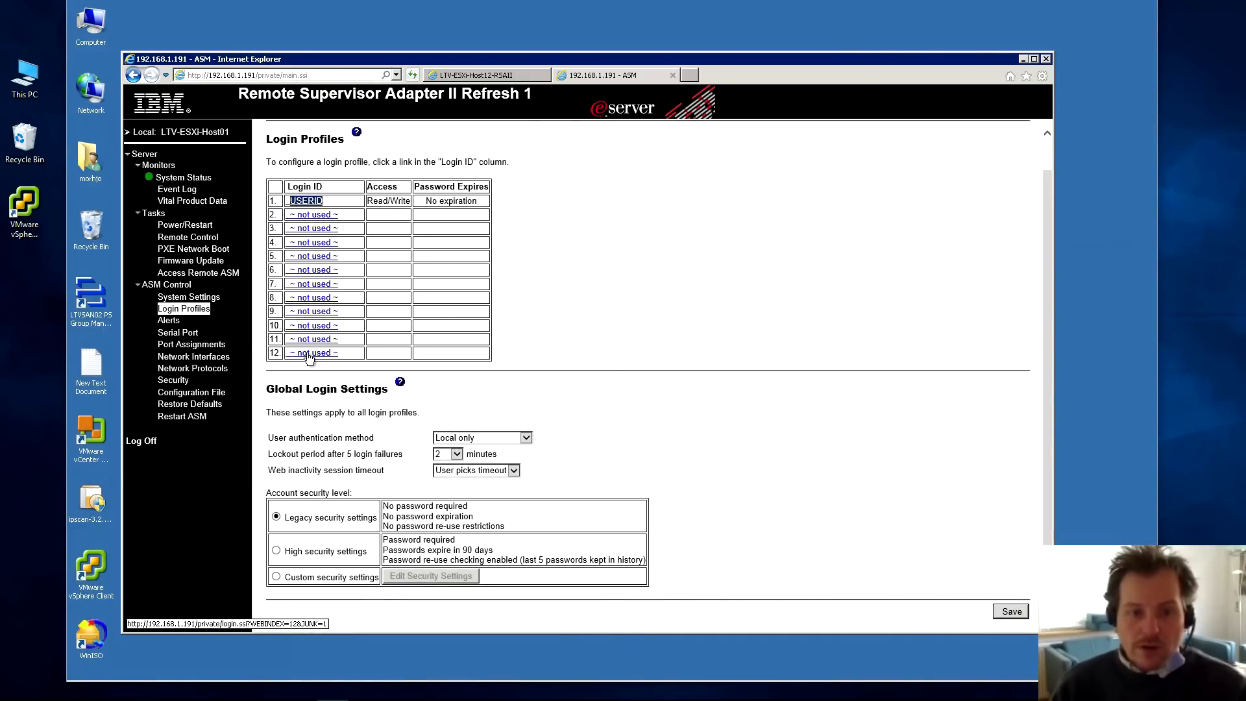
{"action": "mouse_move", "coordinate": [294, 389]}
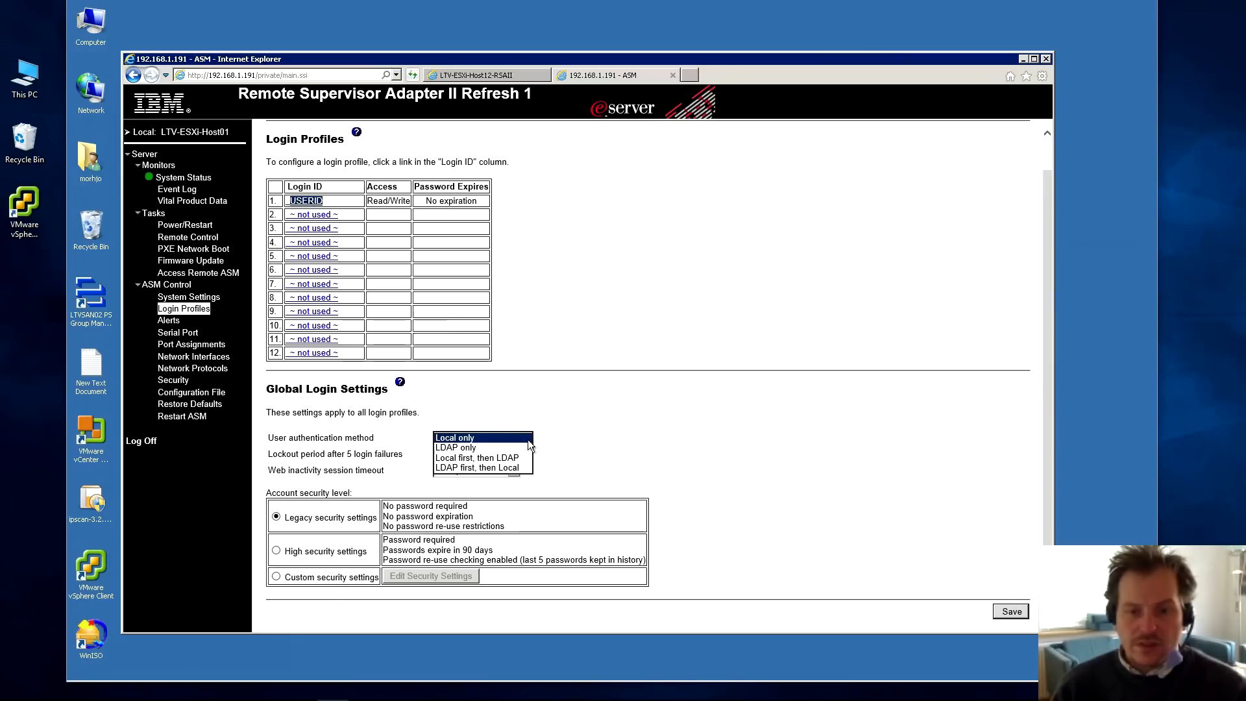
{"action": "mouse_move", "coordinate": [583, 430]}
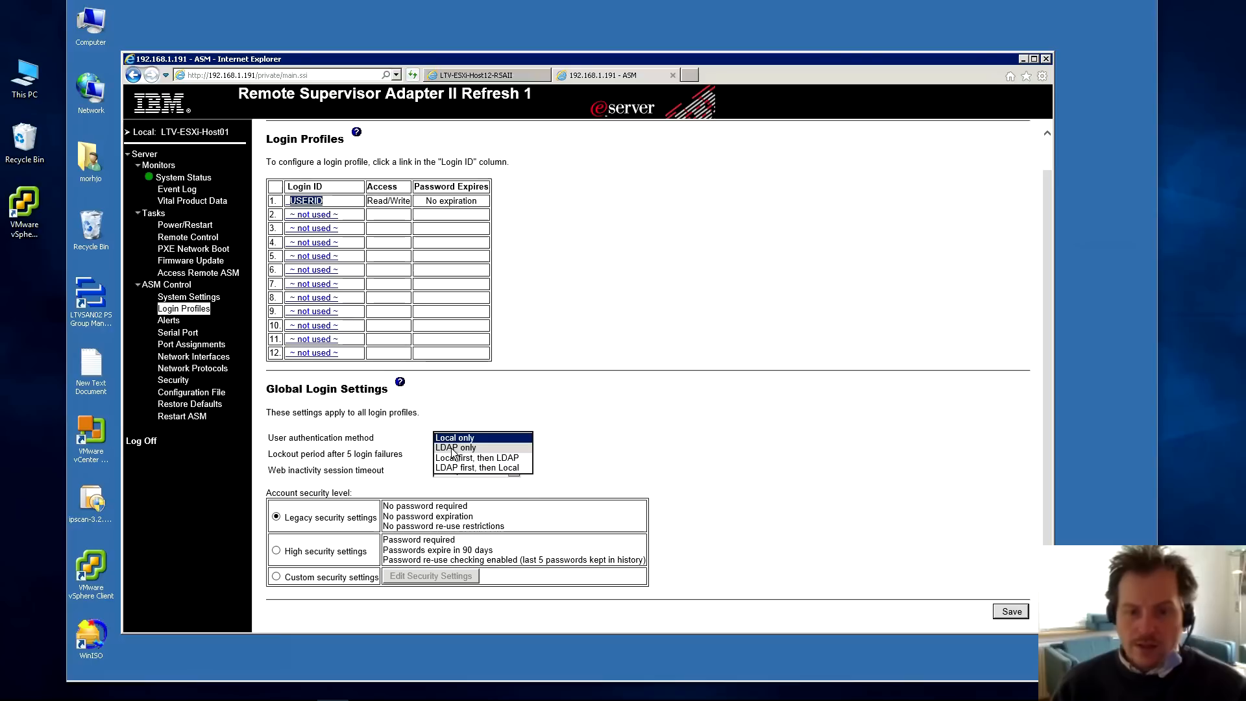
{"action": "left_click", "coordinate": [454, 438]}
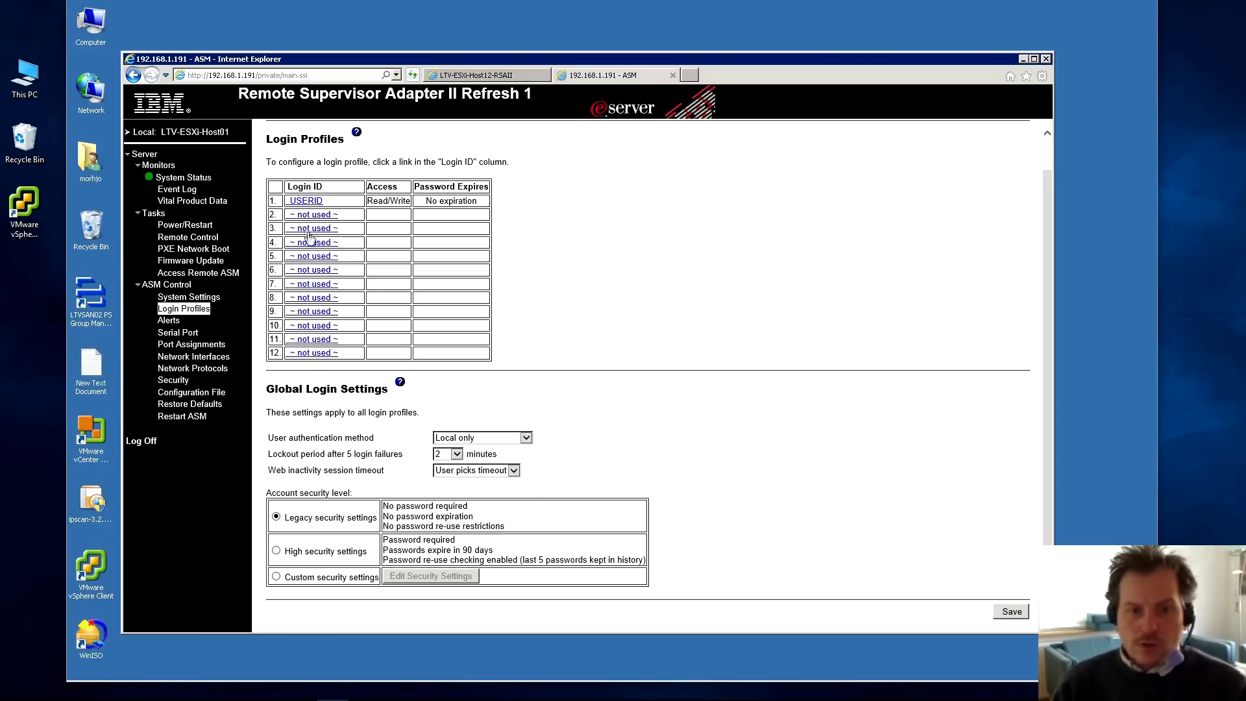
- Fill login profile 2 with a login ID and password, grant Supervisor authority, and save
{"action": "left_click", "coordinate": [311, 214]}
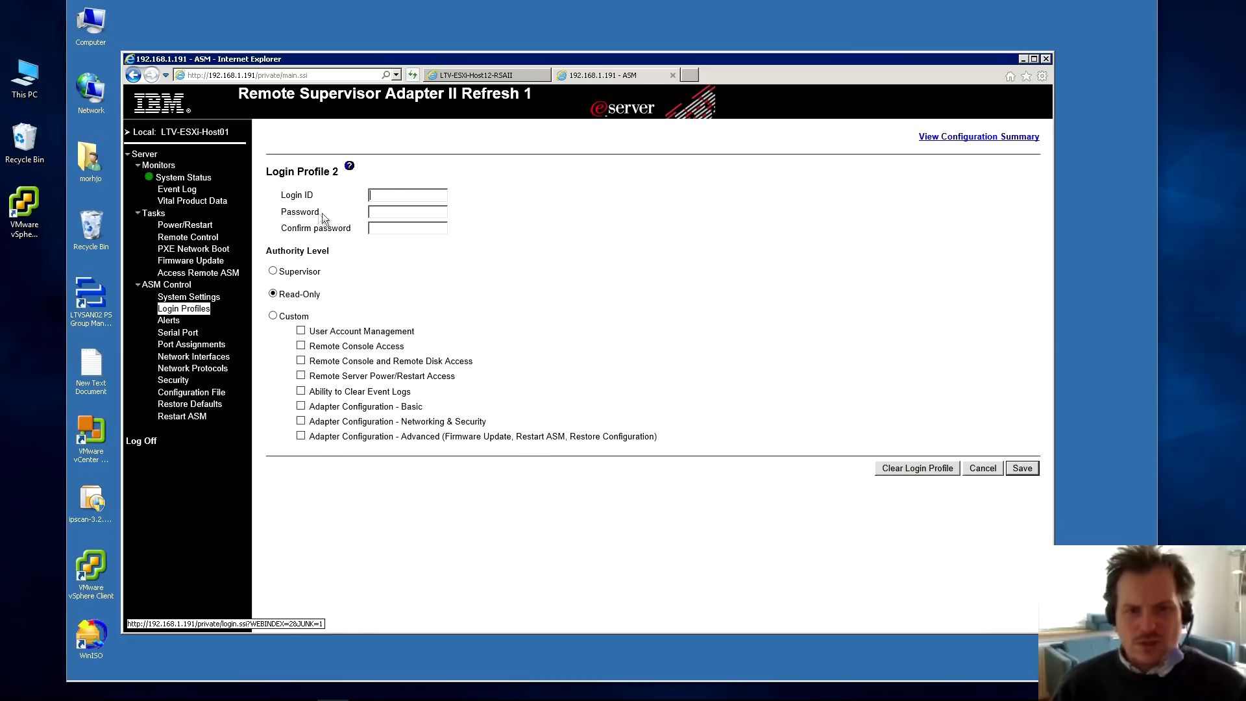
{"action": "type", "text": "morhjo"}
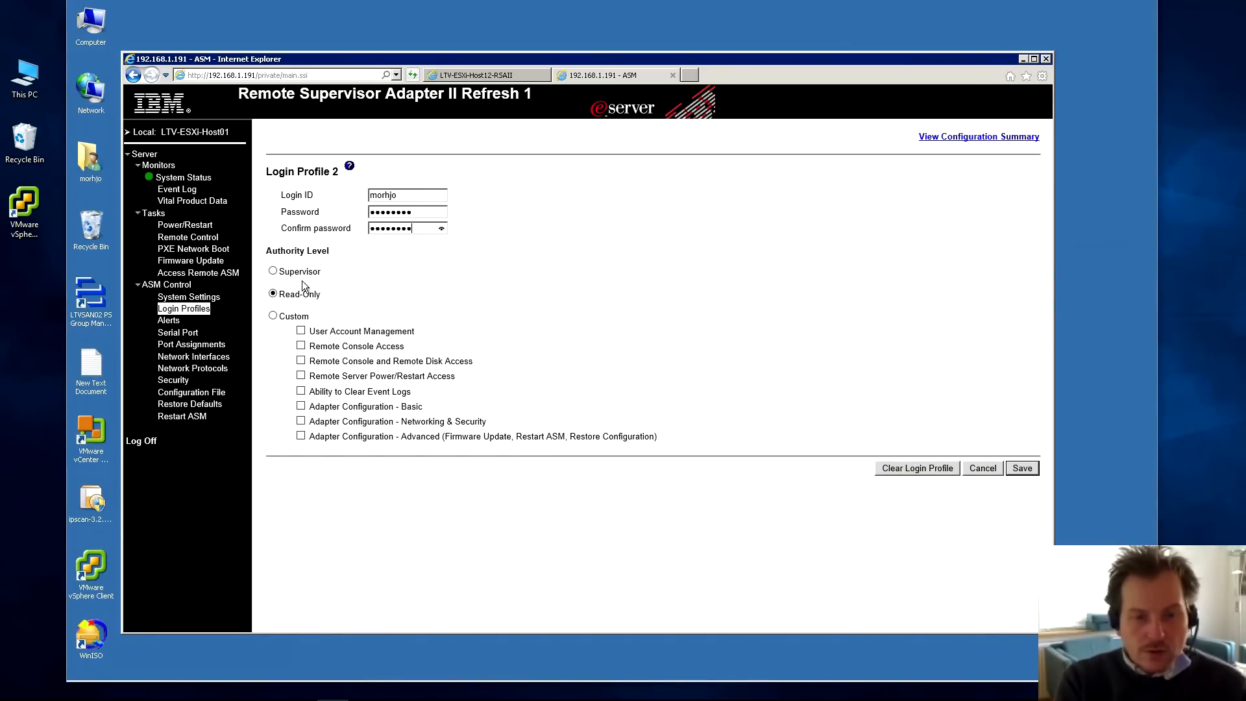
{"action": "left_click", "coordinate": [272, 272]}
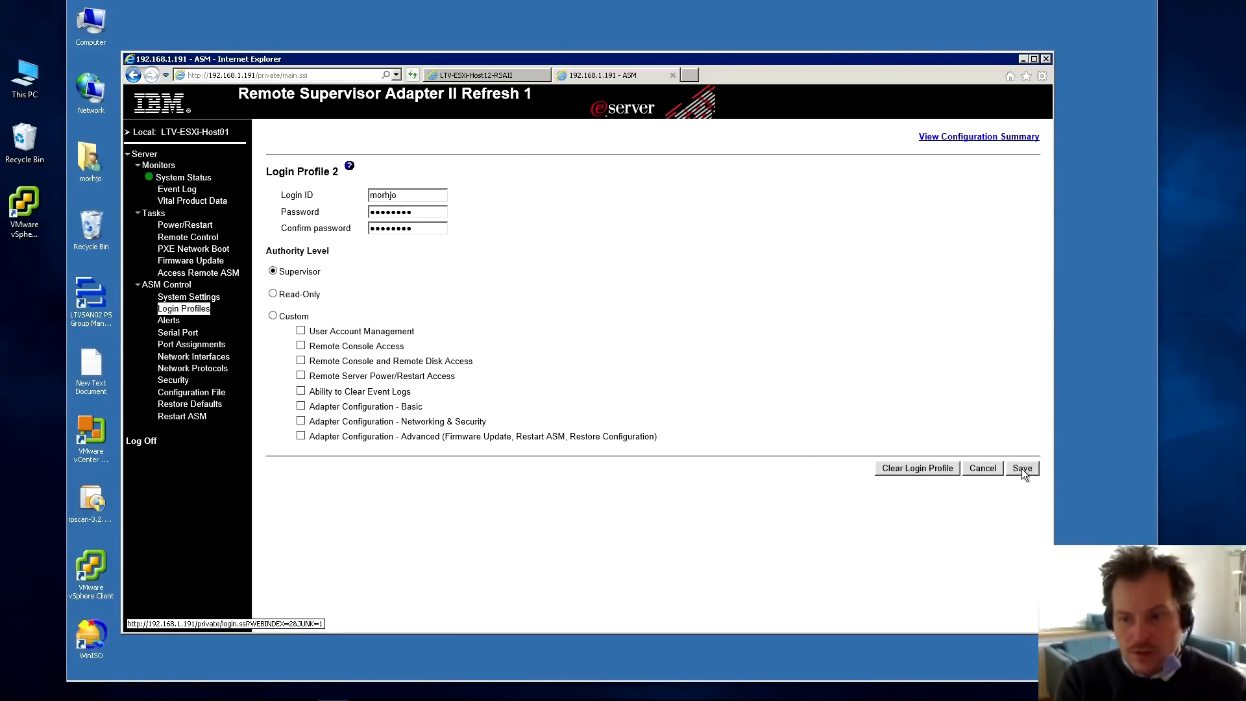
{"action": "left_click", "coordinate": [1023, 468]}
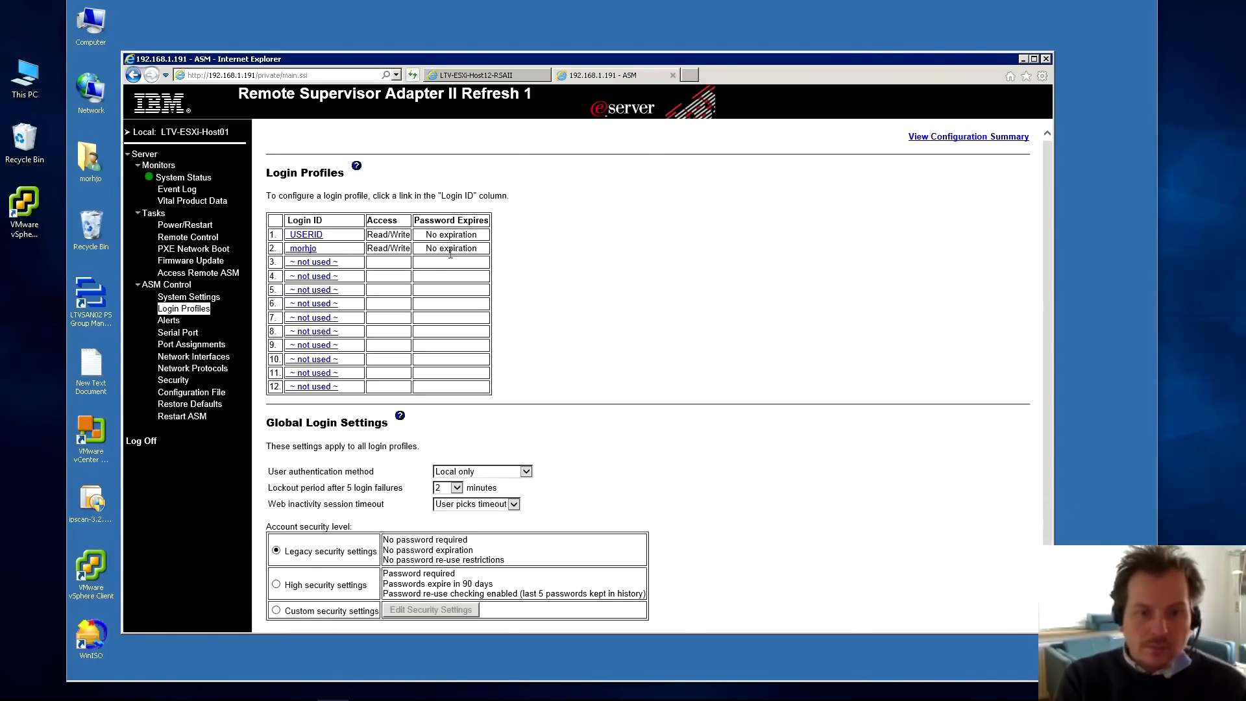
{"action": "mouse_move", "coordinate": [168, 322]}
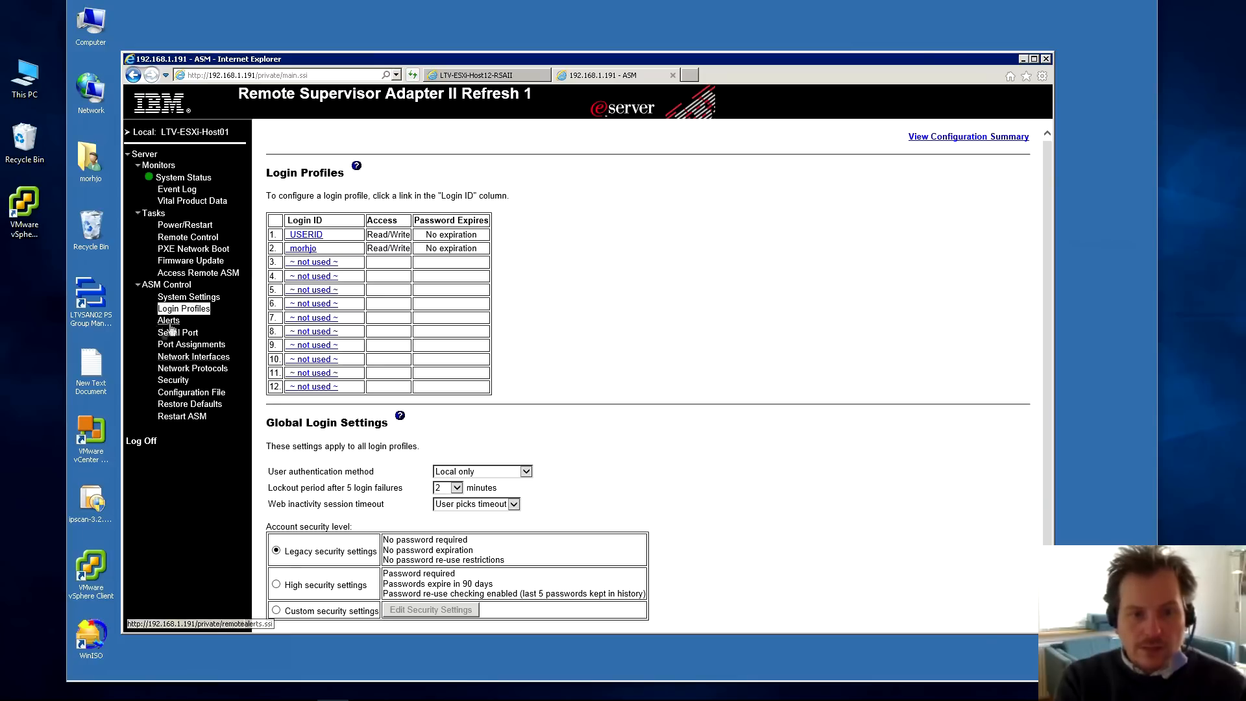
- Open Remote Alert Recipient 1, enable all alerts, and review its notification methods unchanged
{"action": "left_click", "coordinate": [168, 320]}
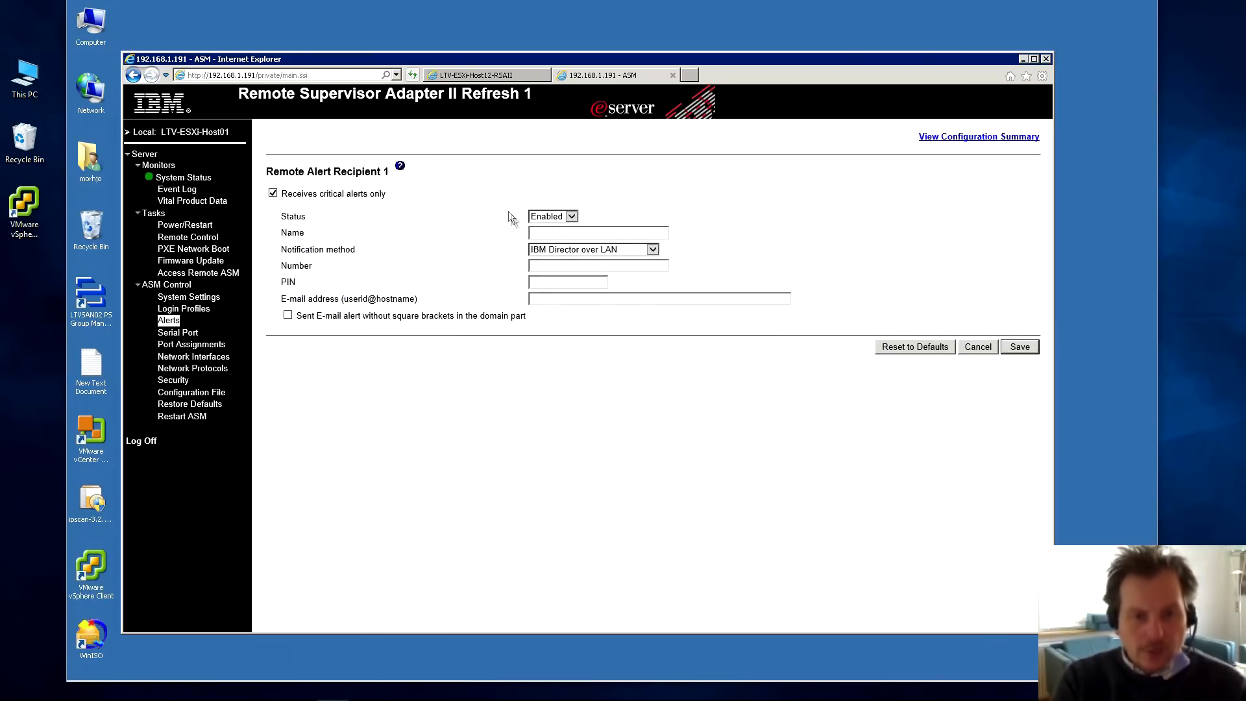
{"action": "mouse_move", "coordinate": [368, 188]}
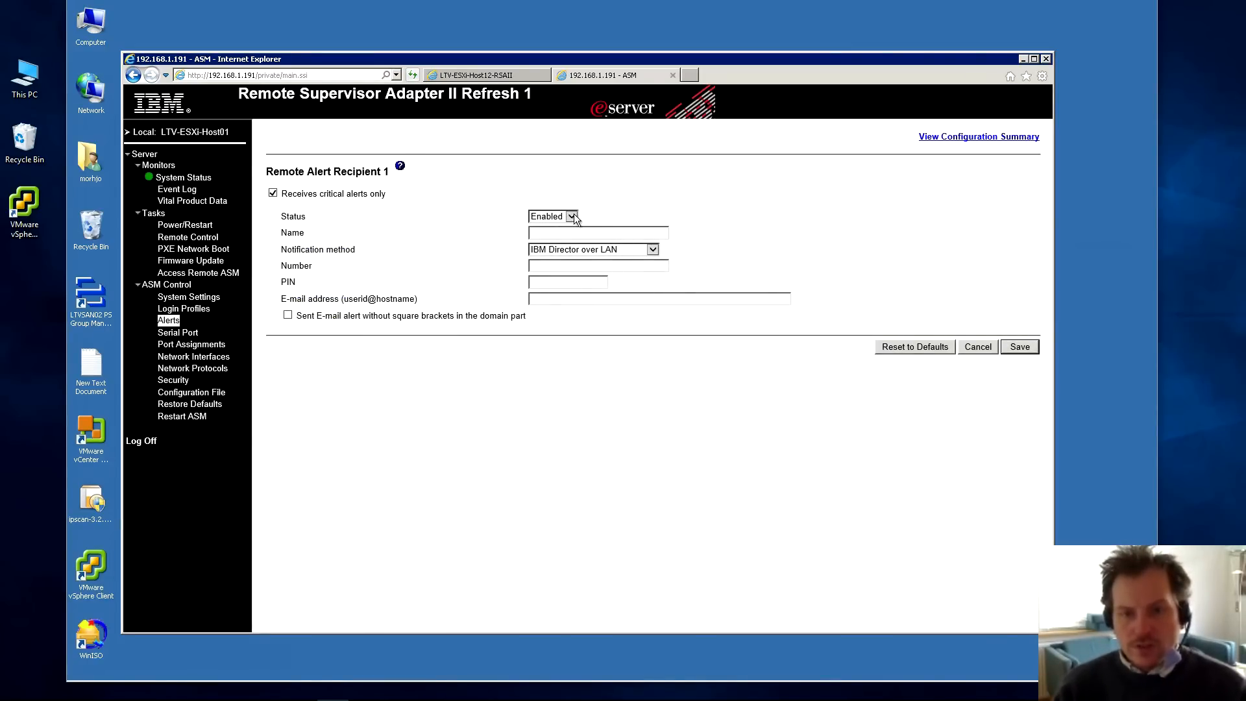
{"action": "mouse_move", "coordinate": [483, 218]}
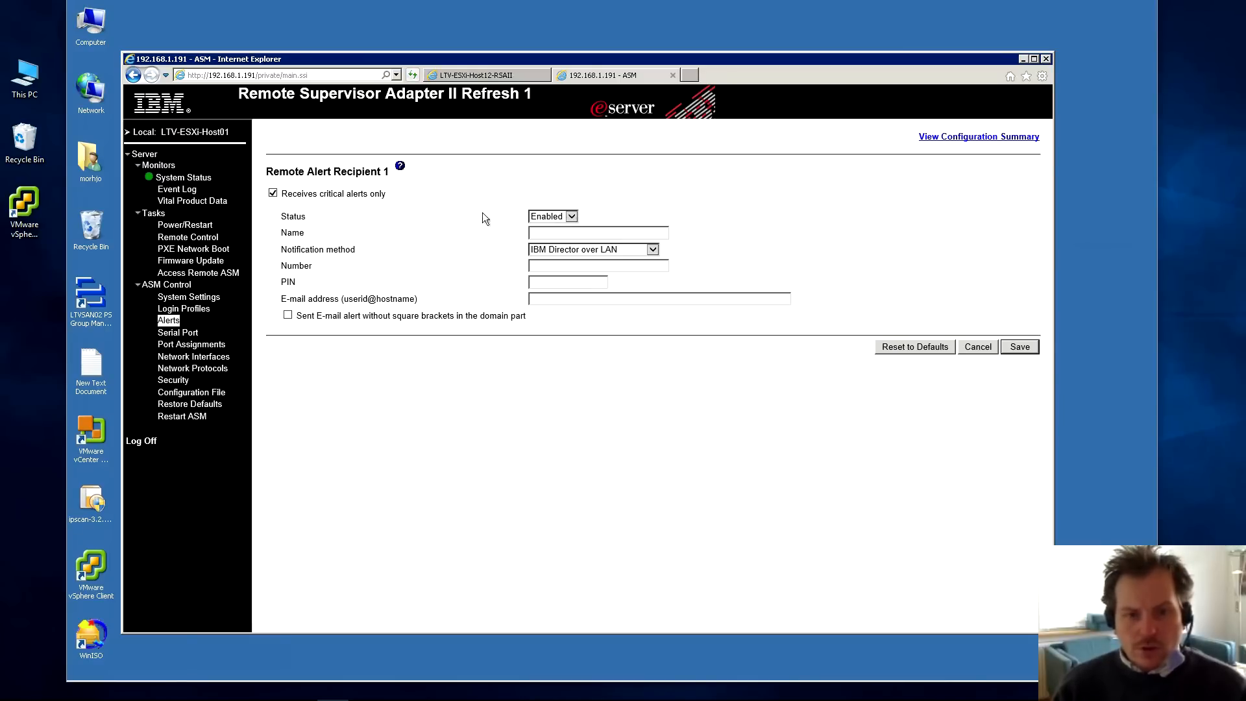
{"action": "left_click", "coordinate": [553, 216]}
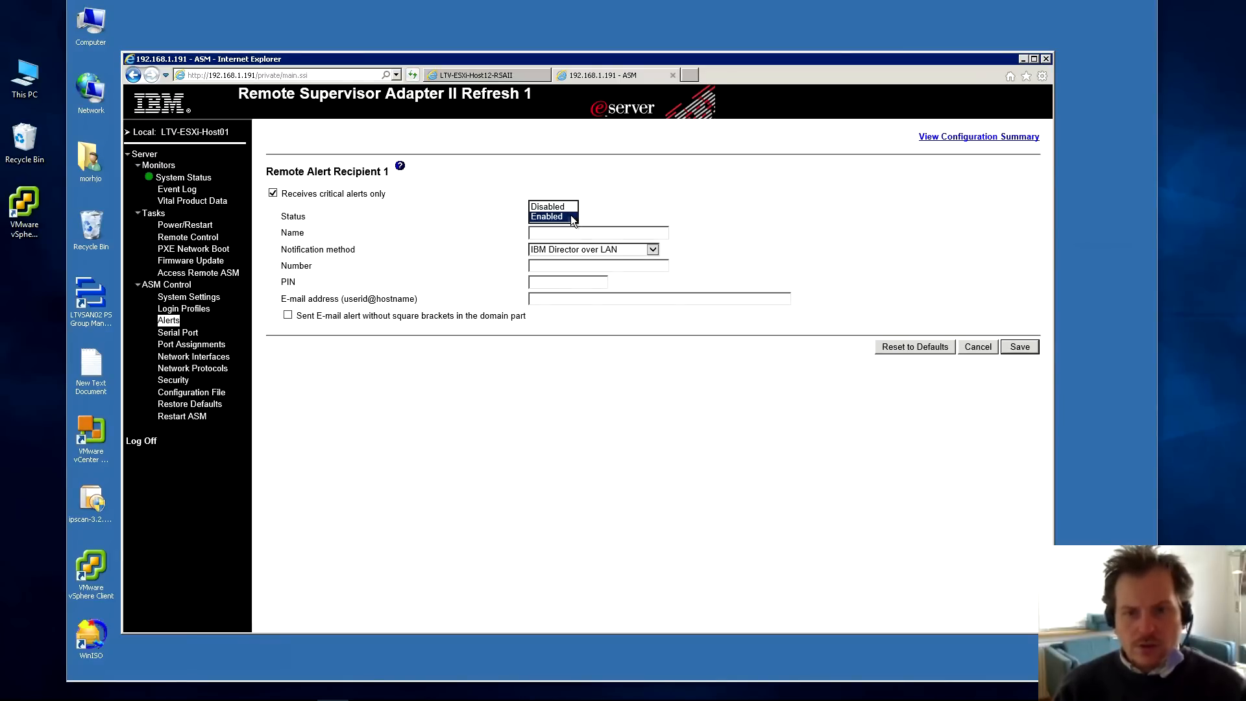
{"action": "left_click", "coordinate": [548, 216]}
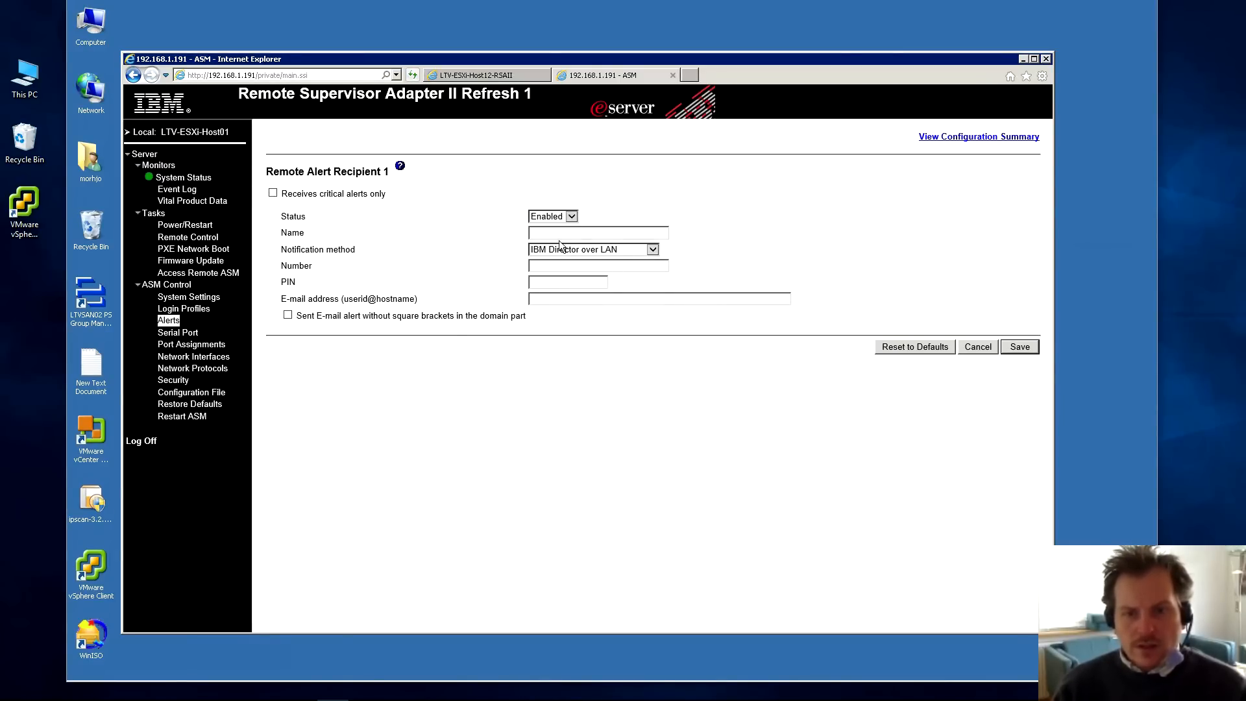
{"action": "left_click", "coordinate": [650, 248]}
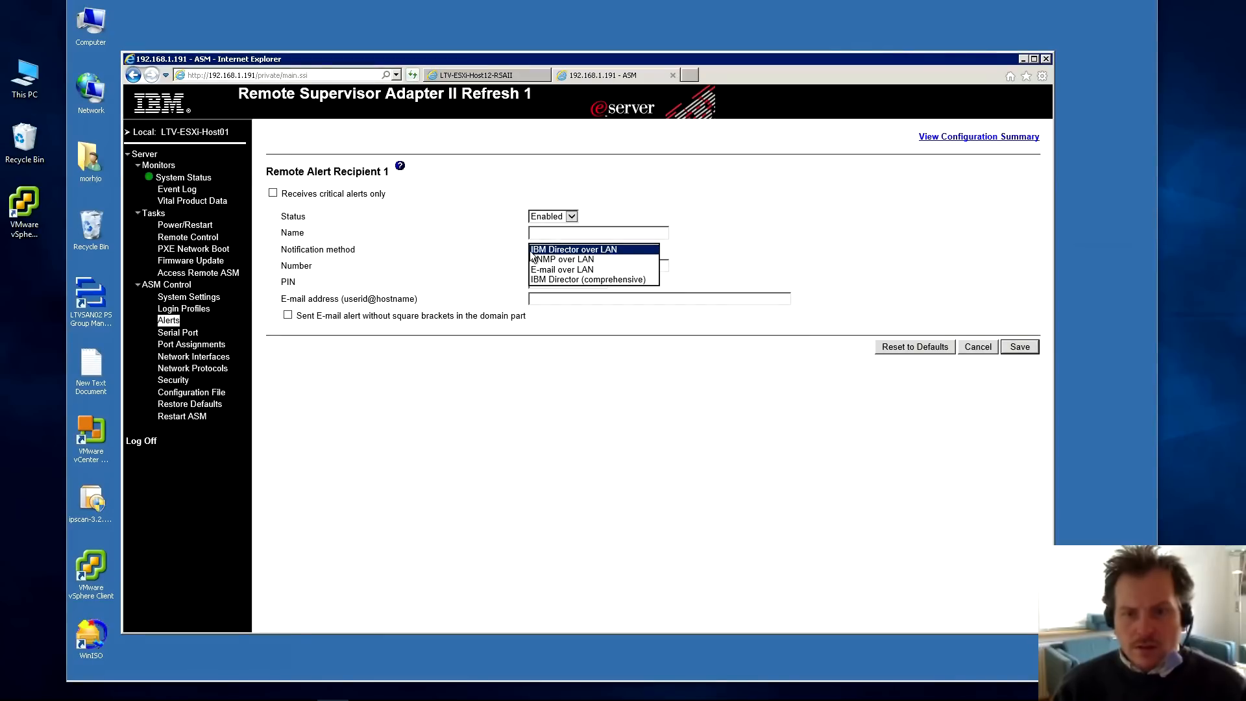
{"action": "mouse_move", "coordinate": [608, 258]}
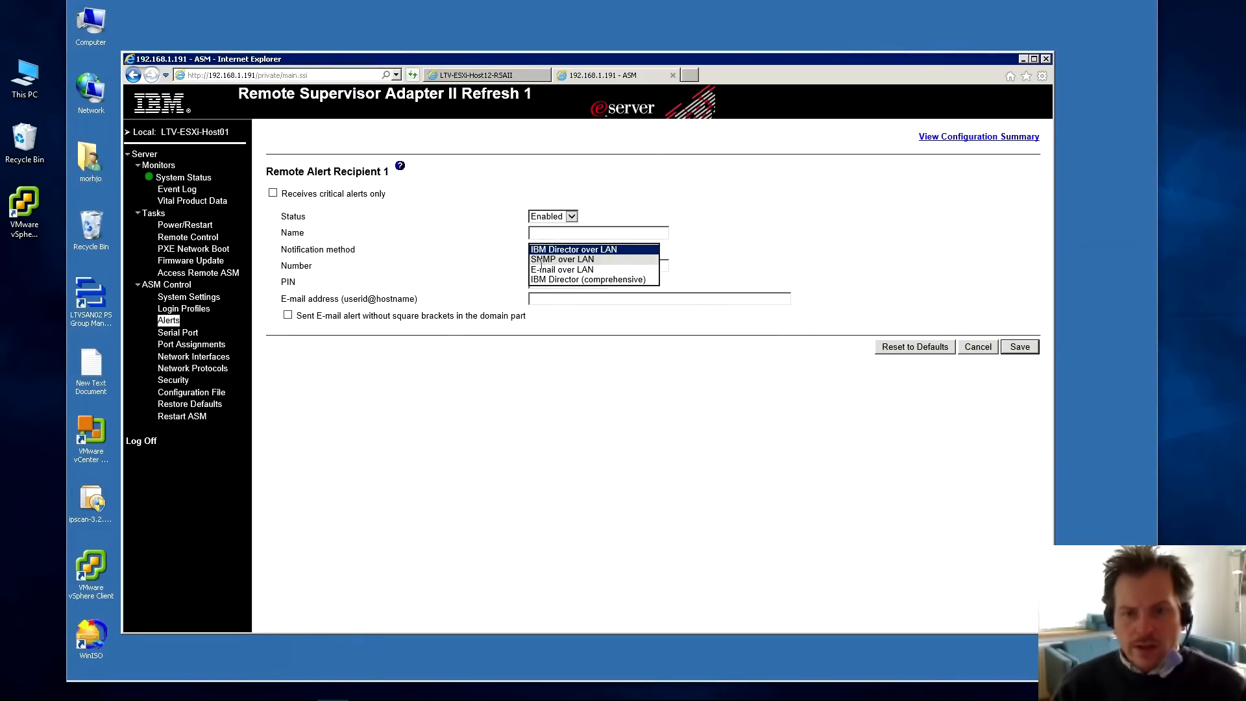
{"action": "mouse_move", "coordinate": [561, 269]}
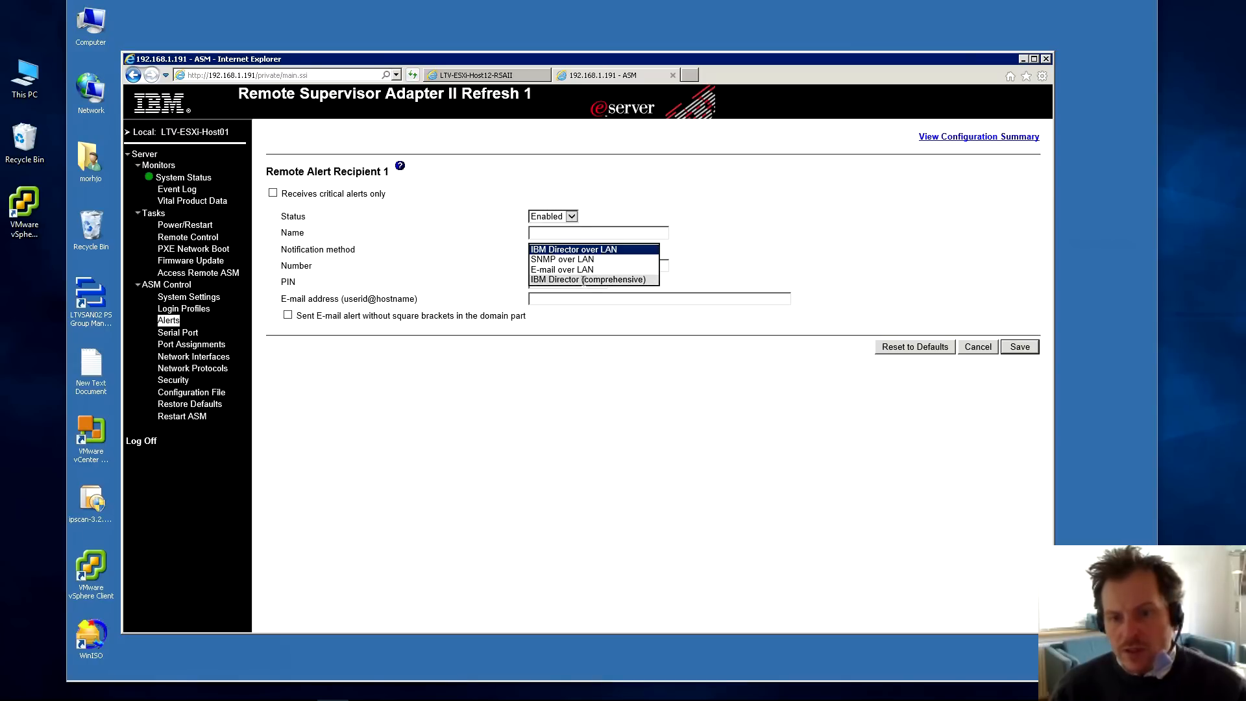
{"action": "mouse_move", "coordinate": [628, 296]}
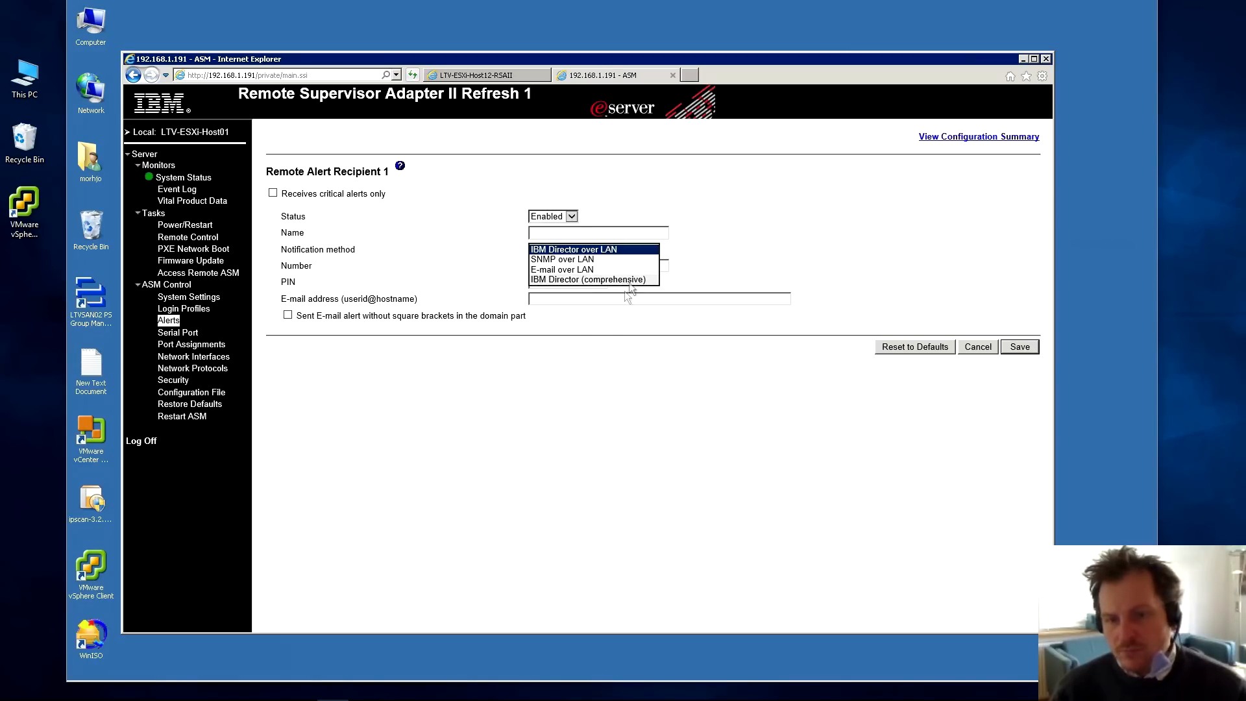
{"action": "left_click", "coordinate": [591, 249]}
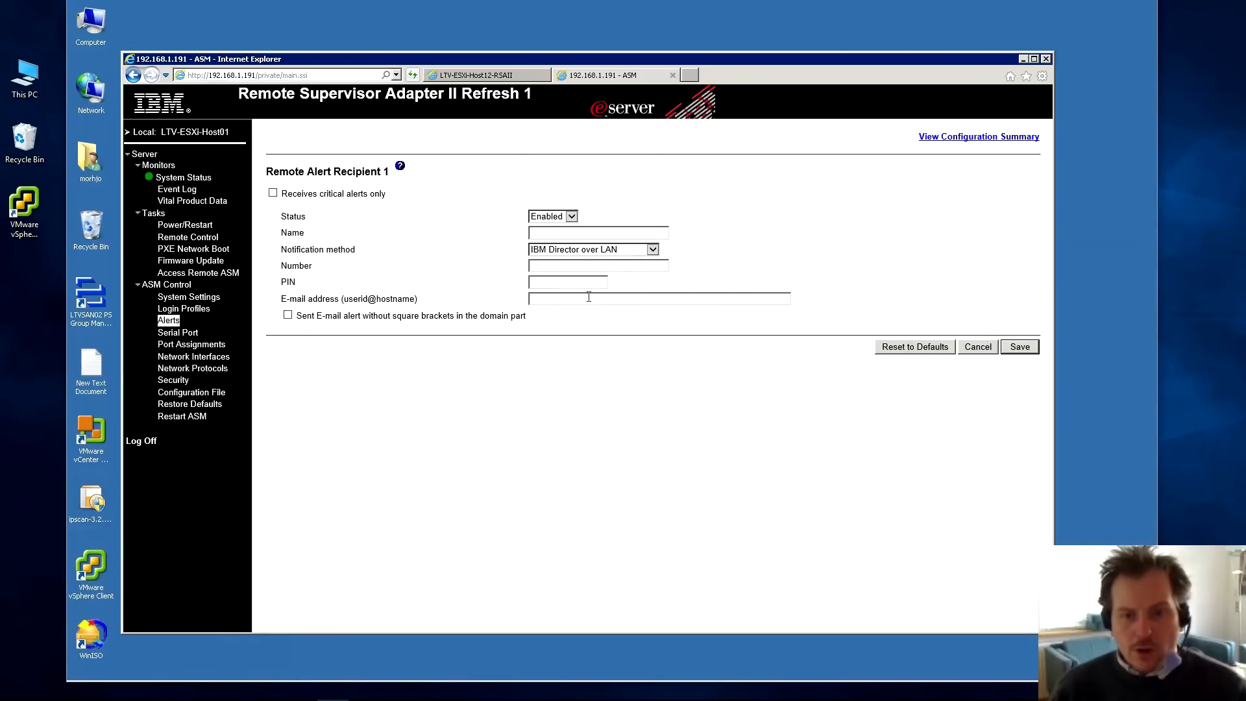
{"action": "mouse_move", "coordinate": [620, 311]}
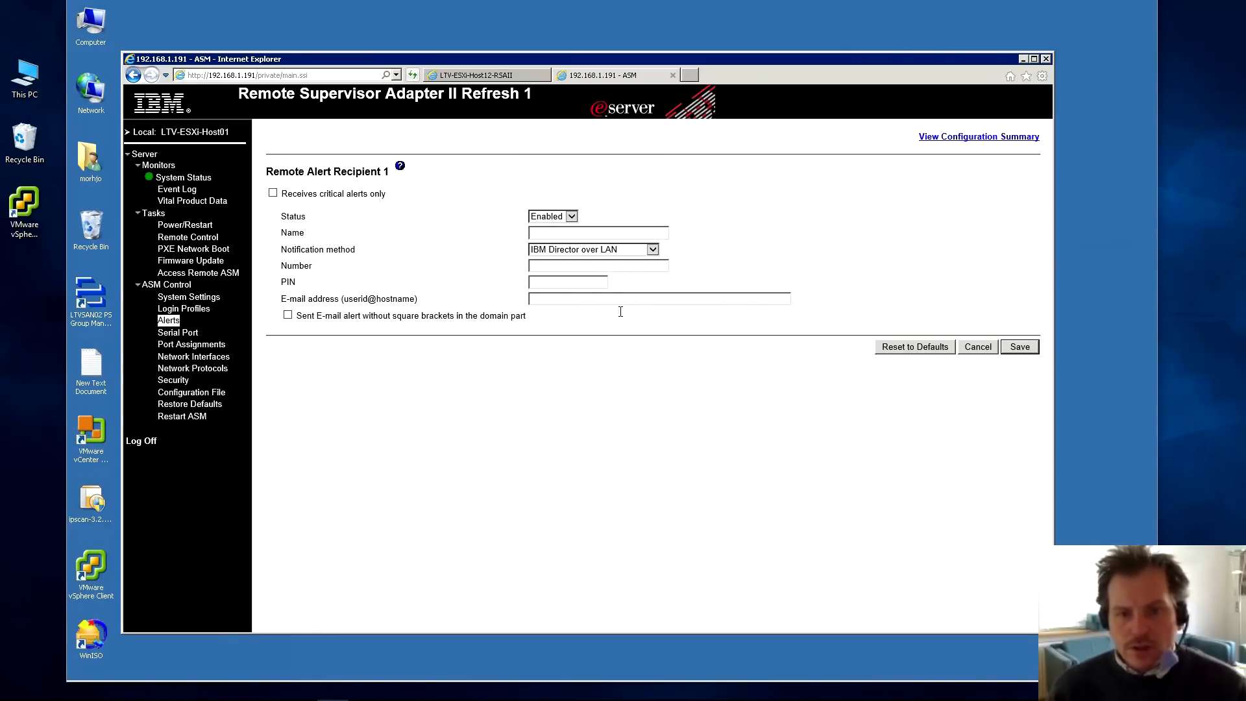
{"action": "mouse_move", "coordinate": [560, 326]}
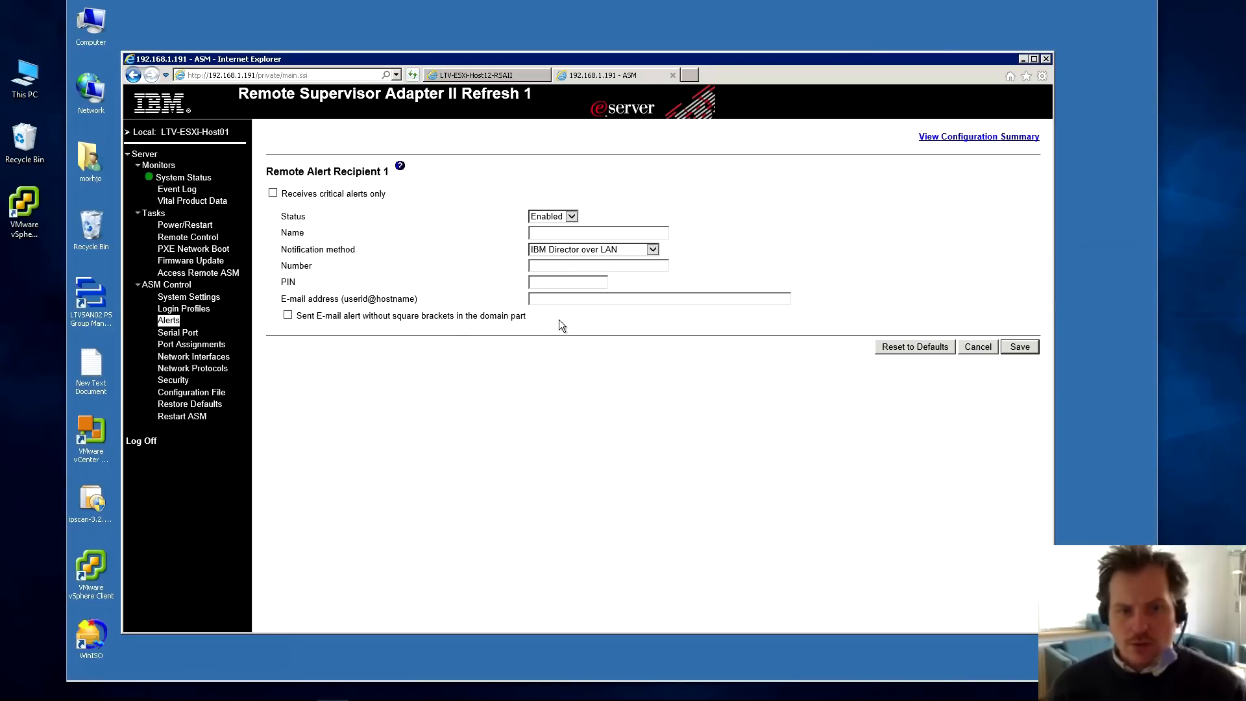
{"action": "mouse_move", "coordinate": [169, 320]}
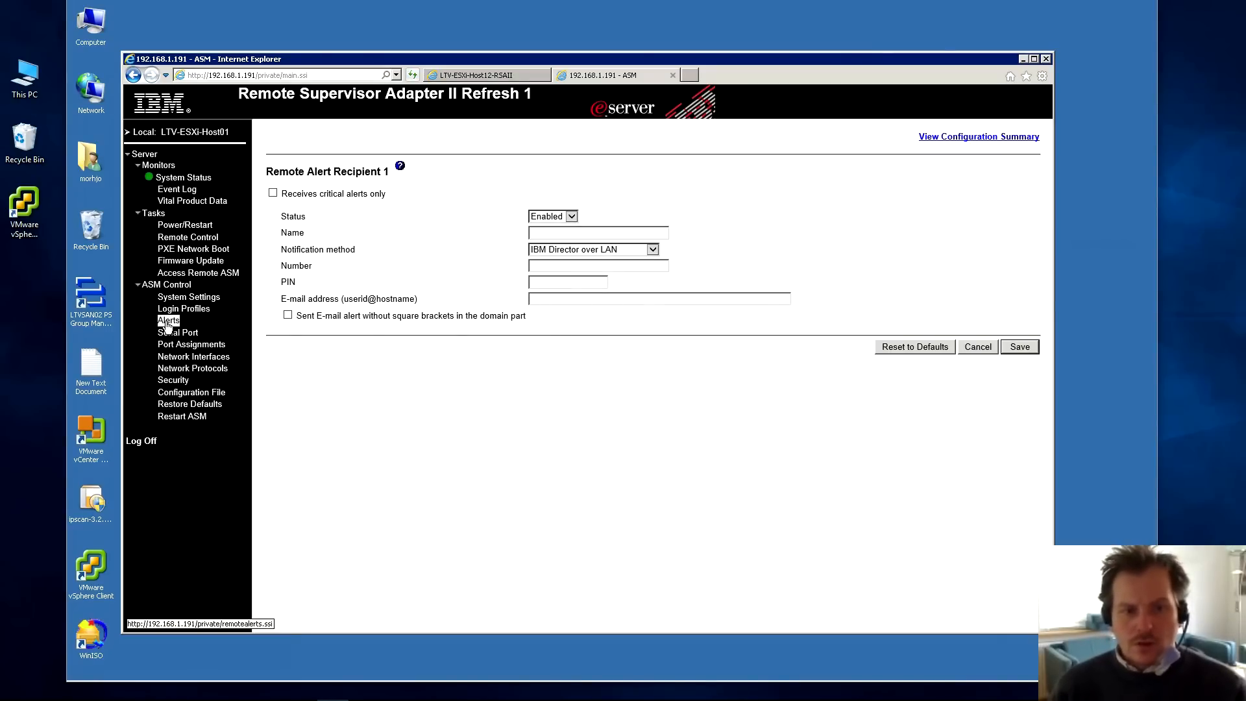
- Return to Alerts and scroll through forwarding, global settings, monitored alerts and local events
{"action": "left_click", "coordinate": [167, 319]}
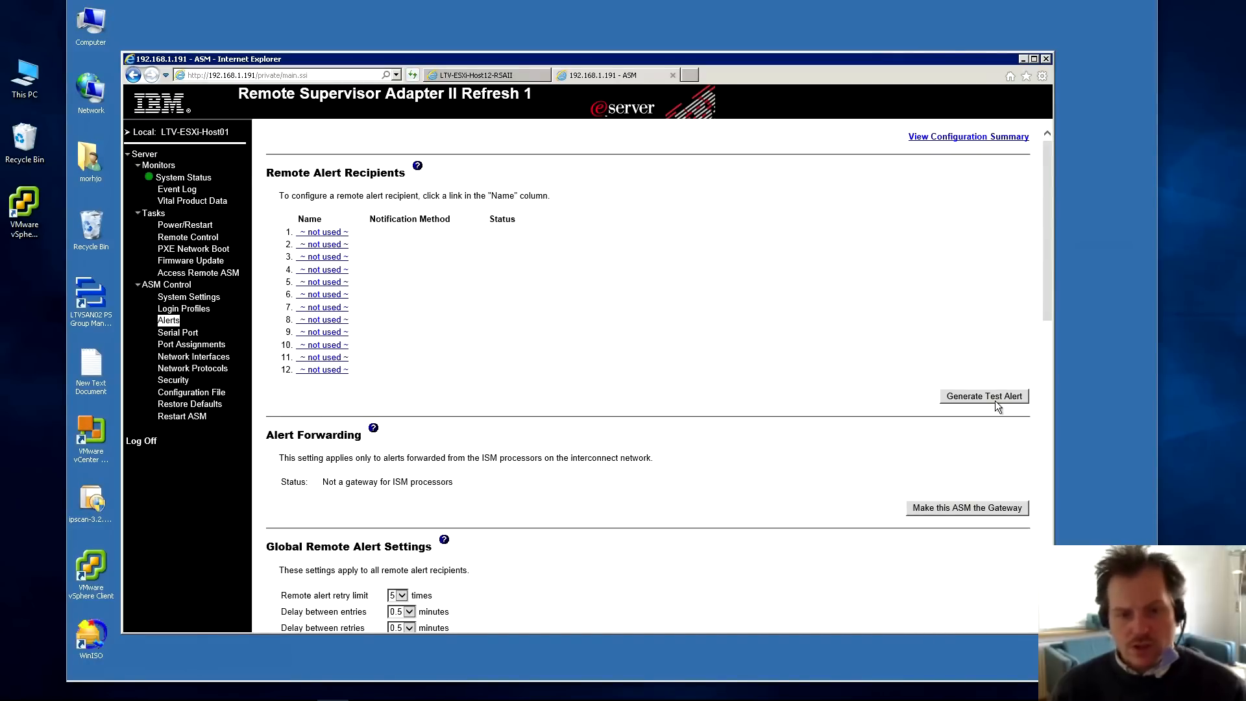
{"action": "mouse_move", "coordinate": [569, 375]}
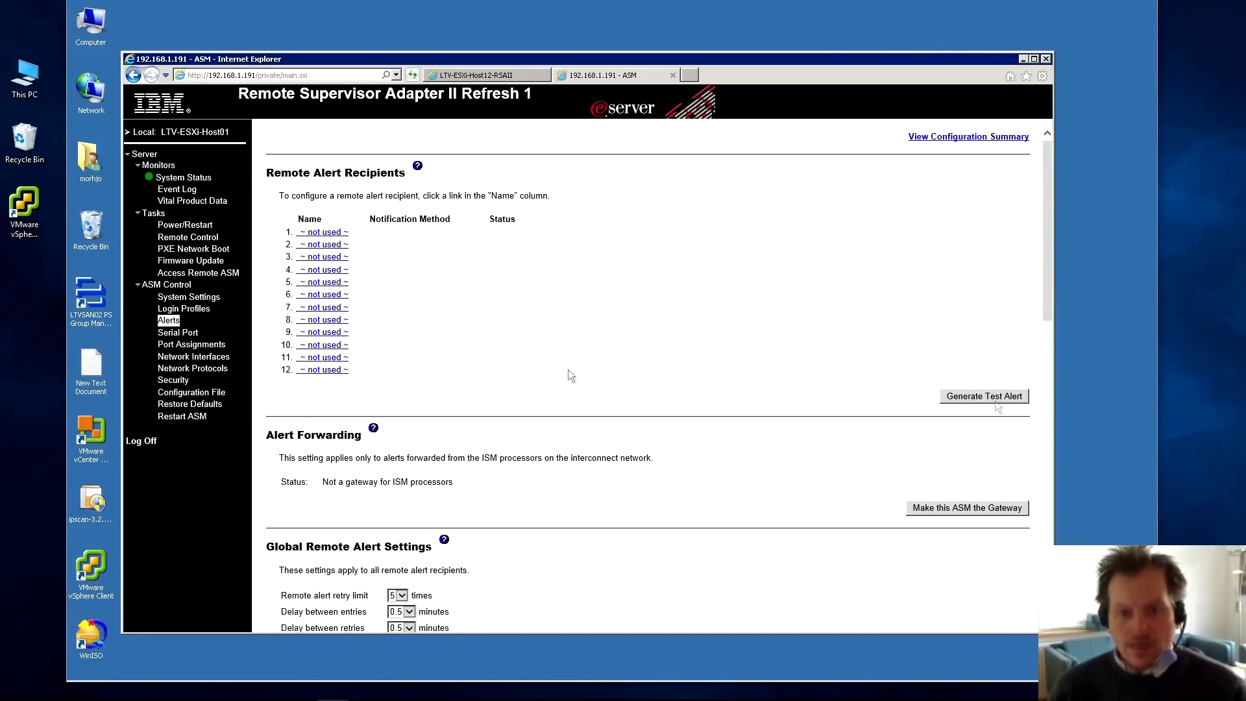
{"action": "scroll", "scroll_direction": "down", "scroll_amount": 3}
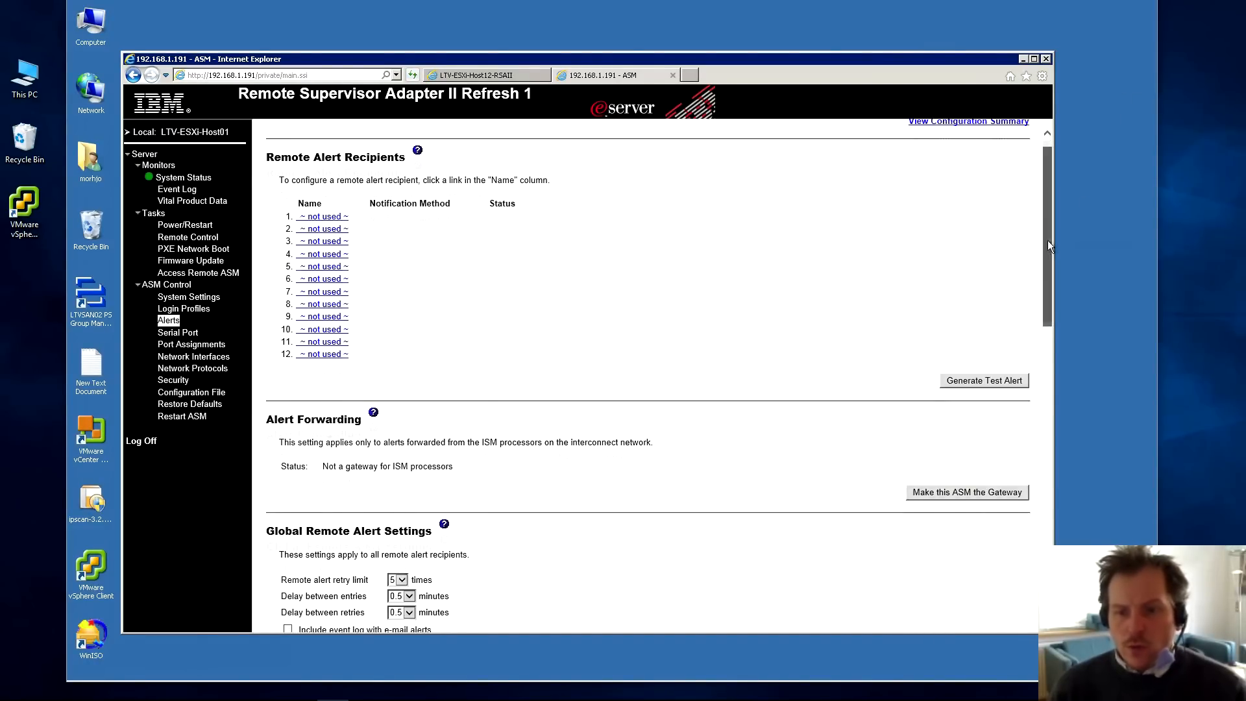
{"action": "scroll", "scroll_direction": "down", "scroll_amount": 3}
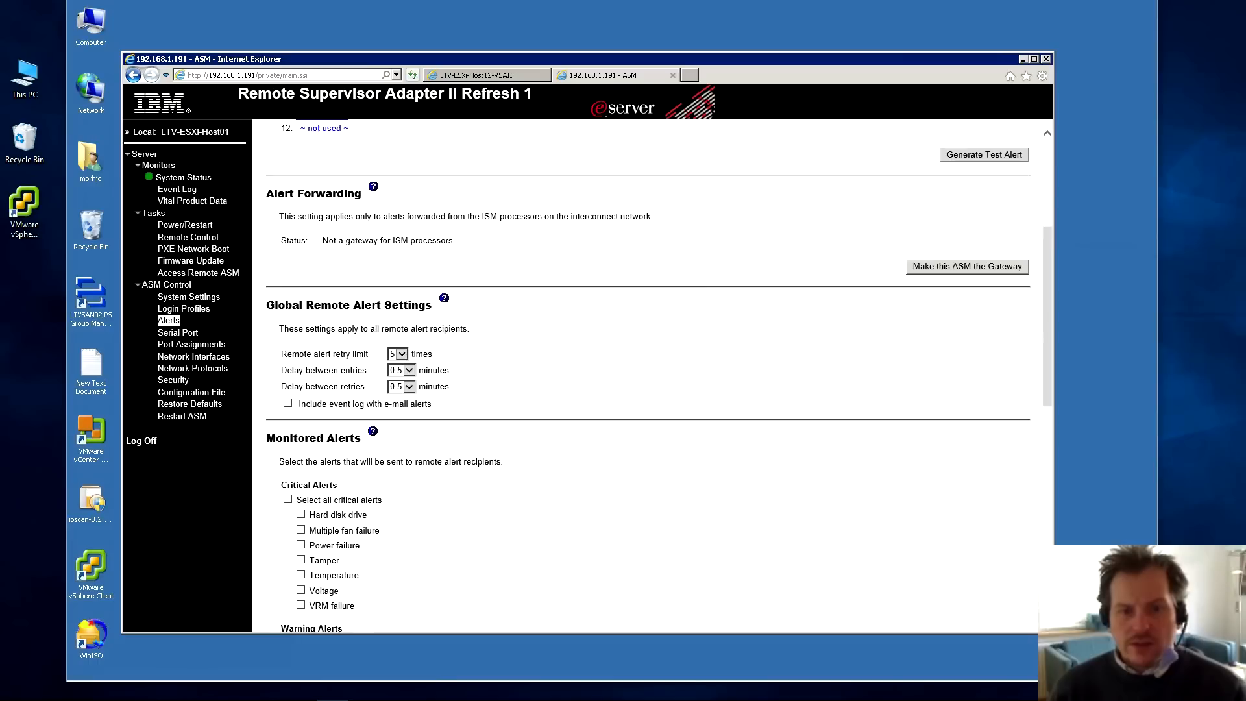
{"action": "mouse_move", "coordinate": [264, 222]}
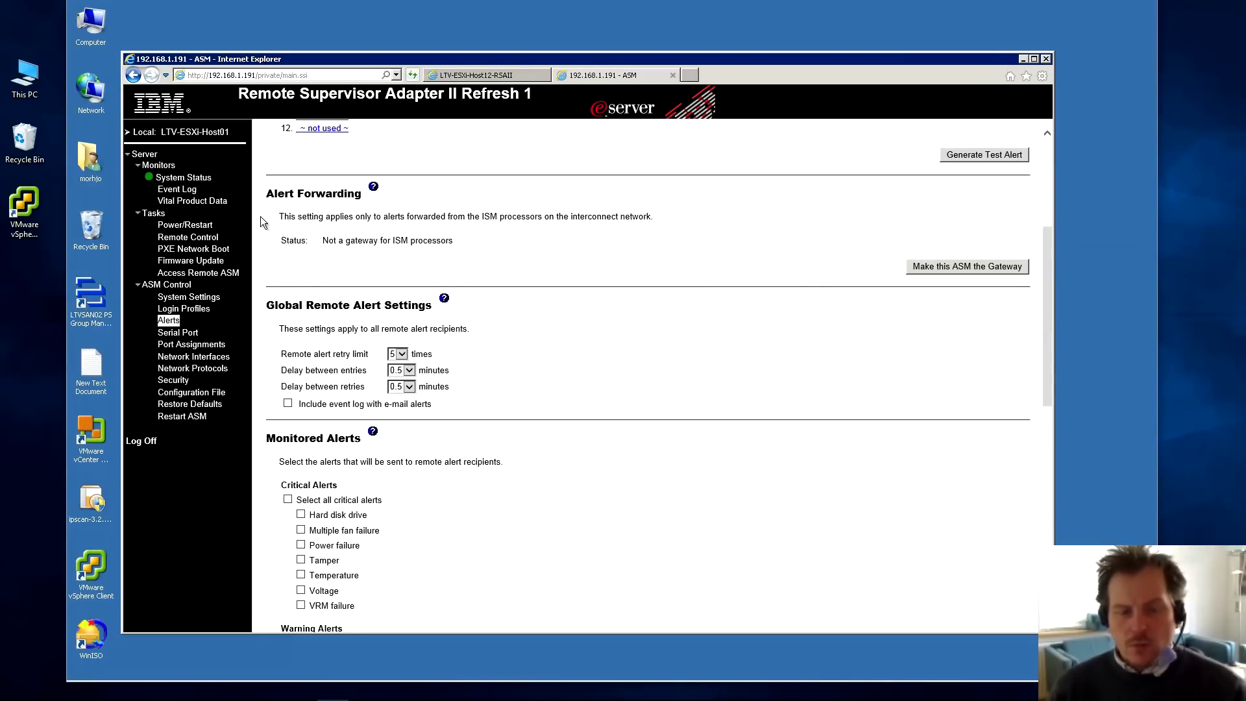
{"action": "mouse_move", "coordinate": [270, 231]}
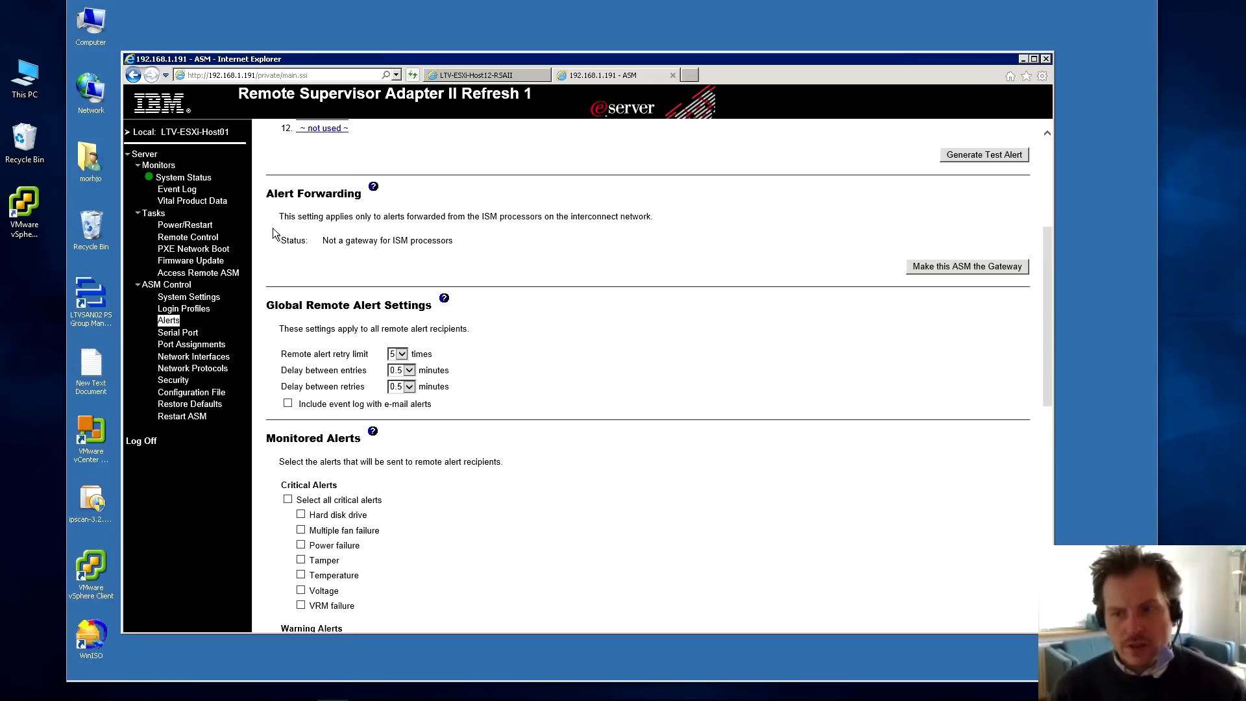
{"action": "mouse_move", "coordinate": [599, 243]}
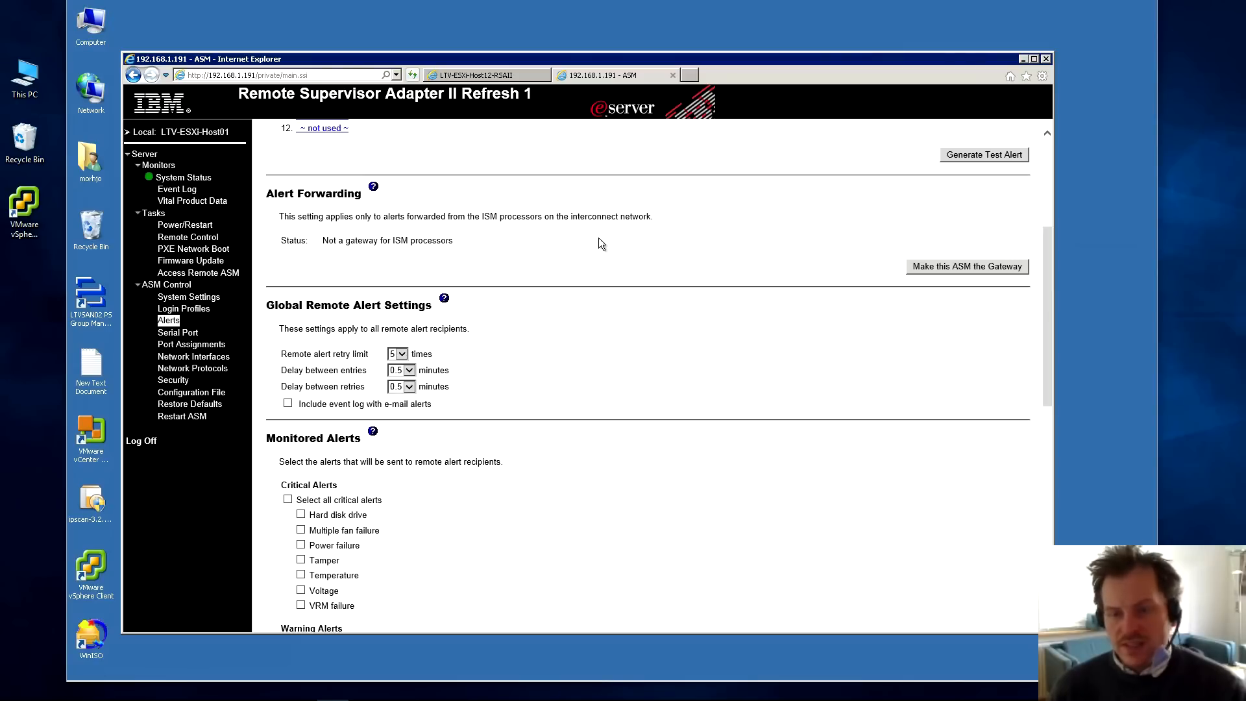
{"action": "mouse_move", "coordinate": [325, 350]}
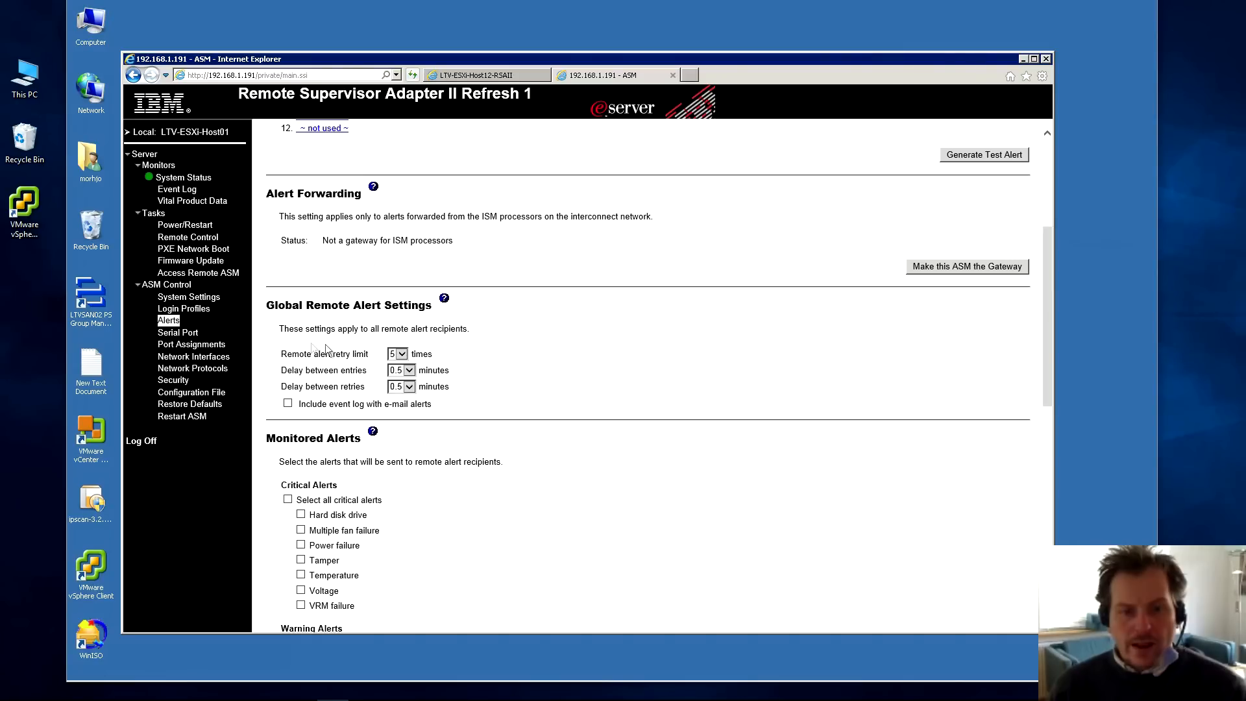
{"action": "mouse_move", "coordinate": [1073, 324]}
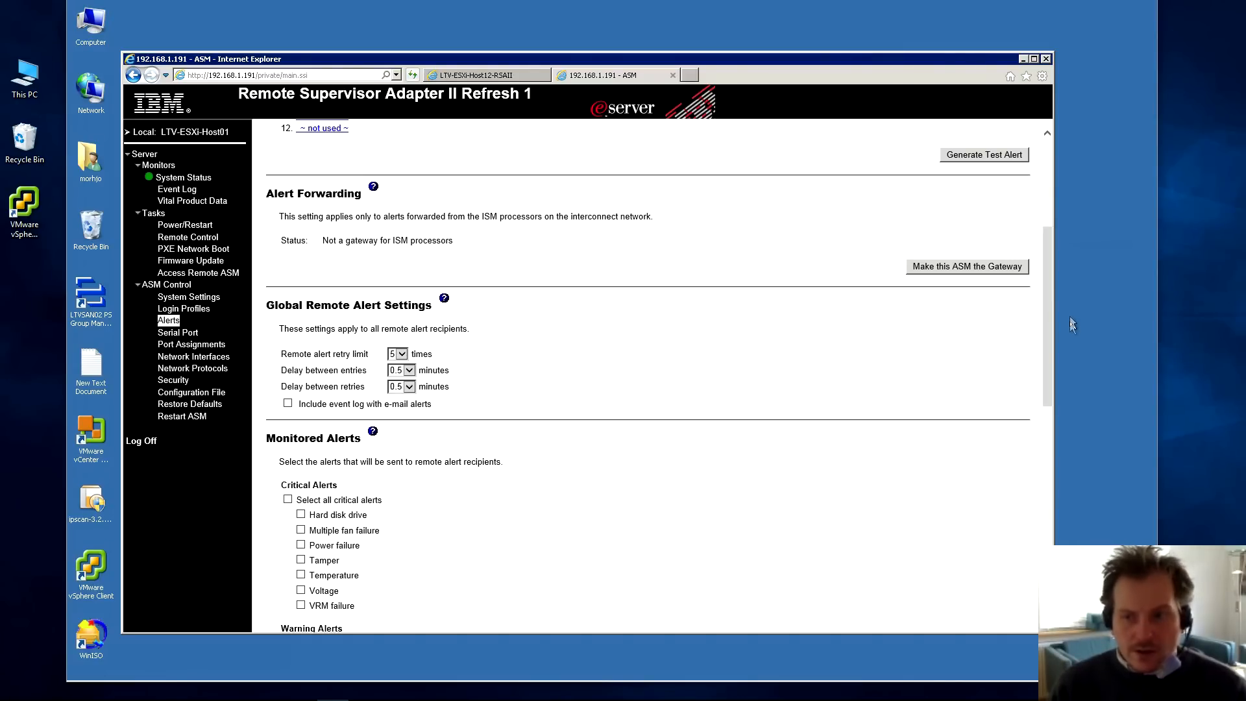
{"action": "scroll", "scroll_direction": "down", "scroll_amount": 3}
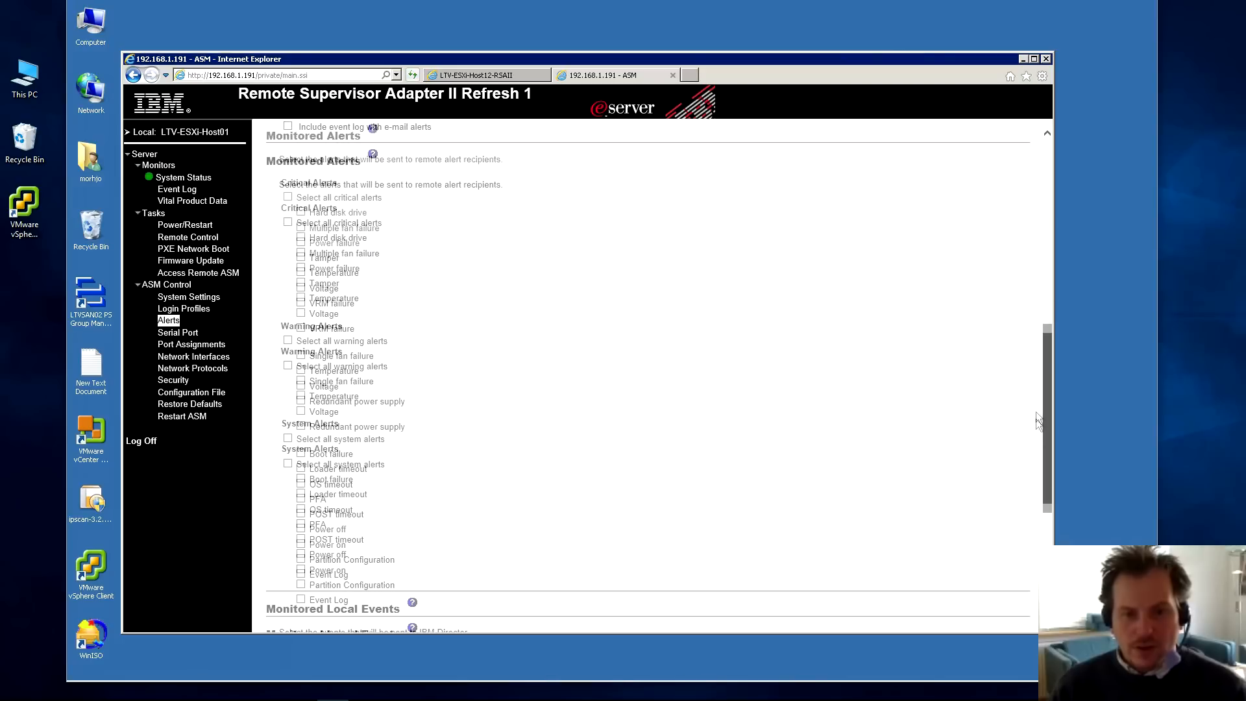
{"action": "scroll", "scroll_direction": "down", "scroll_amount": 3}
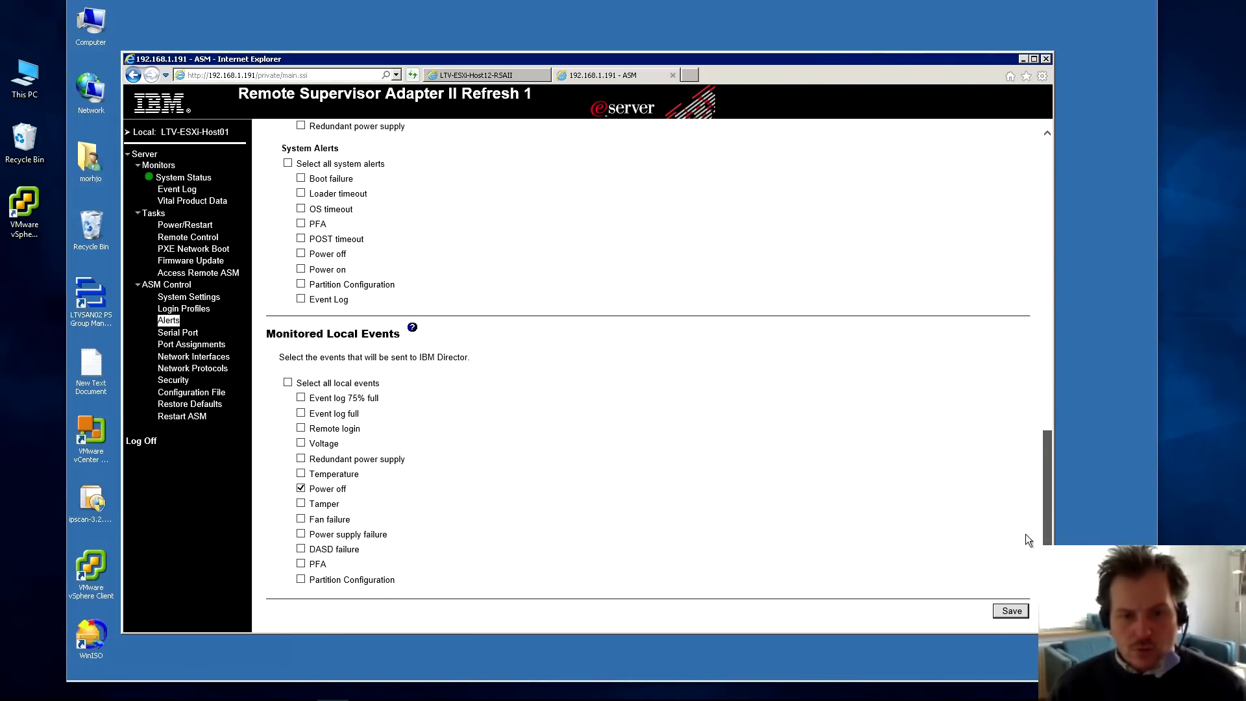
{"action": "scroll", "scroll_direction": "up", "scroll_amount": 3}
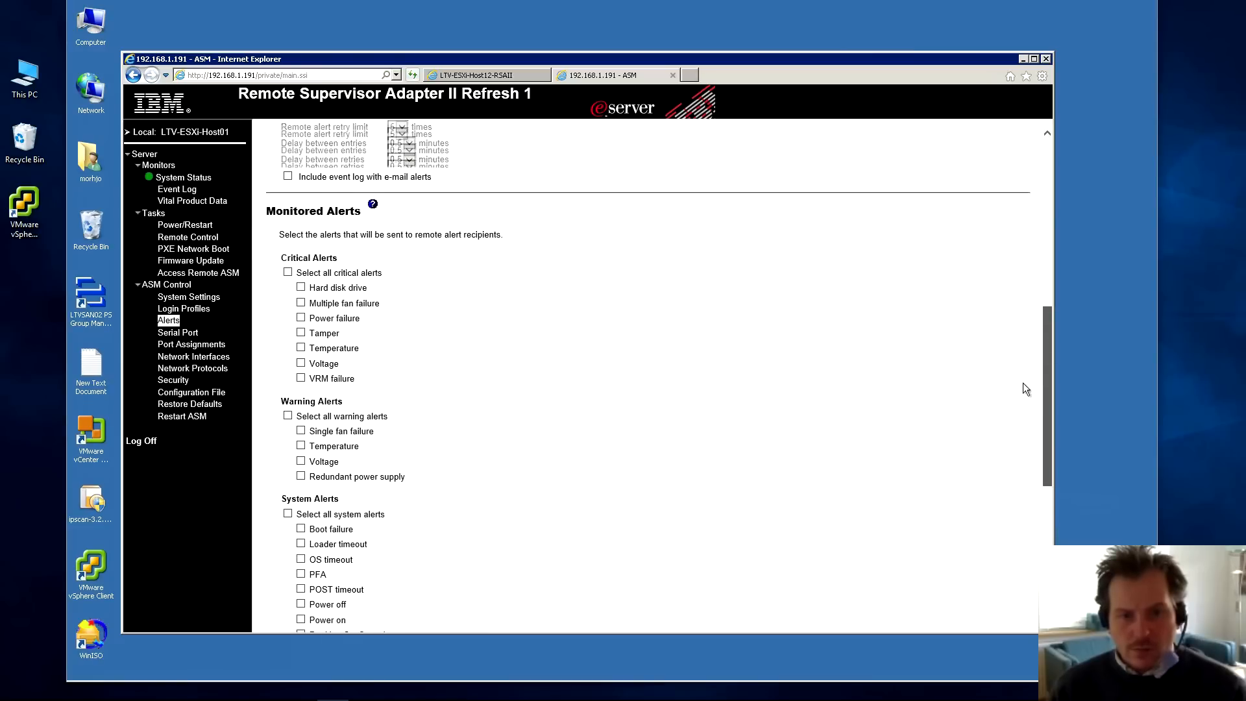
{"action": "scroll", "scroll_direction": "down", "scroll_amount": 3}
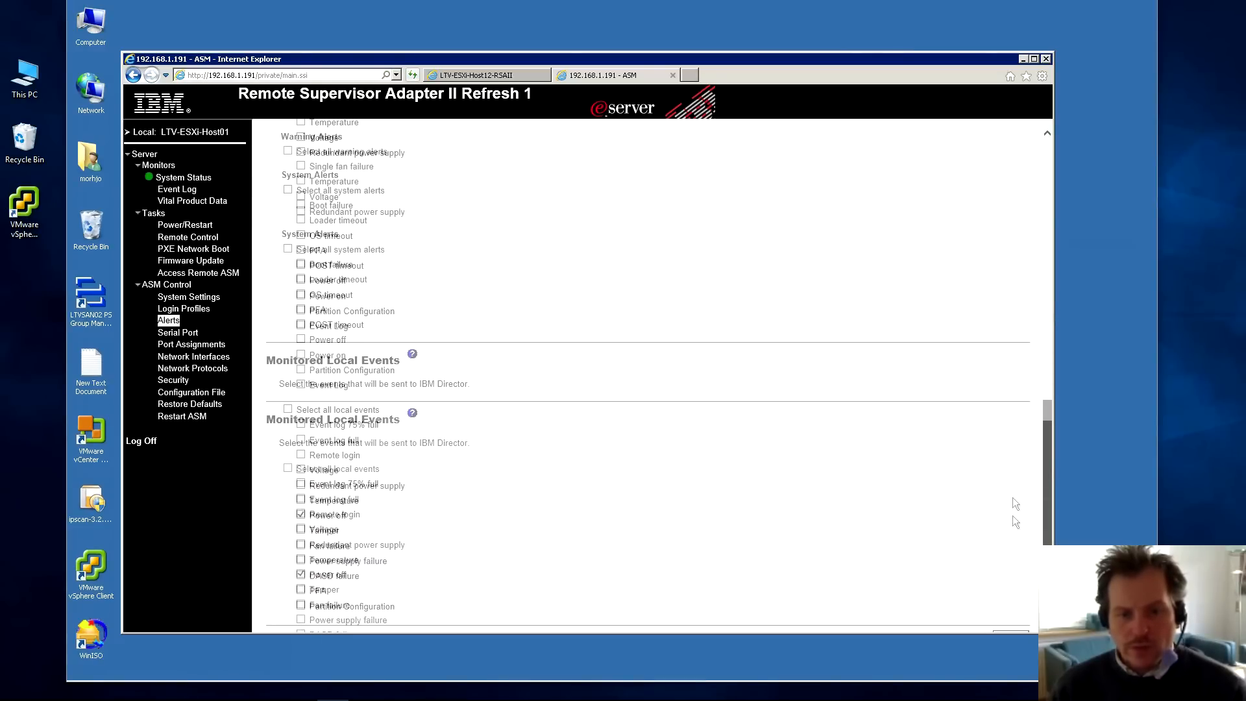
{"action": "scroll", "scroll_direction": "up", "scroll_amount": 3}
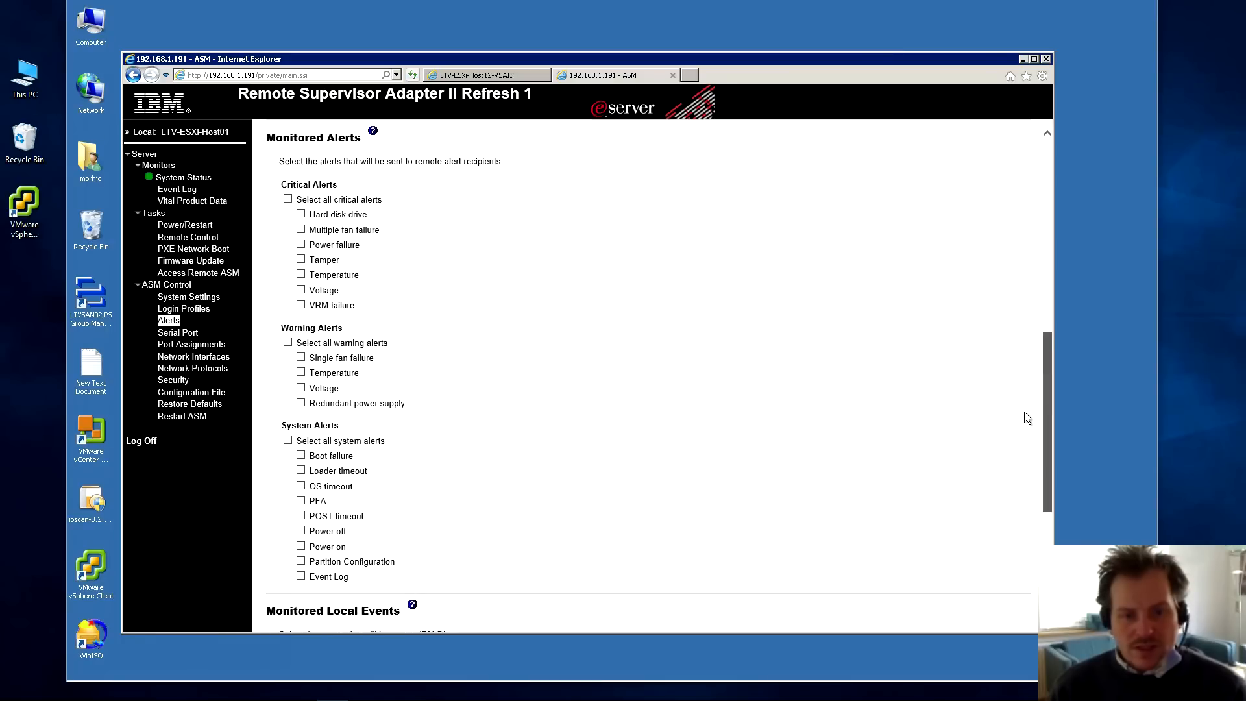
{"action": "mouse_move", "coordinate": [339, 594]}
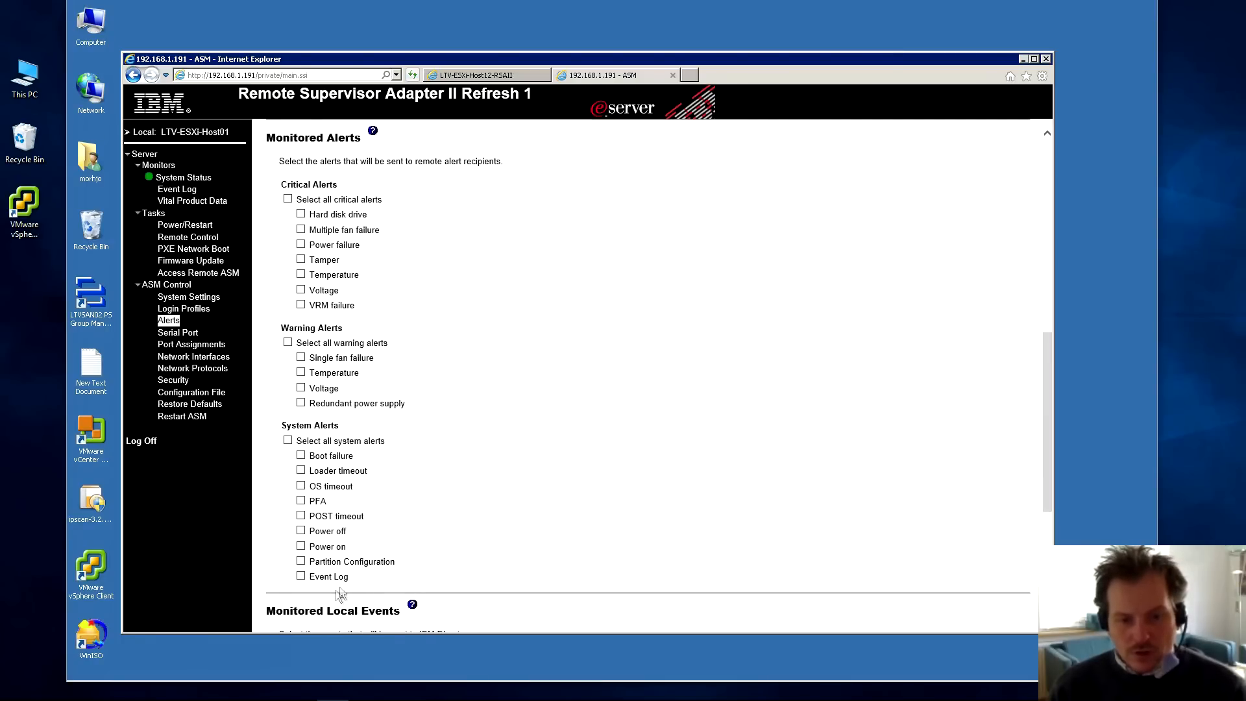
{"action": "scroll", "scroll_direction": "up", "scroll_amount": 3}
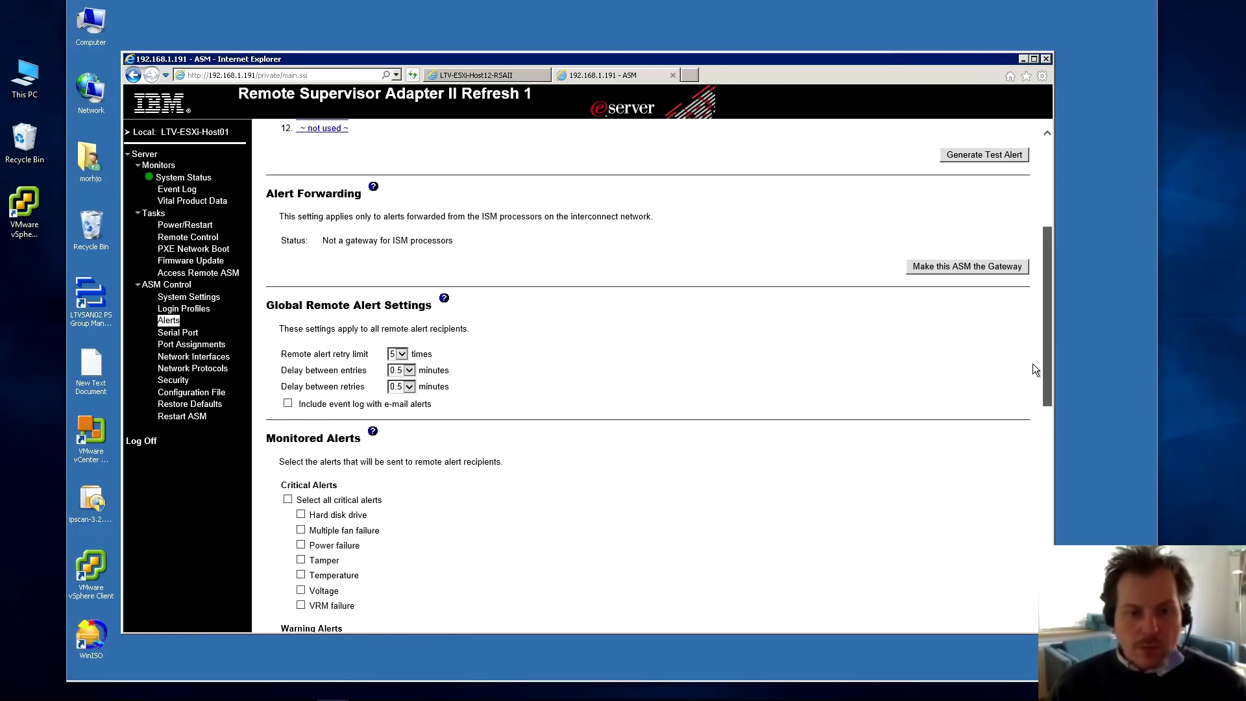
{"action": "scroll", "scroll_direction": "up", "scroll_amount": 3}
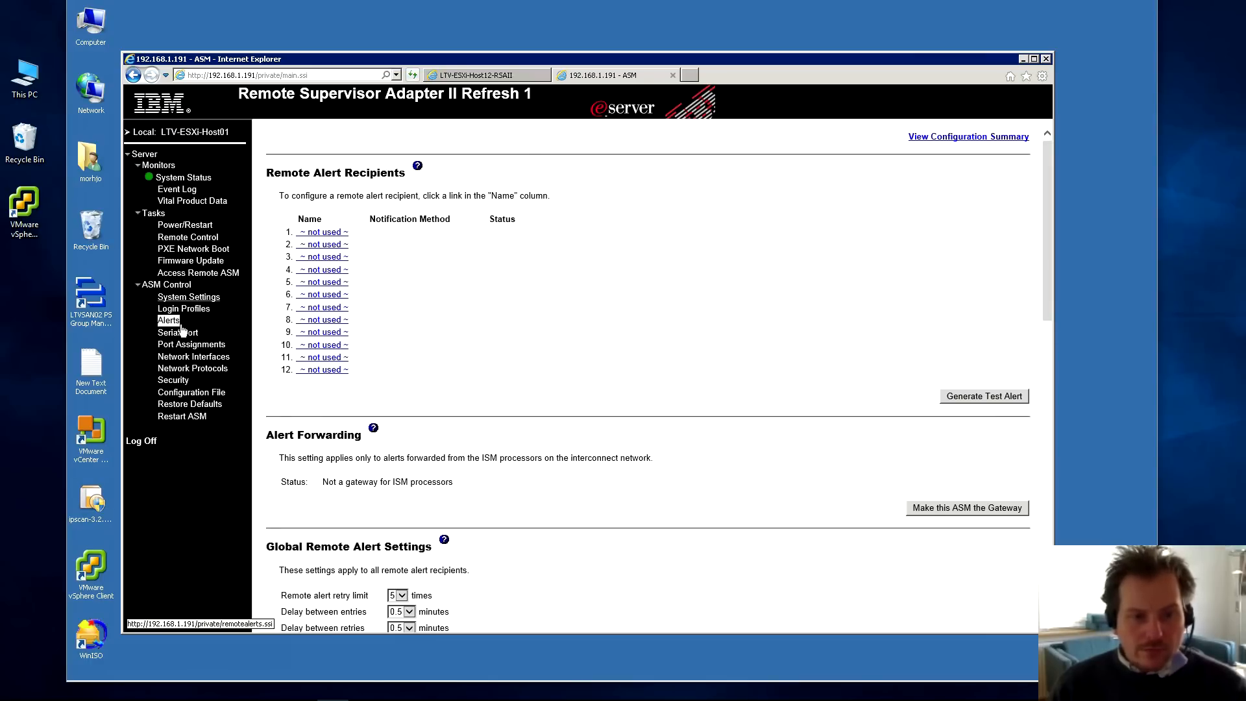
- Open Serial Port settings, keeping 'CLI with EMS compatible keystroke sequences' as CLI mode
{"action": "left_click", "coordinate": [178, 332]}
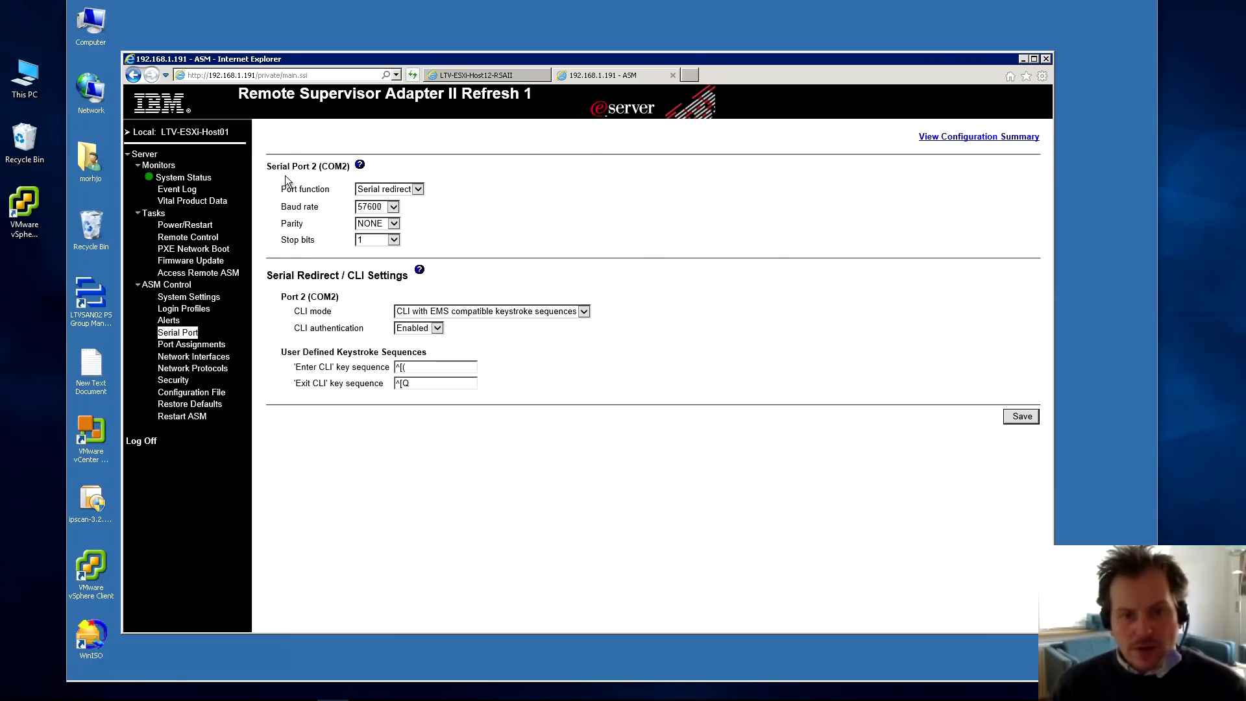
{"action": "mouse_move", "coordinate": [296, 332]}
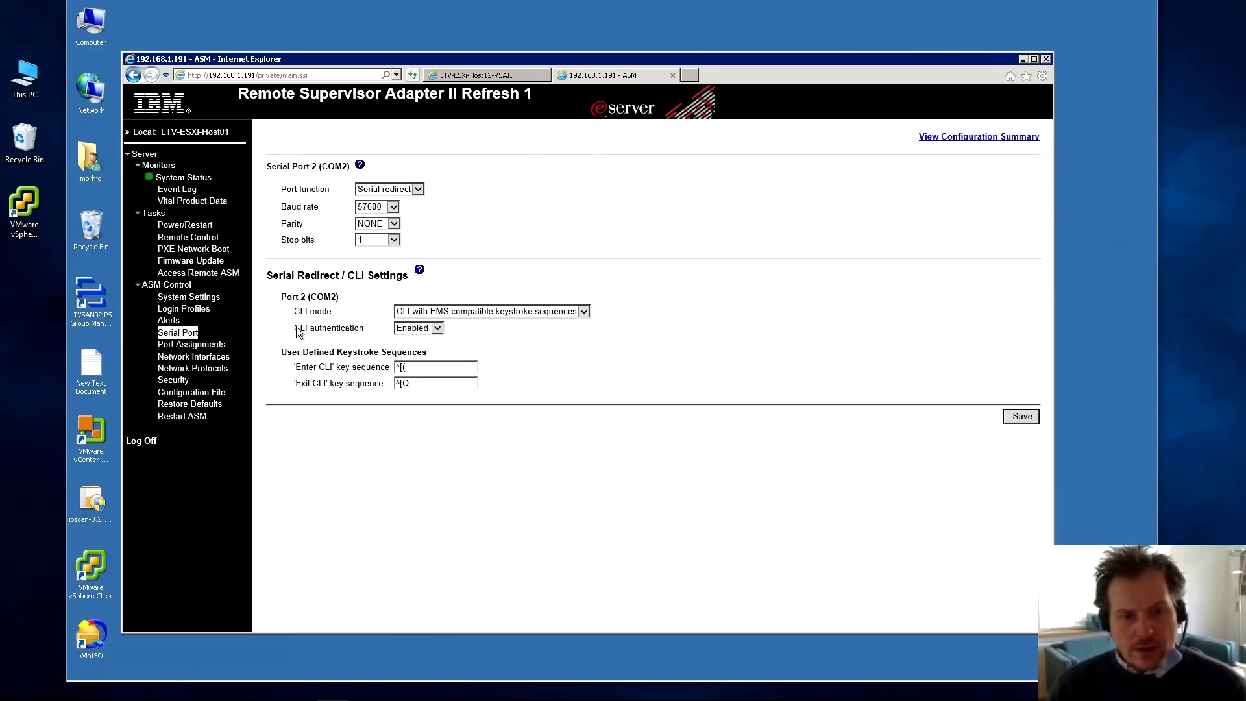
{"action": "mouse_move", "coordinate": [479, 215]}
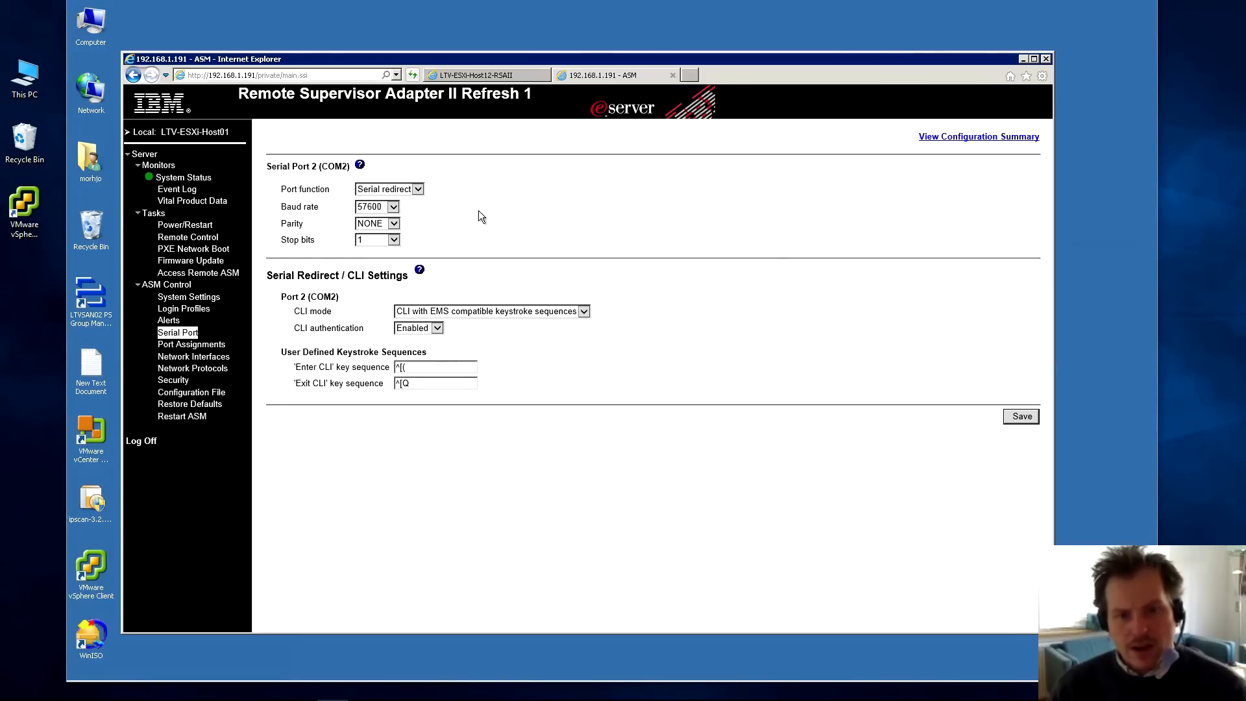
{"action": "mouse_move", "coordinate": [301, 336]}
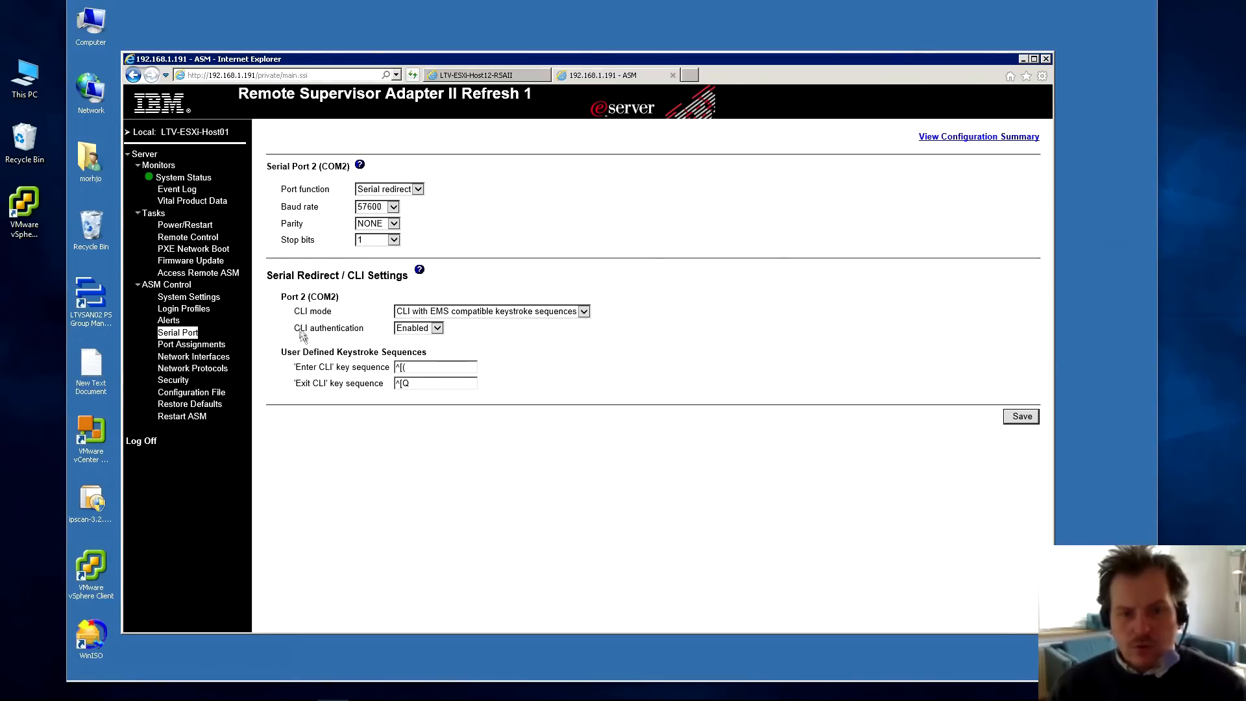
{"action": "left_click", "coordinate": [584, 311]}
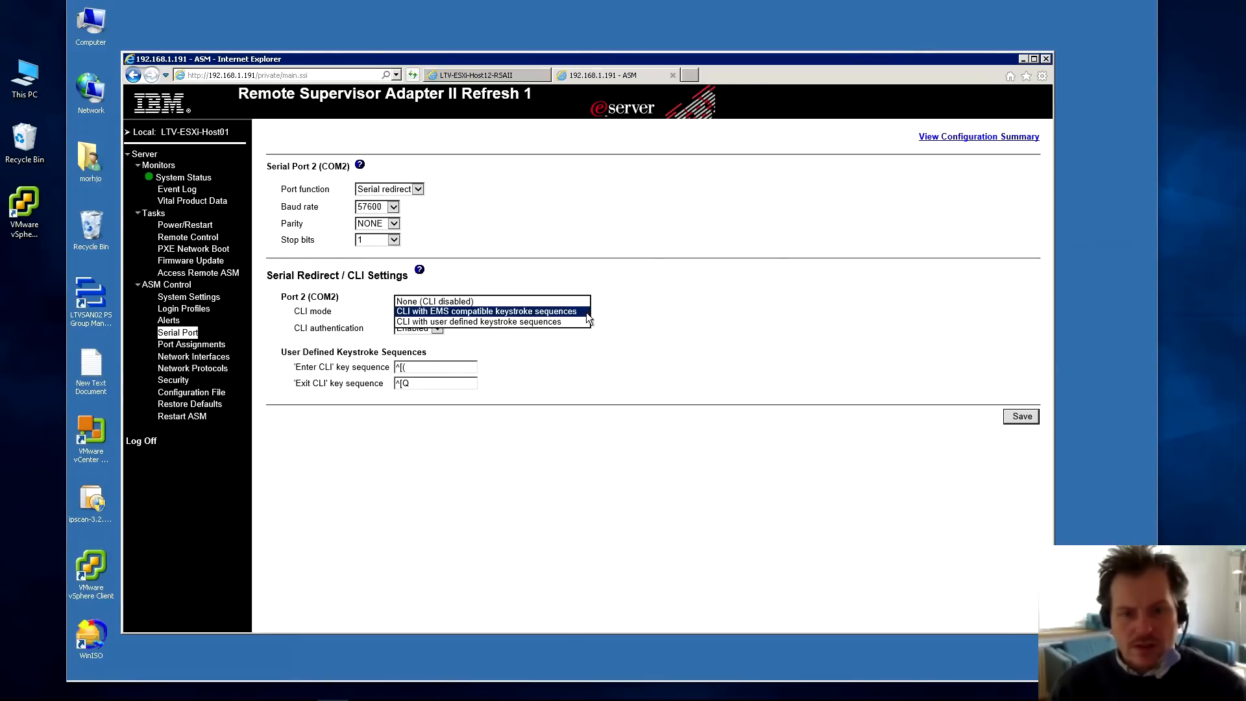
{"action": "left_click", "coordinate": [191, 344]}
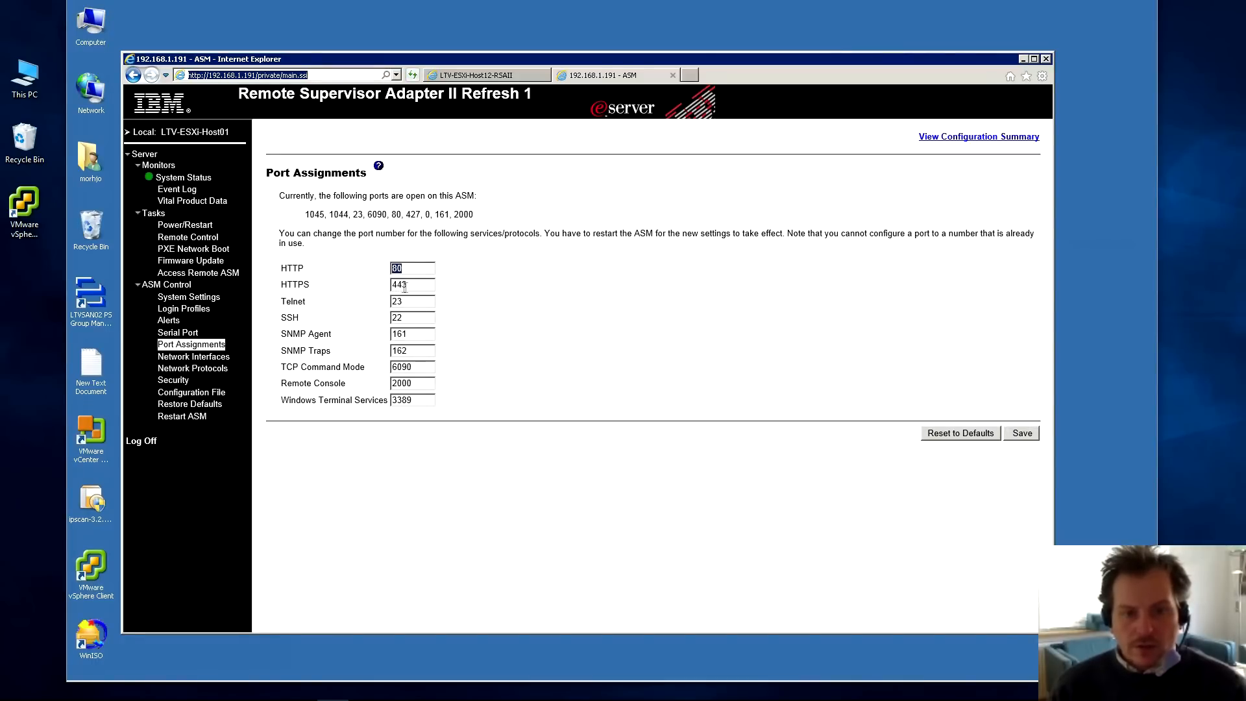
- Open Port Assignments and select the Remote Console port number 2000
{"action": "left_click", "coordinate": [412, 285]}
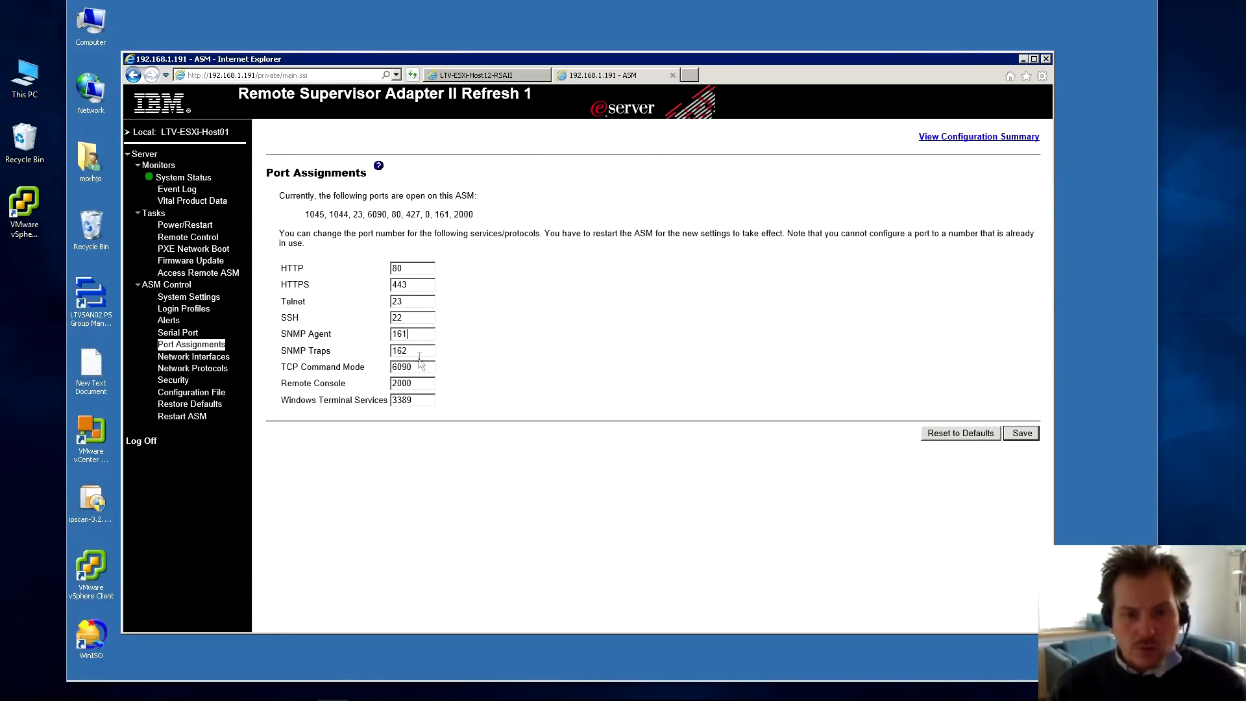
{"action": "mouse_move", "coordinate": [421, 366]}
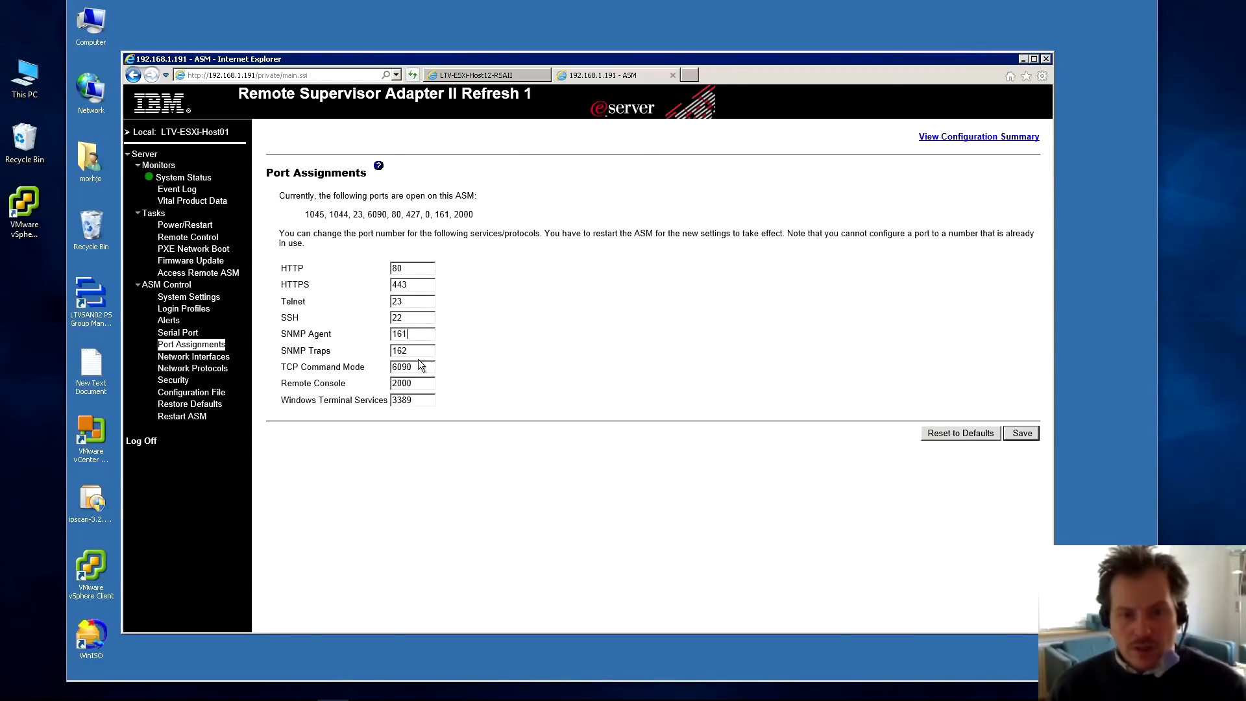
{"action": "mouse_move", "coordinate": [286, 336]}
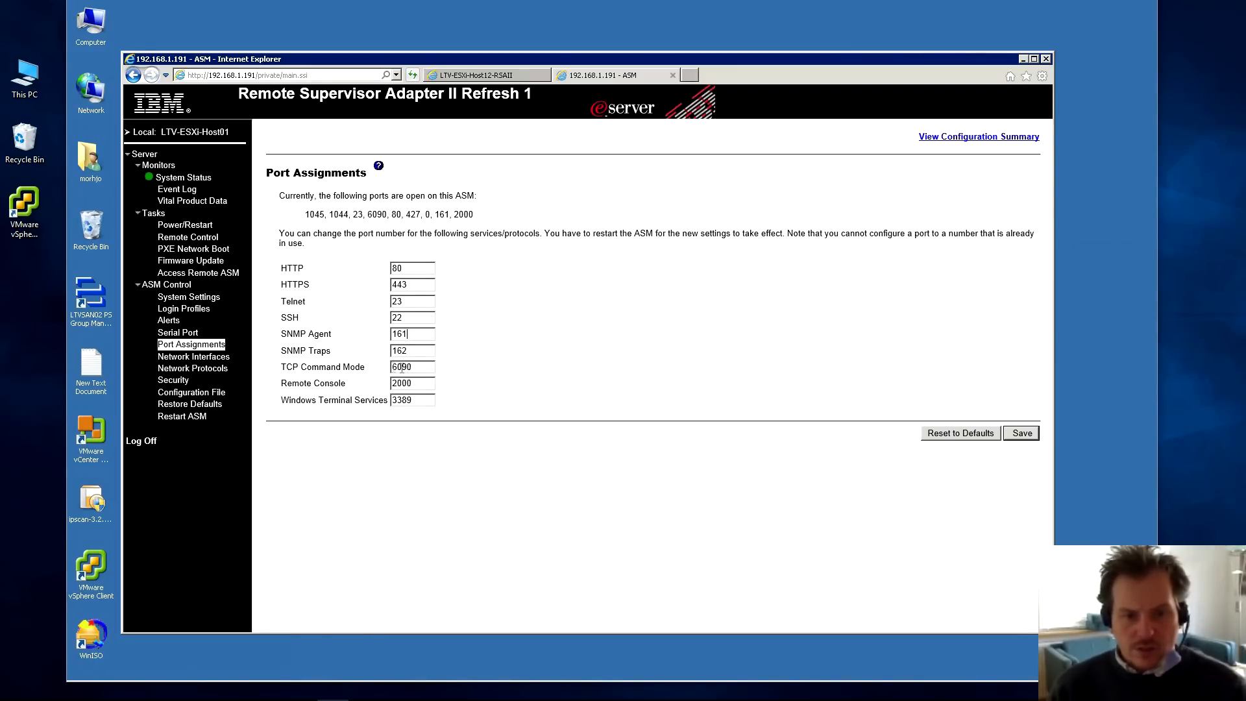
{"action": "double_click", "coordinate": [412, 383]}
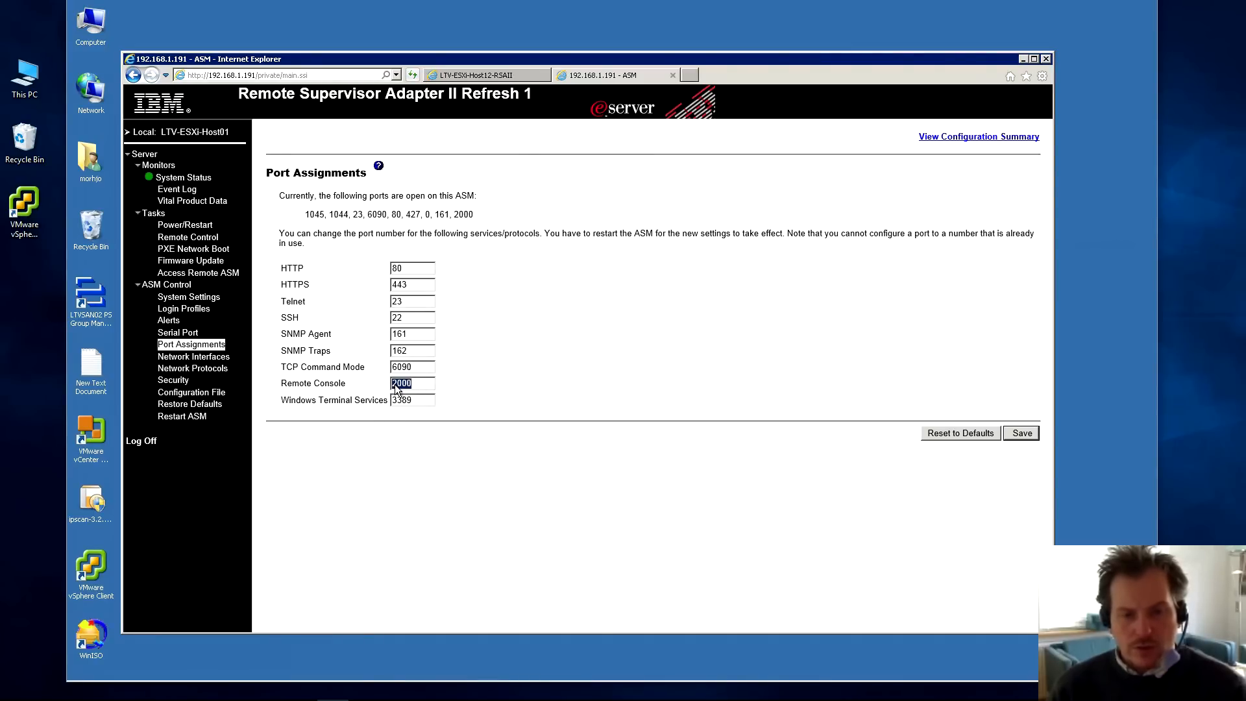
{"action": "mouse_move", "coordinate": [414, 443]}
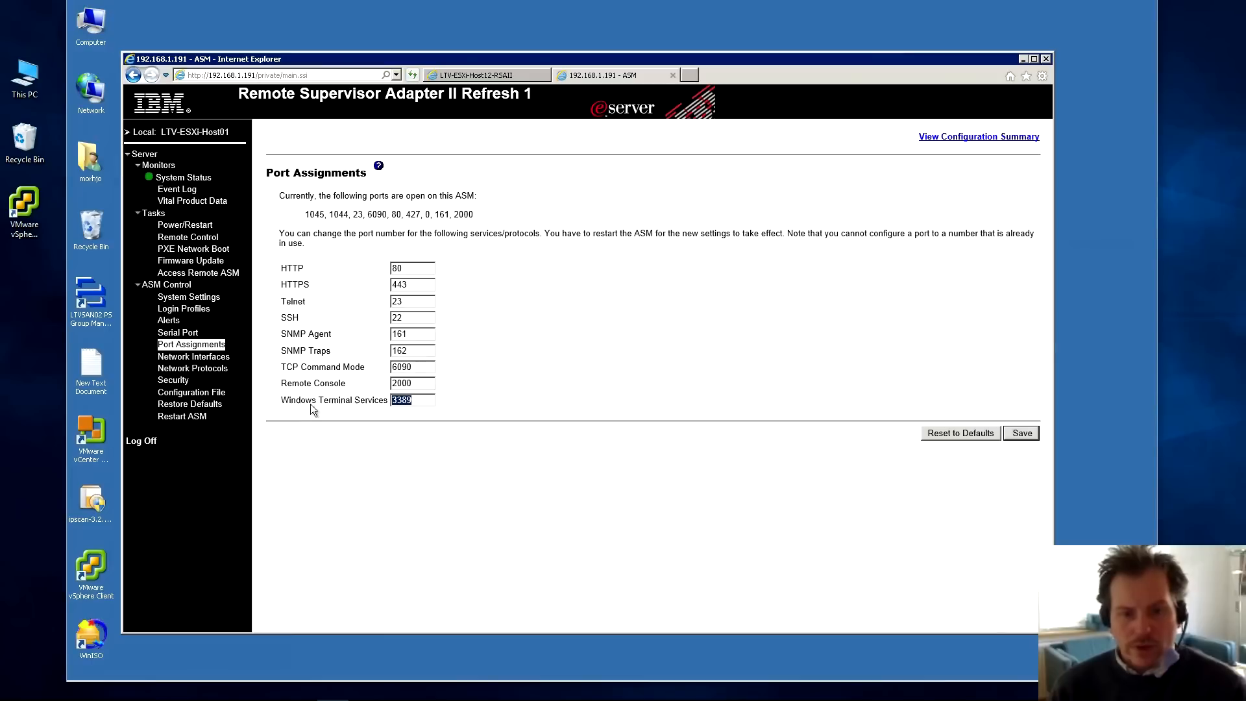
{"action": "mouse_move", "coordinate": [410, 303]}
{"action": "type", "text": "telnet"}
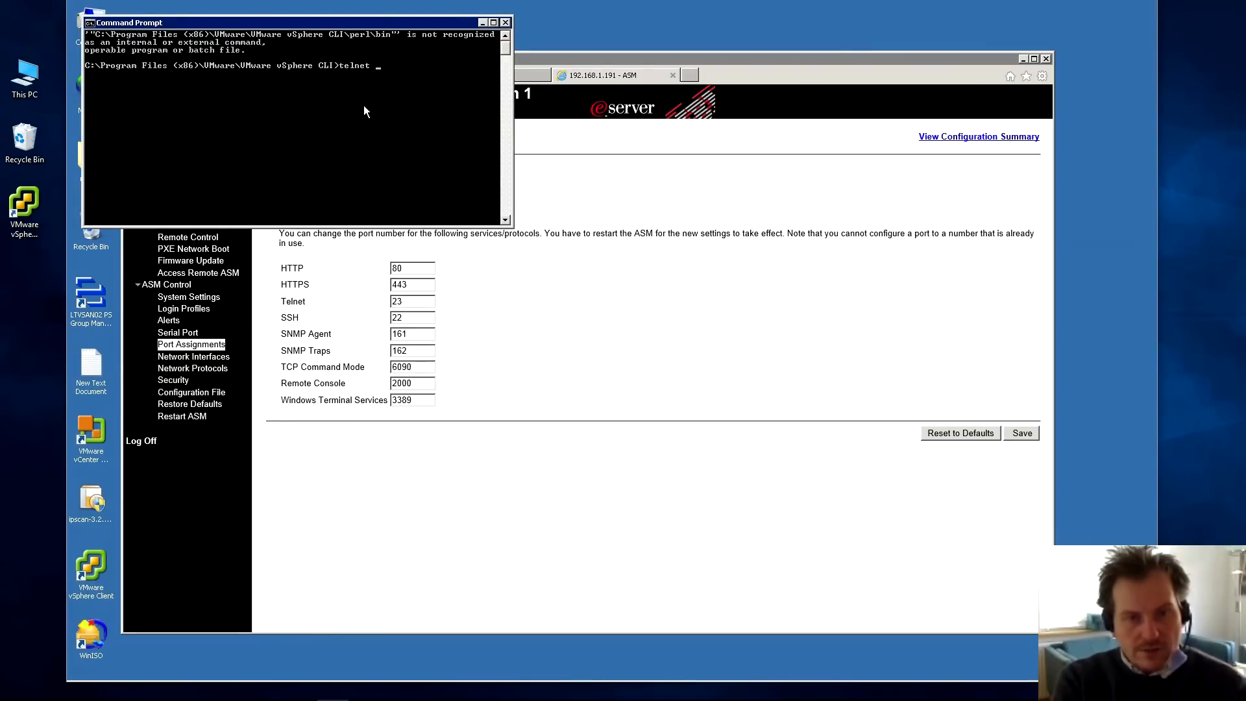
- Run the unrecognized telnet command, close Command Prompt, and open the Start menu
{"action": "key", "text": "Return"}
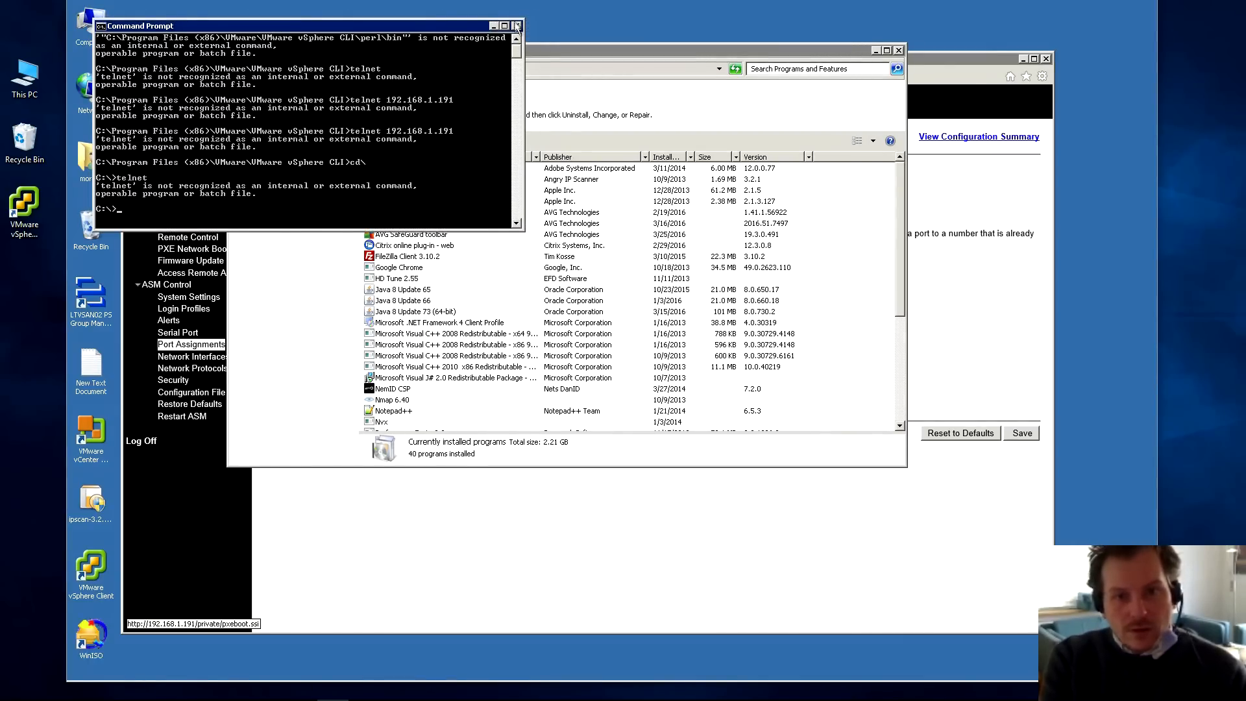
{"action": "left_click", "coordinate": [516, 25]}
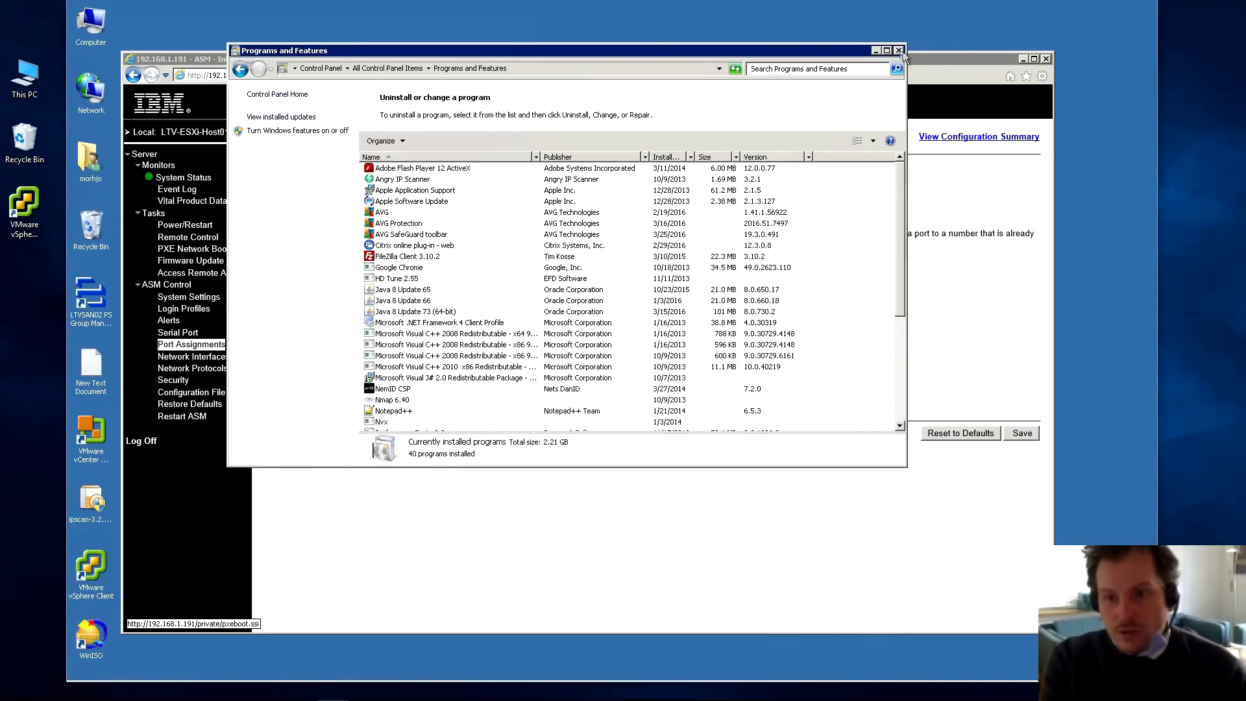
{"action": "left_click", "coordinate": [898, 49]}
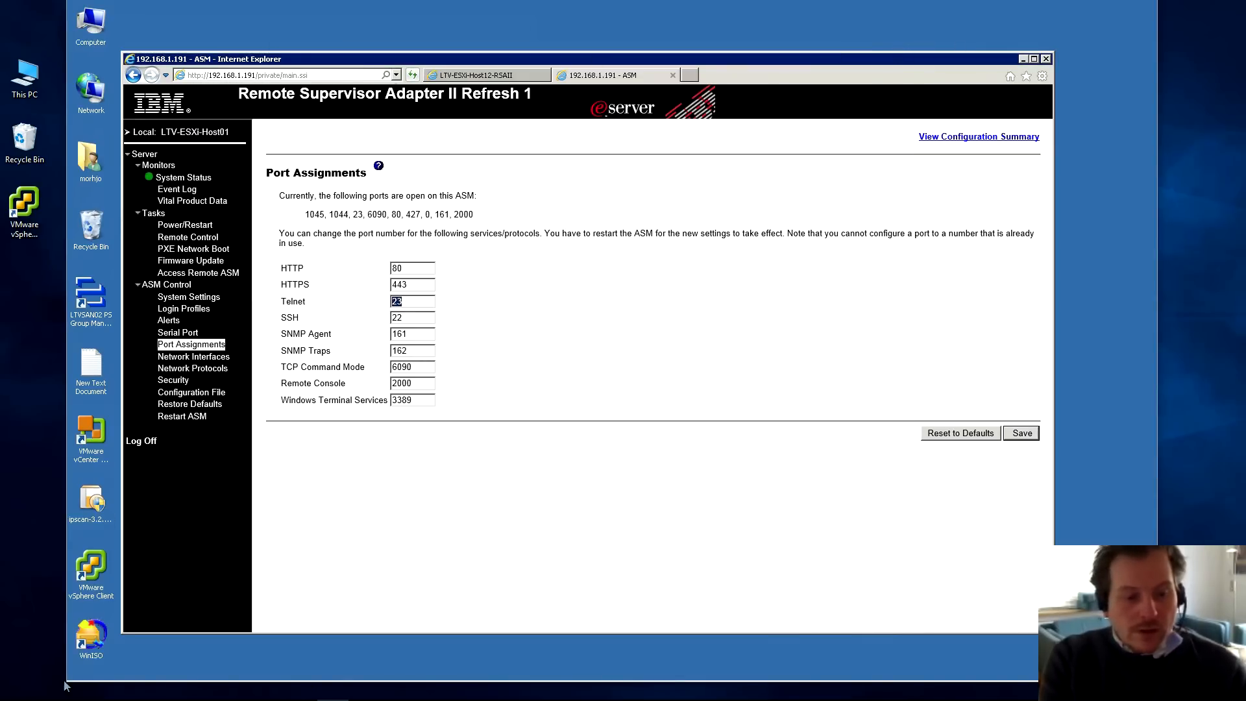
{"action": "left_click", "coordinate": [15, 686]}
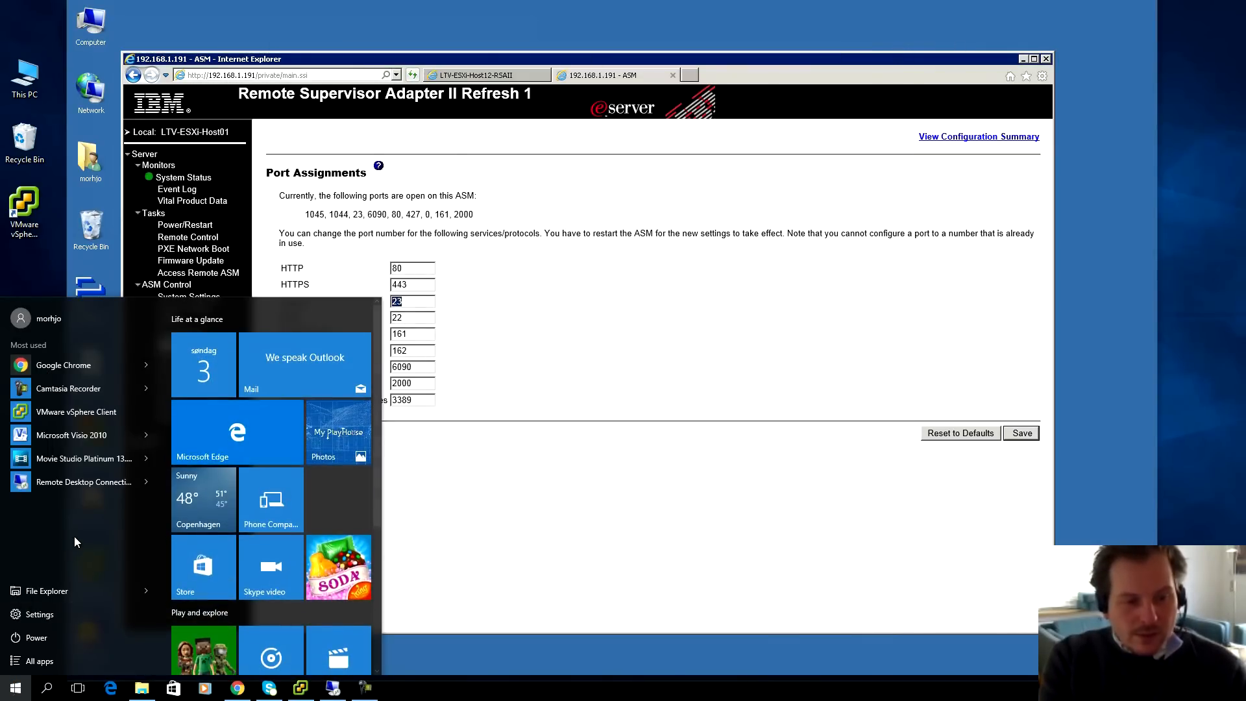
- Launch cmd, telnet to 192.168.1.191, and review the adapter's help command list
{"action": "type", "text": "cmd"}
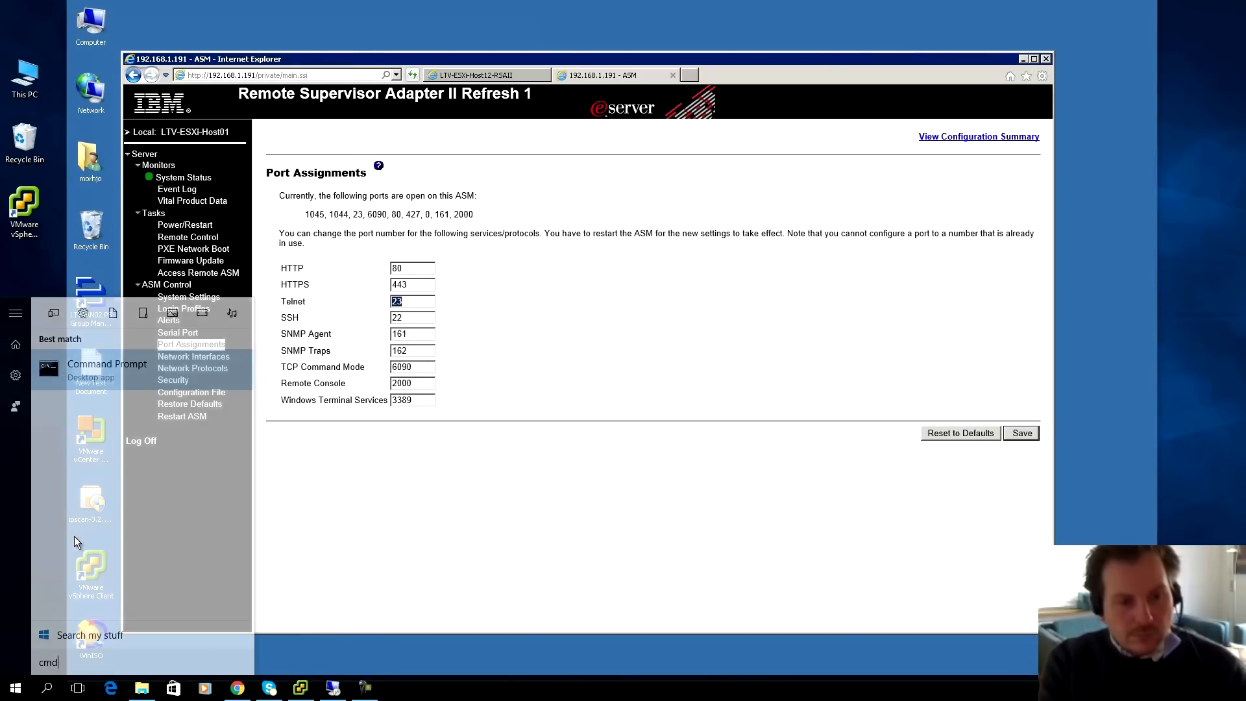
{"action": "left_click", "coordinate": [107, 364]}
{"action": "type", "text": "telnet"}
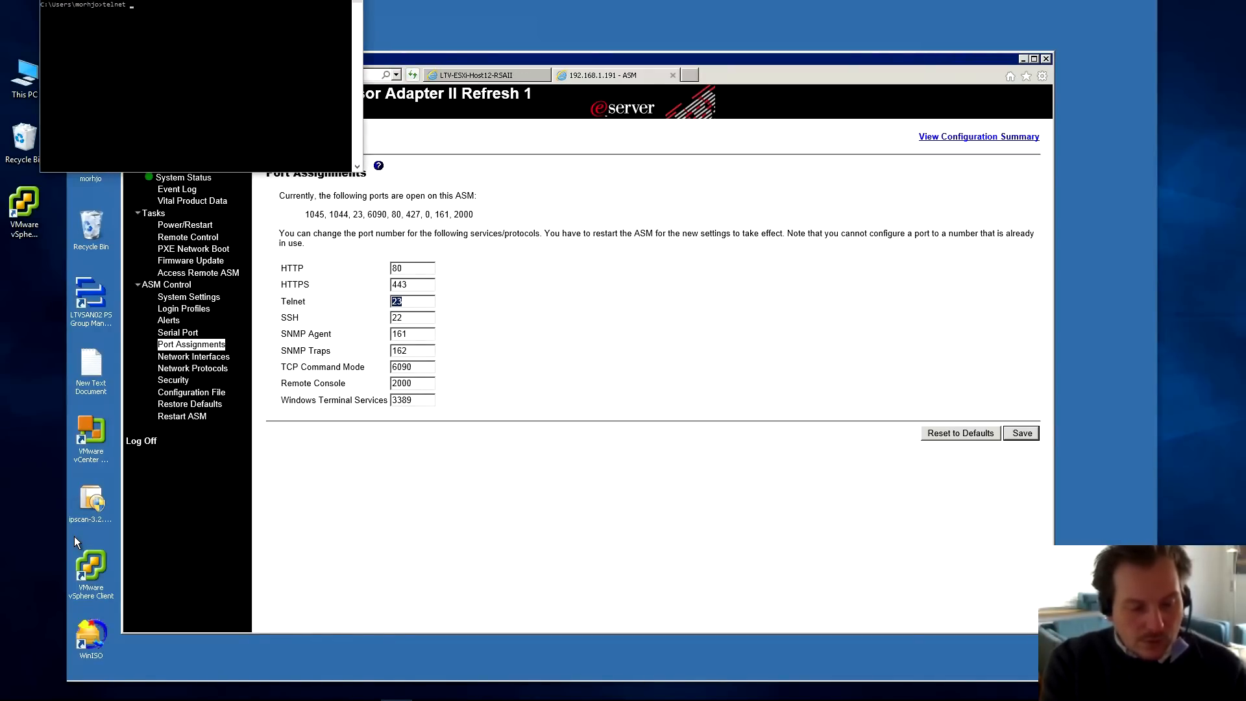
{"action": "type", "text": "19"}
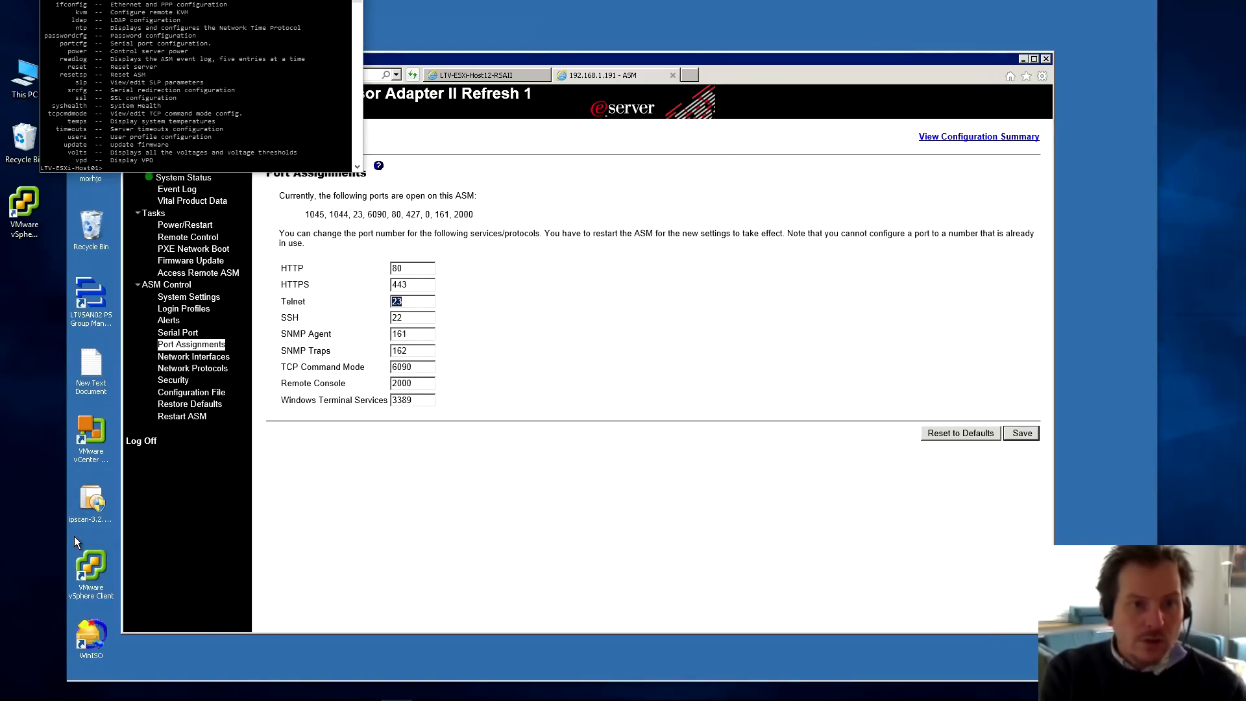
{"action": "scroll", "scroll_direction": "up", "scroll_amount": 3}
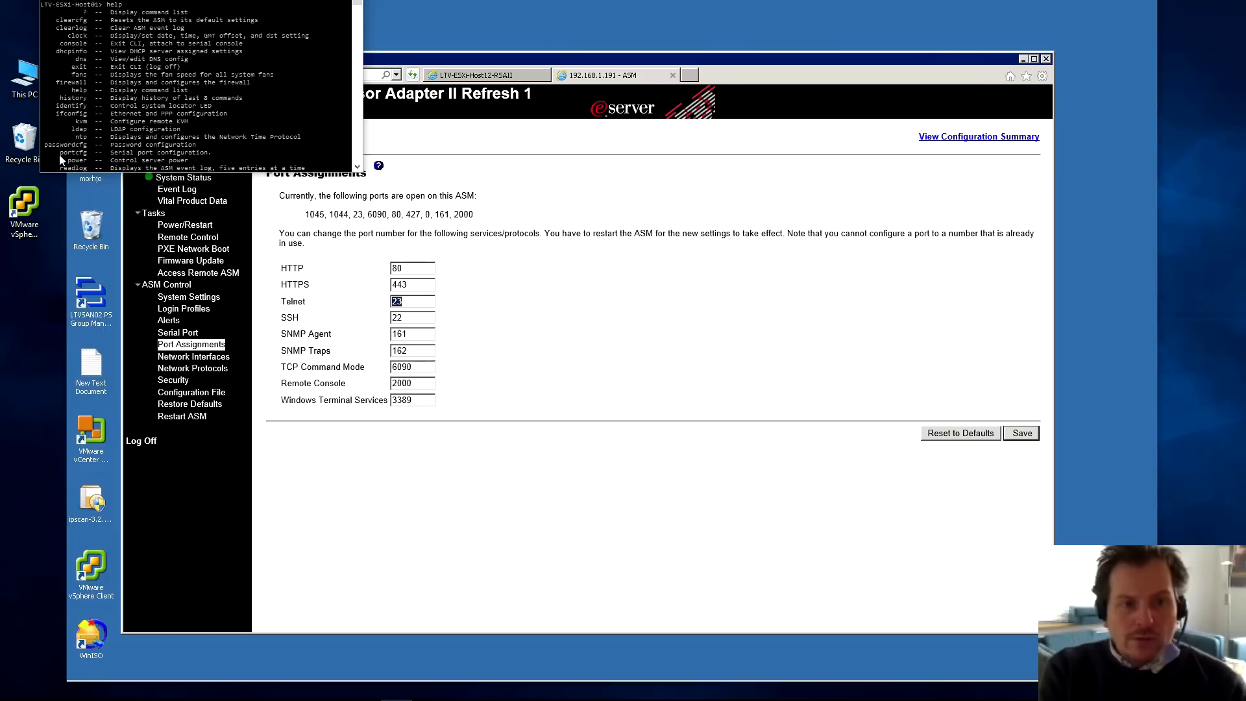
{"action": "mouse_move", "coordinate": [132, 83]}
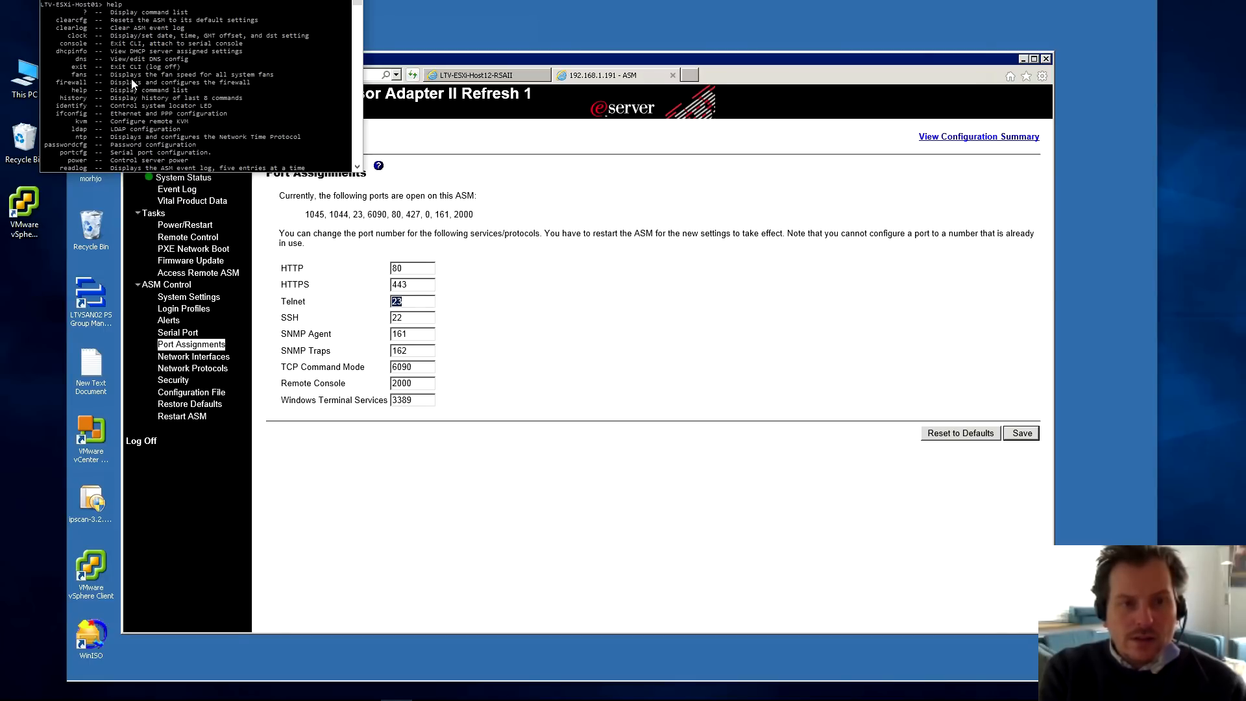
{"action": "mouse_move", "coordinate": [565, 92]}
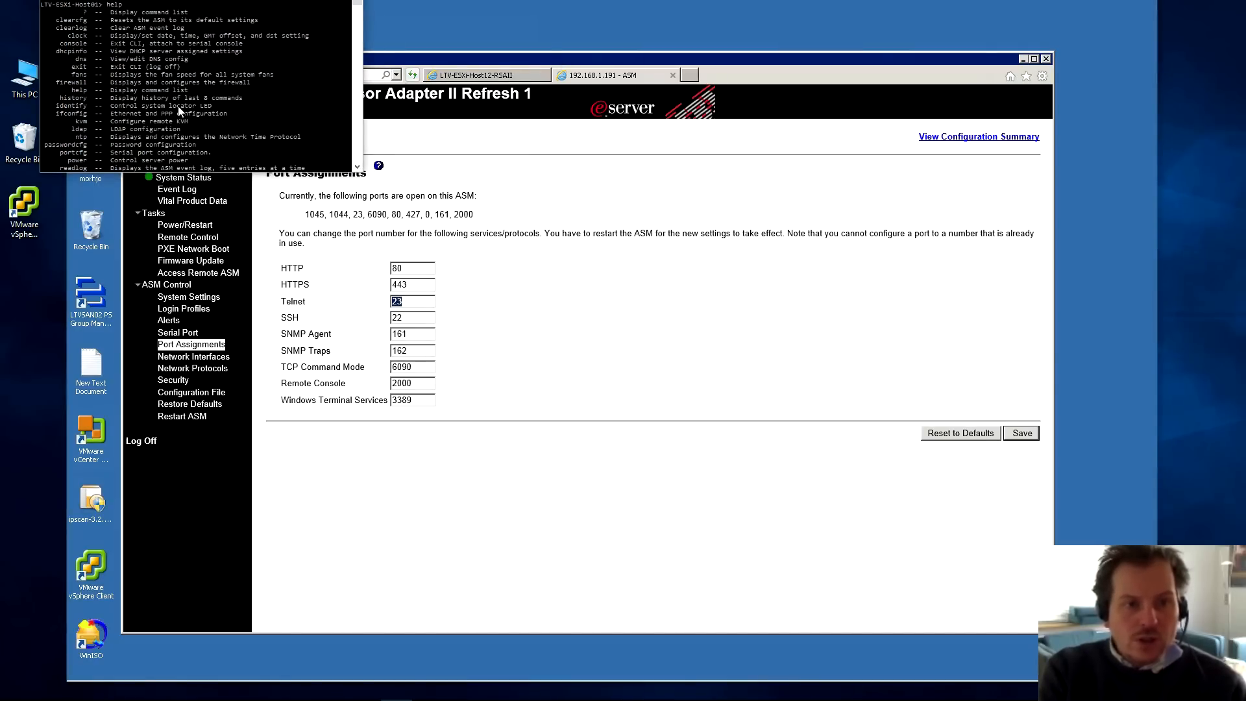
{"action": "mouse_move", "coordinate": [249, 97]}
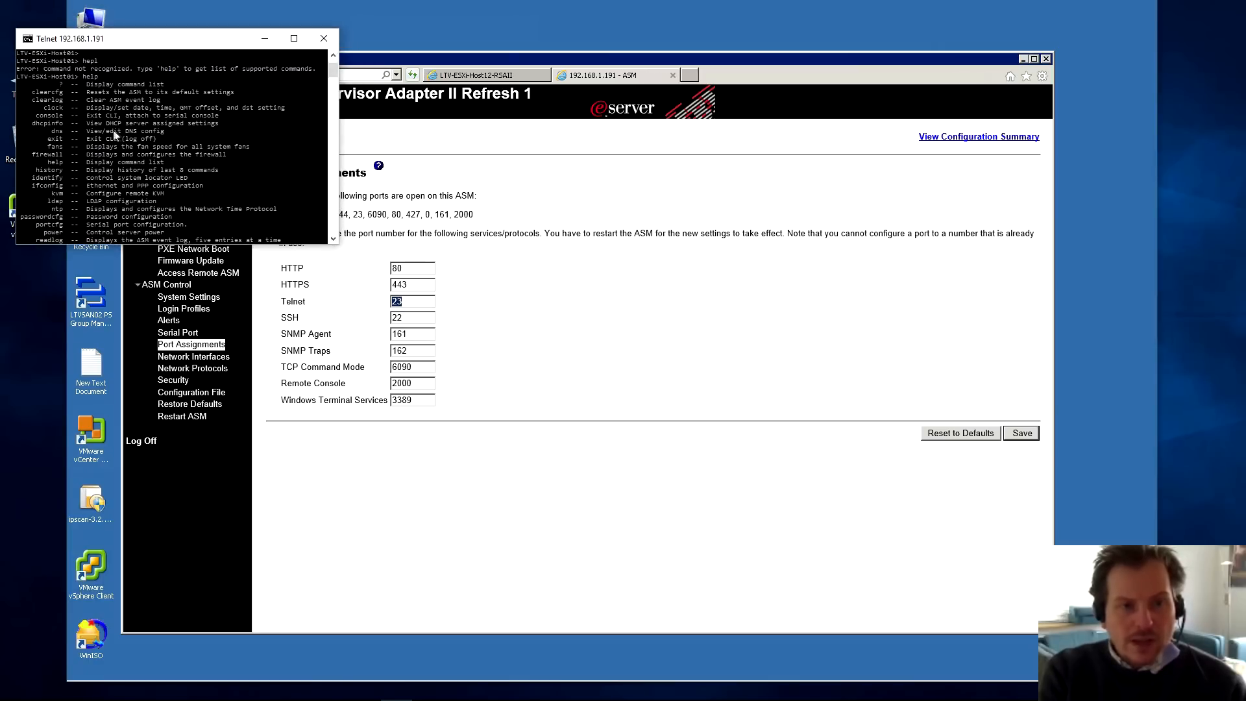
- Bring the Port Assignments page in front of the open Telnet window
{"action": "left_click", "coordinate": [592, 310]}
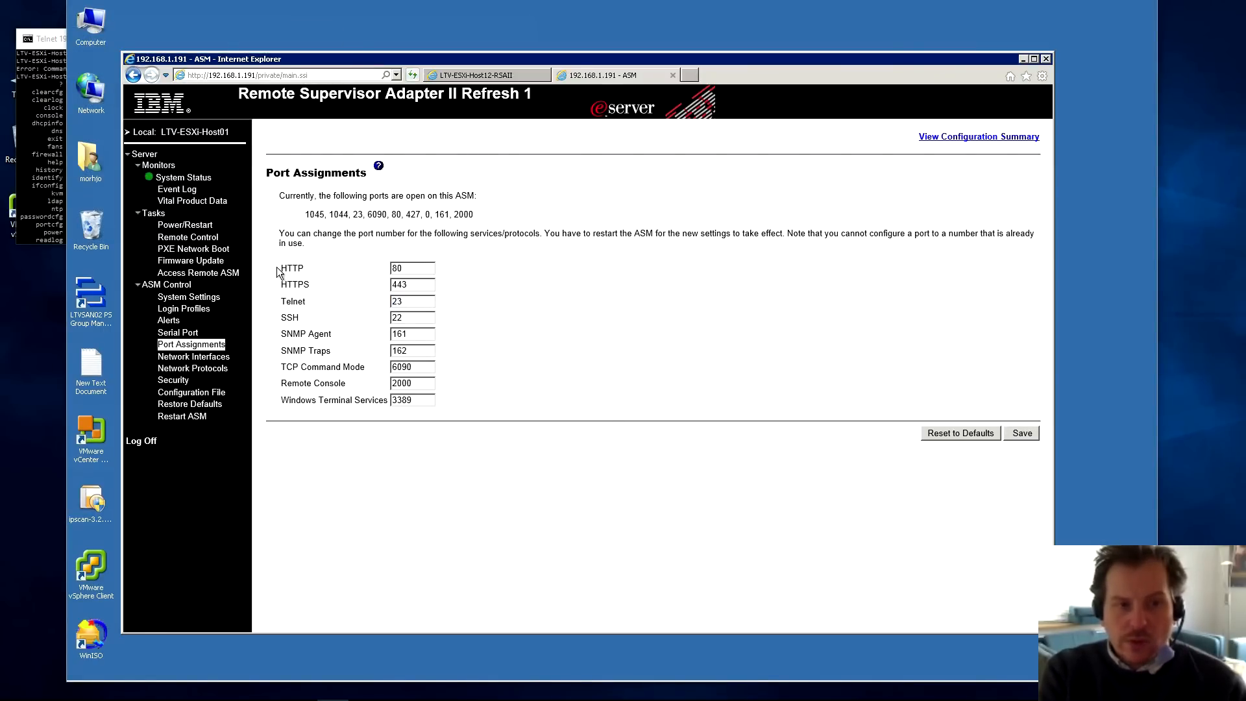
{"action": "mouse_move", "coordinate": [262, 280]}
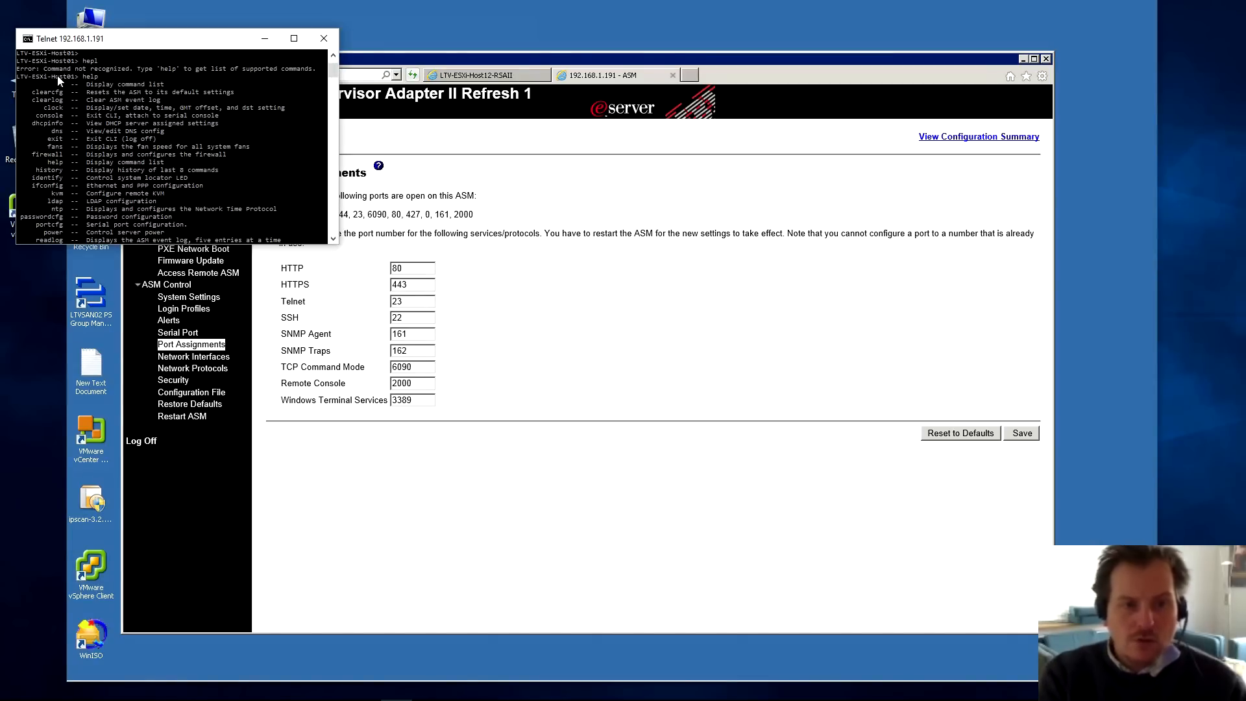
{"action": "mouse_move", "coordinate": [75, 111]}
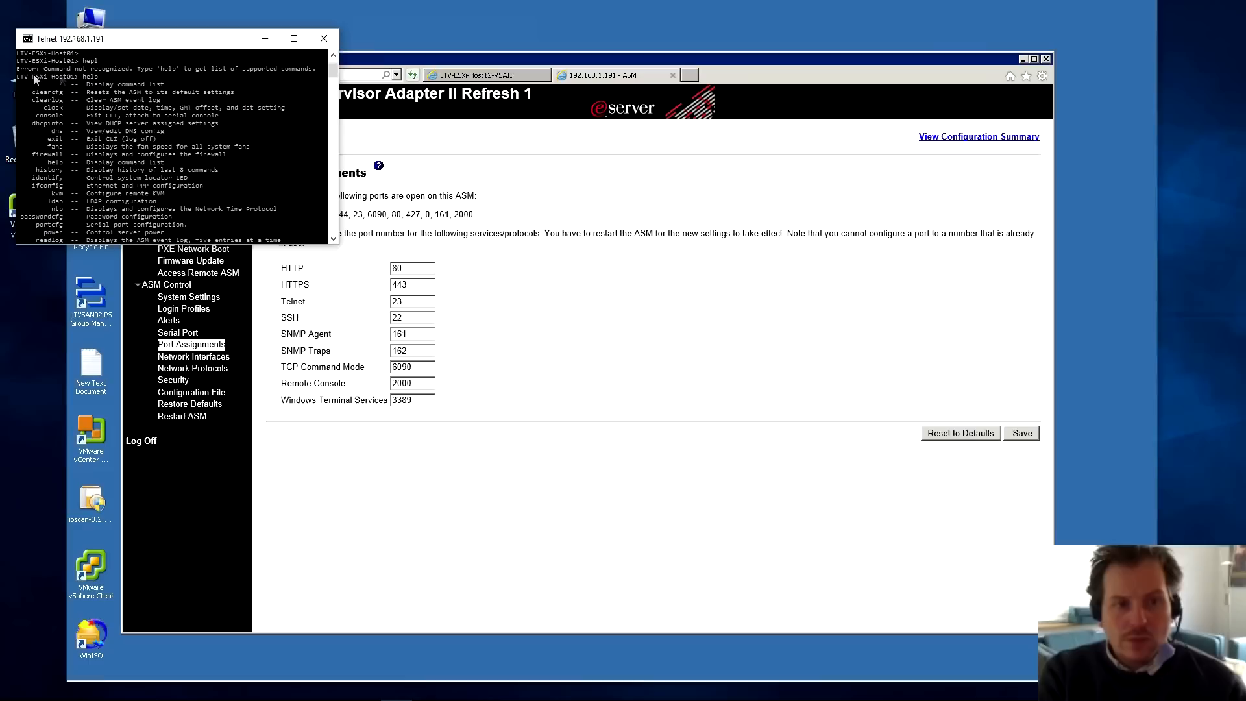
{"action": "mouse_move", "coordinate": [298, 20]}
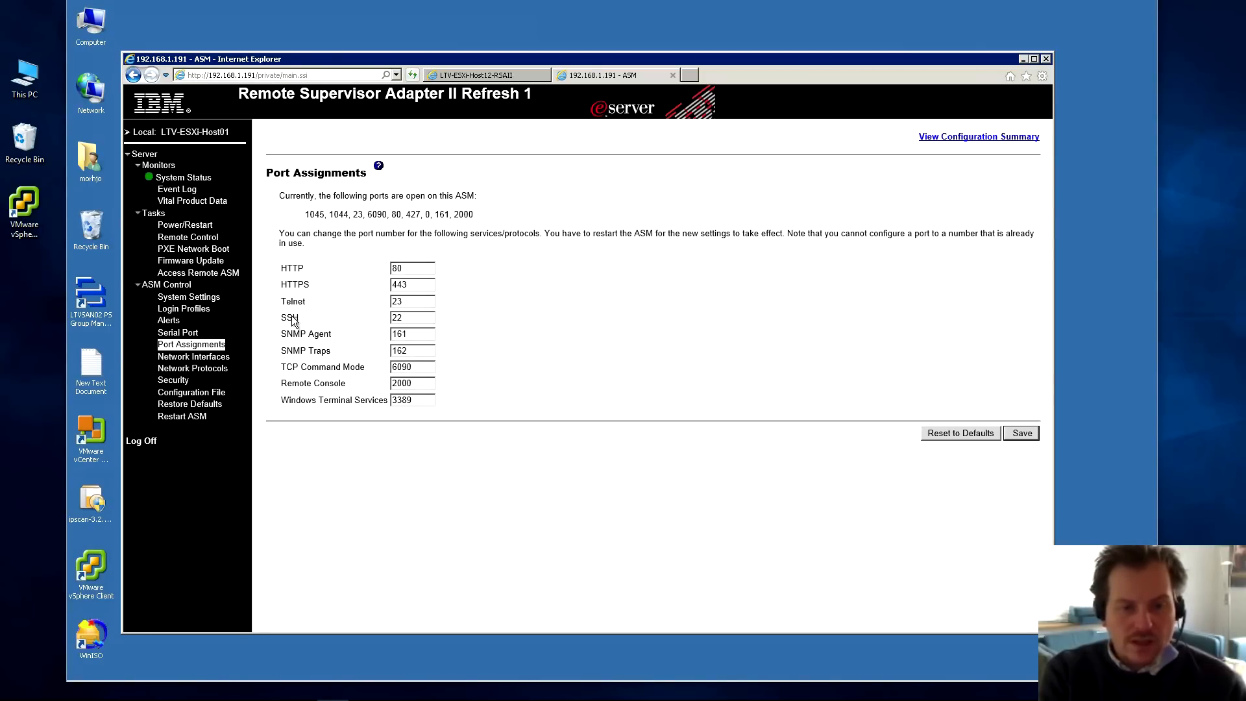
- Review the Ethernet DHCP choices unchanged, then view Network Protocols (SNMP on, DNS off)
{"action": "left_click", "coordinate": [194, 356]}
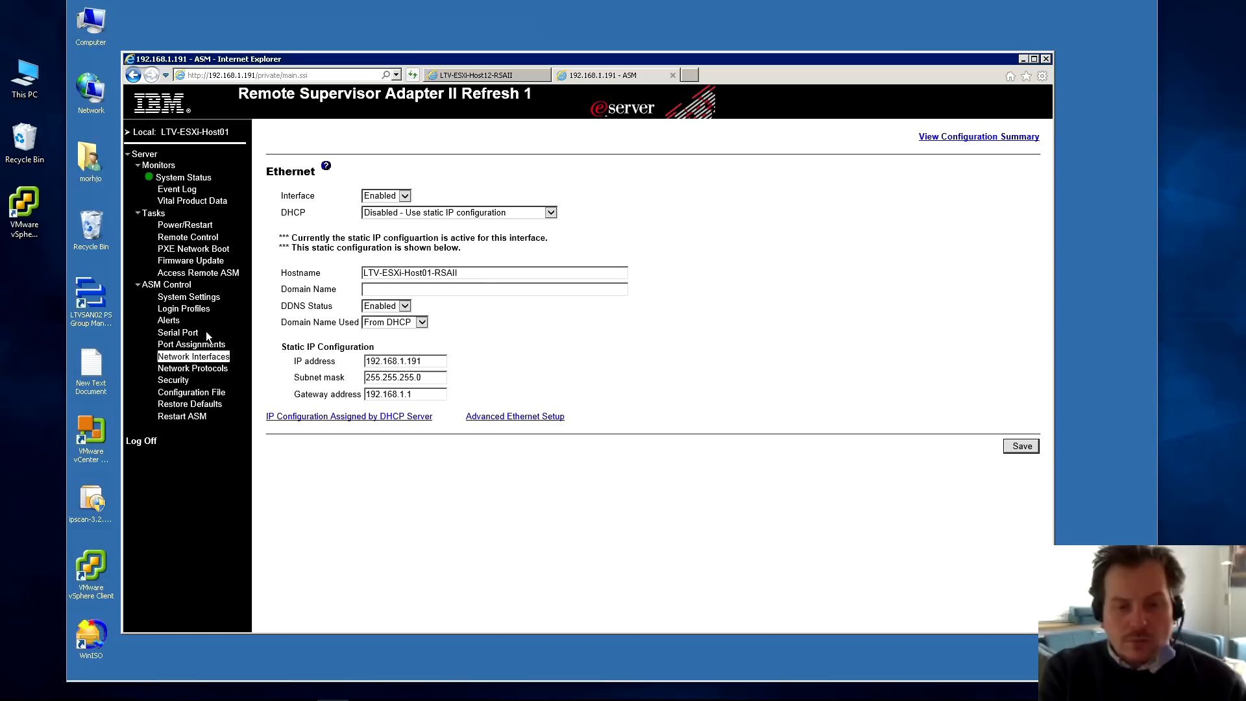
{"action": "mouse_move", "coordinate": [325, 195]}
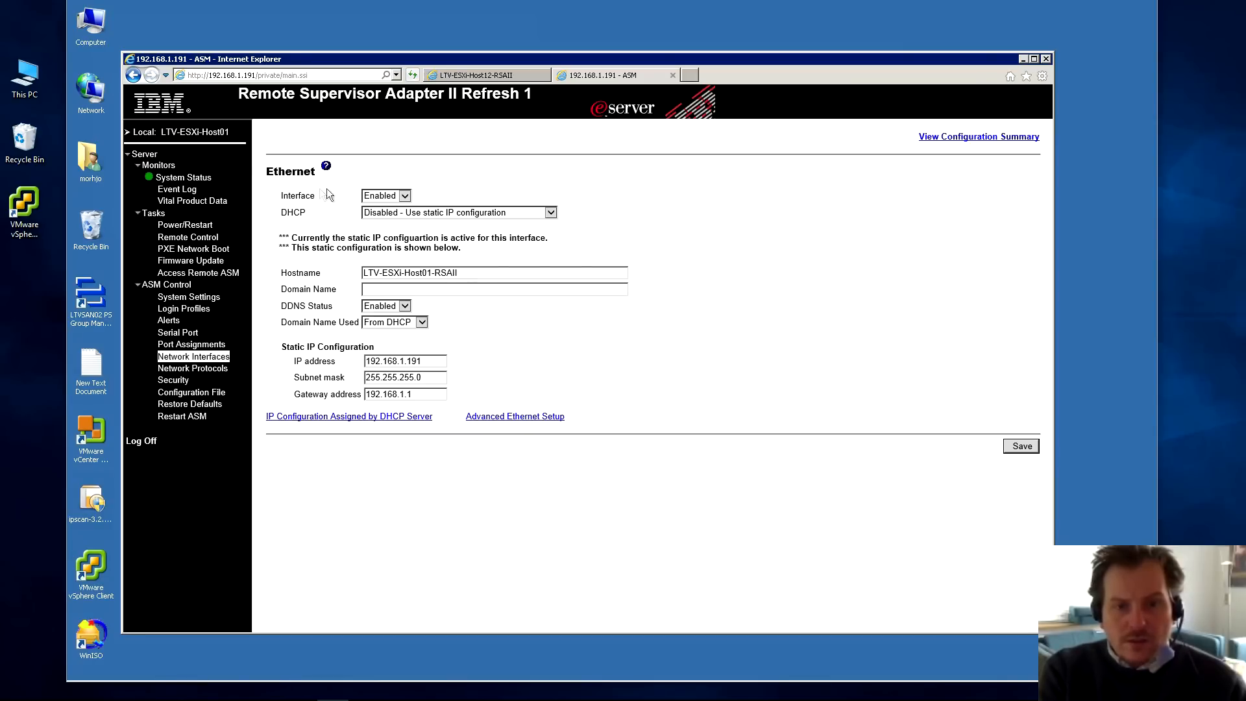
{"action": "left_click", "coordinate": [404, 361]}
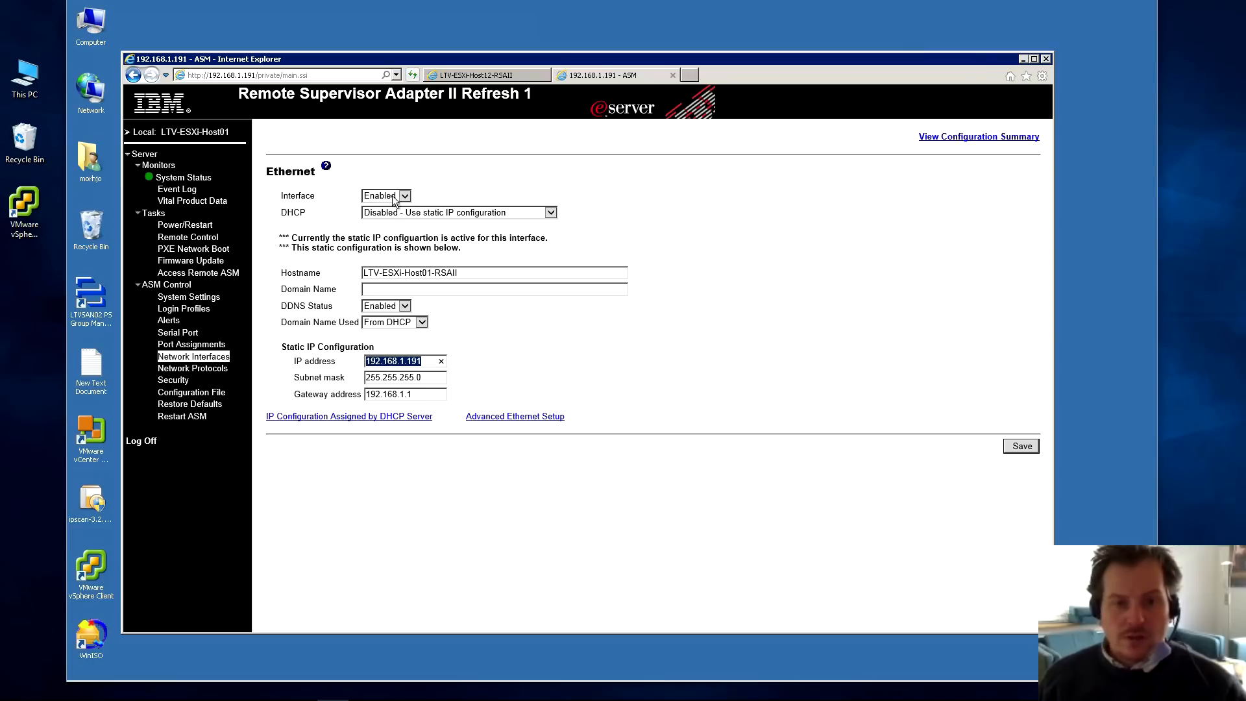
{"action": "left_click", "coordinate": [386, 195]}
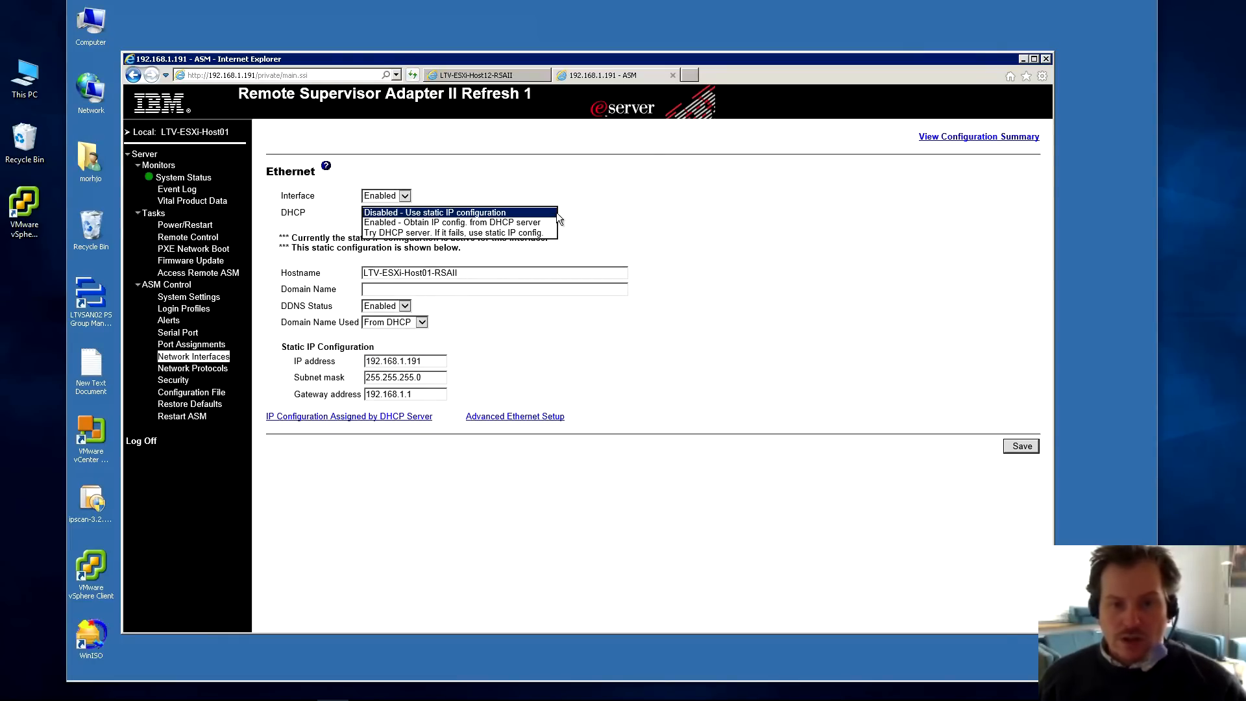
{"action": "mouse_move", "coordinate": [389, 216]}
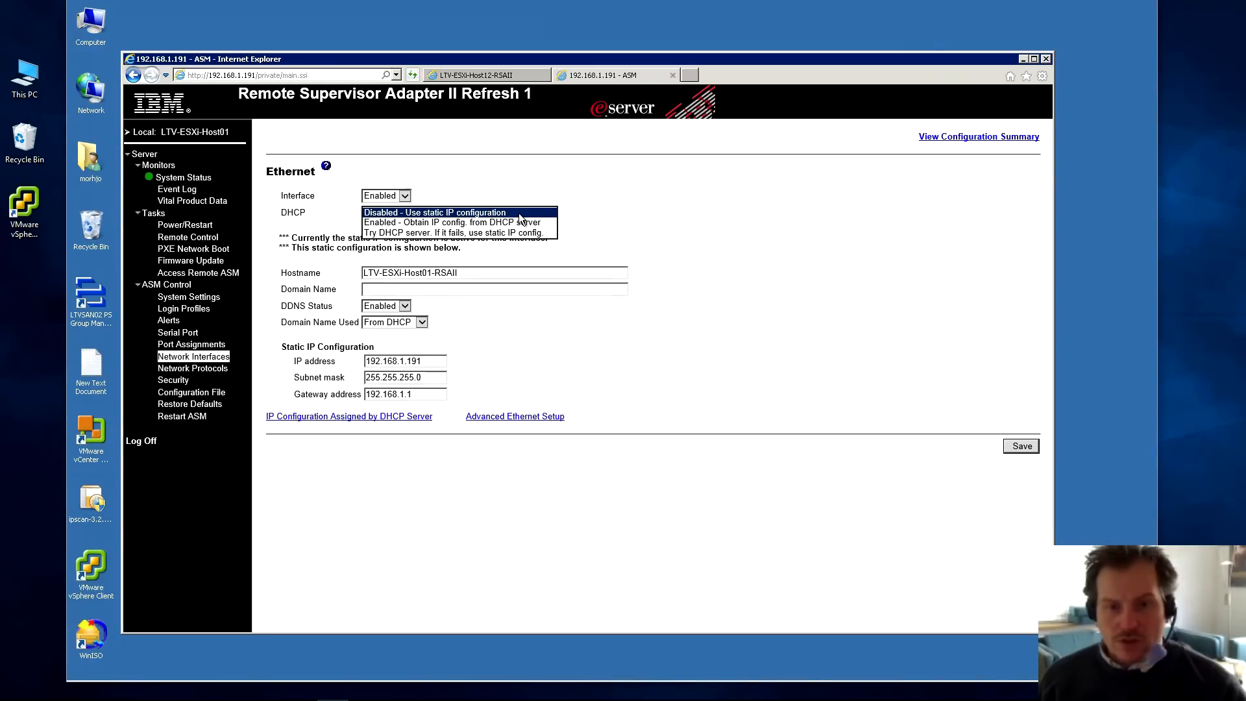
{"action": "mouse_move", "coordinate": [527, 220]}
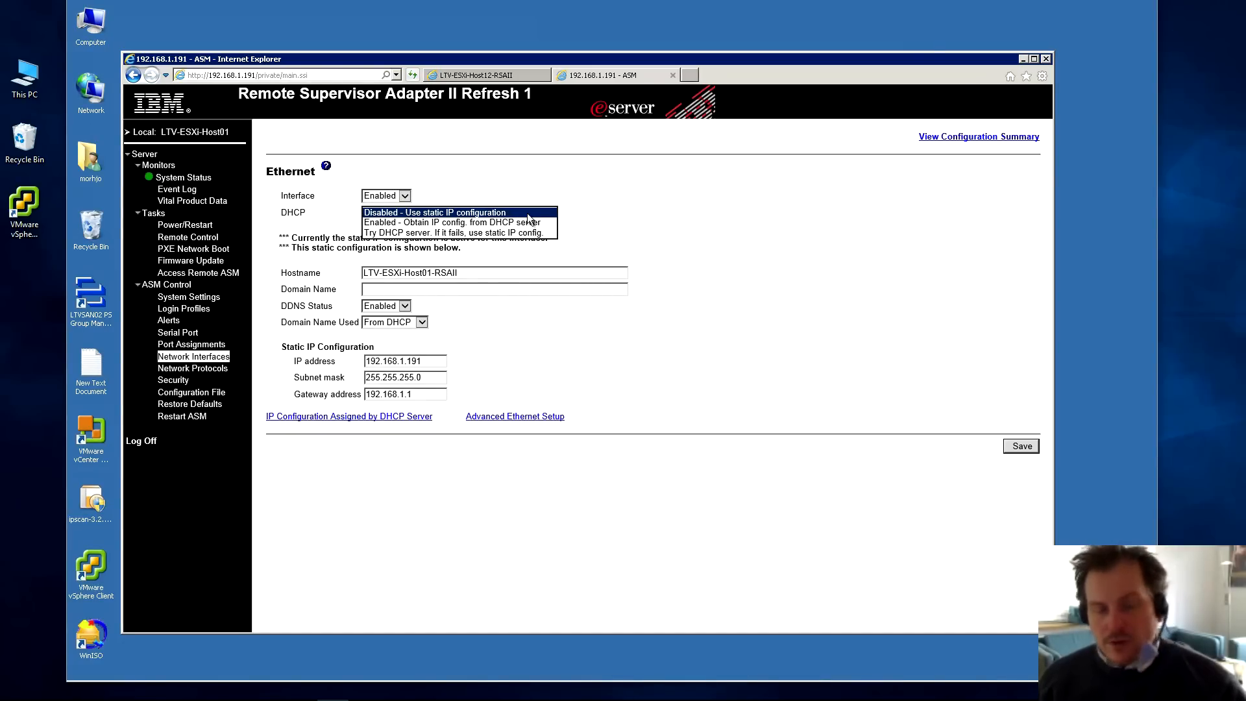
{"action": "mouse_move", "coordinate": [595, 213]}
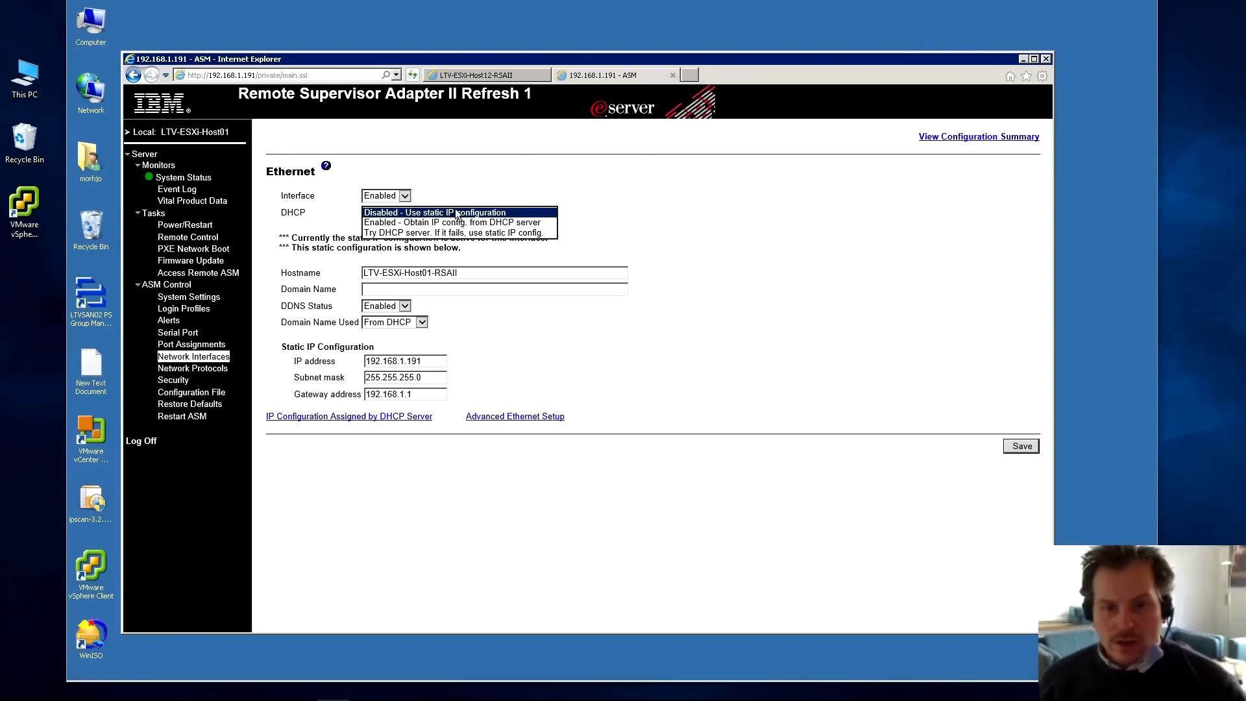
{"action": "mouse_move", "coordinate": [634, 219]}
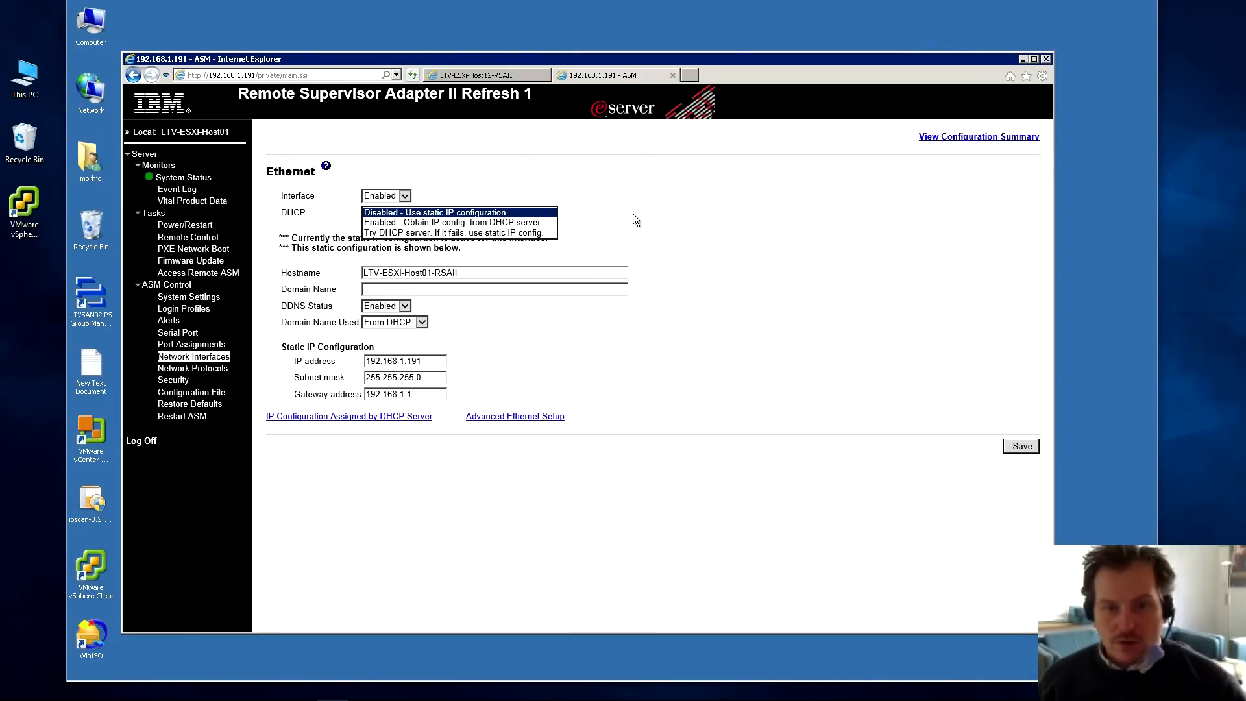
{"action": "mouse_move", "coordinate": [423, 206]}
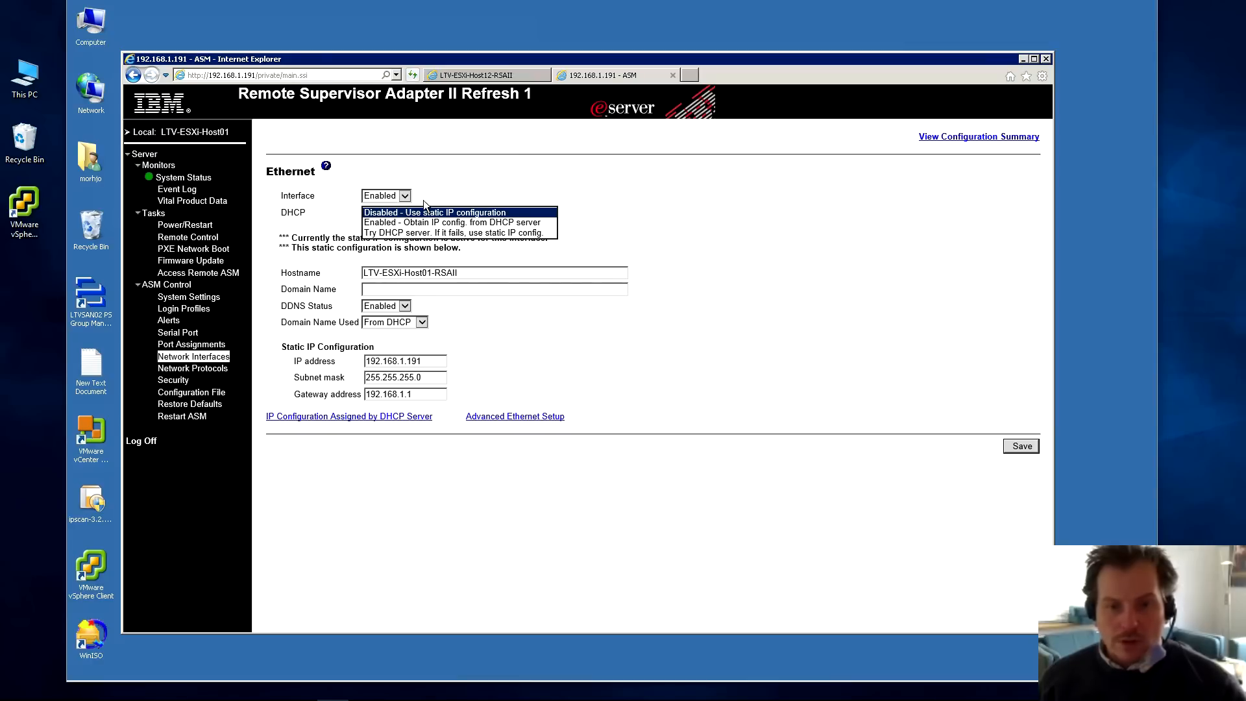
{"action": "mouse_move", "coordinate": [602, 209]}
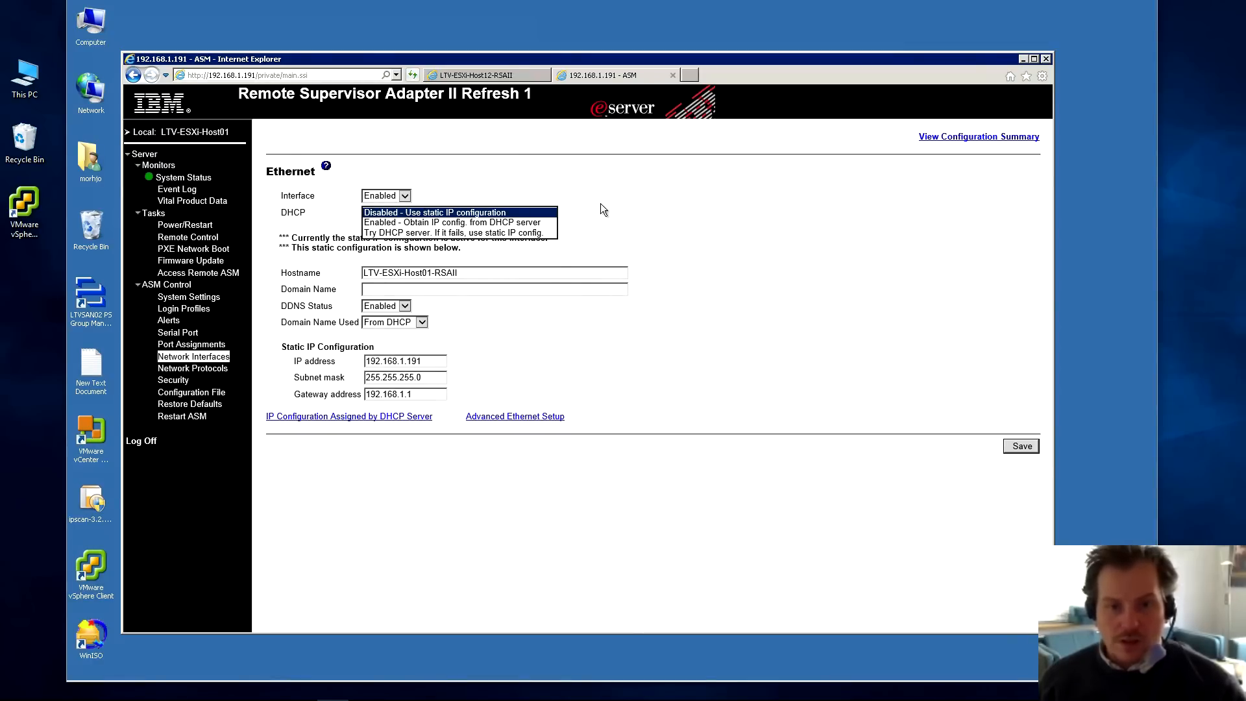
{"action": "left_click", "coordinate": [458, 212]}
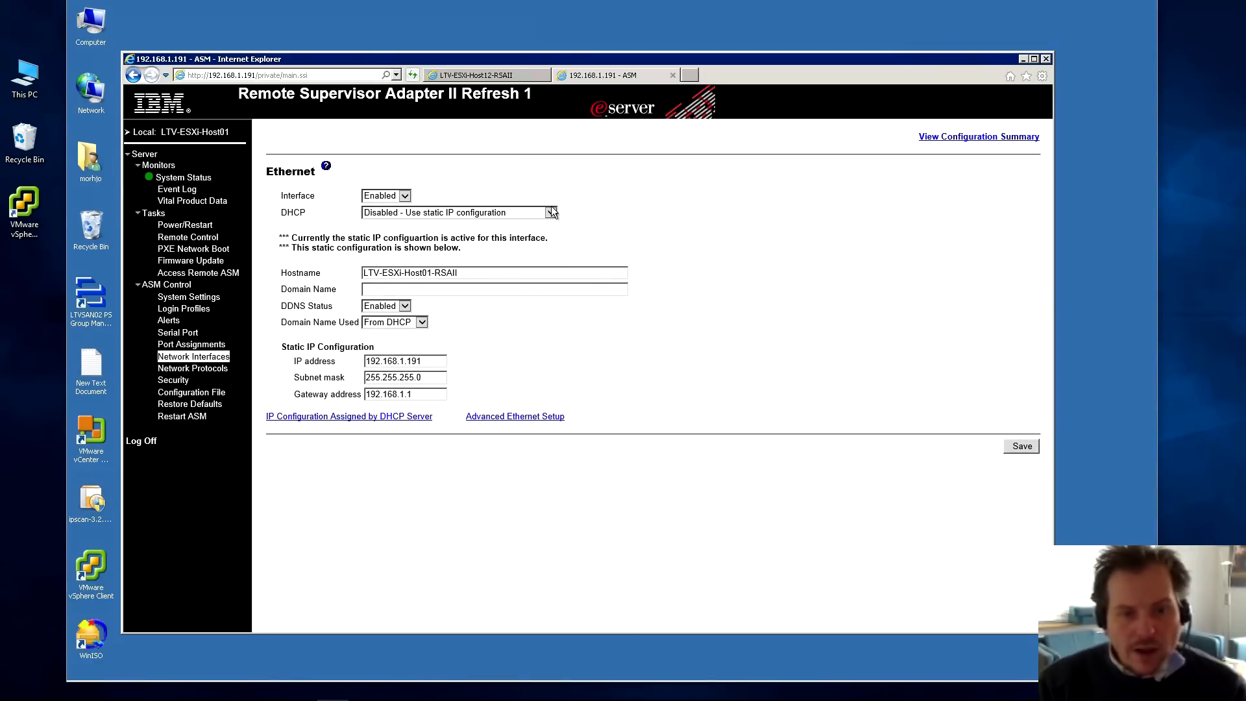
{"action": "left_click", "coordinate": [192, 368]}
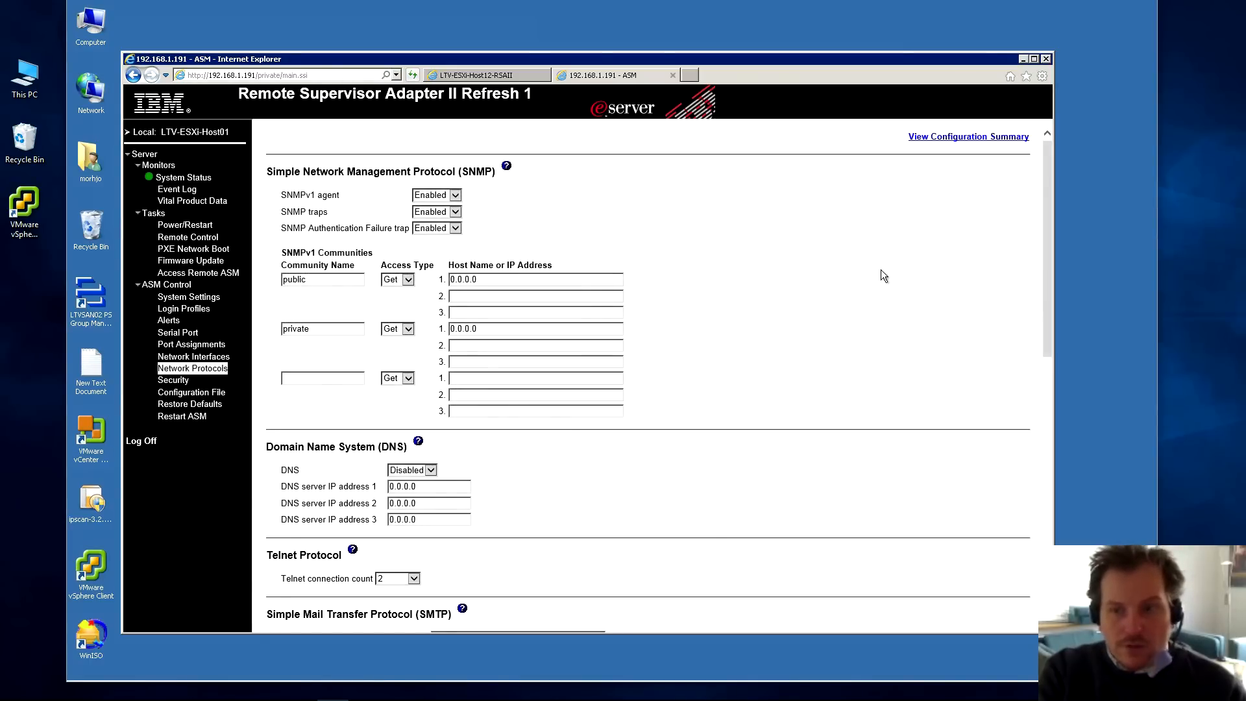
{"action": "scroll", "scroll_direction": "down", "scroll_amount": 3}
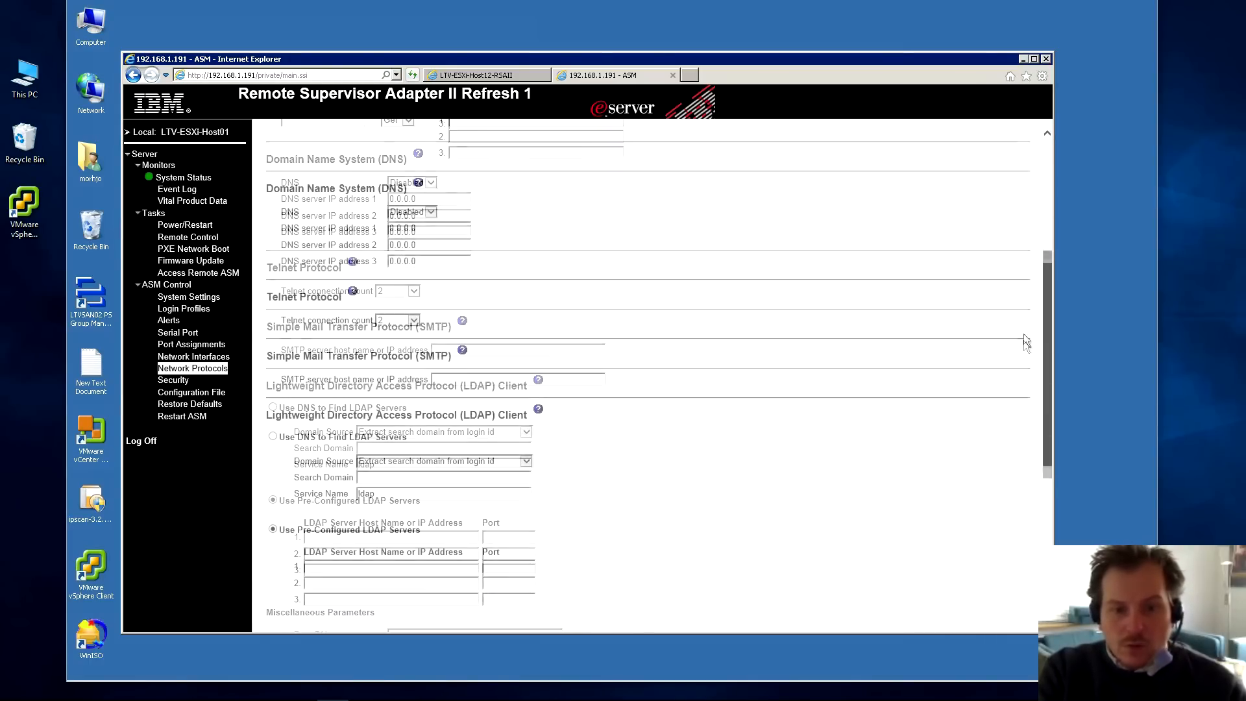
{"action": "scroll", "scroll_direction": "down", "scroll_amount": 3}
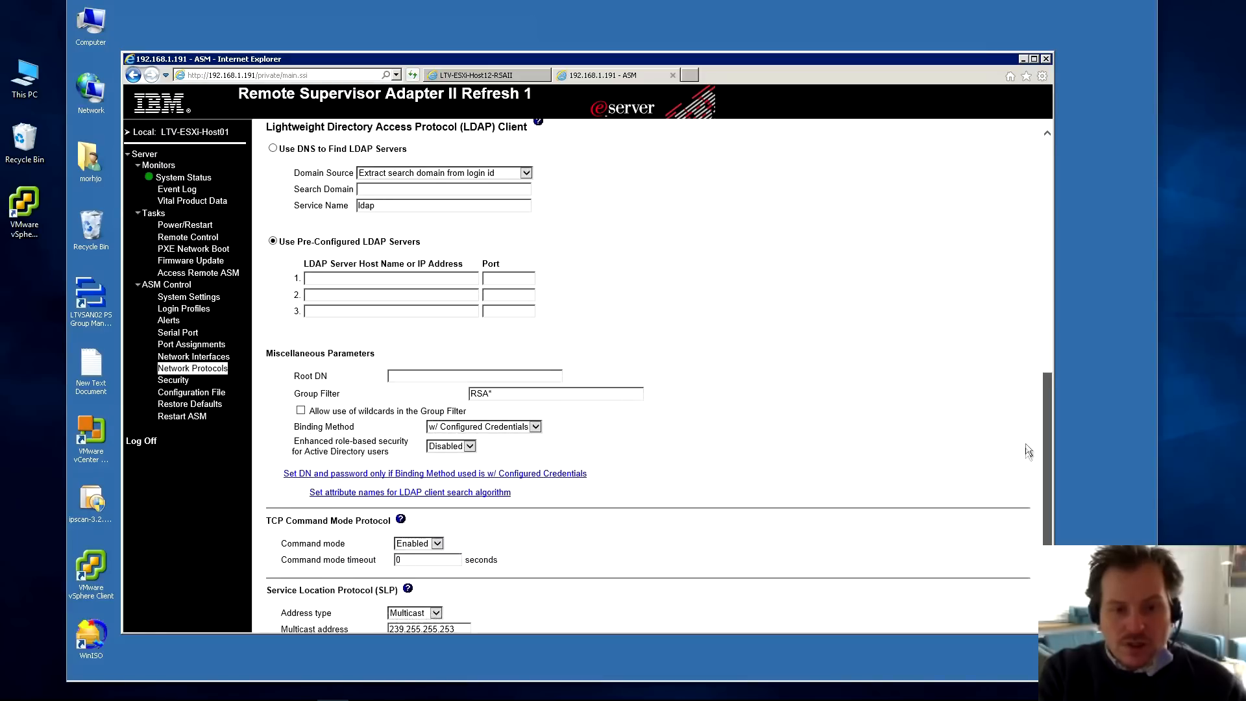
{"action": "scroll", "scroll_direction": "down", "scroll_amount": 3}
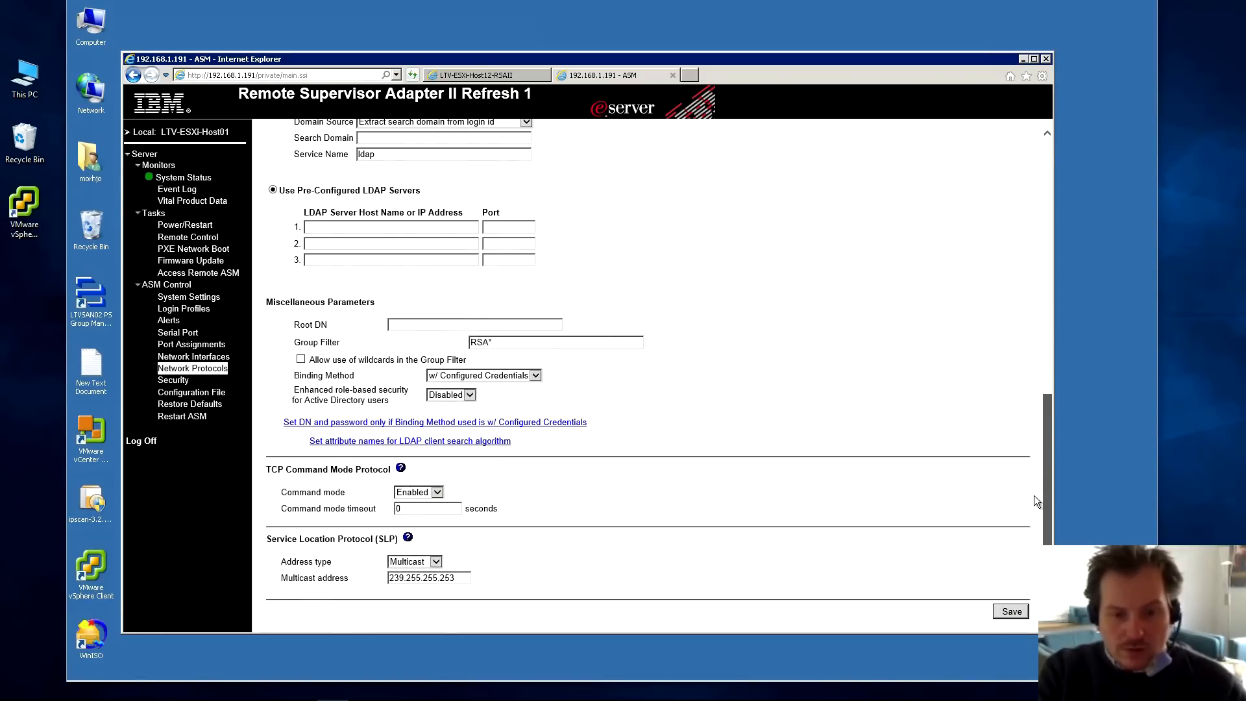
{"action": "scroll", "scroll_direction": "up", "scroll_amount": 3}
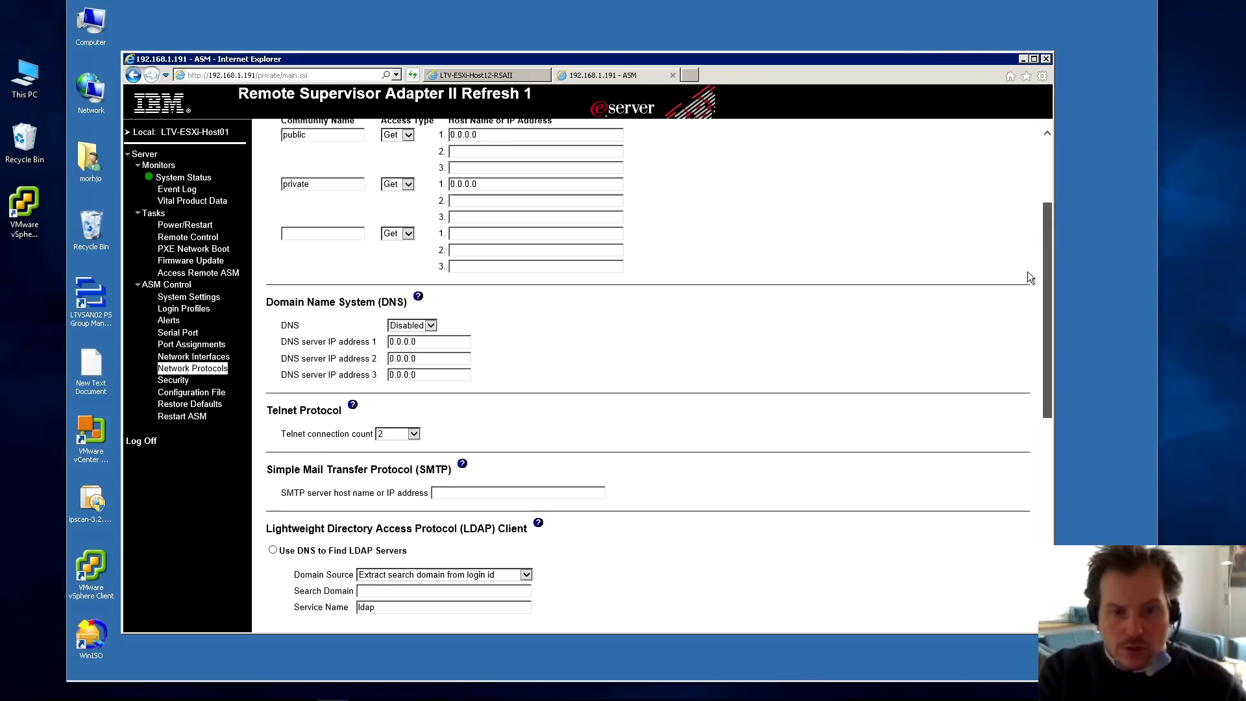
{"action": "scroll", "scroll_direction": "up", "scroll_amount": 3}
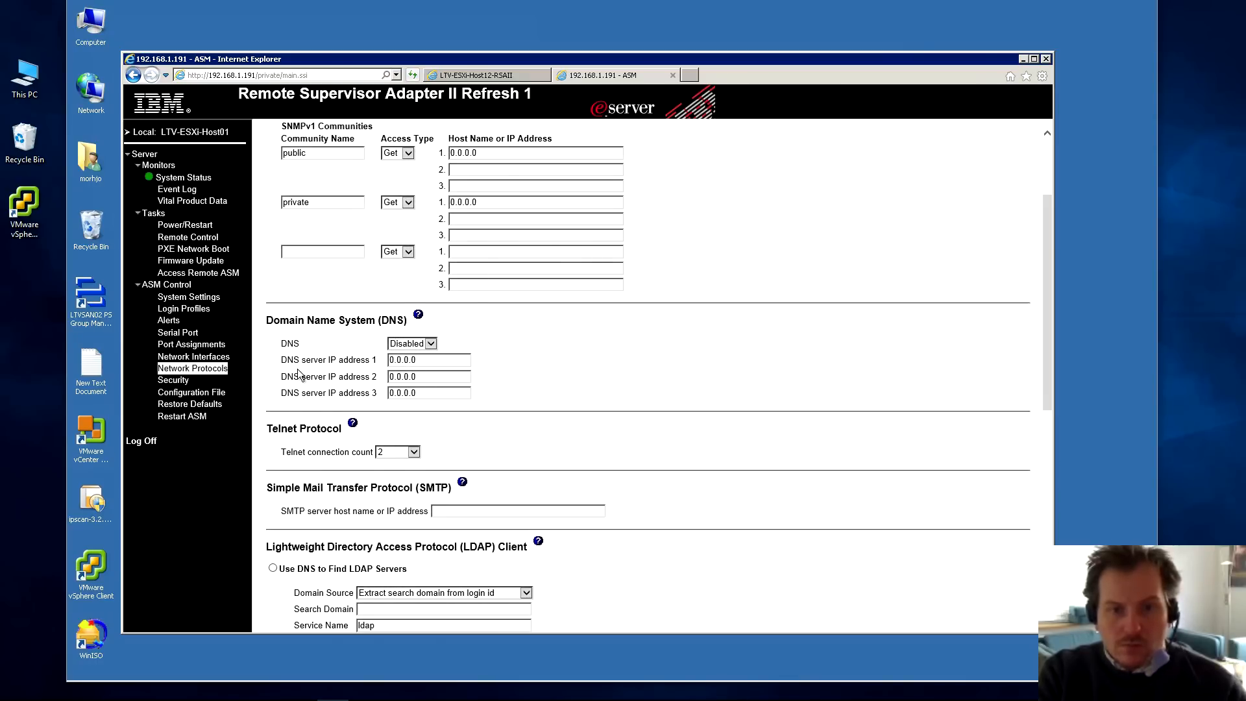
{"action": "scroll", "scroll_direction": "up", "scroll_amount": 3}
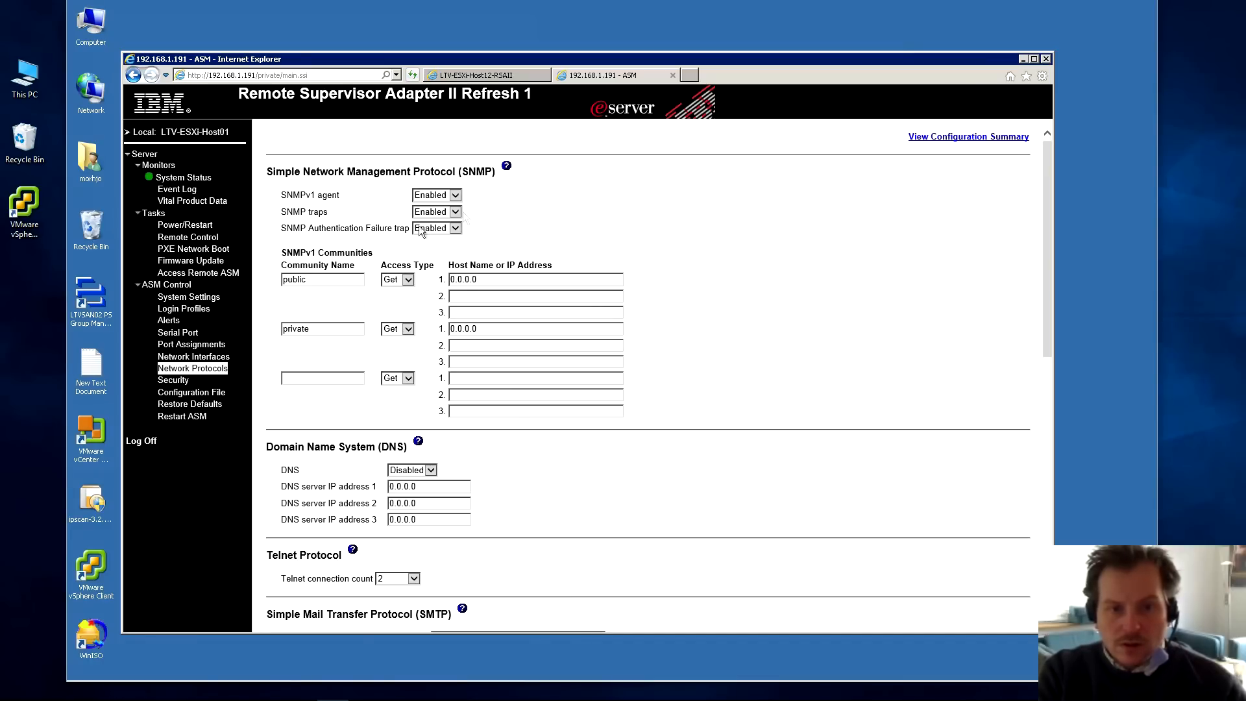
{"action": "mouse_move", "coordinate": [173, 379]}
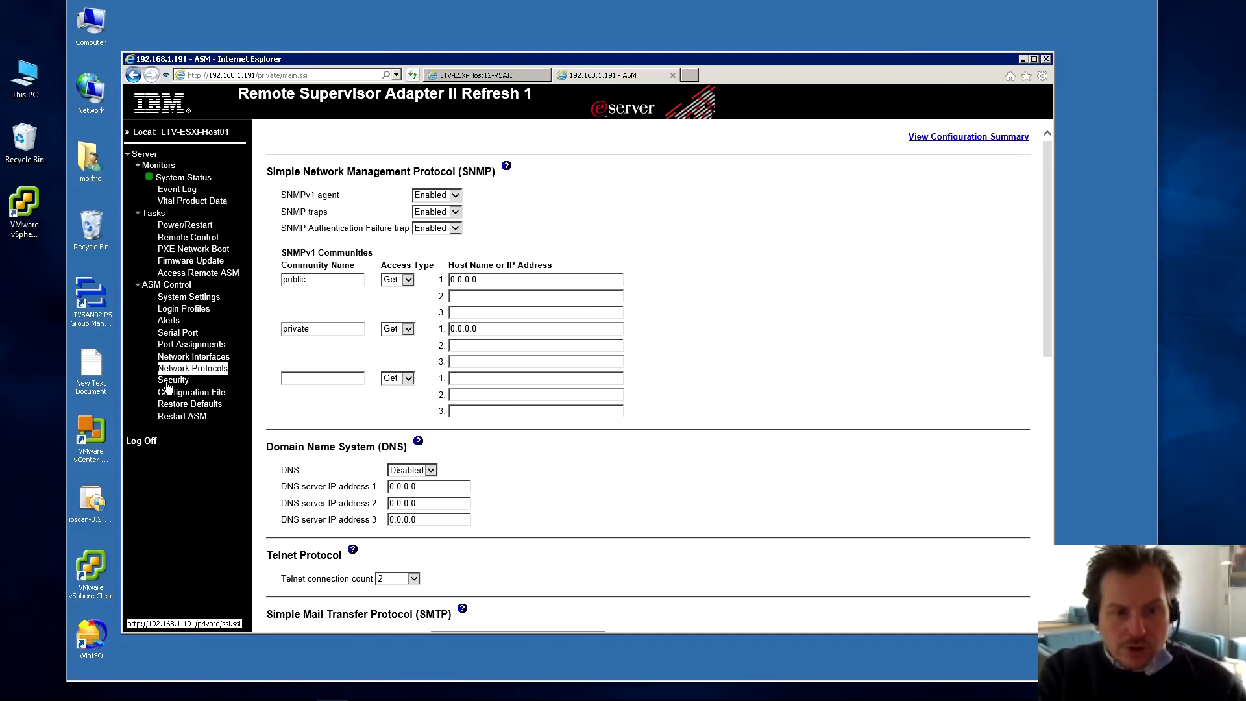
- Review the Security page: SSL and SSH servers disabled, no certificates generated
{"action": "left_click", "coordinate": [172, 380]}
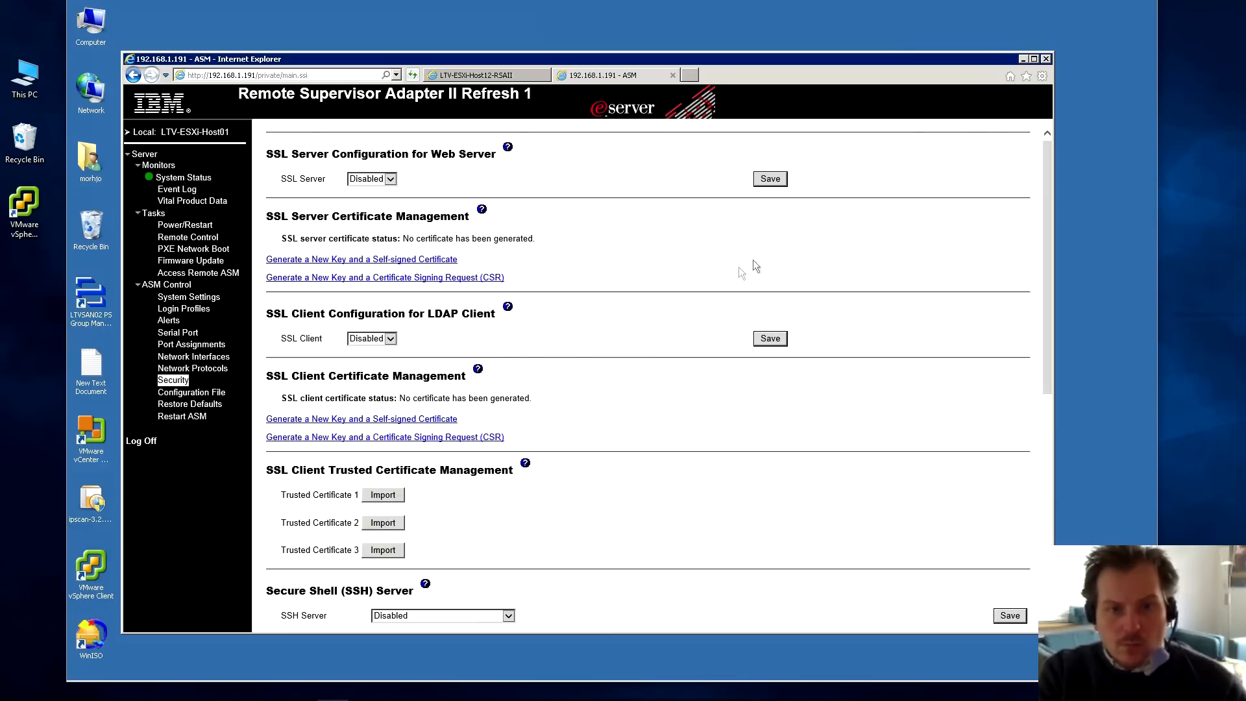
{"action": "mouse_move", "coordinate": [896, 234]}
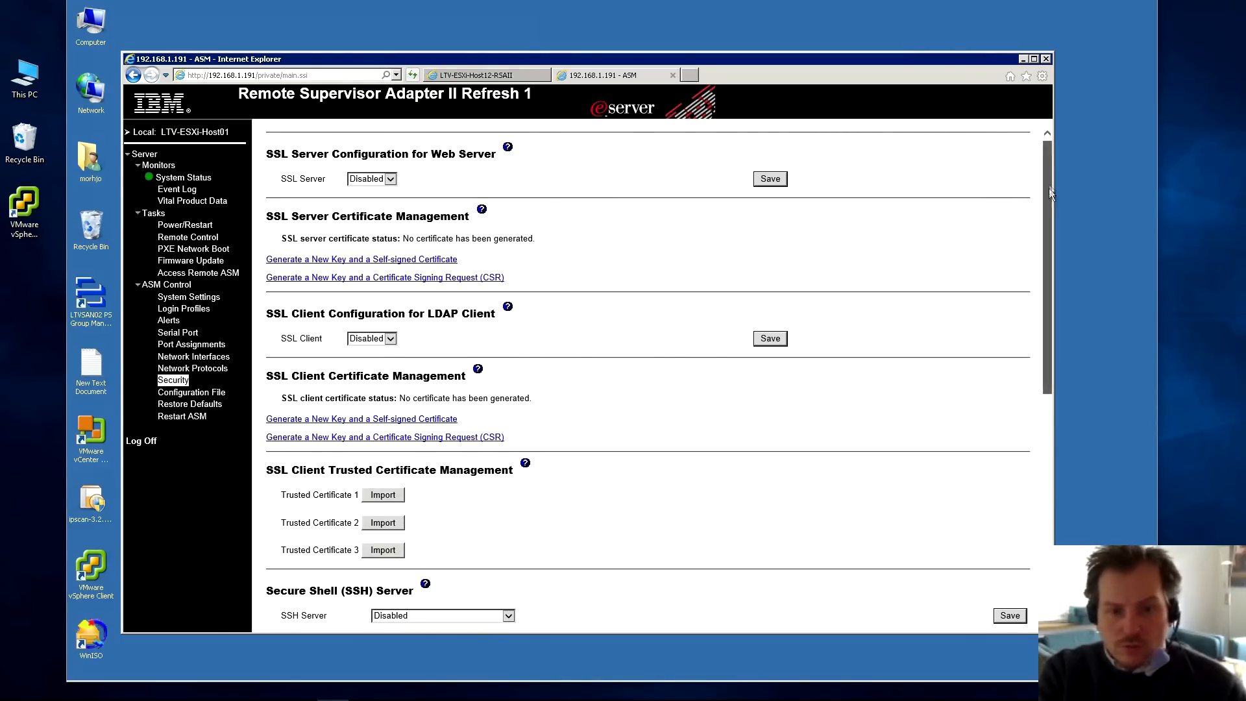
{"action": "scroll", "scroll_direction": "down", "scroll_amount": 3}
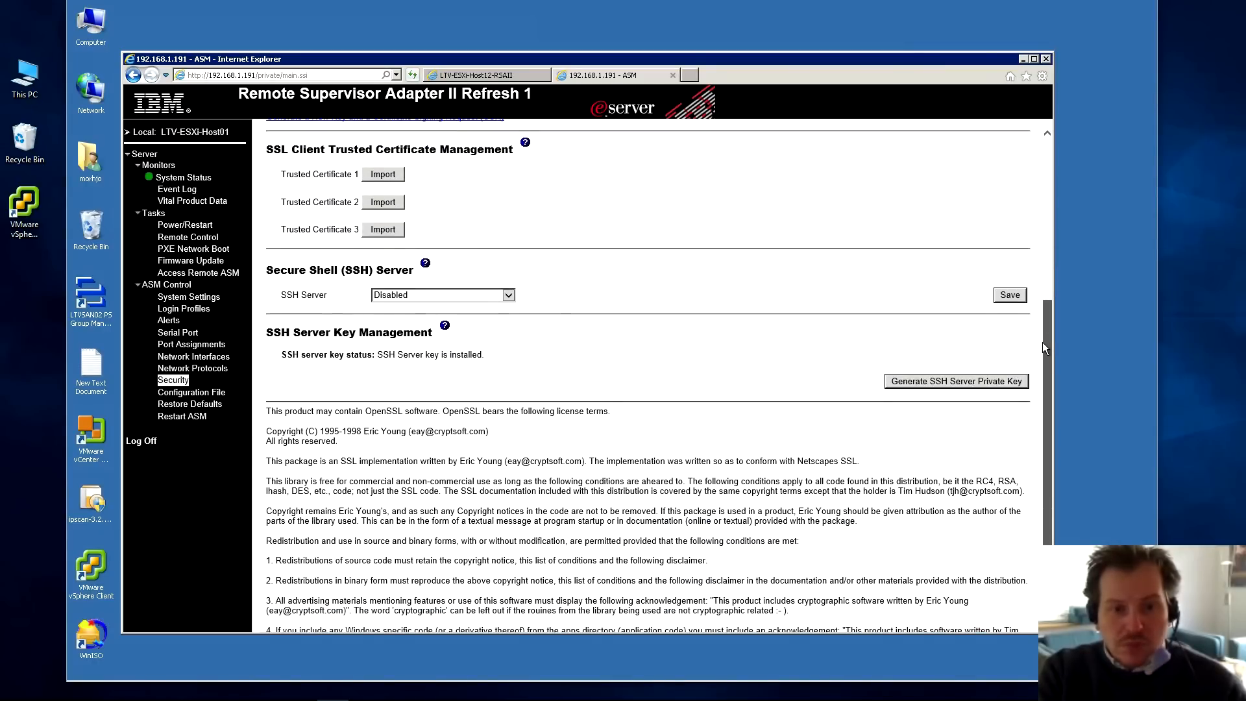
{"action": "scroll", "scroll_direction": "down", "scroll_amount": 3}
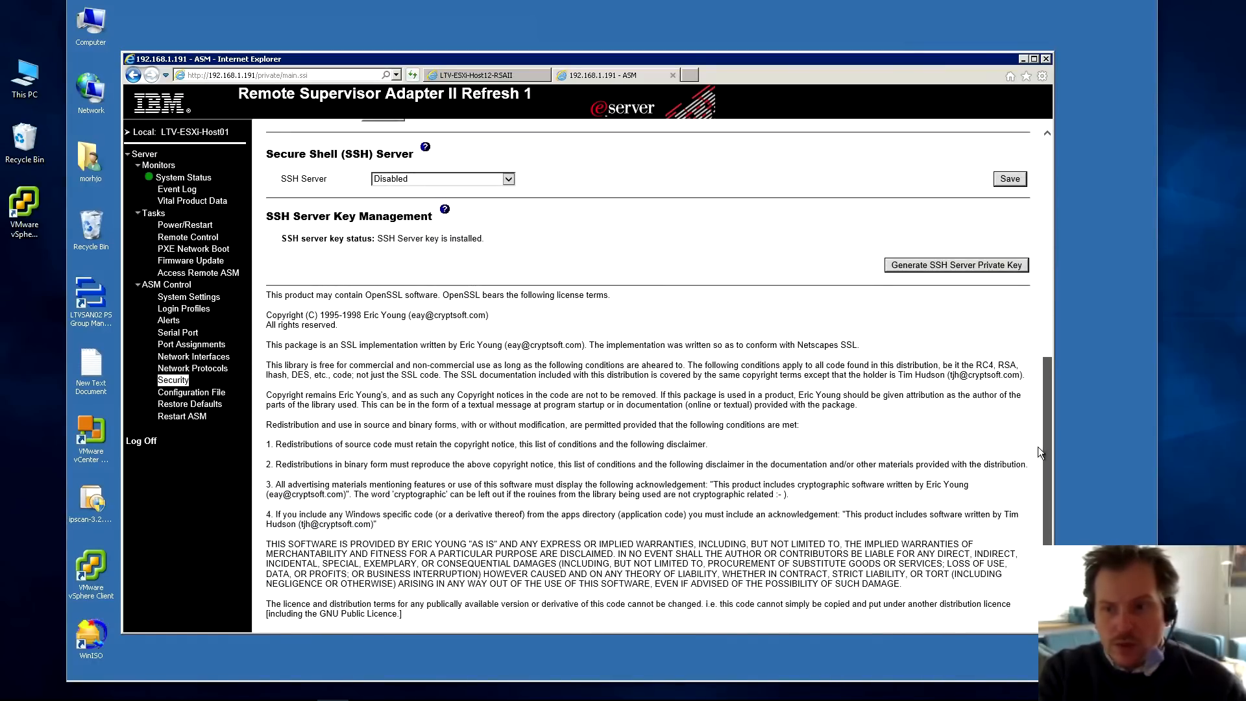
{"action": "scroll", "scroll_direction": "up", "scroll_amount": 3}
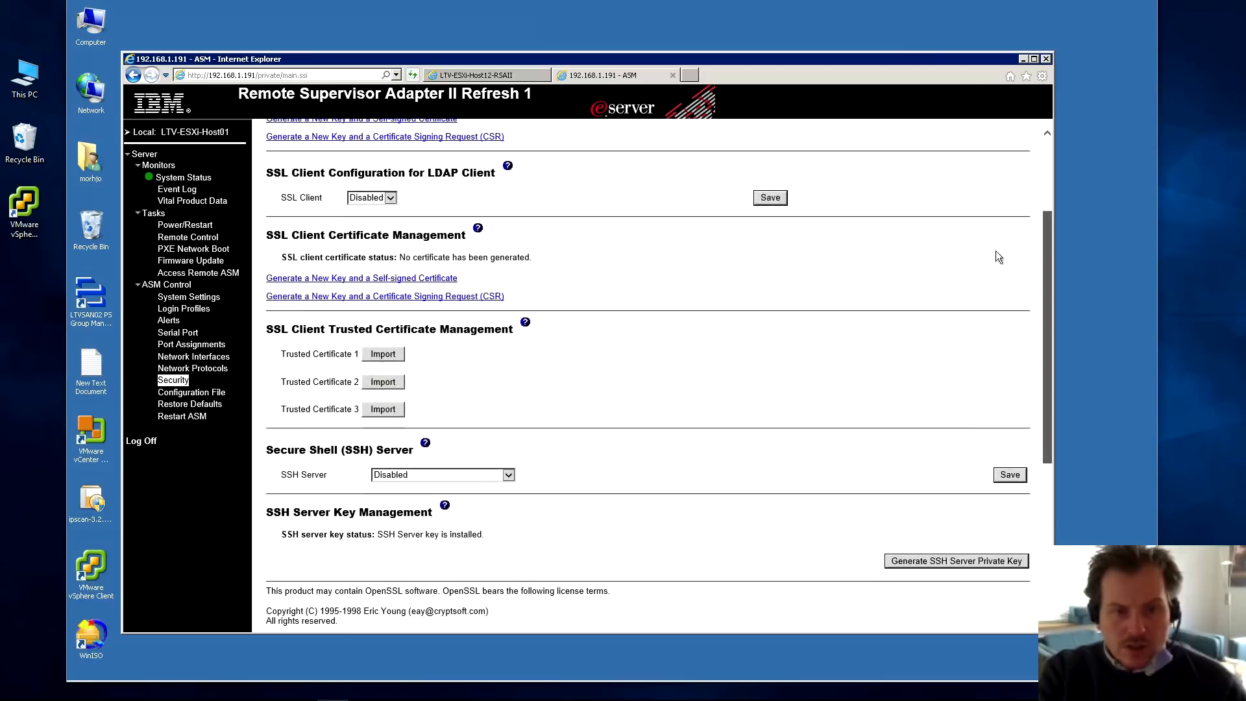
{"action": "scroll", "scroll_direction": "up", "scroll_amount": 3}
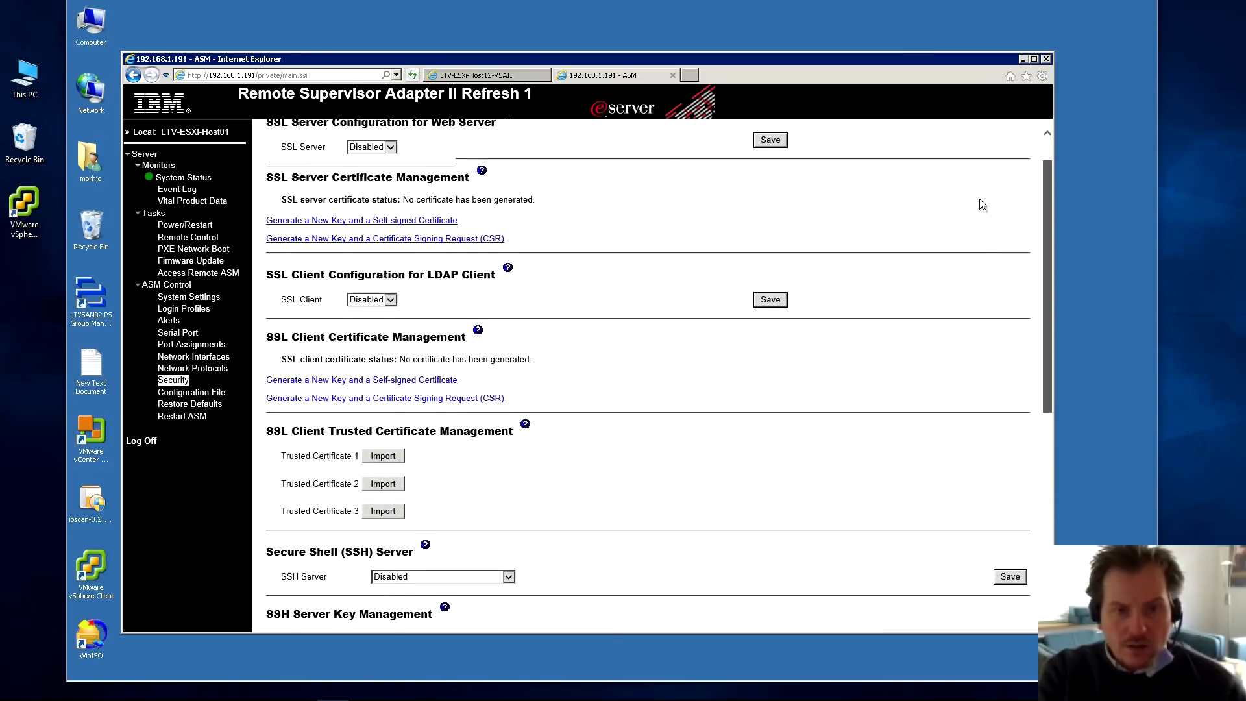
{"action": "scroll", "scroll_direction": "up", "scroll_amount": 3}
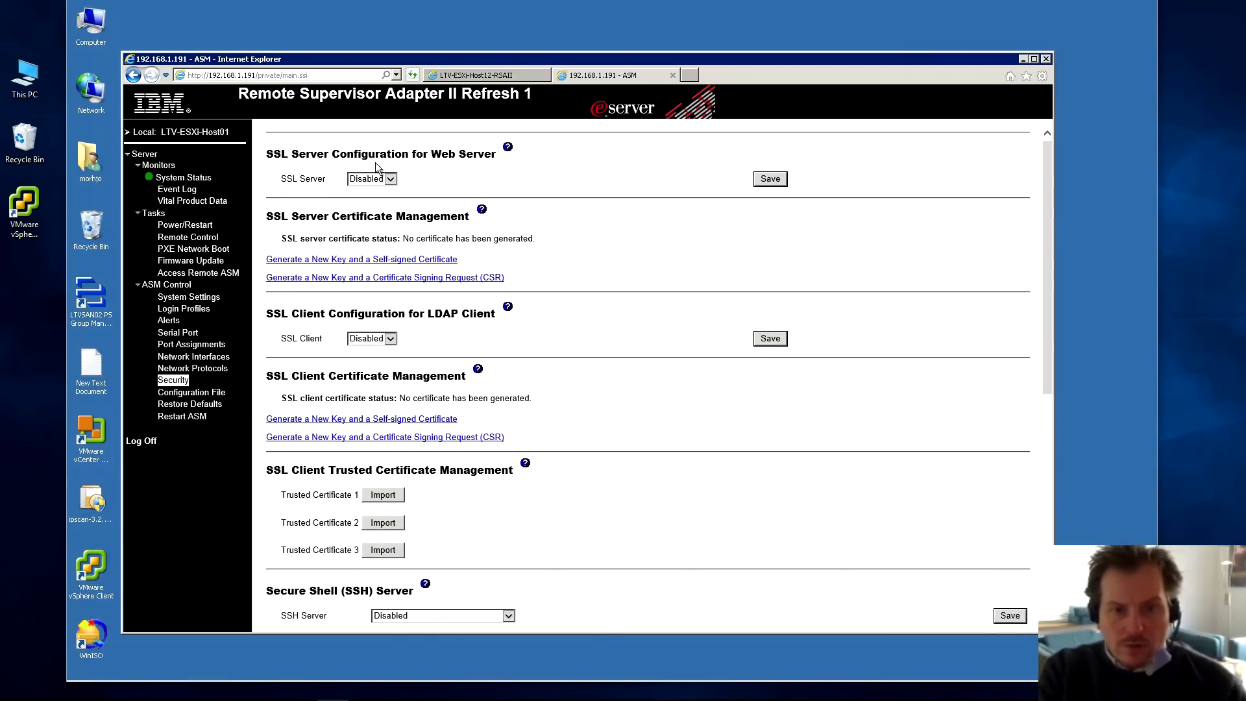
{"action": "mouse_move", "coordinate": [560, 170]}
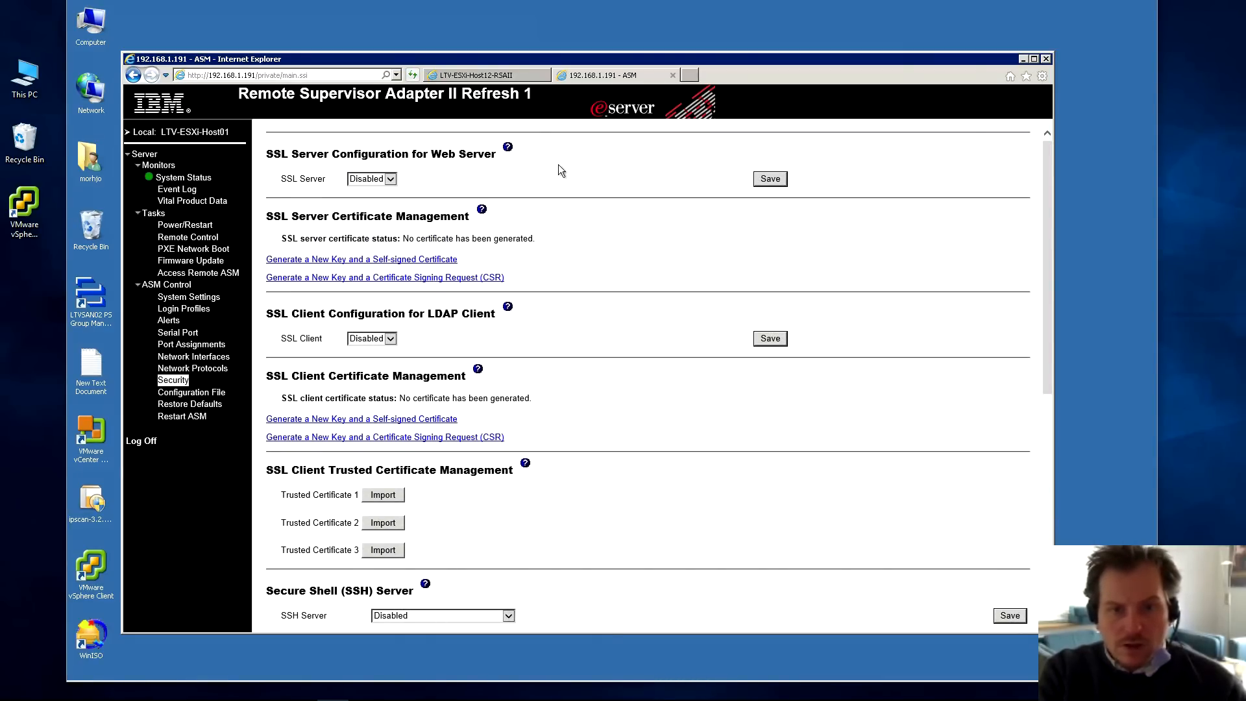
- Go to the ASM Configuration File page offering configuration backup and restore
{"action": "left_click", "coordinate": [191, 392]}
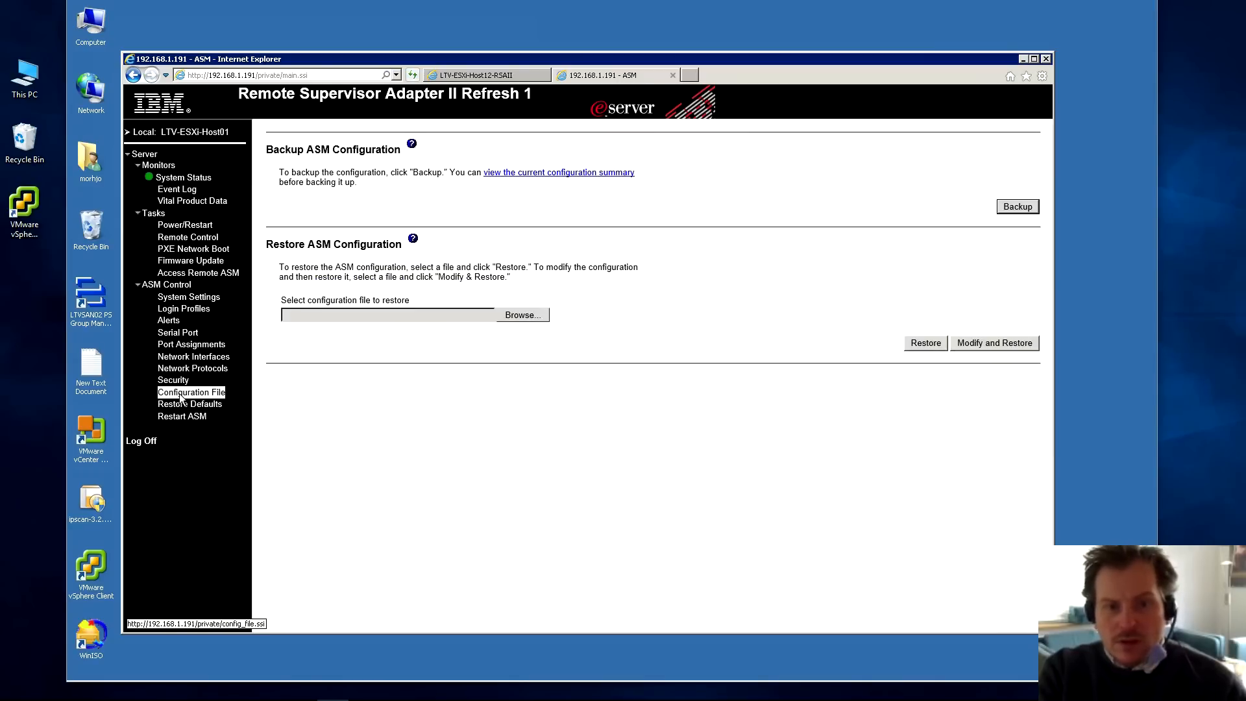
{"action": "mouse_move", "coordinate": [210, 452]}
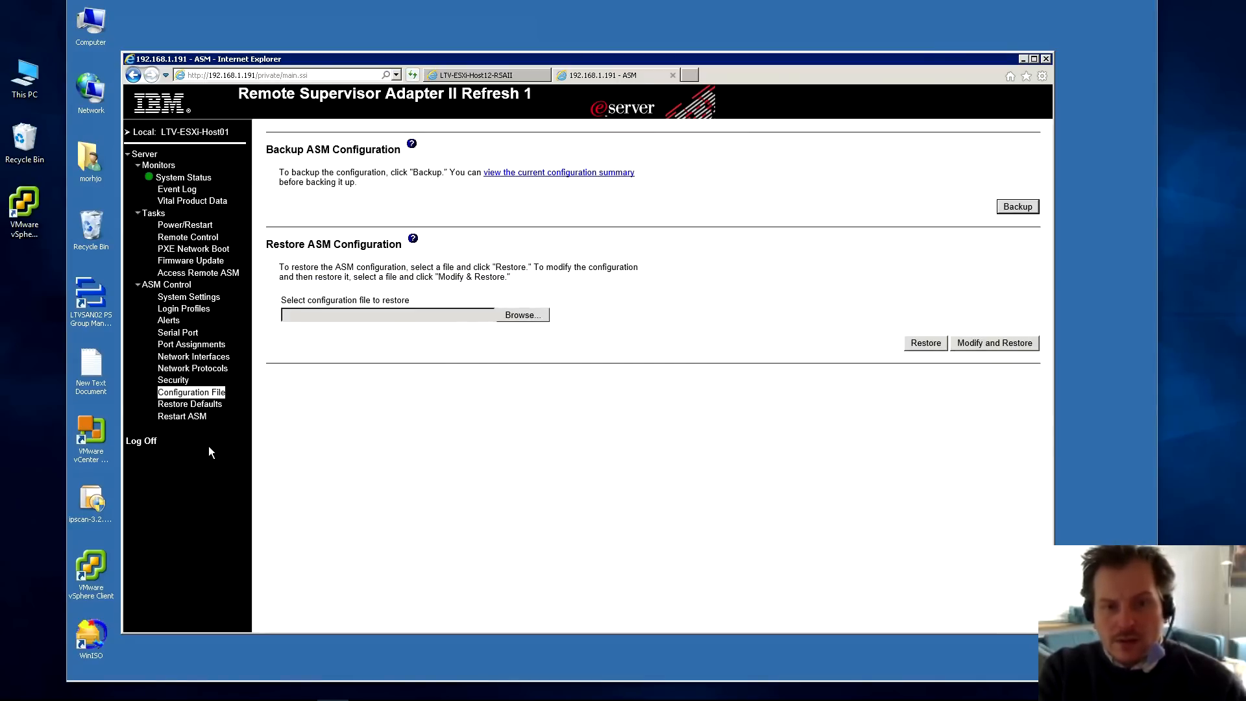
{"action": "mouse_move", "coordinate": [183, 308]}
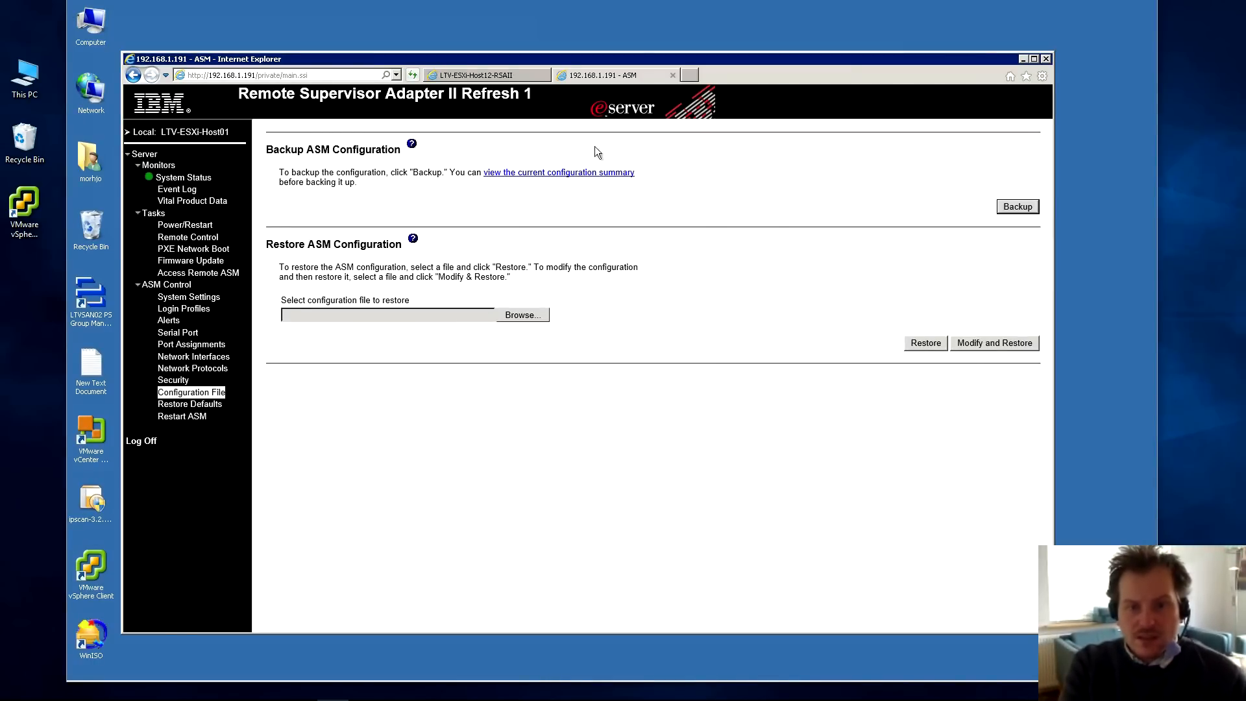
{"action": "mouse_move", "coordinate": [499, 352]}
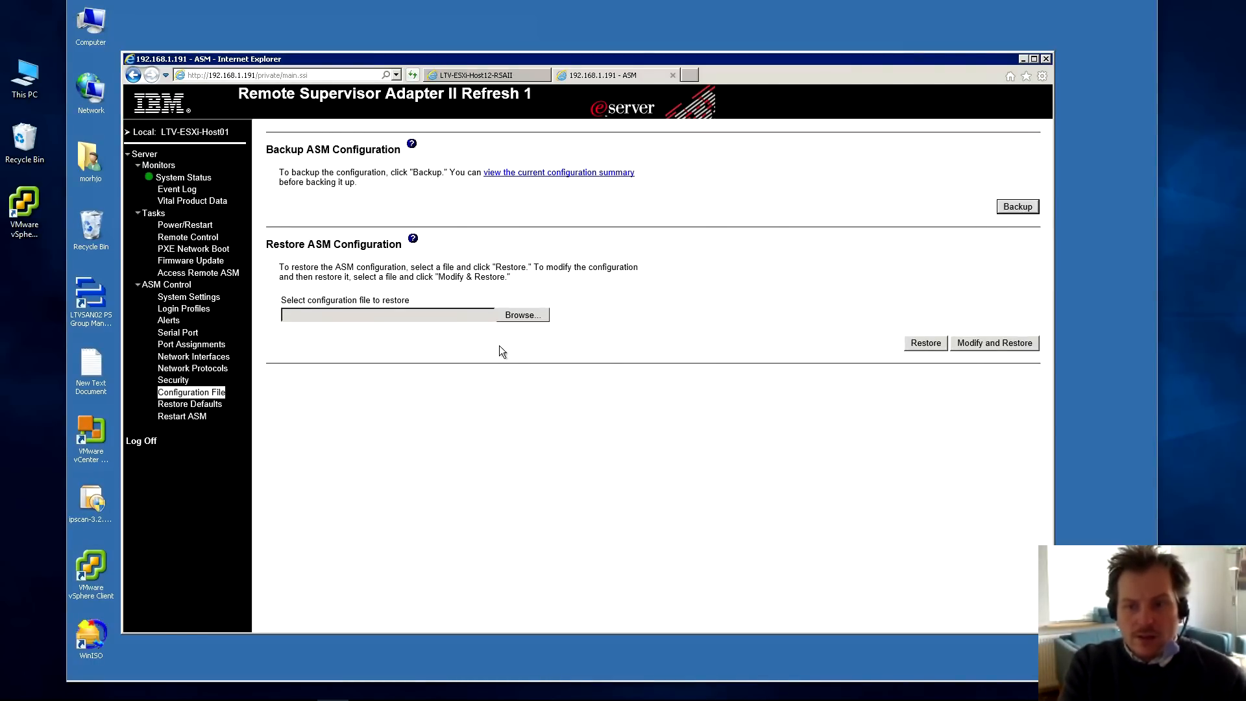
{"action": "mouse_move", "coordinate": [427, 254]}
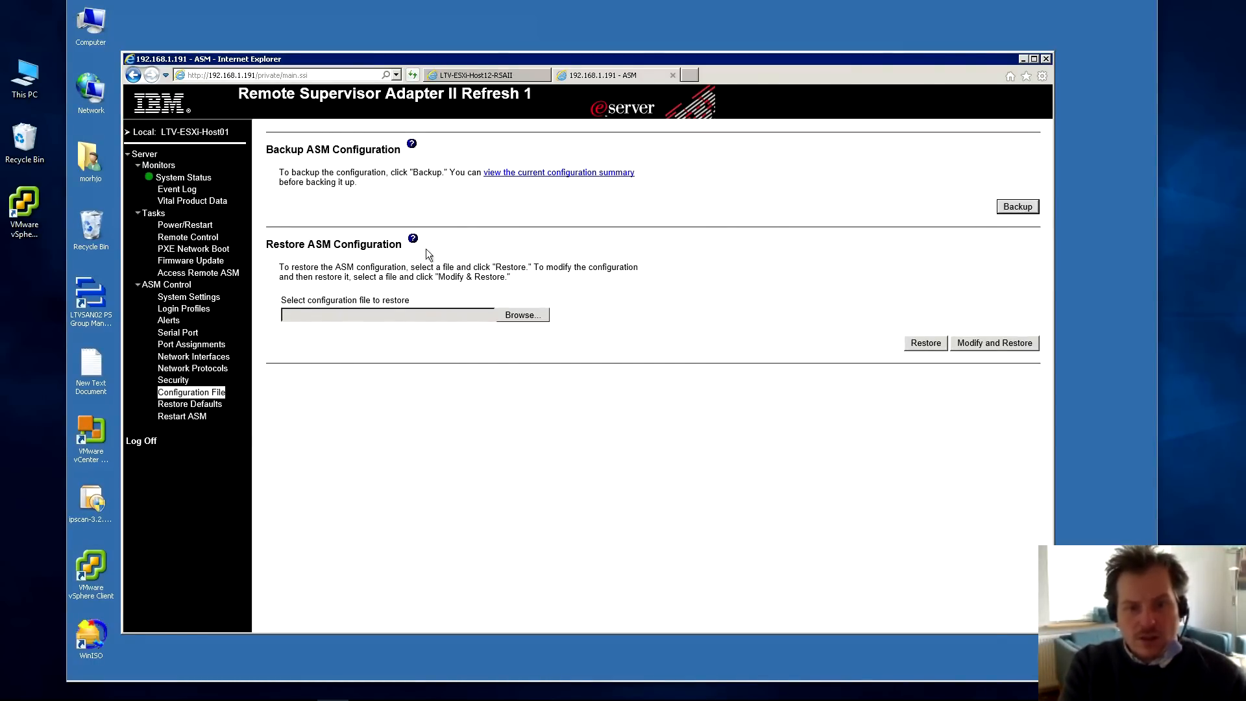
{"action": "mouse_move", "coordinate": [526, 353]}
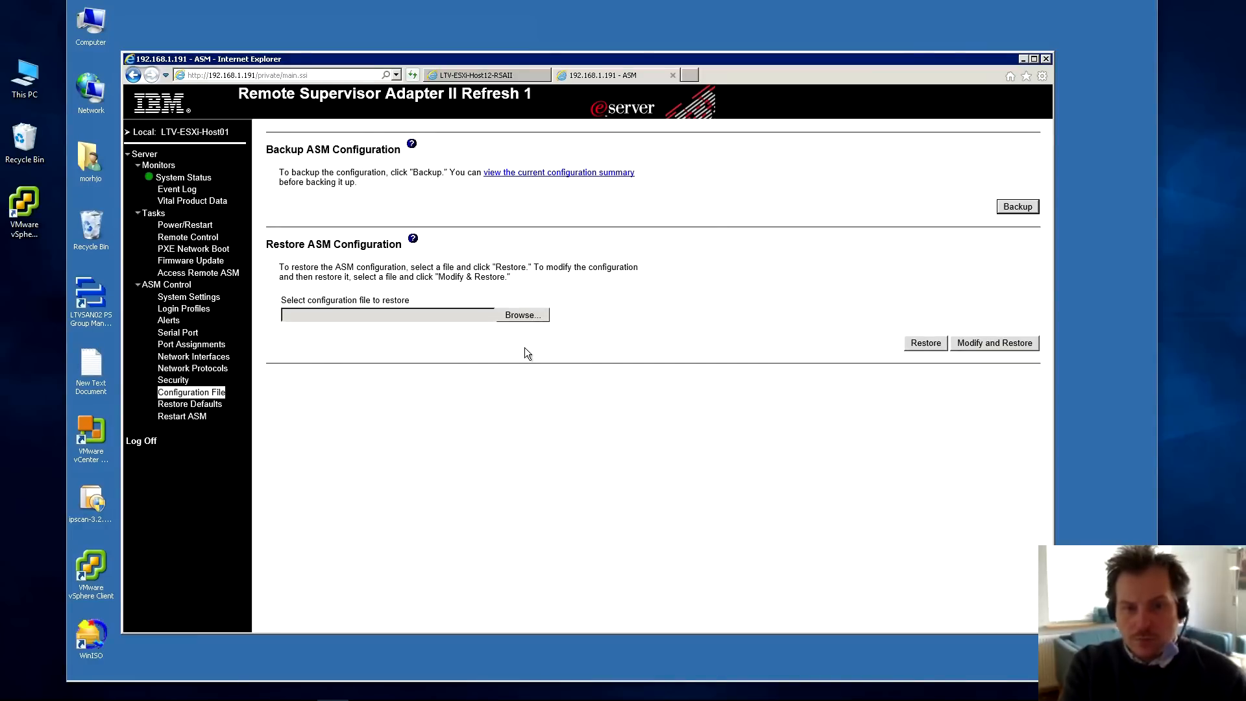
{"action": "mouse_move", "coordinate": [383, 362]}
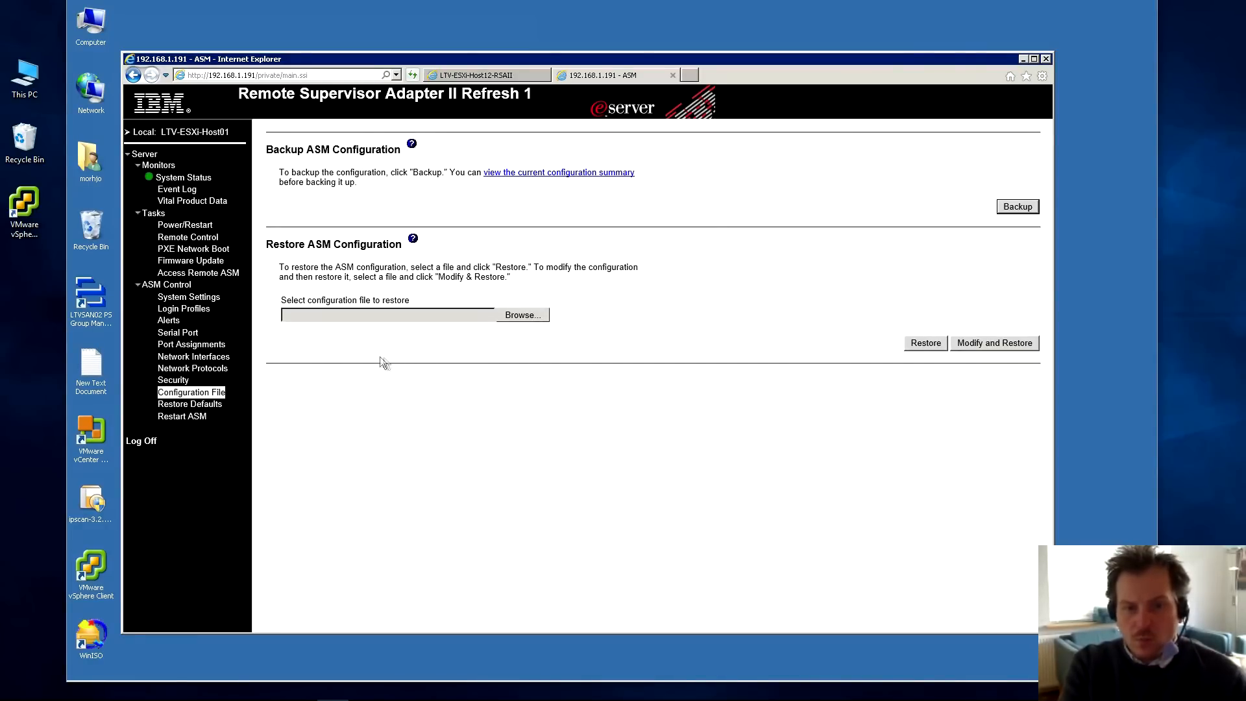
{"action": "mouse_move", "coordinate": [636, 308]}
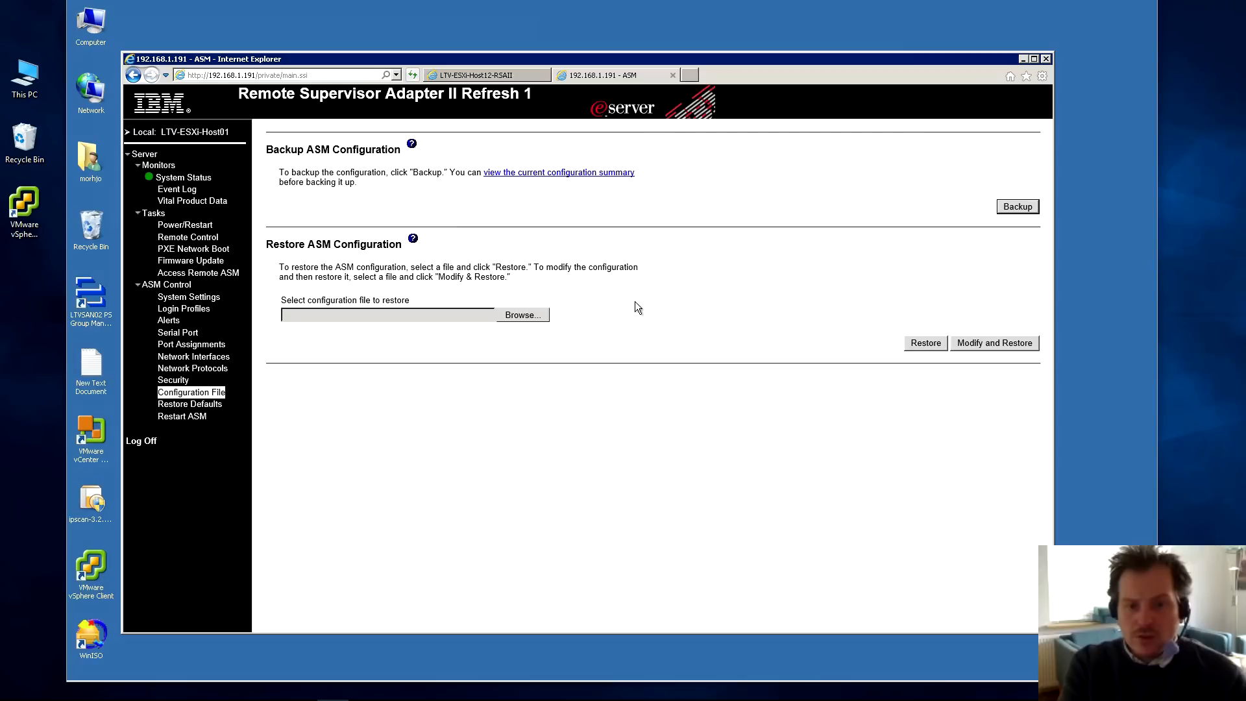
{"action": "mouse_move", "coordinate": [189, 404]}
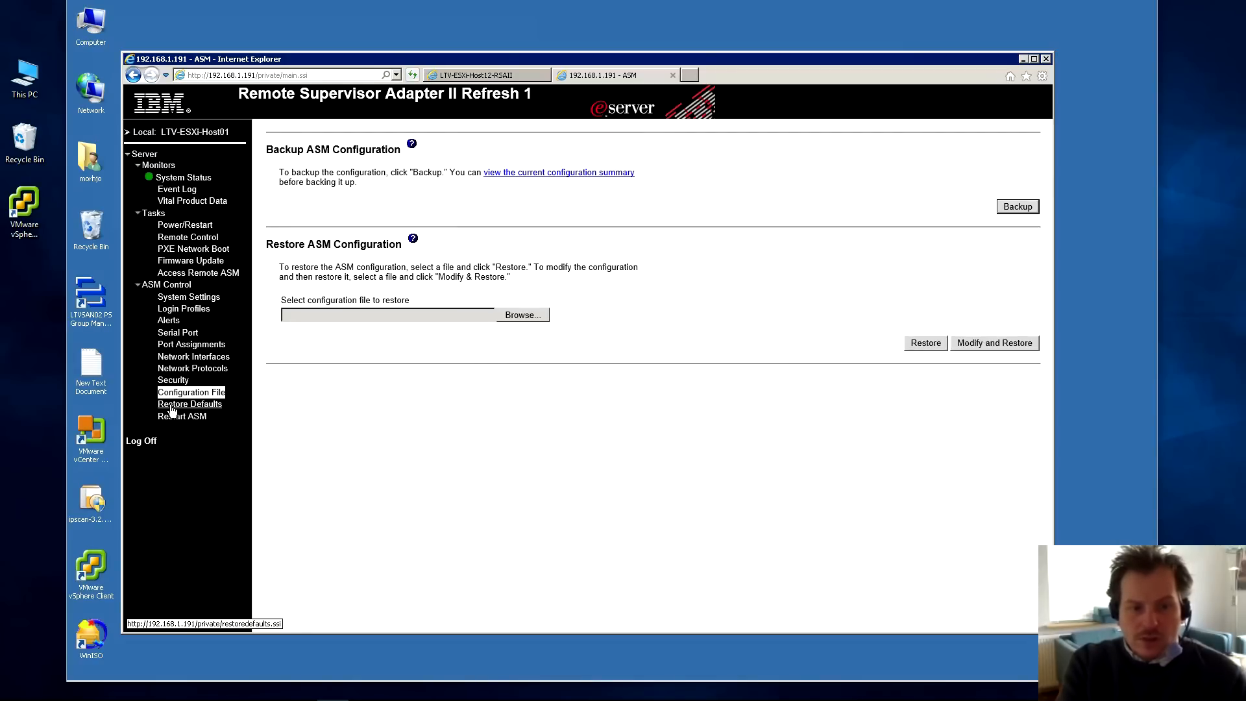
- View the Restore Defaults page without acting, then go to Restart ASM
{"action": "left_click", "coordinate": [189, 403]}
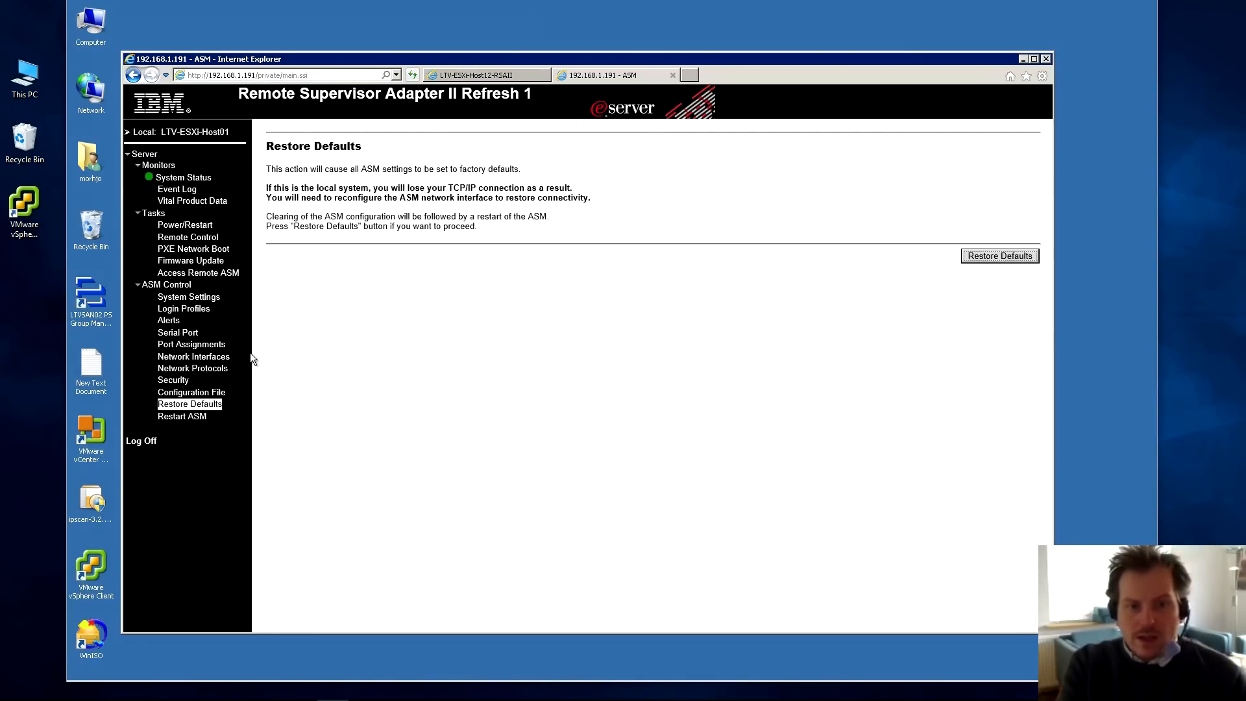
{"action": "mouse_move", "coordinate": [301, 300]}
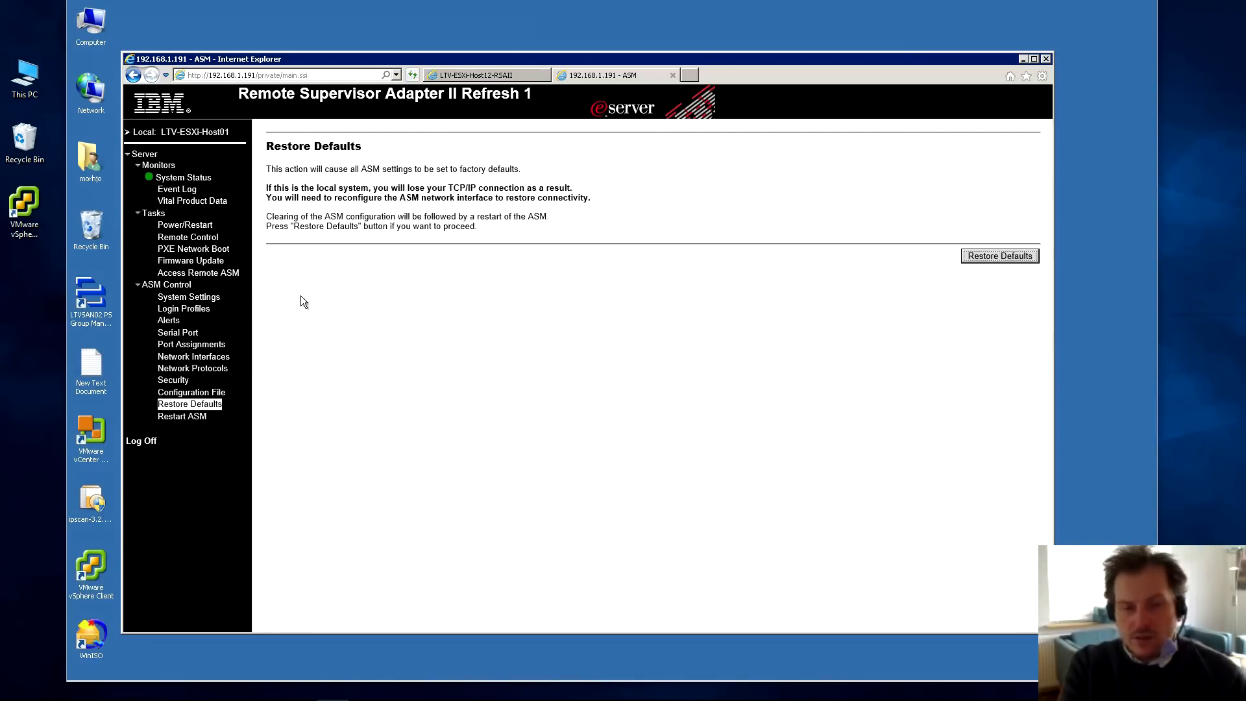
{"action": "mouse_move", "coordinate": [679, 276]}
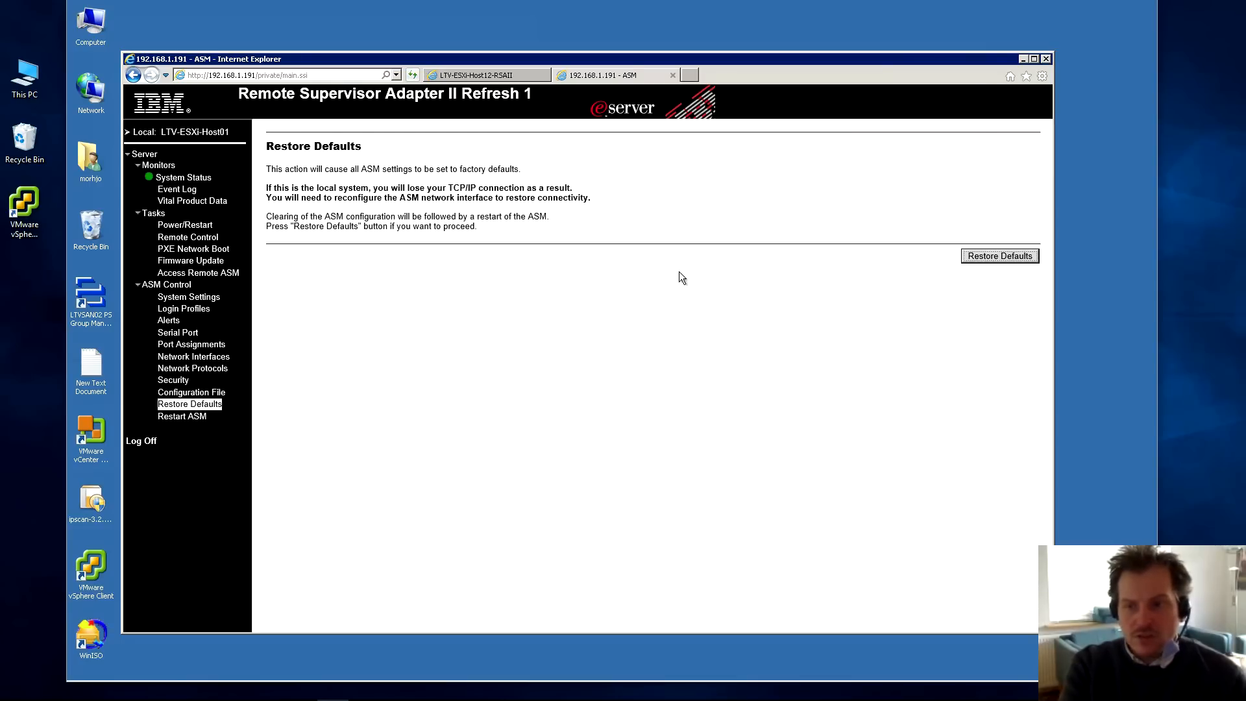
{"action": "mouse_move", "coordinate": [298, 360]}
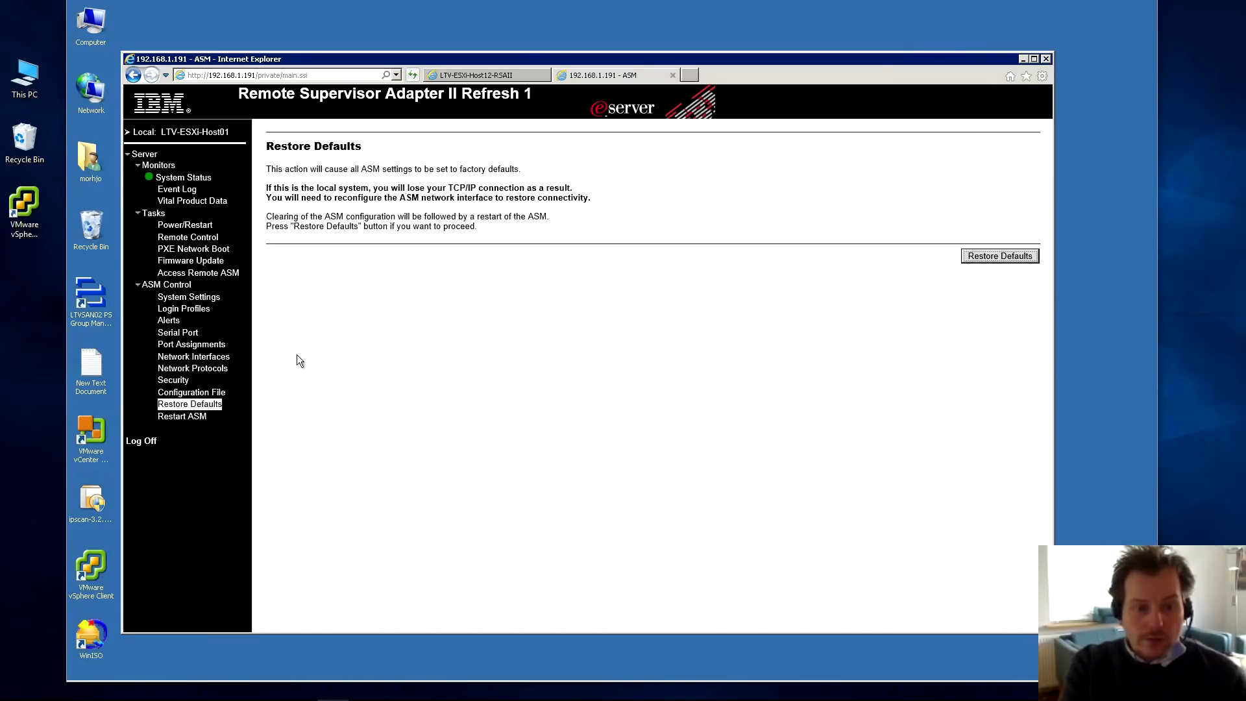
{"action": "left_click", "coordinate": [181, 415]}
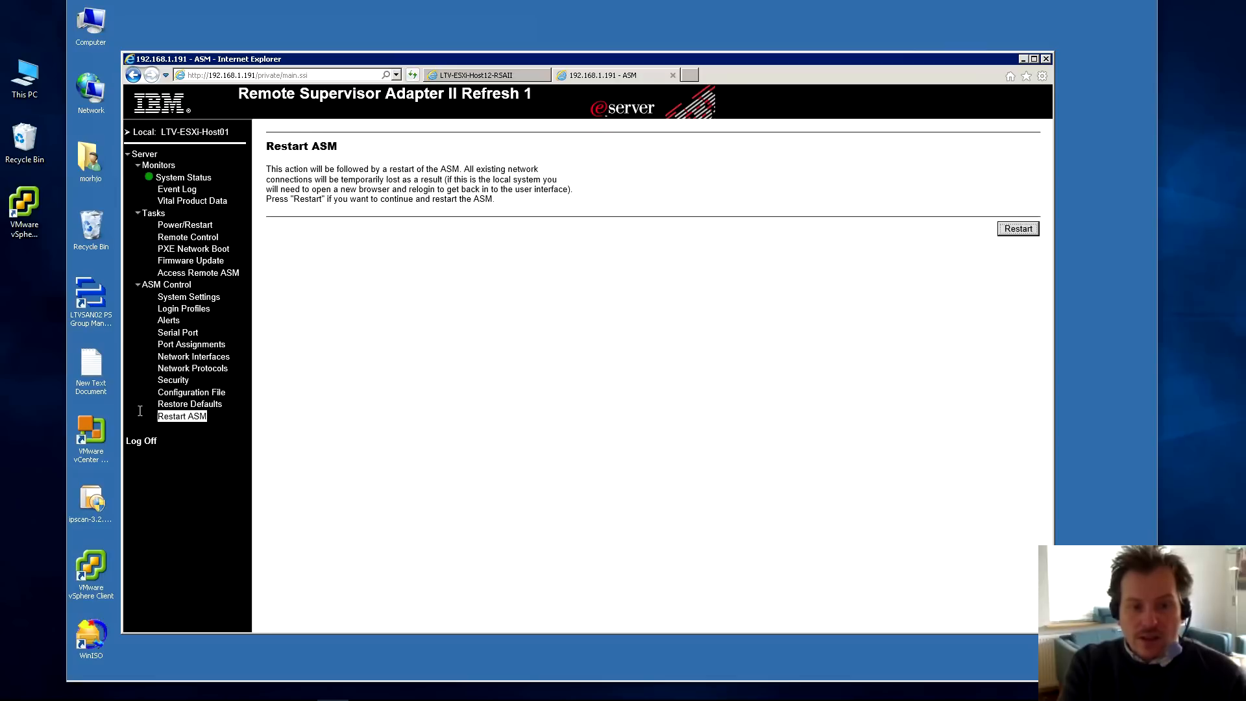
{"action": "mouse_move", "coordinate": [203, 421]}
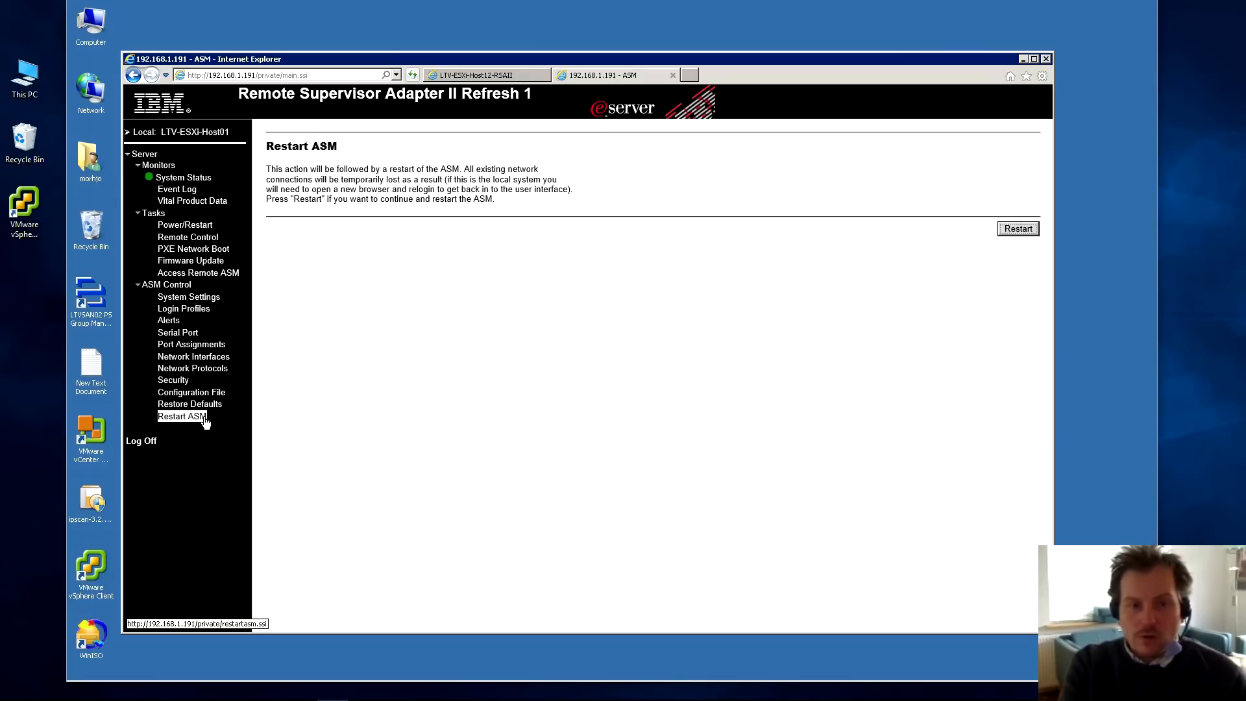
{"action": "mouse_move", "coordinate": [298, 445]}
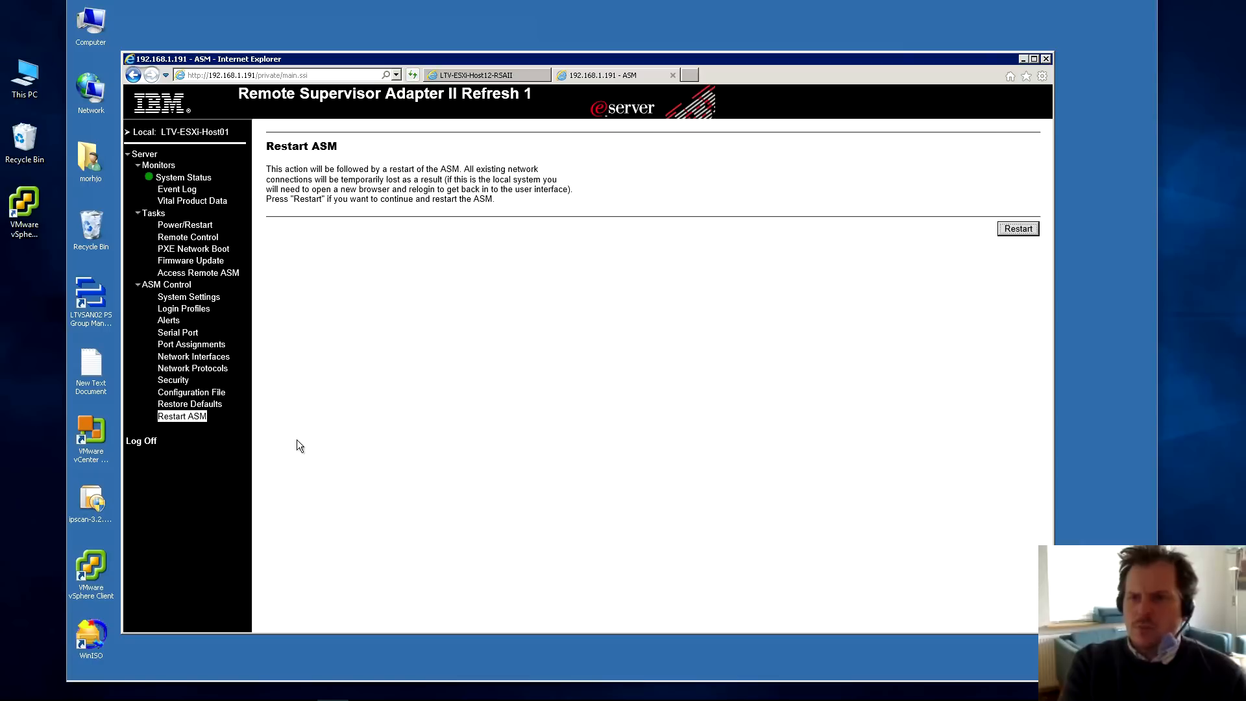
{"action": "mouse_move", "coordinate": [367, 226]}
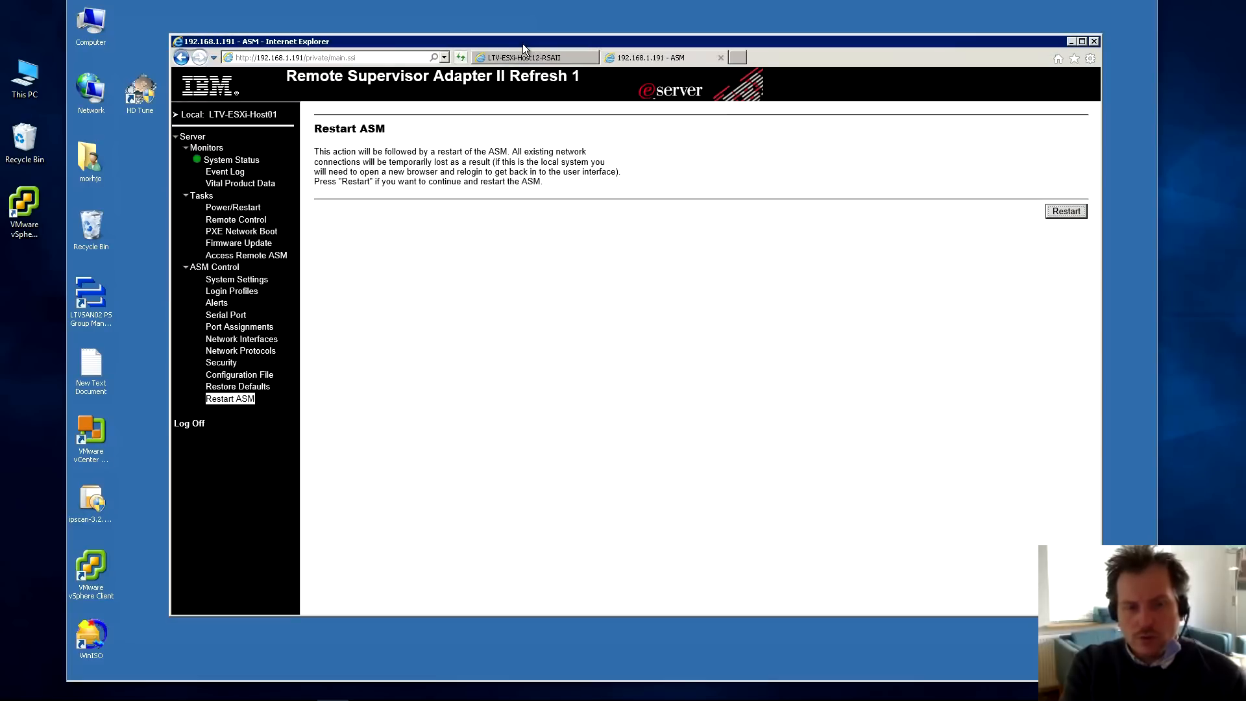
{"action": "mouse_move", "coordinate": [231, 449]}
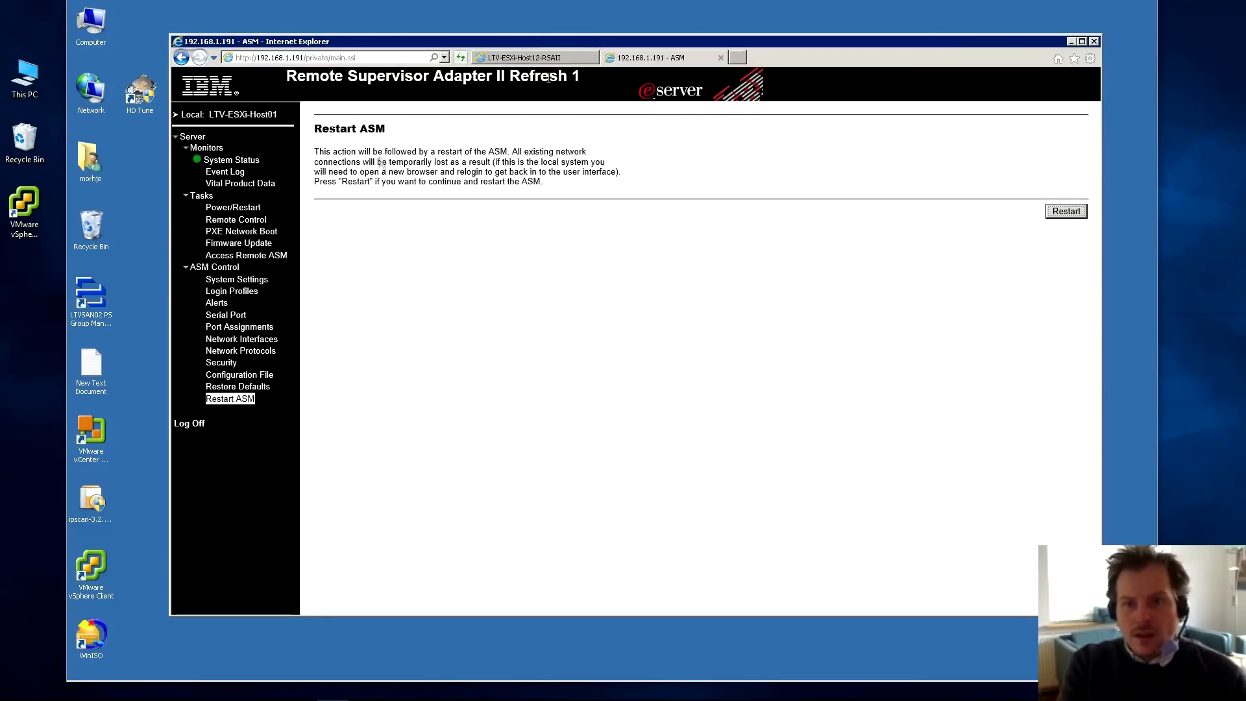
{"action": "mouse_move", "coordinate": [528, 56]}
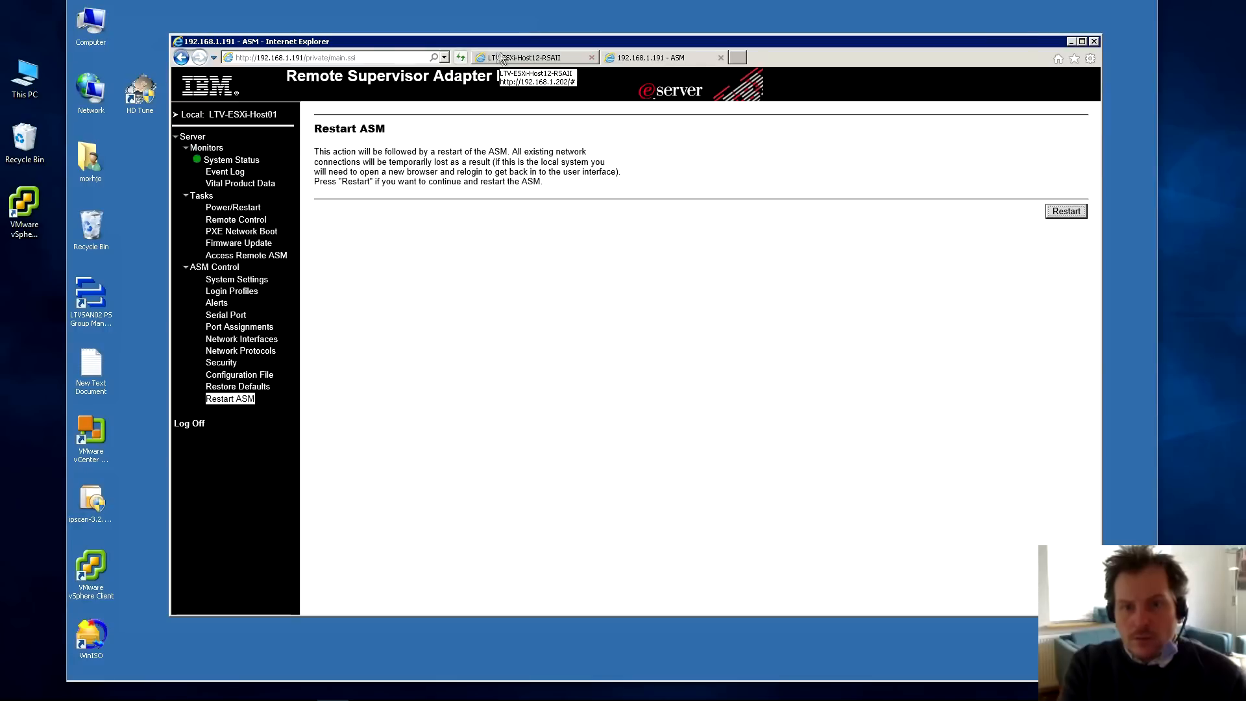
- Log in to the IMM as USERID with a 20-minute inactivity timeout
{"action": "left_click", "coordinate": [528, 56]}
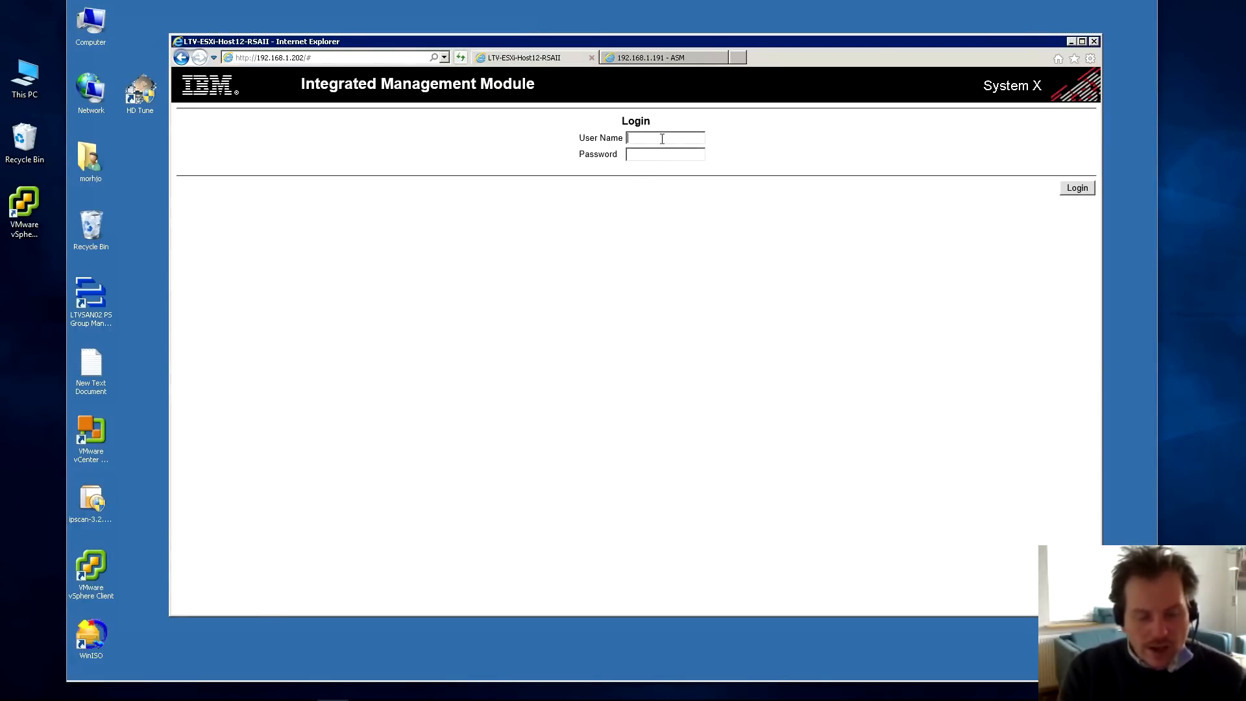
{"action": "type", "text": "USERID"}
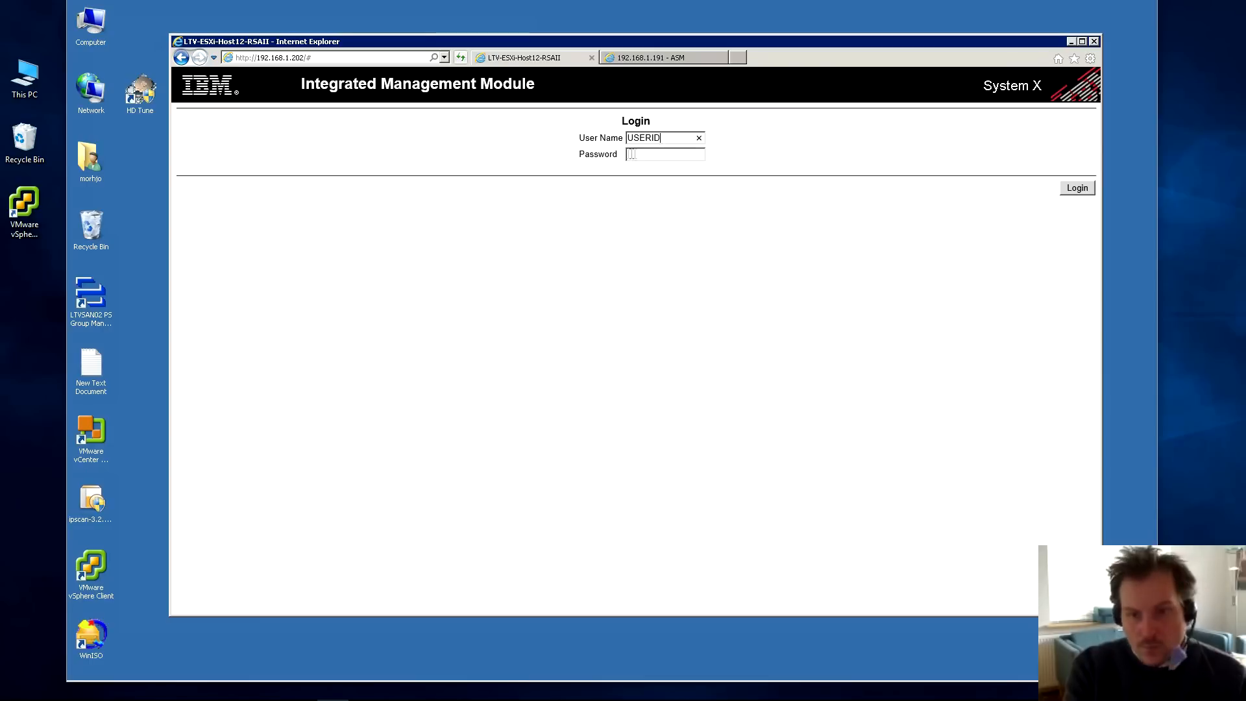
{"action": "left_click", "coordinate": [1075, 187]}
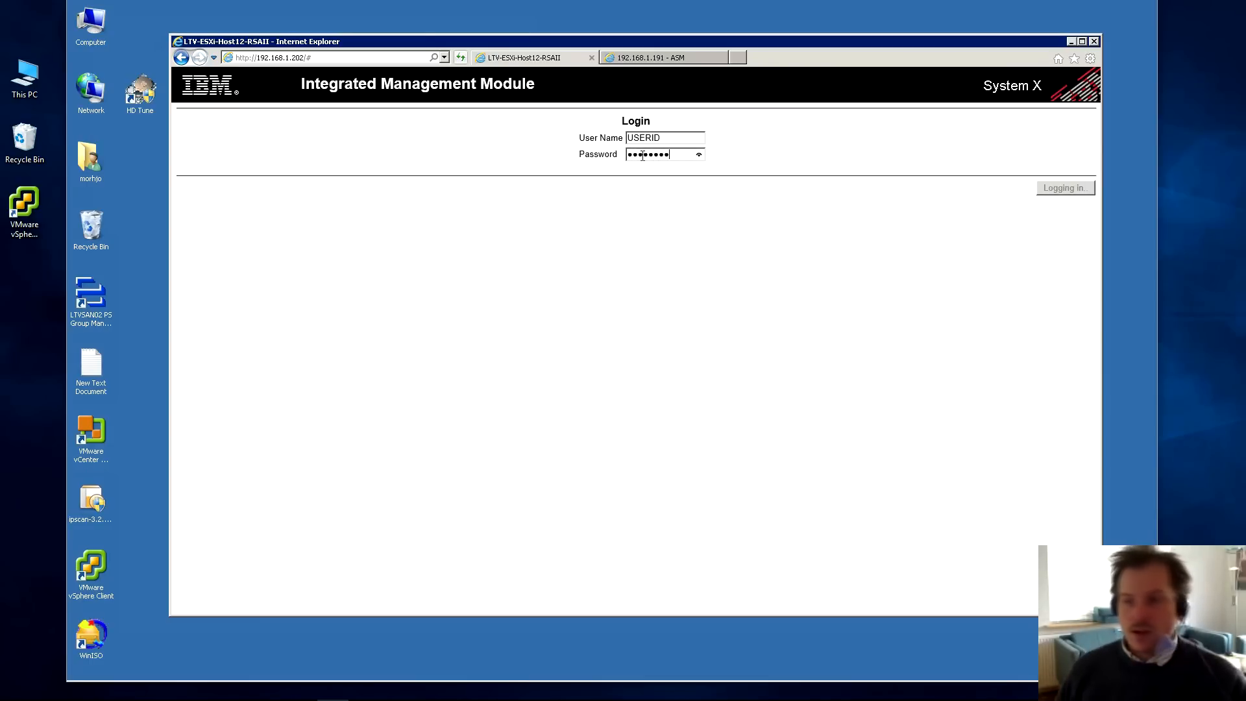
{"action": "left_click", "coordinate": [1064, 188]}
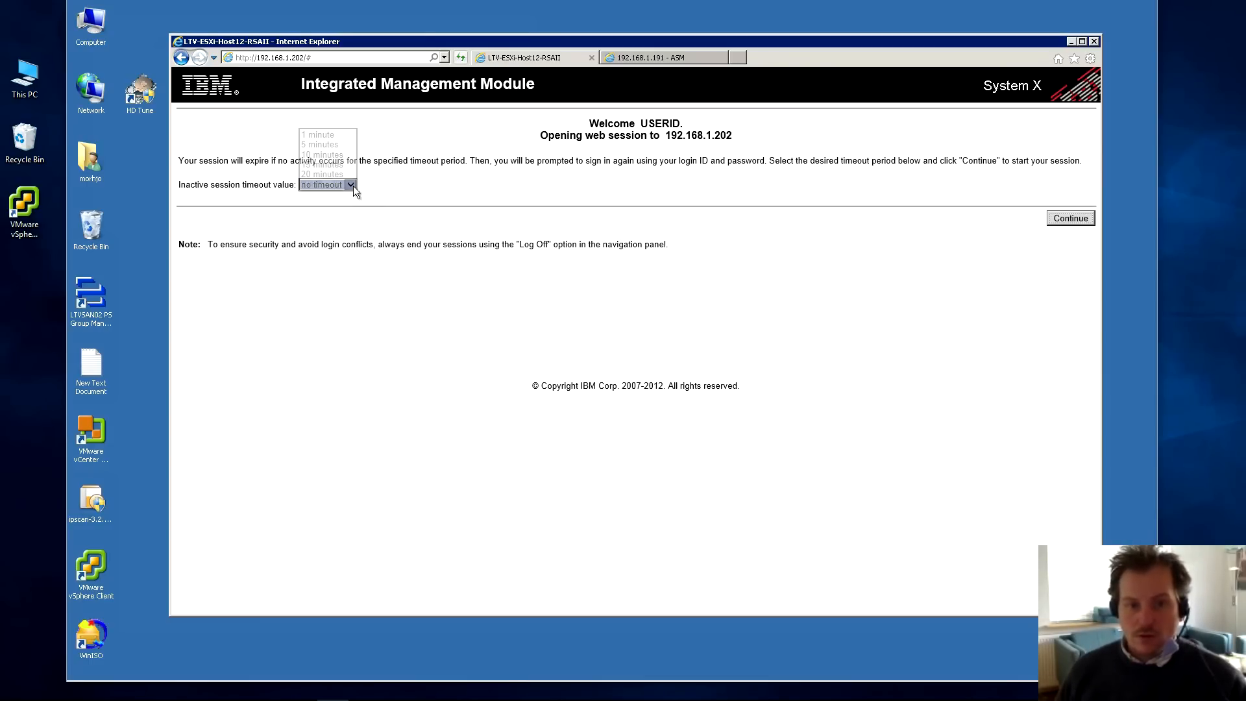
{"action": "left_click", "coordinate": [321, 174]}
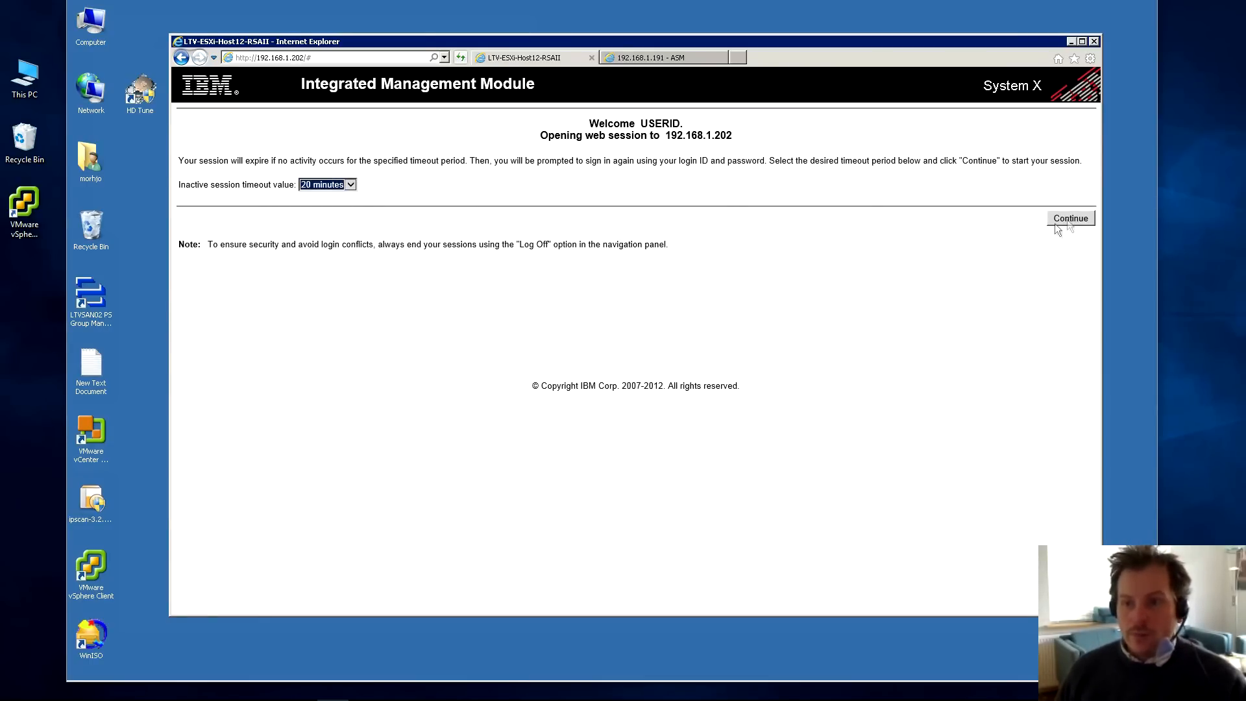
{"action": "left_click", "coordinate": [1070, 218]}
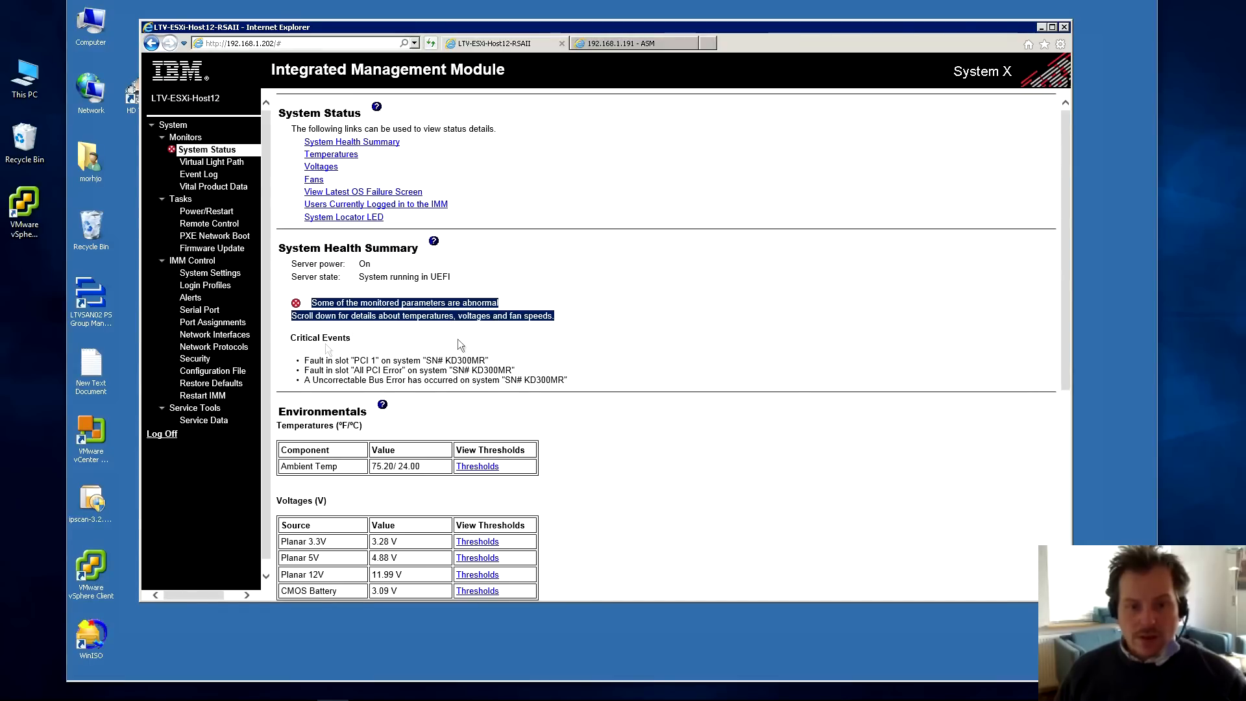
{"action": "scroll", "scroll_direction": "down", "scroll_amount": 3}
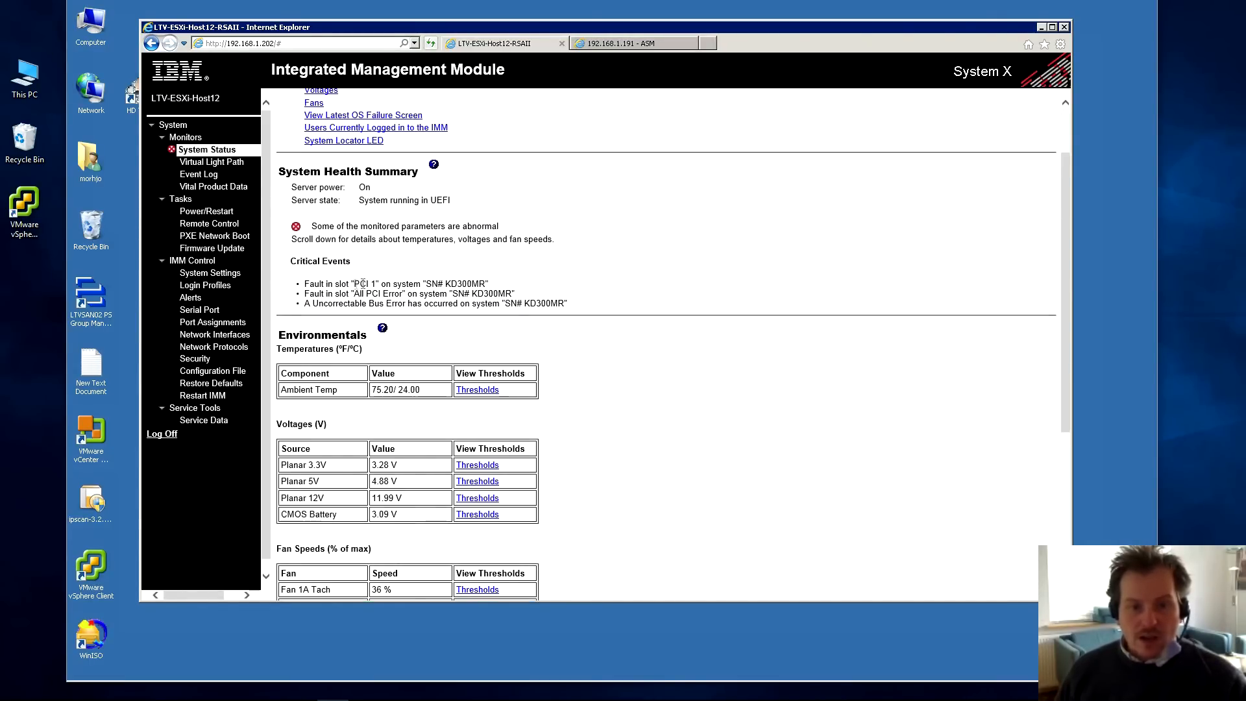
{"action": "double_click", "coordinate": [360, 284]}
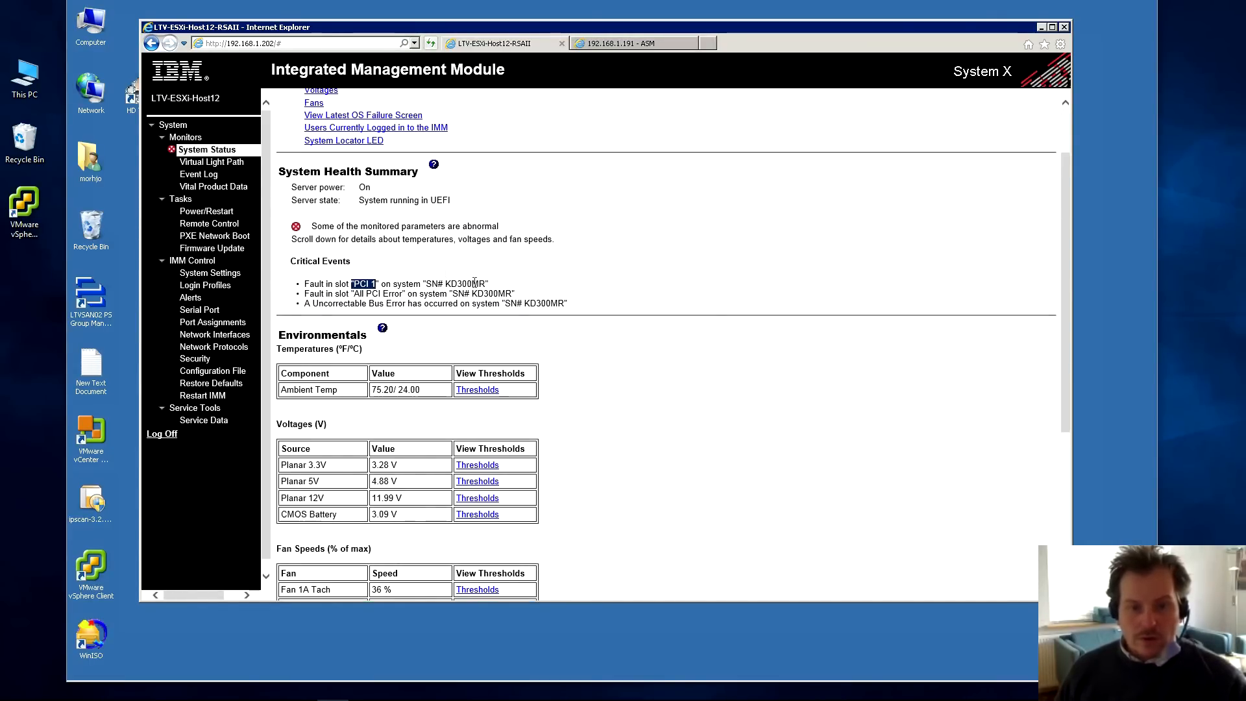
{"action": "mouse_move", "coordinate": [500, 318]}
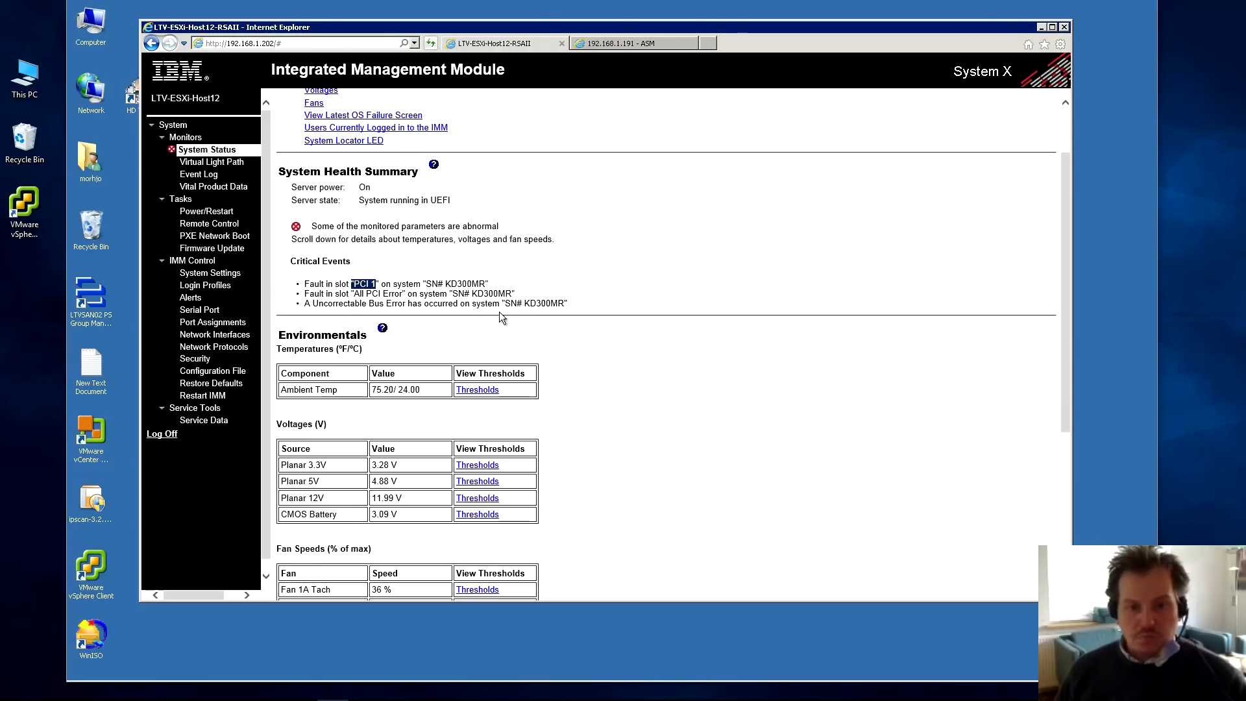
{"action": "scroll", "scroll_direction": "up", "scroll_amount": 3}
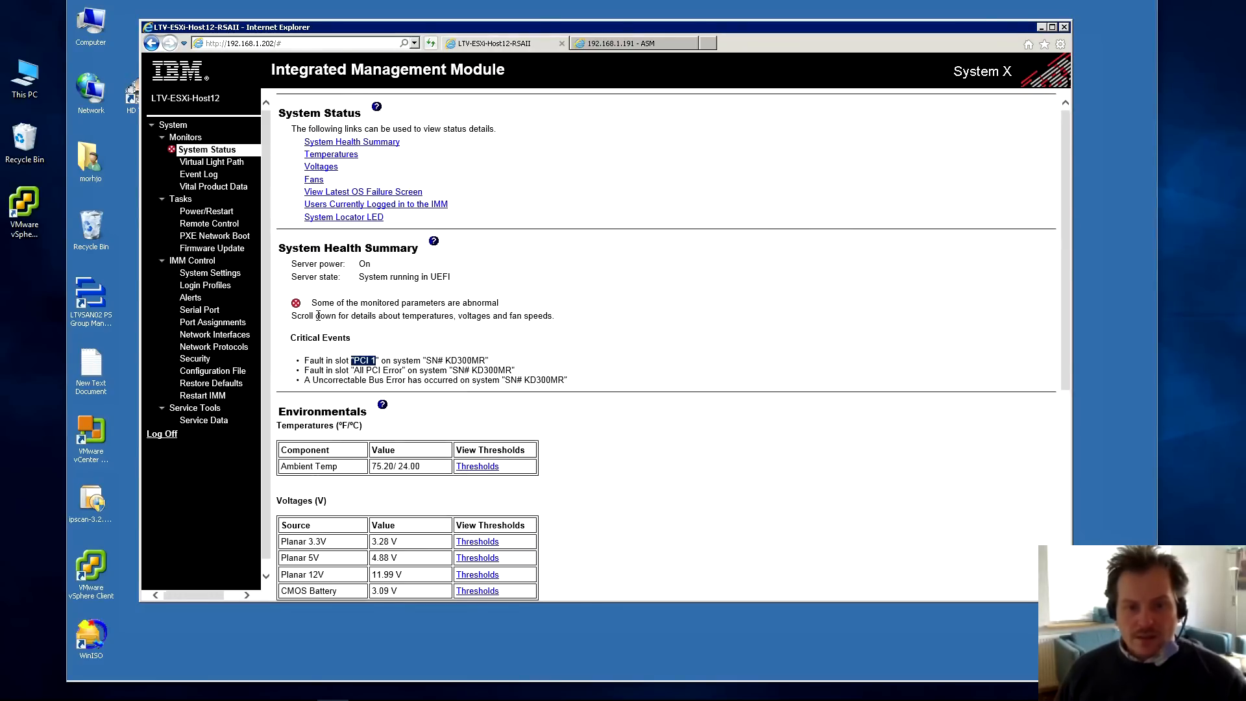
{"action": "mouse_move", "coordinate": [346, 329]}
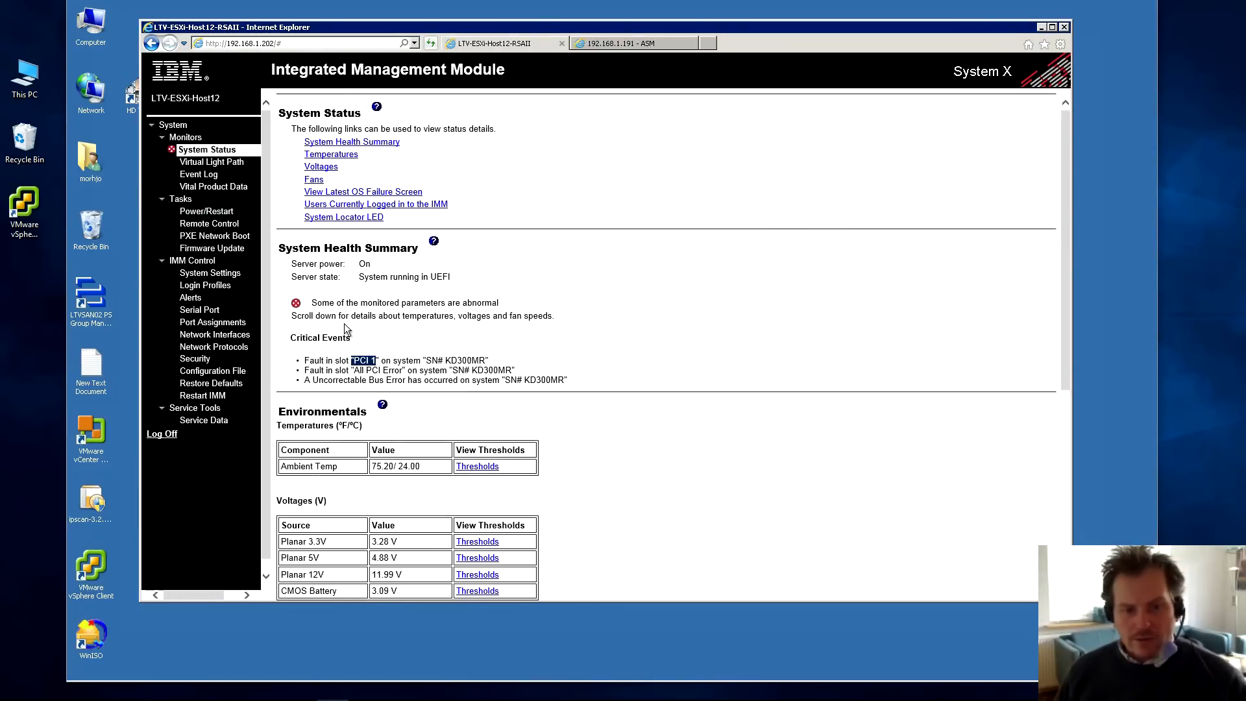
{"action": "mouse_move", "coordinate": [378, 366]}
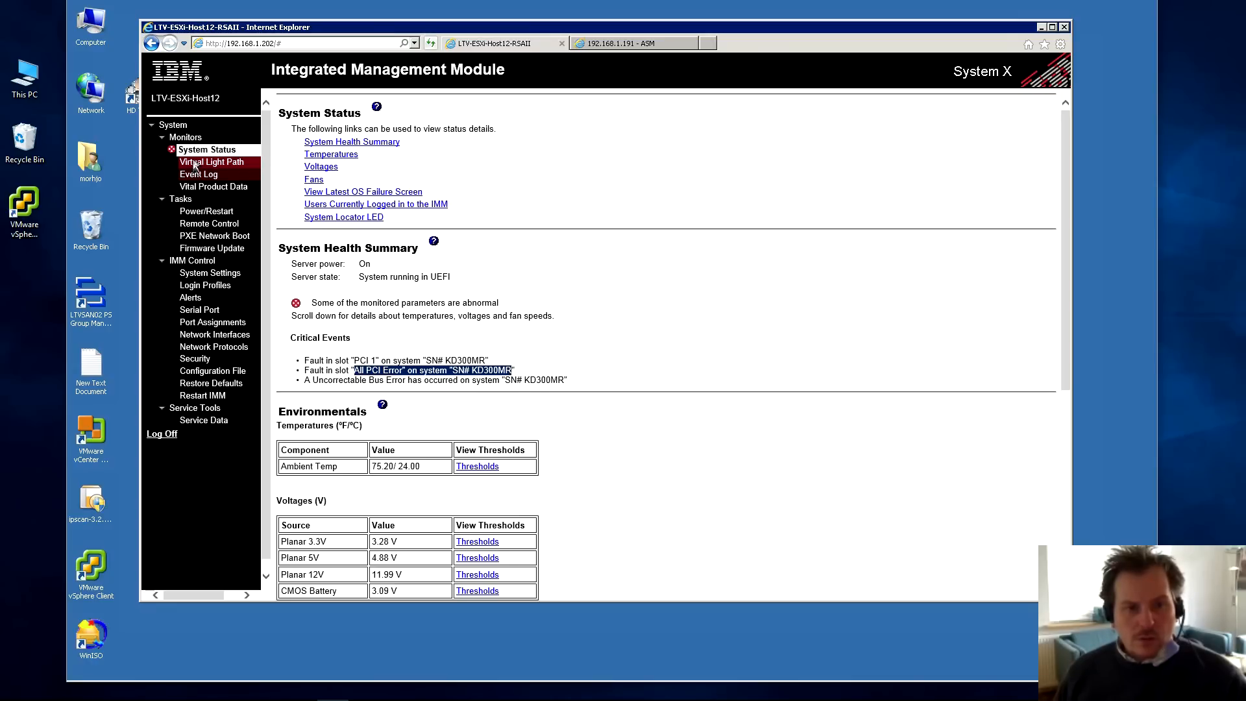
- Show the Virtual Light Path table, where Fault, PCI and PCI 1 lights are on
{"action": "left_click", "coordinate": [212, 163]}
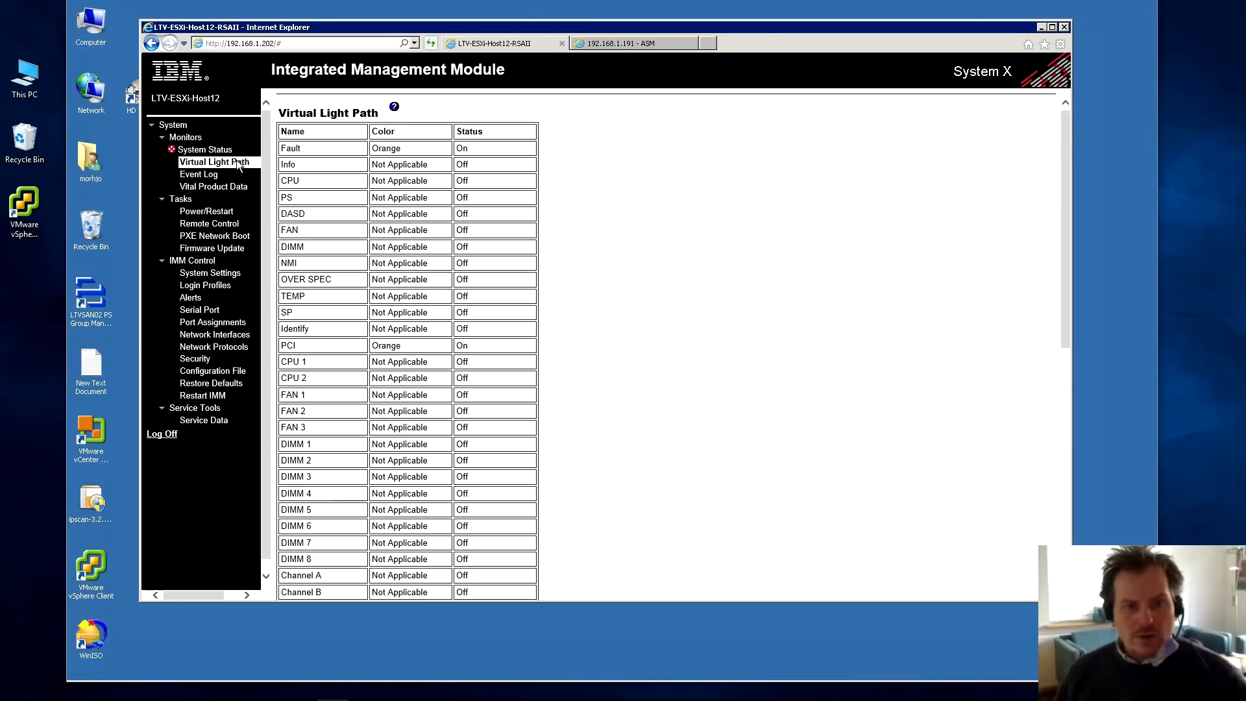
{"action": "left_click", "coordinate": [205, 149]}
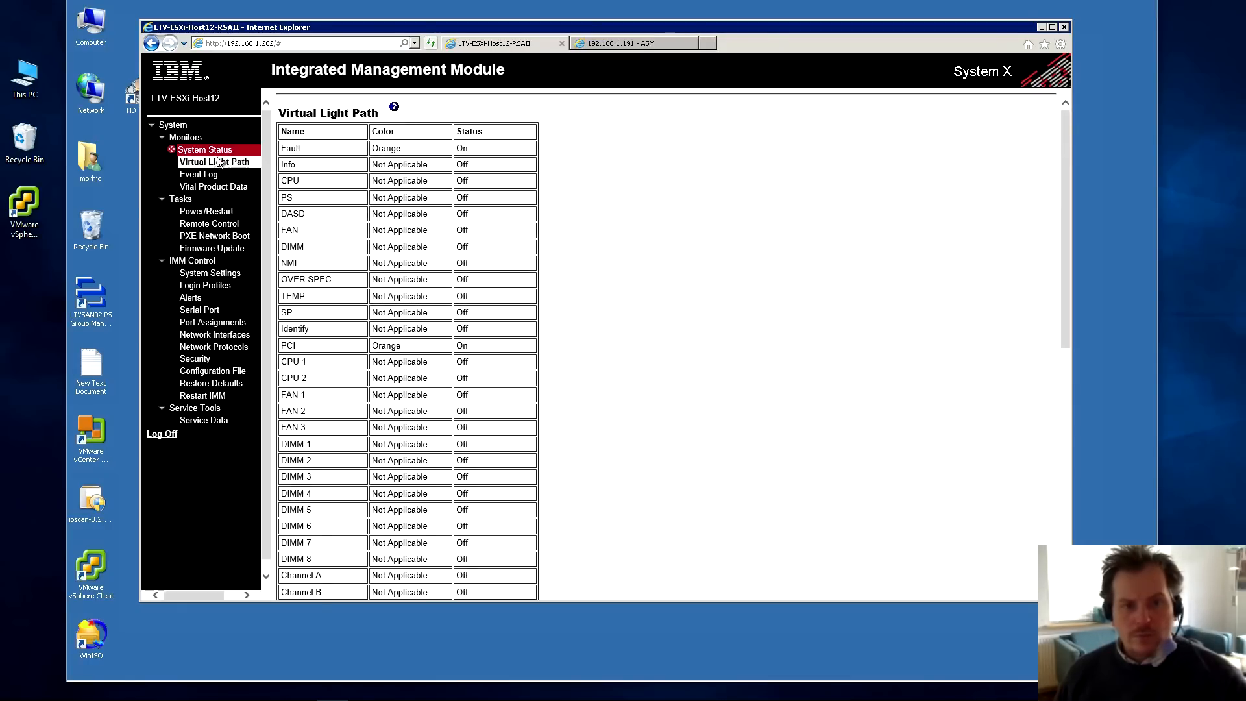
{"action": "scroll", "scroll_direction": "down", "scroll_amount": 3}
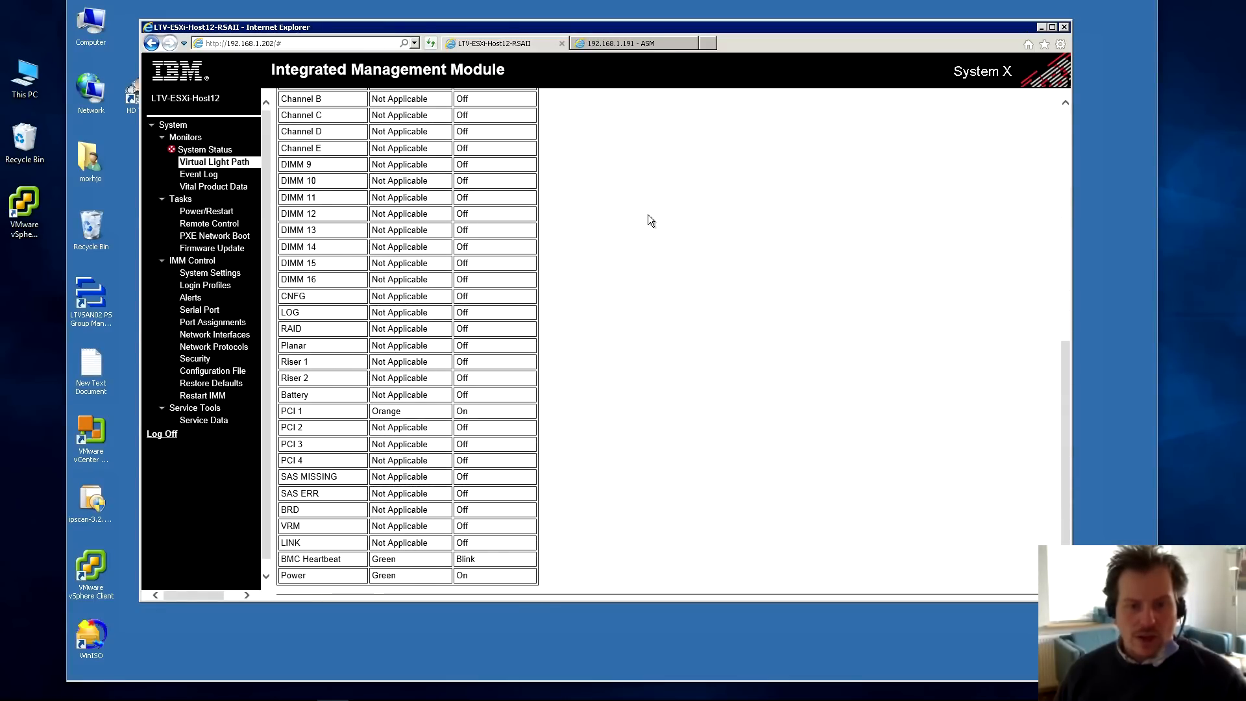
{"action": "scroll", "scroll_direction": "up", "scroll_amount": 3}
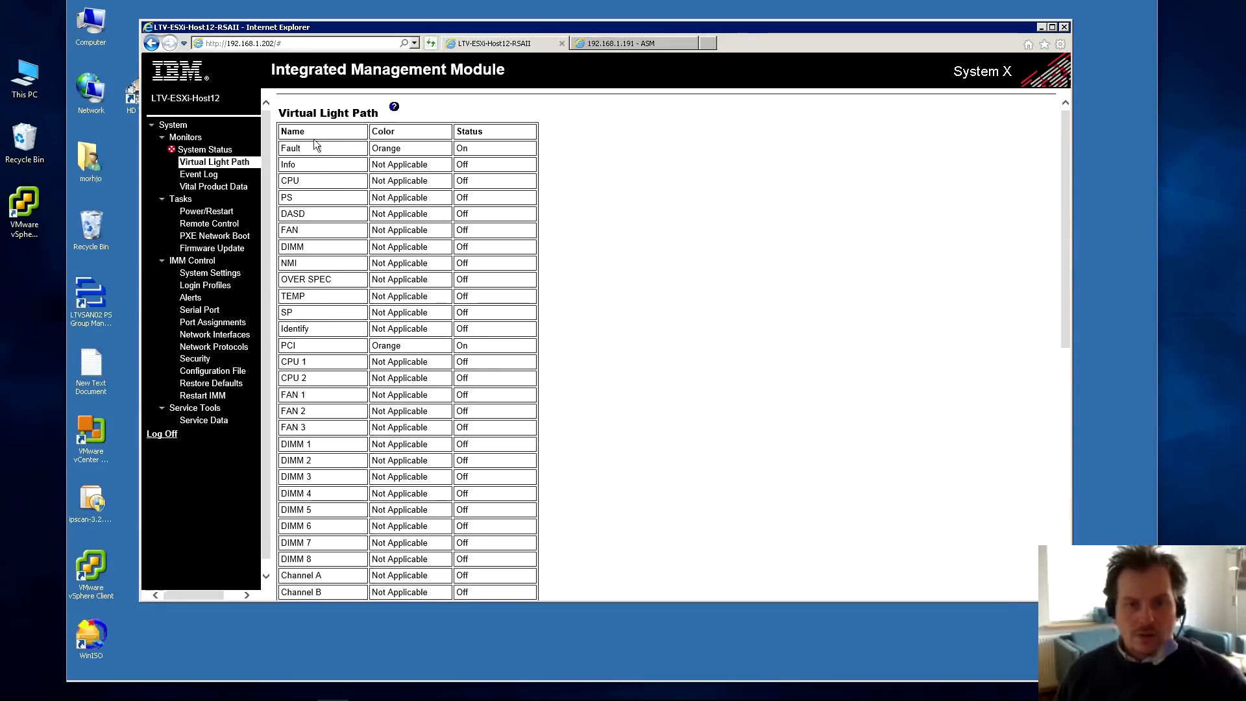
{"action": "mouse_move", "coordinate": [477, 149]}
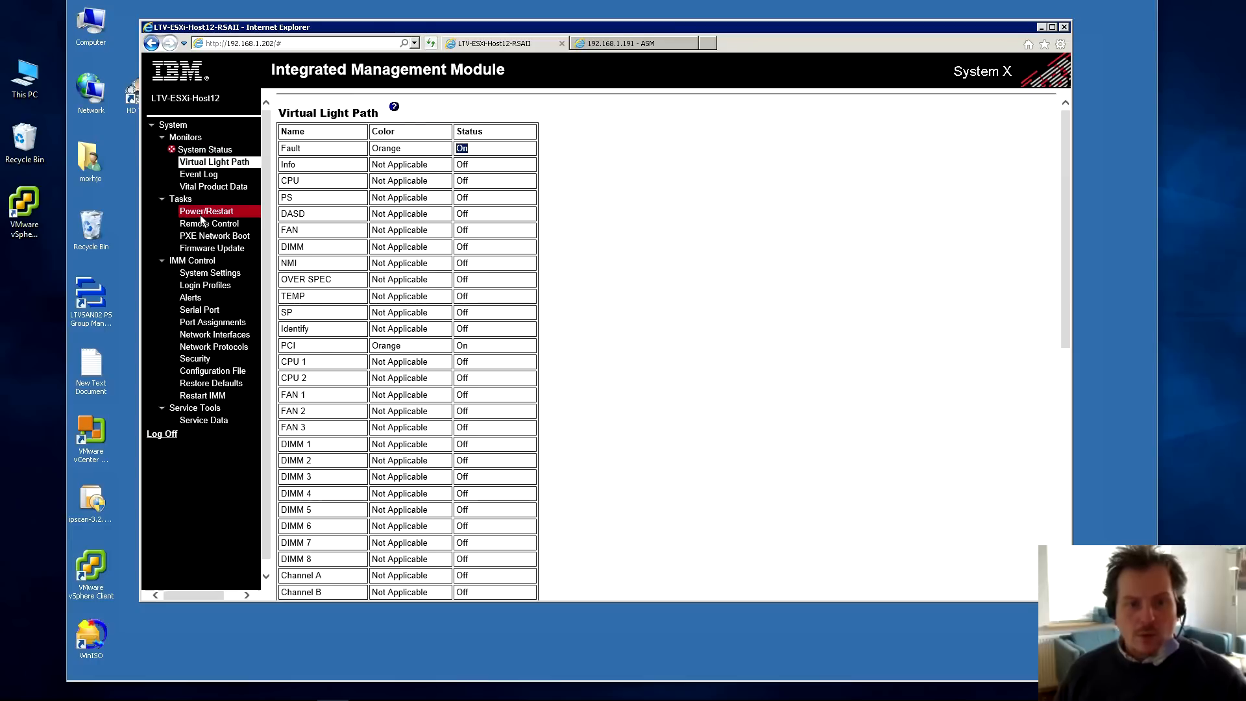
{"action": "mouse_move", "coordinate": [192, 261]}
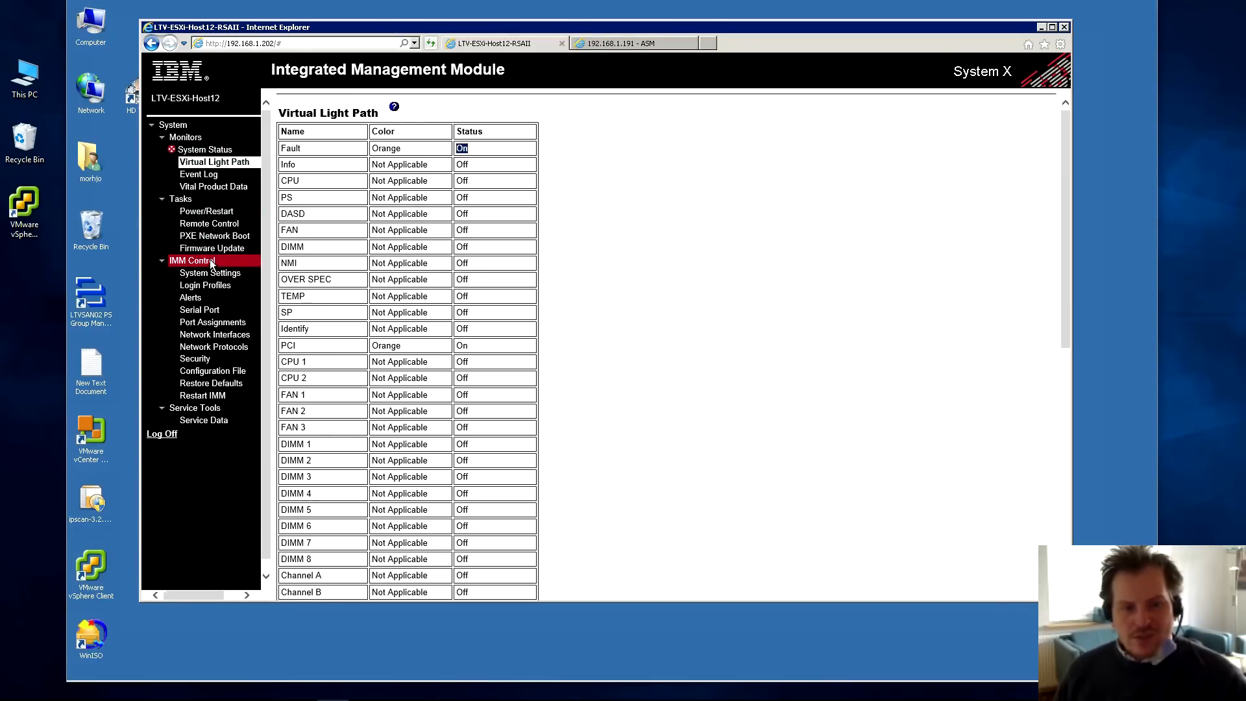
{"action": "mouse_move", "coordinate": [203, 419]}
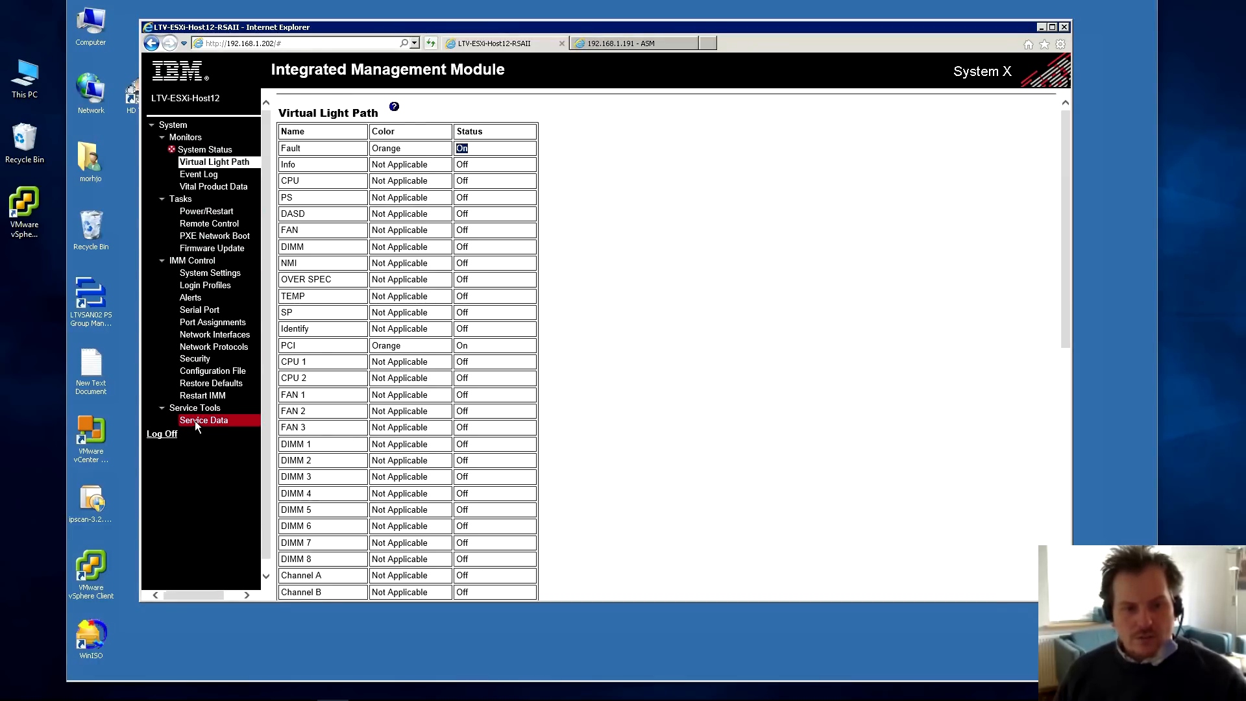
- Look at Download Service Data, then move to IMM Control System Settings
{"action": "left_click", "coordinate": [204, 420]}
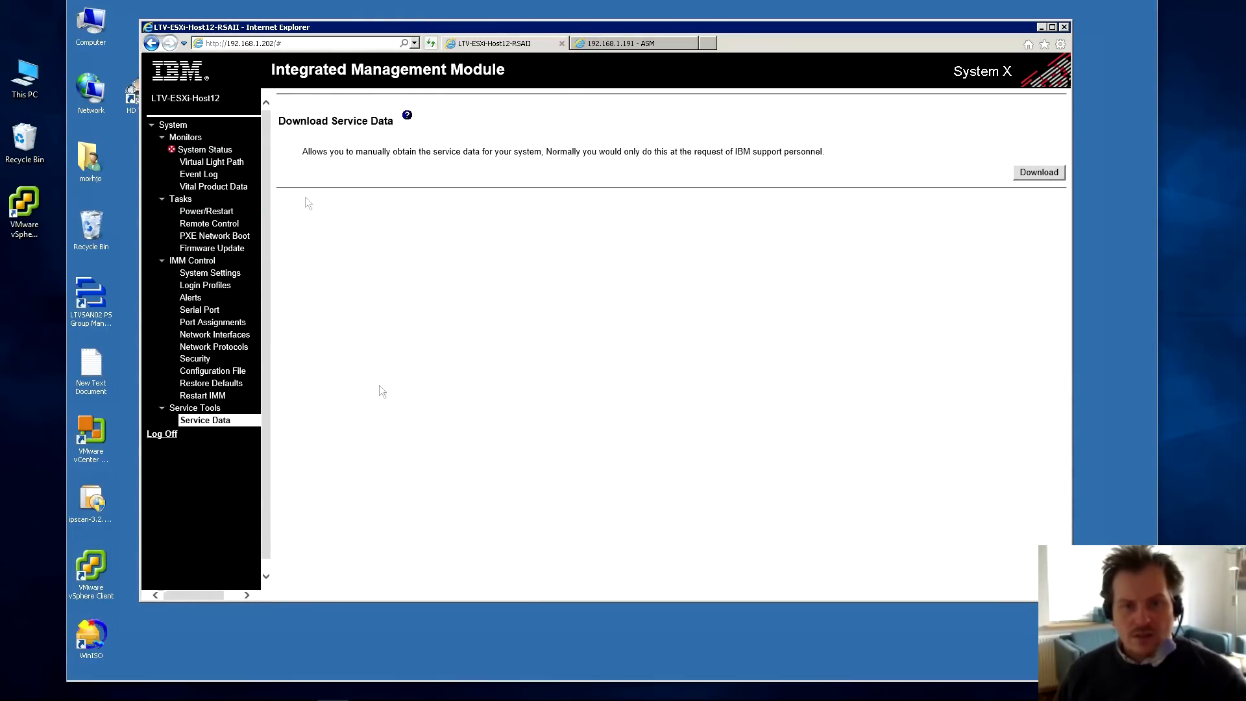
{"action": "mouse_move", "coordinate": [538, 186]}
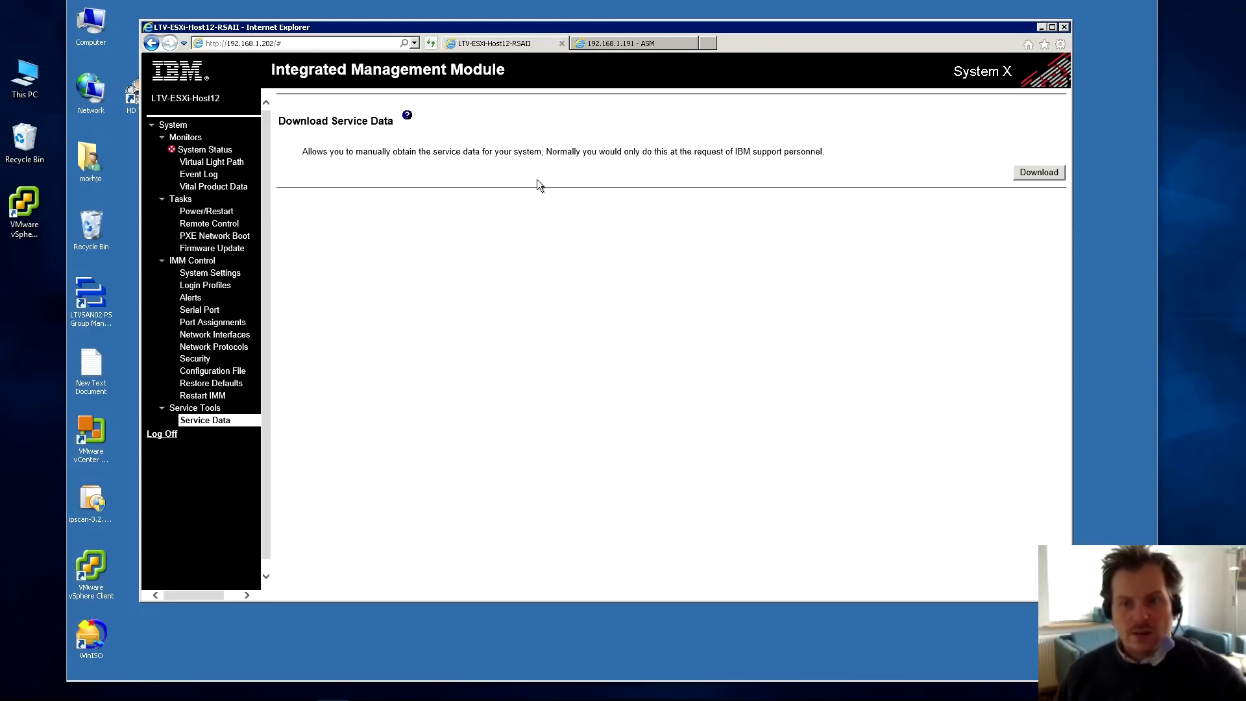
{"action": "mouse_move", "coordinate": [435, 181]}
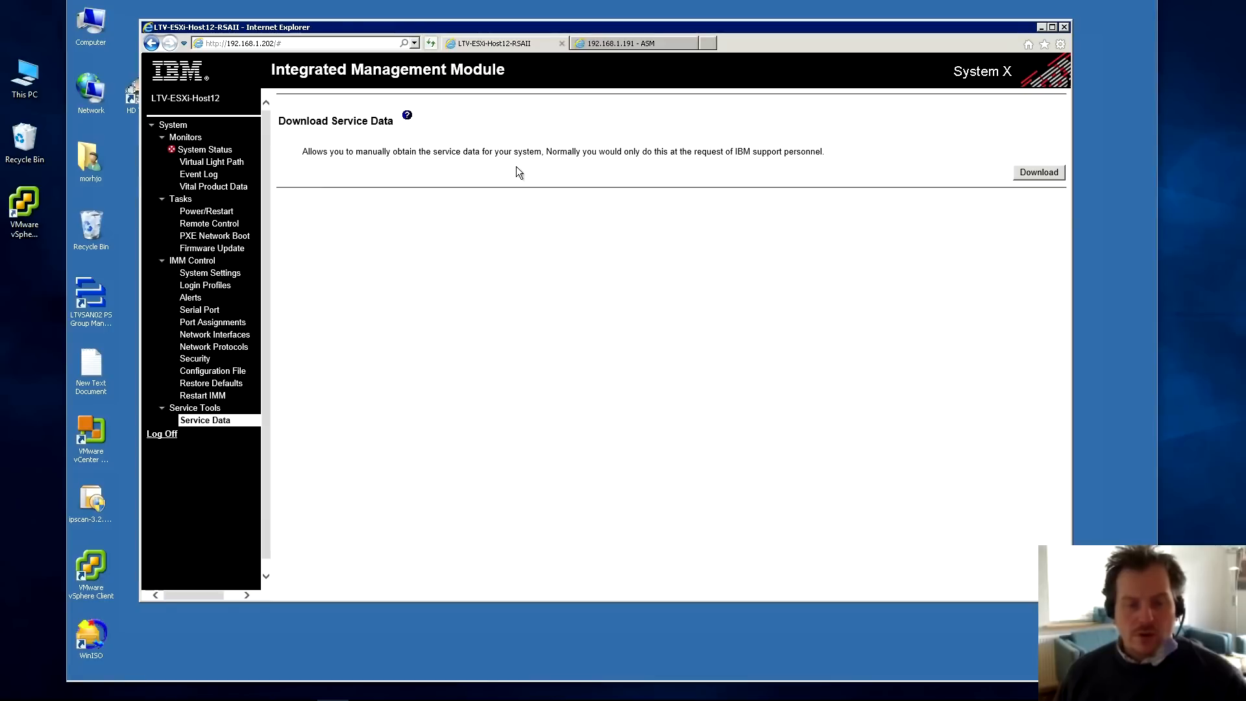
{"action": "mouse_move", "coordinate": [242, 420]}
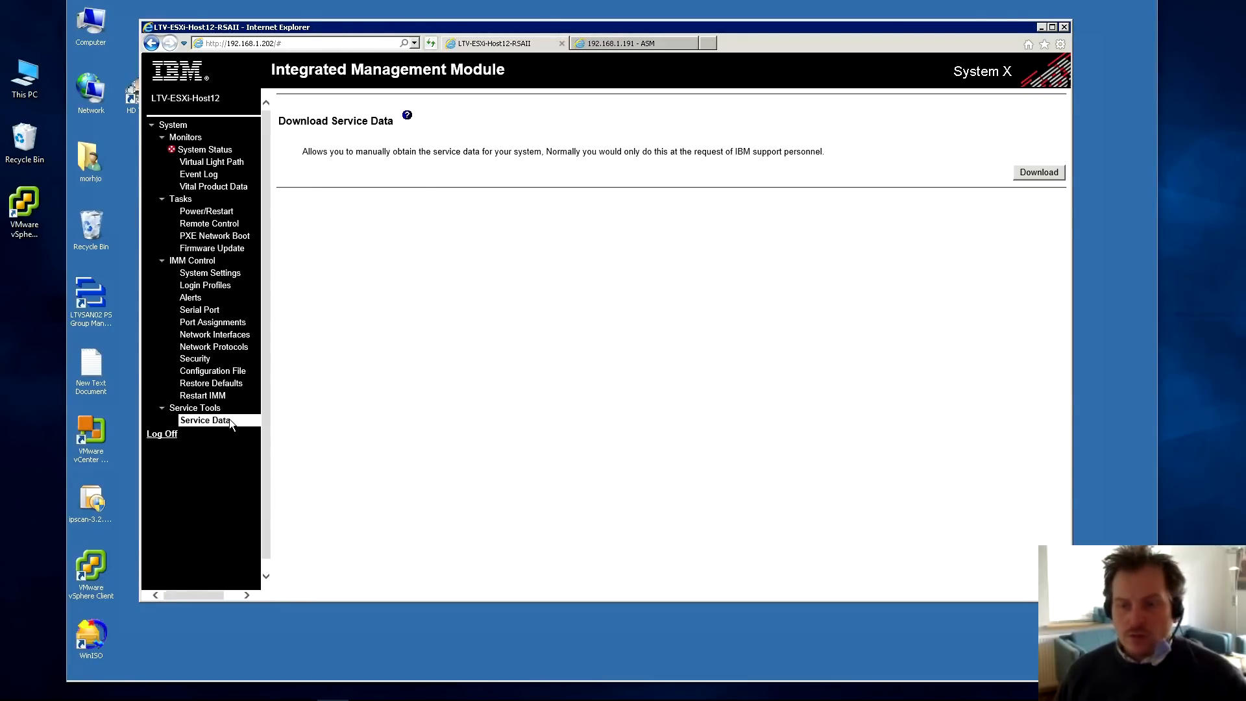
{"action": "mouse_move", "coordinate": [194, 407]}
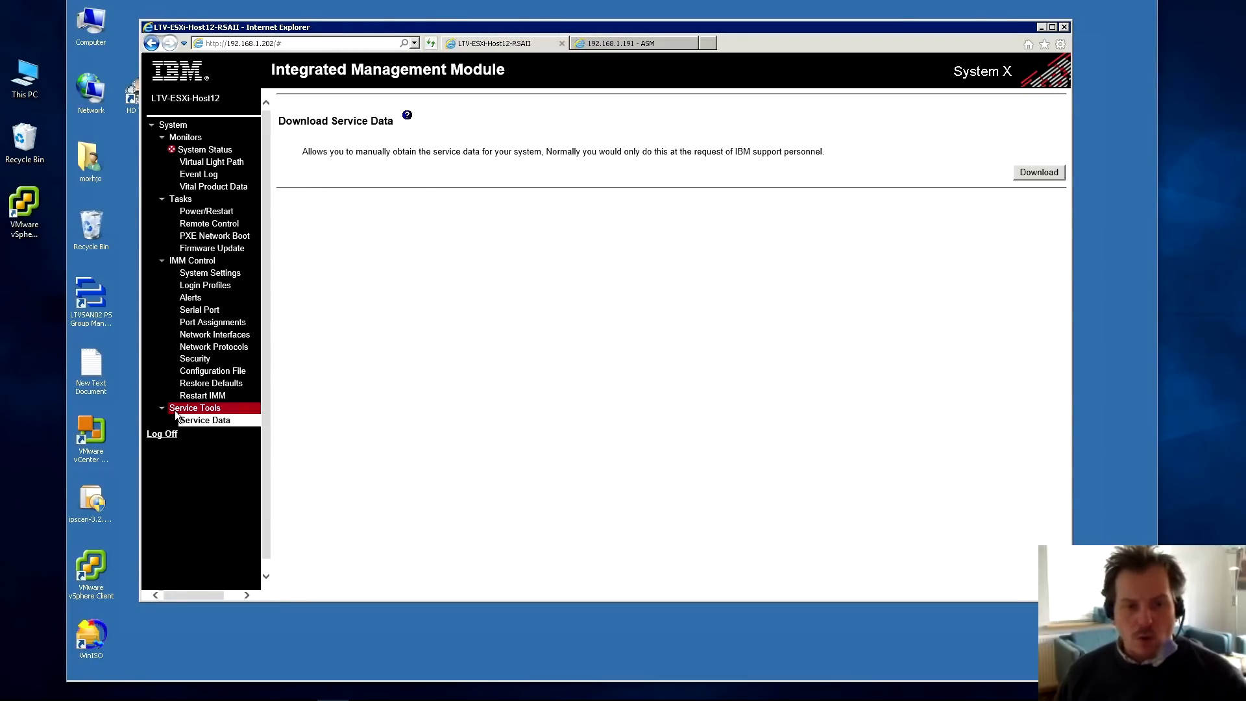
{"action": "mouse_move", "coordinate": [173, 272]}
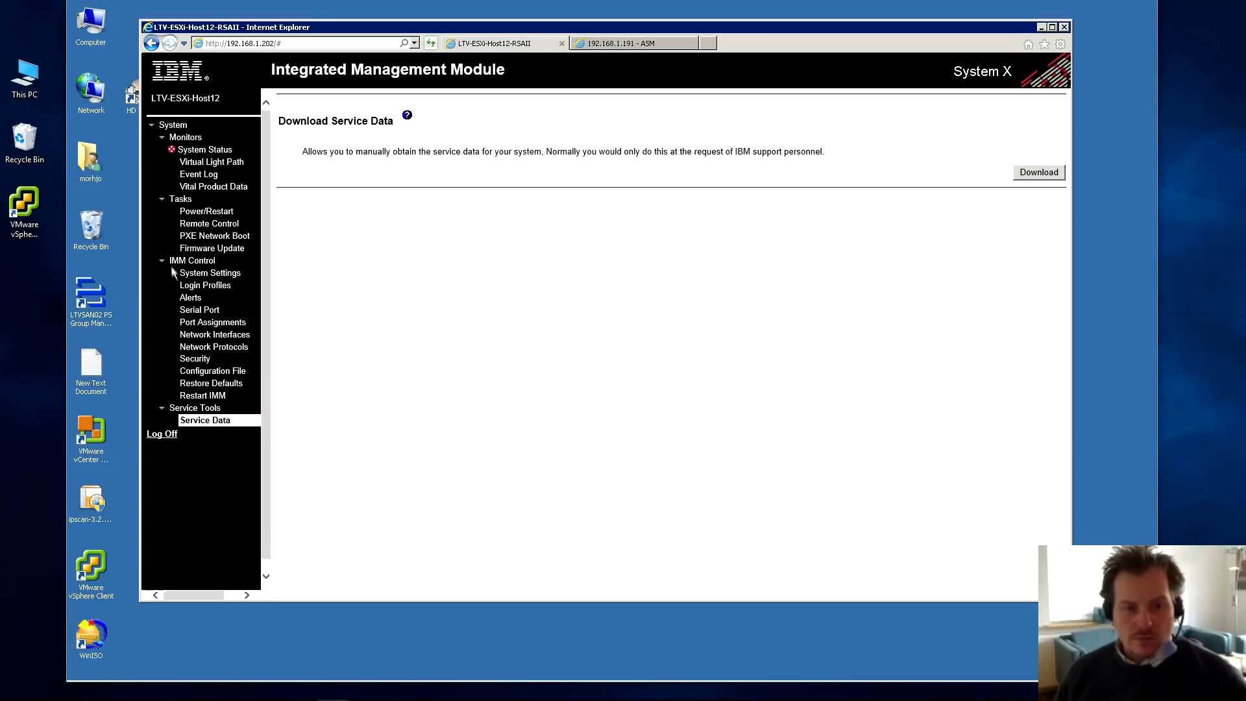
{"action": "left_click", "coordinate": [209, 273]}
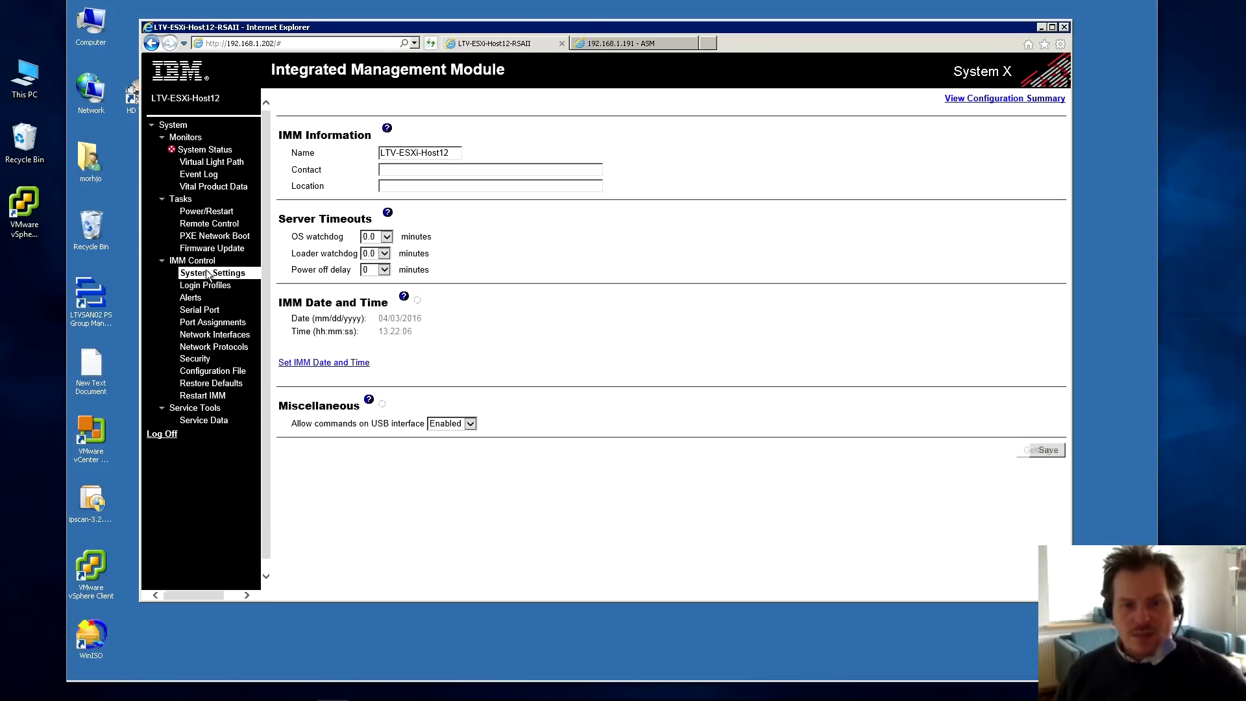